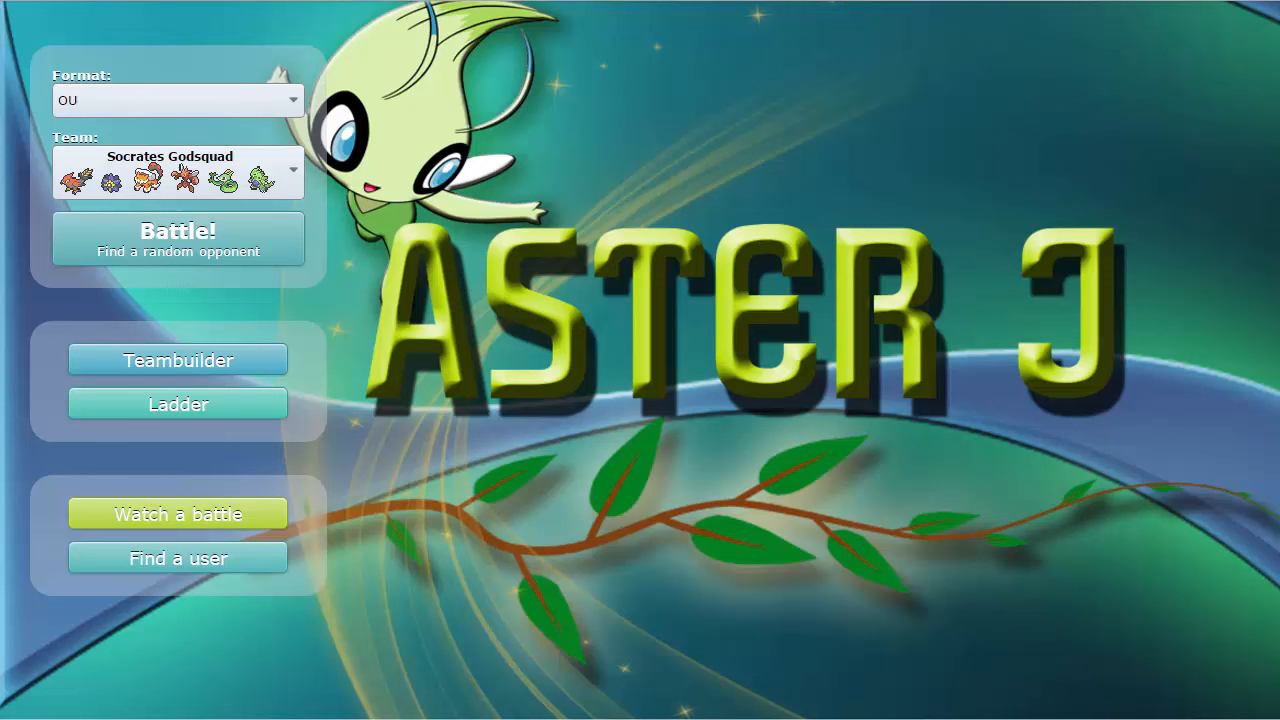
mouse_move(612, 280)
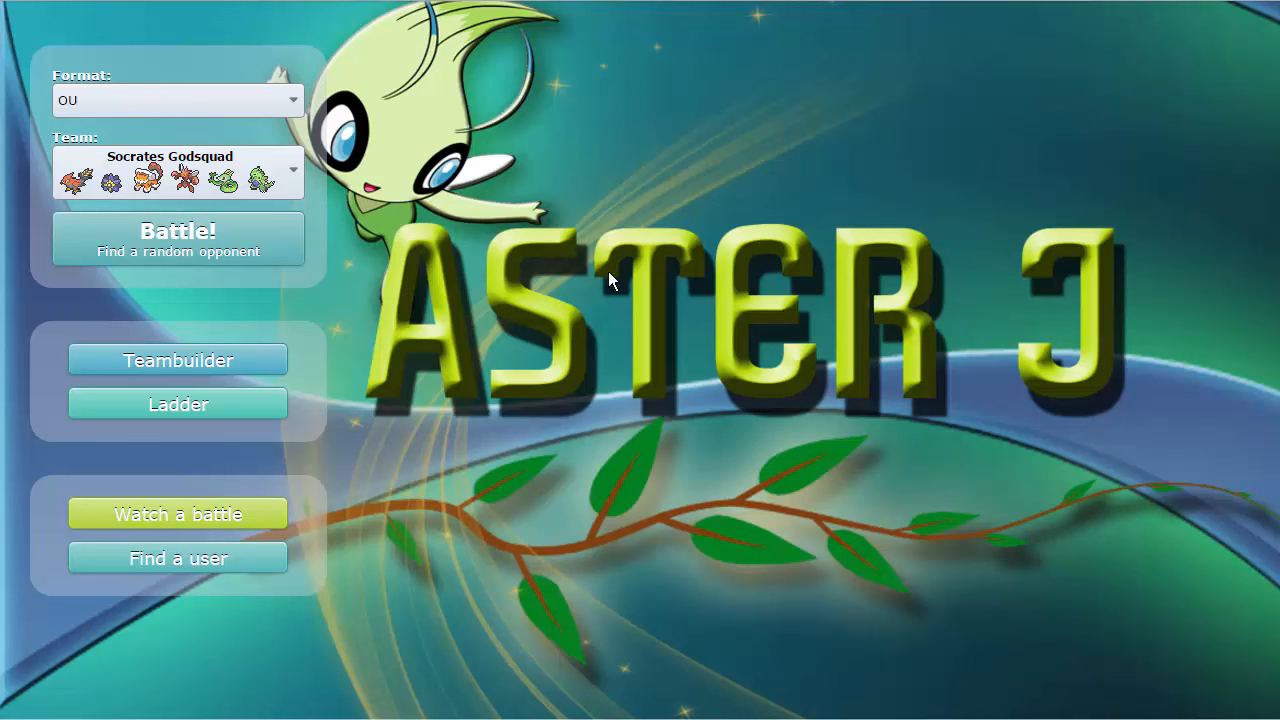
mouse_move(314, 244)
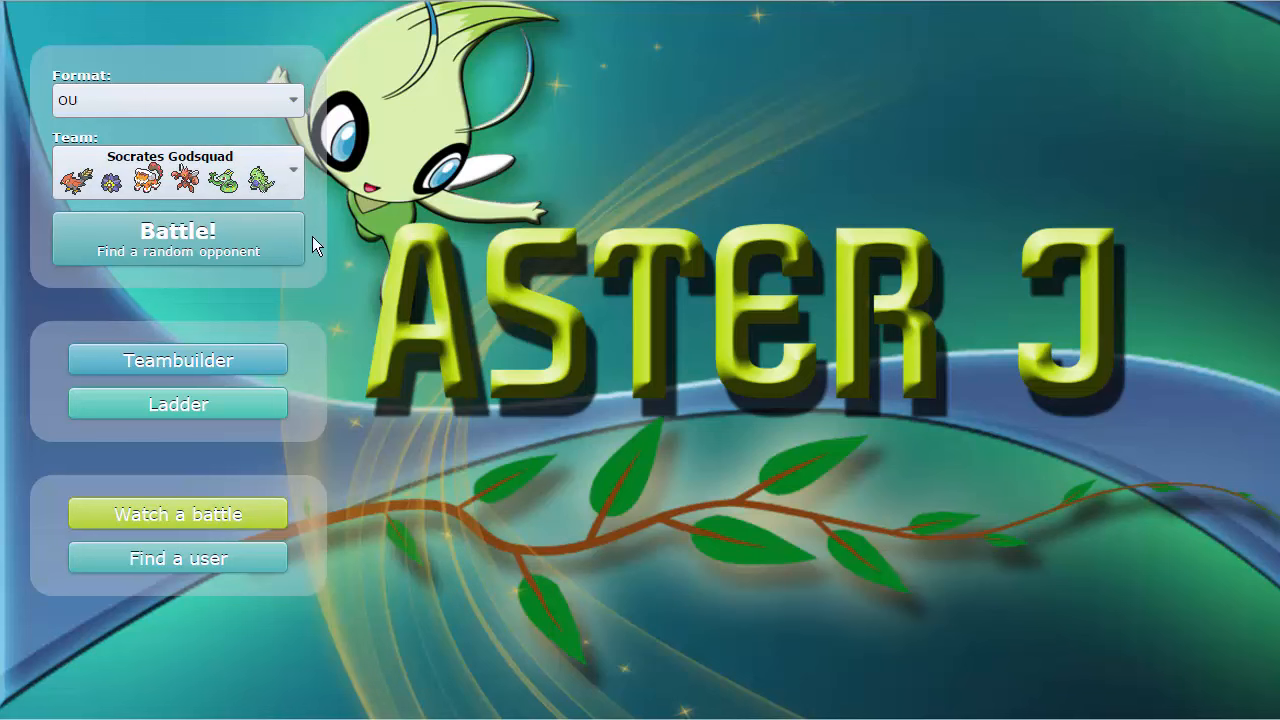
Step: Start a random rated OU battle and send out Serperior as the lead
left_click(176, 238)
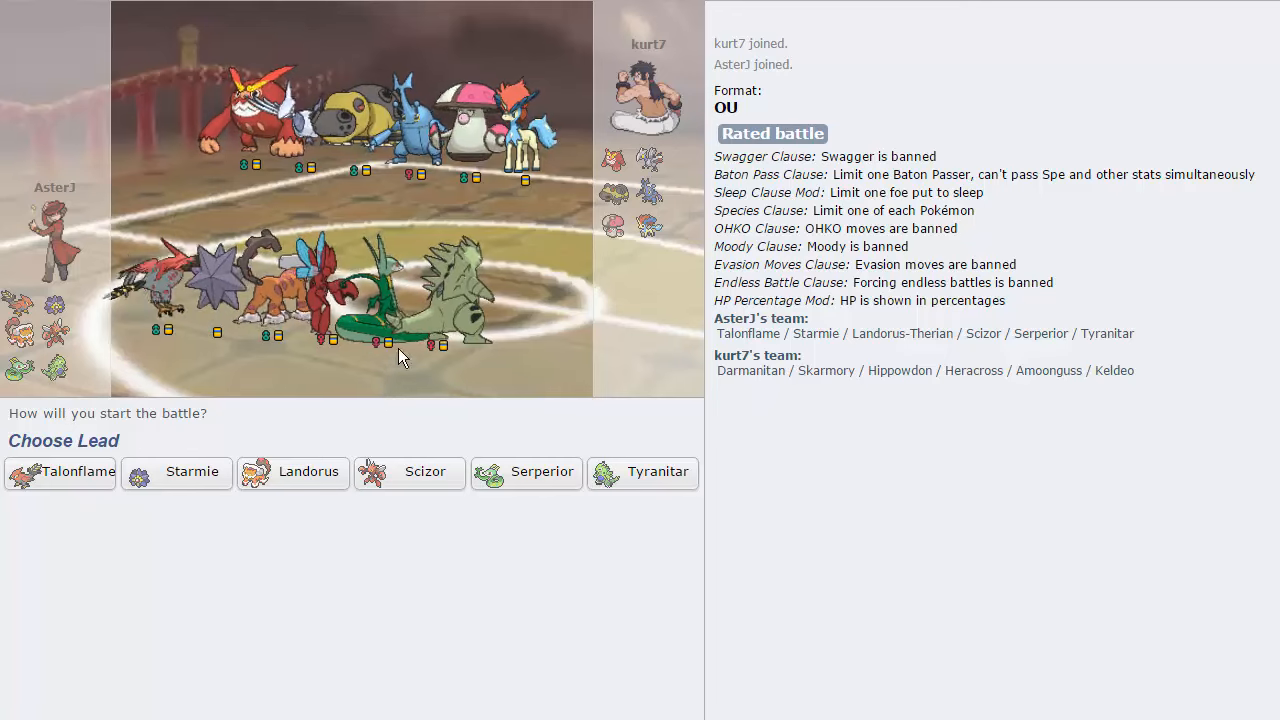
mouse_move(576, 300)
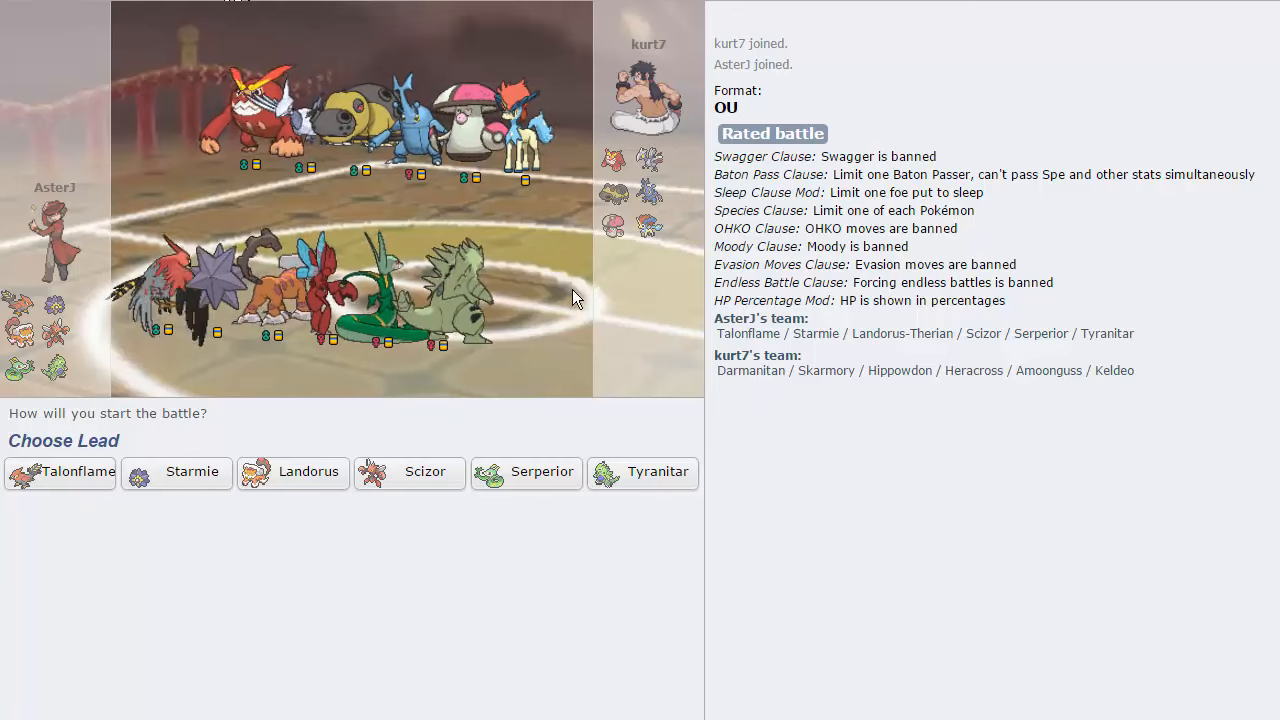
mouse_move(512, 400)
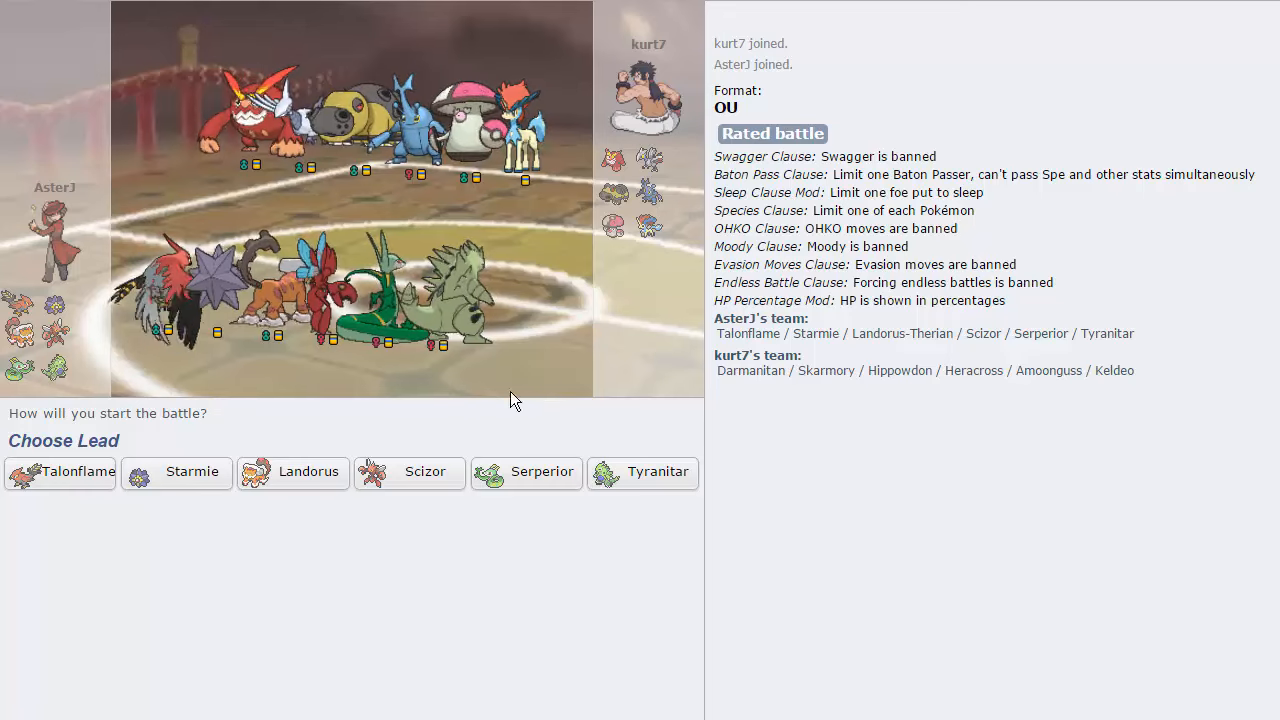
mouse_move(384, 428)
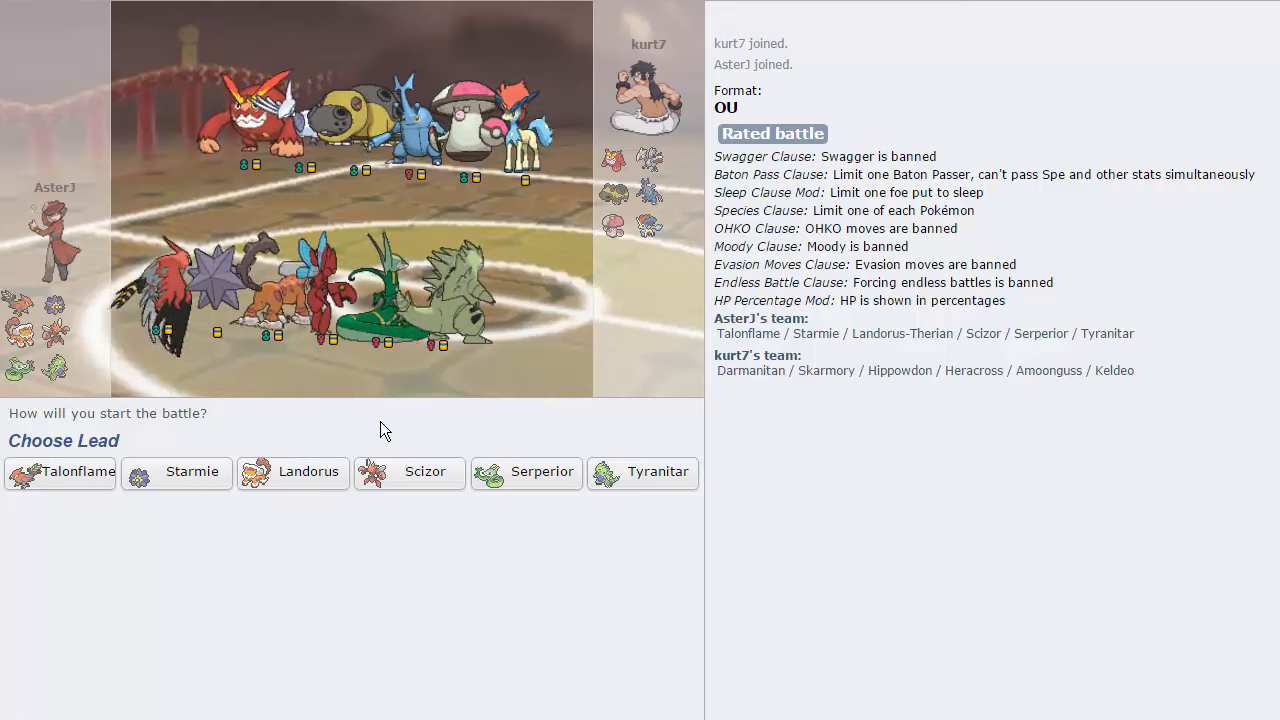
mouse_move(504, 120)
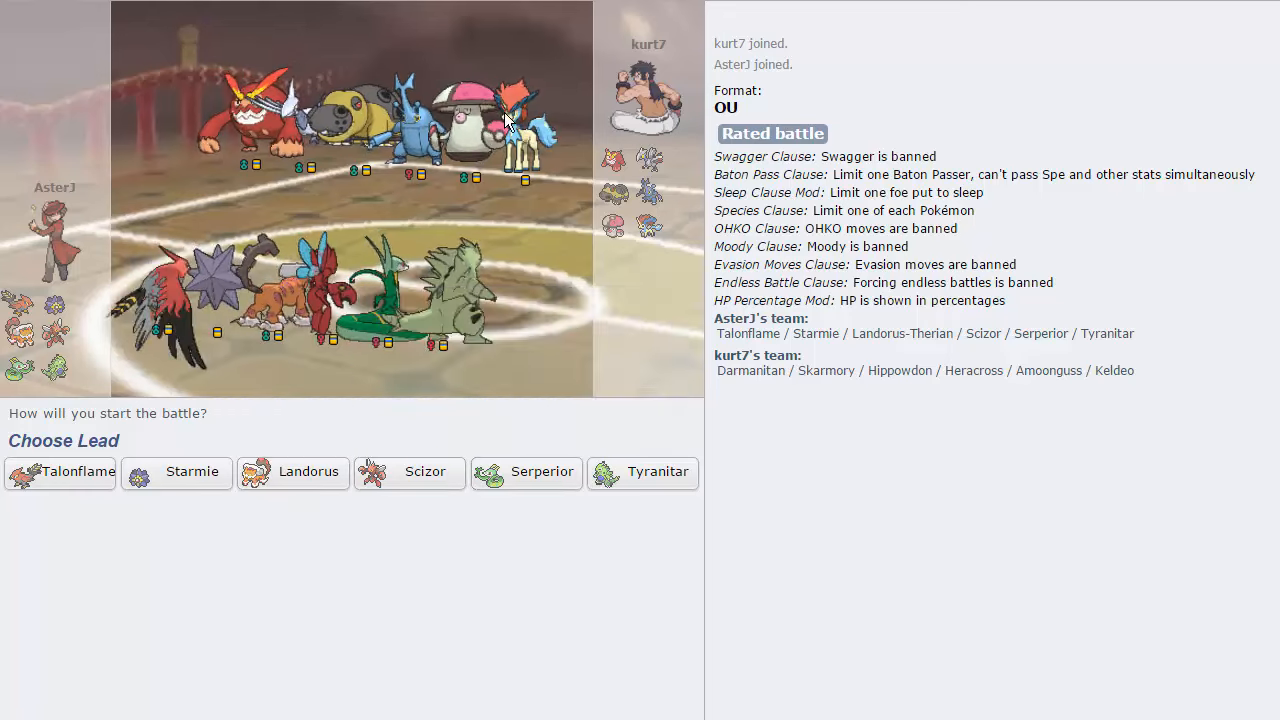
mouse_move(292, 472)
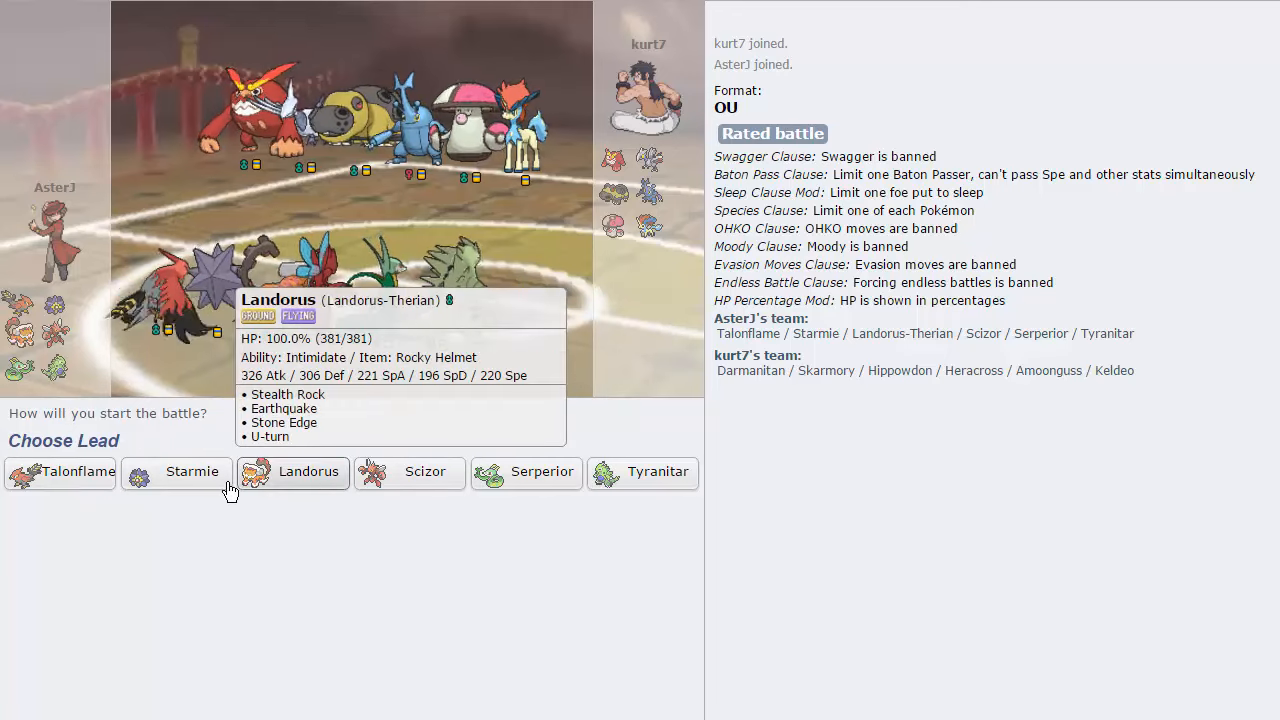
mouse_move(524, 486)
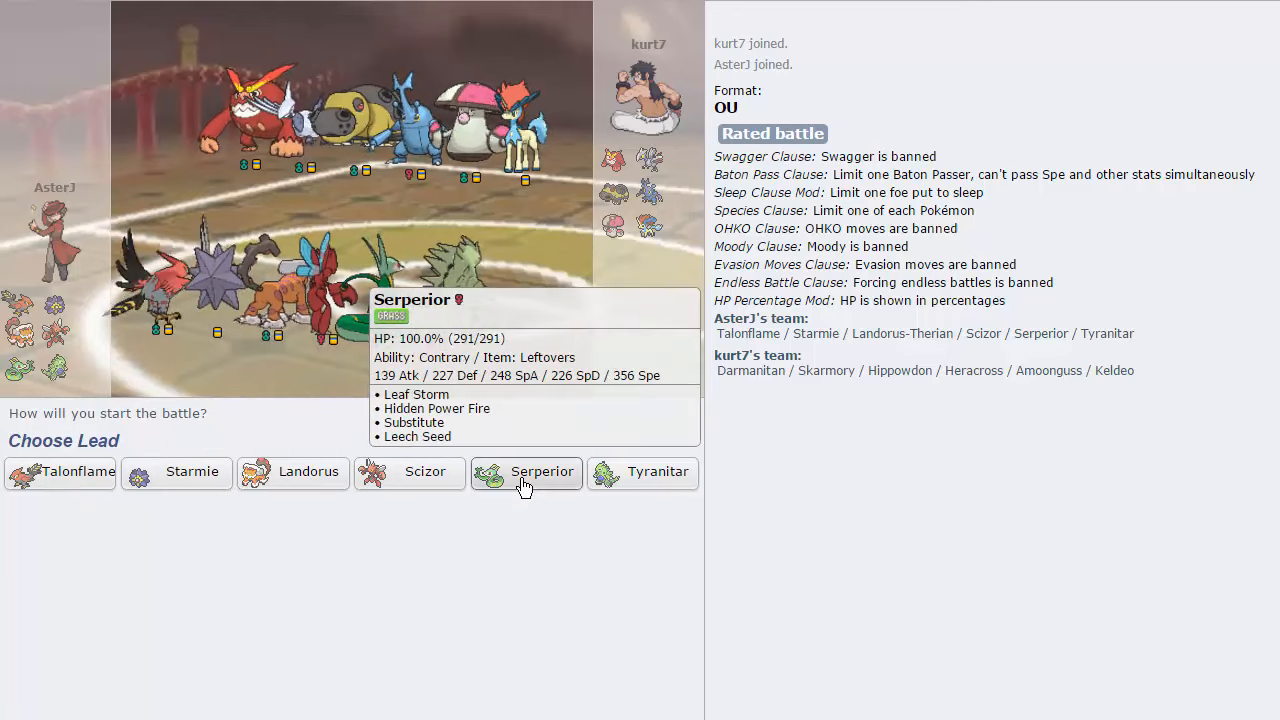
left_click(526, 472)
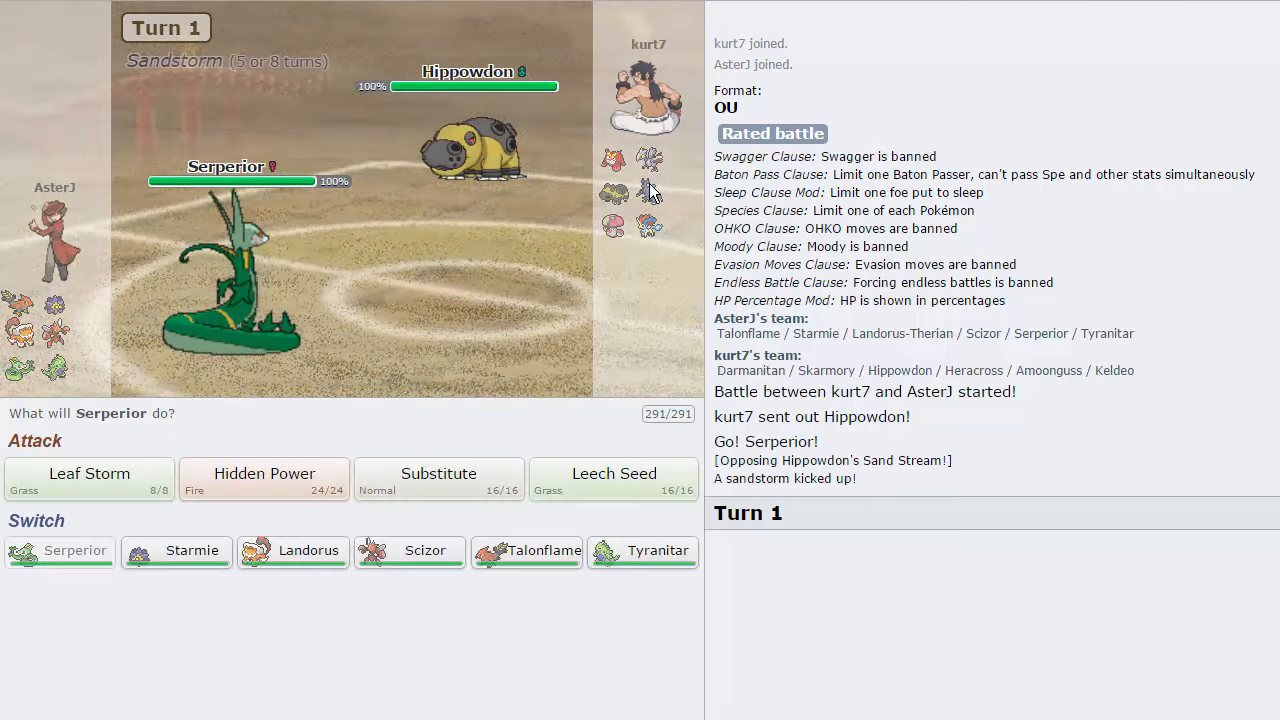
mouse_move(88, 480)
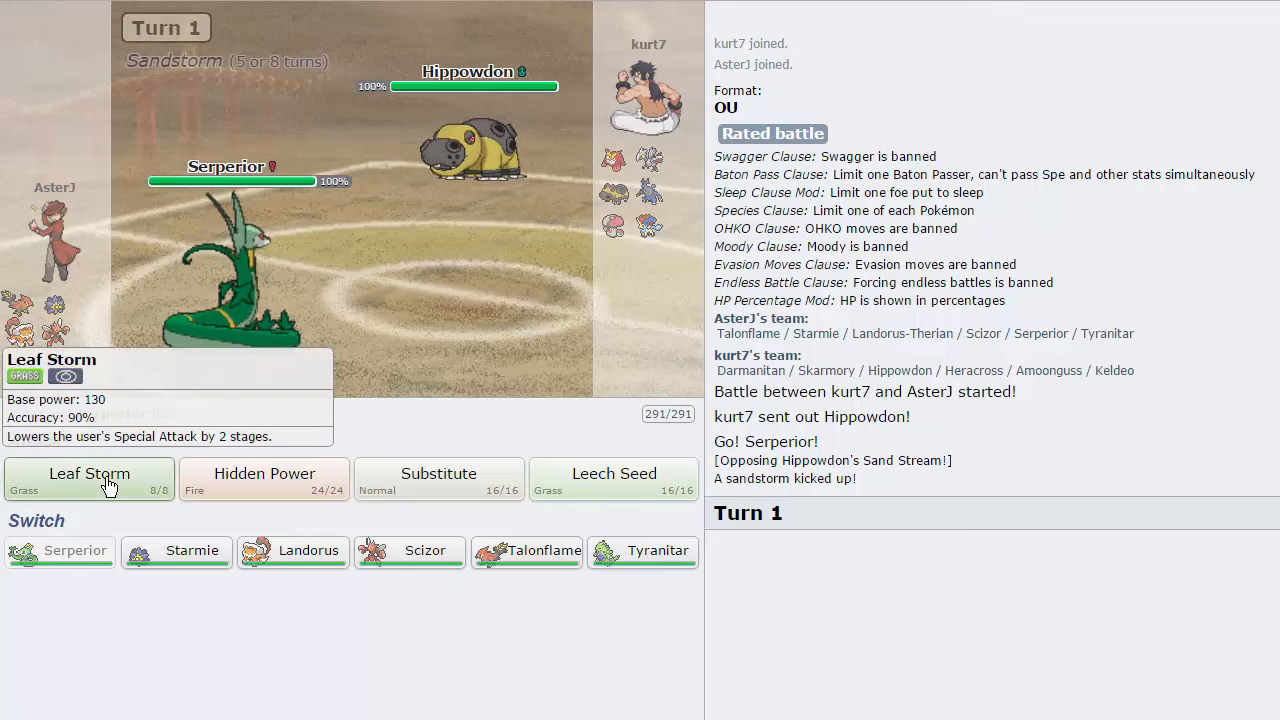
Step: Have Serperior use Leaf Storm on turn 1, skipping the animations
left_click(88, 478)
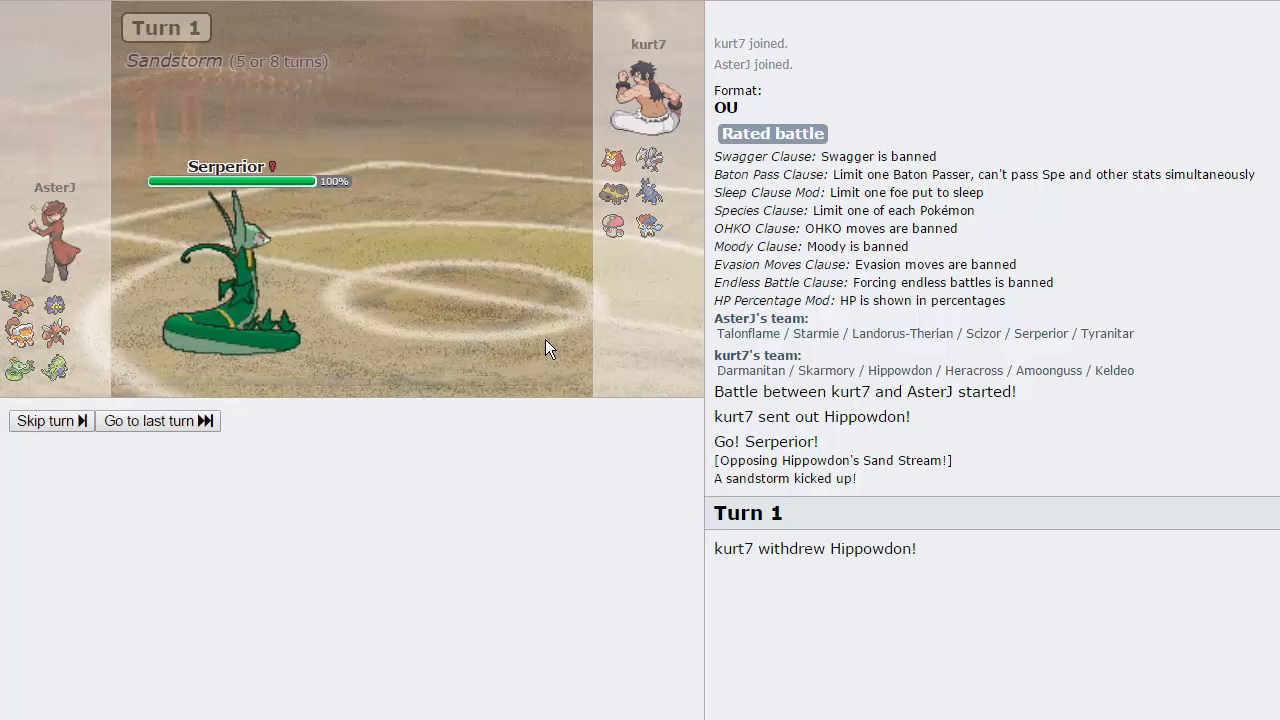
left_click(46, 420)
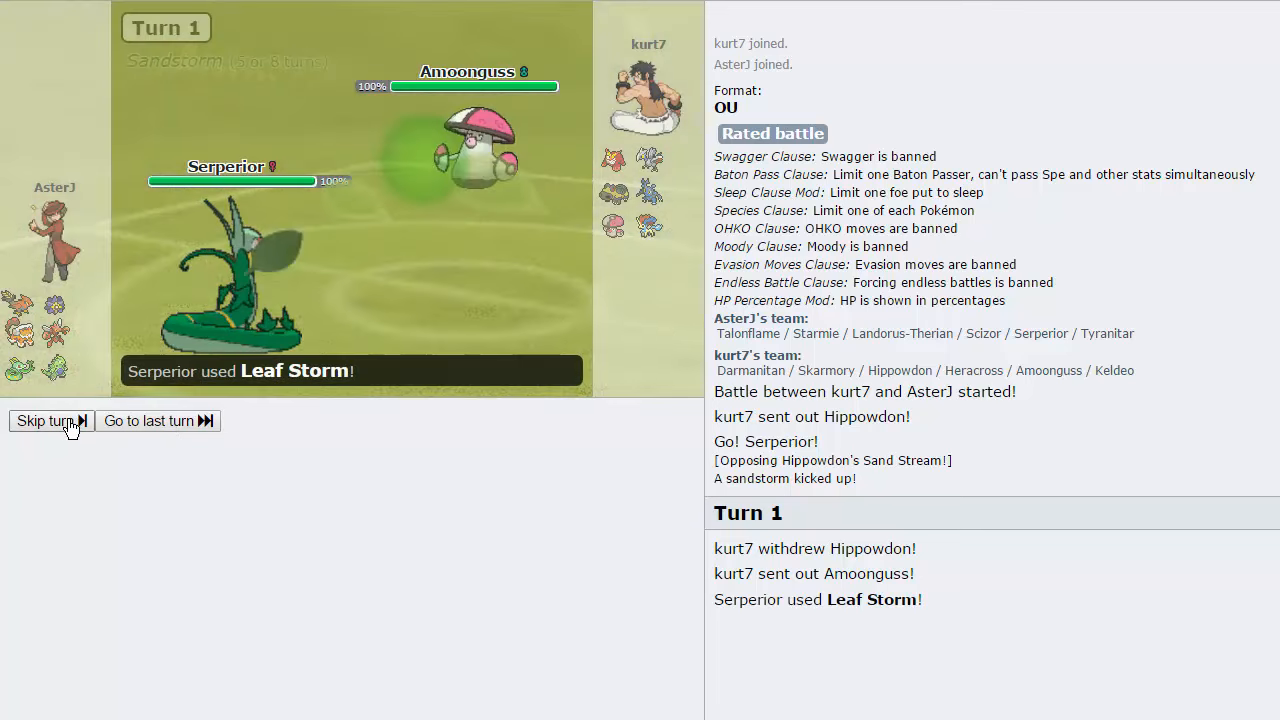
left_click(44, 420)
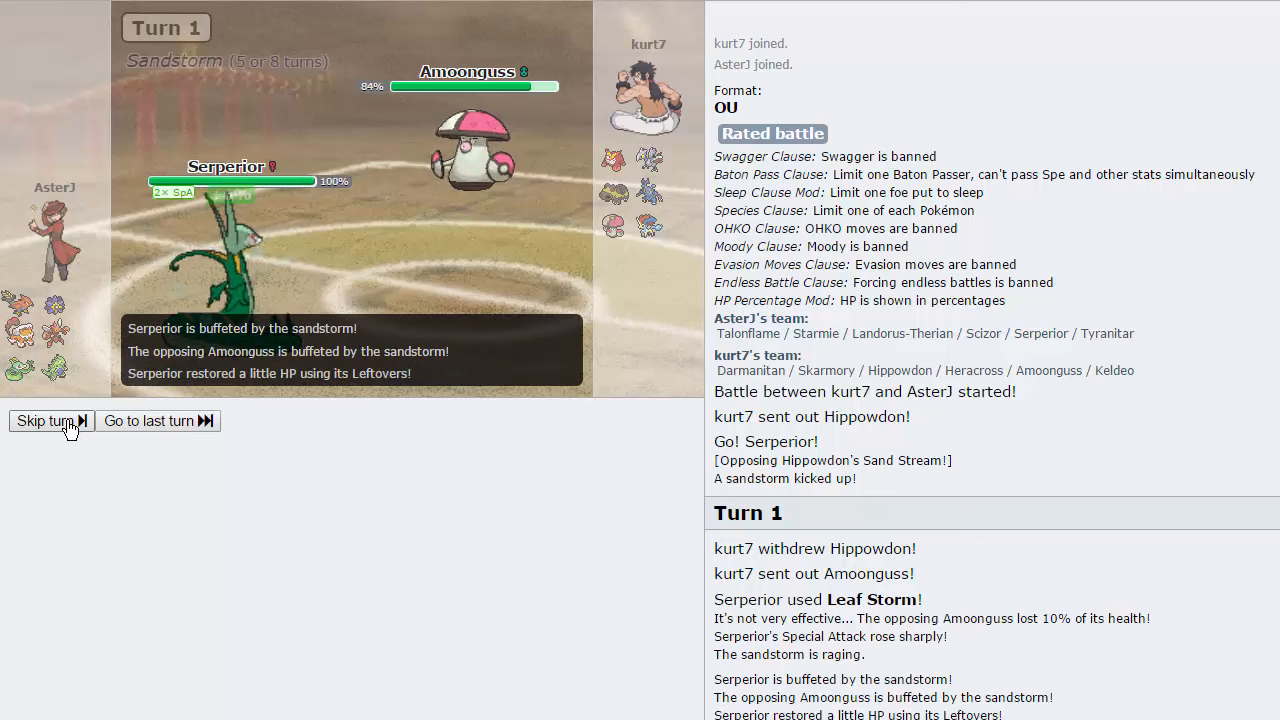
left_click(44, 420)
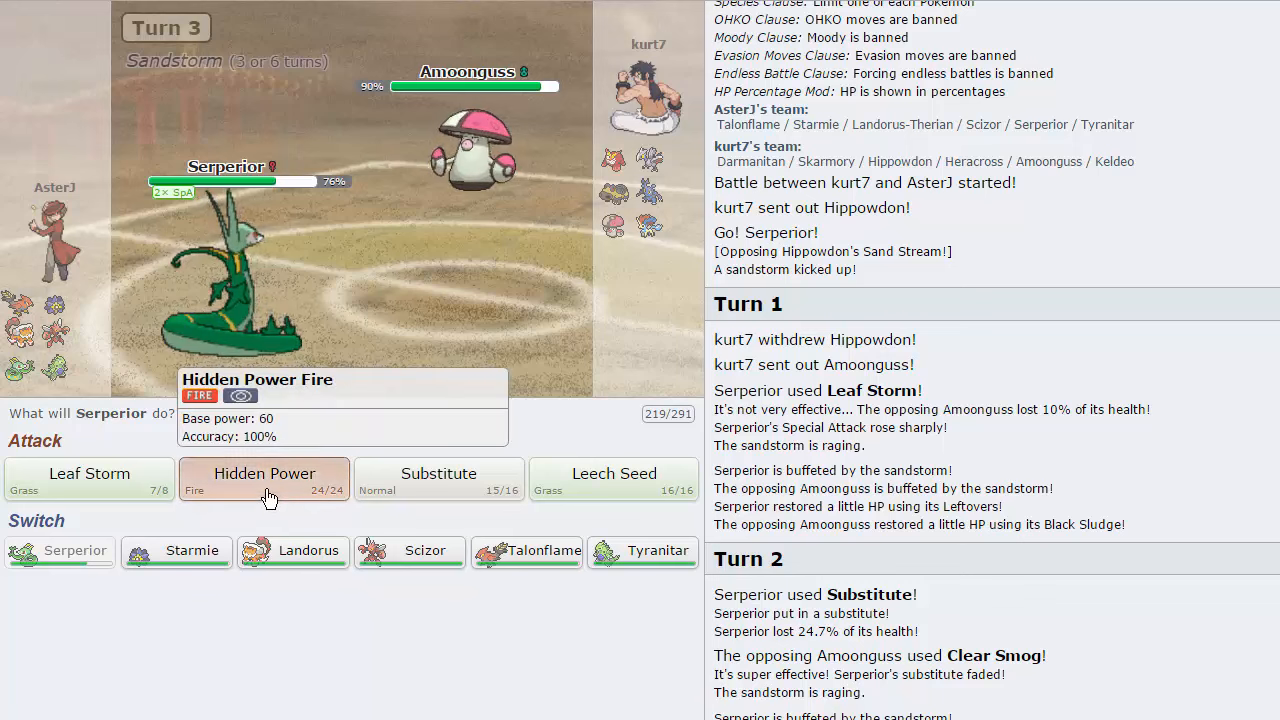
Step: Use Hidden Power Fire and continue through turns 3 and 4, skipping animations
left_click(264, 480)
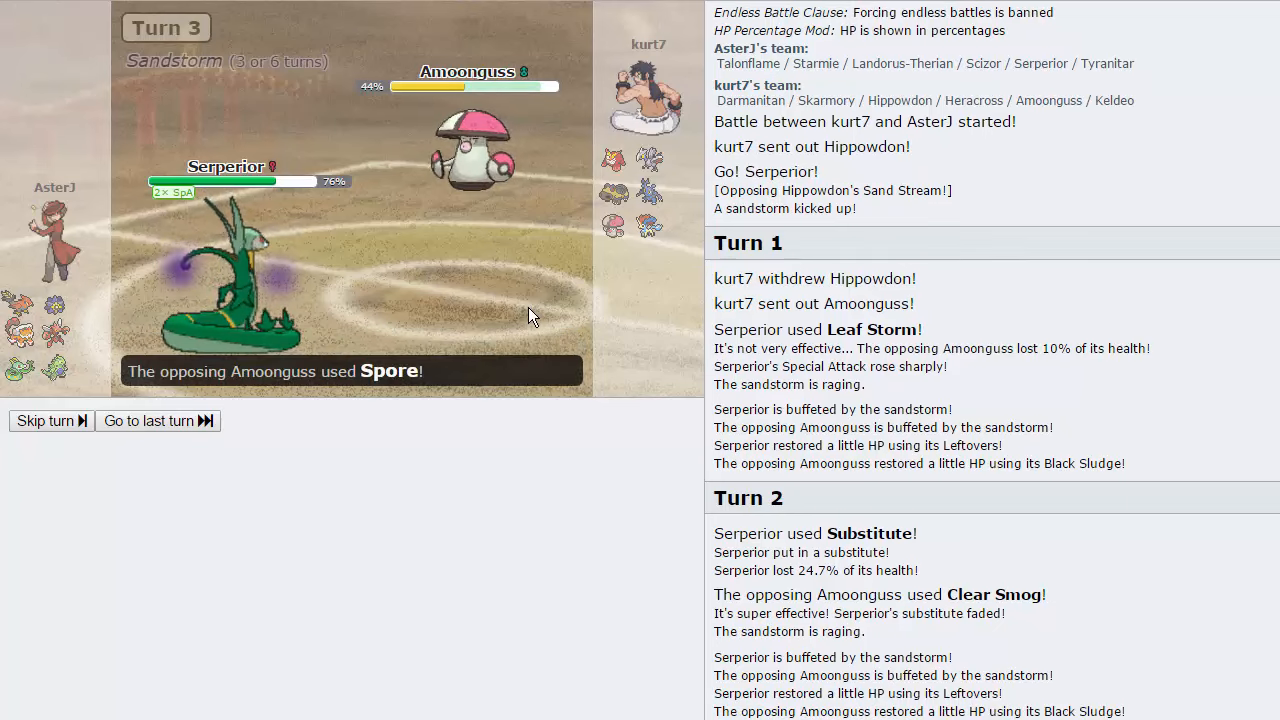
left_click(44, 420)
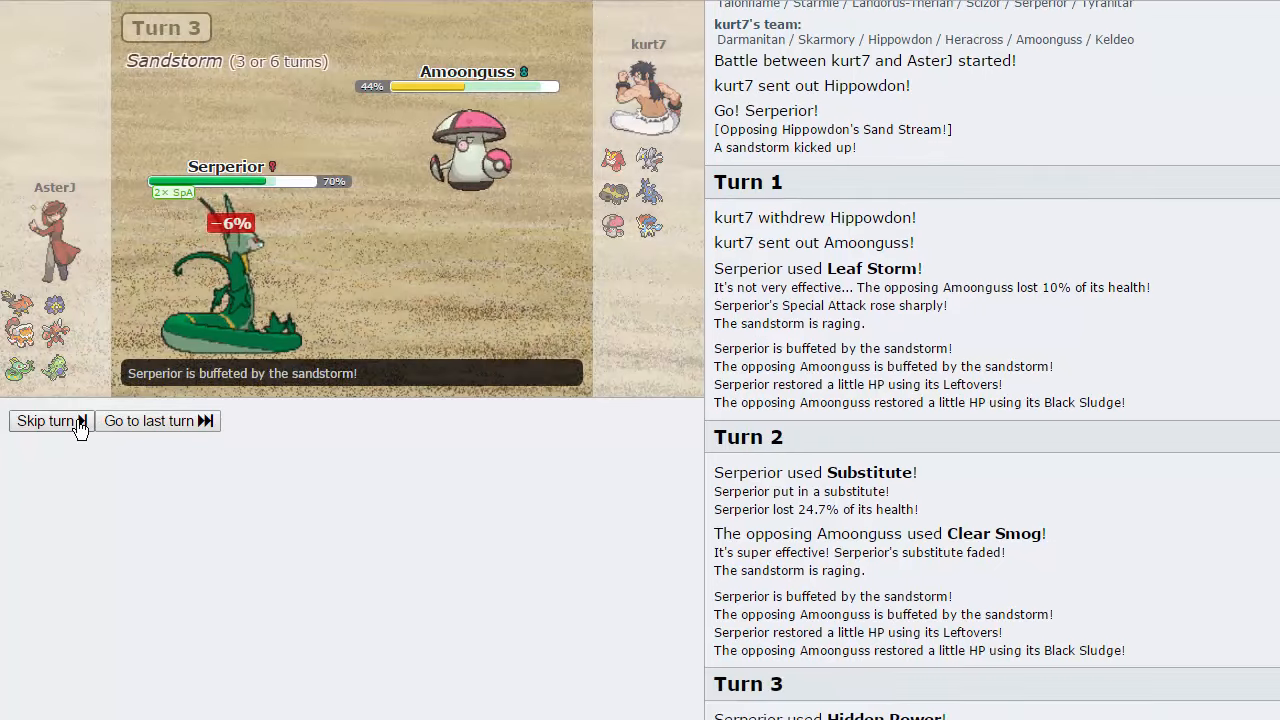
left_click(46, 420)
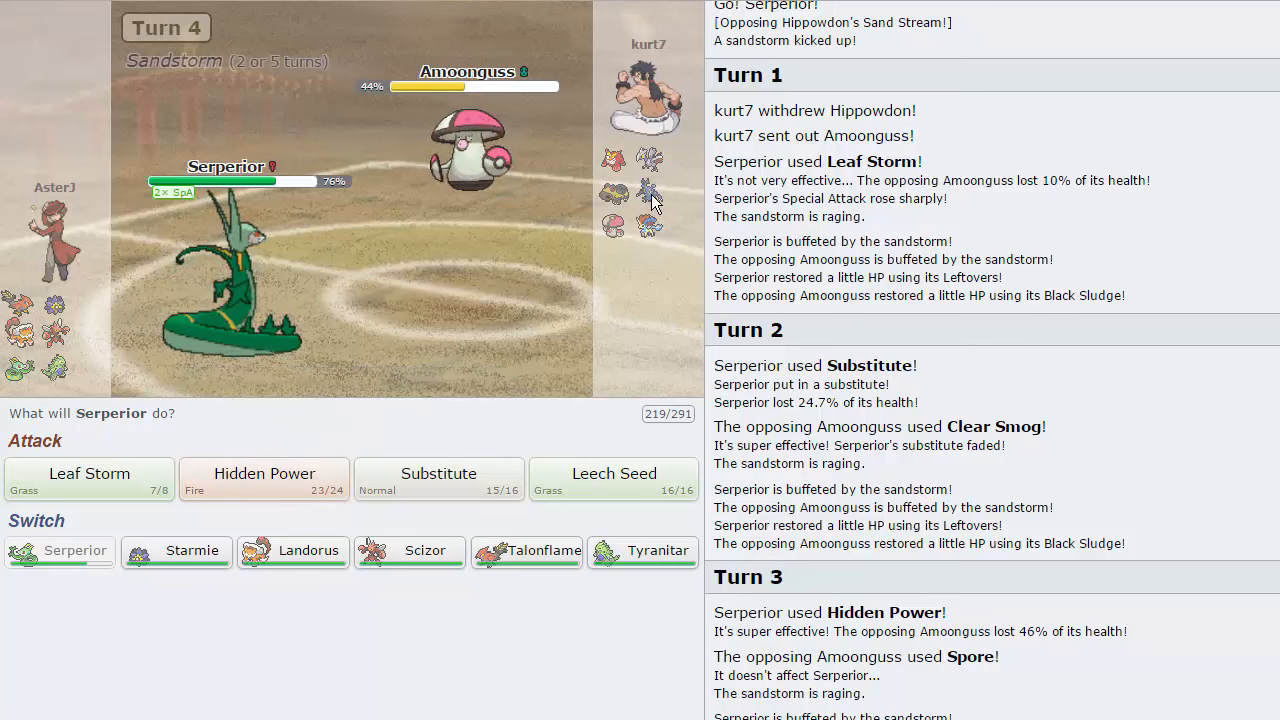
mouse_move(614, 160)
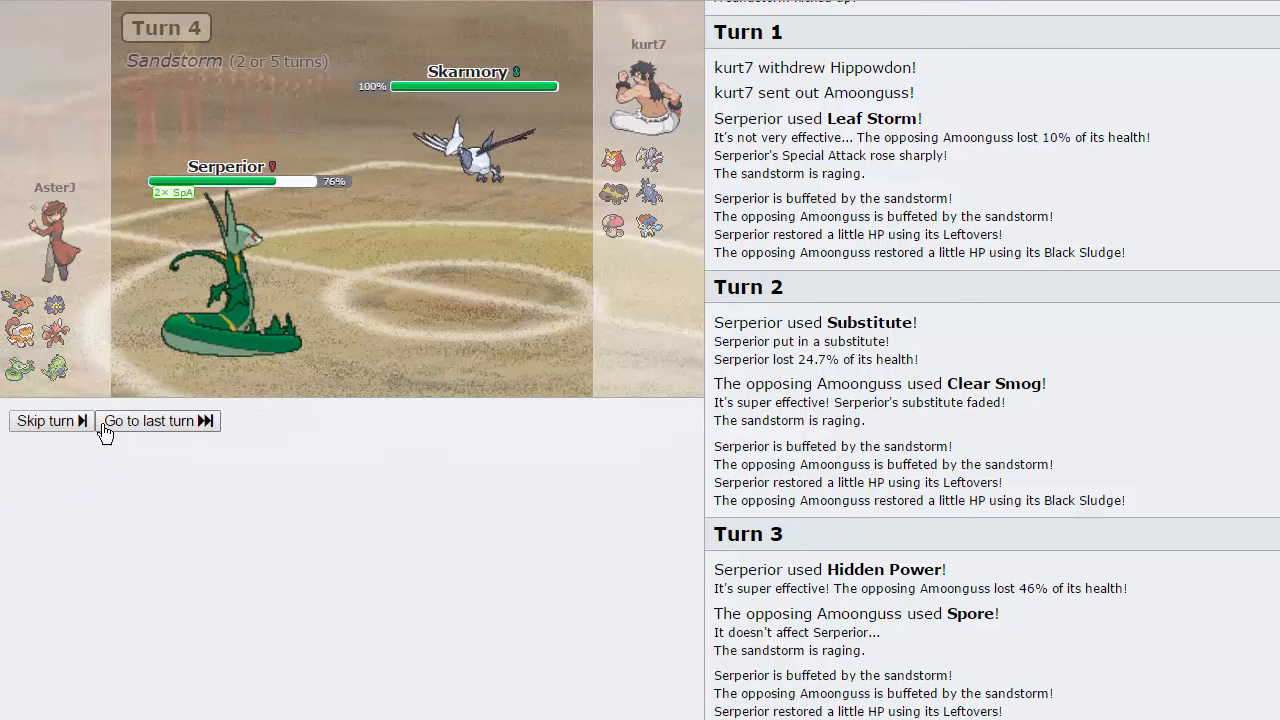
left_click(44, 420)
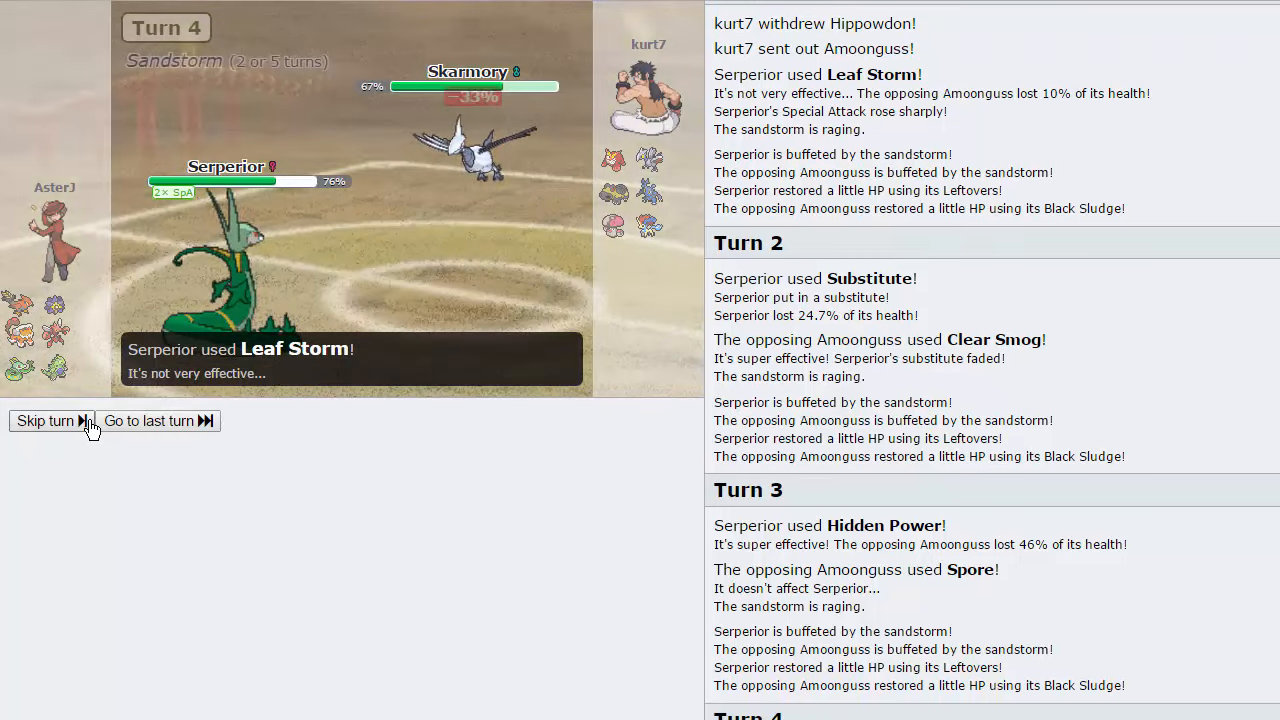
left_click(44, 420)
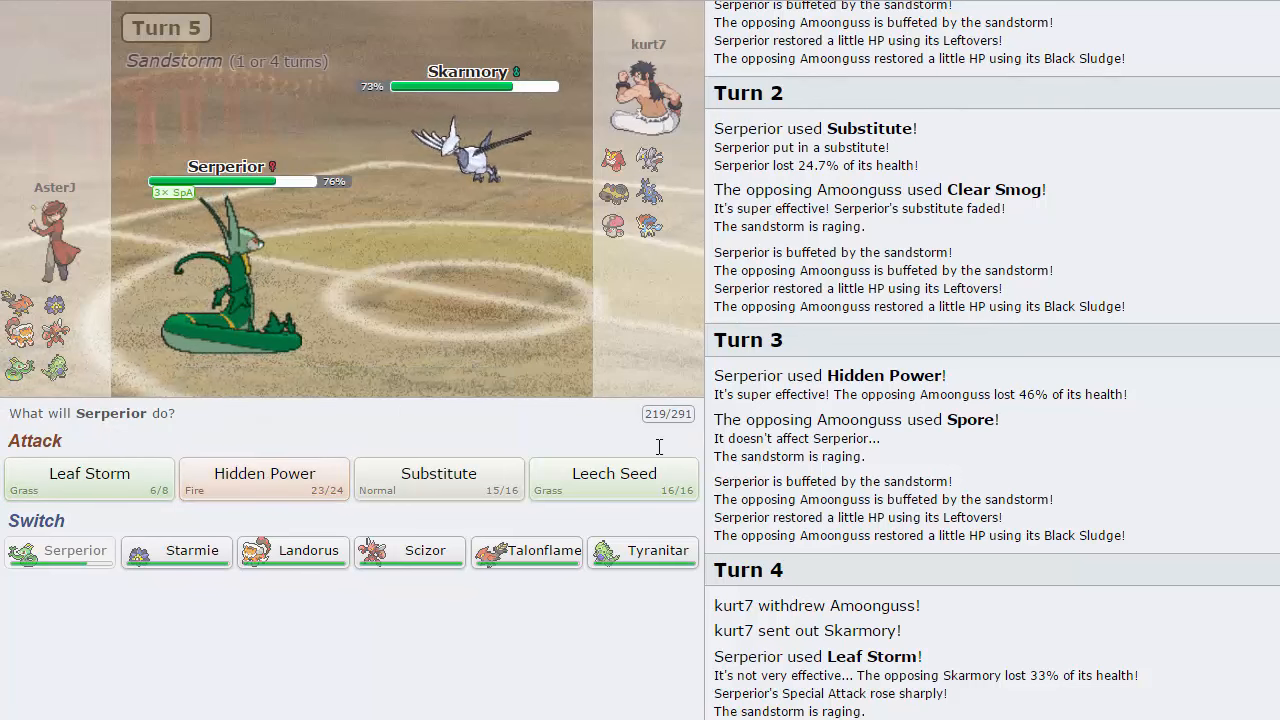
mouse_move(264, 478)
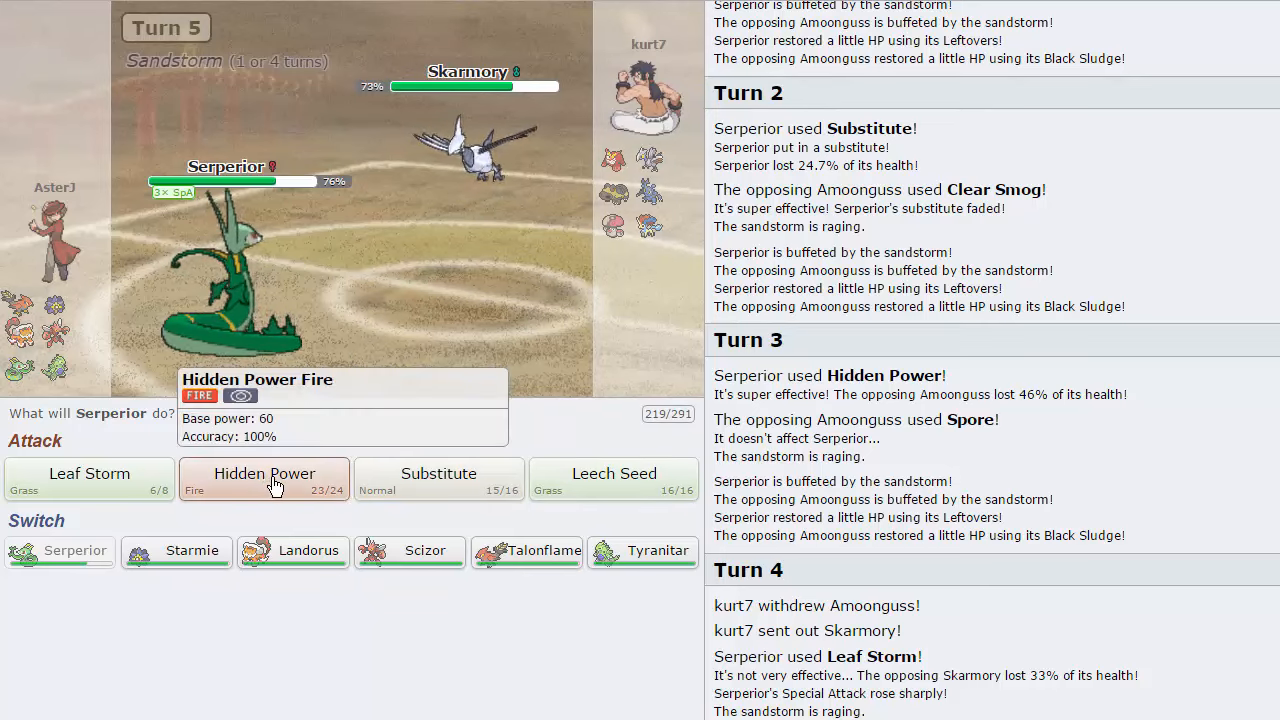
Step: Knock out the opposing Skarmory with Hidden Power Fire on turn 5
left_click(264, 478)
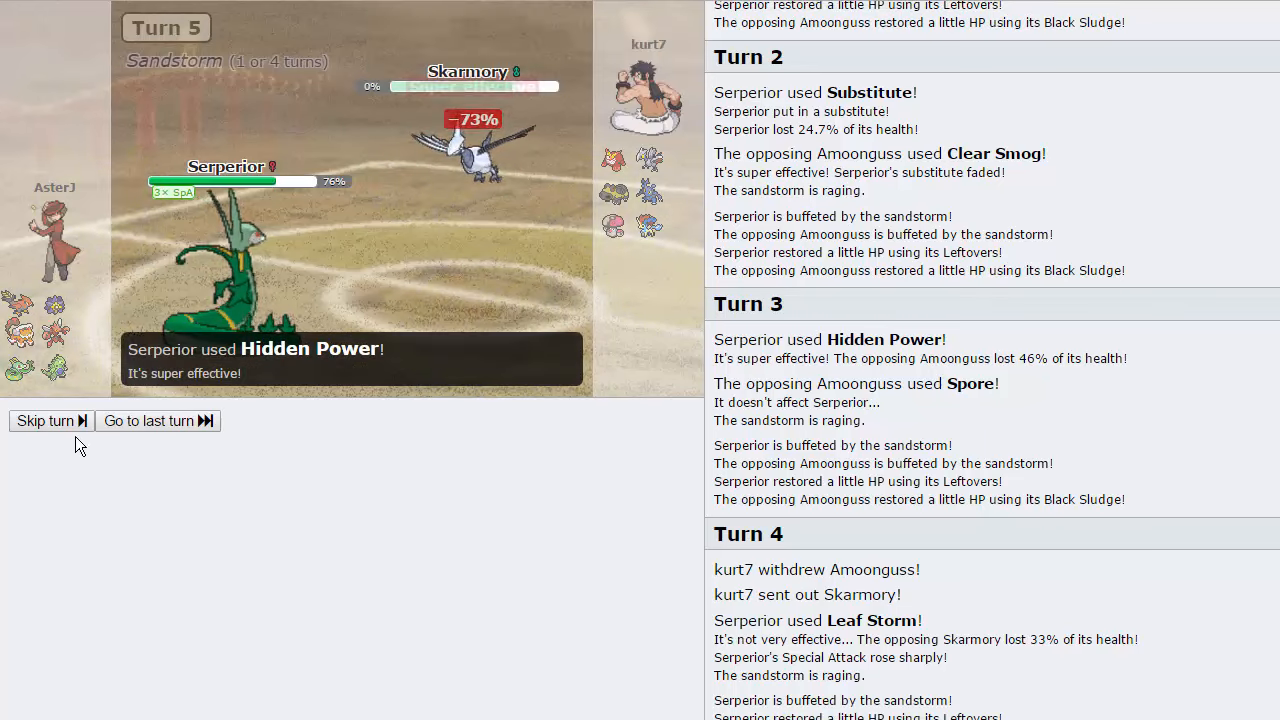
left_click(44, 420)
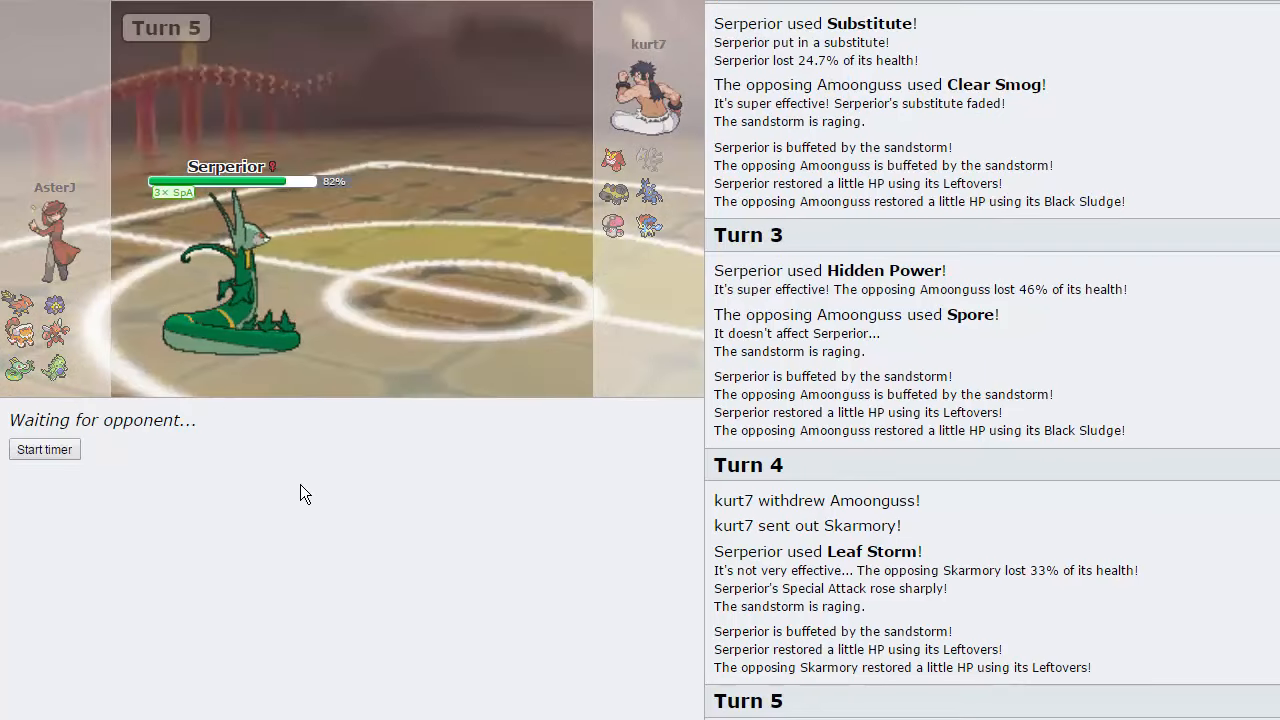
mouse_move(596, 220)
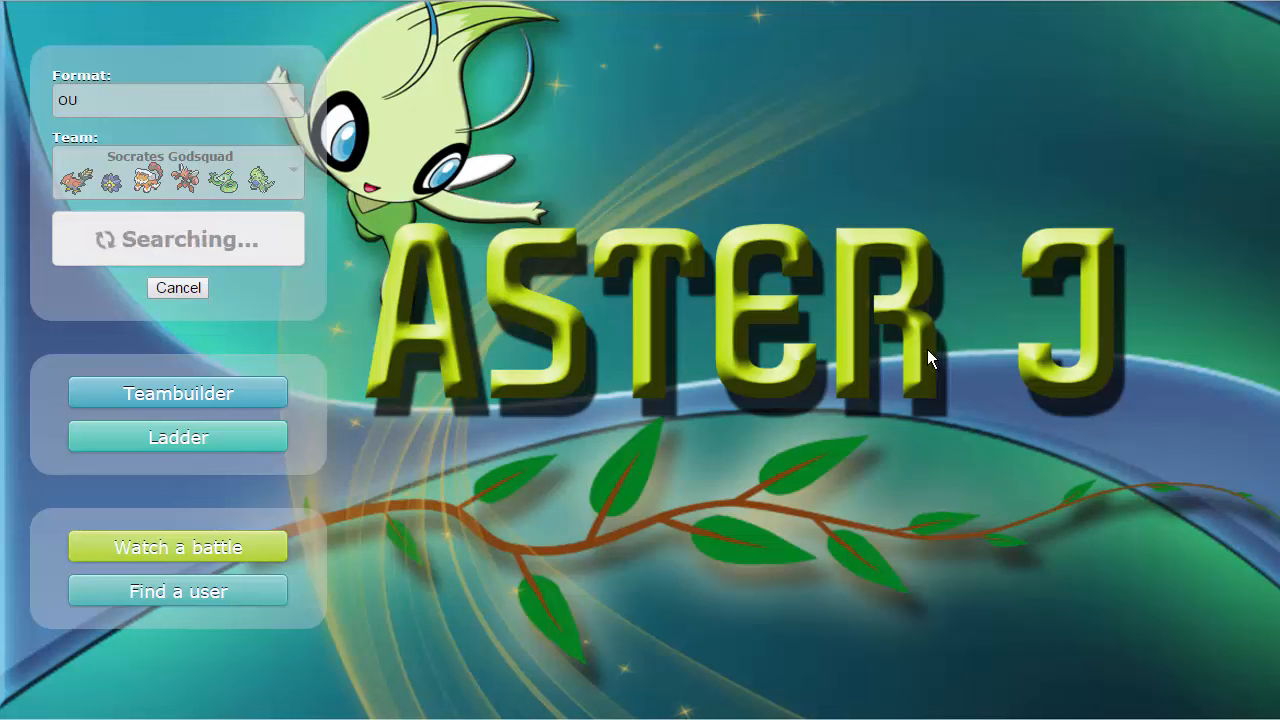
mouse_move(928, 332)
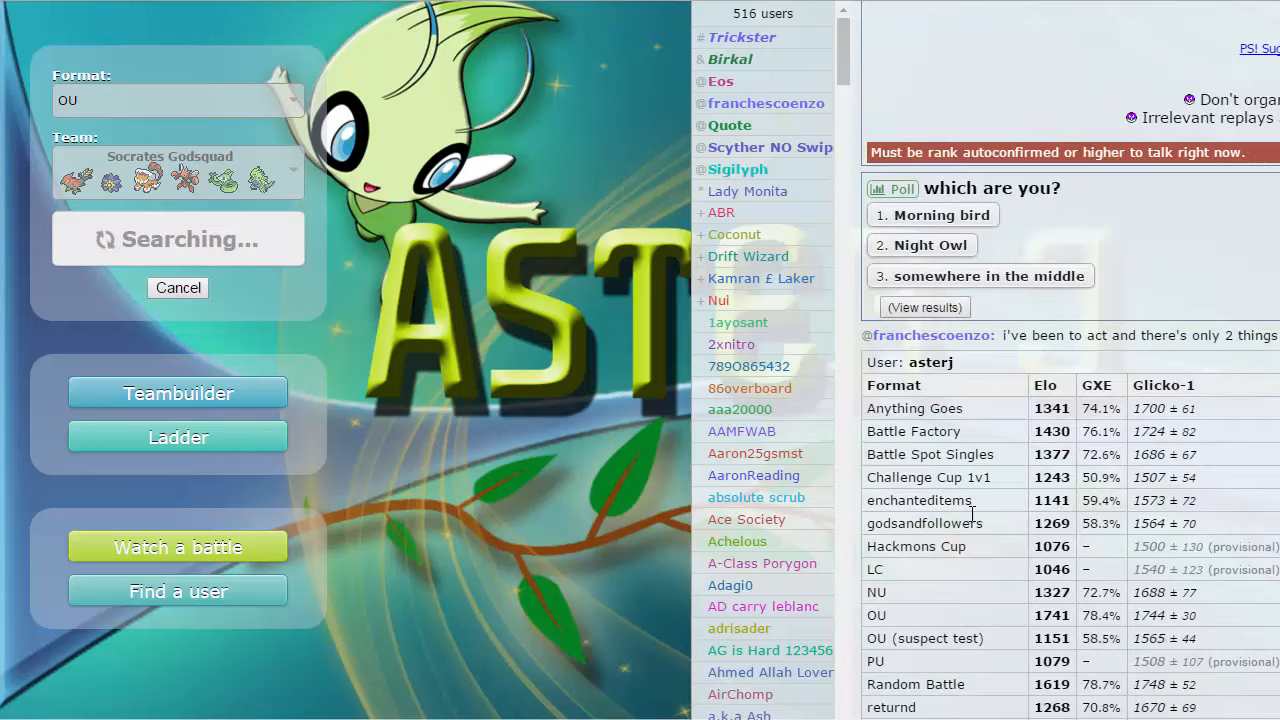
Step: View the OU Top 500 ladder and locate your own entry at rank 338, 1741 Elo
double_click(1032, 616)
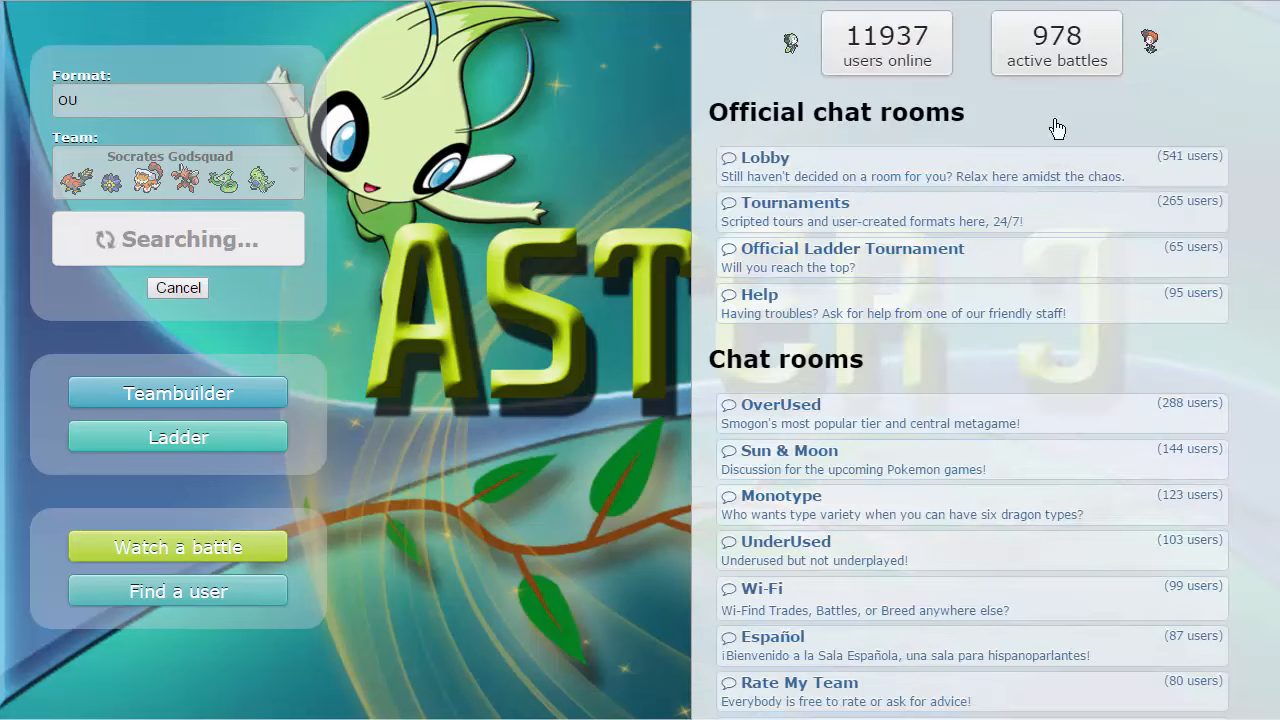
left_click(176, 436)
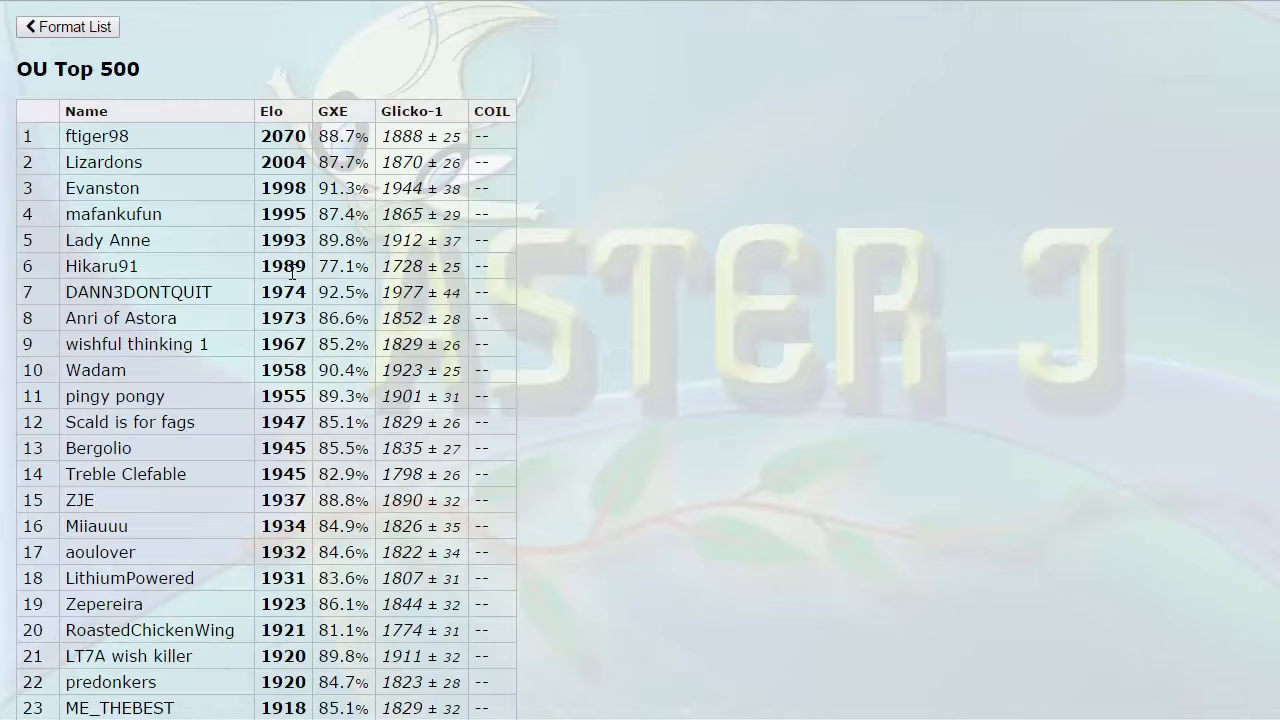
scroll("down", 3)
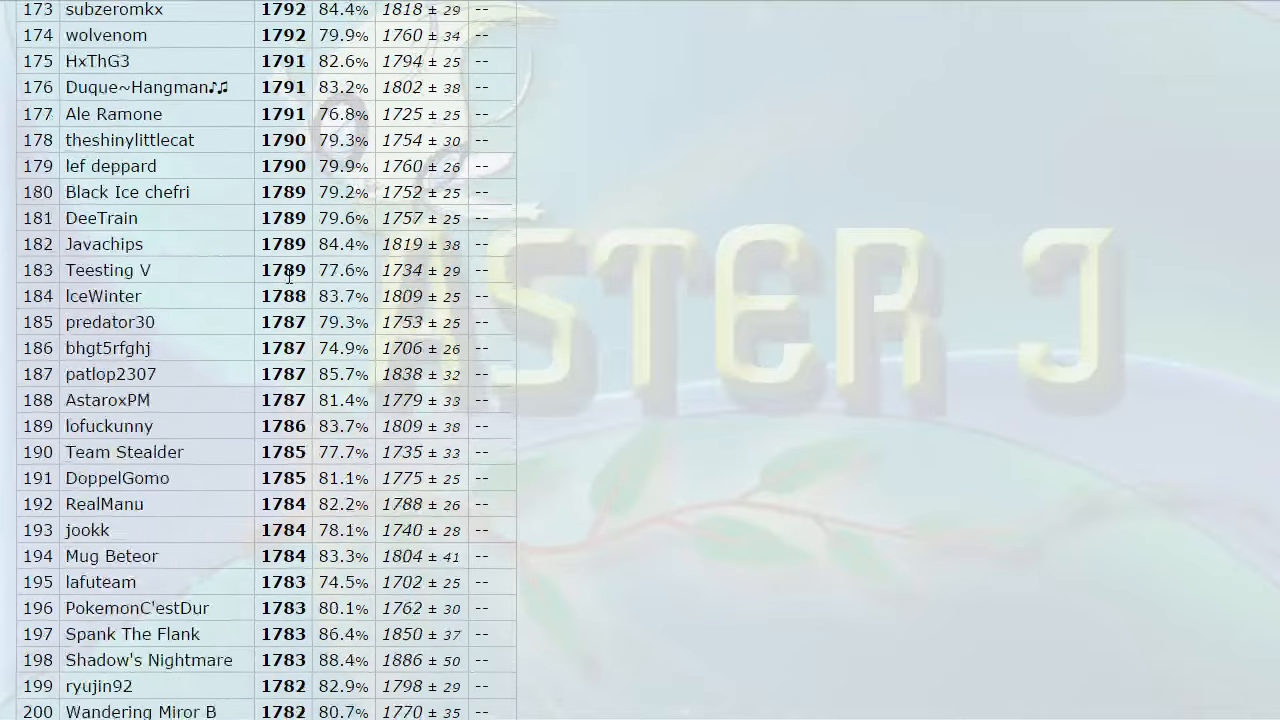
scroll("down", 3)
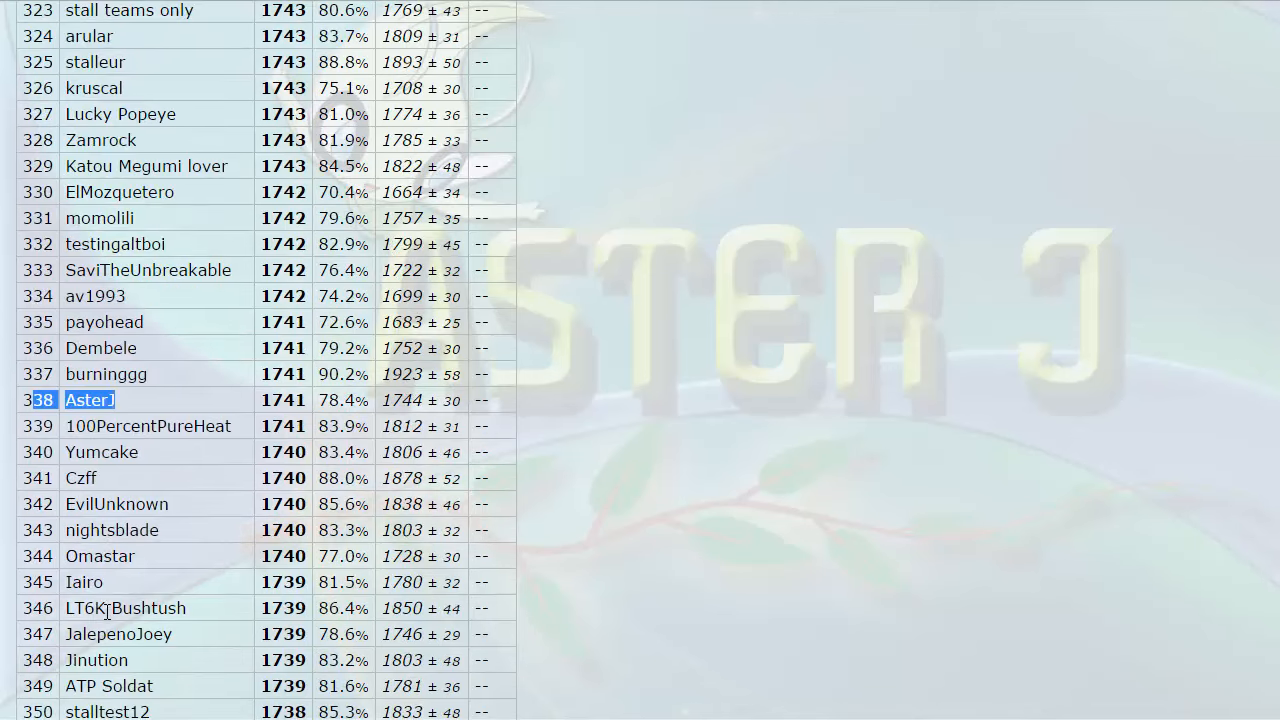
left_click(284, 400)
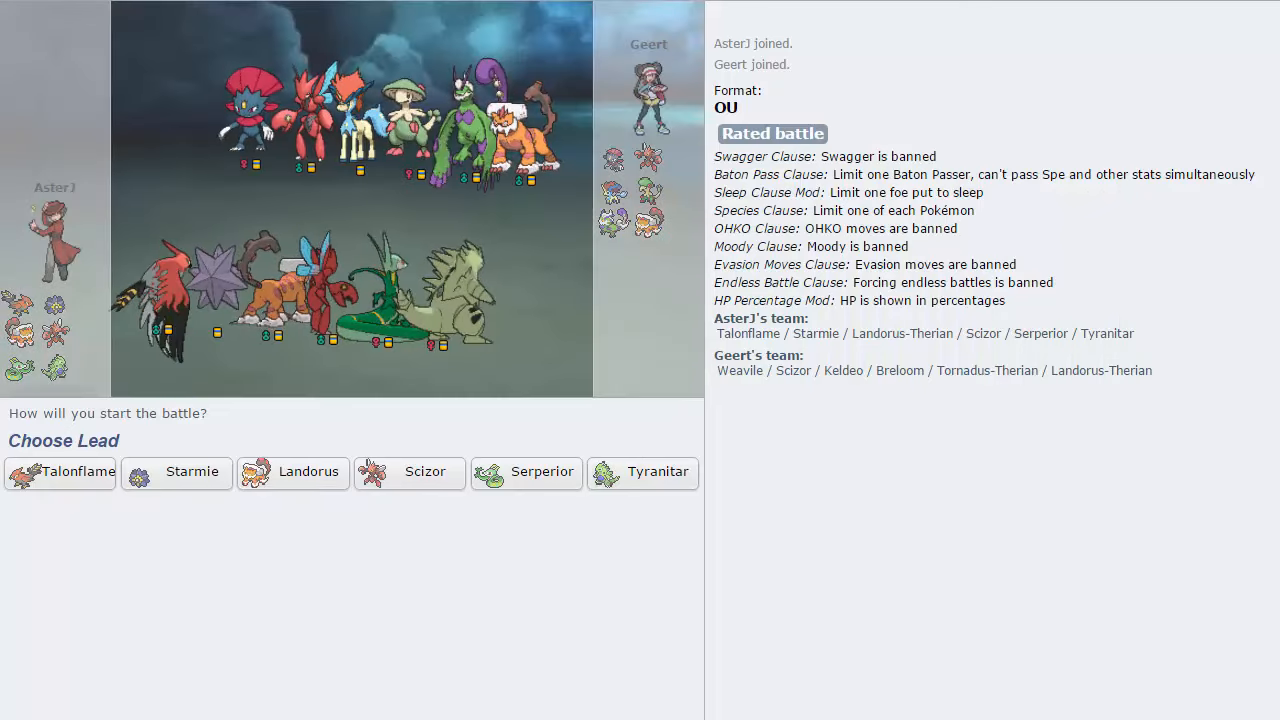
mouse_move(612, 218)
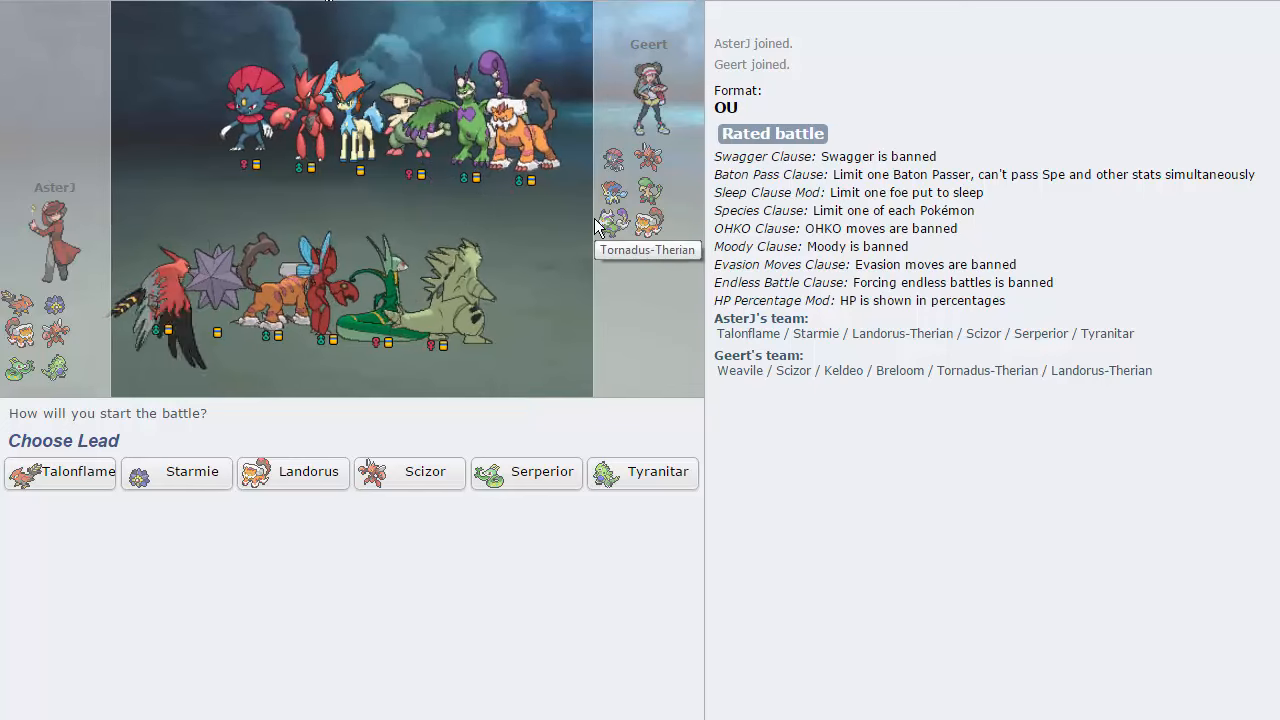
mouse_move(590, 224)
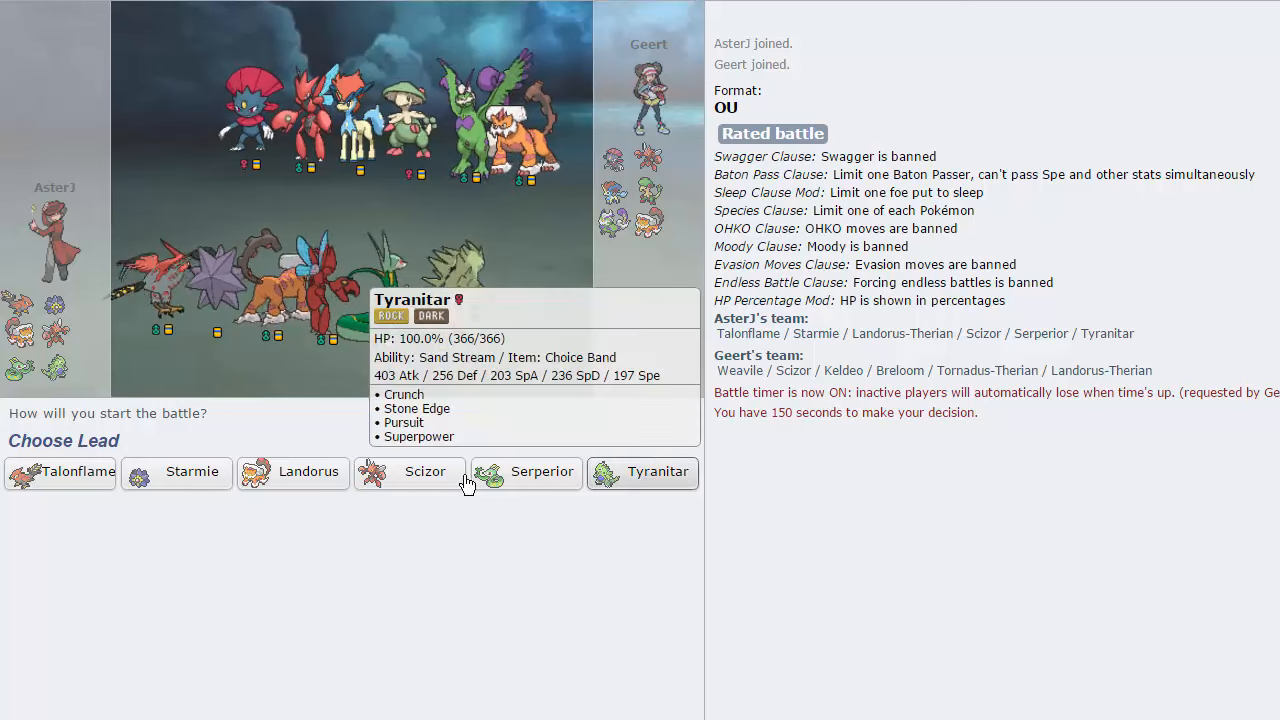
mouse_move(664, 482)
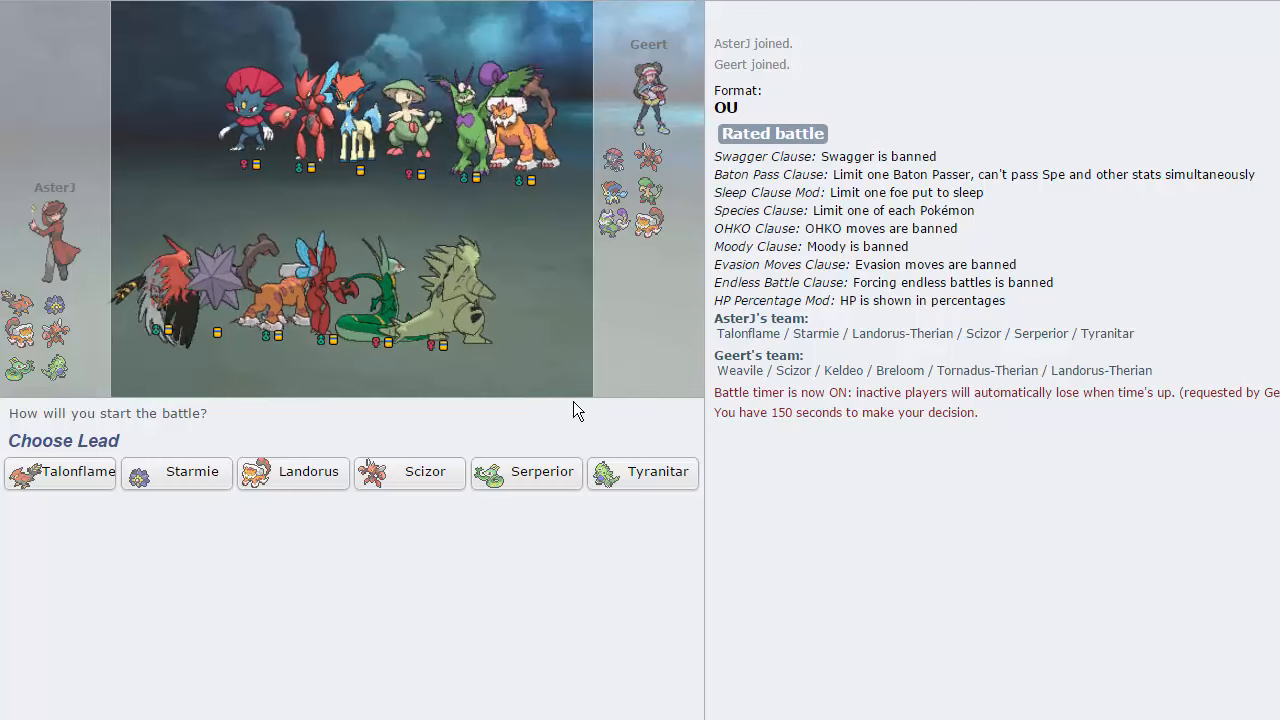
mouse_move(292, 472)
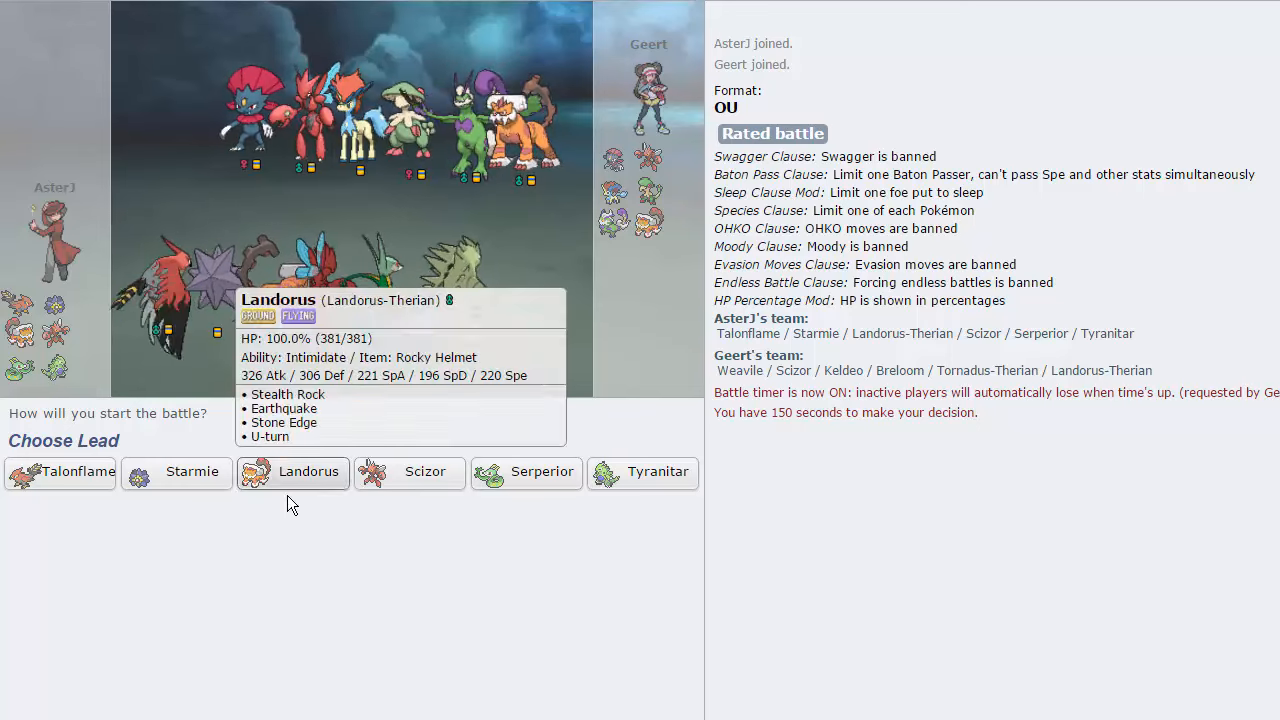
mouse_move(176, 472)
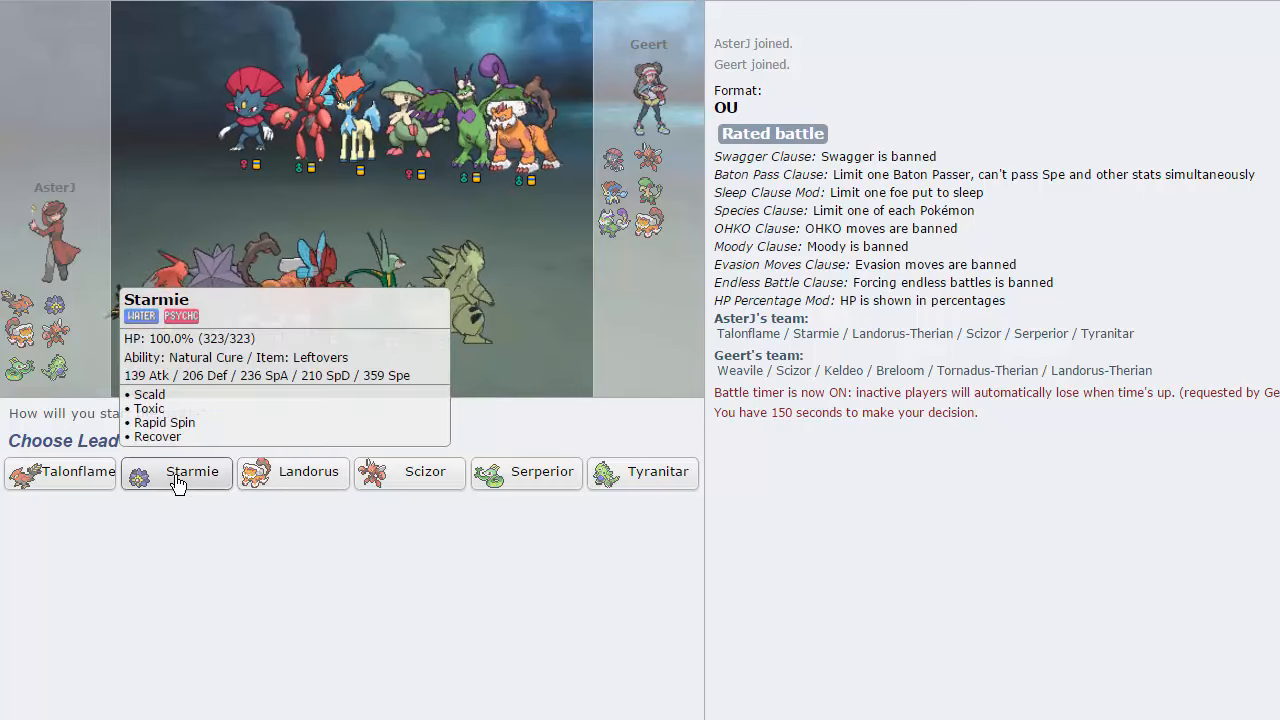
mouse_move(308, 472)
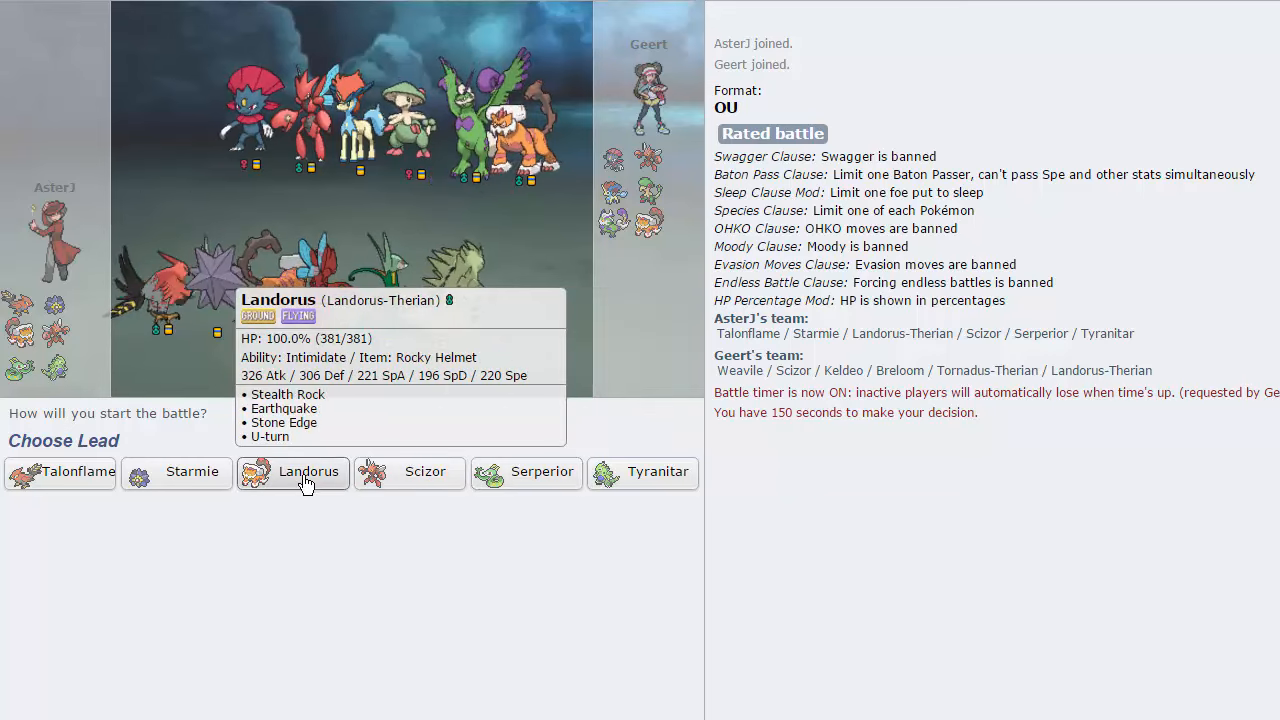
Step: Lead the battle against Geert with Landorus-Therian
left_click(292, 472)
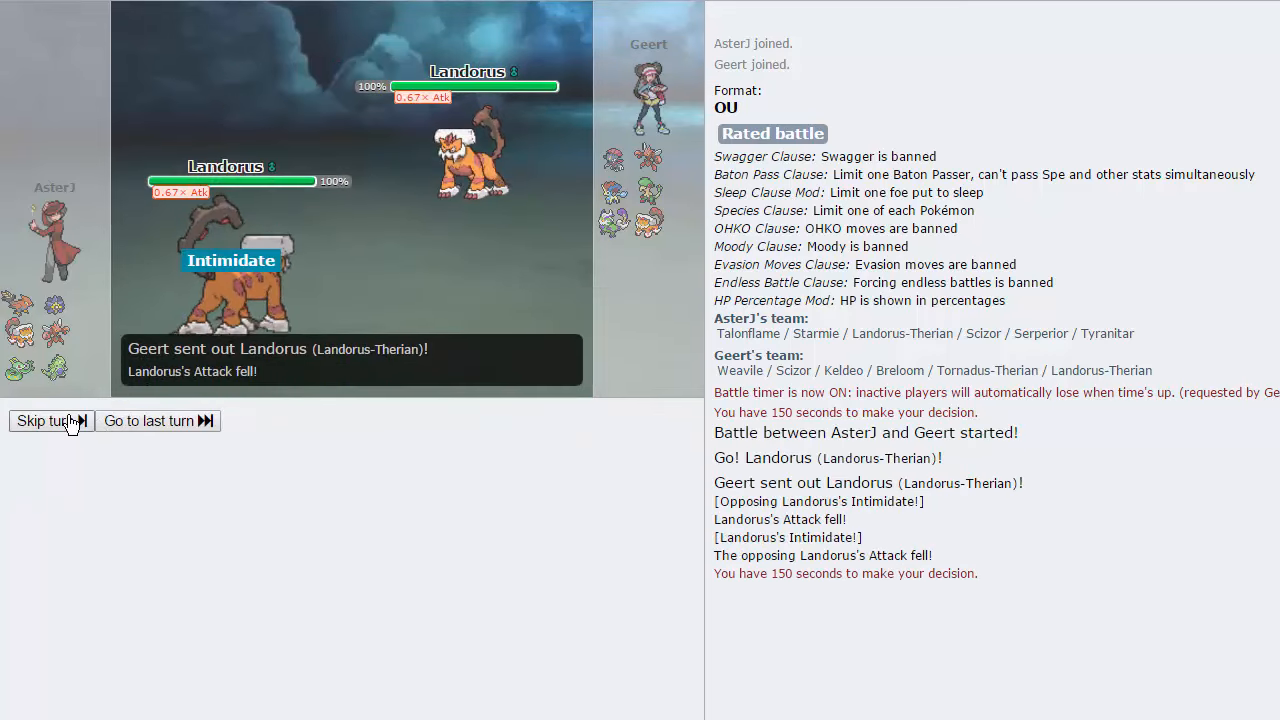
Step: Pivot out with U-turn and bring in Serperior
left_click(44, 420)
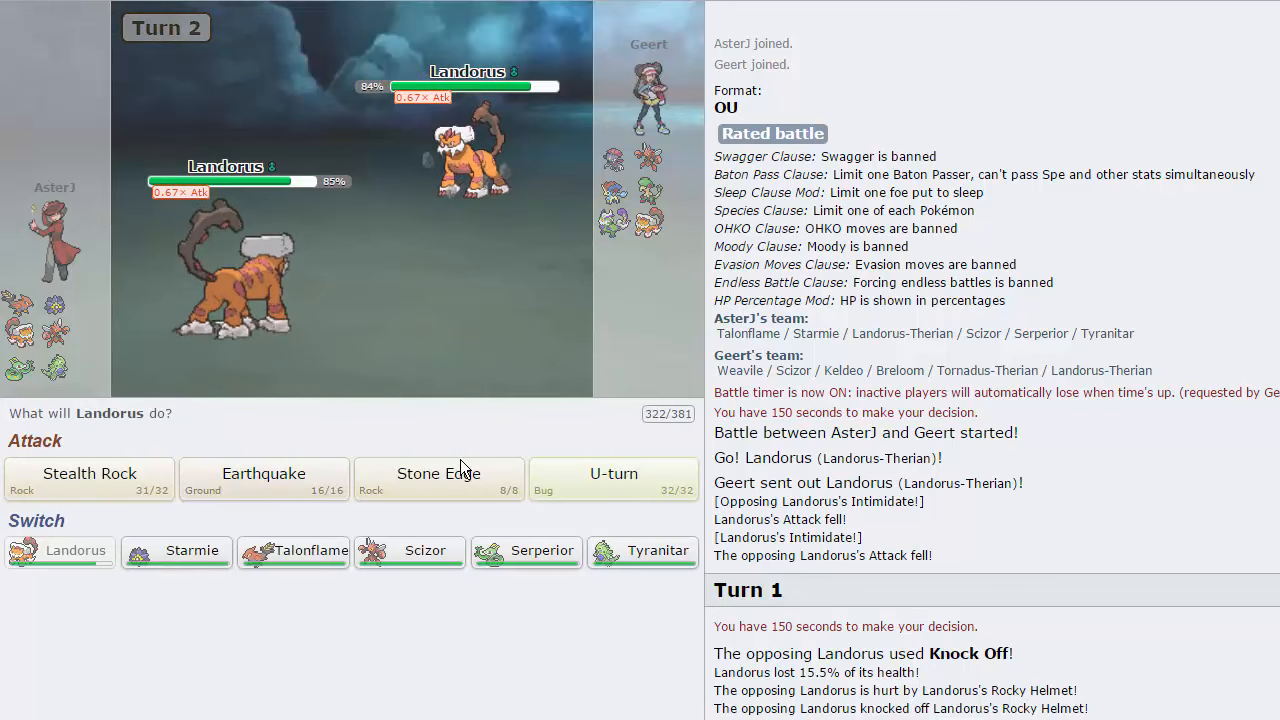
mouse_move(612, 472)
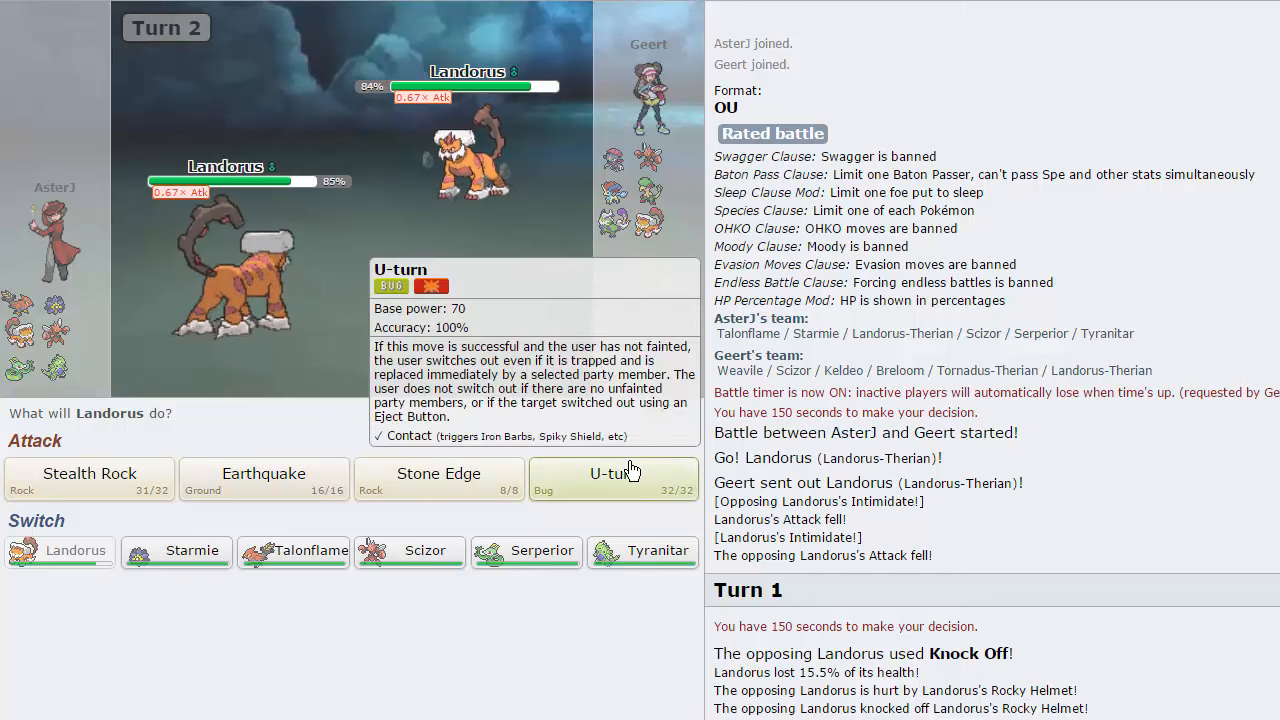
left_click(614, 480)
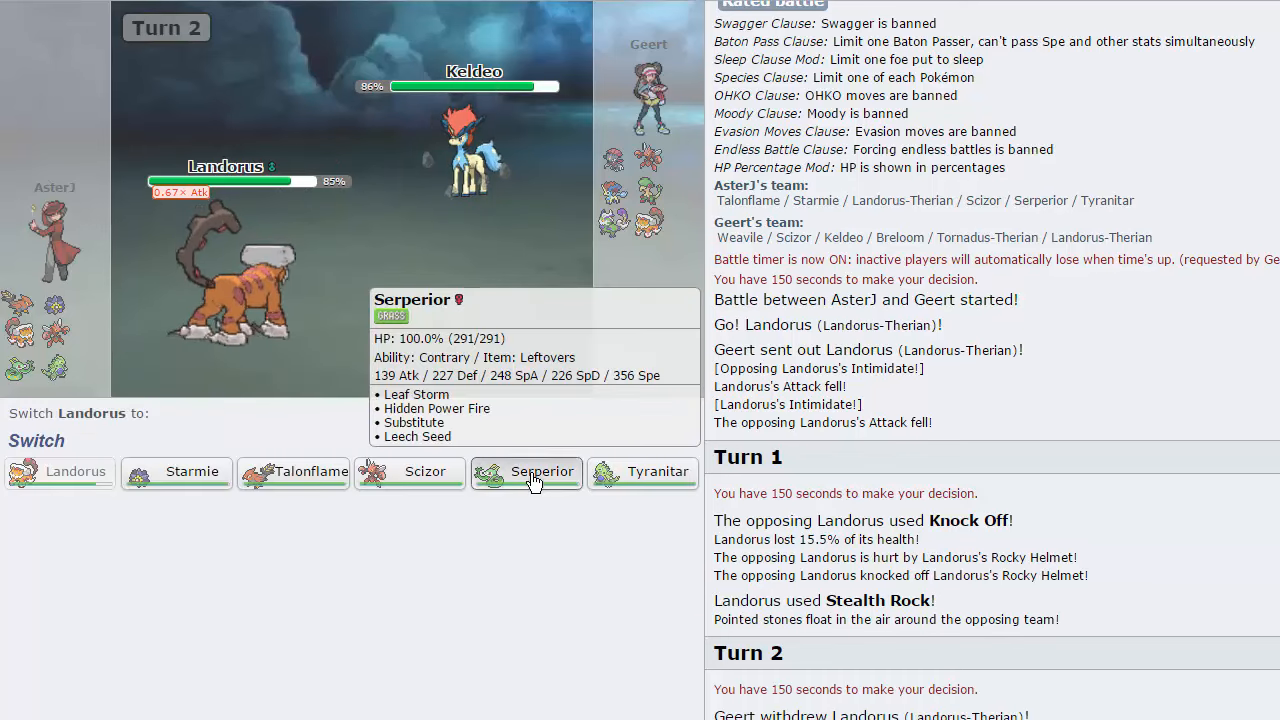
left_click(526, 472)
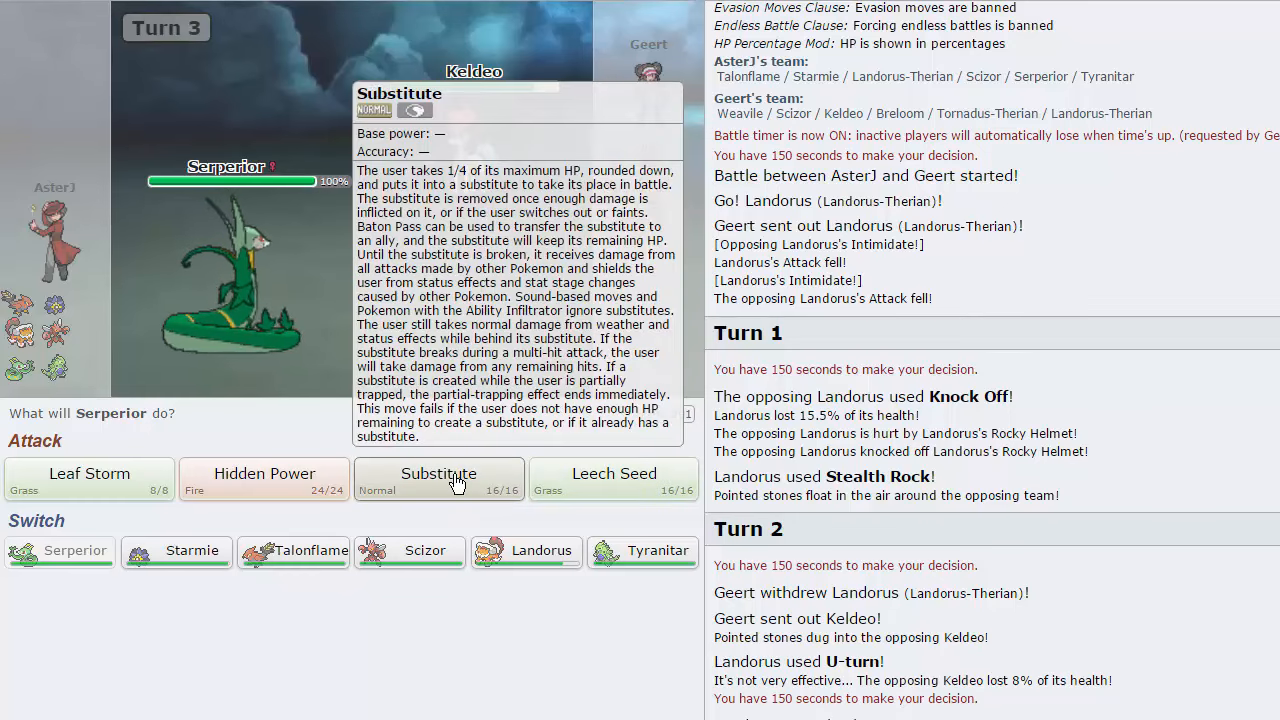
Step: Set up a Substitute with Serperior, then hit the returning Landorus with Leaf Storm
left_click(438, 474)
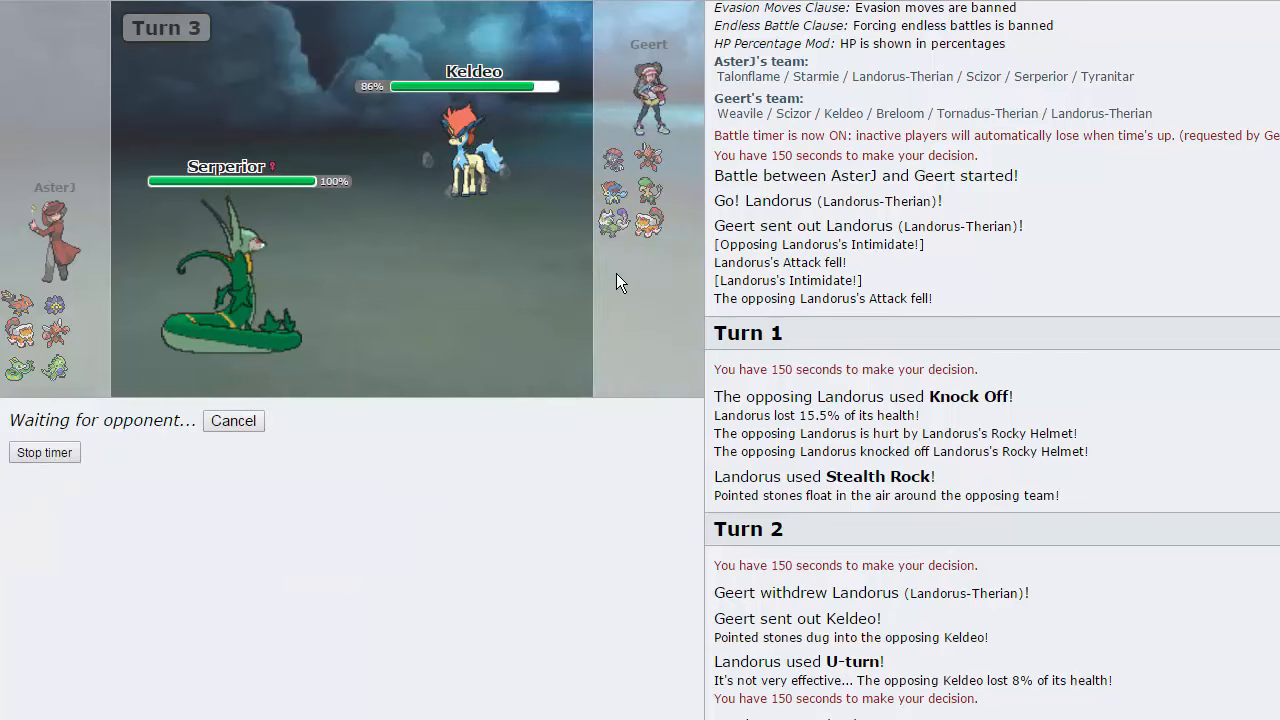
mouse_move(612, 244)
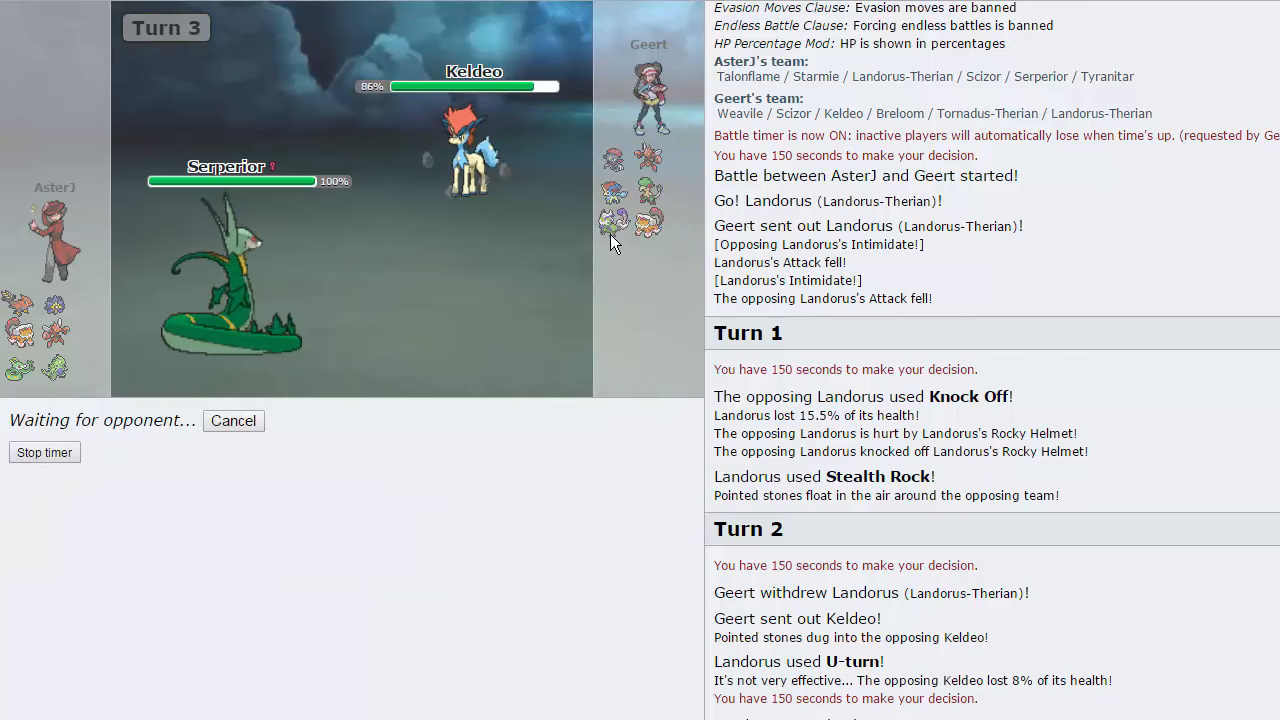
mouse_move(612, 398)
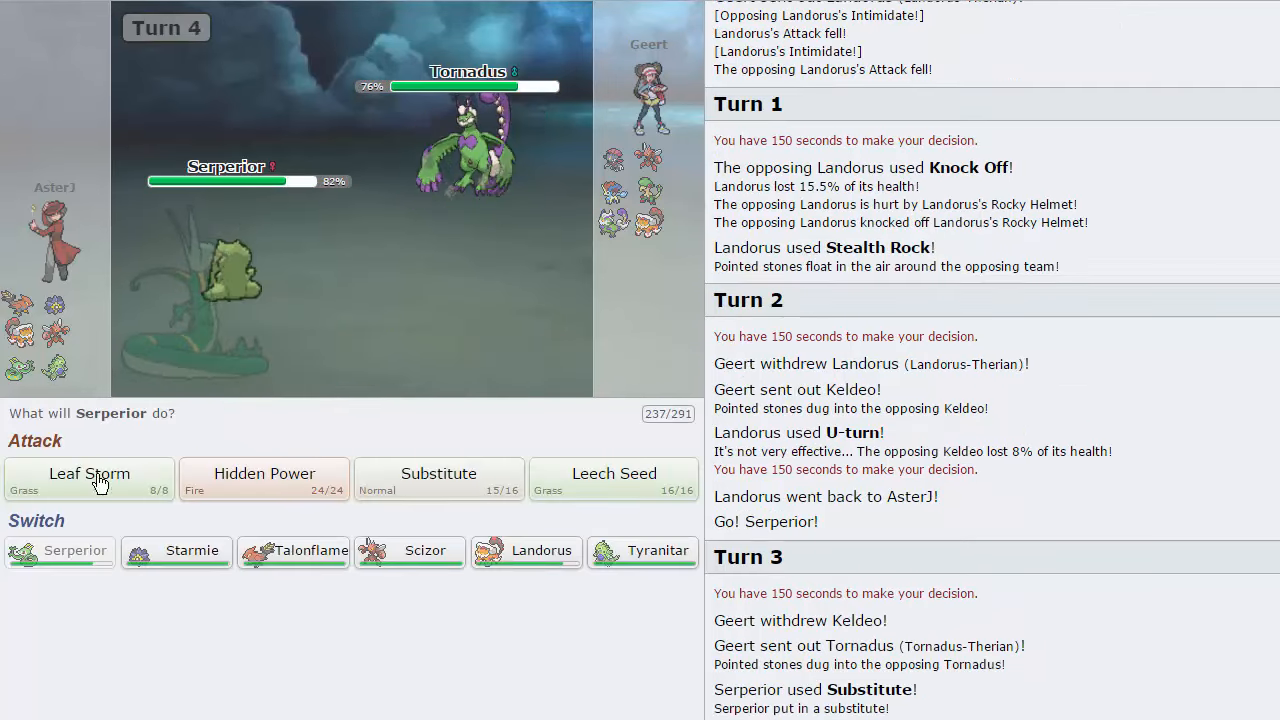
mouse_move(88, 480)
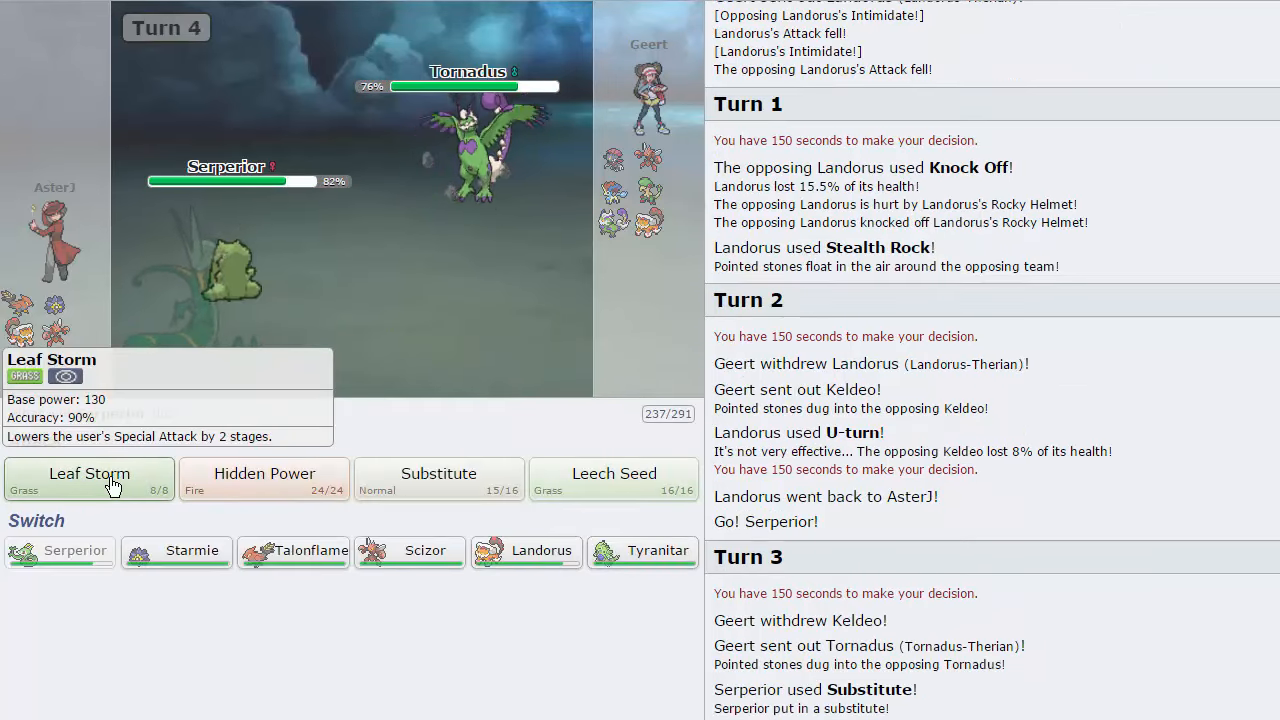
left_click(88, 480)
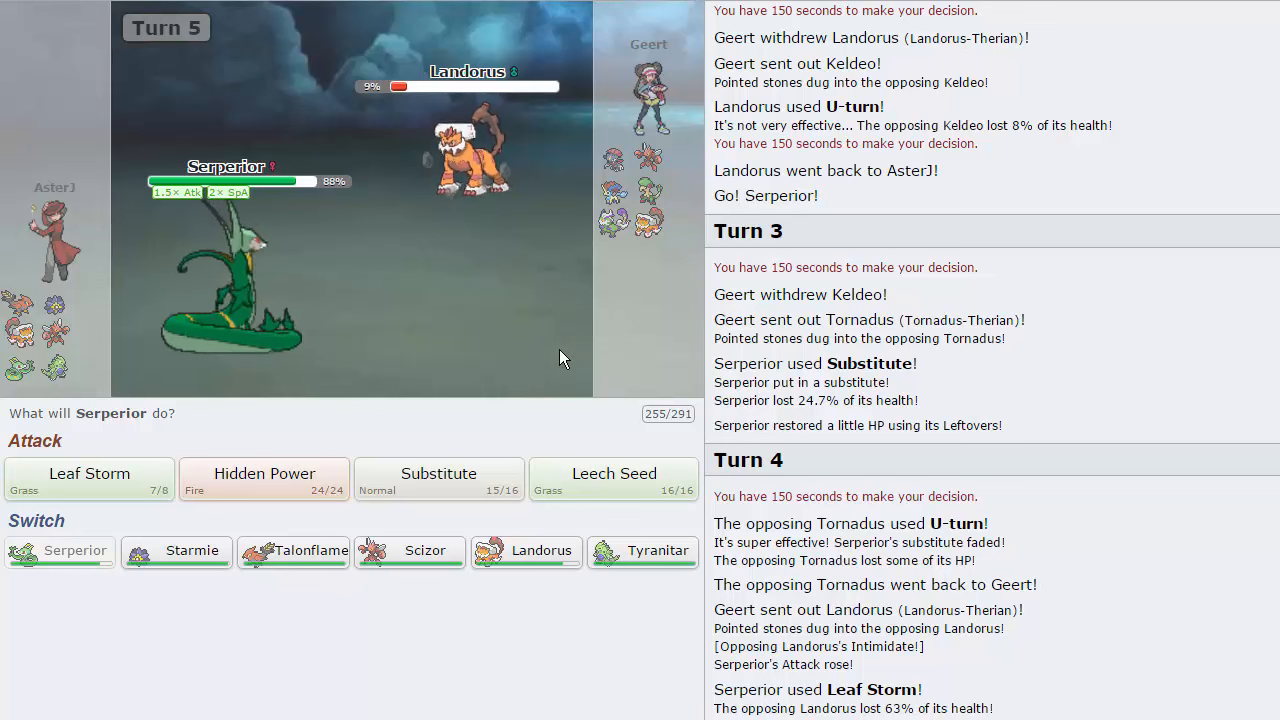
mouse_move(648, 156)
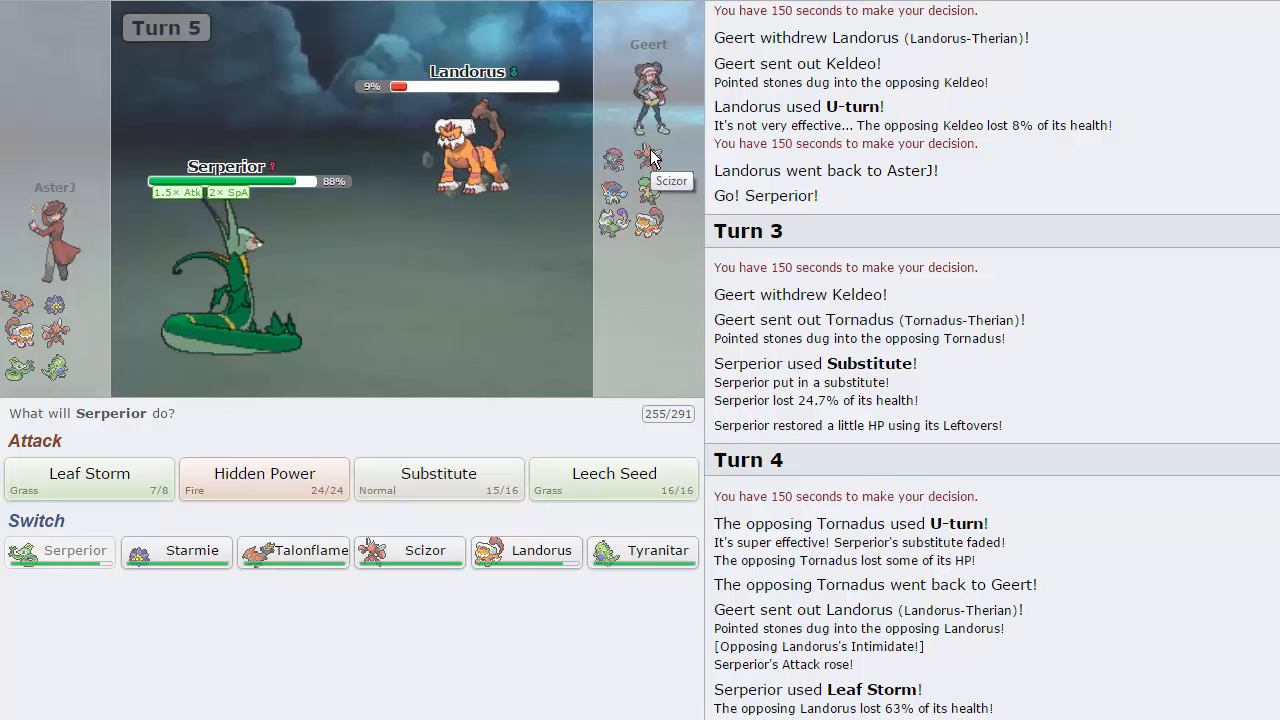
mouse_move(668, 184)
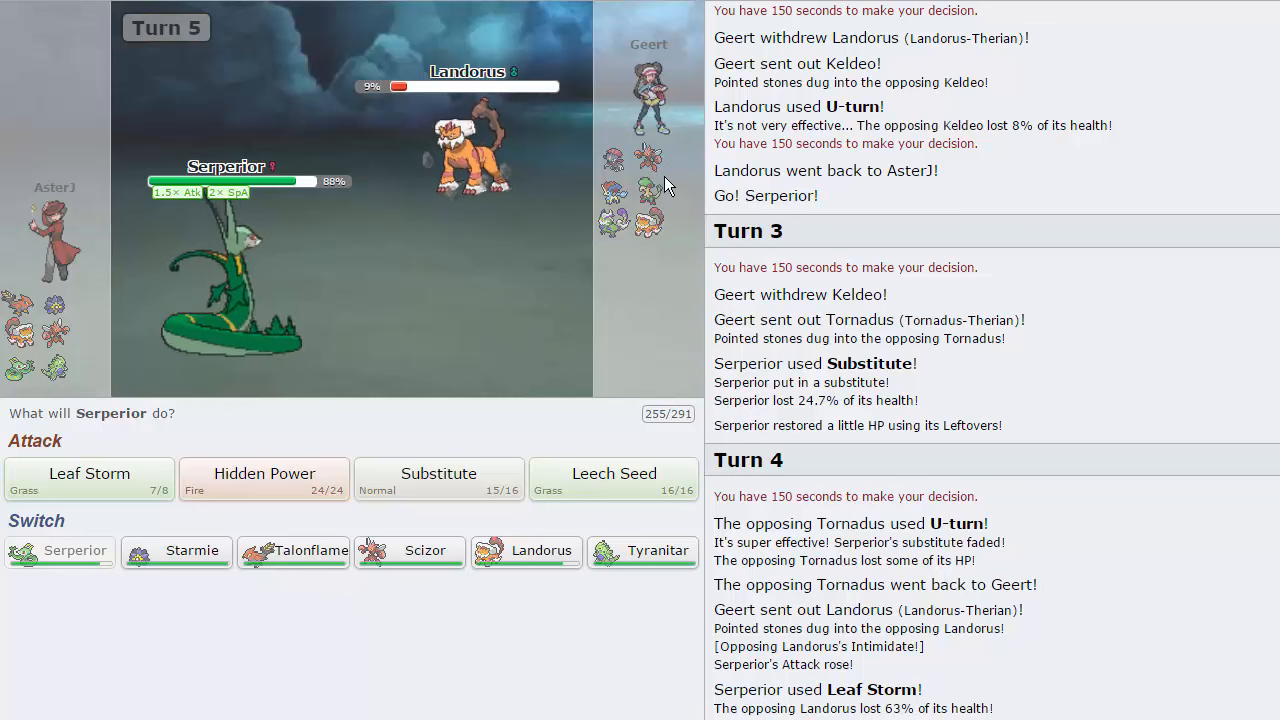
mouse_move(616, 332)
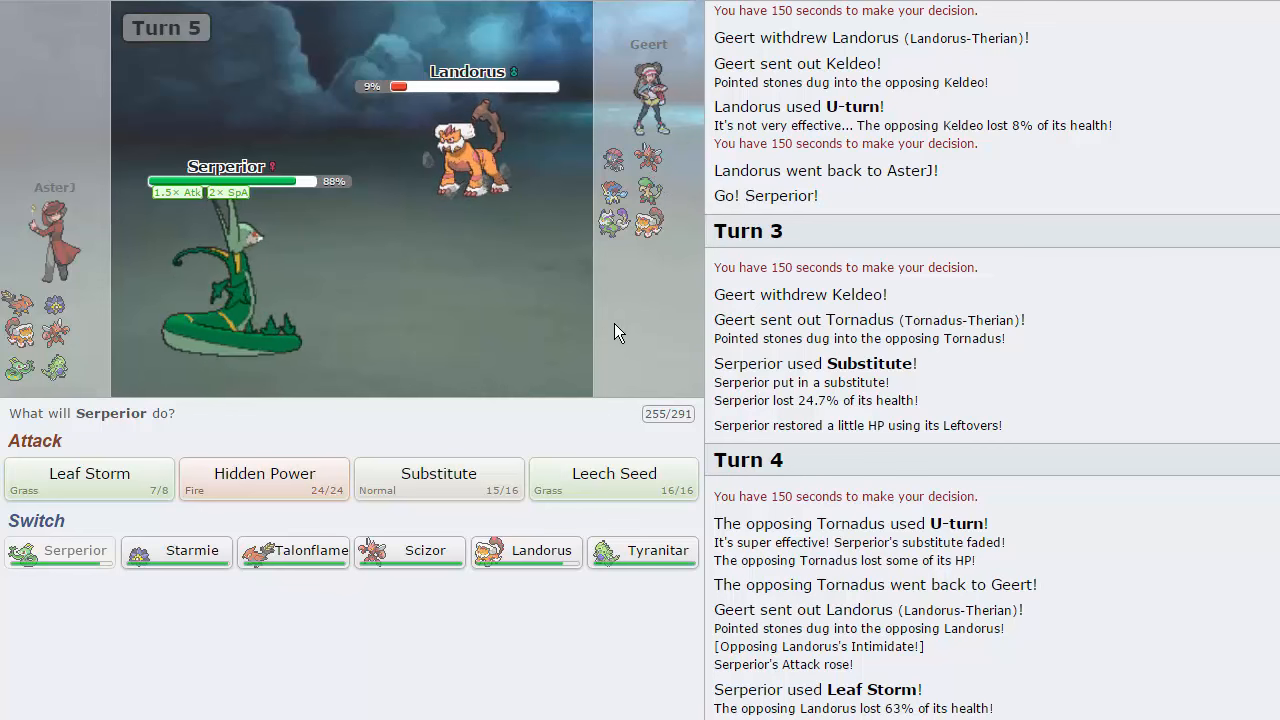
mouse_move(630, 312)
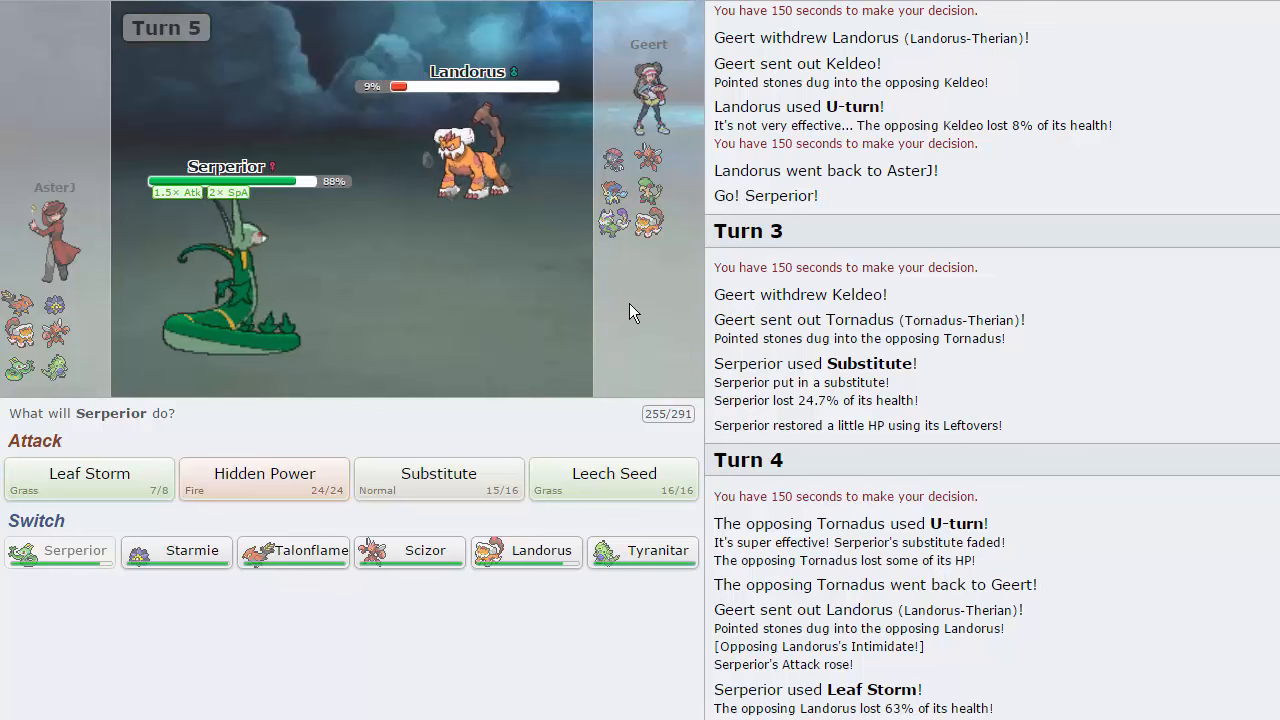
mouse_move(612, 160)
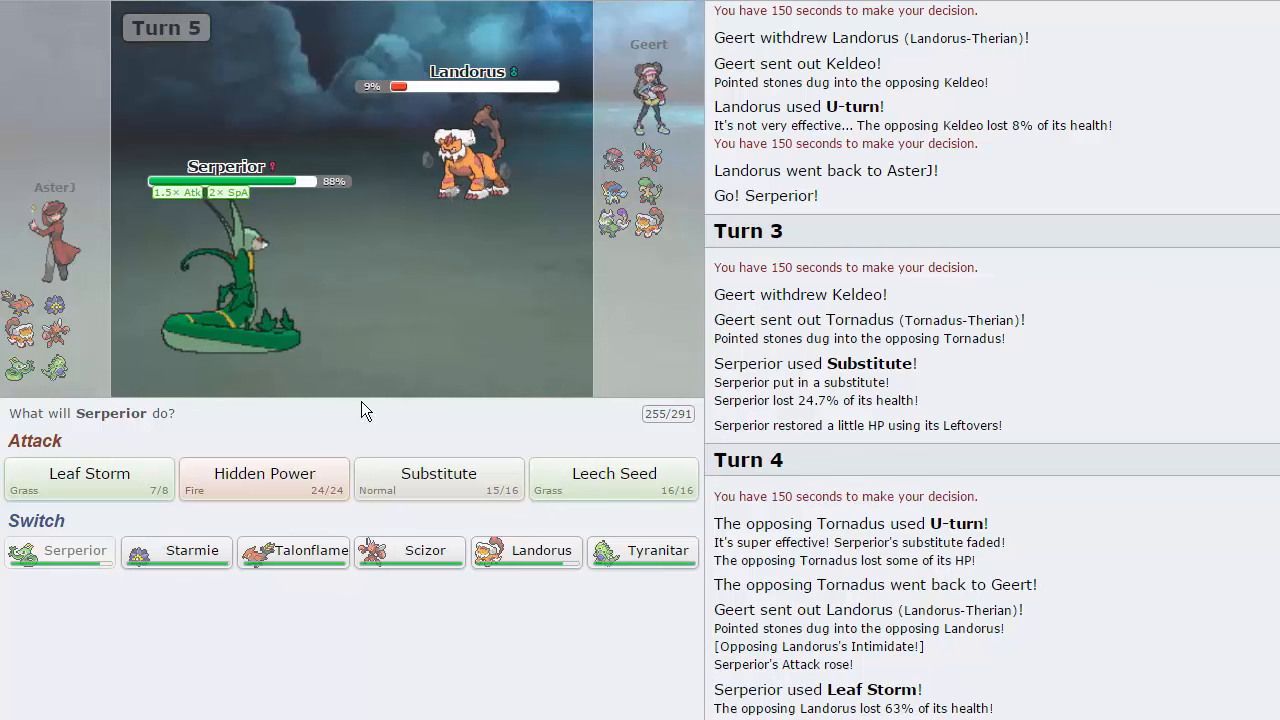
mouse_move(512, 566)
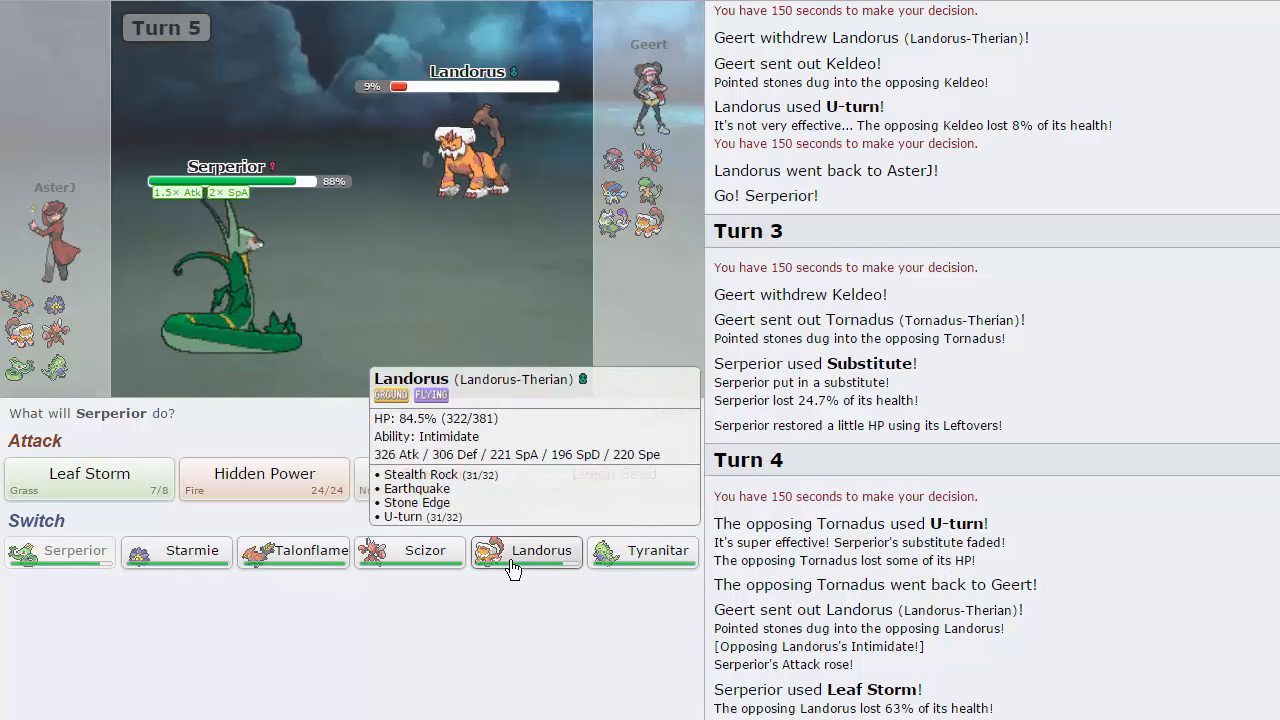
mouse_move(292, 550)
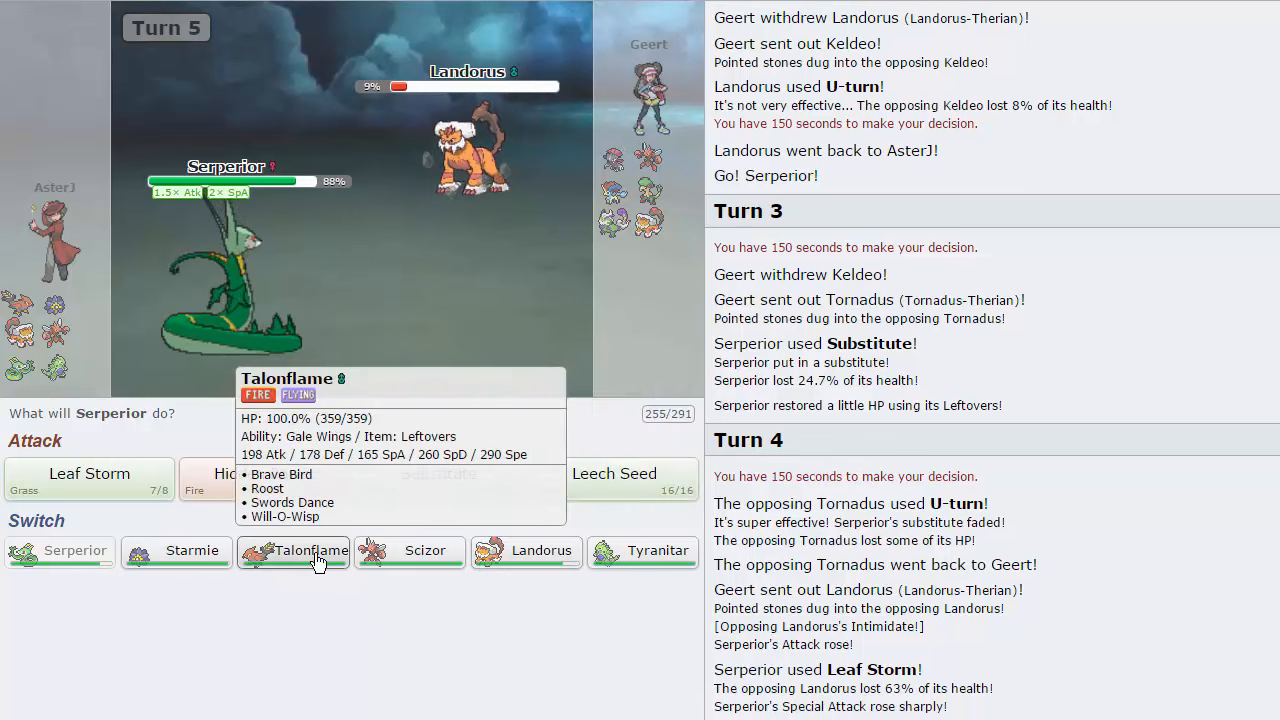
mouse_move(604, 188)
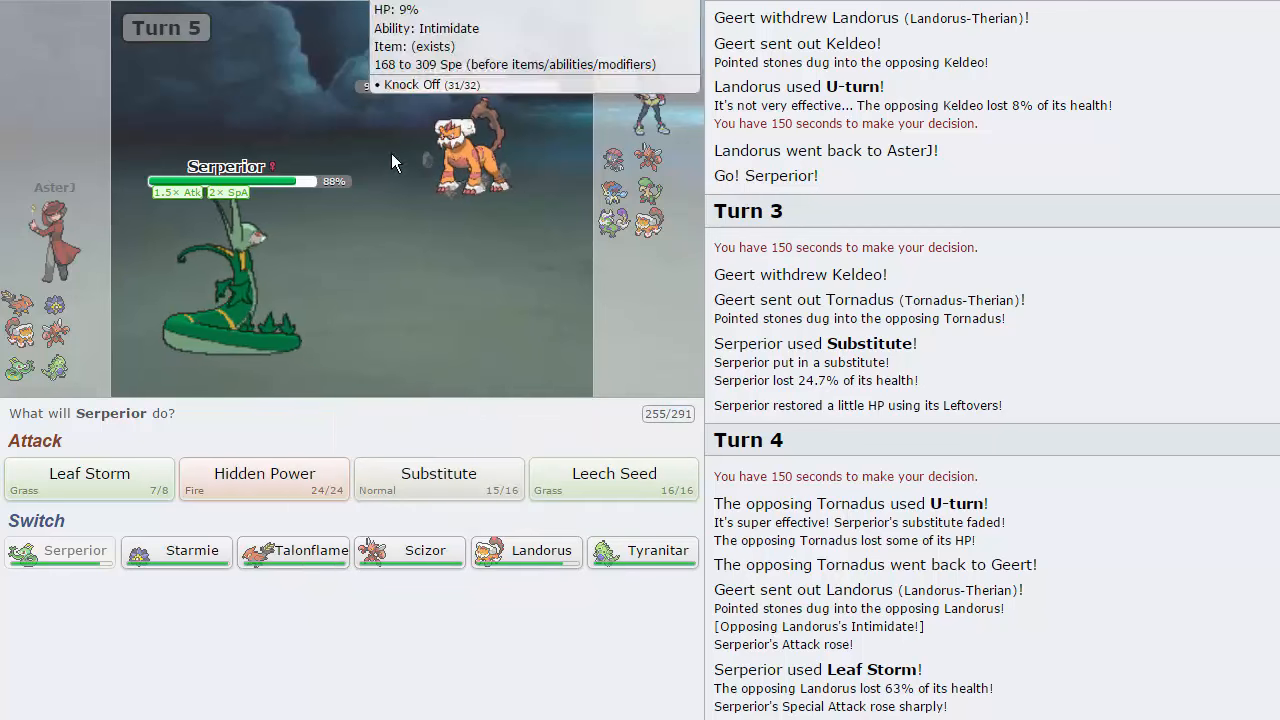
mouse_move(300, 564)
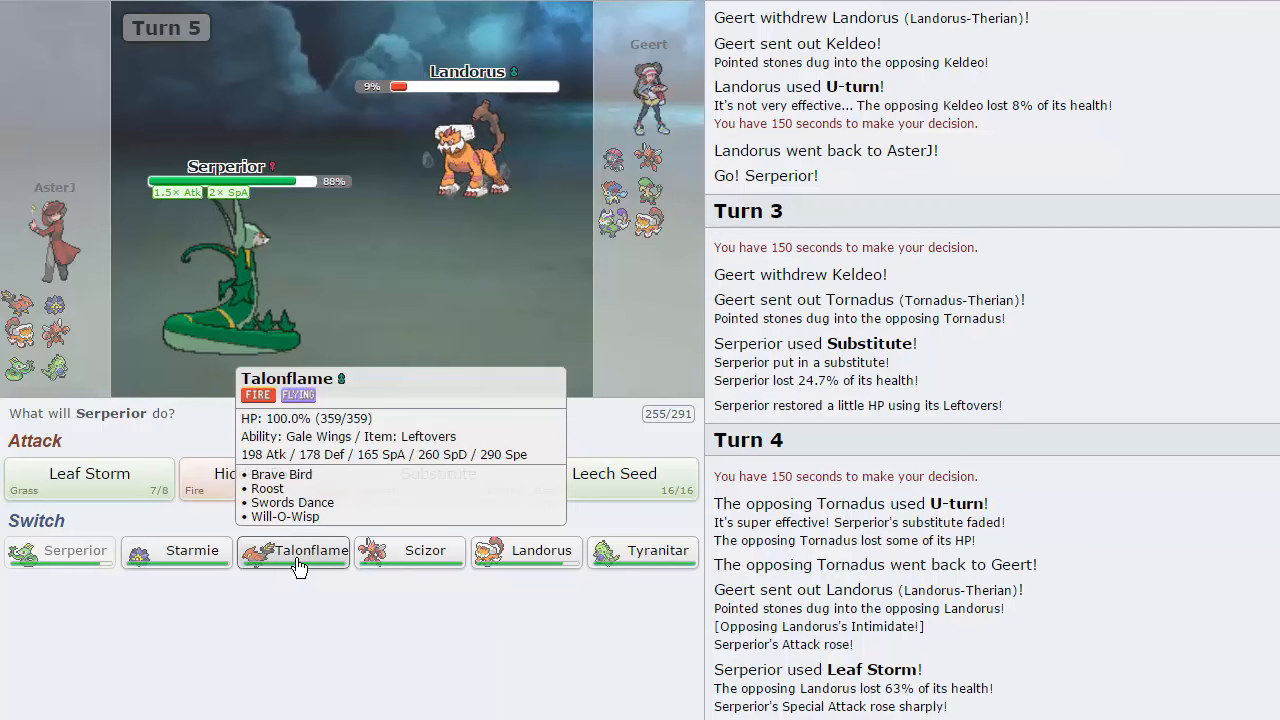
Step: Switch Serperior out for Talonflame, then Talonflame out for Scizor
left_click(292, 550)
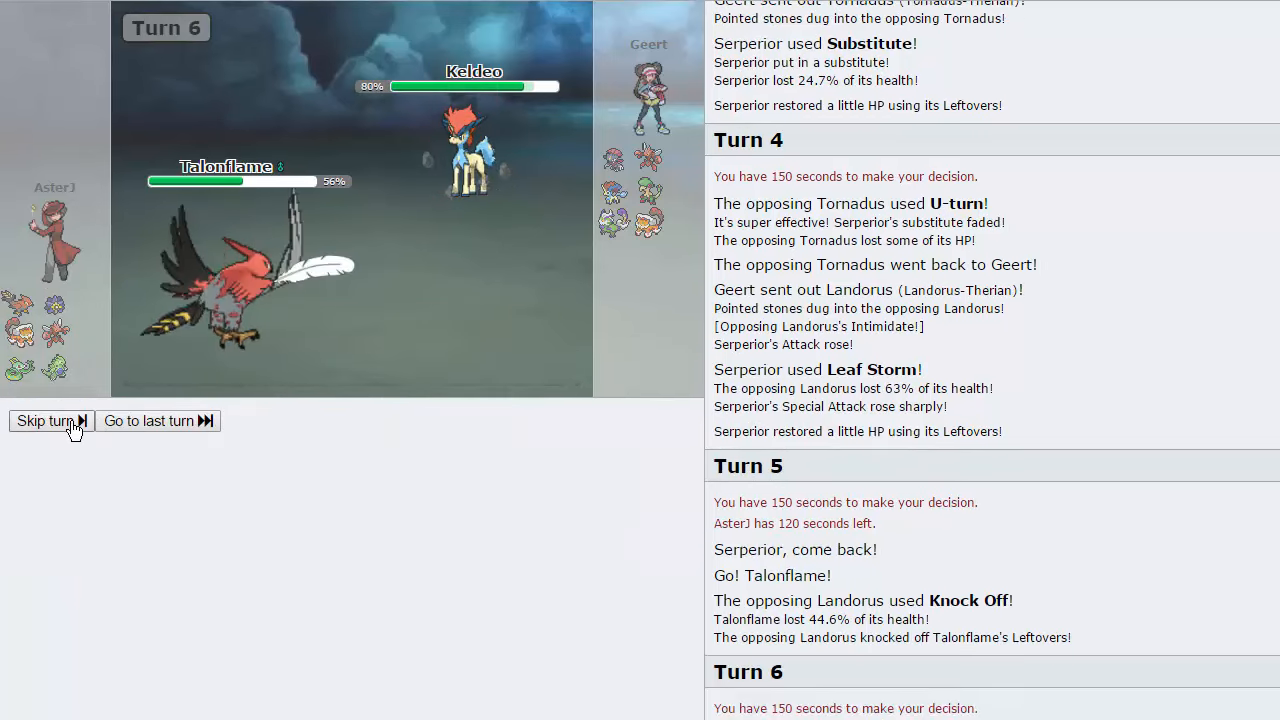
left_click(44, 420)
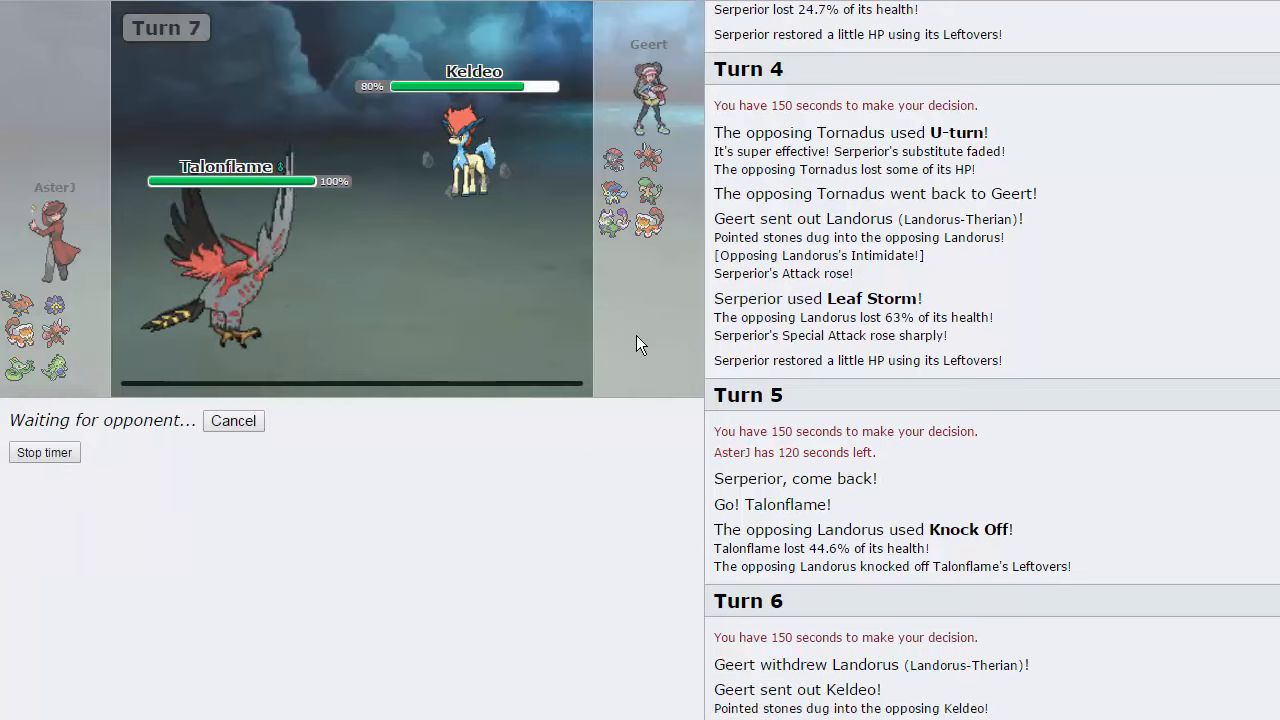
mouse_move(240, 300)
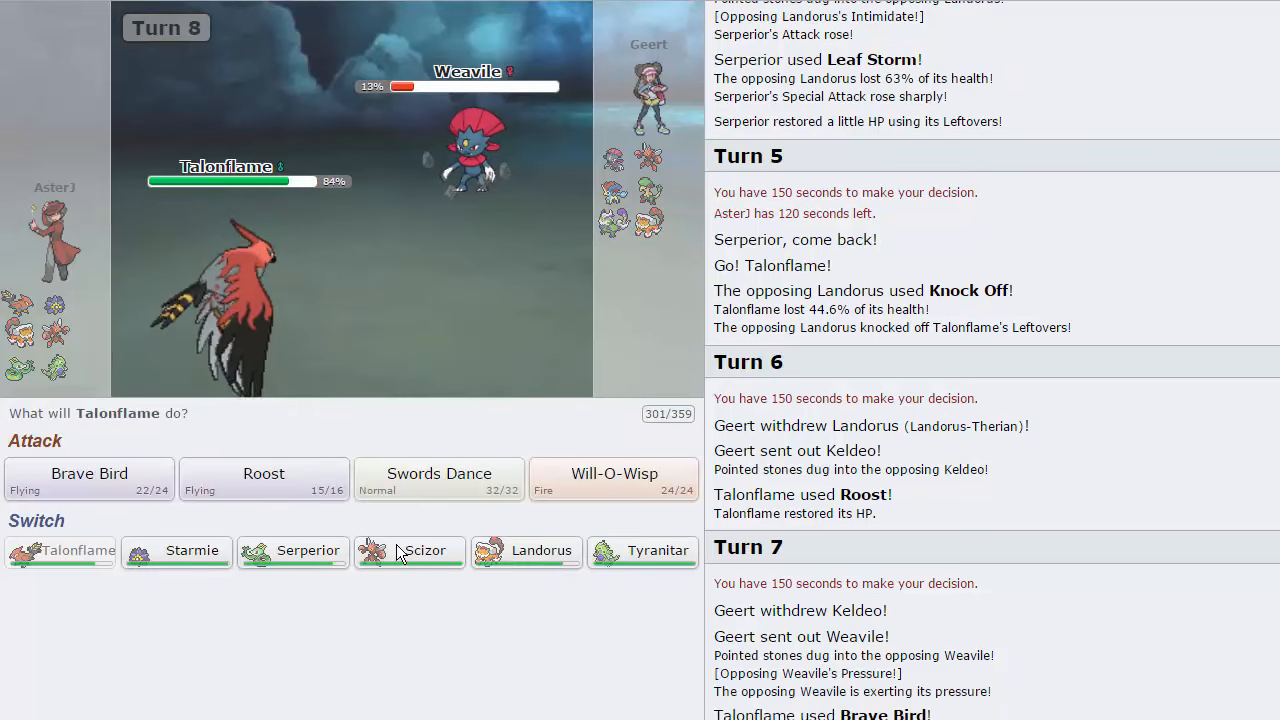
left_click(410, 552)
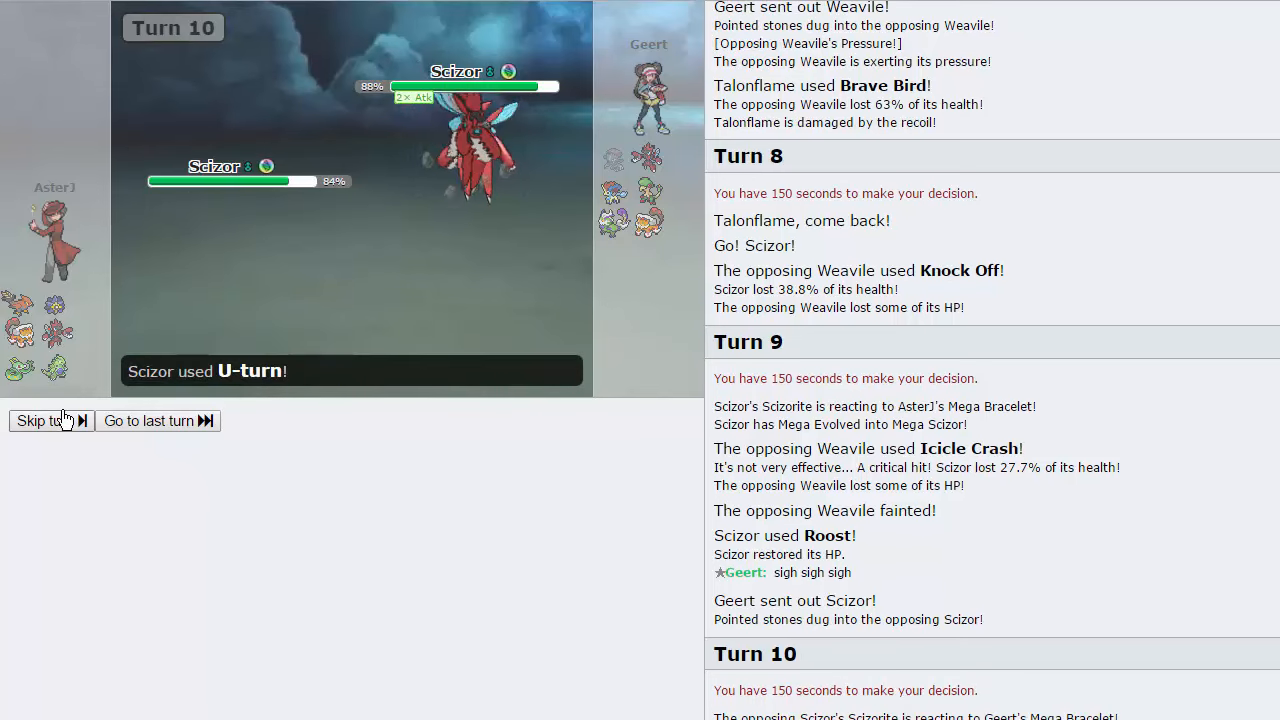
left_click(44, 420)
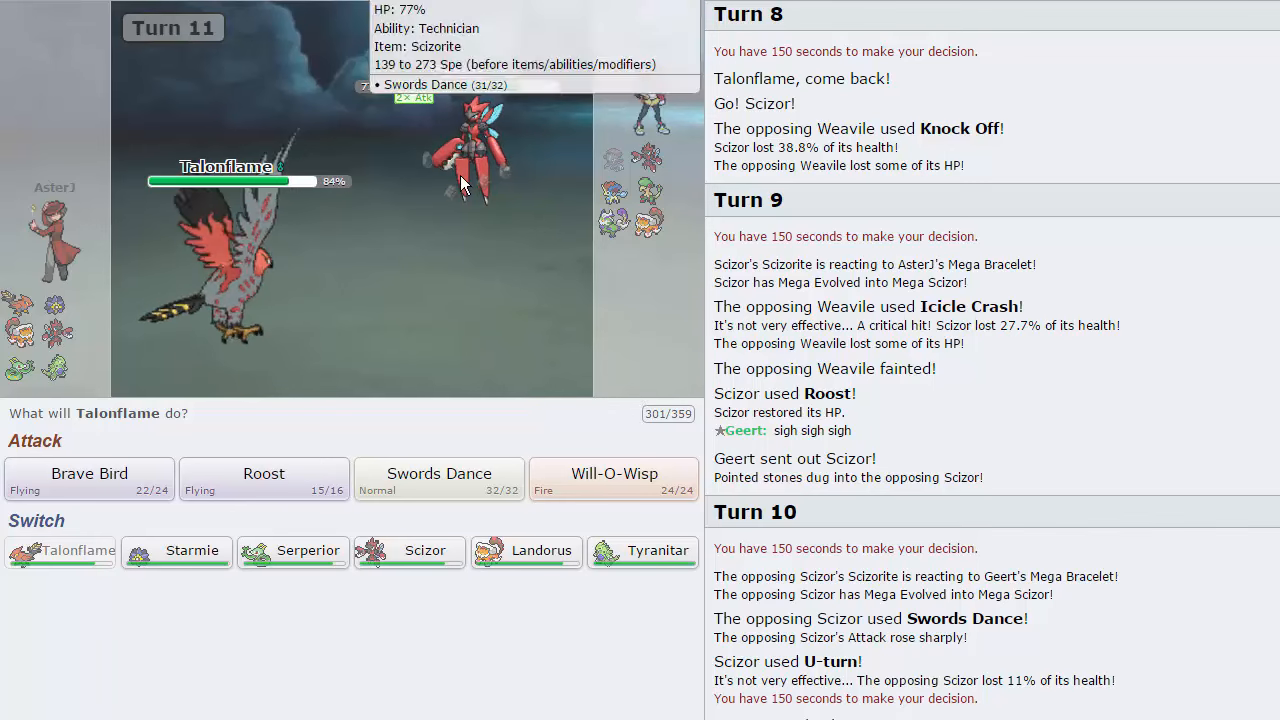
mouse_move(614, 480)
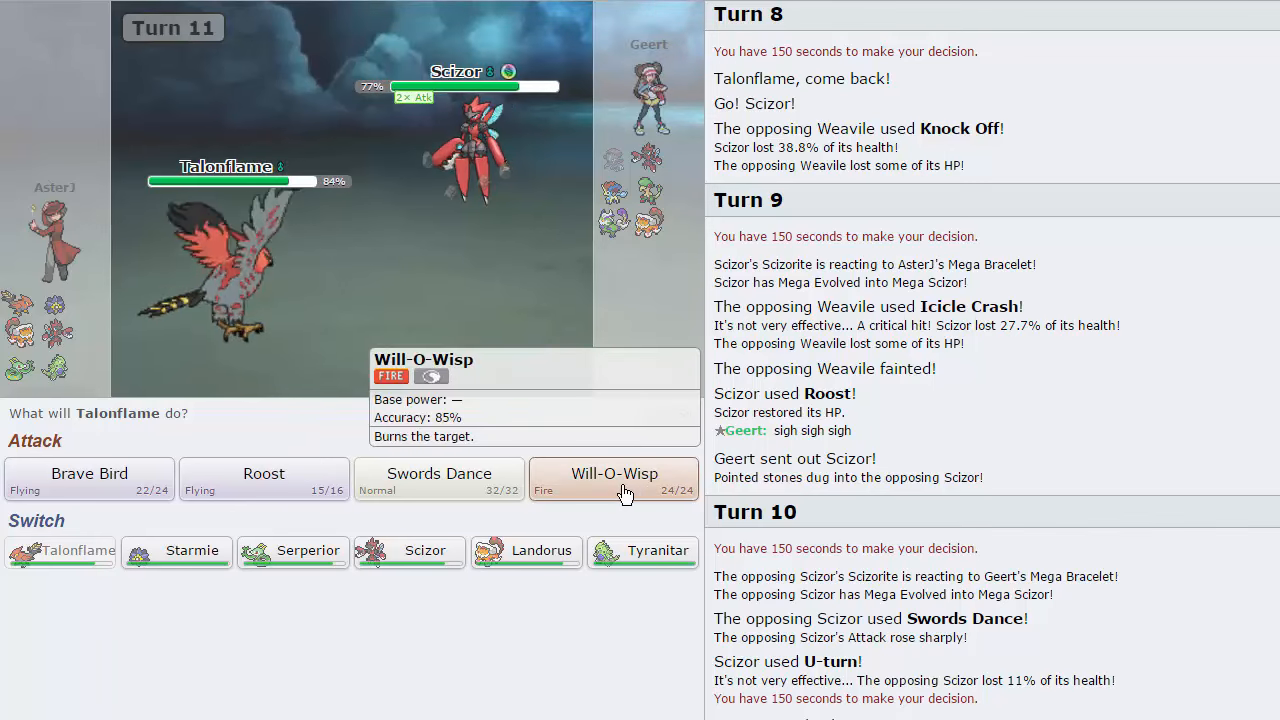
Step: Burn the opposing Scizor with Will-O-Wisp and boost Talonflame with Swords Dance
left_click(614, 480)
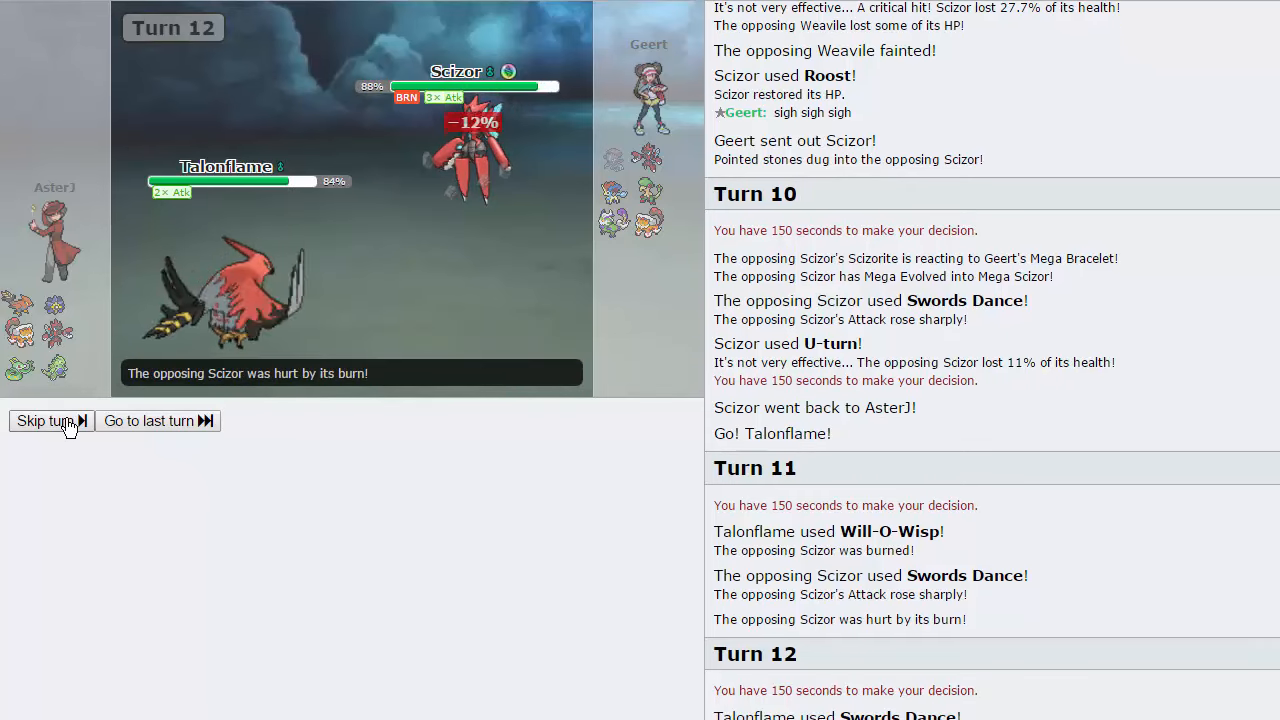
left_click(44, 420)
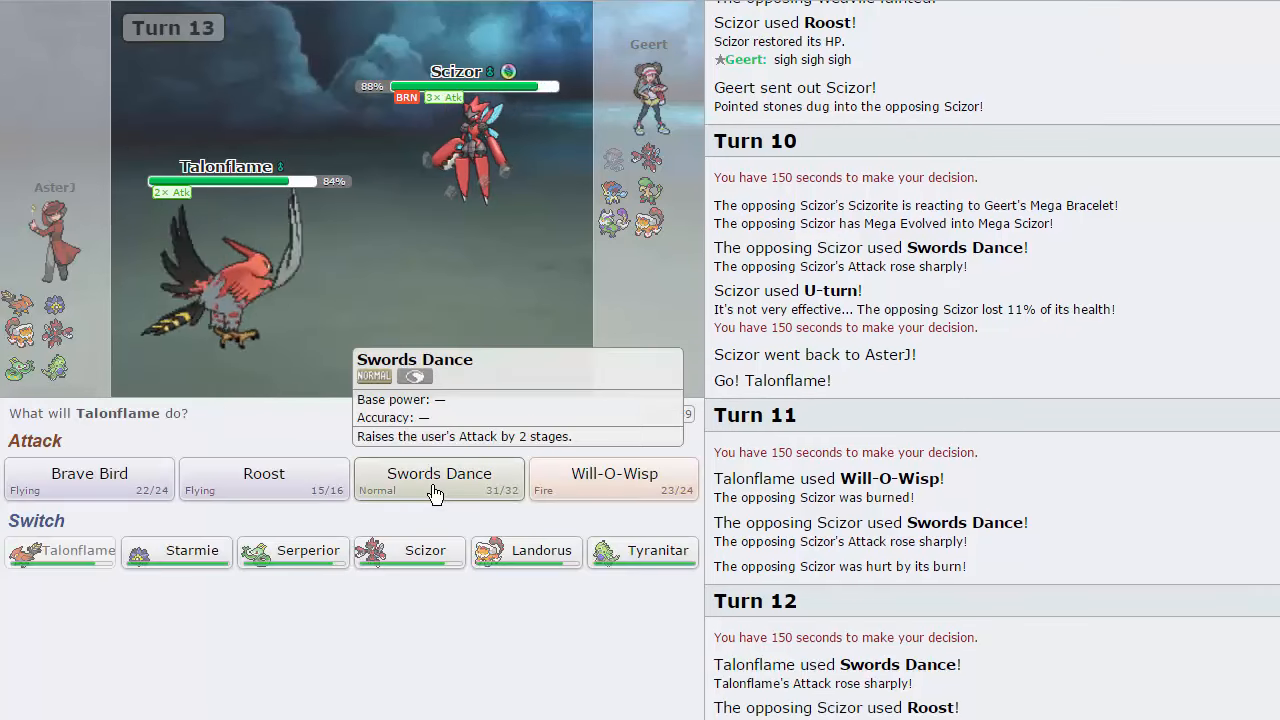
left_click(438, 474)
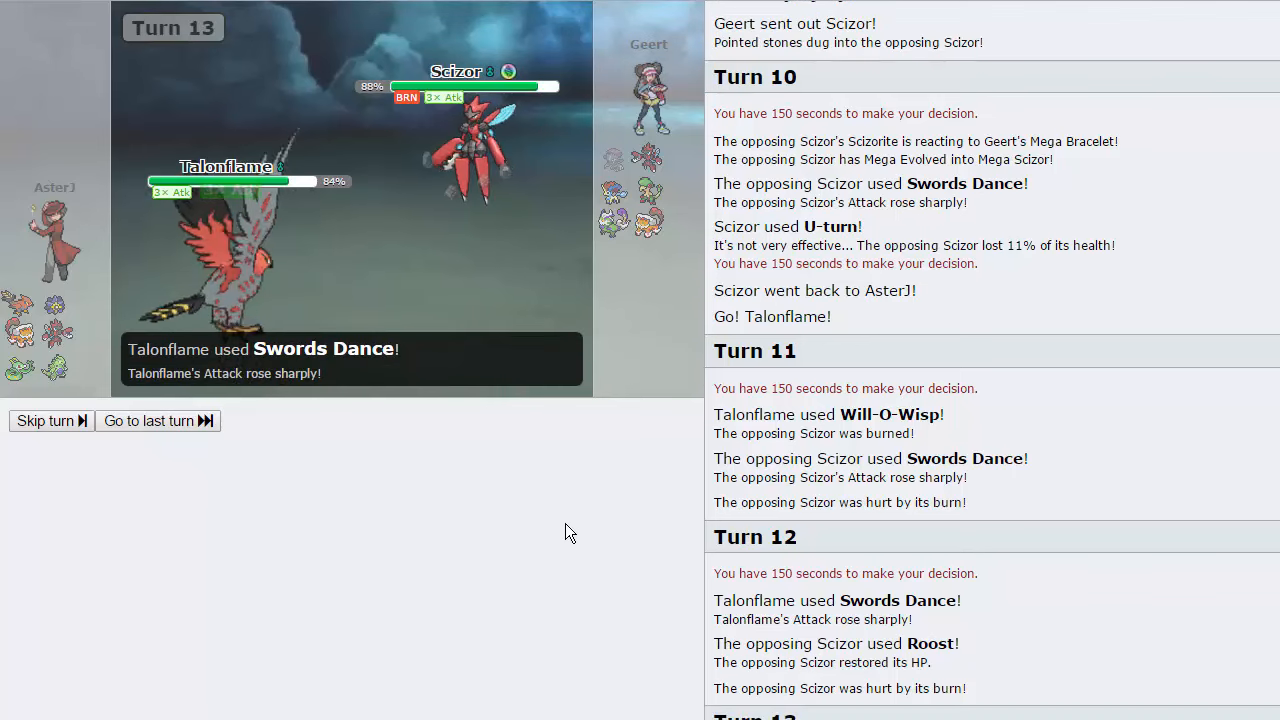
left_click(44, 420)
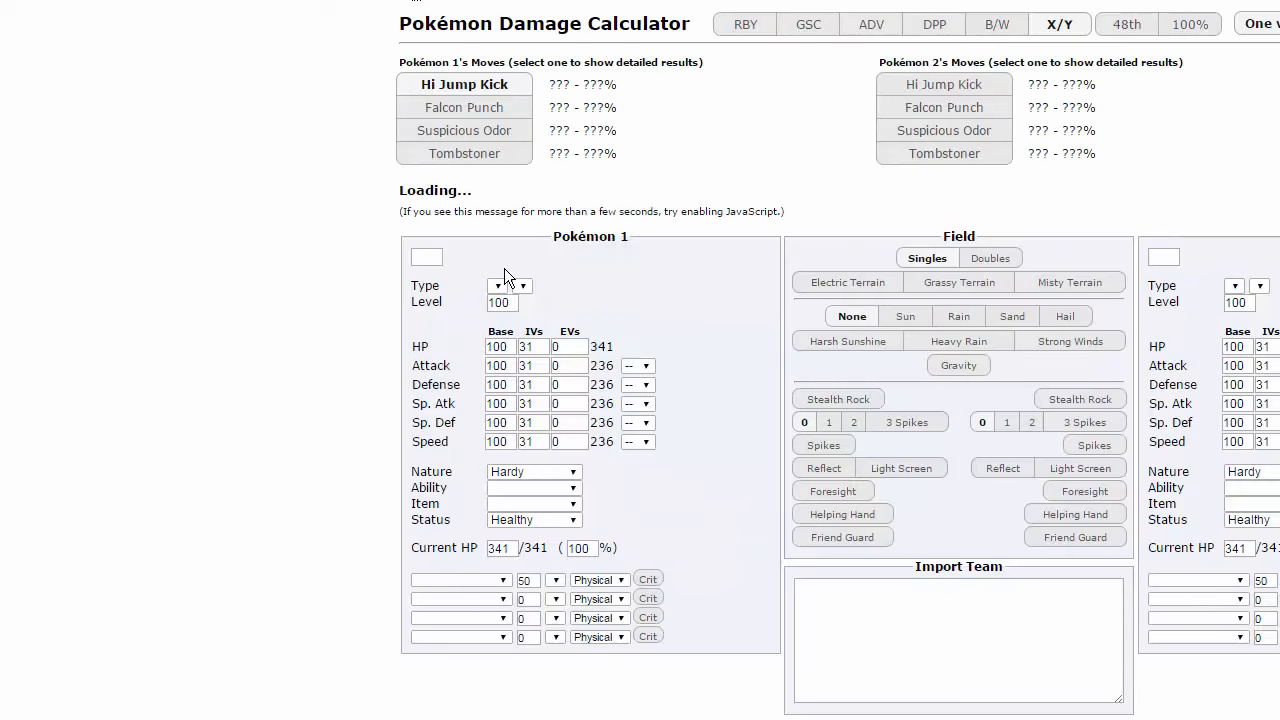
mouse_move(448, 252)
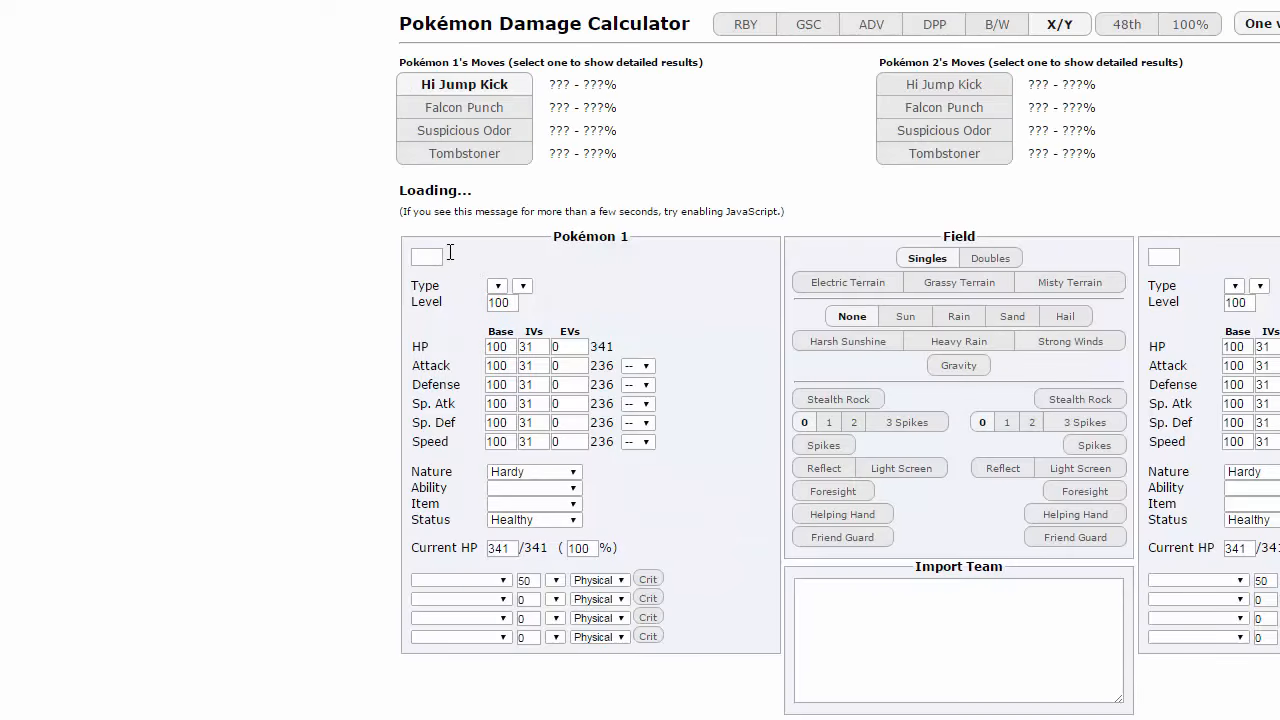
Step: Calculate +4 Talonflame's Brave Bird against Mega Scizor in the damage calculator
left_click(428, 256)
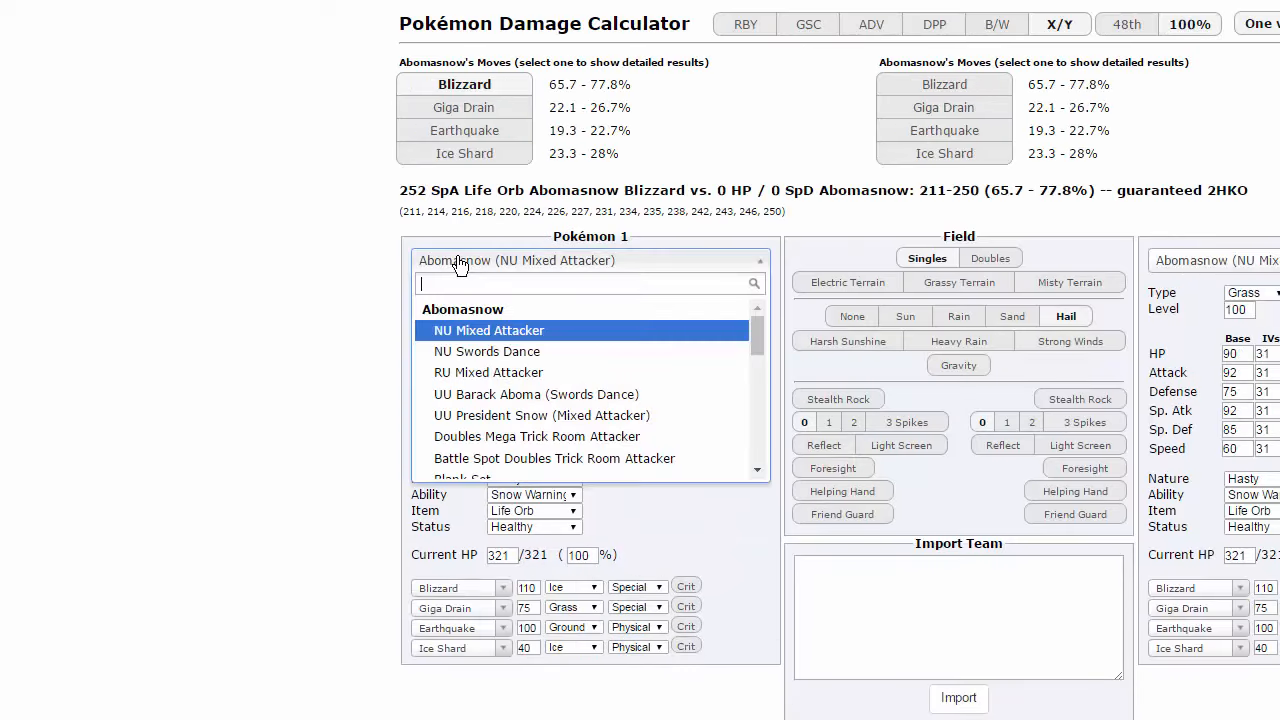
type("talont")
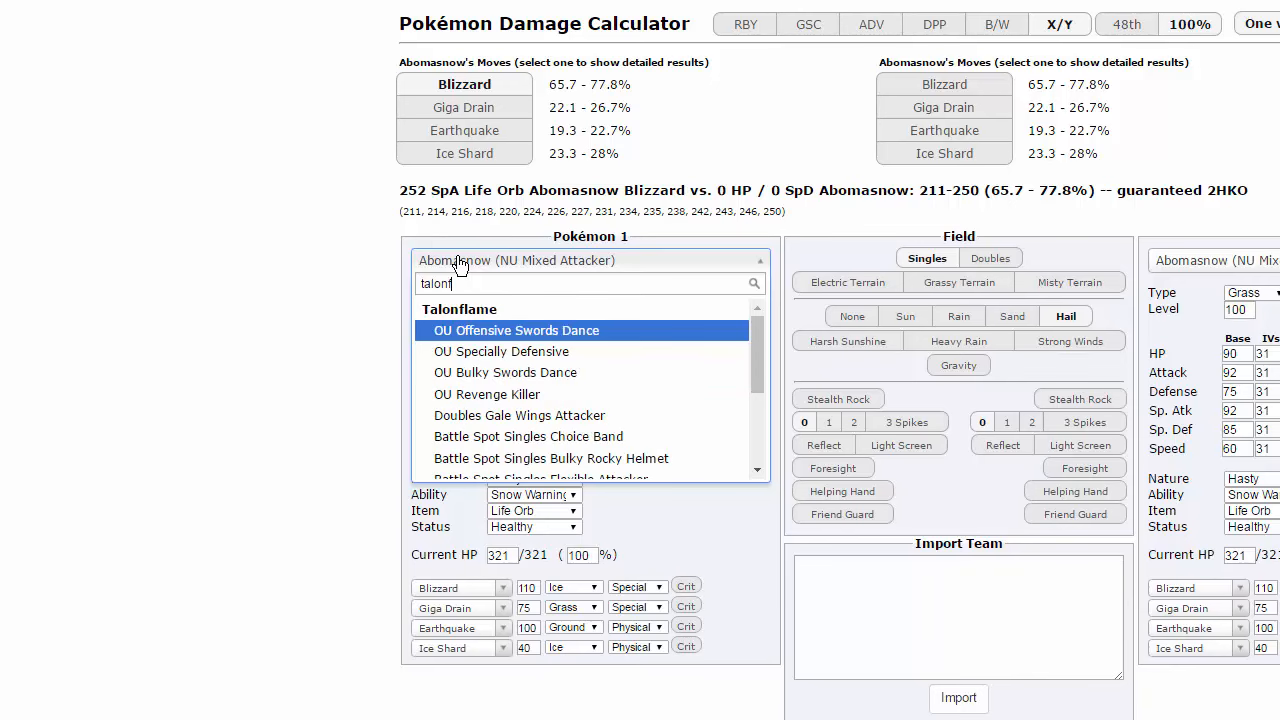
left_click(500, 352)
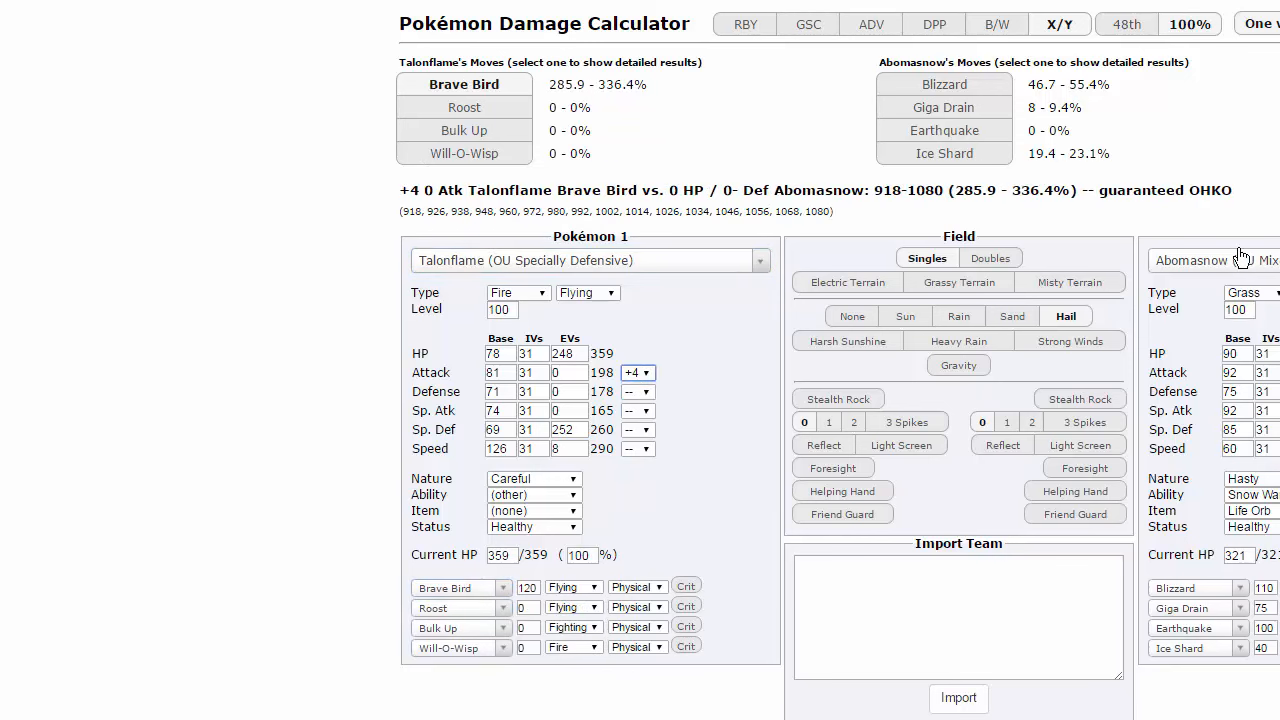
type("scizor (OU Offe")
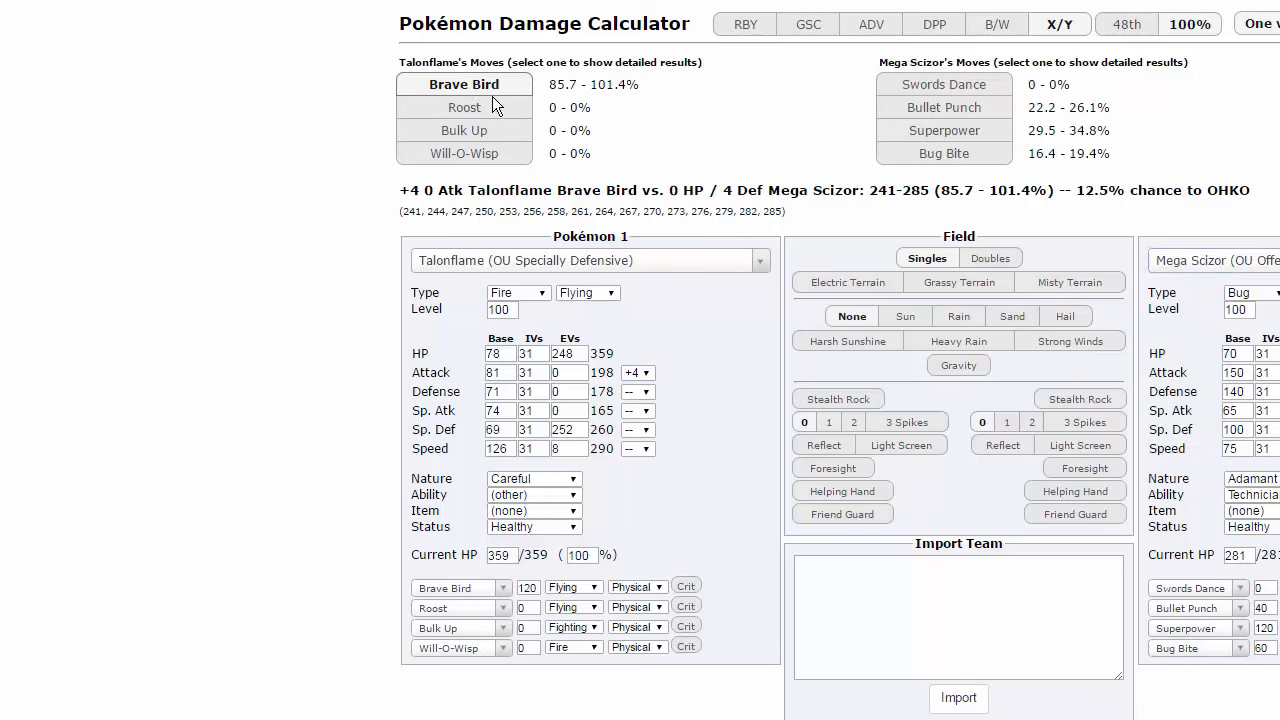
mouse_move(940, 548)
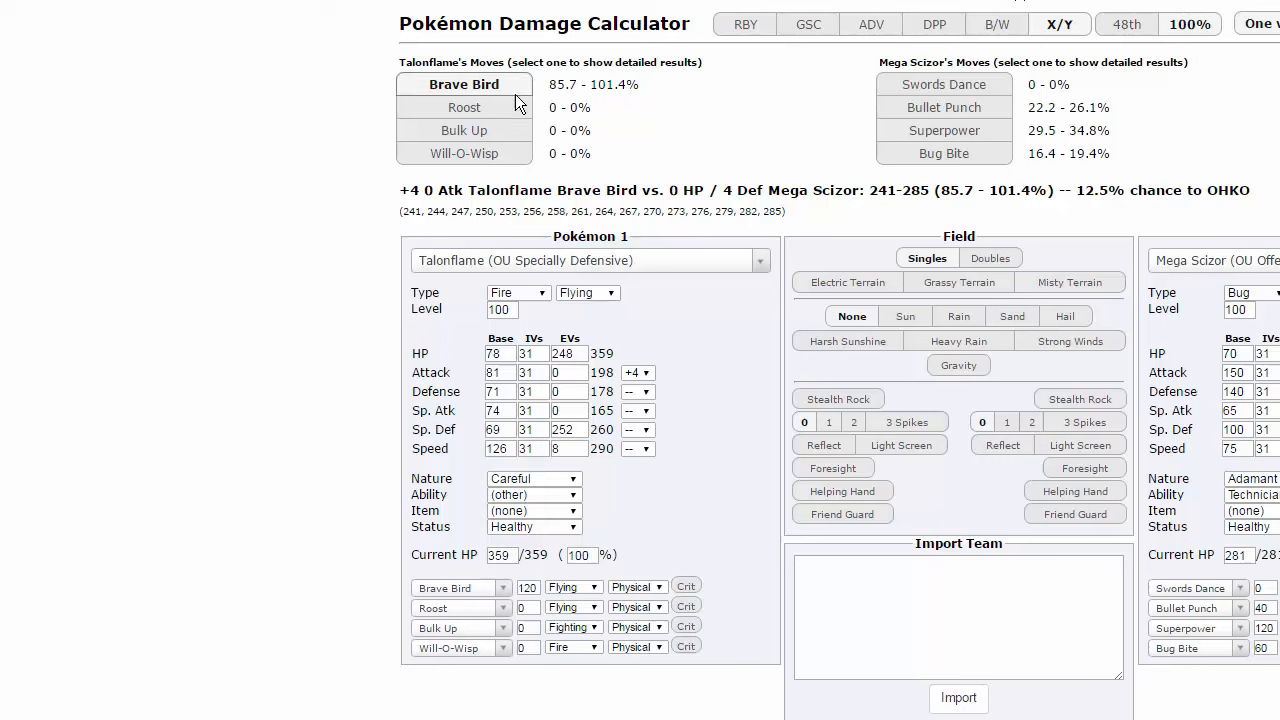
mouse_move(584, 96)
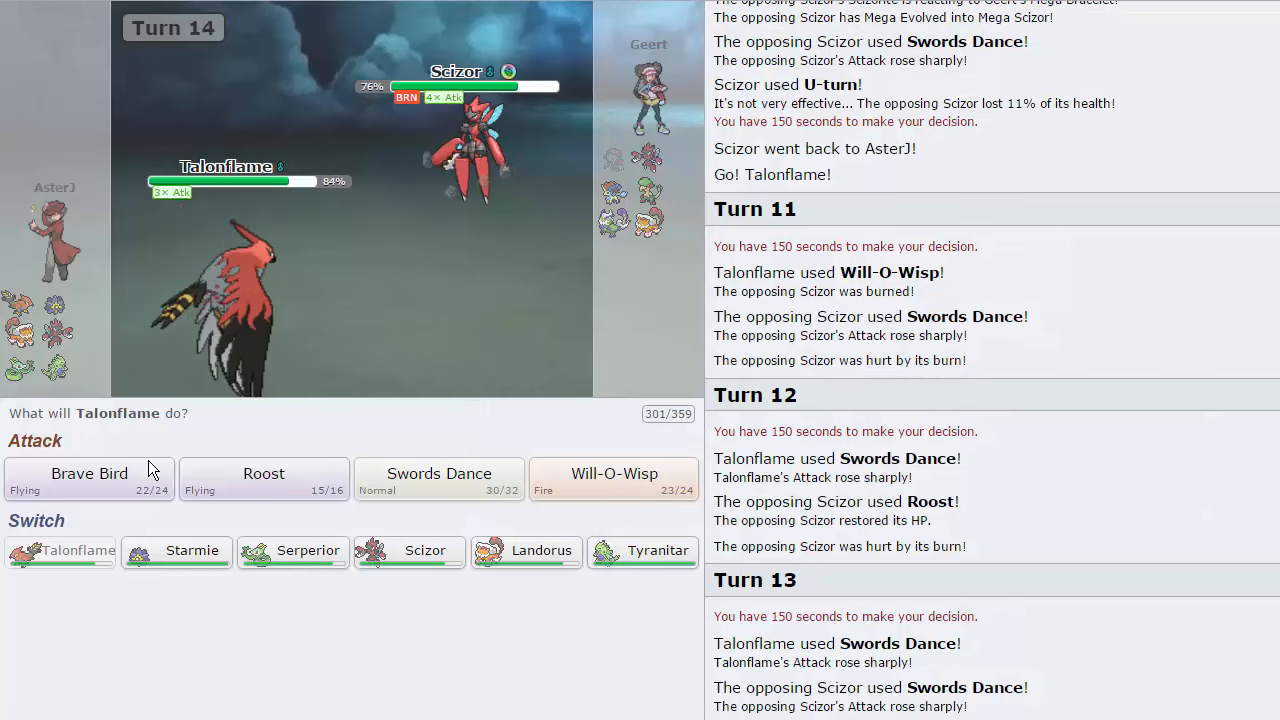
Step: Sweep Scizor, Tornadus, Landorus and Keldeo with repeated Brave Birds until Geert forfeits
left_click(88, 472)
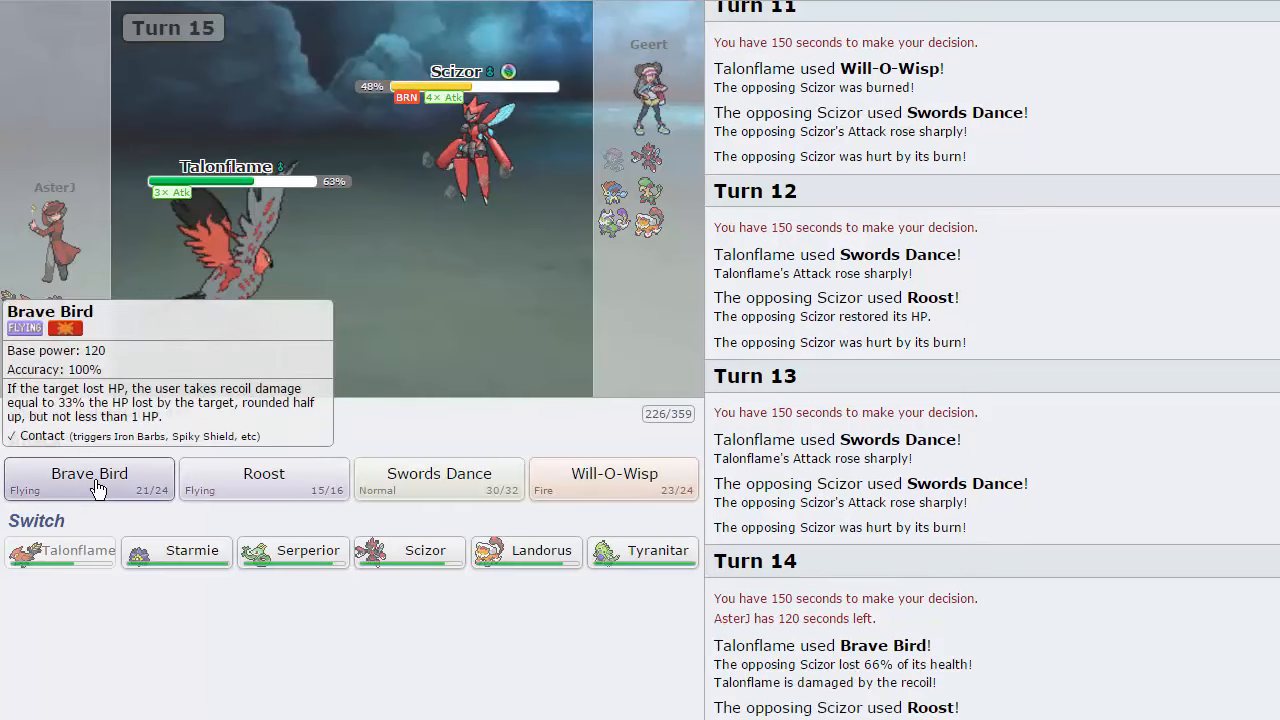
left_click(88, 472)
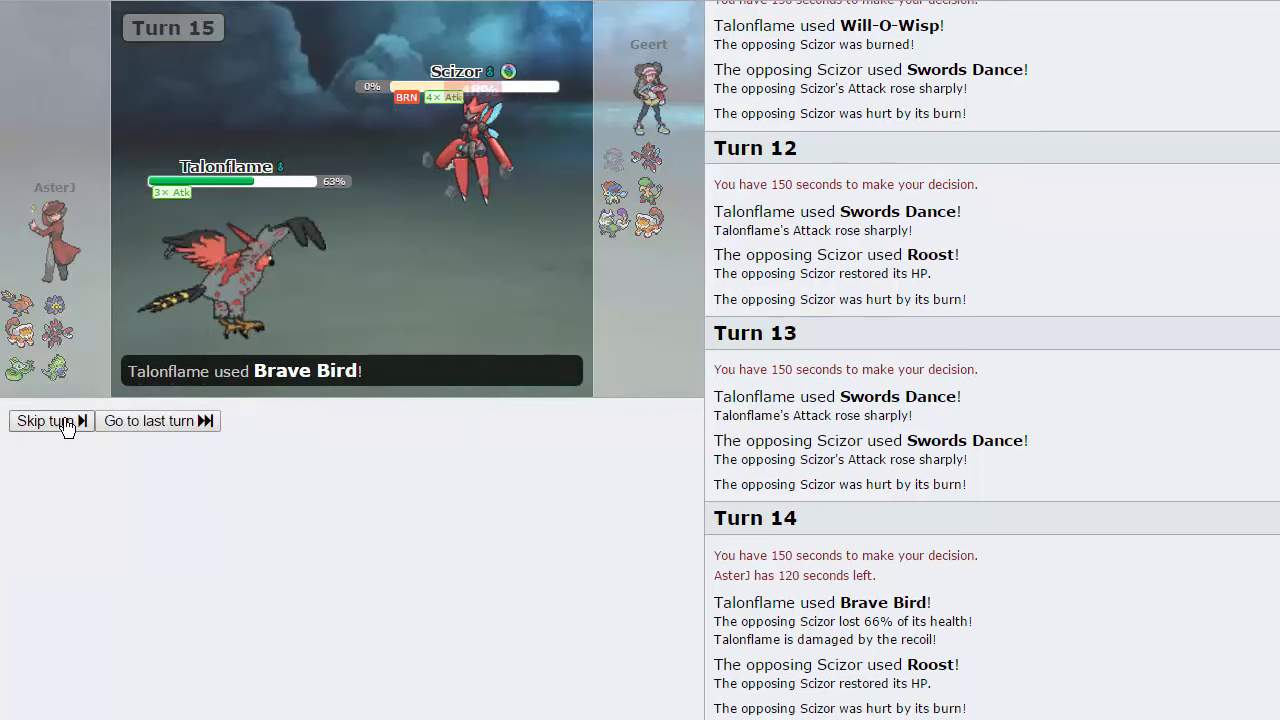
left_click(44, 420)
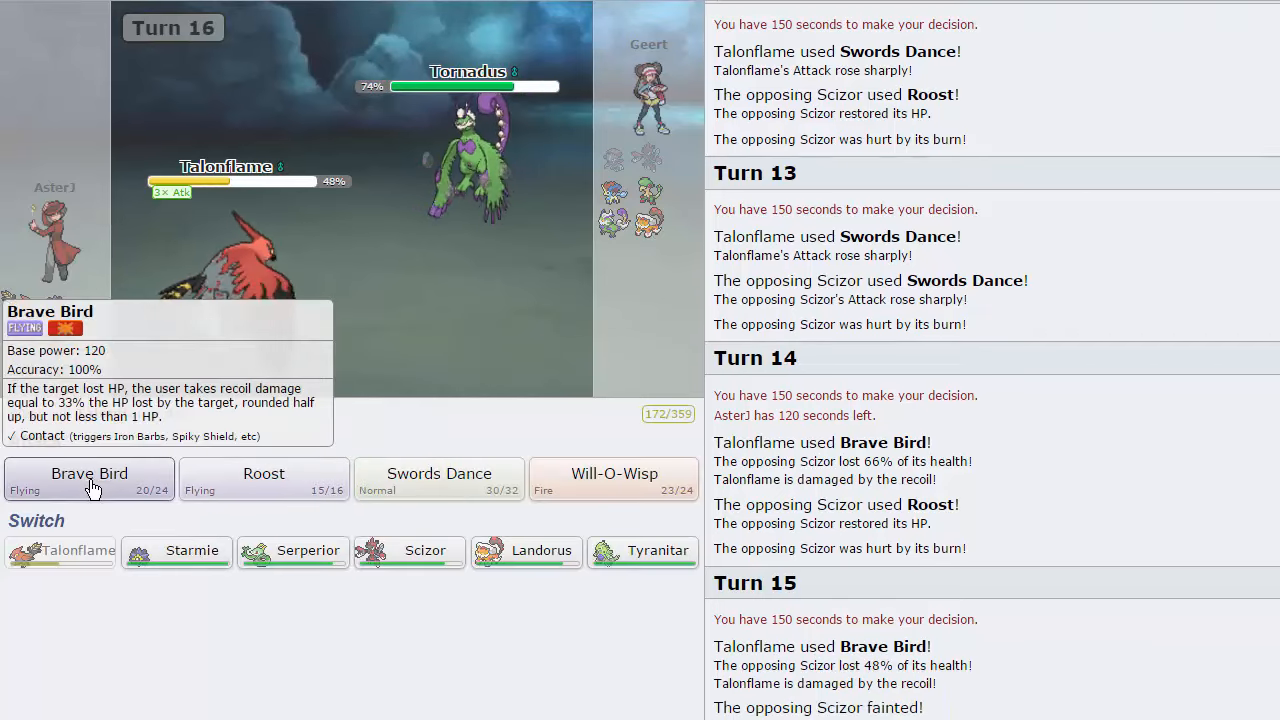
left_click(88, 472)
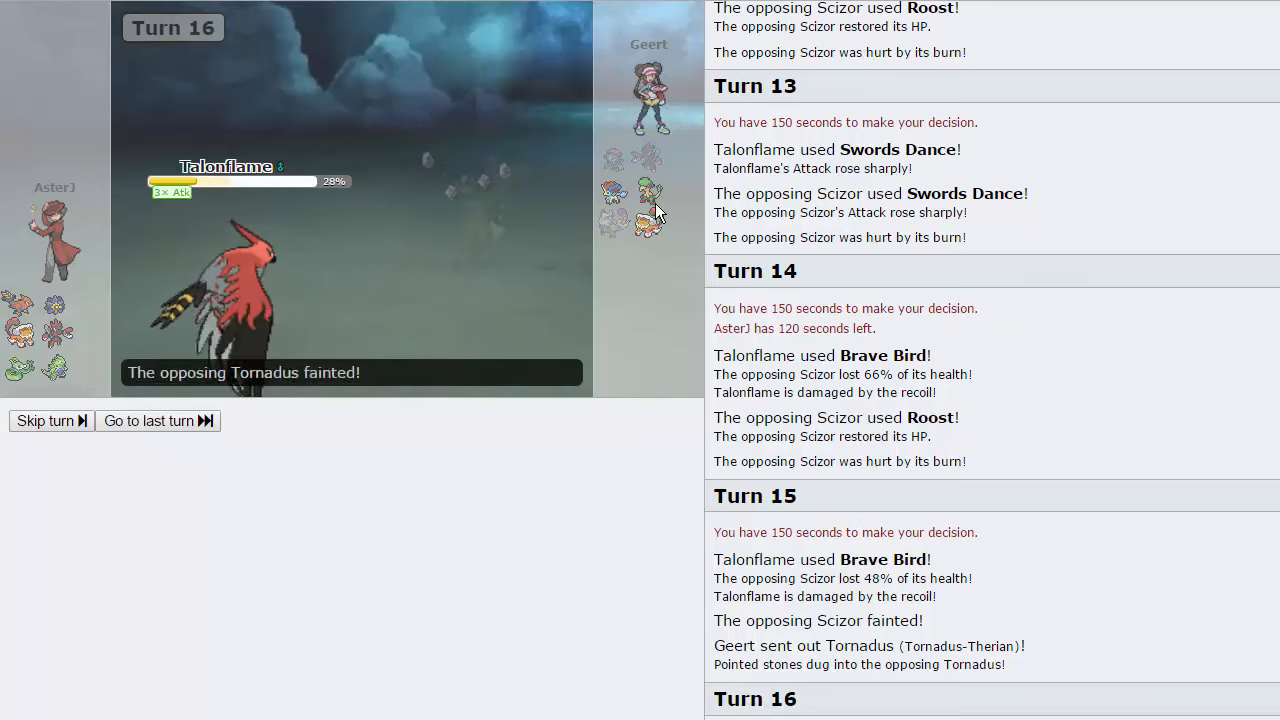
left_click(148, 420)
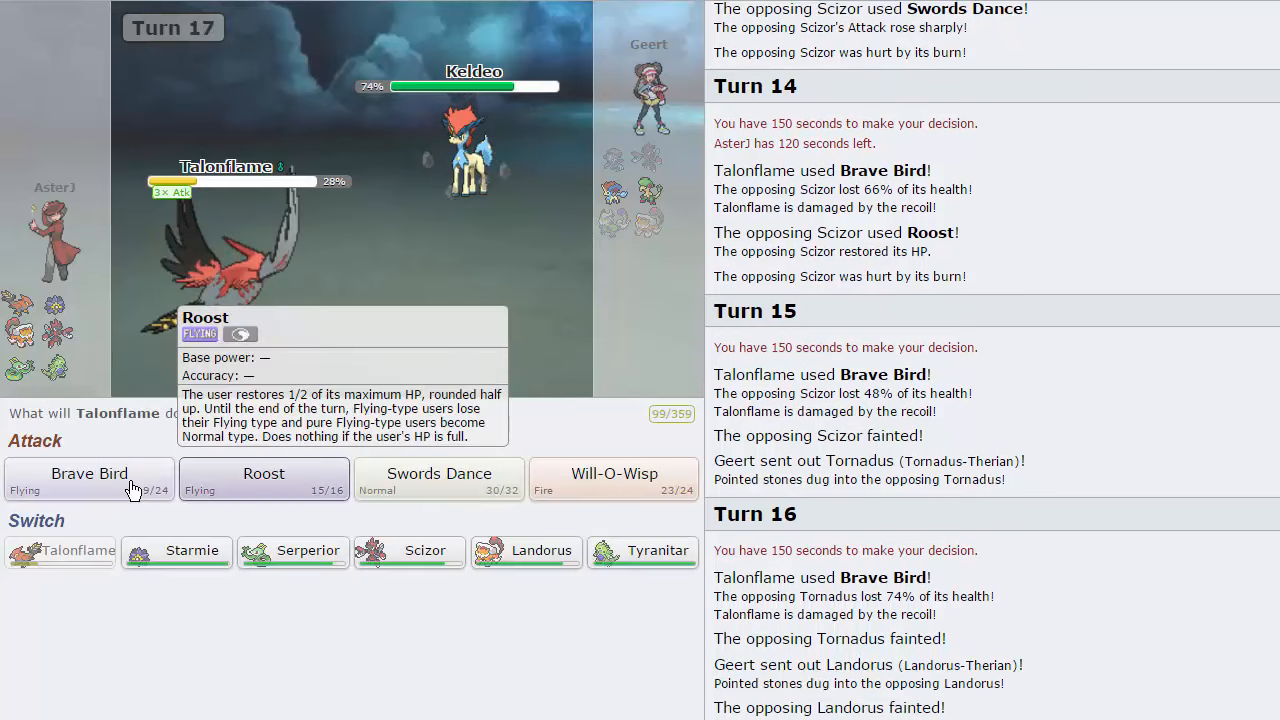
left_click(88, 472)
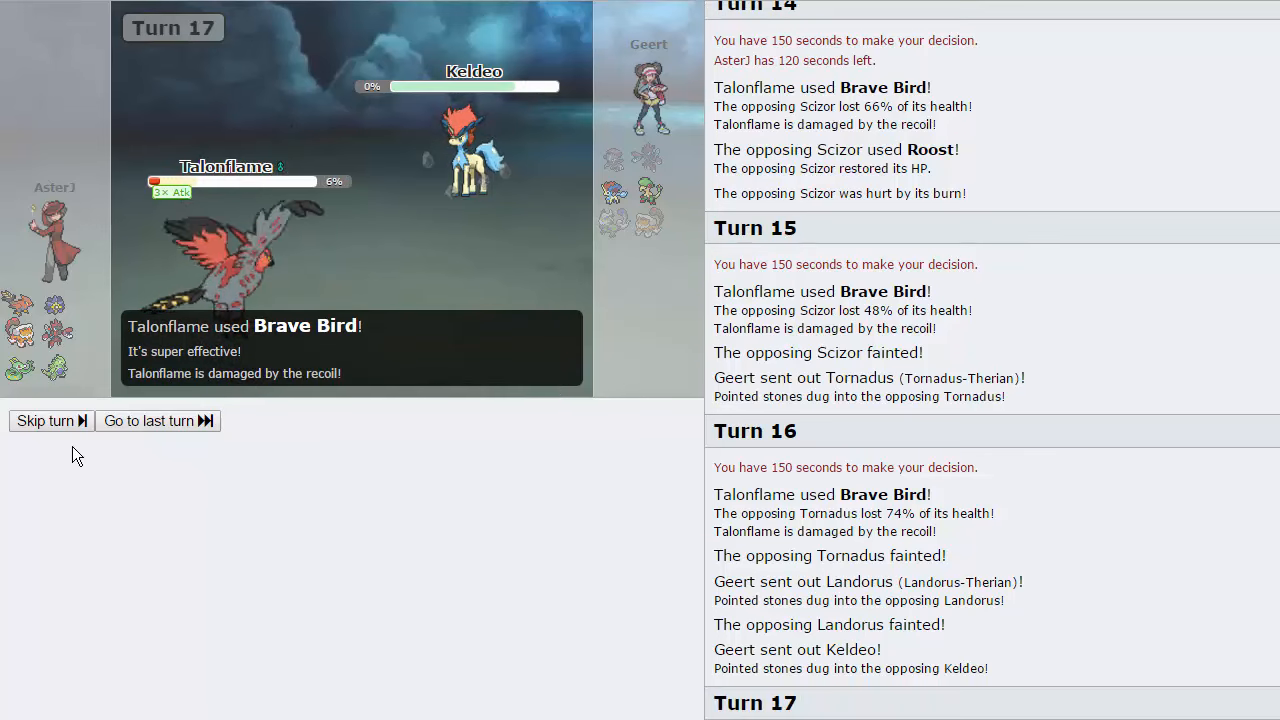
left_click(46, 420)
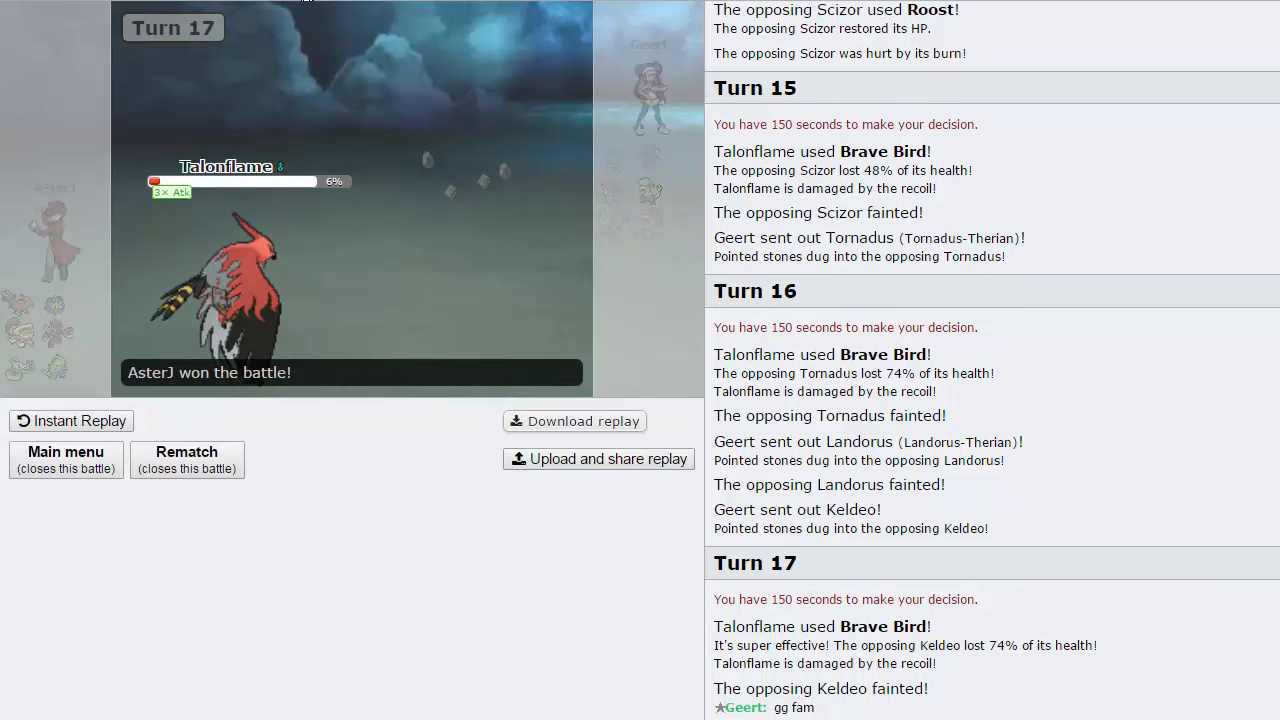
scroll("down", 3)
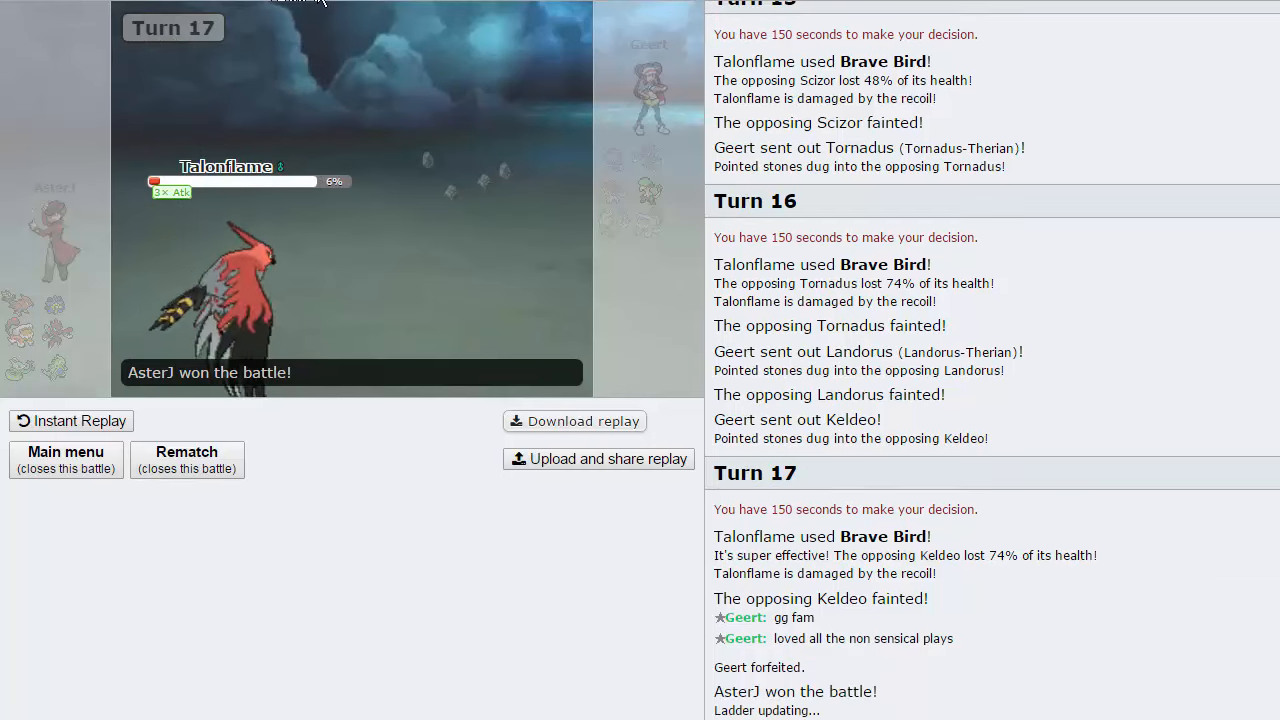
Step: Close the finished battle and search for a new OU ladder opponent with Socrates Godsquad
left_click(64, 458)
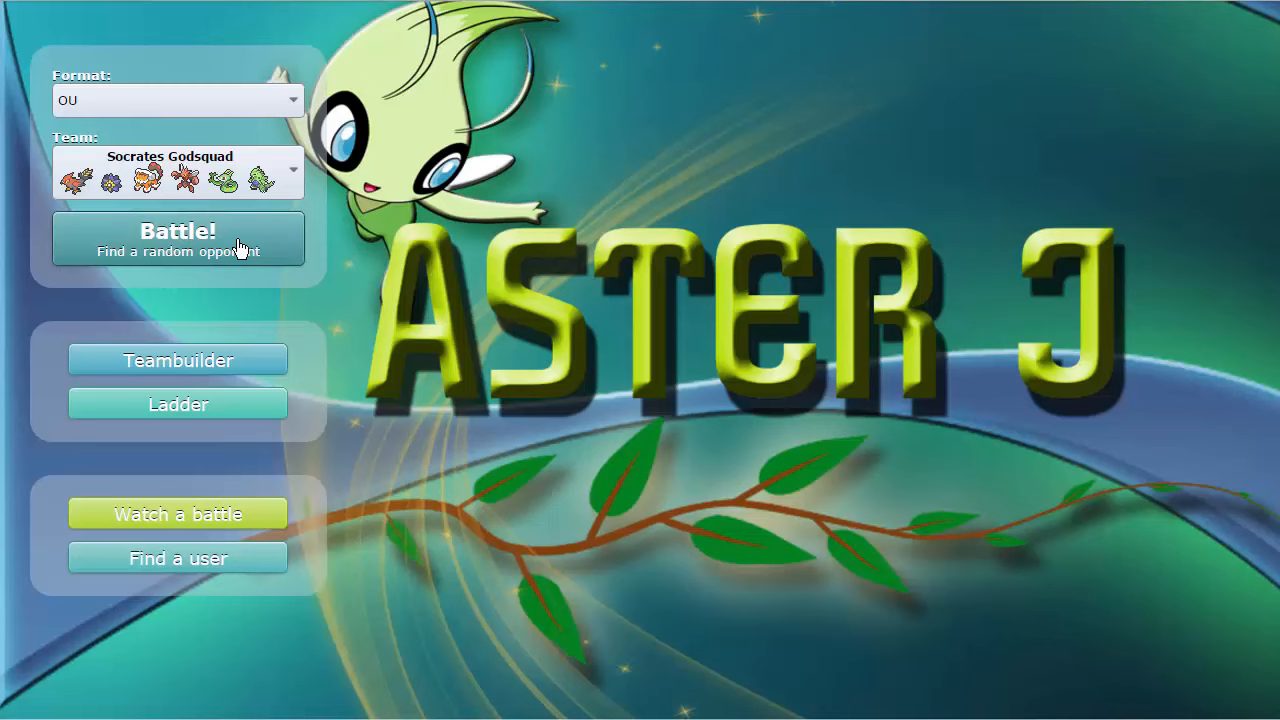
left_click(176, 240)
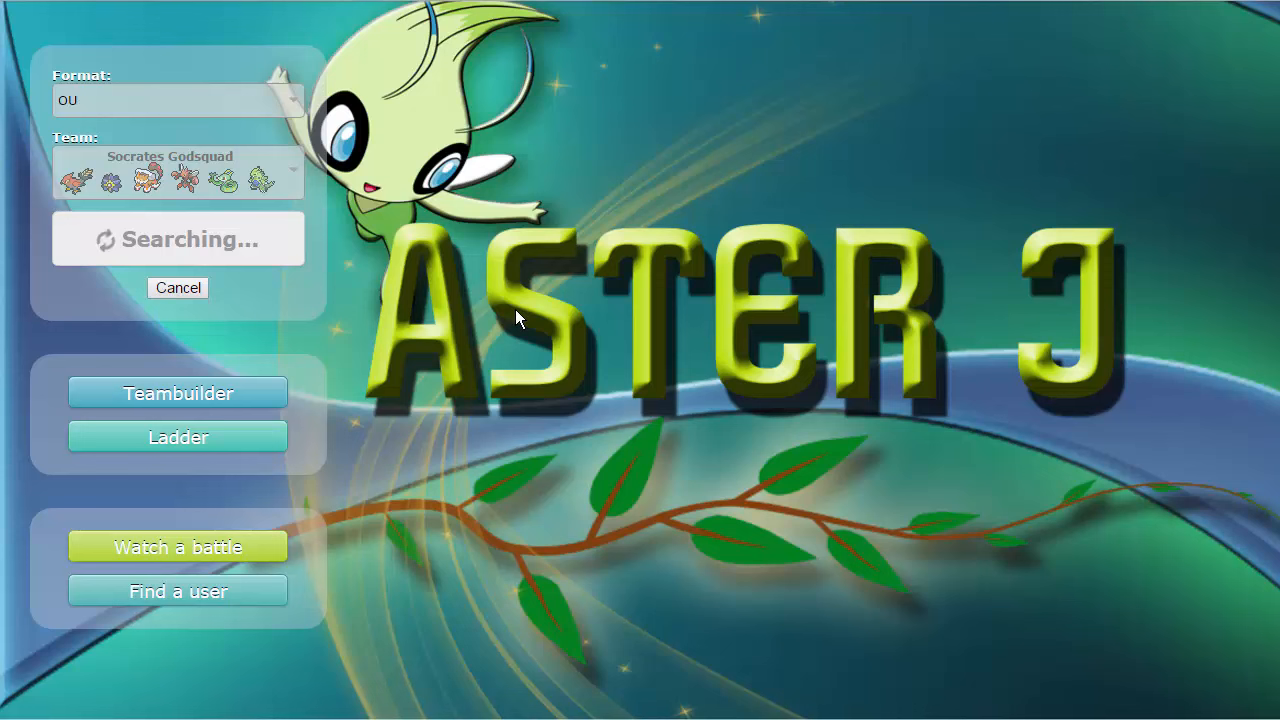
mouse_move(556, 364)
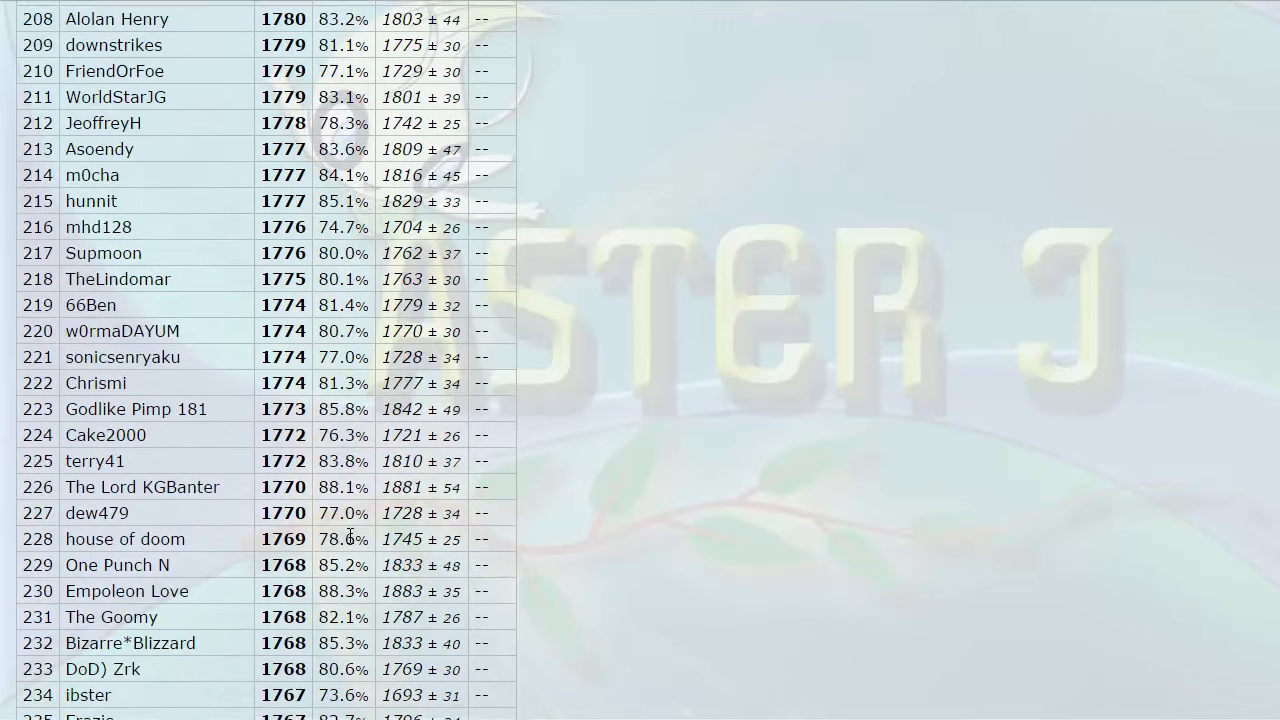
scroll("down", 3)
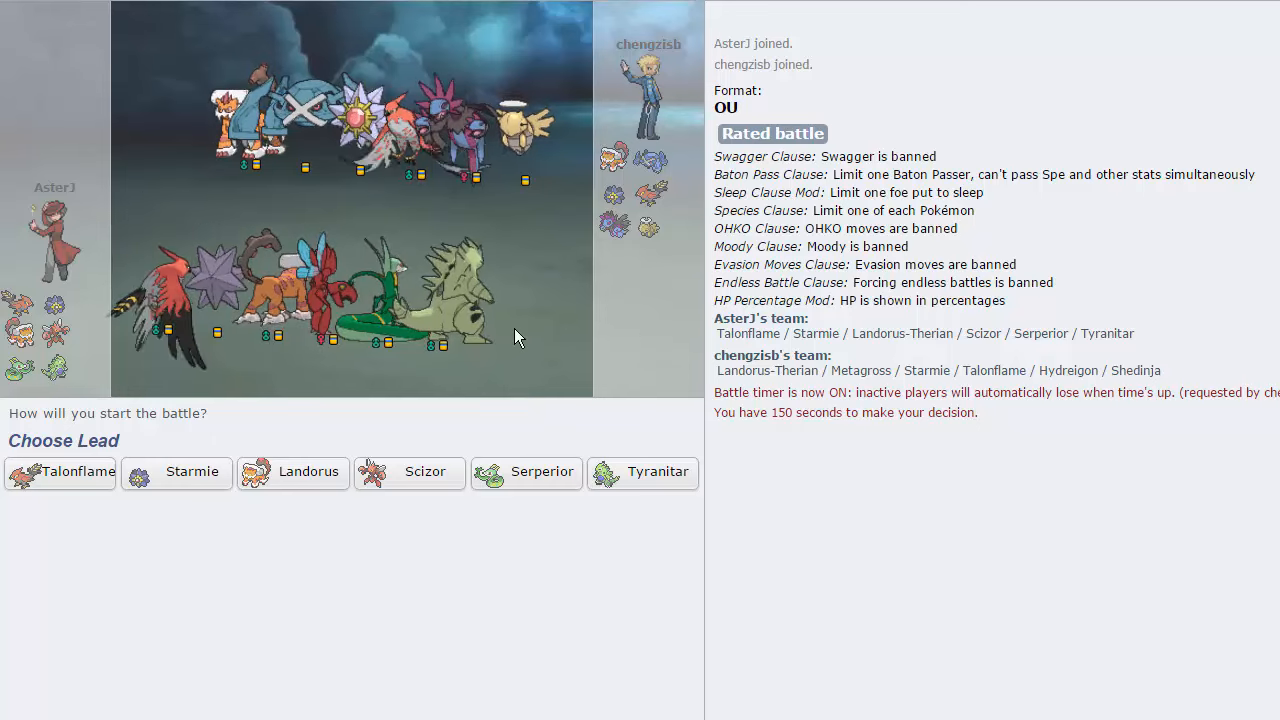
mouse_move(528, 472)
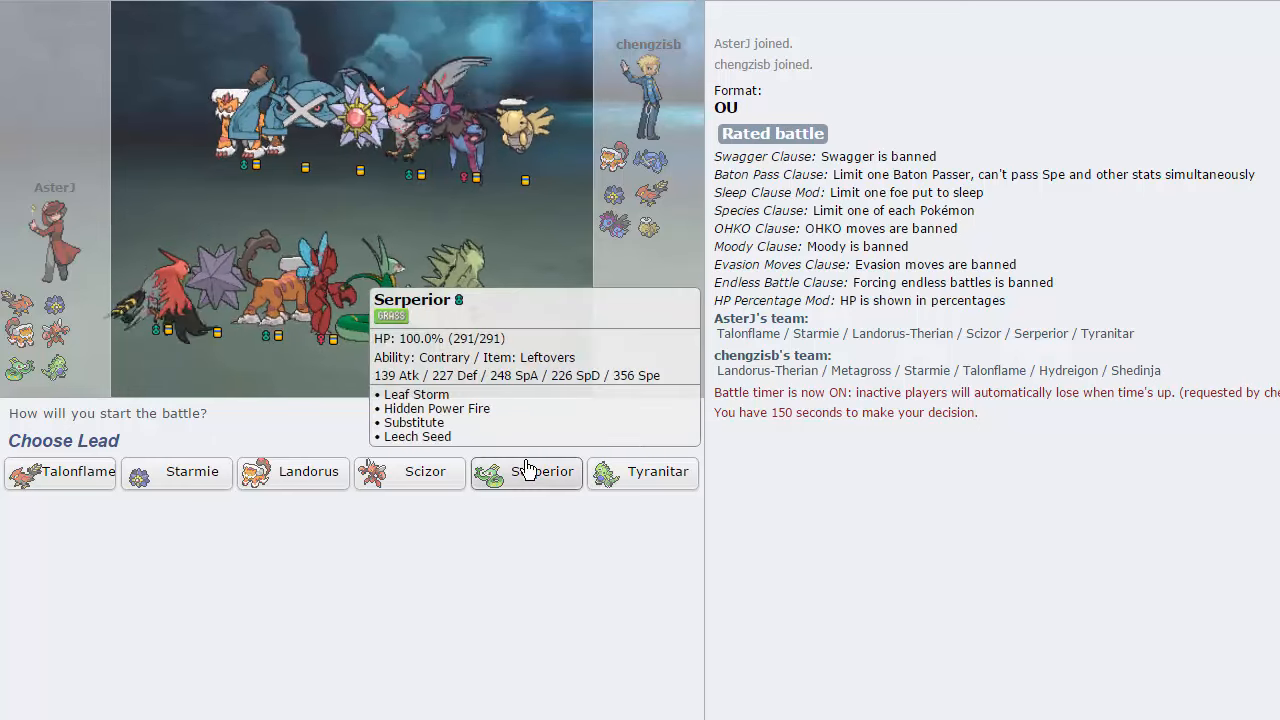
mouse_move(292, 472)
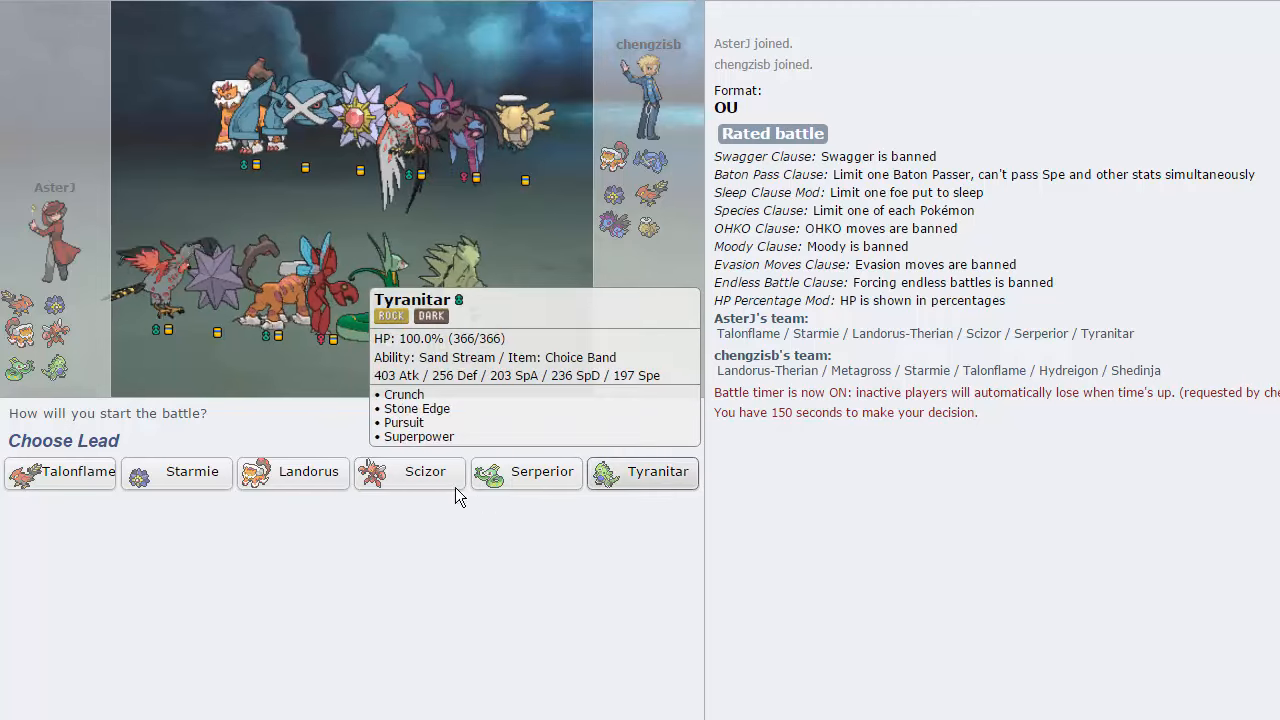
mouse_move(420, 148)
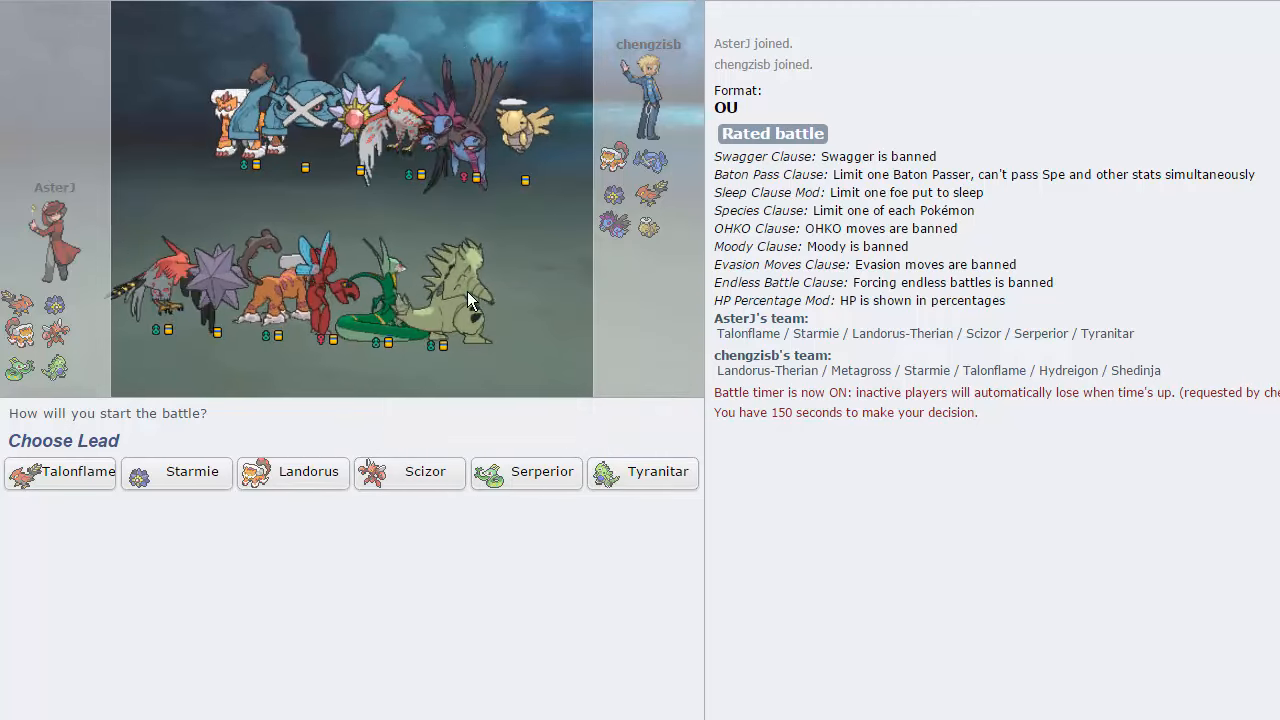
mouse_move(292, 472)
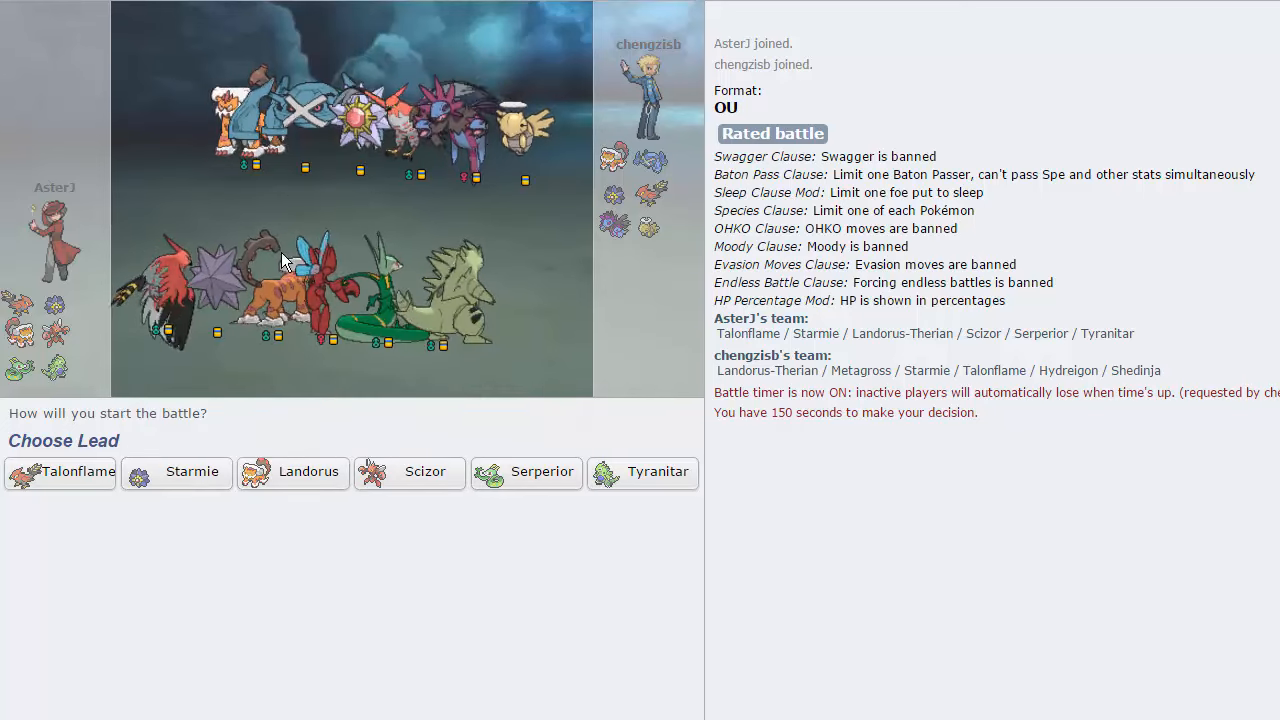
mouse_move(308, 472)
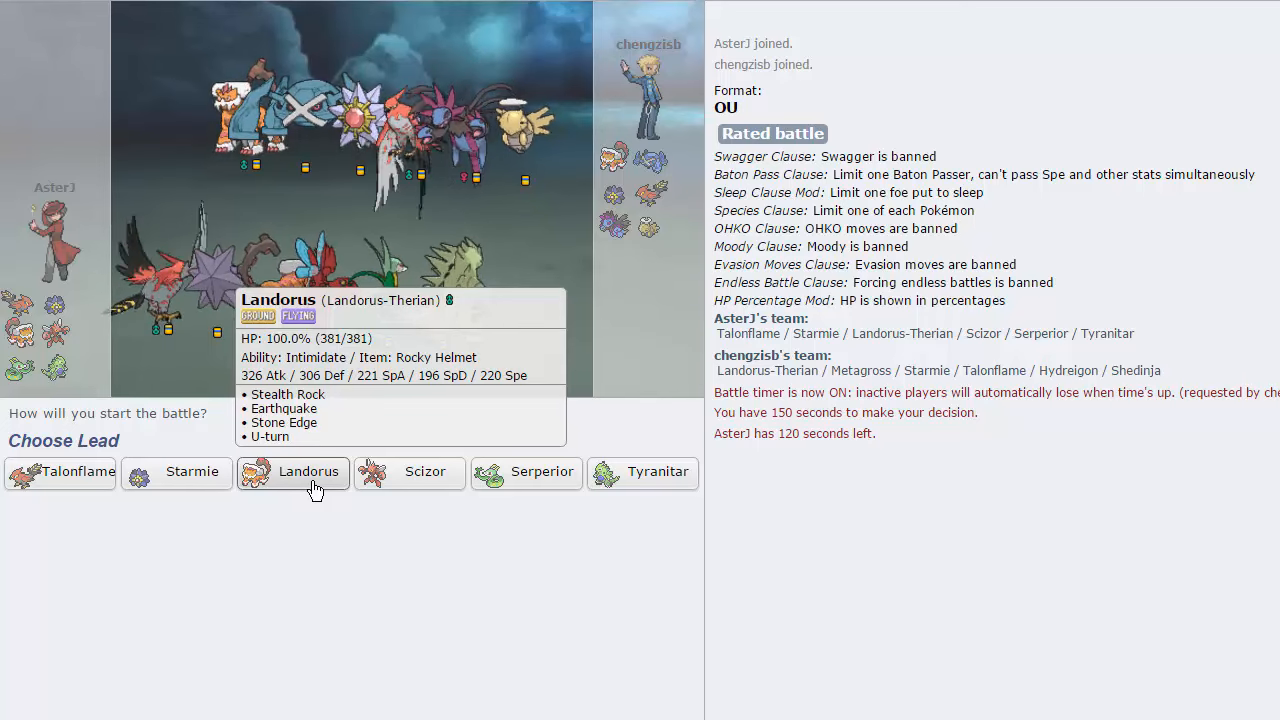
left_click(292, 472)
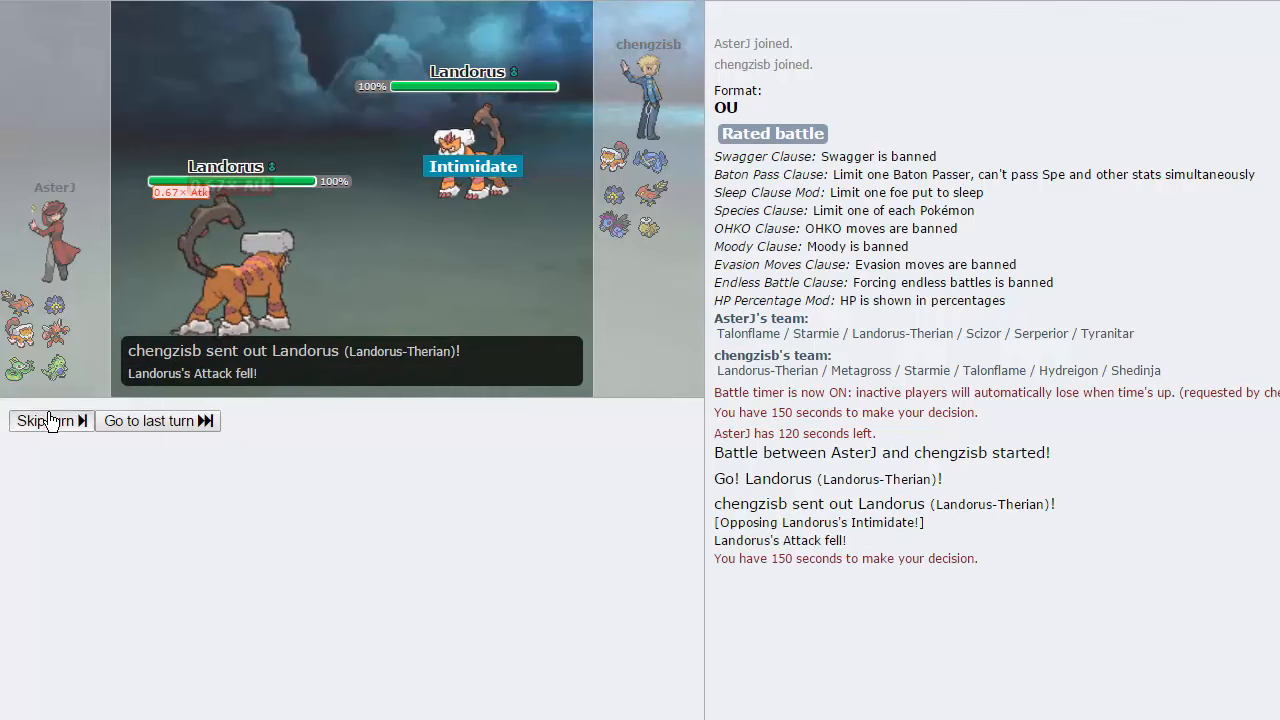
Step: Set Stealth Rock, then hit the opposing Landorus with Stone Edge
left_click(44, 420)
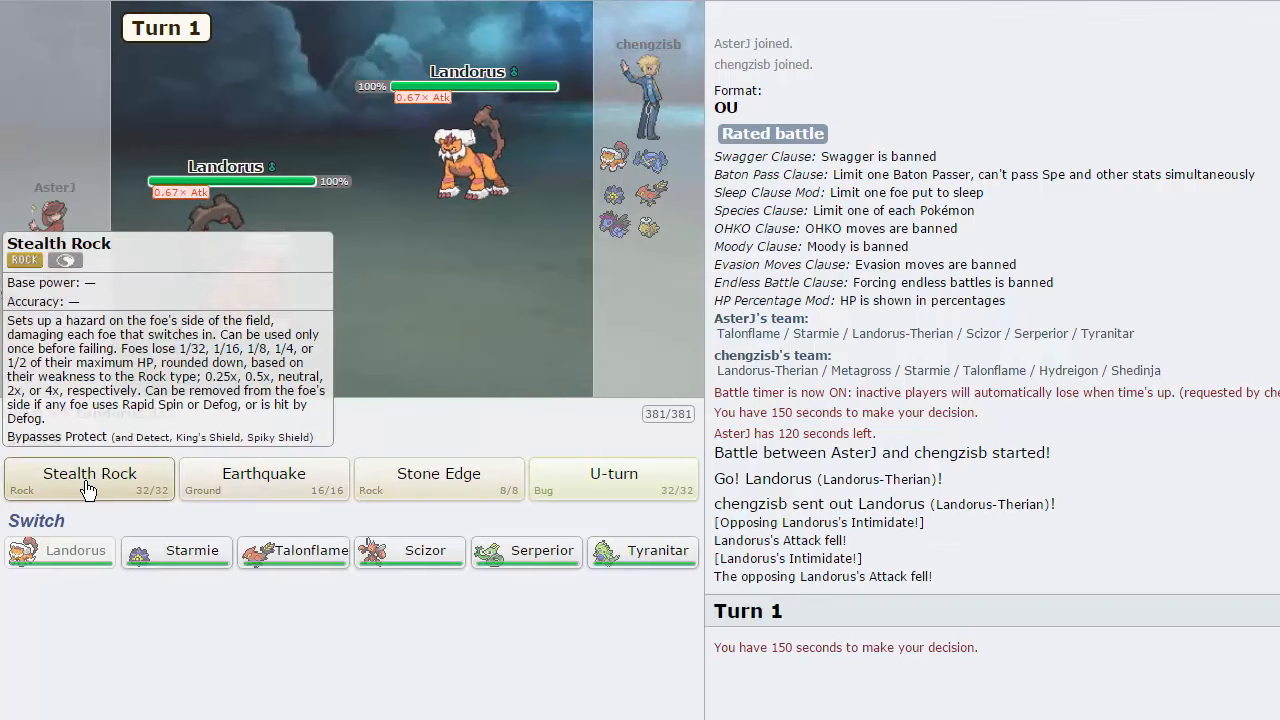
left_click(88, 472)
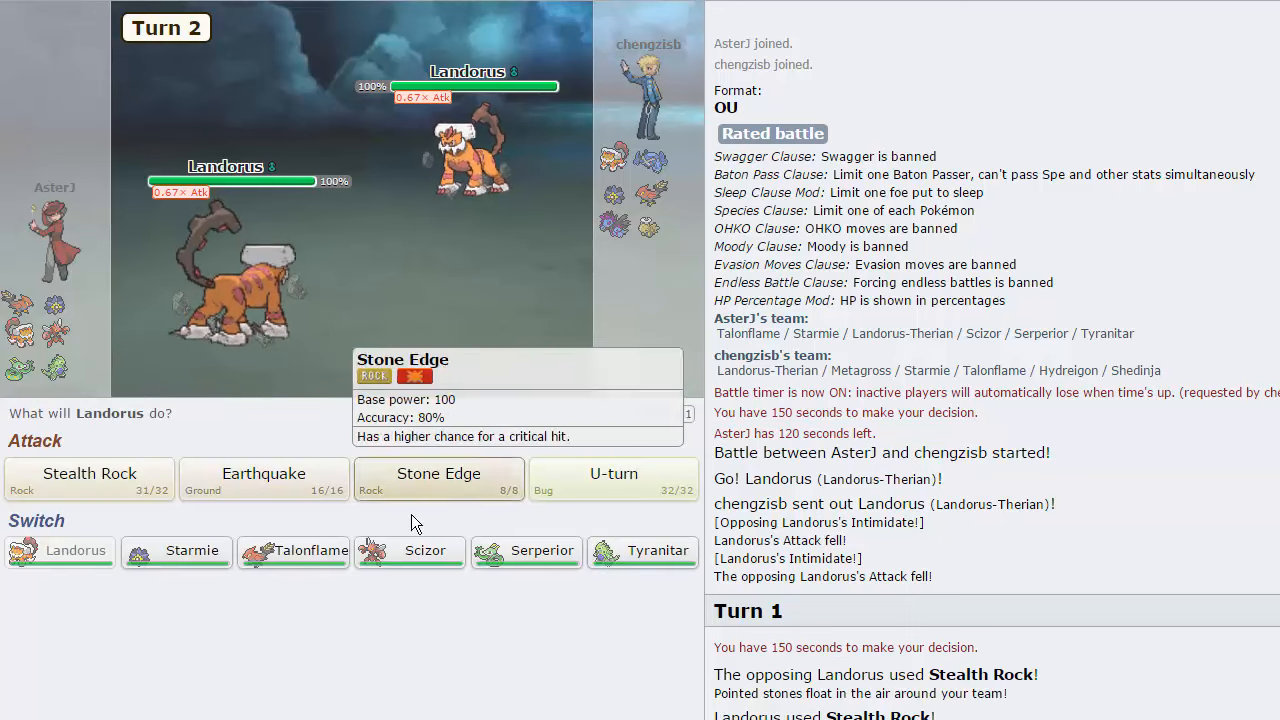
left_click(438, 472)
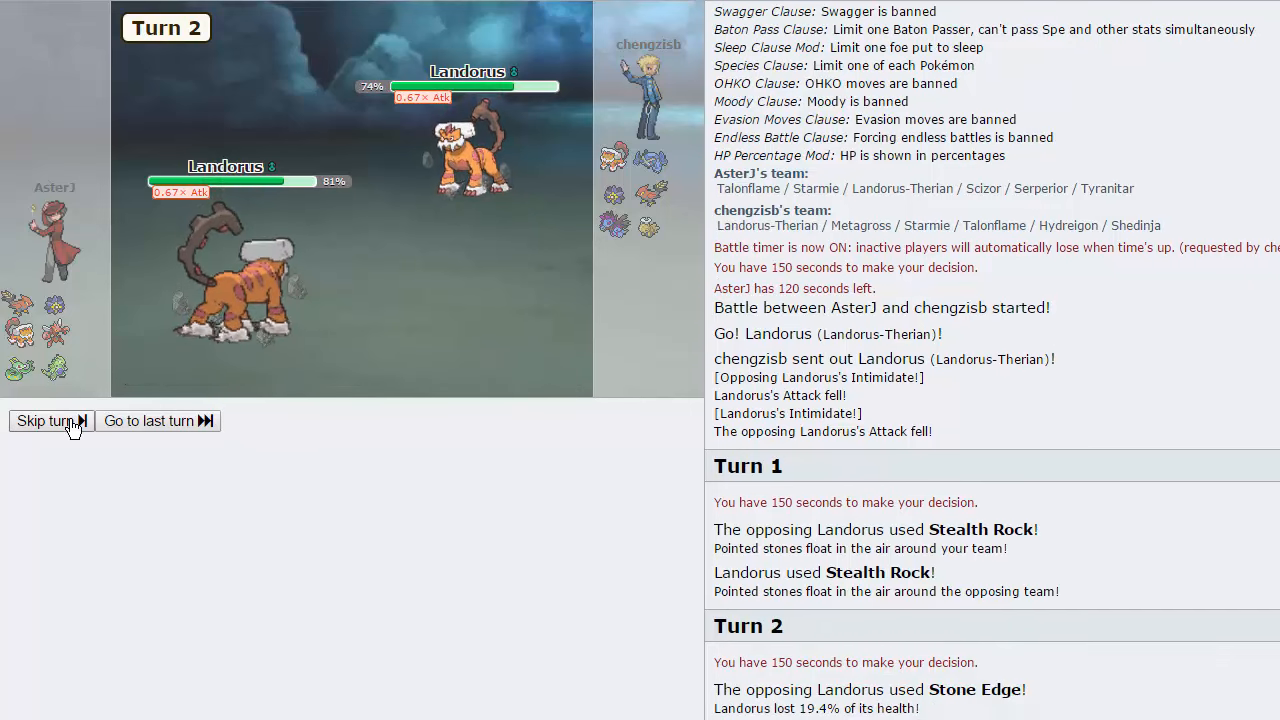
Step: Pivot out with U-turn and bring Tyranitar in as the replacement
left_click(46, 420)
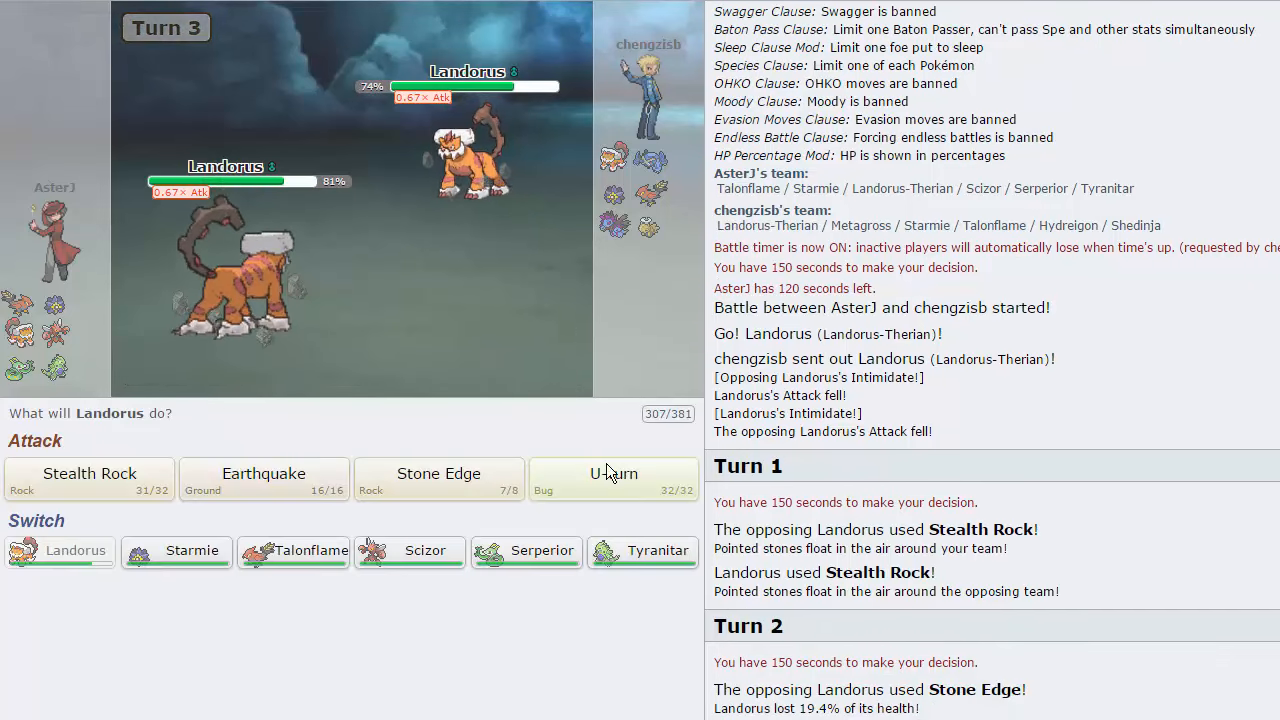
left_click(612, 480)
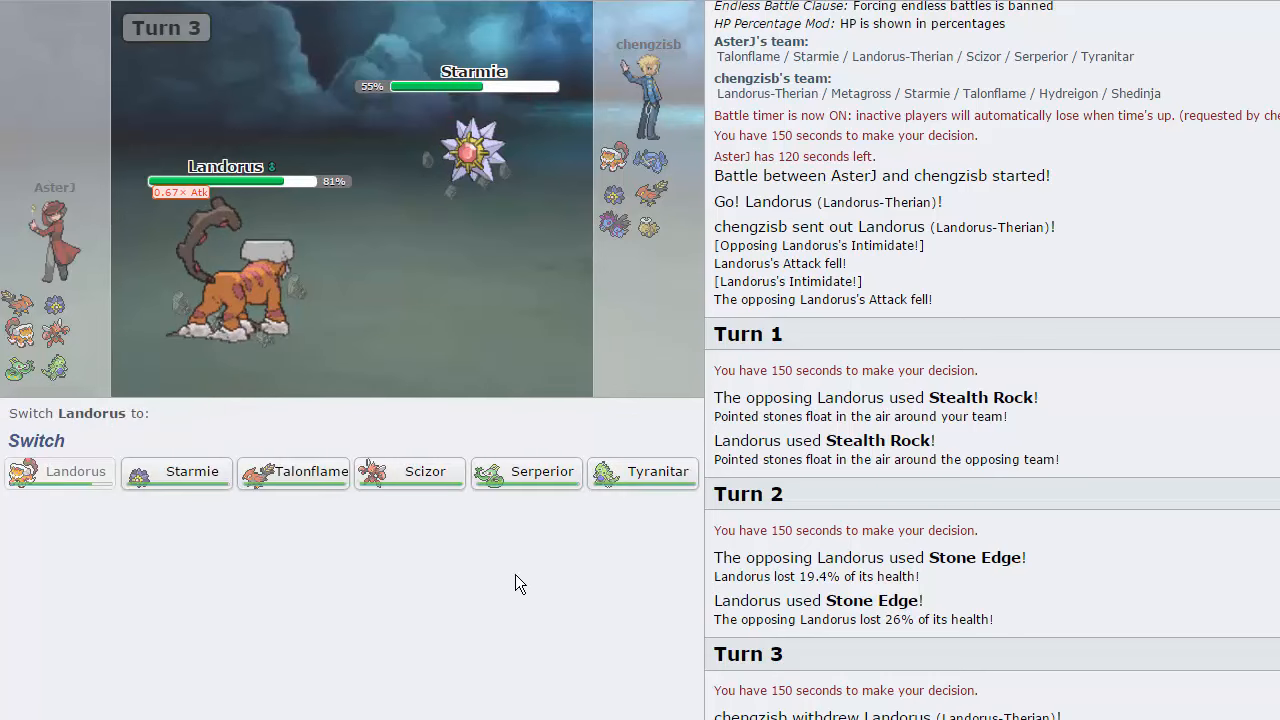
left_click(642, 472)
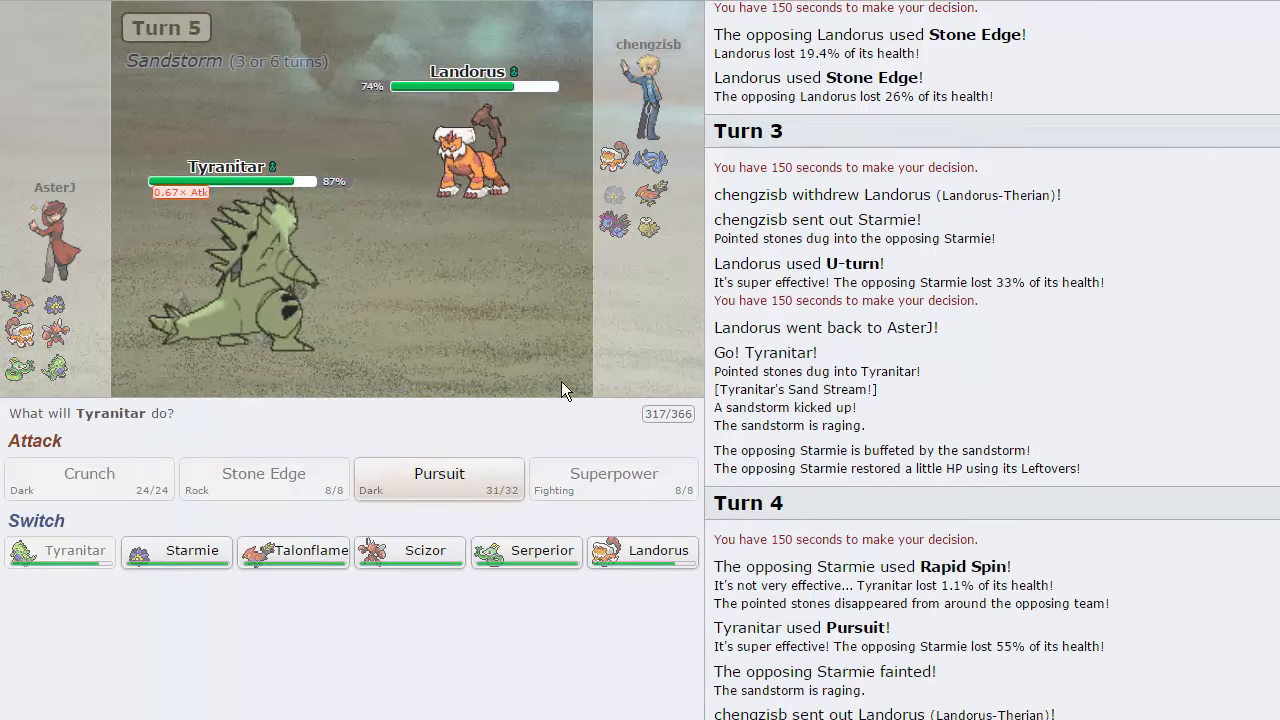
Step: Spam Pursuit with Tyranitar each turn against Landorus and then Hydreigon through Turn 8
left_click(440, 478)
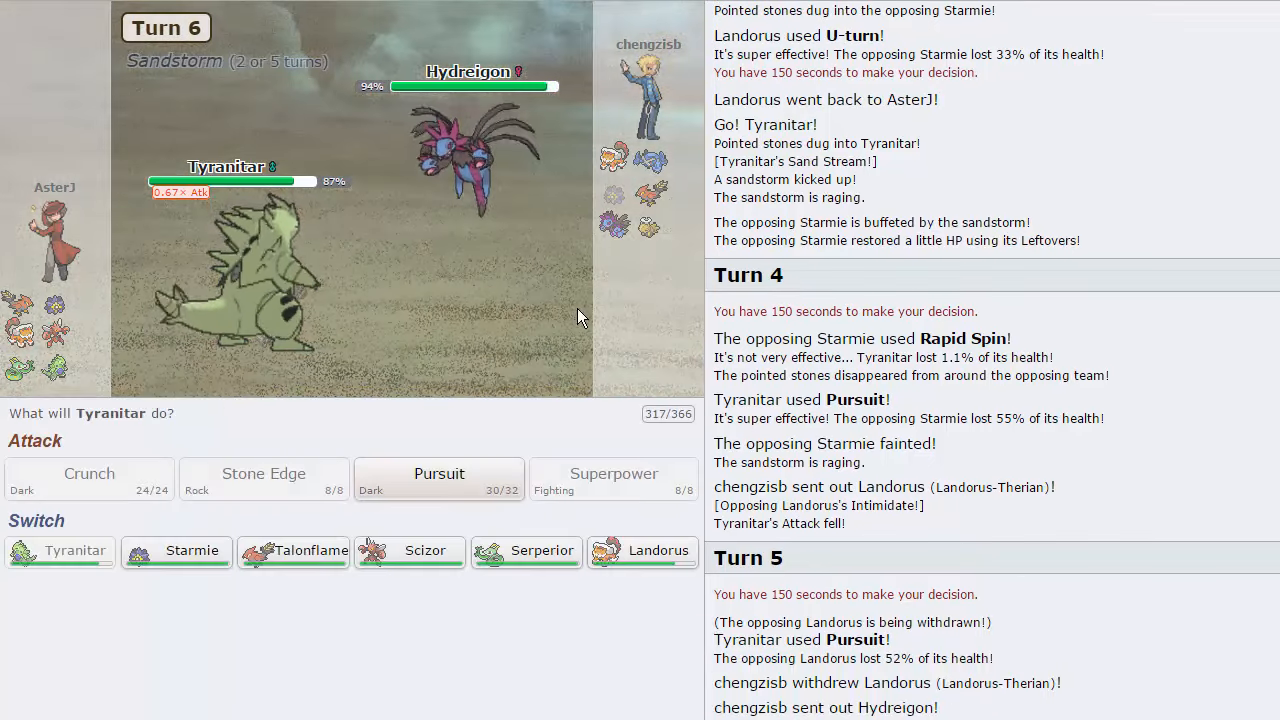
mouse_move(440, 480)
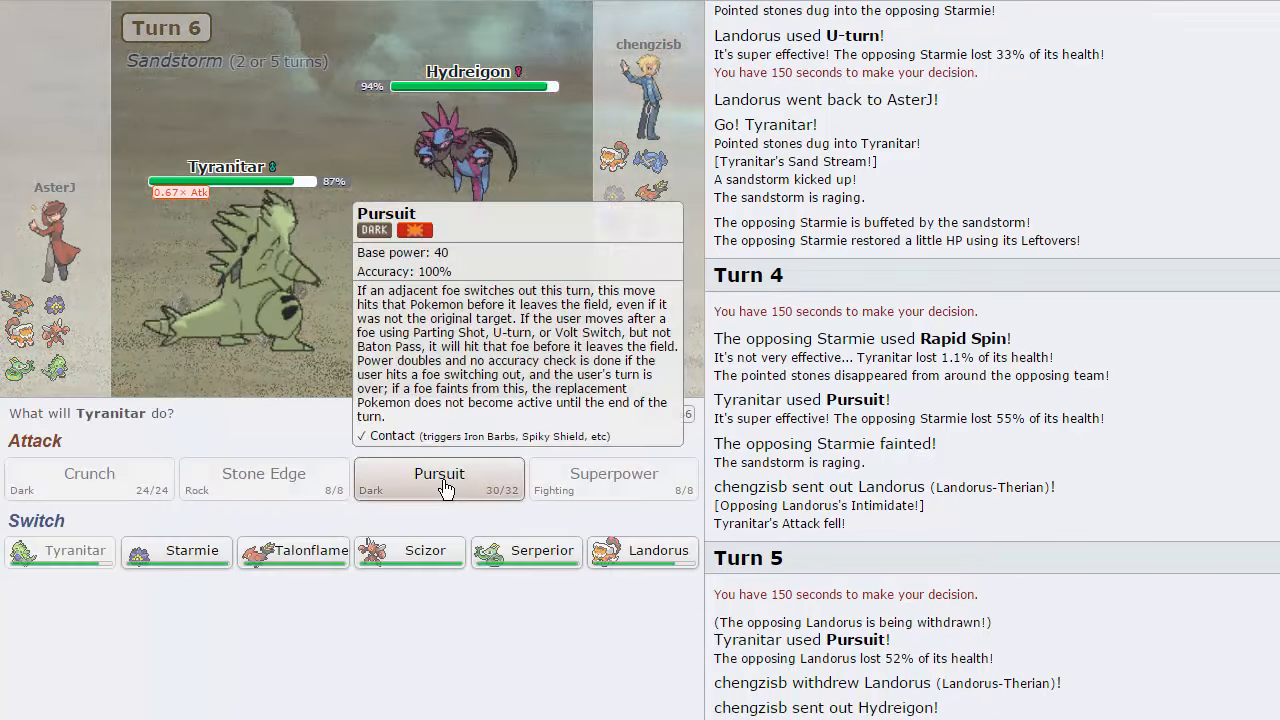
left_click(440, 478)
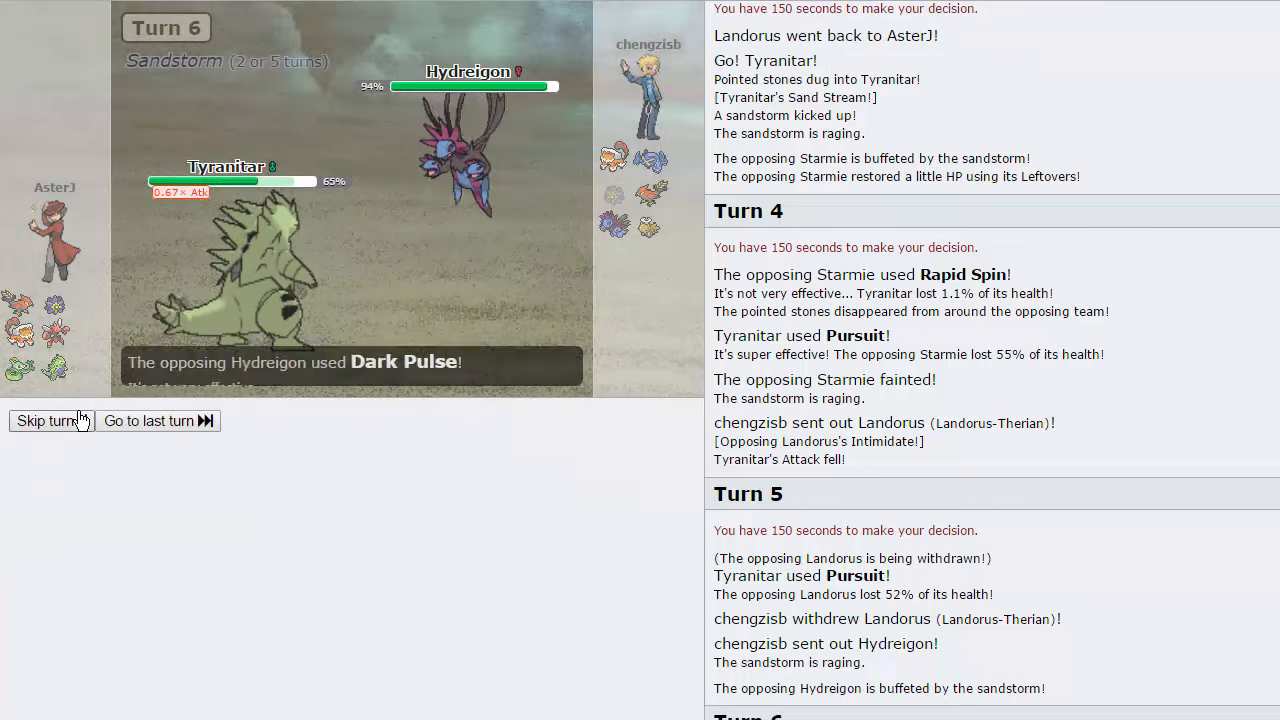
left_click(44, 420)
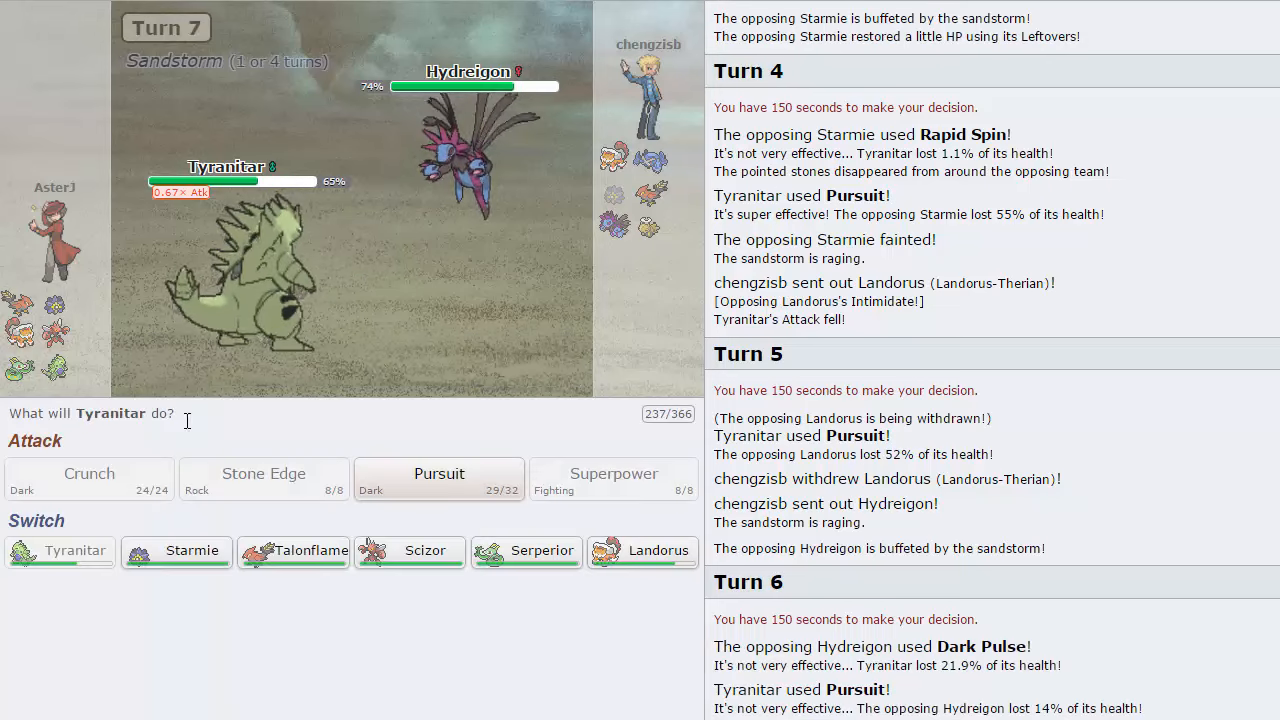
mouse_move(440, 478)
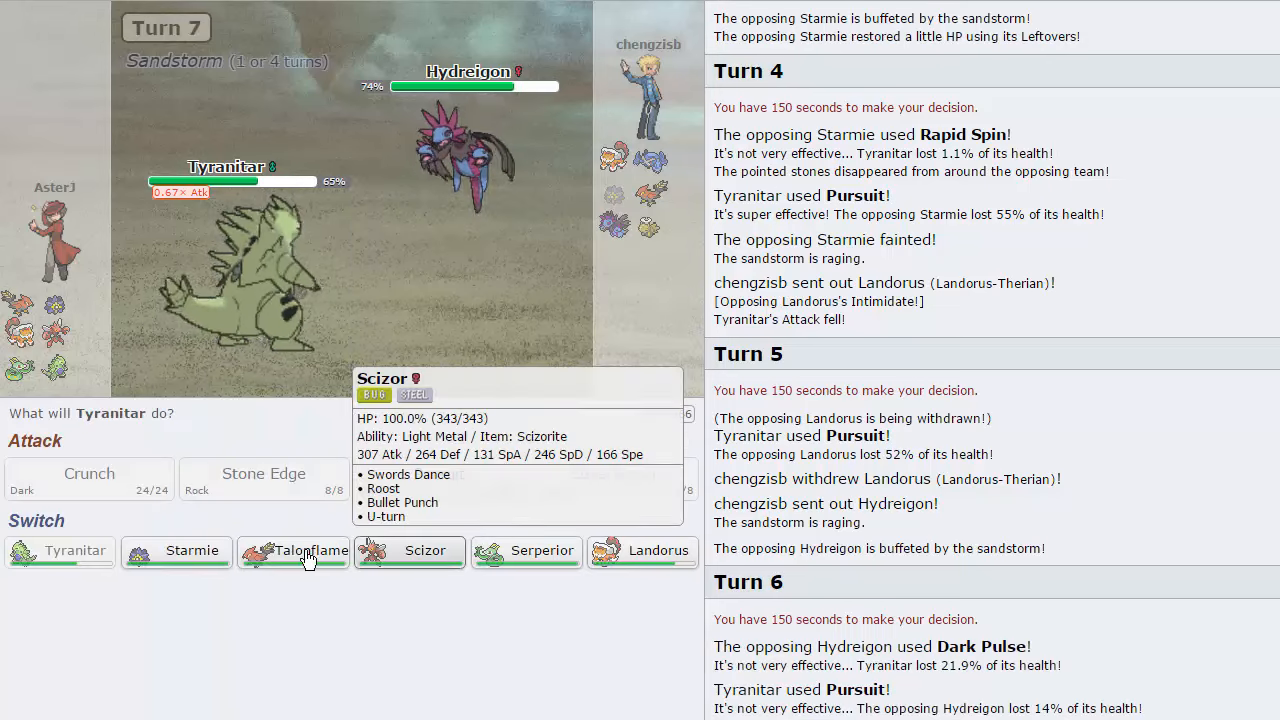
mouse_move(292, 552)
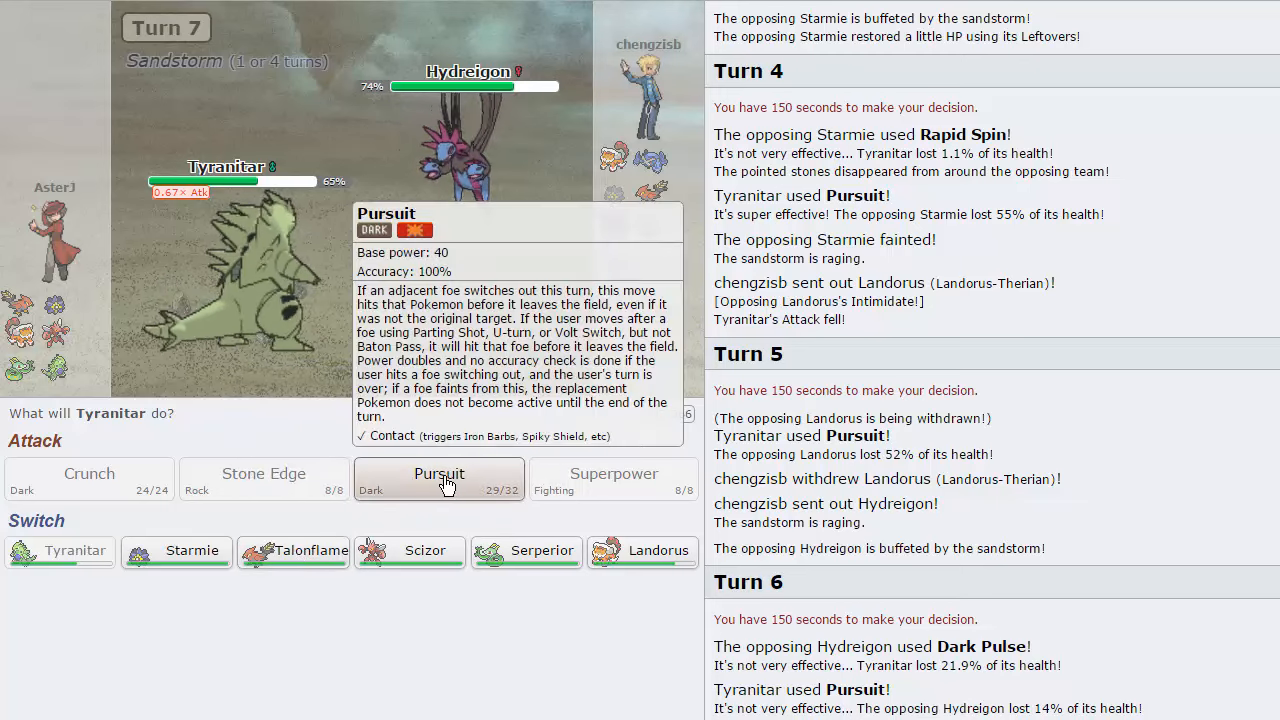
left_click(438, 480)
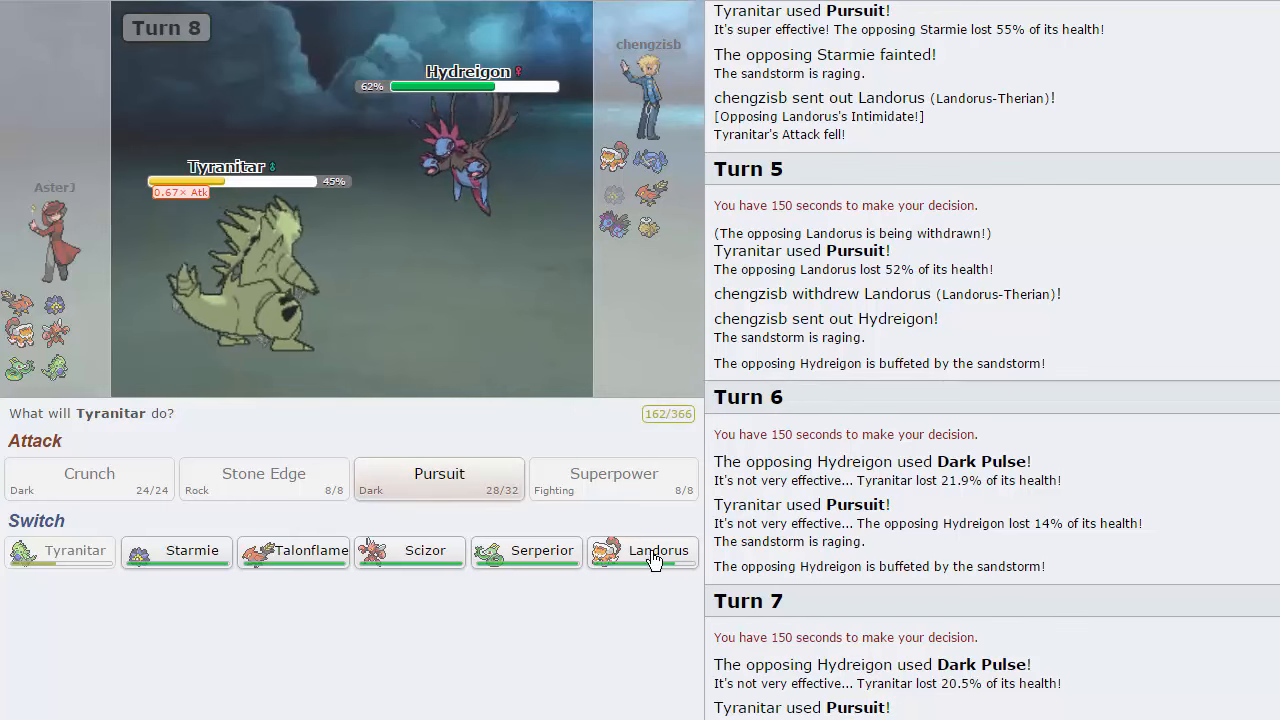
left_click(438, 480)
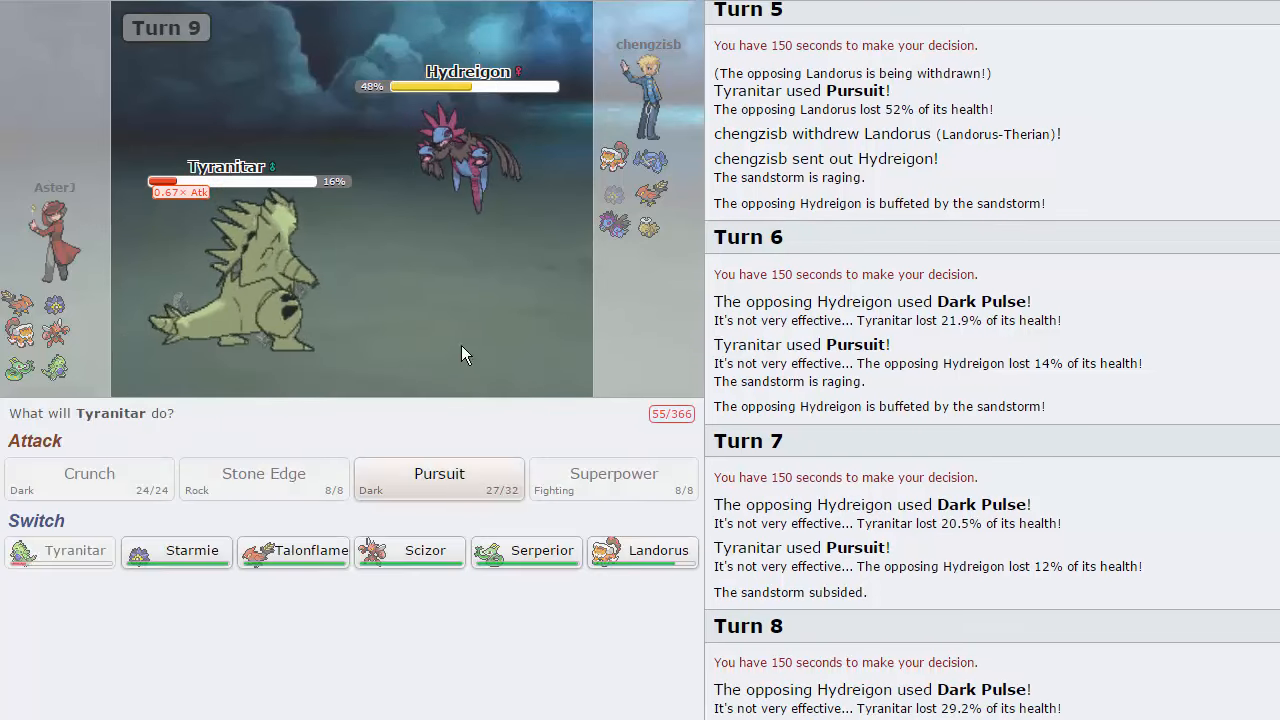
Step: Choose Tyranitar's attack for Turn 9 against Hydreigon
left_click(440, 472)
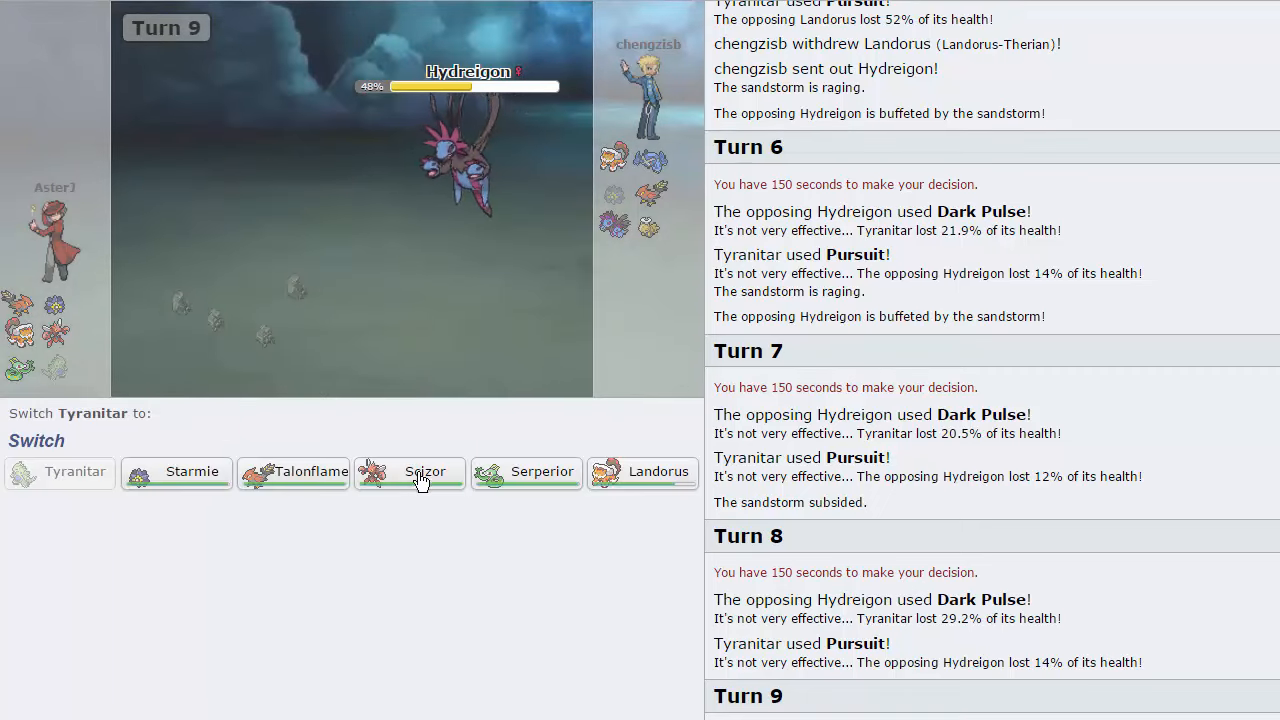
mouse_move(424, 472)
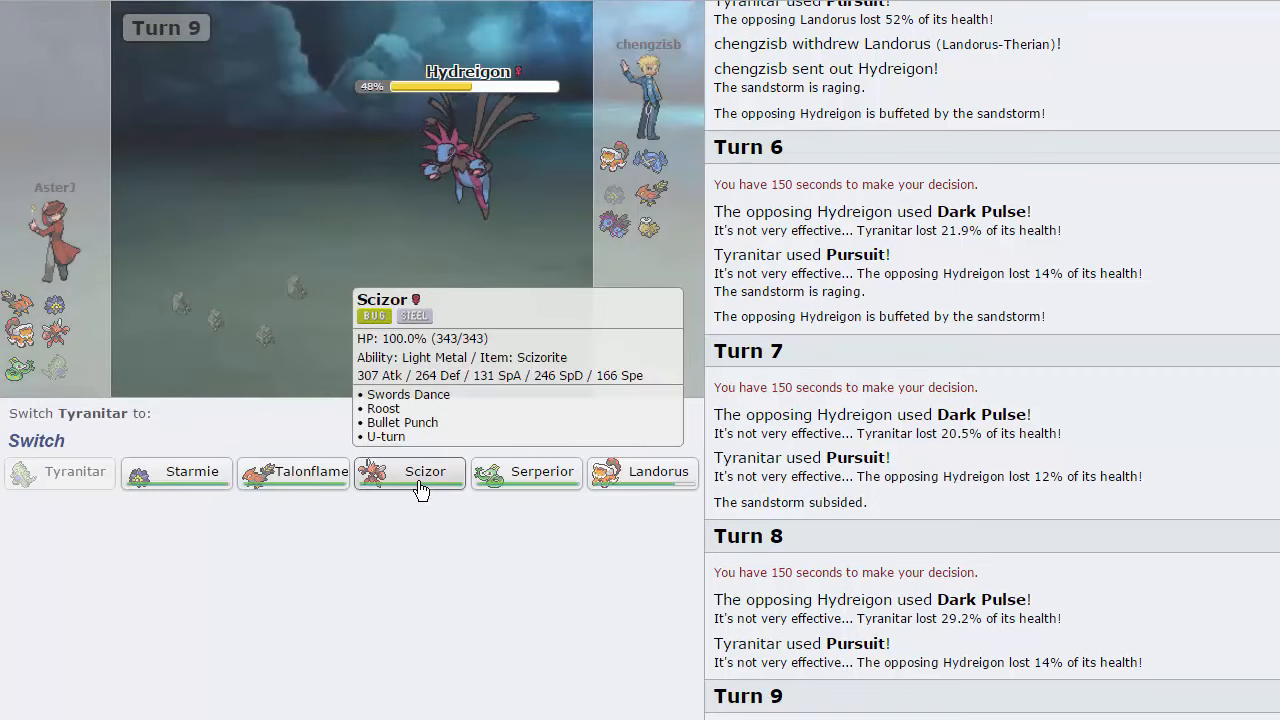
mouse_move(296, 508)
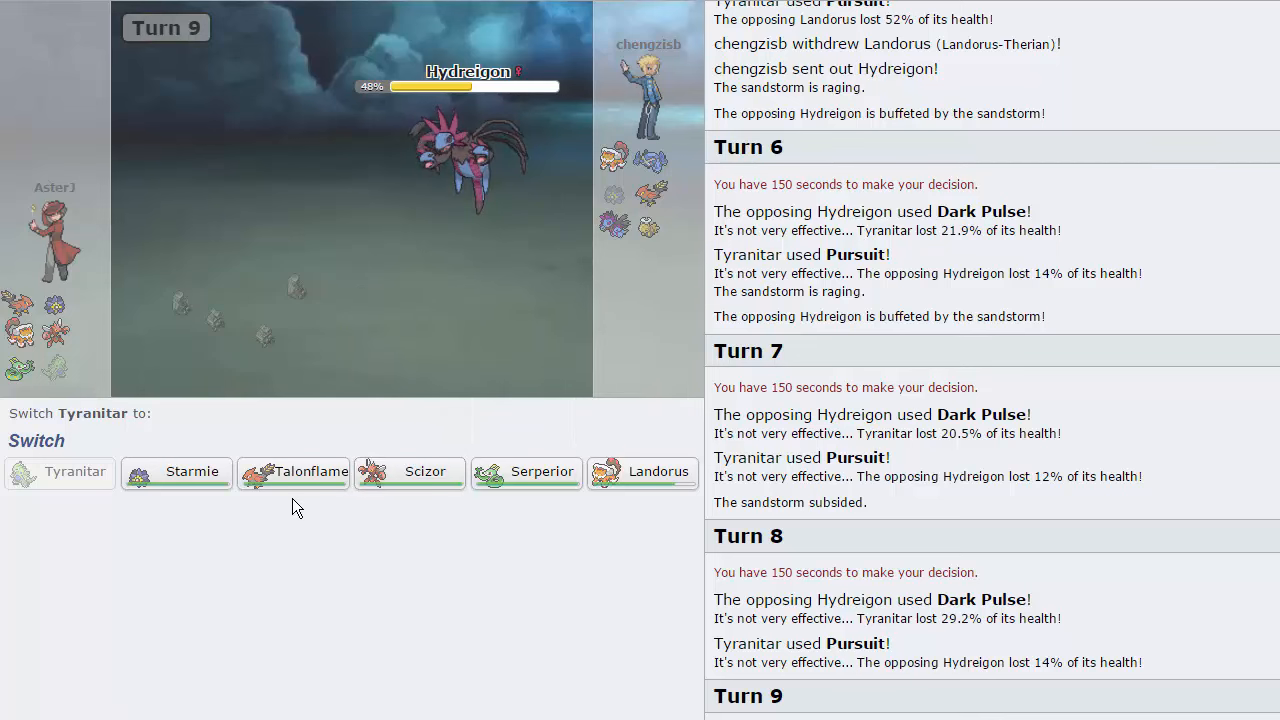
mouse_move(220, 458)
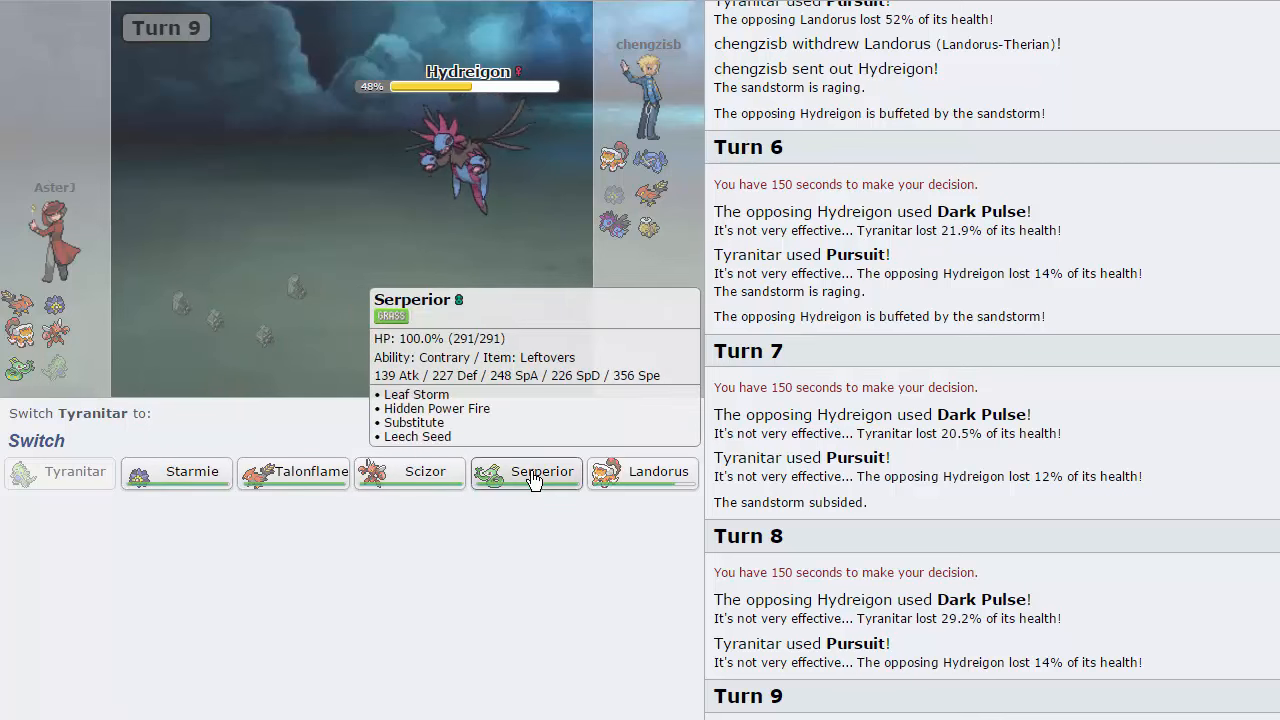
mouse_move(424, 472)
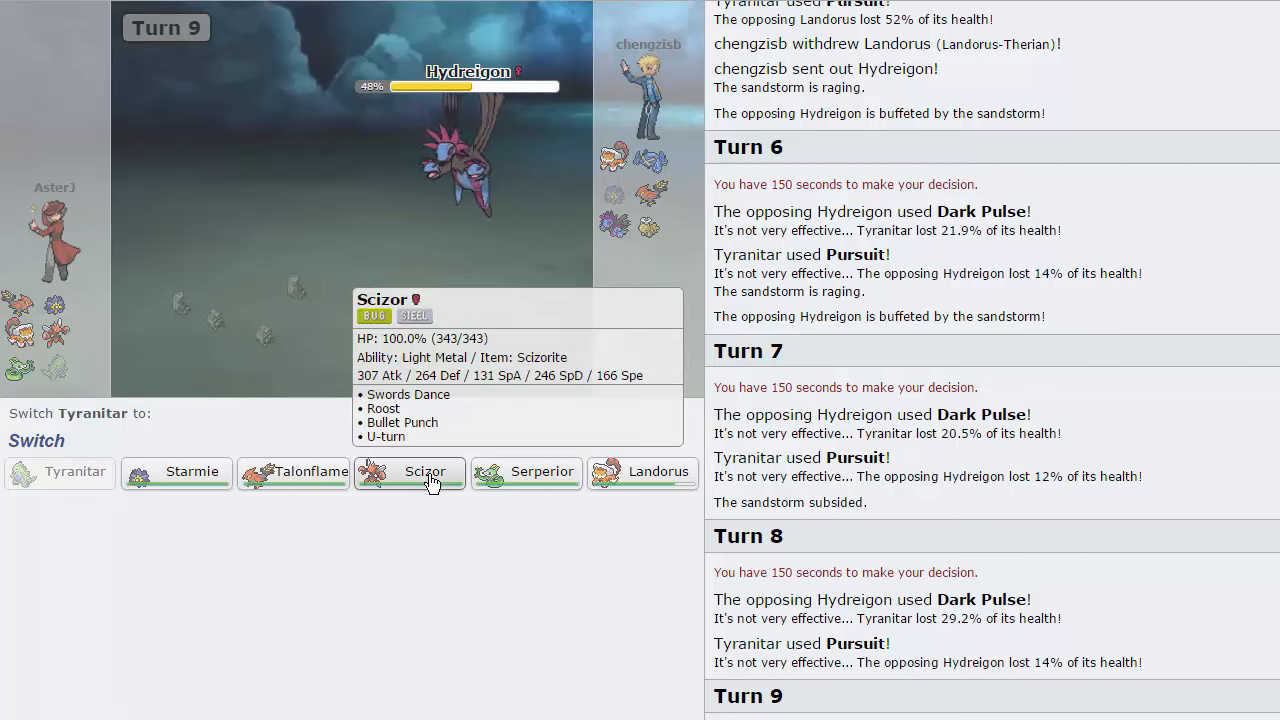
mouse_move(176, 472)
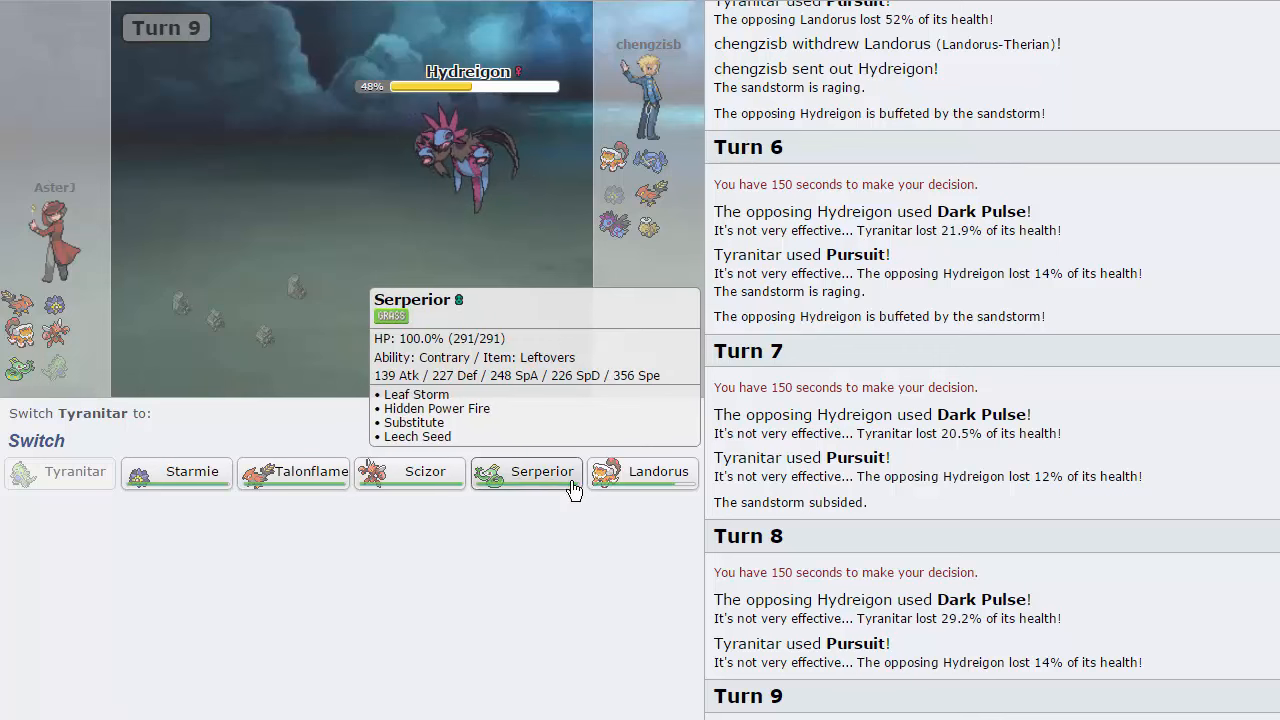
mouse_move(612, 348)
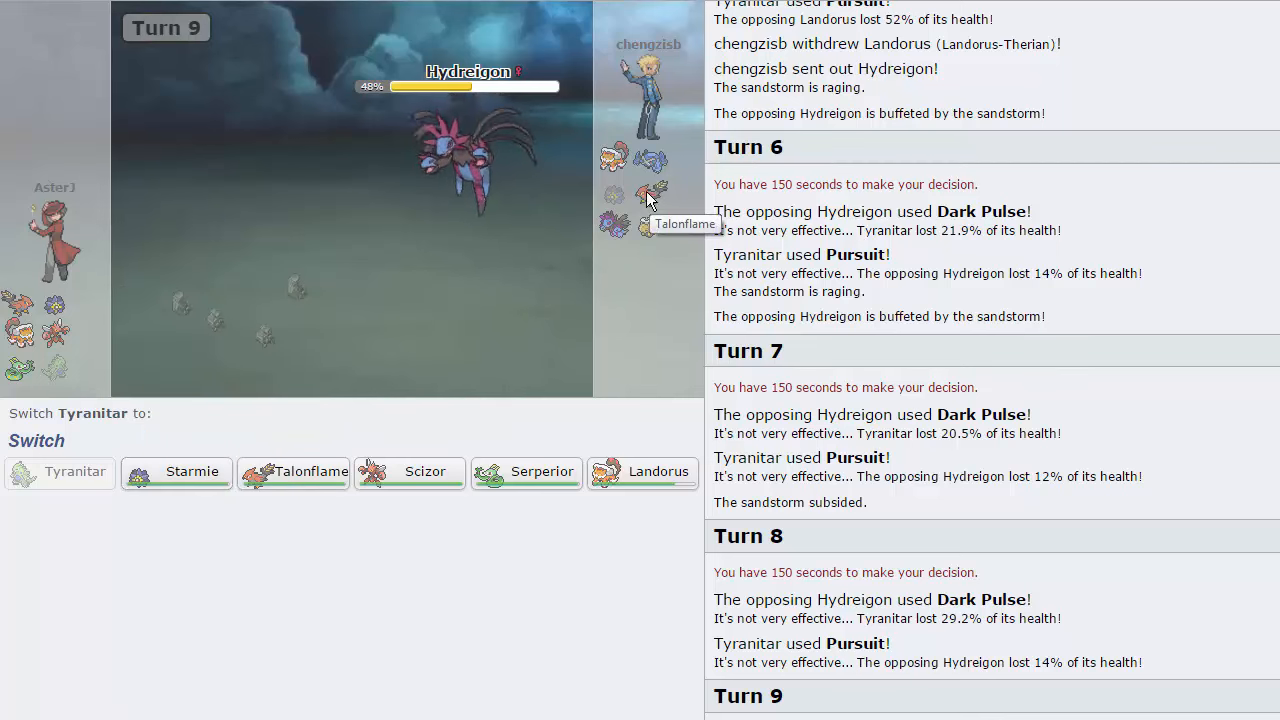
mouse_move(642, 472)
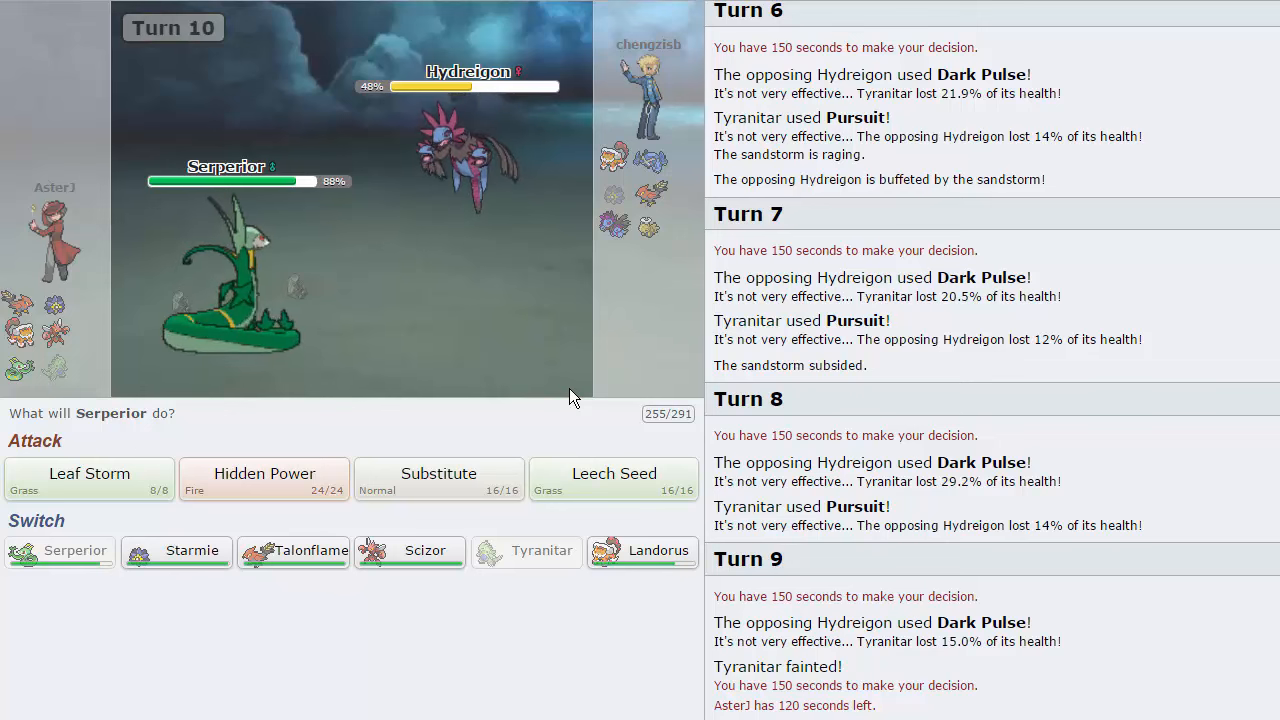
mouse_move(614, 490)
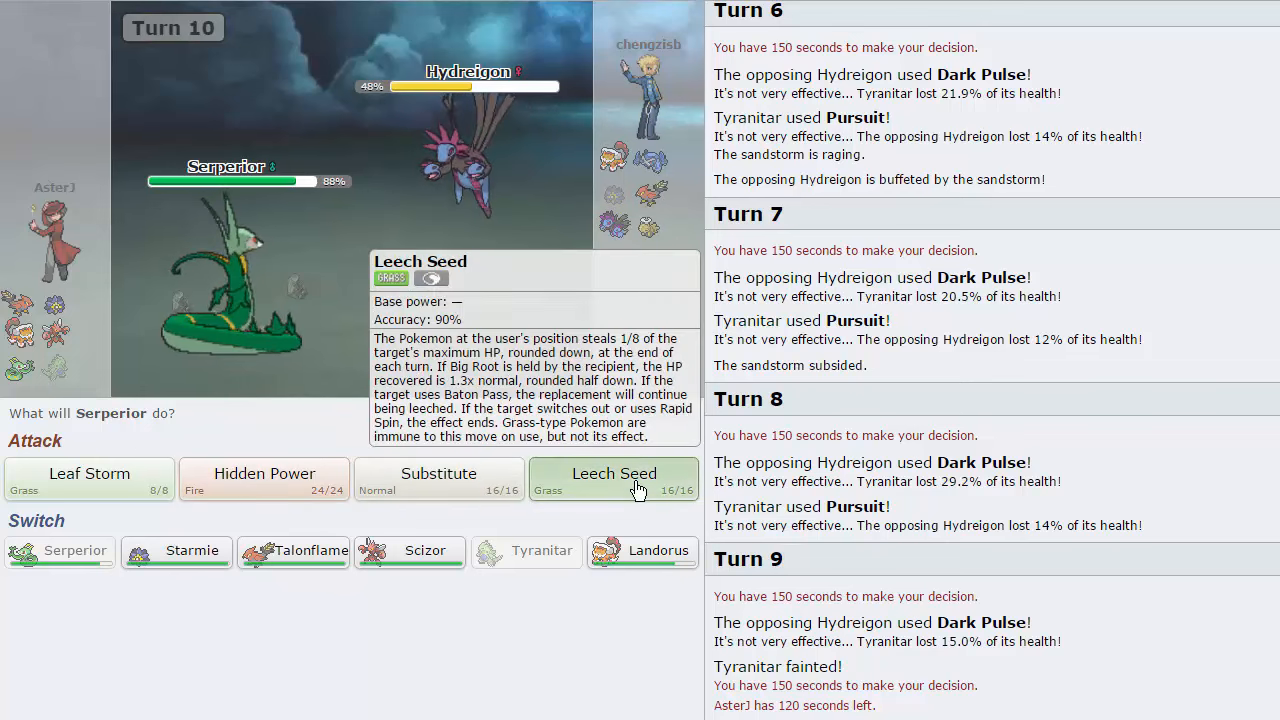
Step: Seed Hydreigon with Leech Seed, then hit it with Leaf Storm
left_click(614, 472)
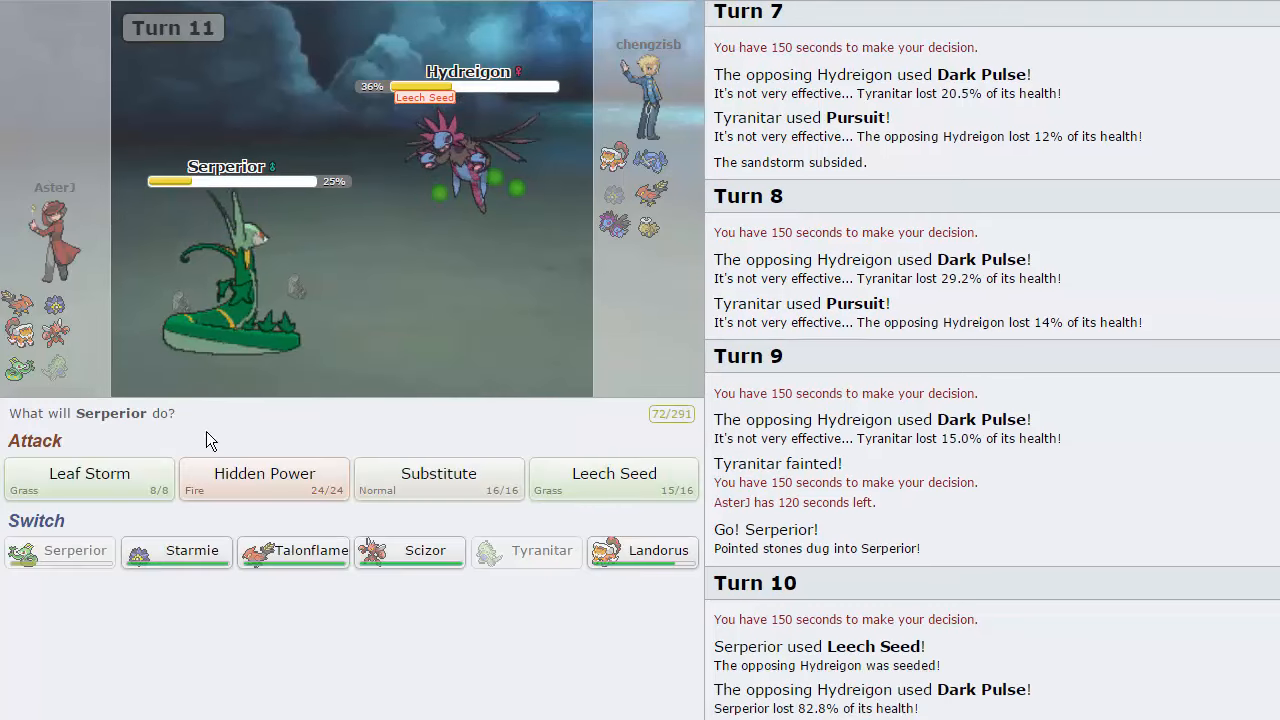
mouse_move(456, 432)
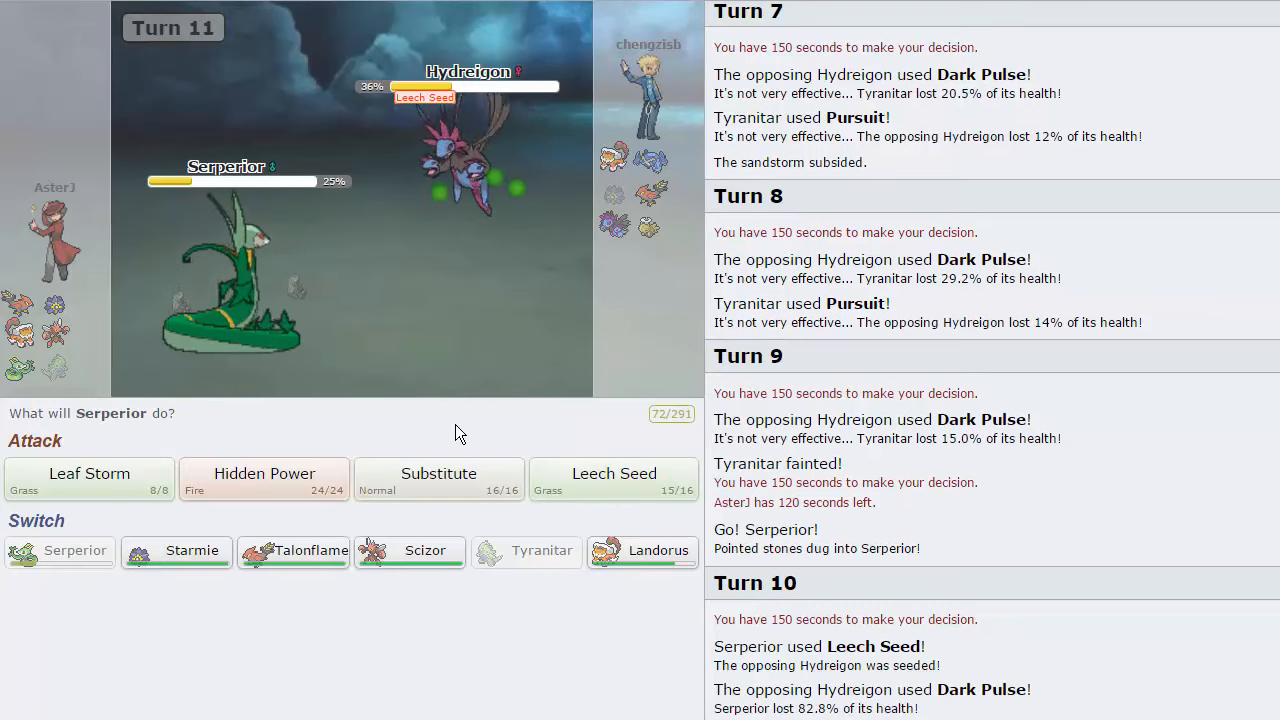
mouse_move(544, 384)
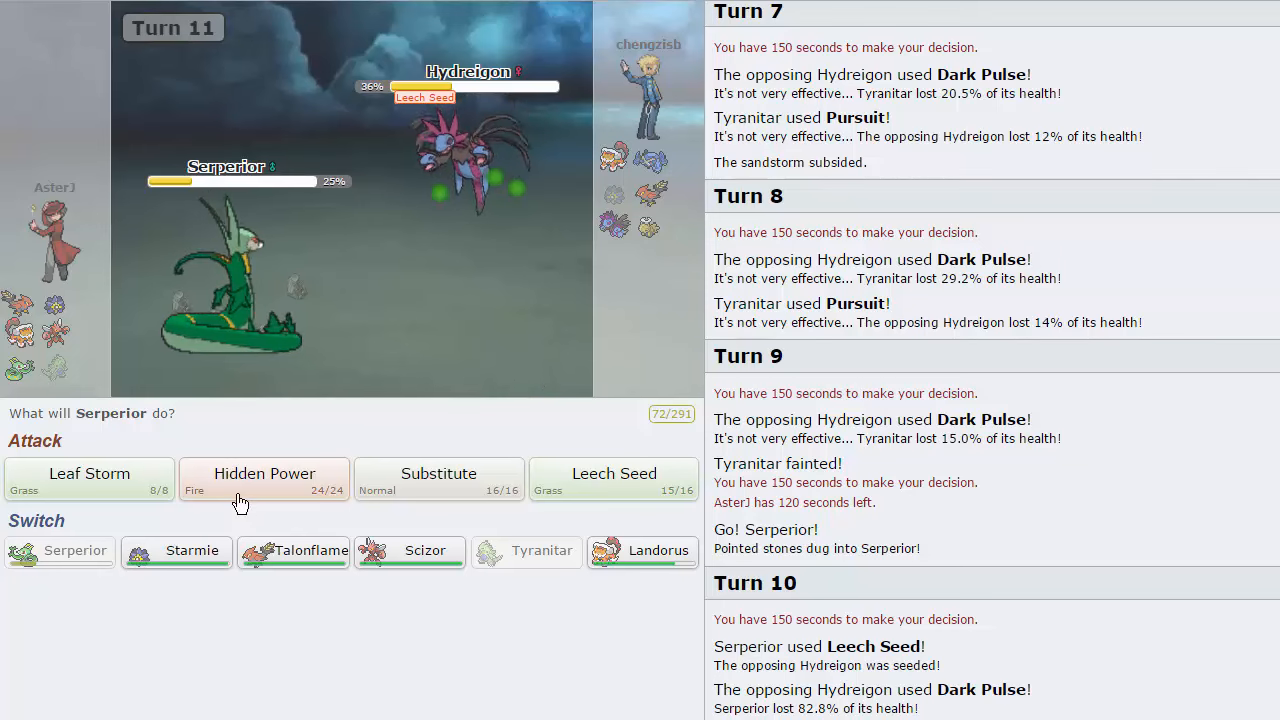
mouse_move(88, 474)
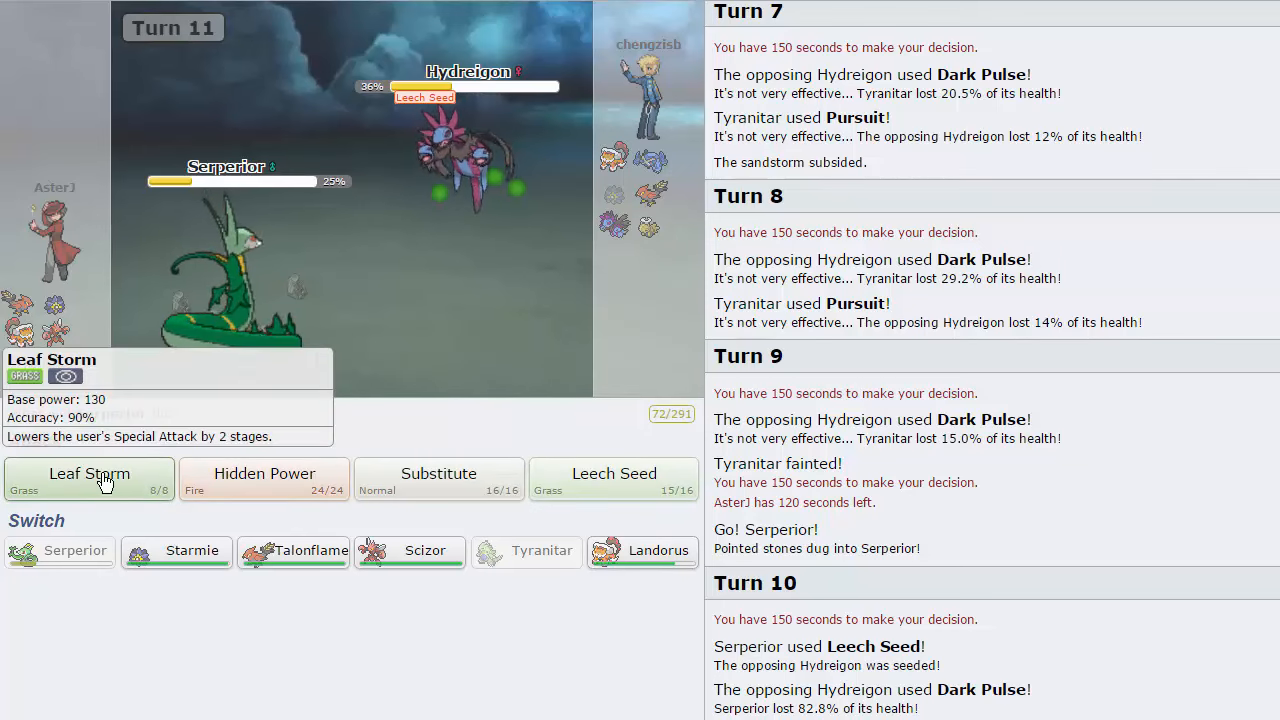
left_click(88, 472)
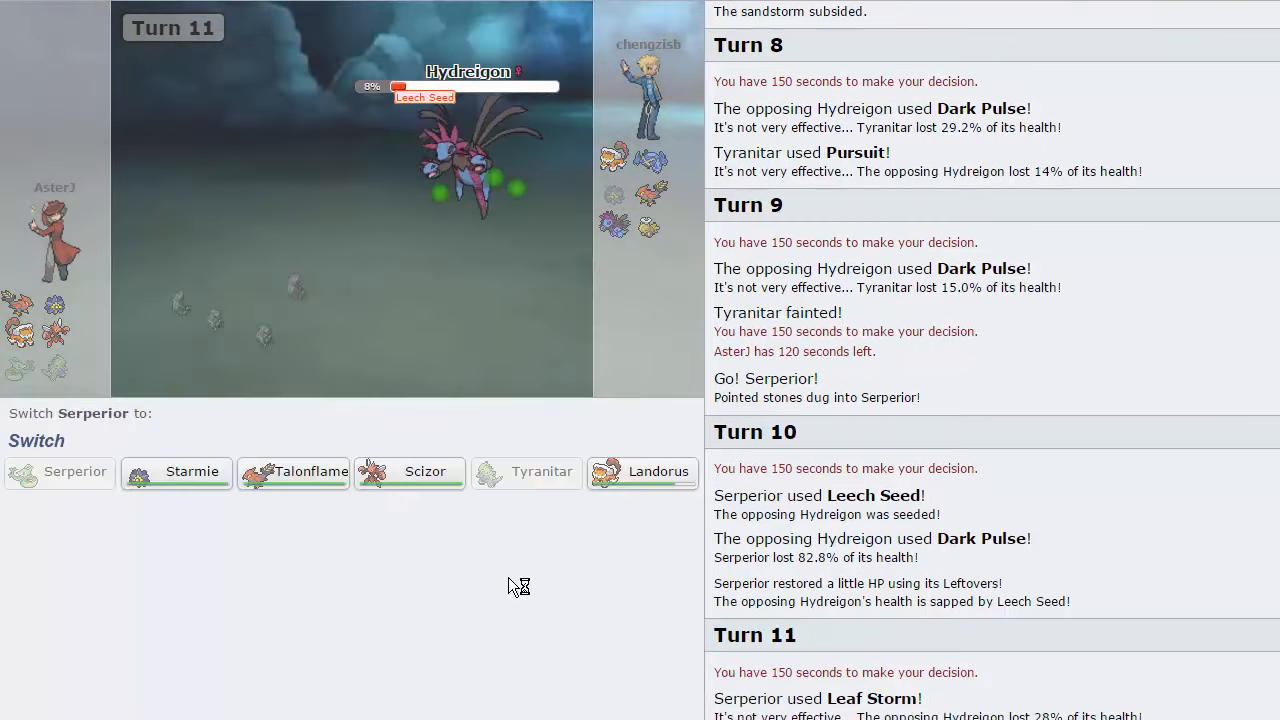
mouse_move(410, 472)
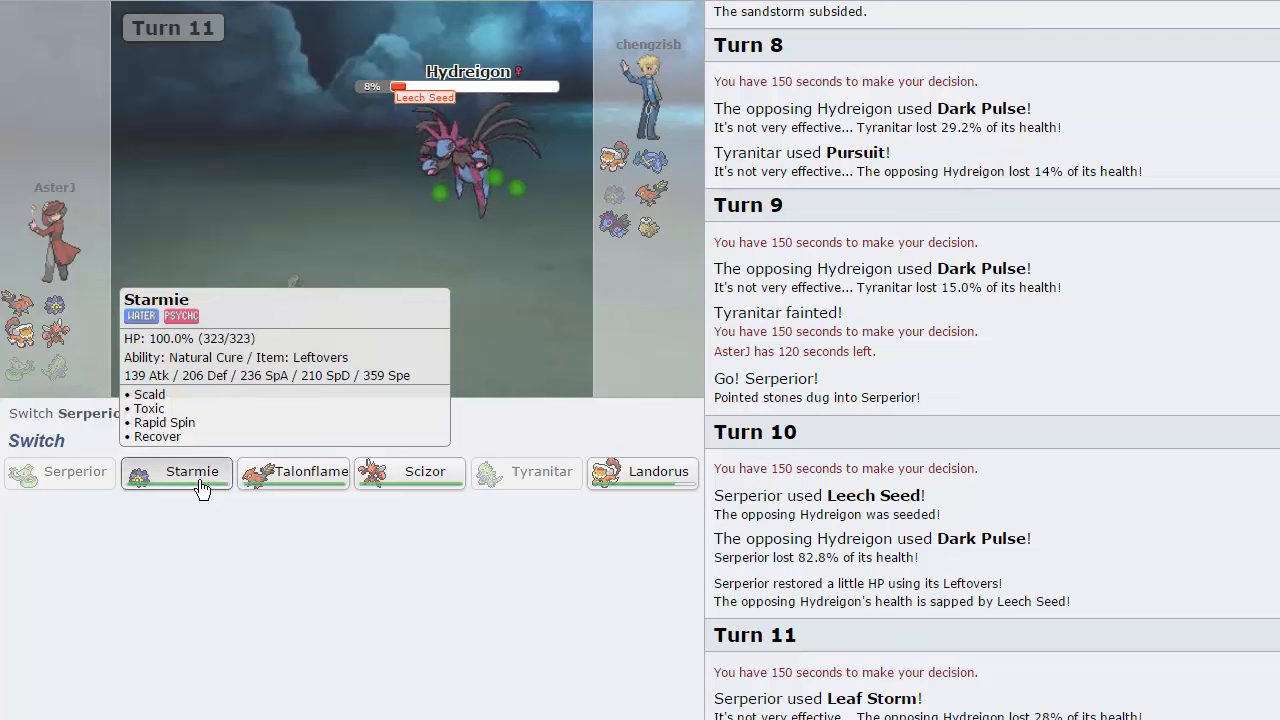
Step: Send Starmie in for the fainted Serperior and use Scald on Hydreigon
left_click(192, 472)
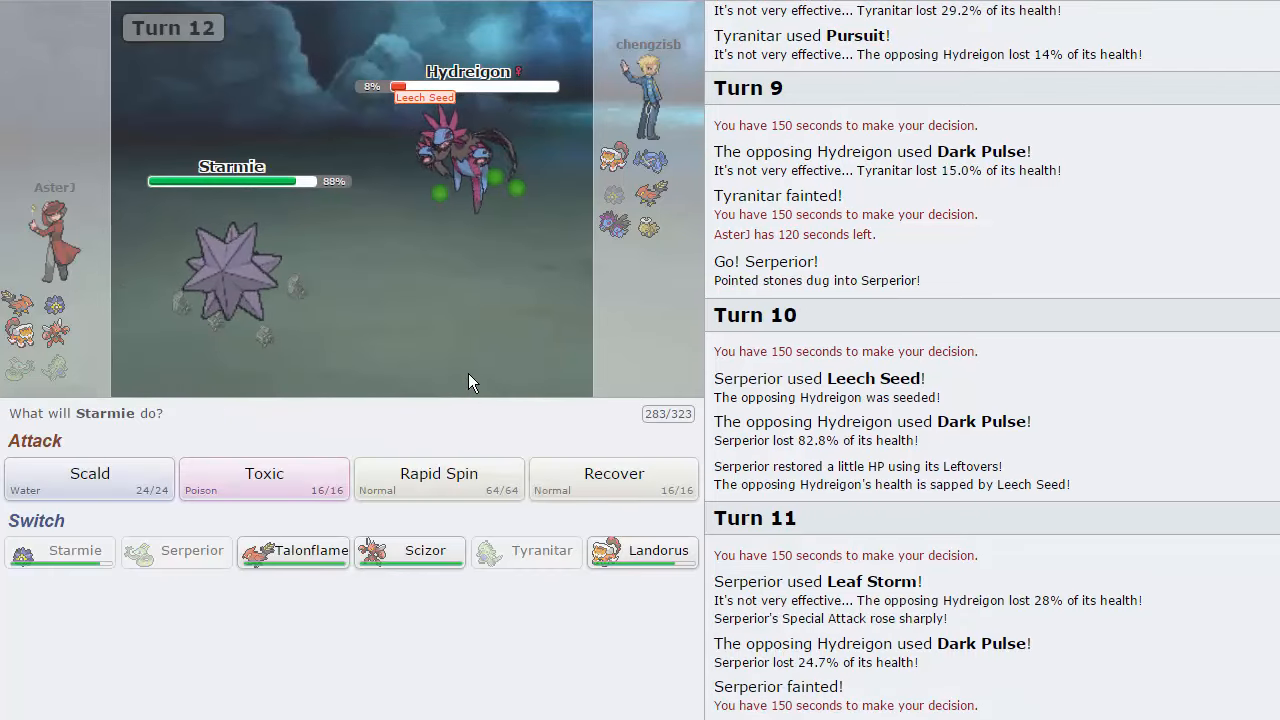
mouse_move(460, 340)
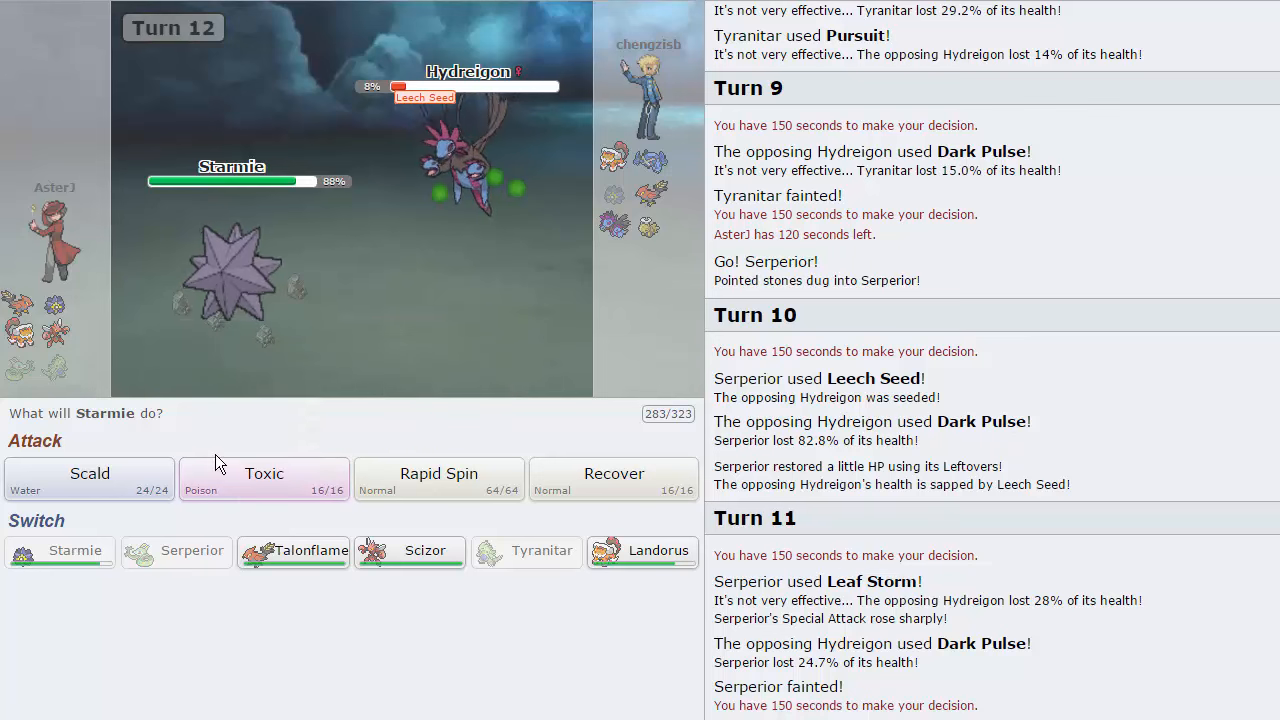
mouse_move(264, 486)
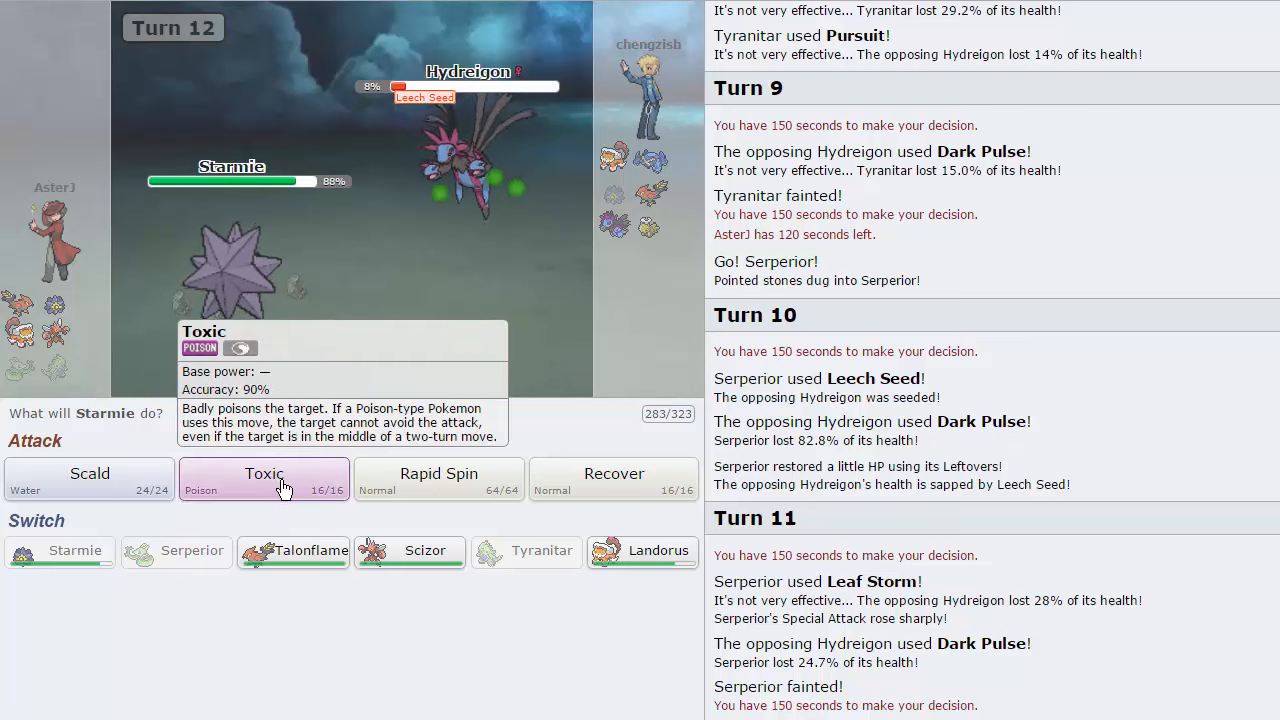
mouse_move(464, 206)
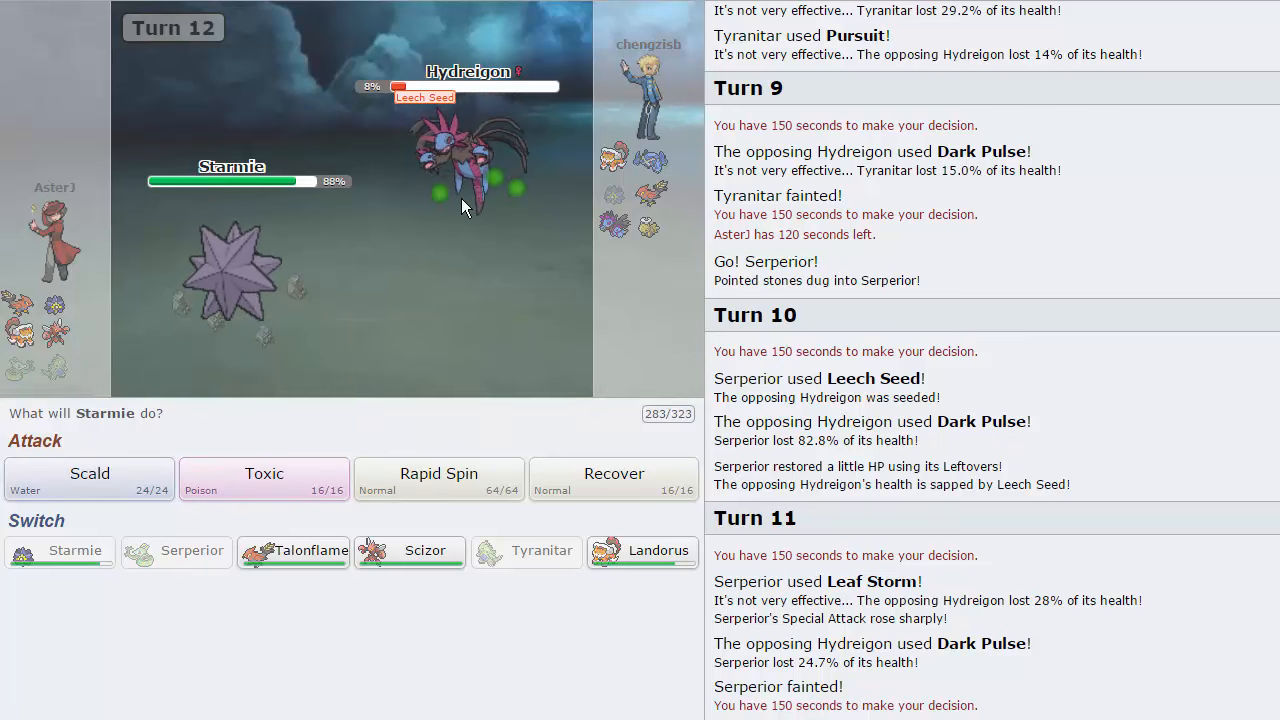
mouse_move(618, 242)
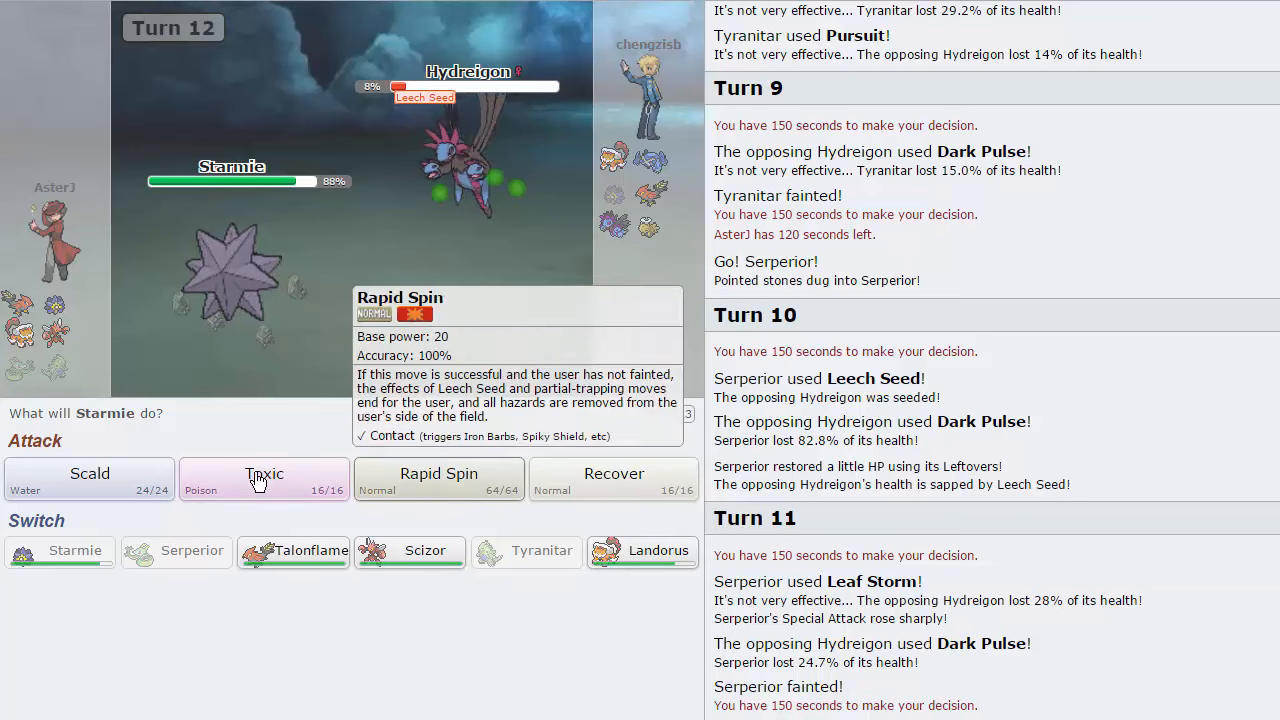
mouse_move(658, 238)
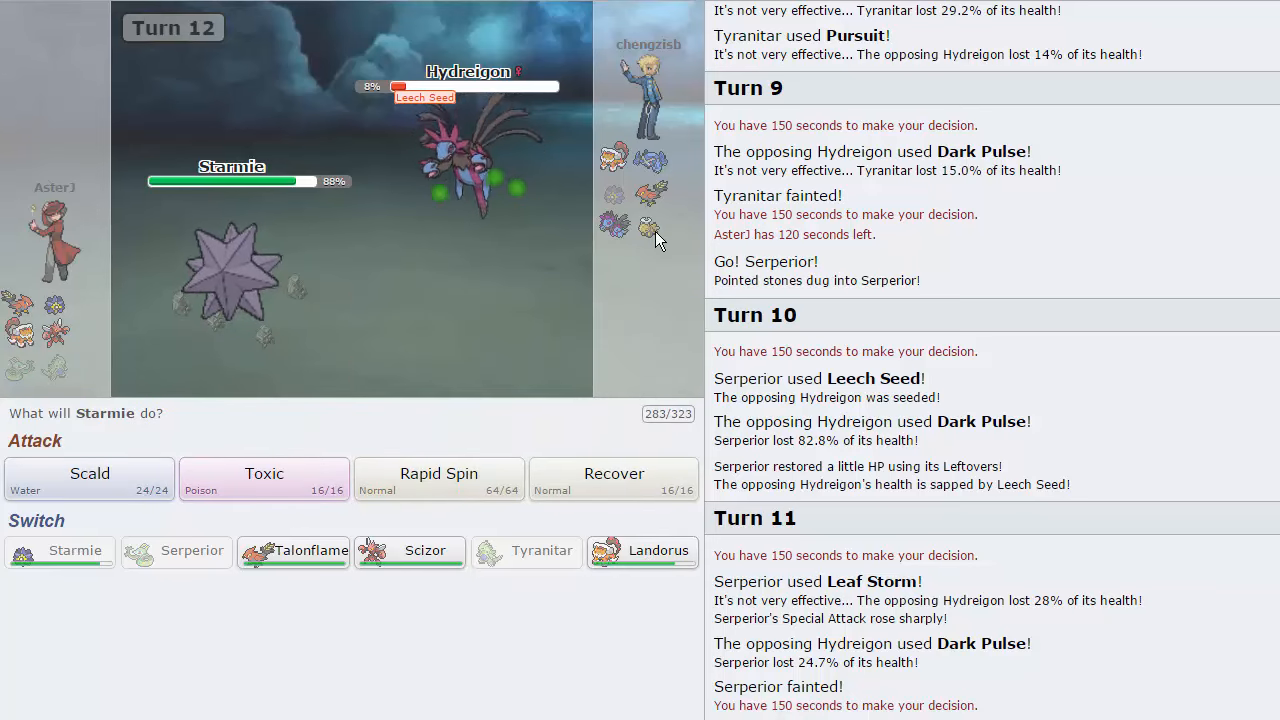
mouse_move(588, 342)
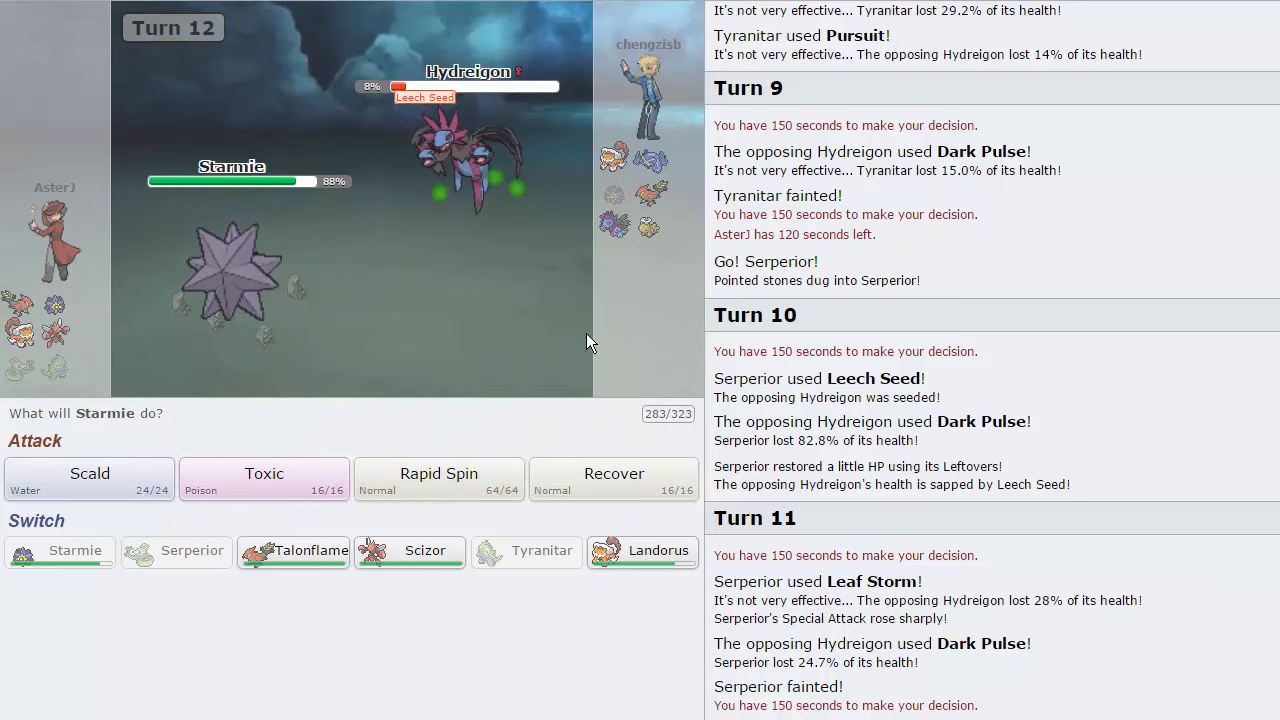
left_click(88, 480)
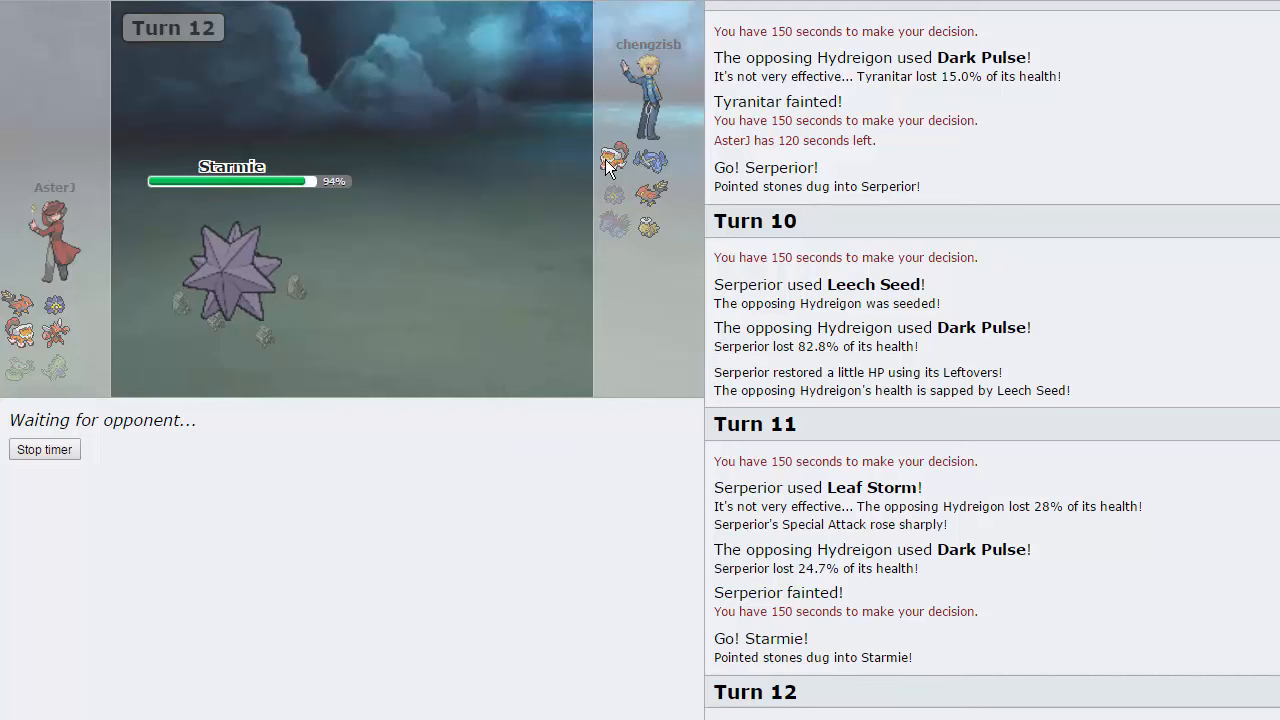
mouse_move(612, 156)
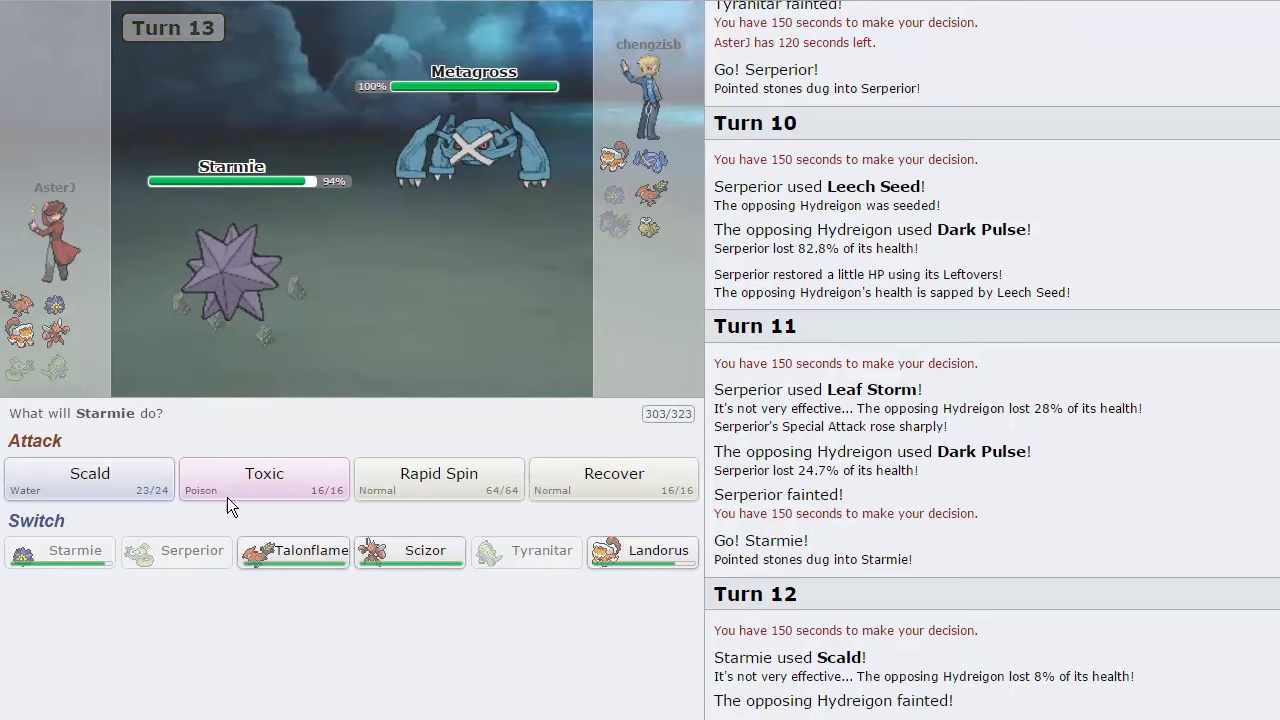
mouse_move(438, 480)
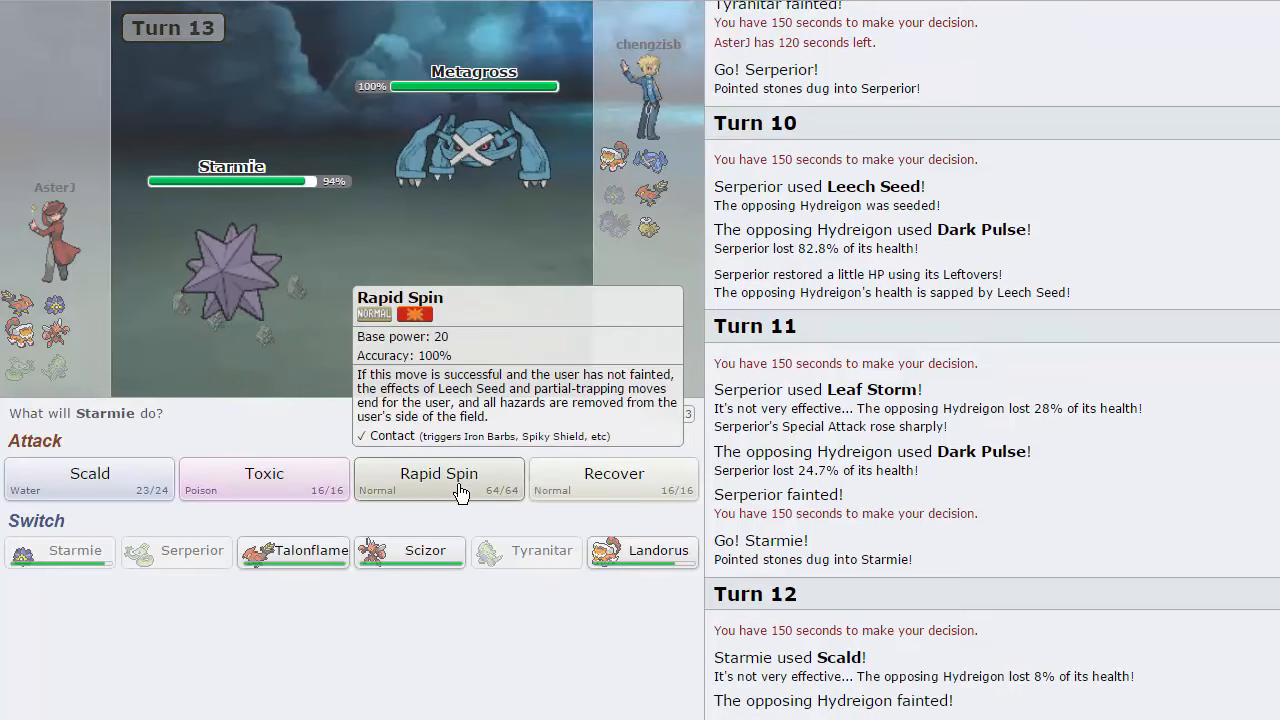
Step: Clear the rocks with Starmie's Rapid Spin, then switch over to the damage calculator
left_click(438, 474)
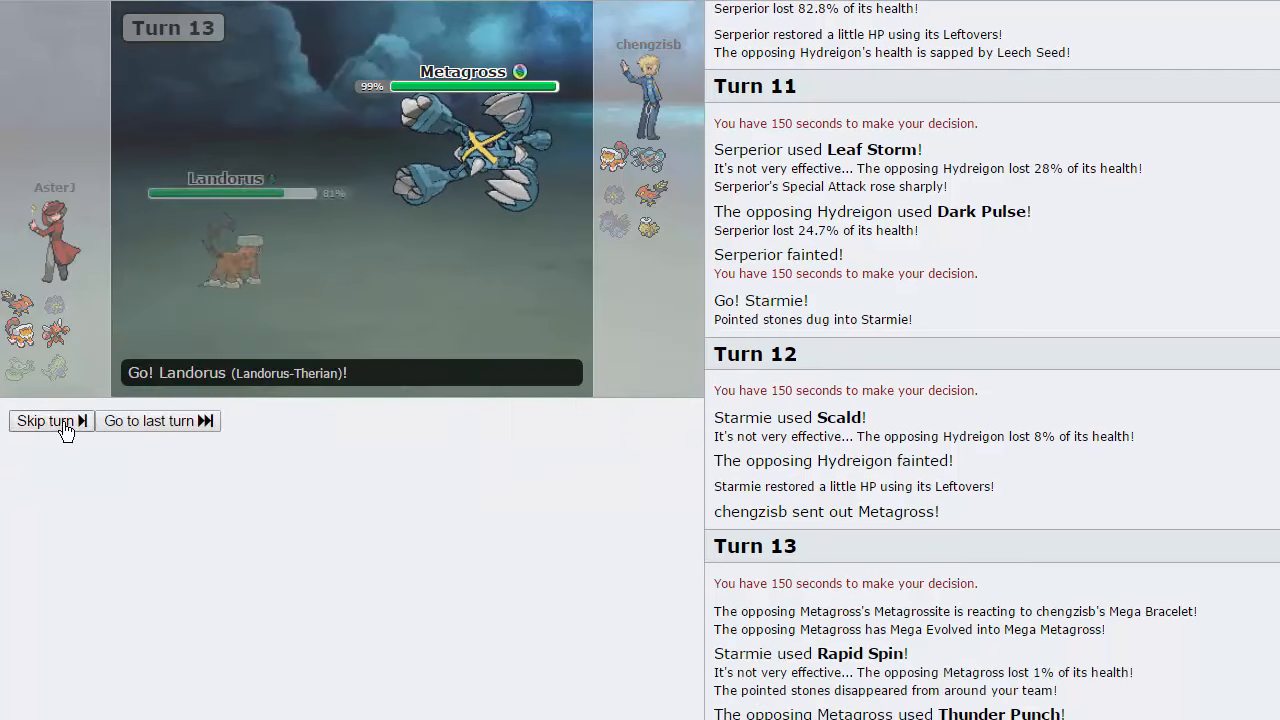
left_click(44, 420)
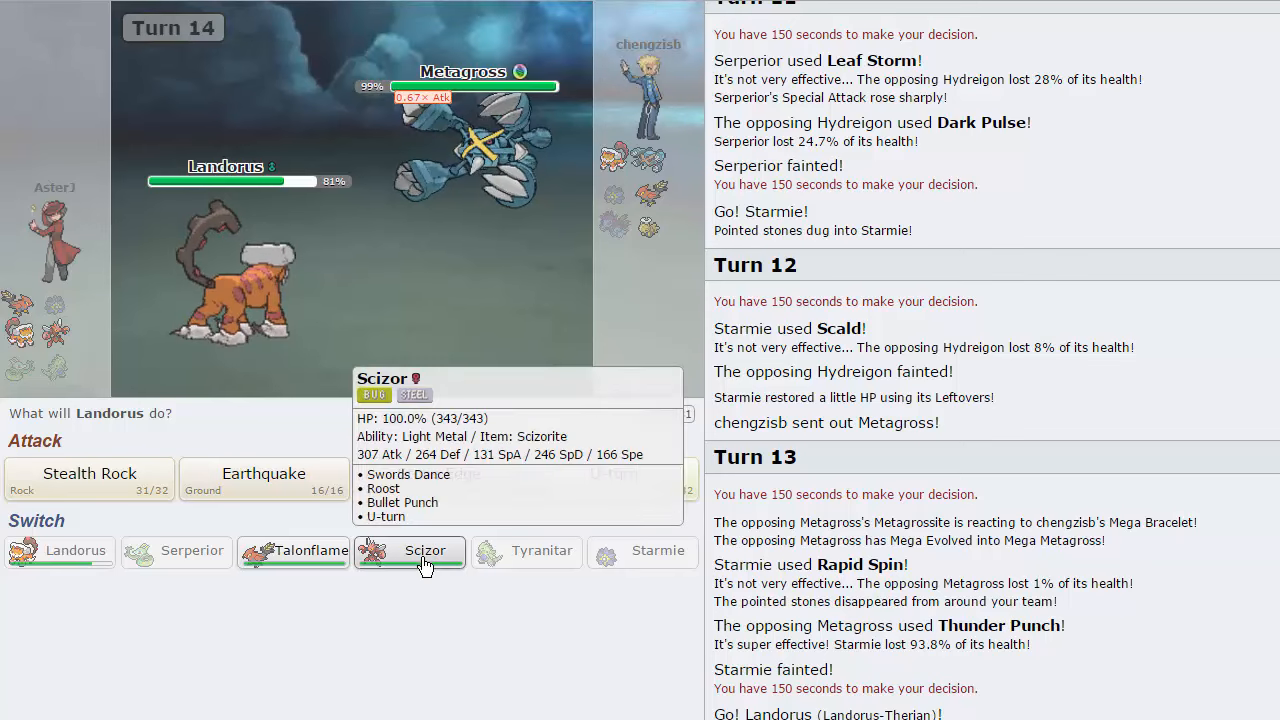
left_click(424, 550)
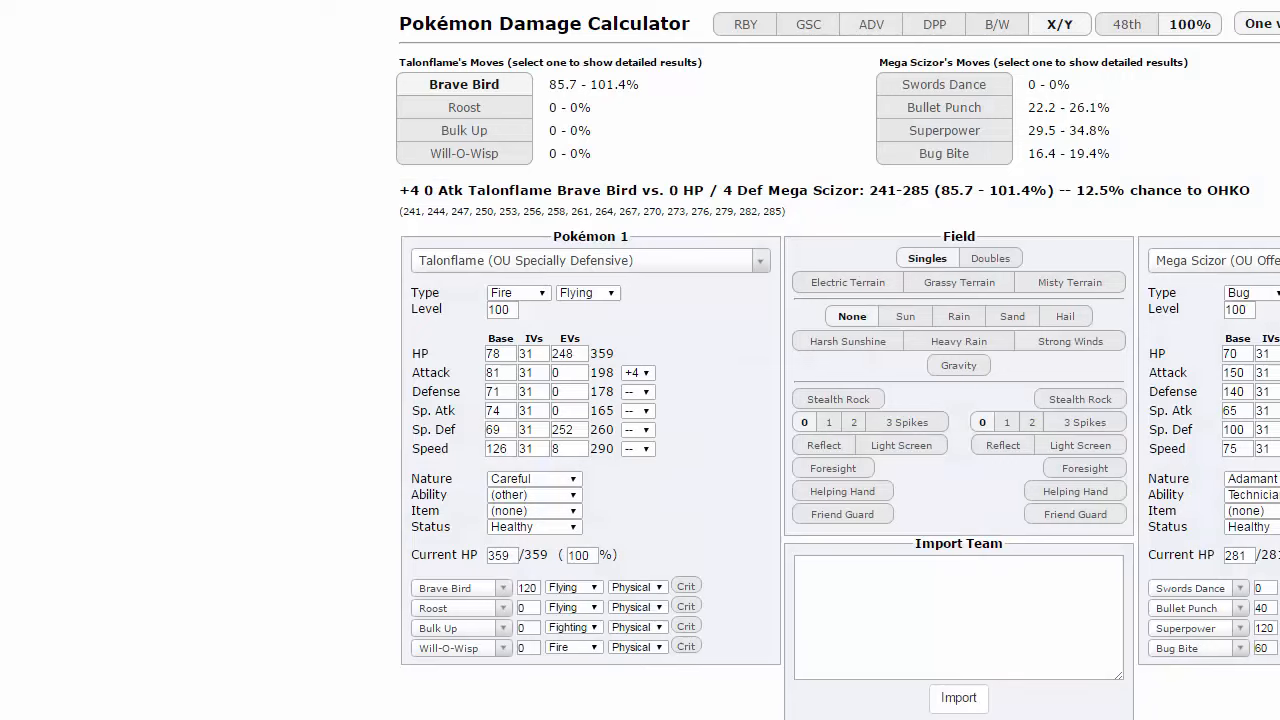
Step: Set Landorus-T as Pokémon 1 and search 'meta' for Pokémon 2 in the calculator
left_click(588, 260)
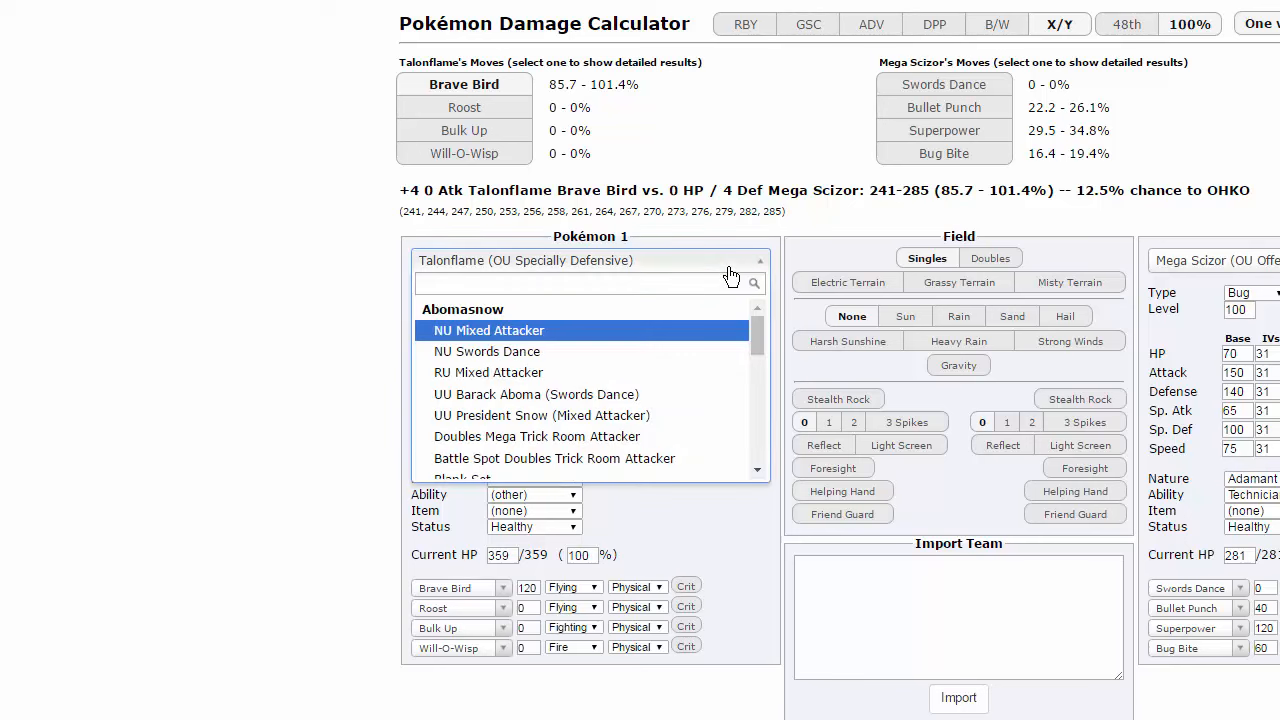
type("lando")
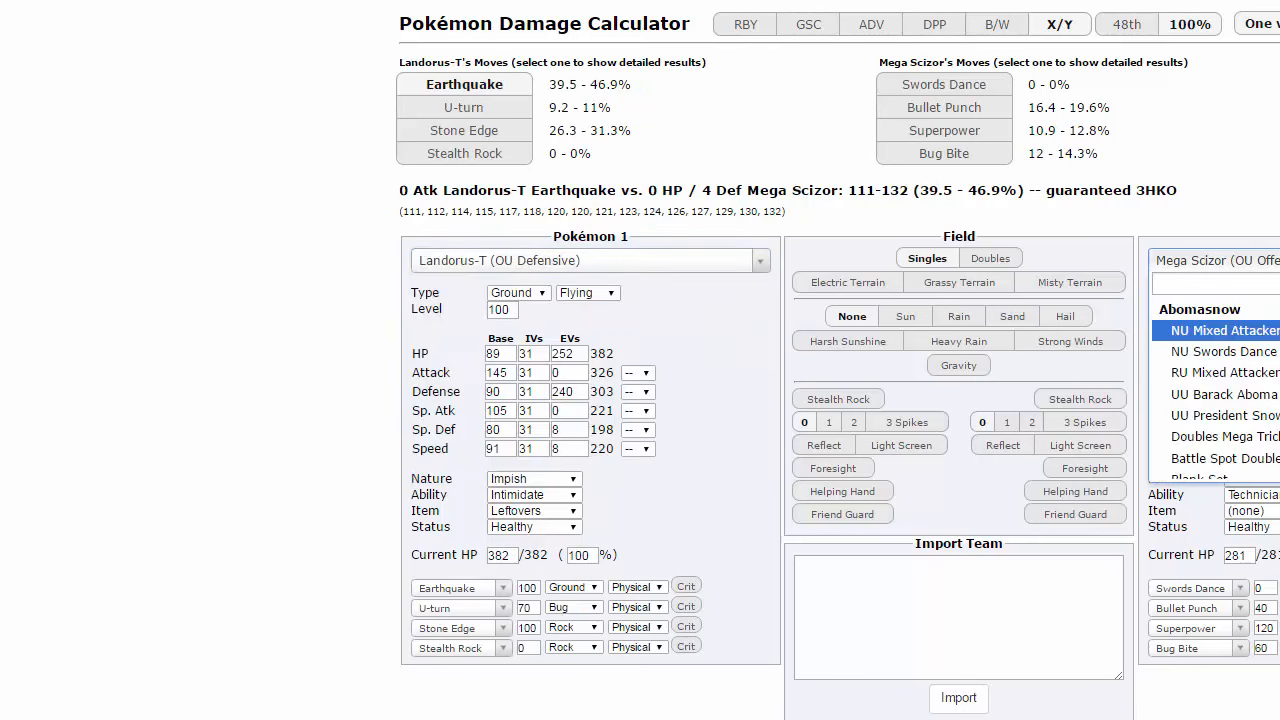
type("meta")
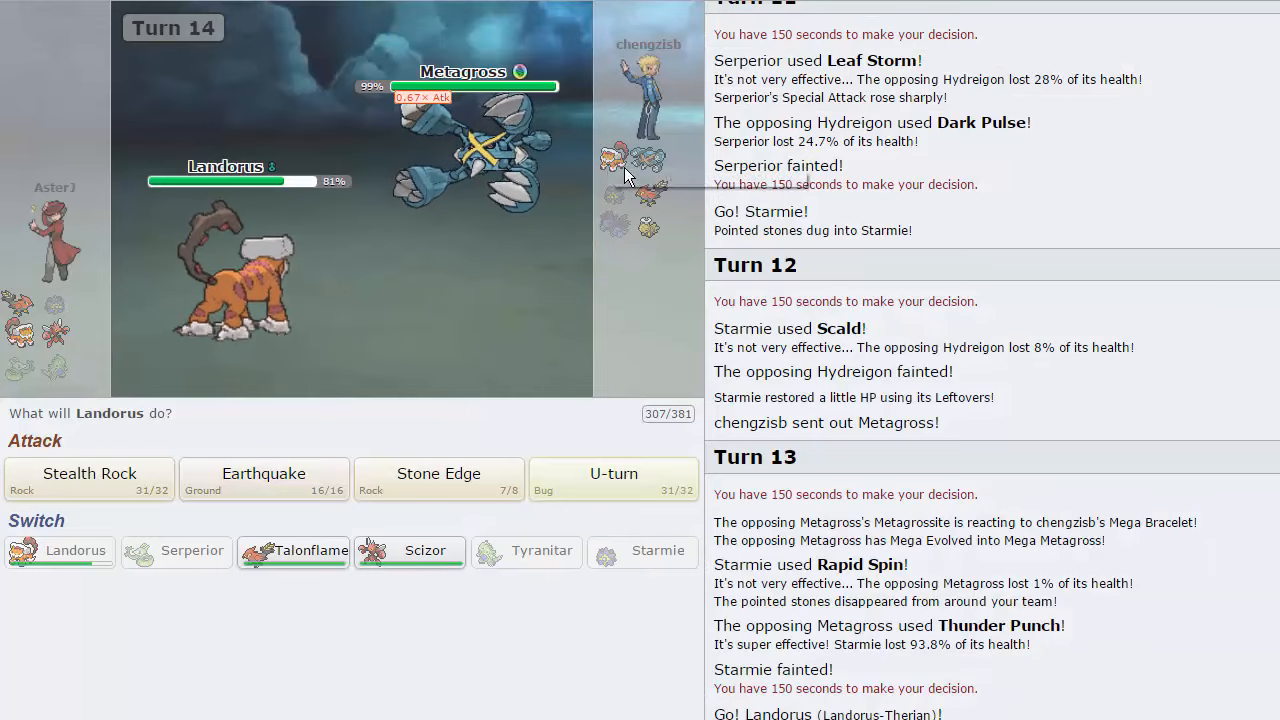
mouse_move(650, 242)
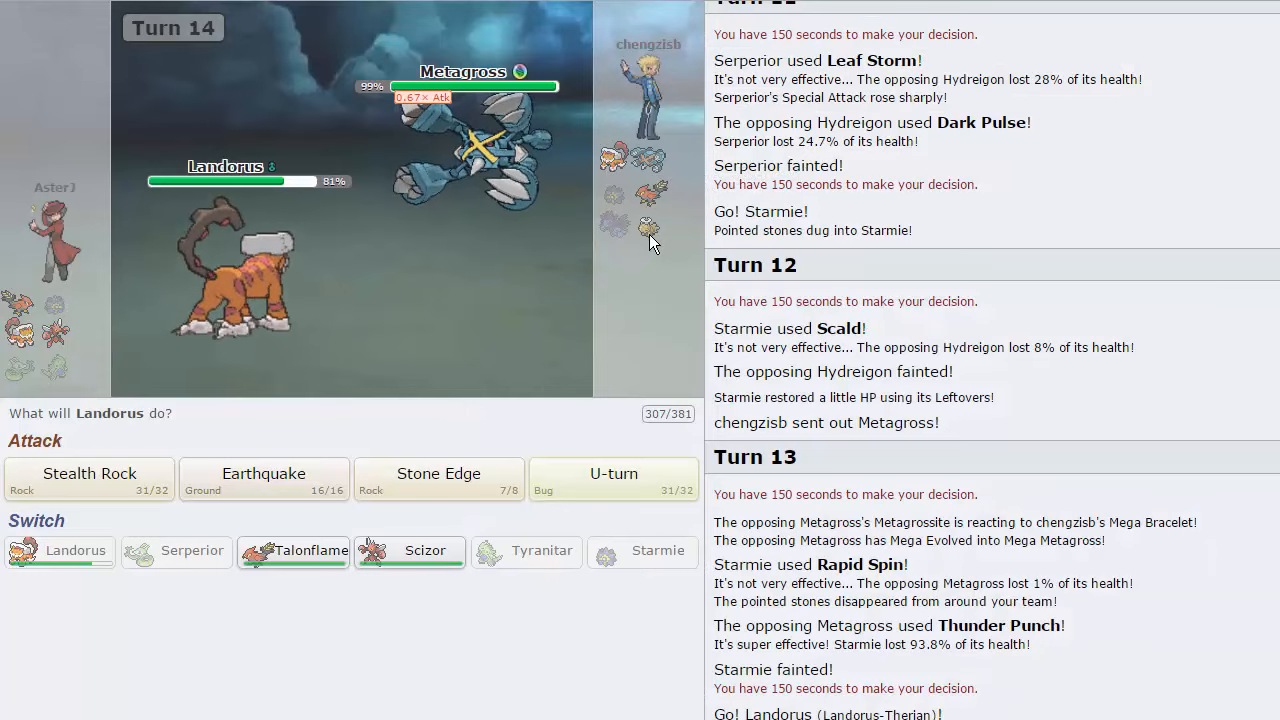
mouse_move(478, 302)
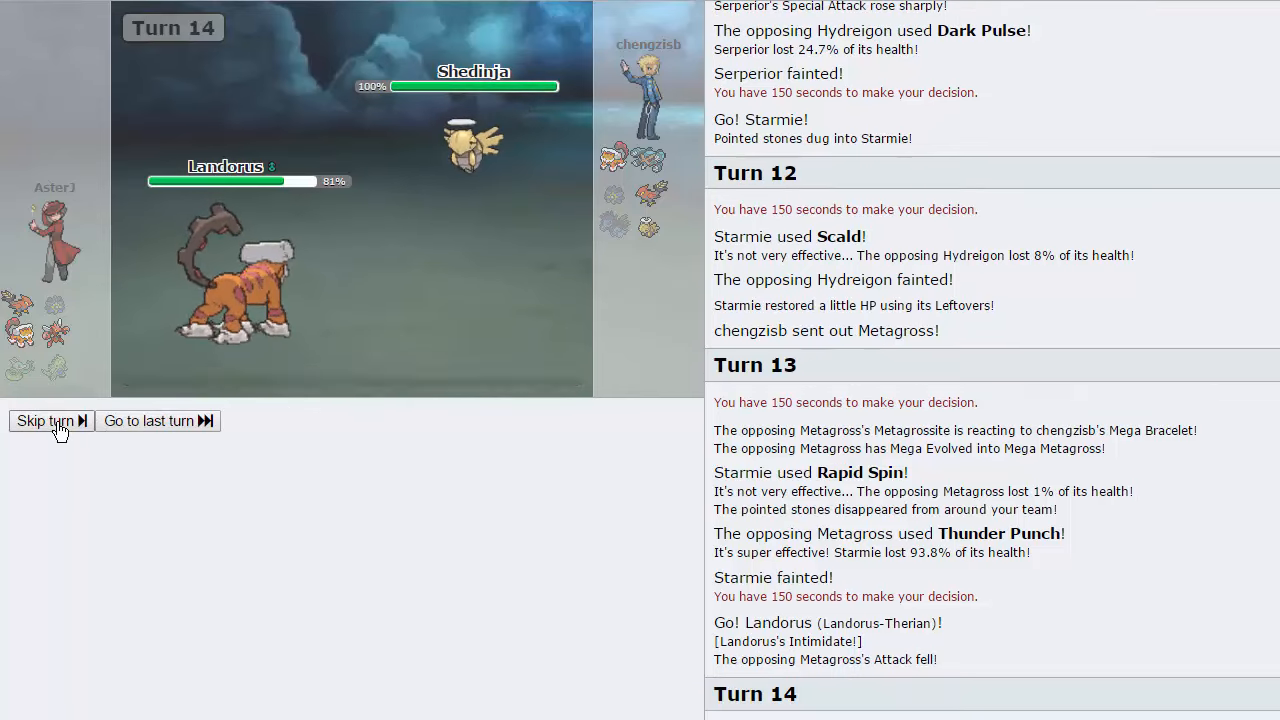
Step: Hit Shedinja with Landorus's Stone Edge, then swap Landorus out for Talonflame
left_click(44, 420)
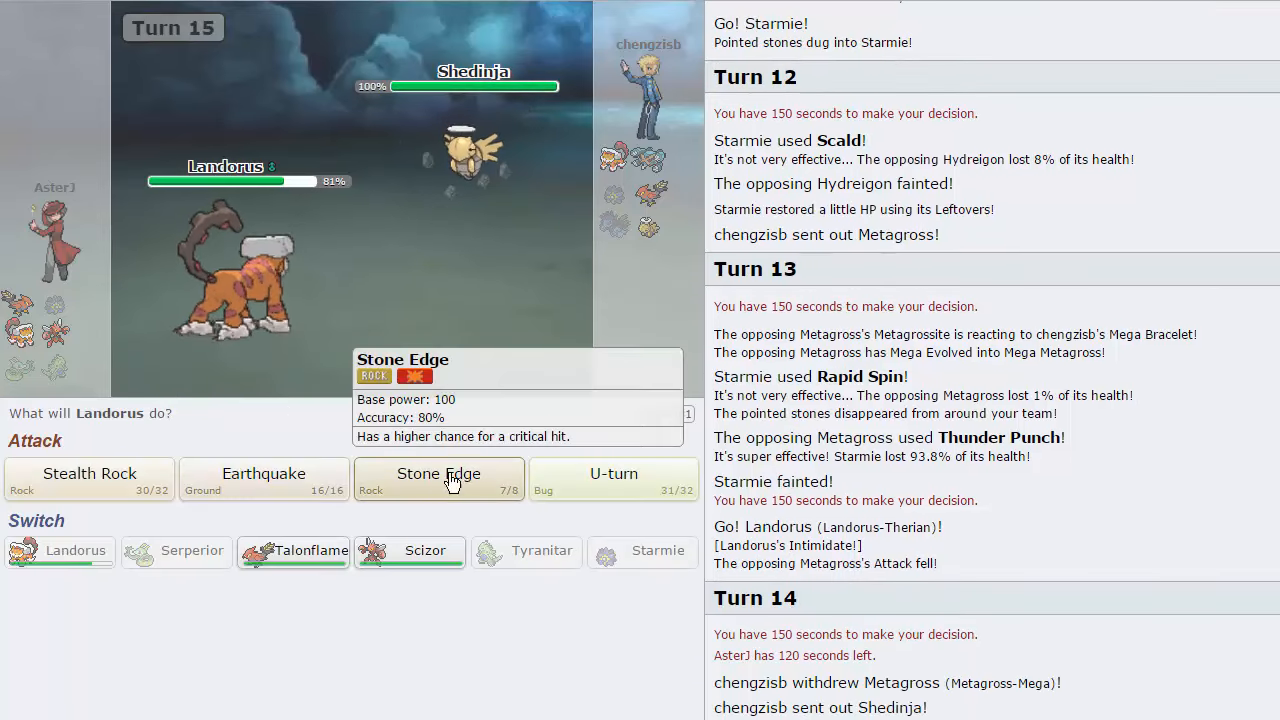
left_click(438, 472)
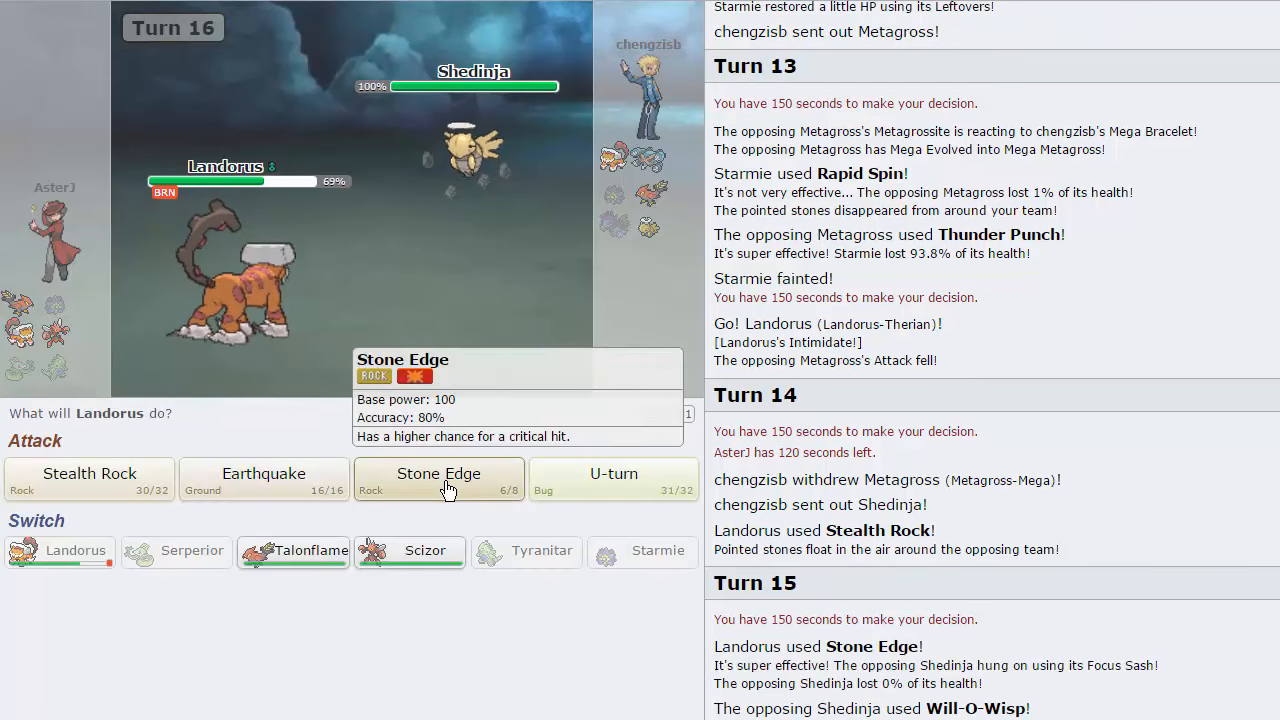
mouse_move(264, 480)
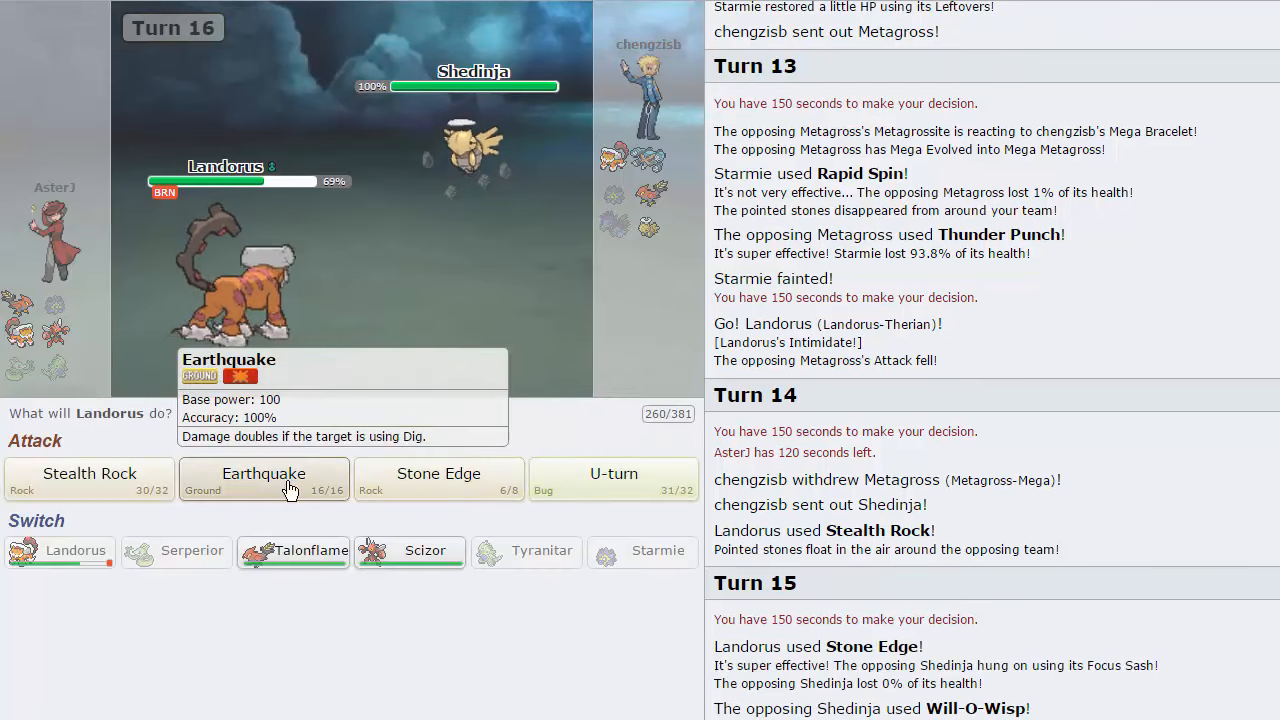
mouse_move(292, 552)
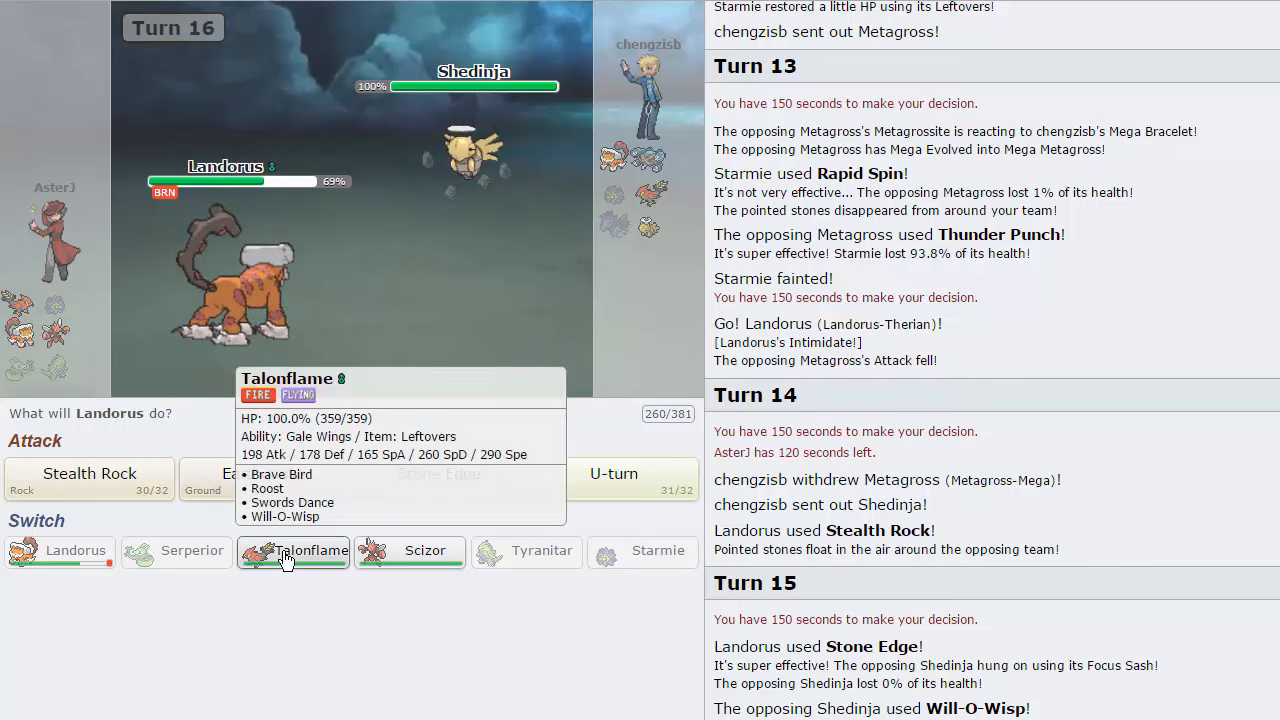
left_click(292, 552)
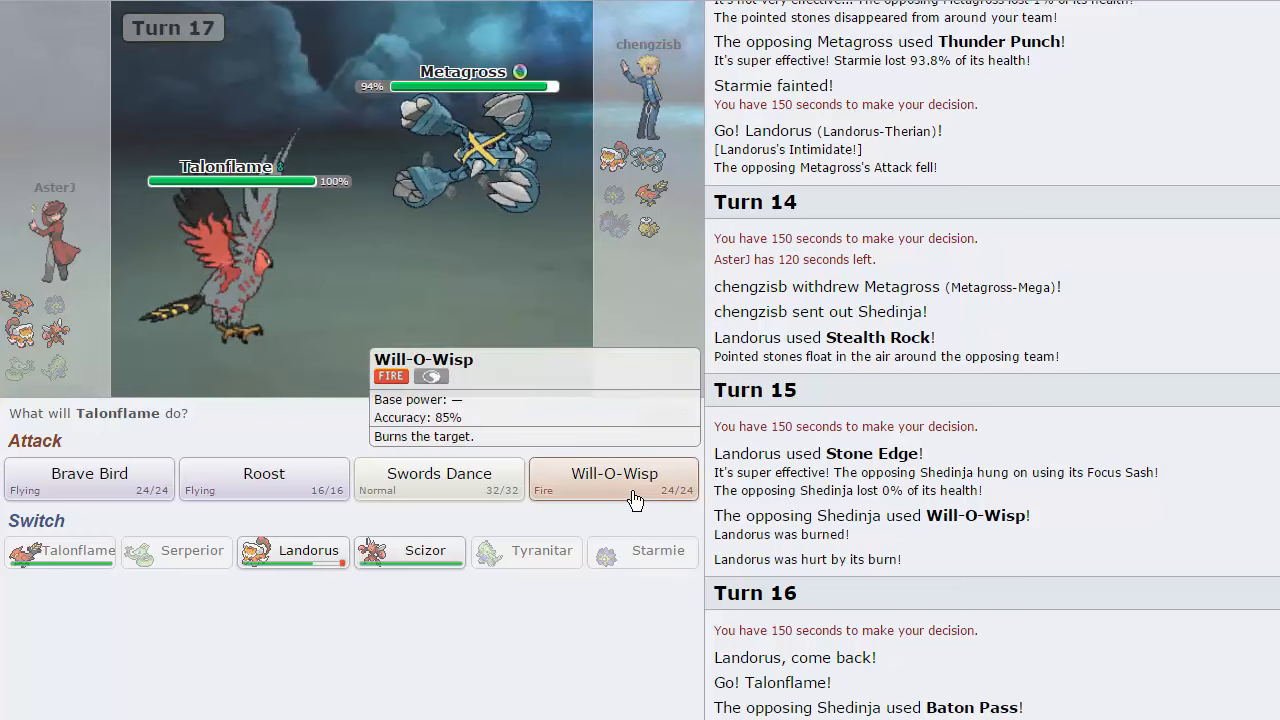
mouse_move(216, 316)
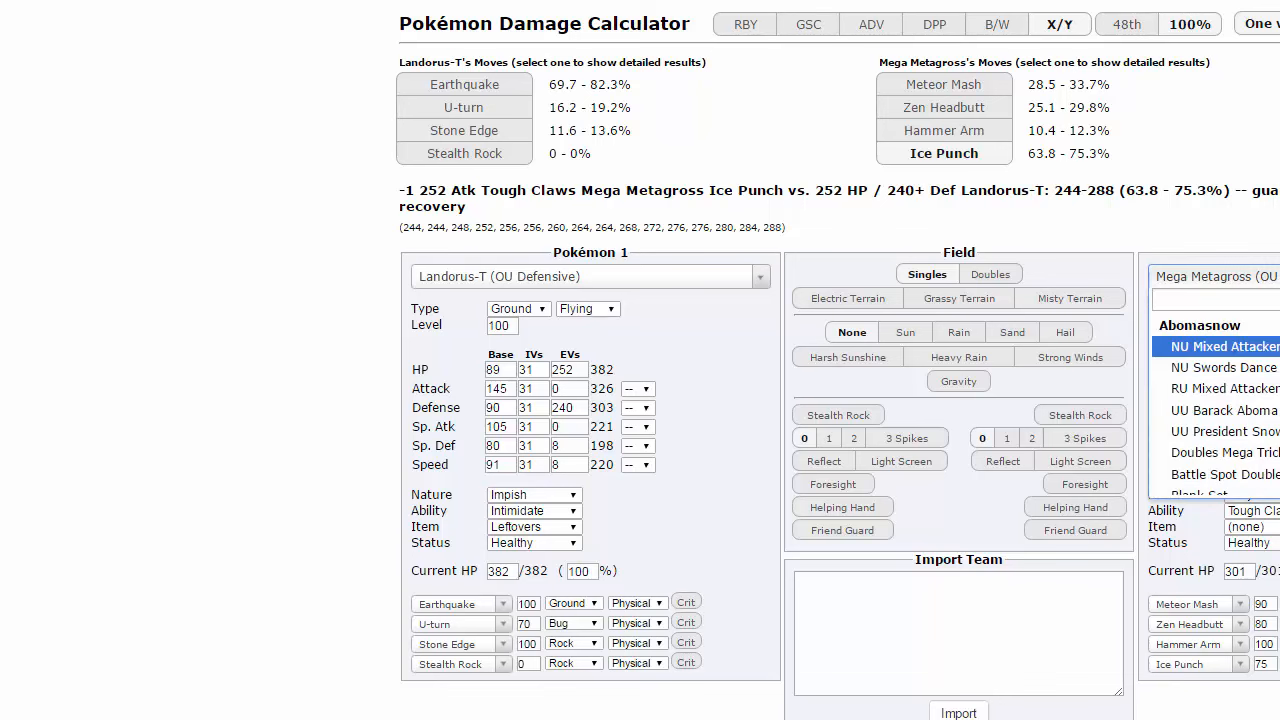
Step: Load Talonflame's OU Specially Defensive set and check Mega Metagross's Thunder Punch damage (85.2–100.8%)
left_click(588, 276)
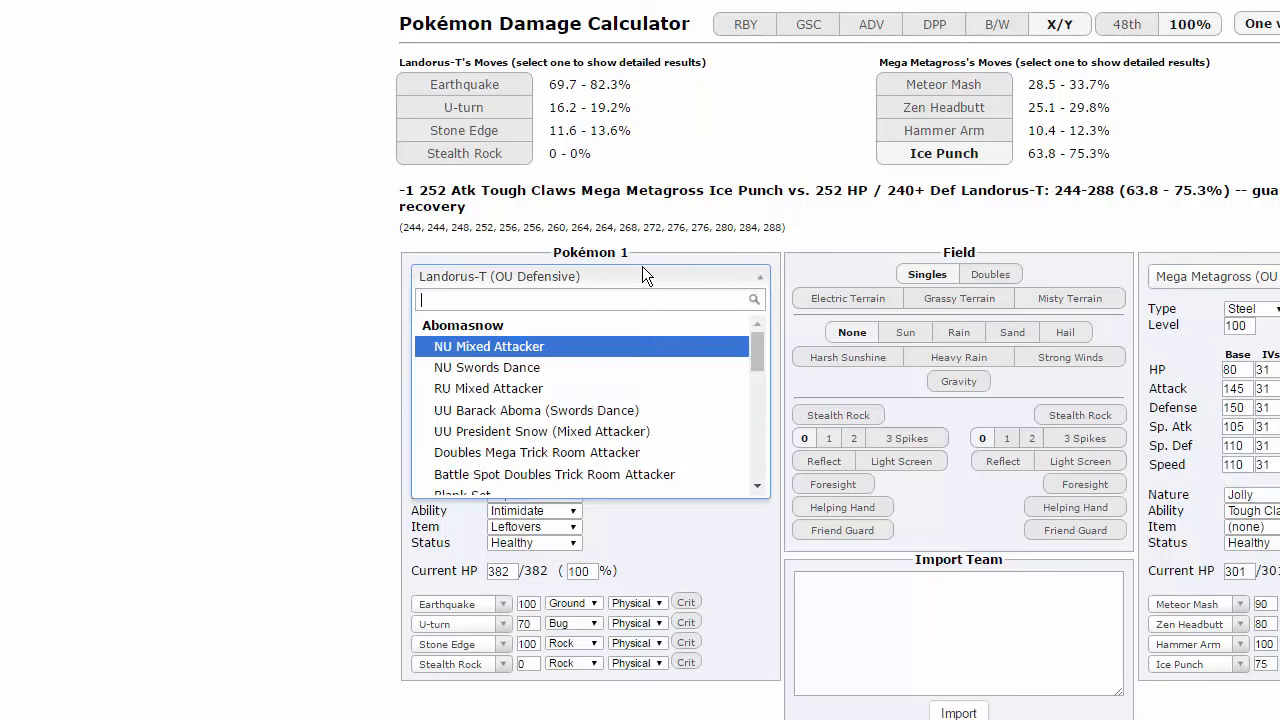
type("talon")
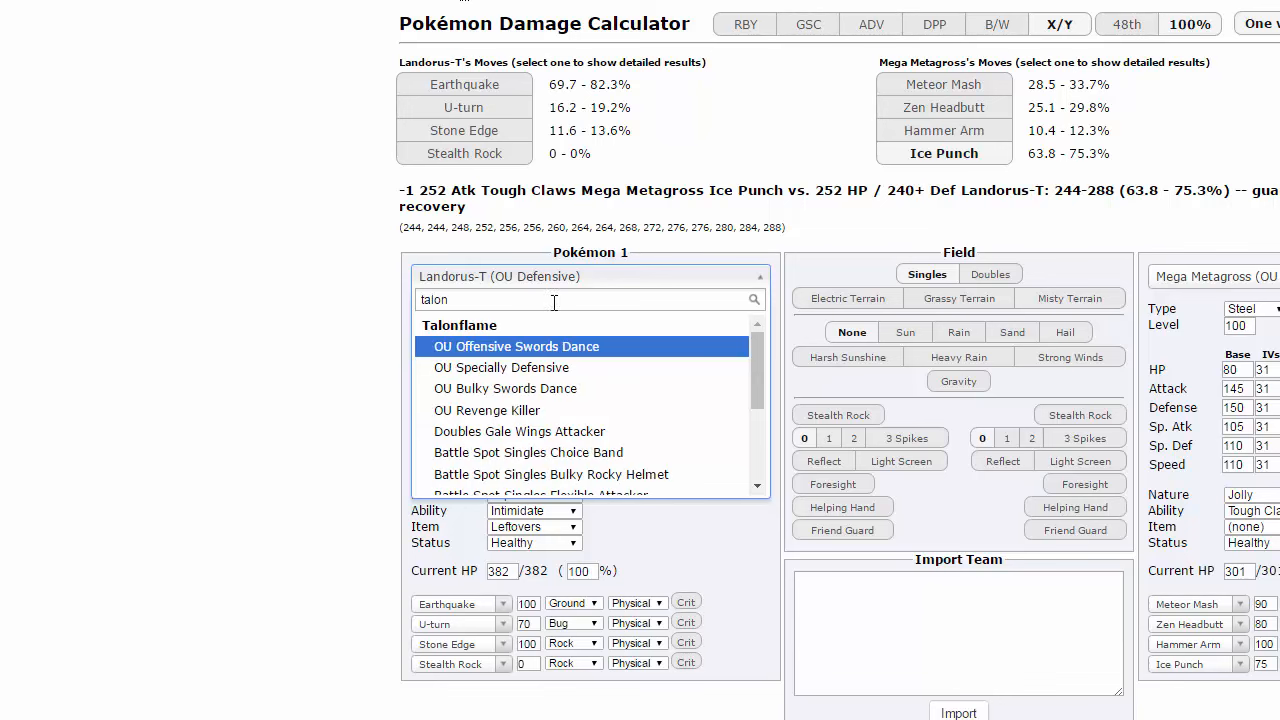
left_click(500, 368)
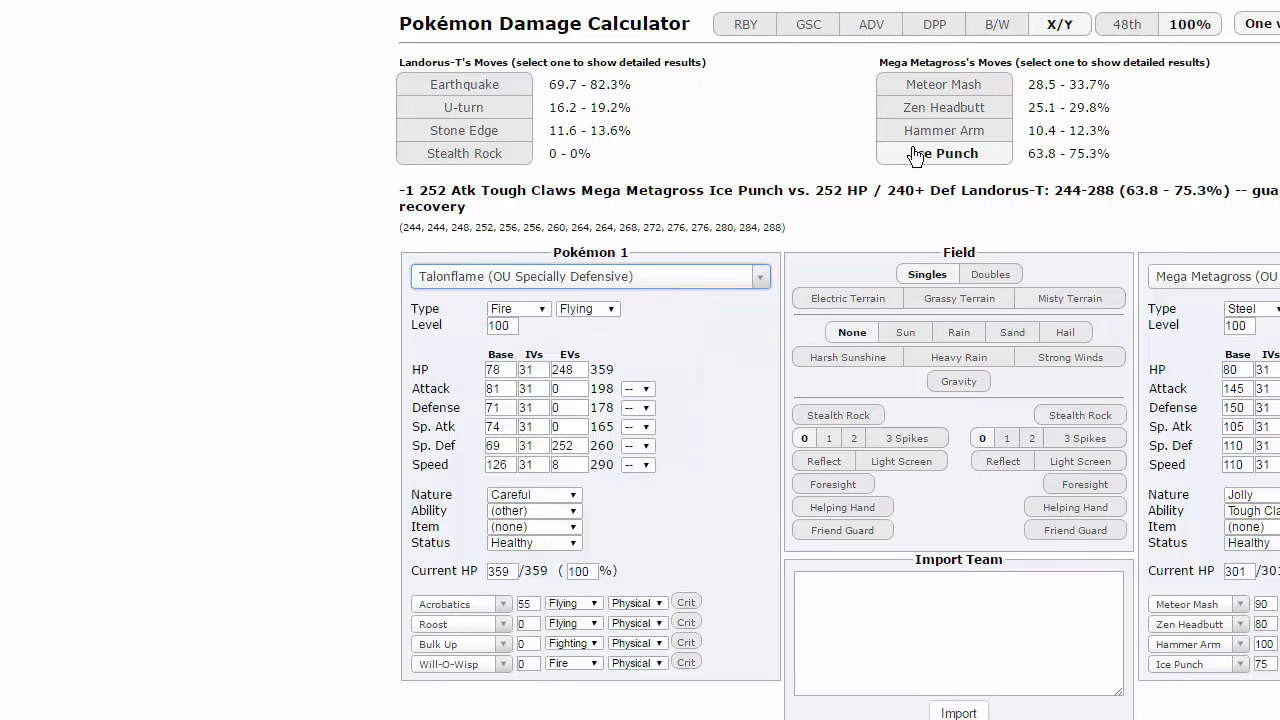
left_click(944, 108)
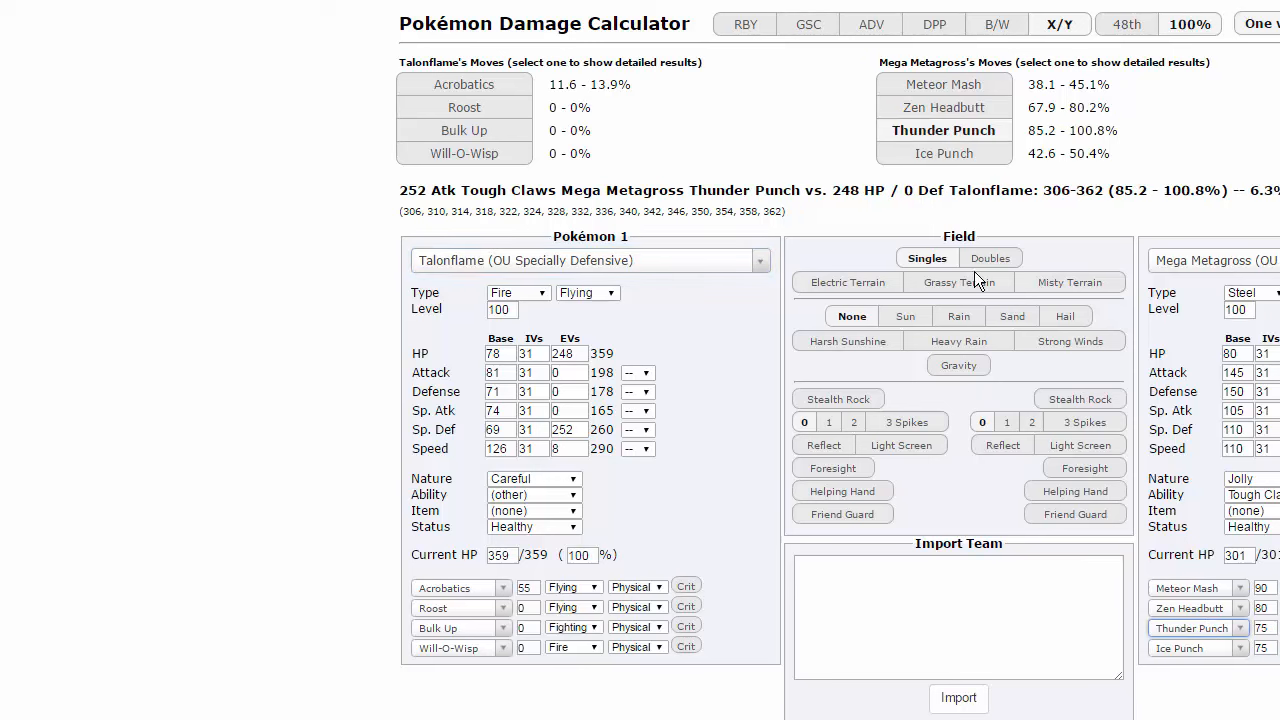
mouse_move(944, 152)
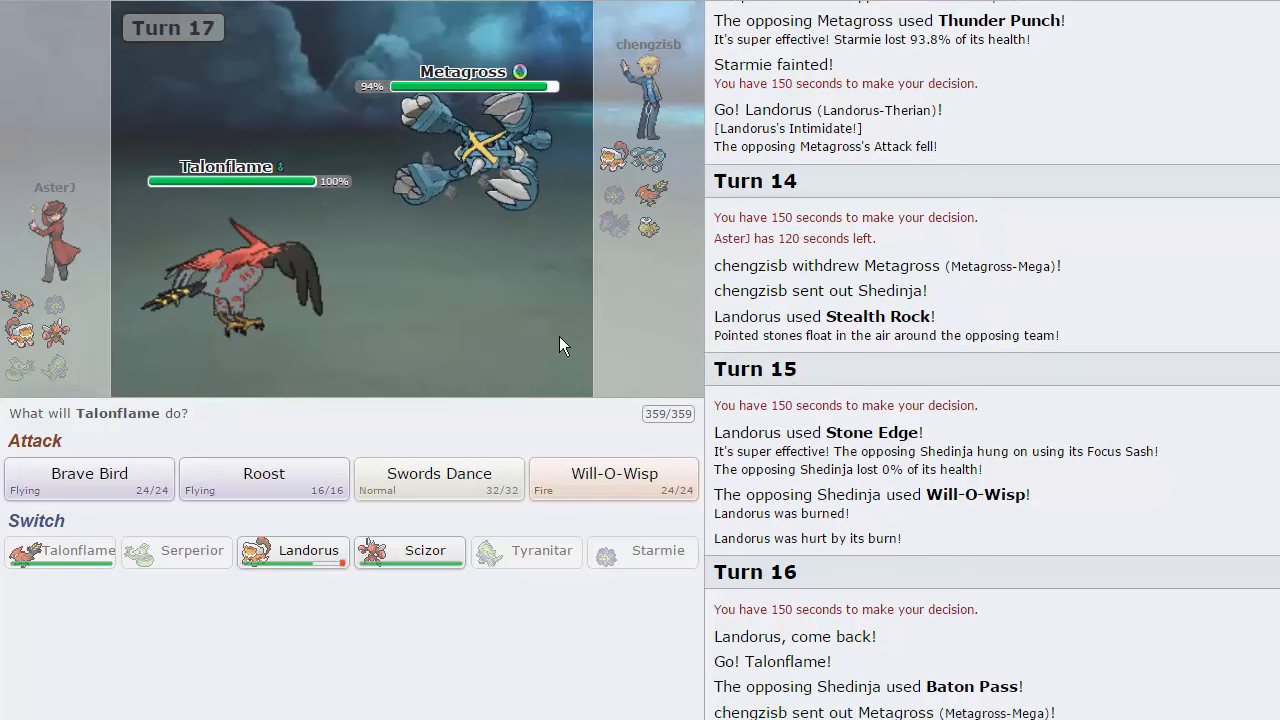
mouse_move(476, 196)
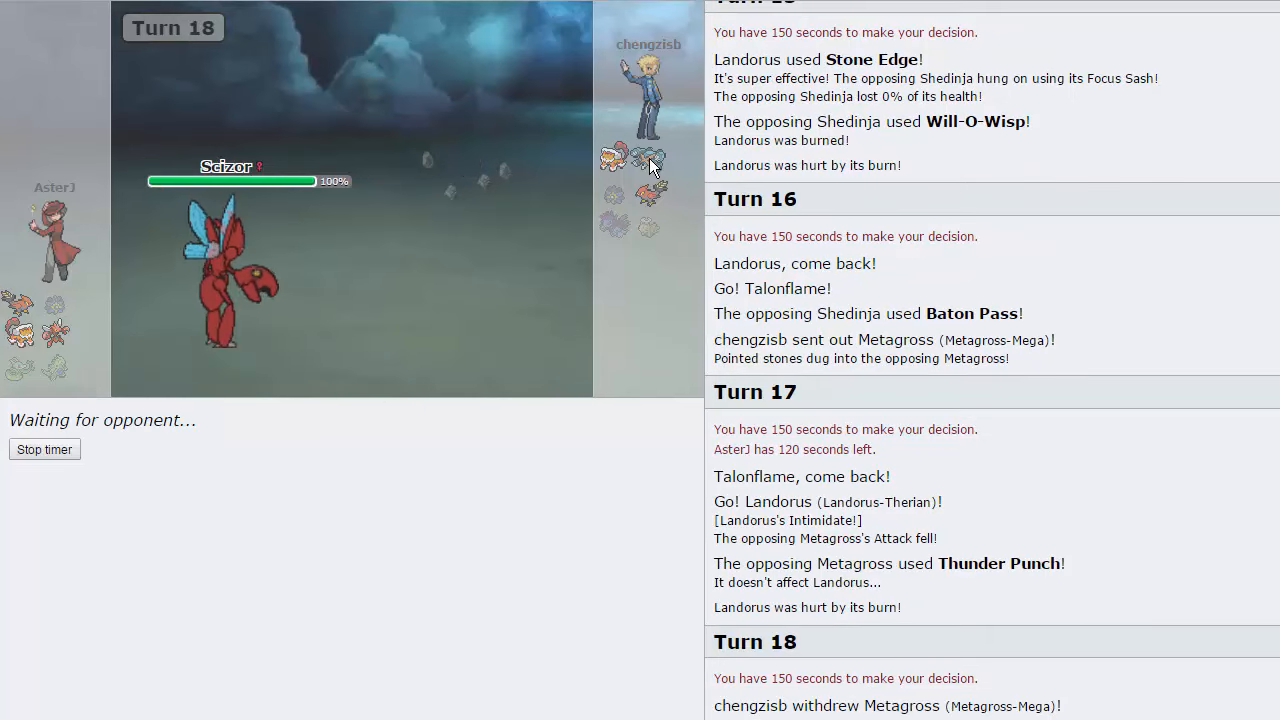
mouse_move(648, 162)
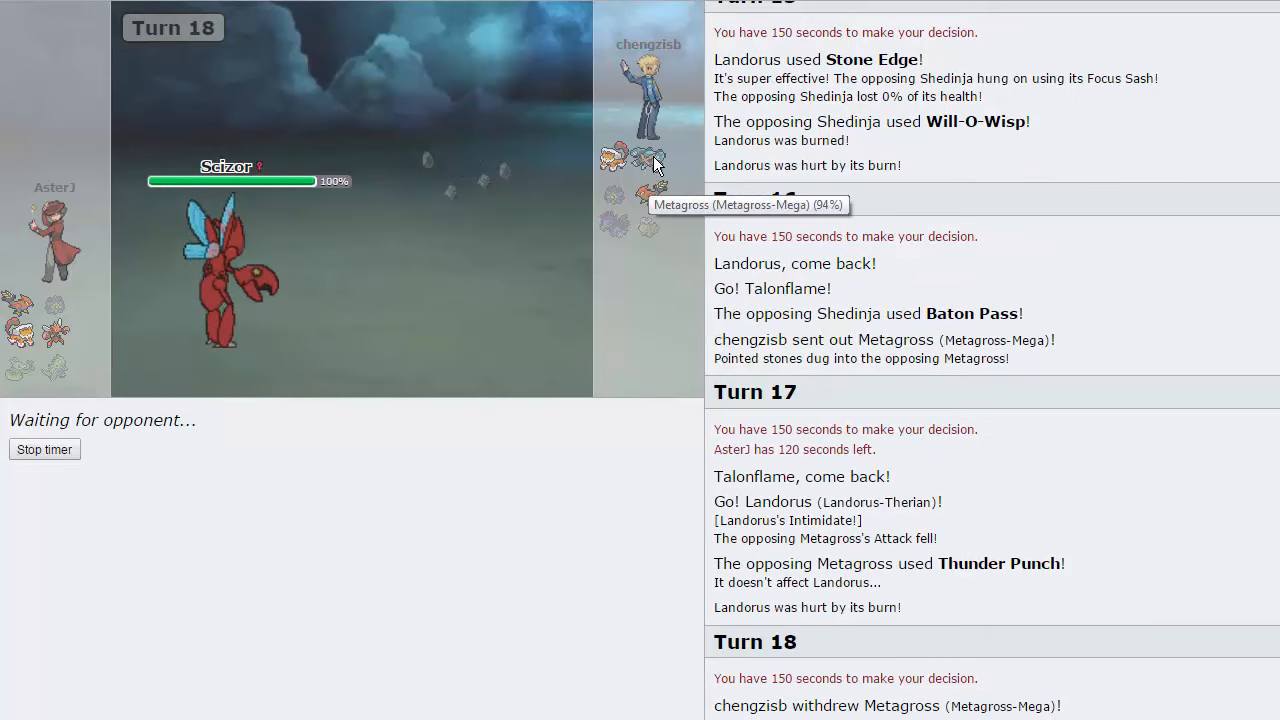
mouse_move(536, 312)
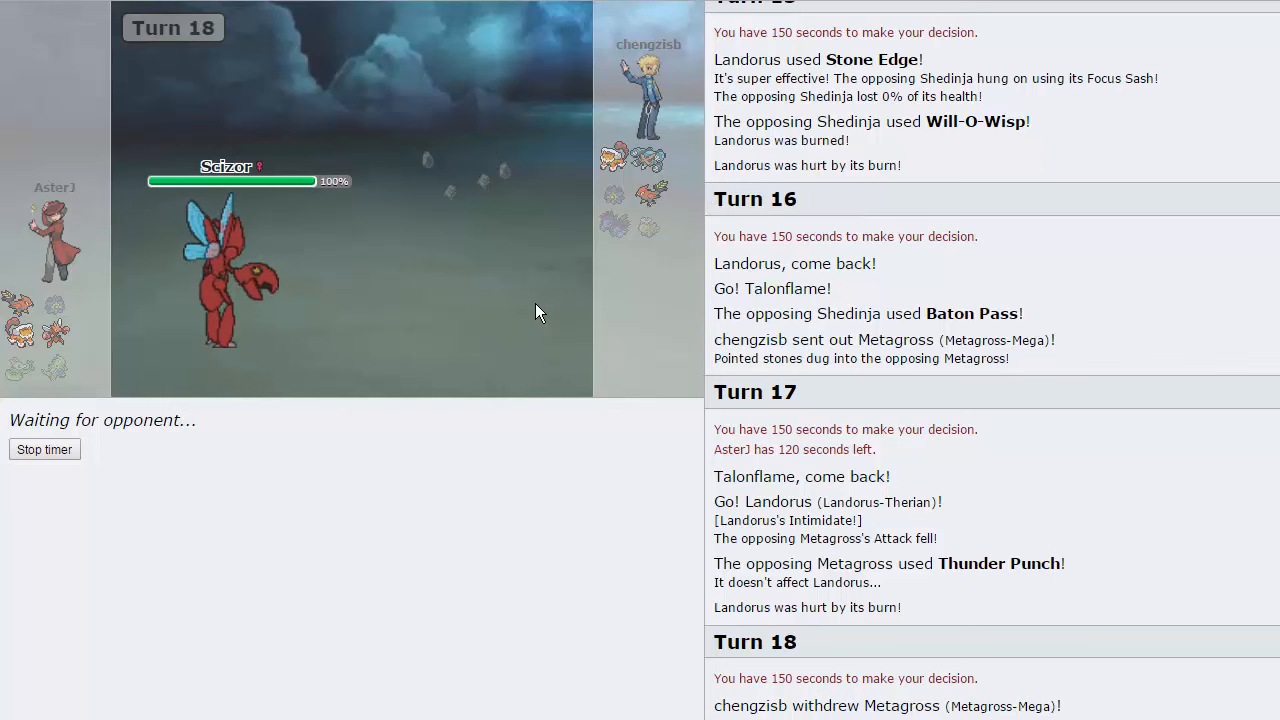
mouse_move(536, 292)
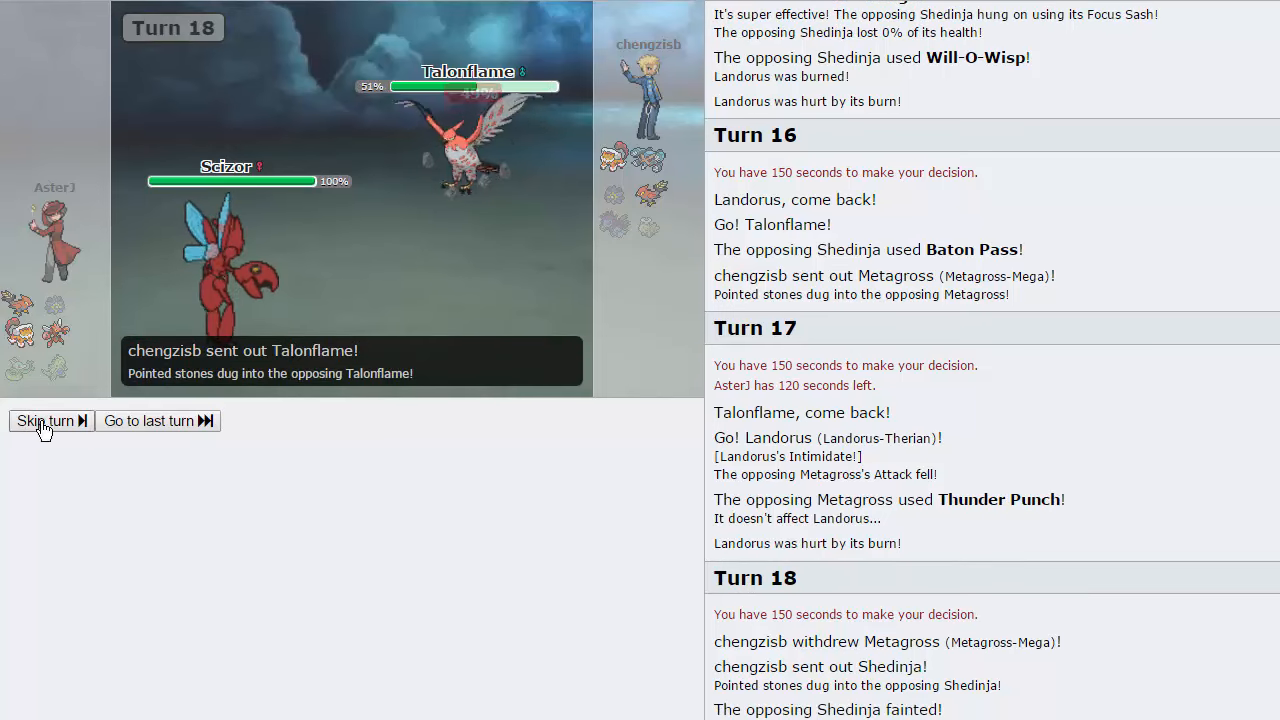
Step: Have Landorus U-turn out and bring Talonflame in against the opposing Landorus
left_click(44, 420)
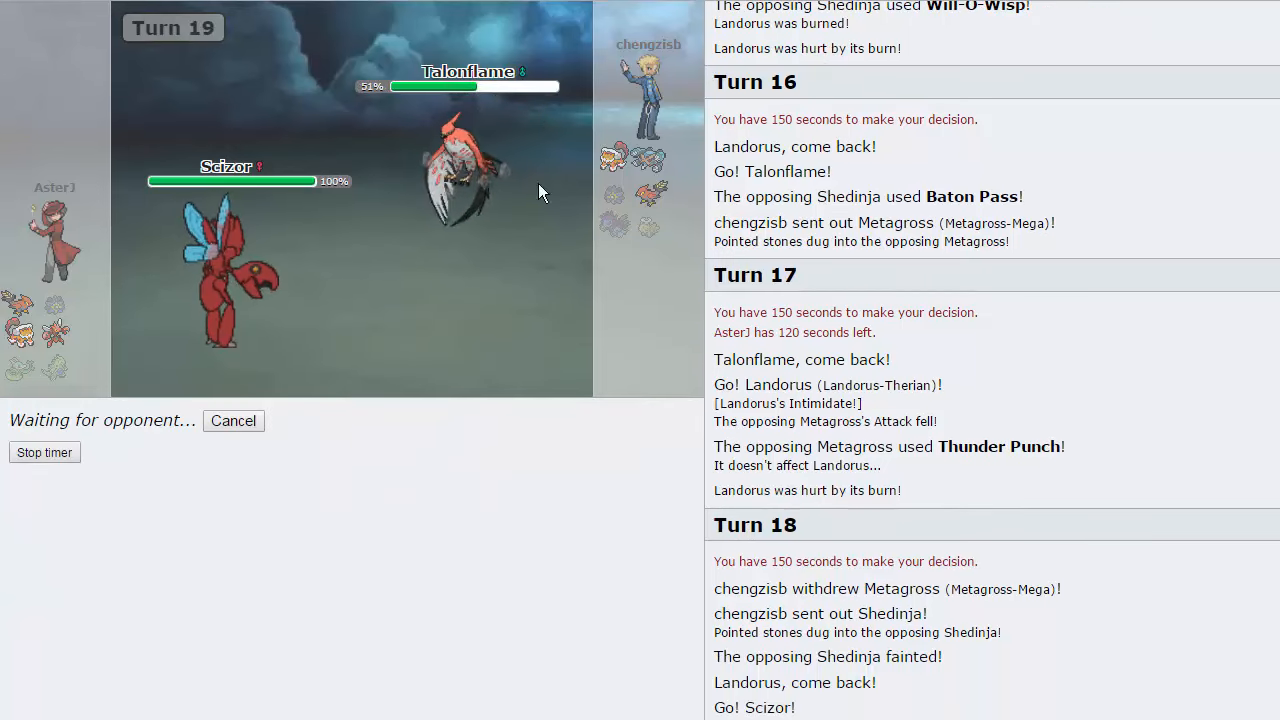
mouse_move(470, 402)
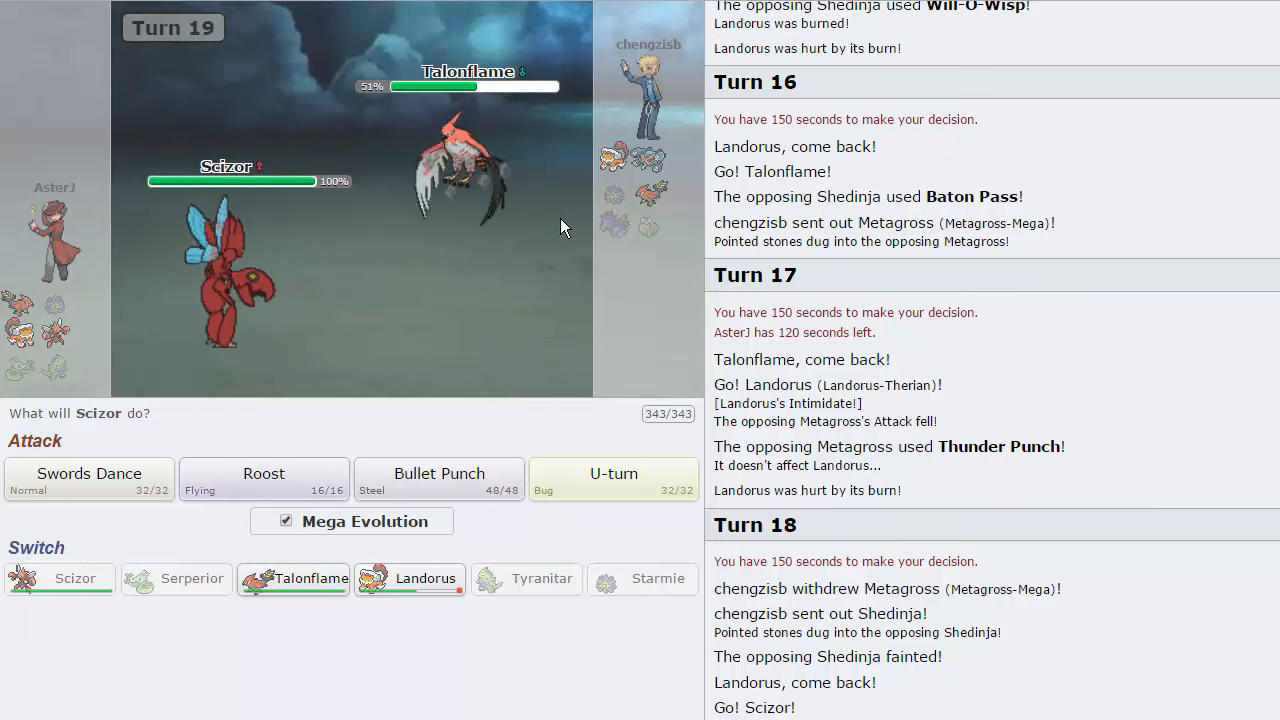
mouse_move(650, 160)
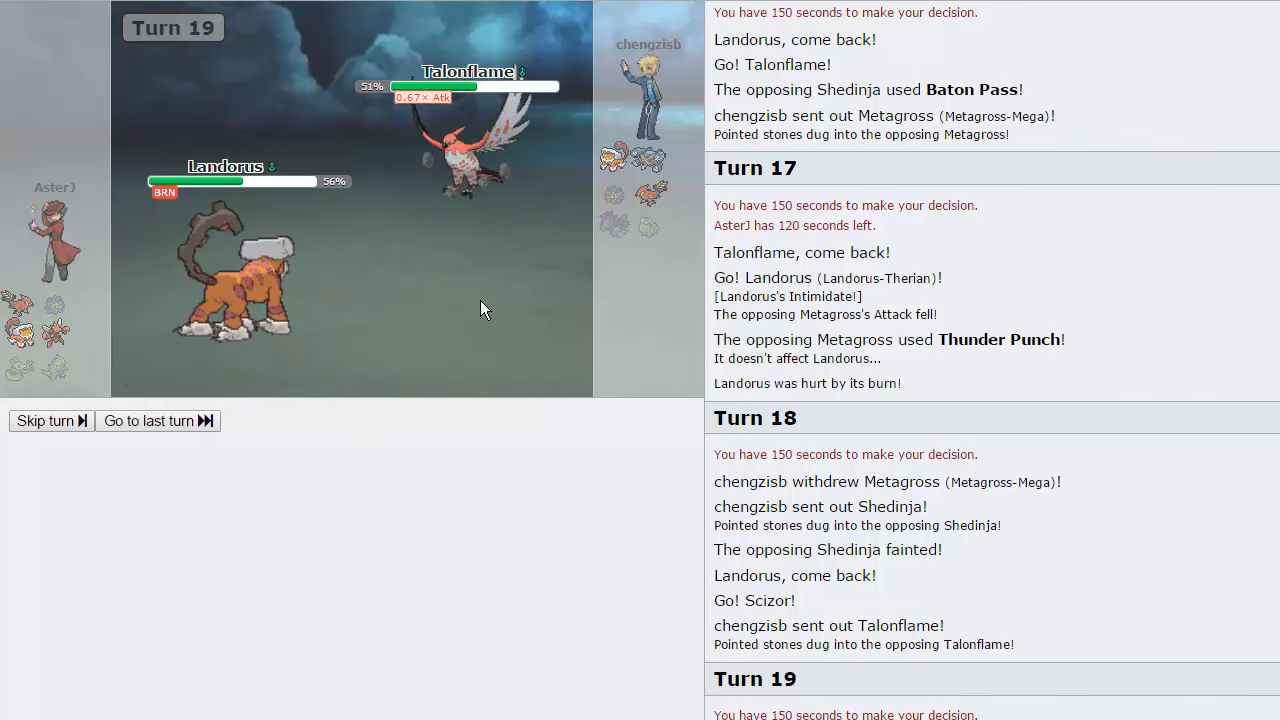
left_click(44, 420)
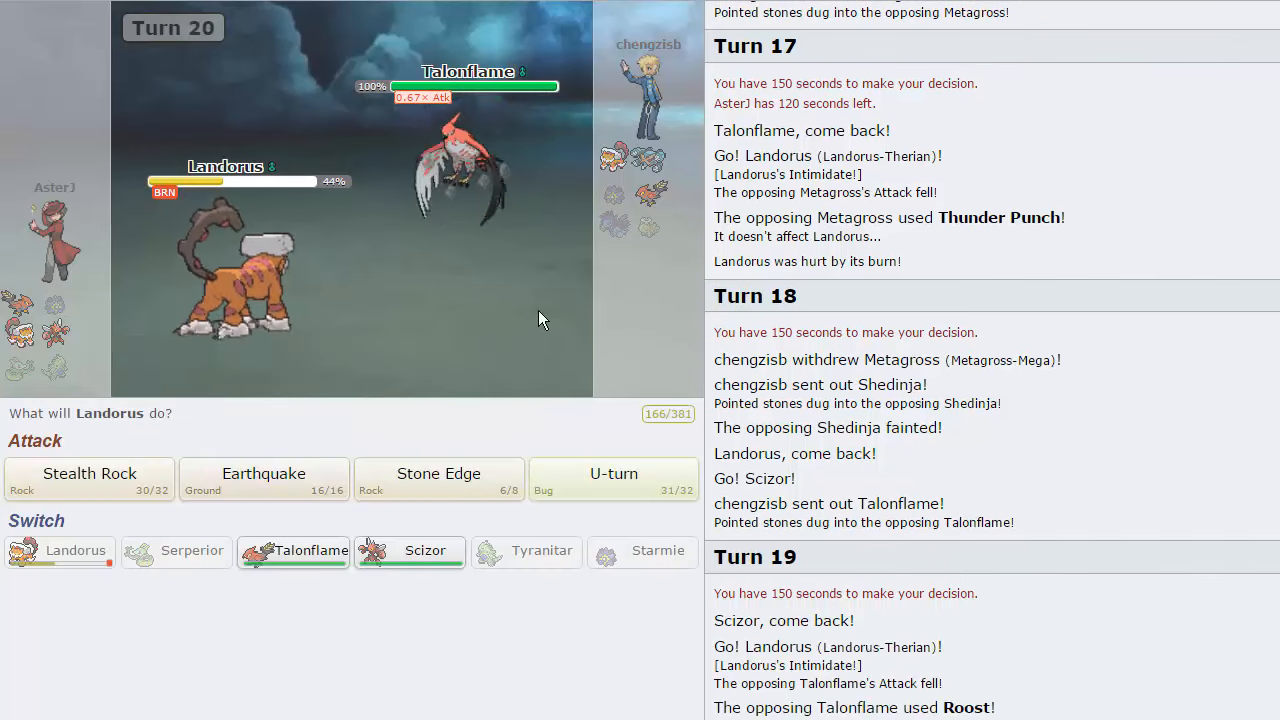
mouse_move(536, 300)
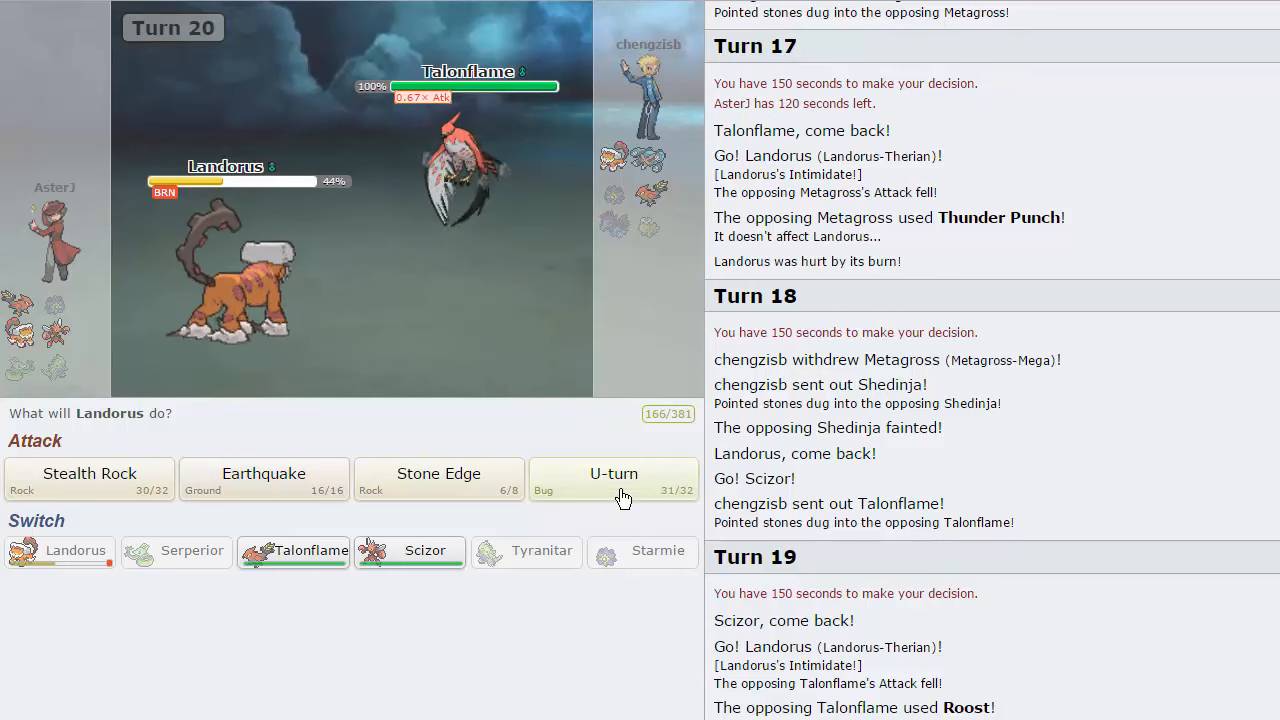
left_click(614, 480)
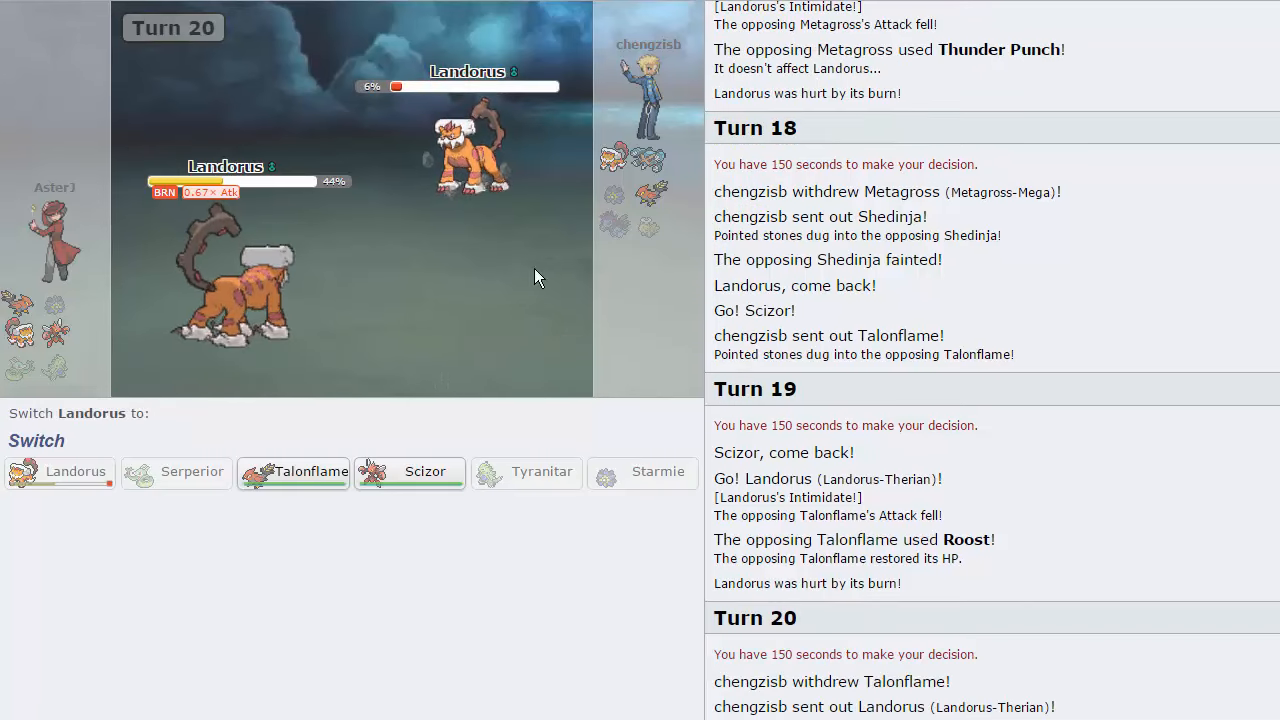
mouse_move(292, 472)
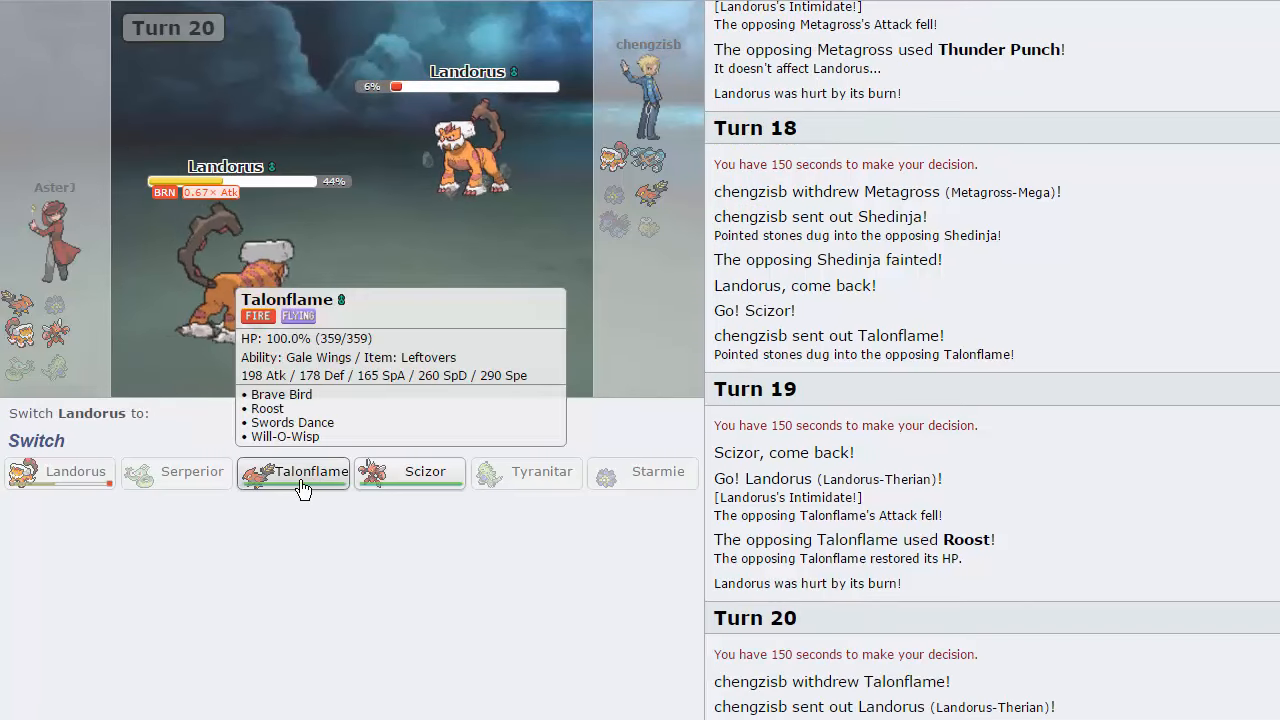
left_click(292, 472)
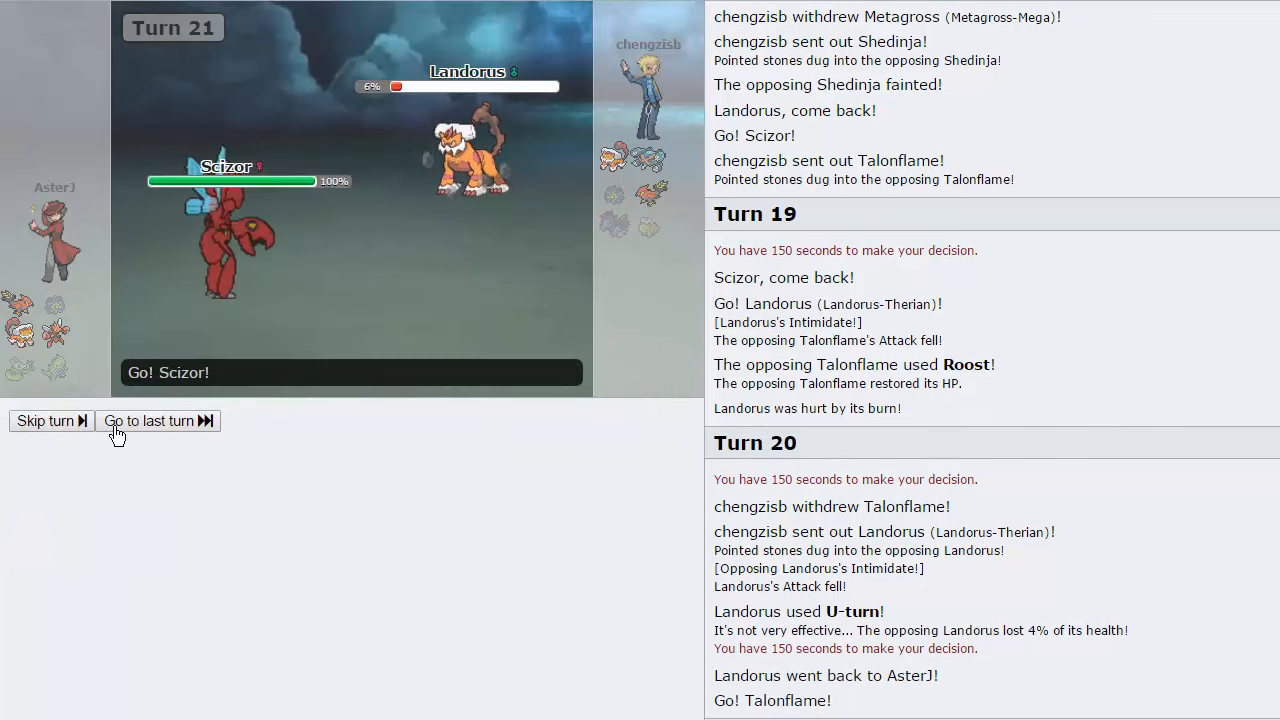
Step: Mega Evolve Scizor with U-turn and bring Talonflame in against the opposing Talonflame
left_click(150, 420)
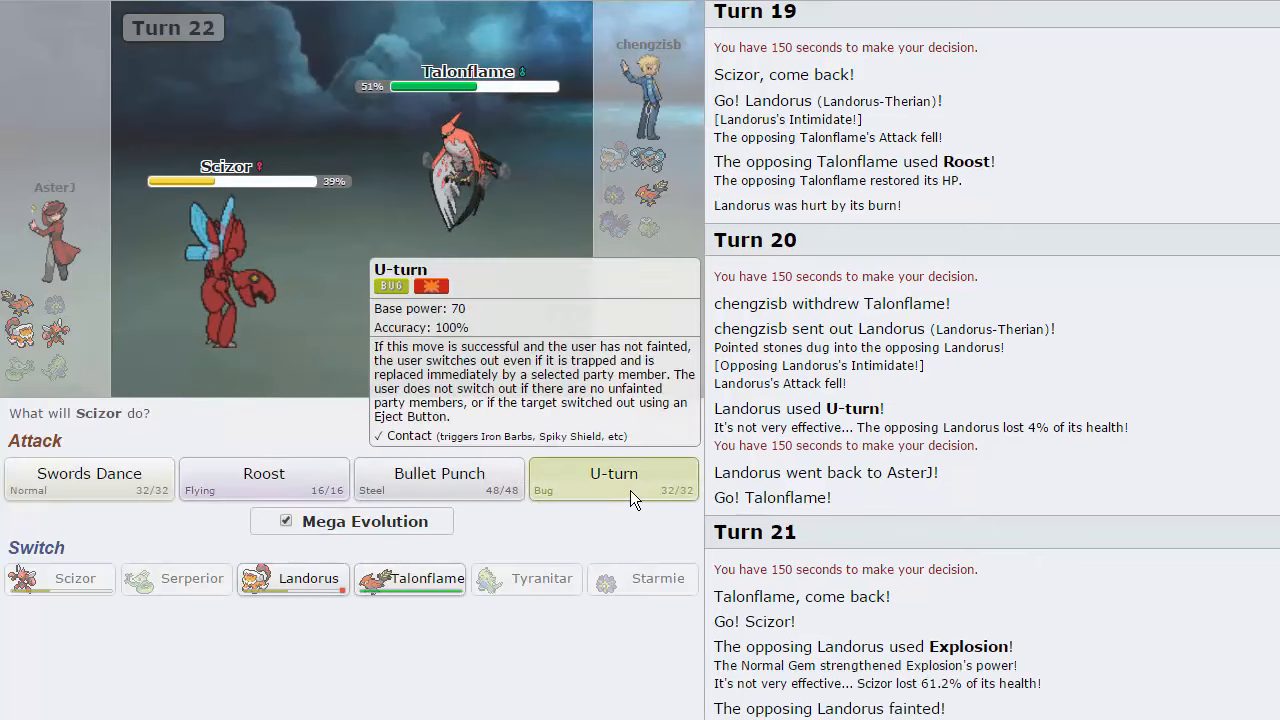
left_click(612, 474)
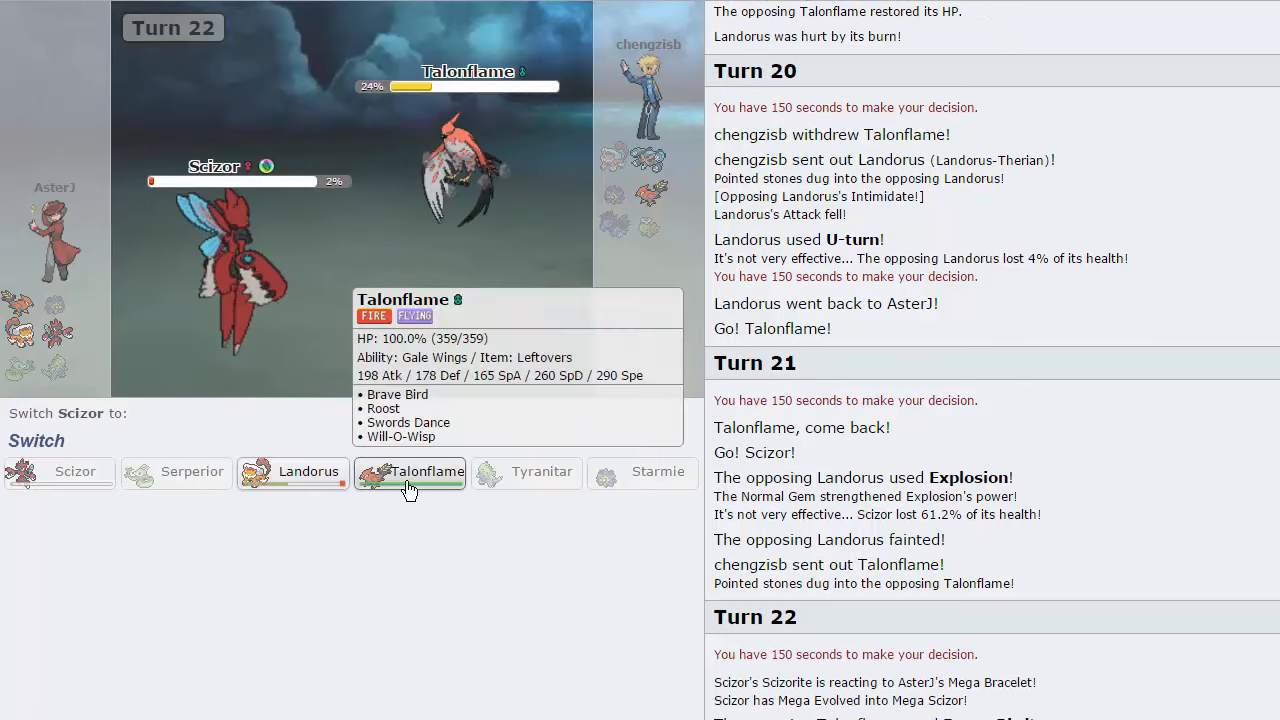
left_click(408, 472)
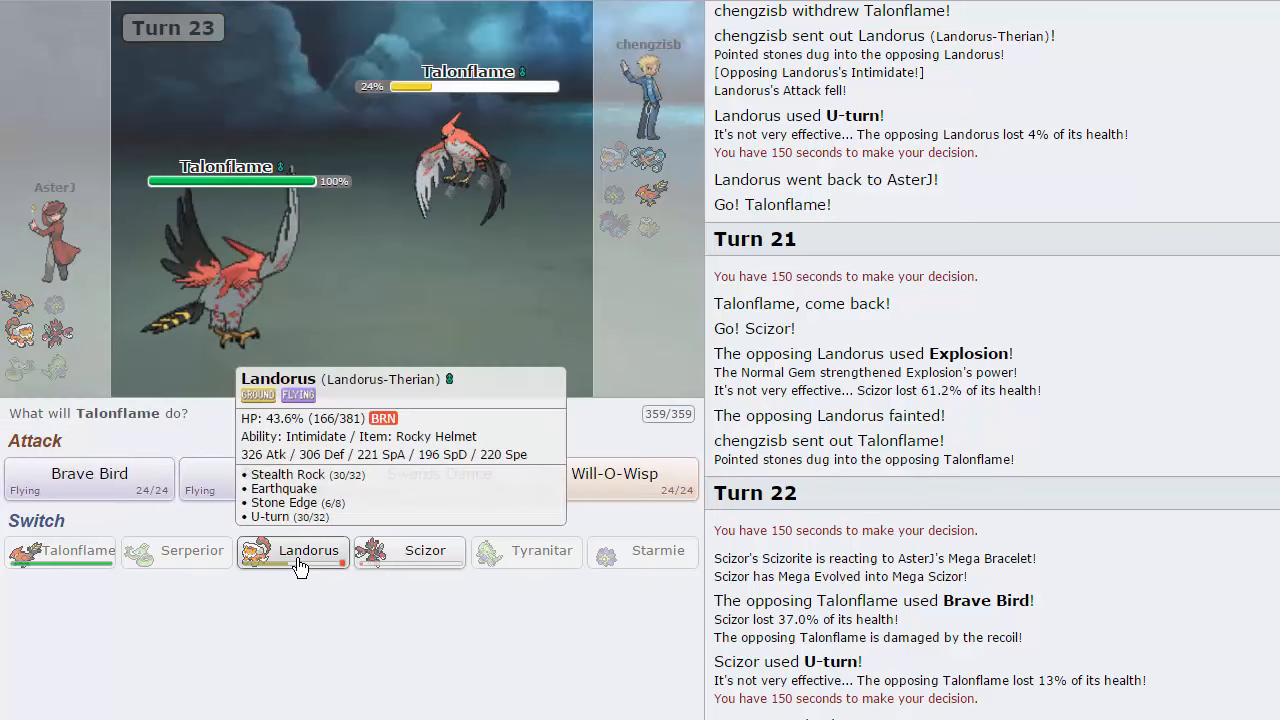
mouse_move(548, 368)
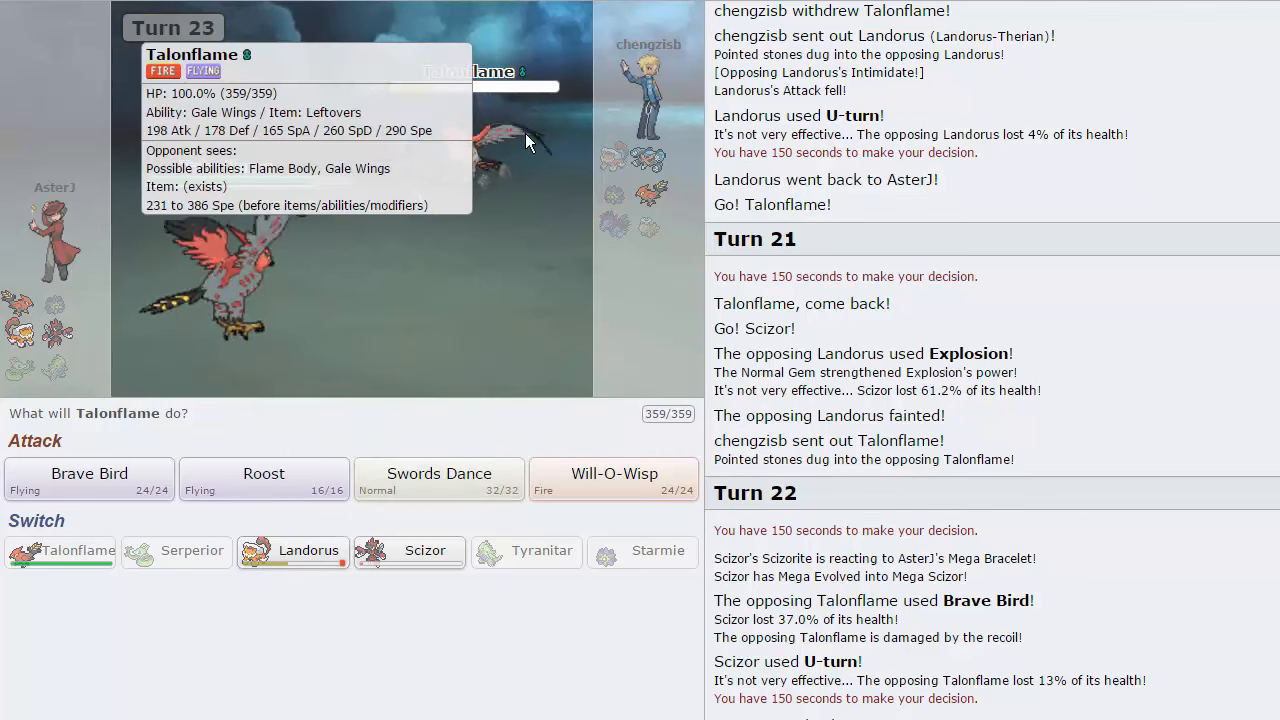
mouse_move(304, 550)
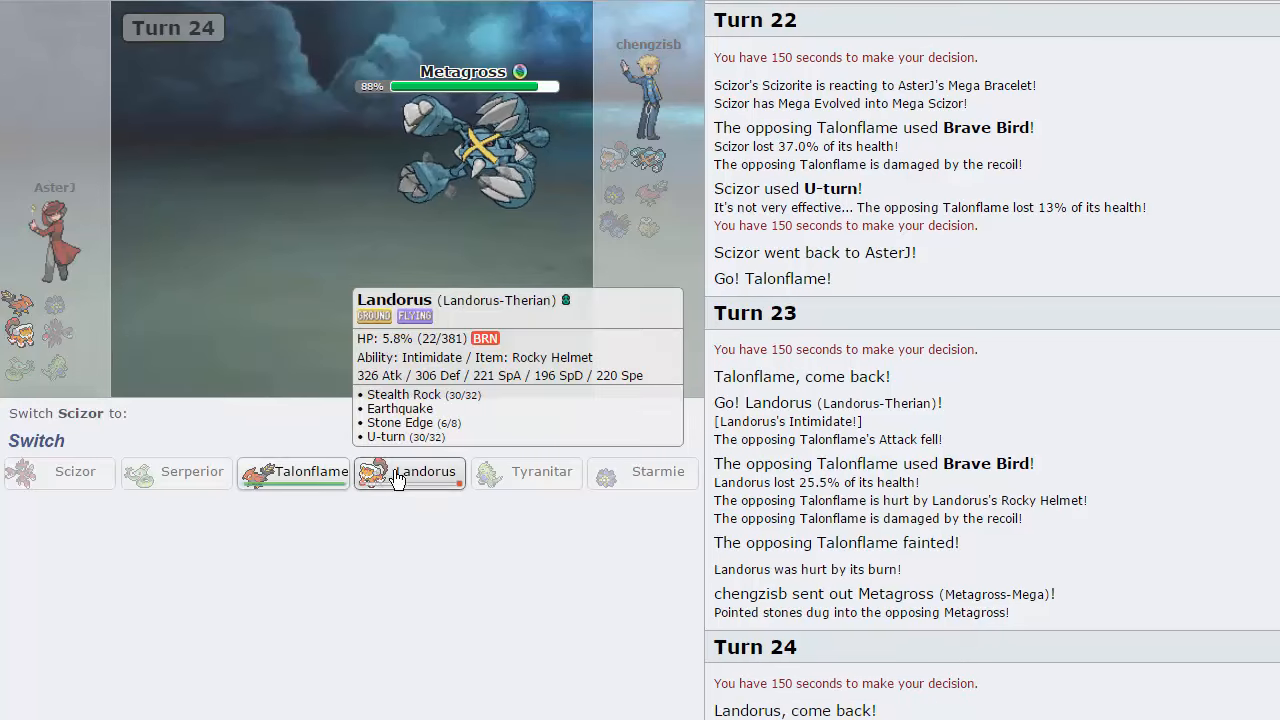
Step: Send Landorus in for the fainted Scizor and hit Mega Metagross with Earthquake
left_click(408, 472)
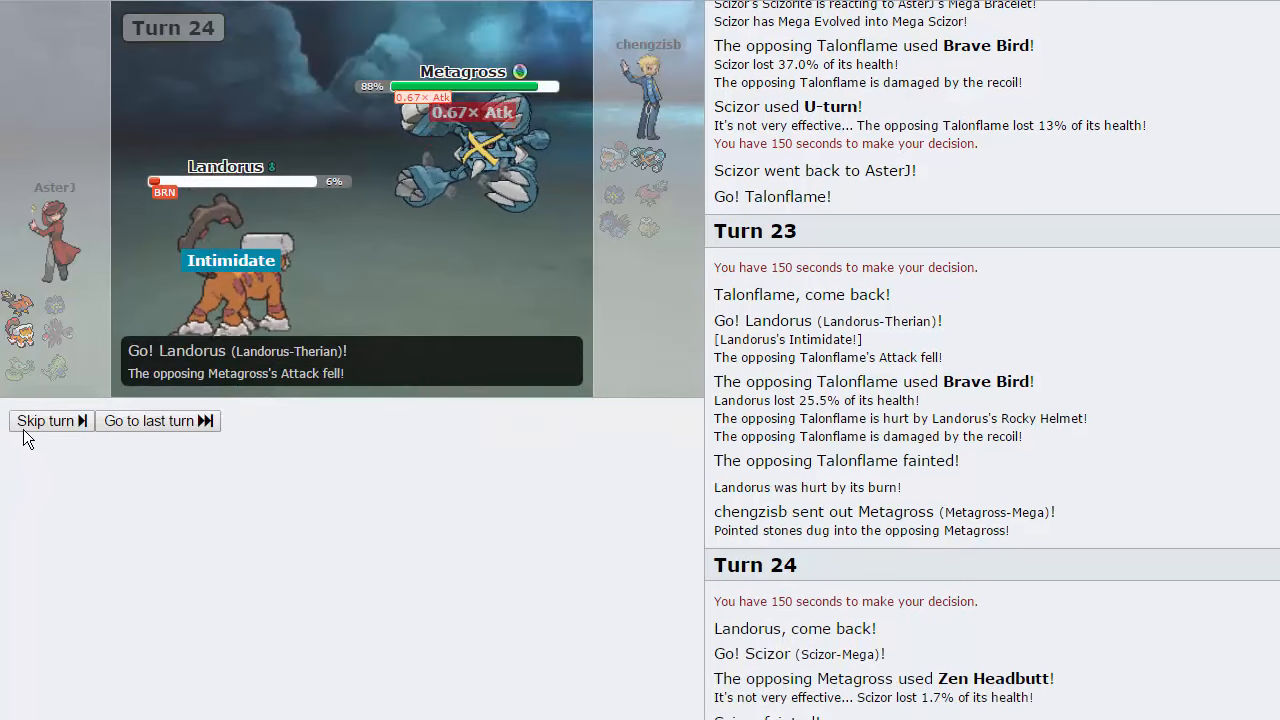
left_click(46, 420)
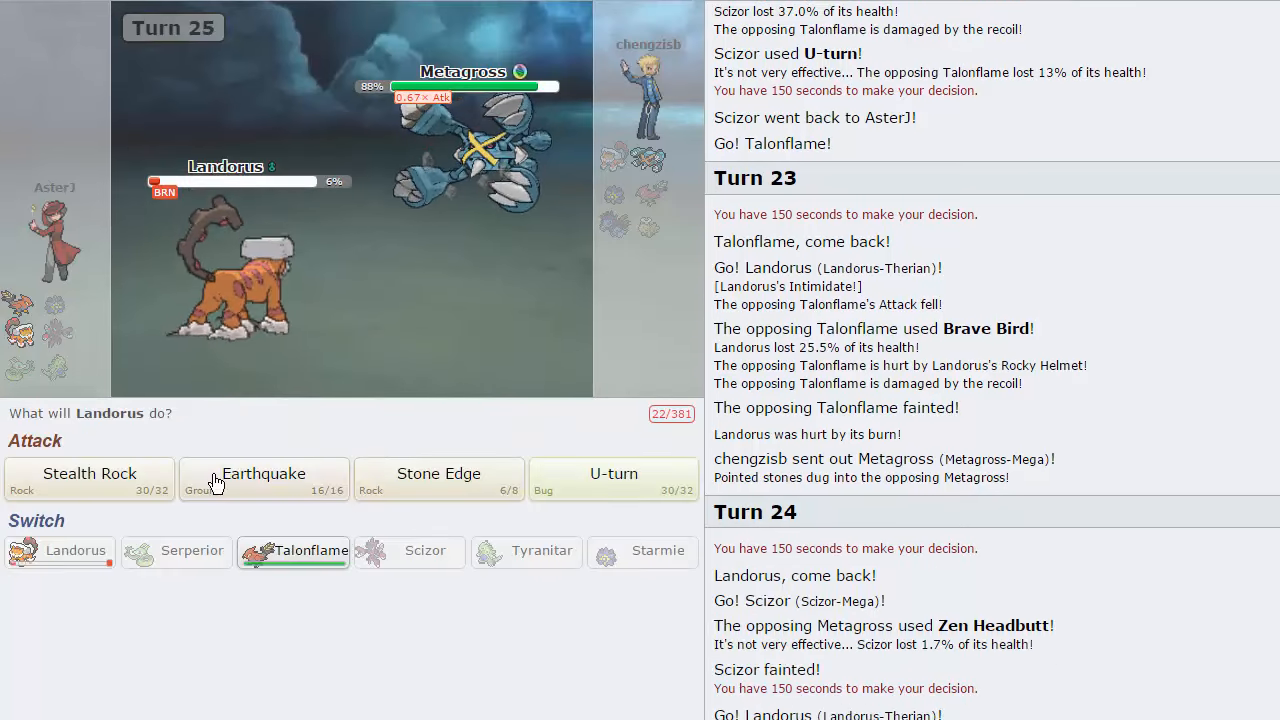
mouse_move(264, 480)
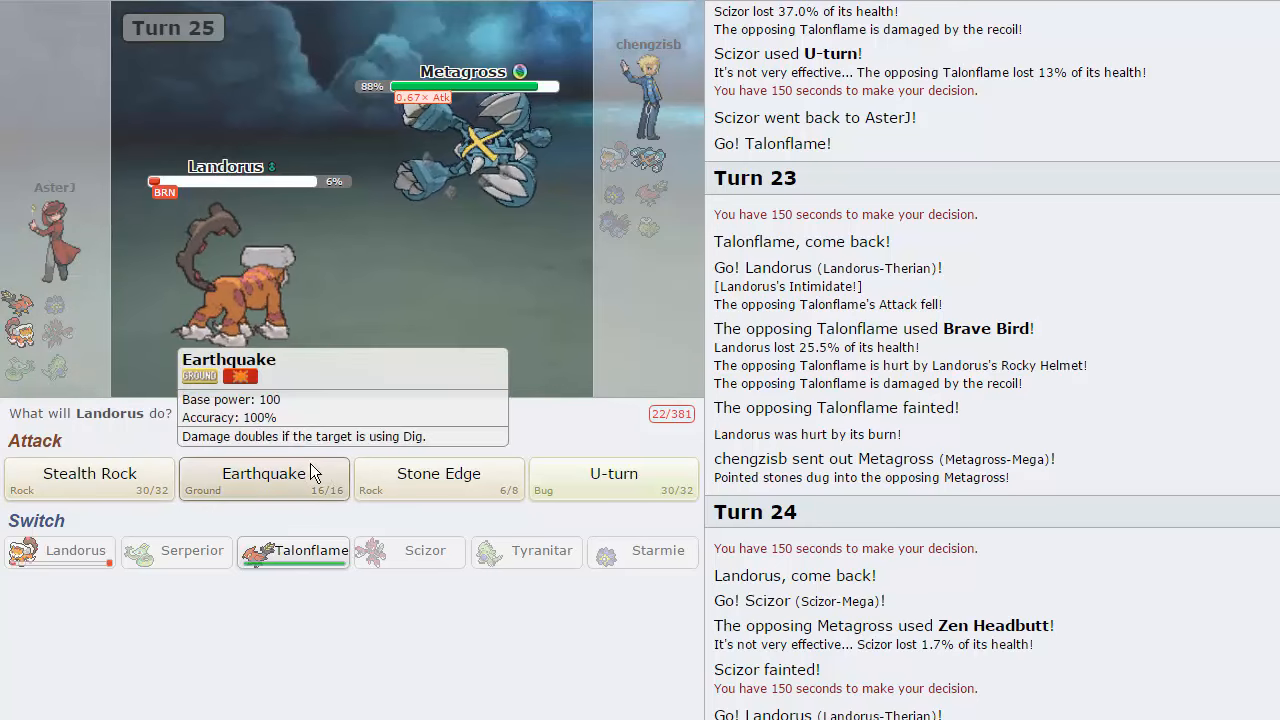
left_click(264, 472)
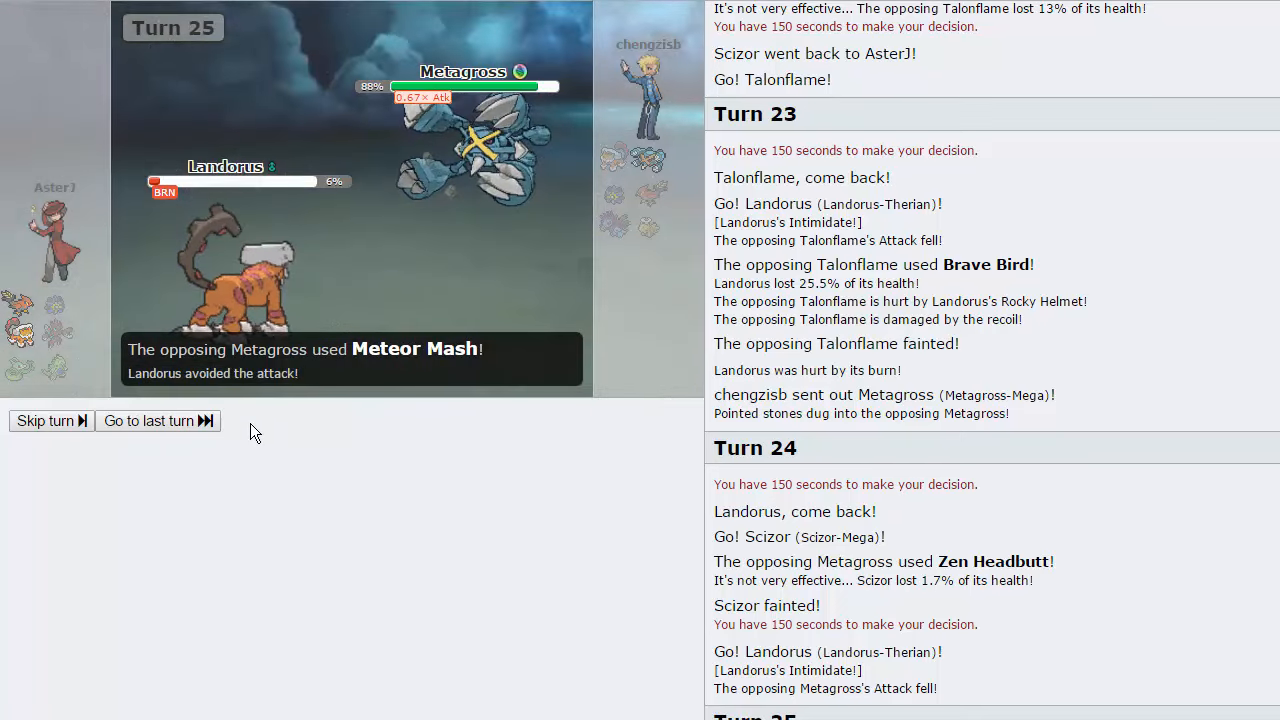
left_click(44, 420)
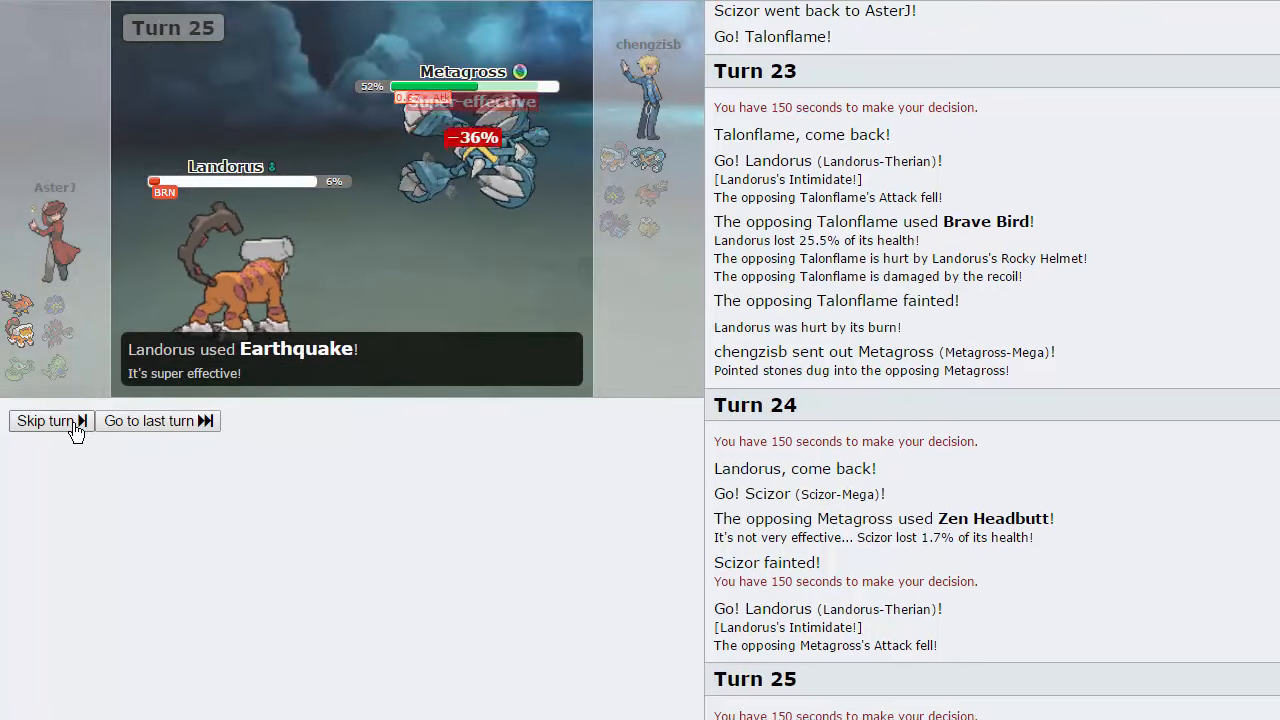
left_click(44, 420)
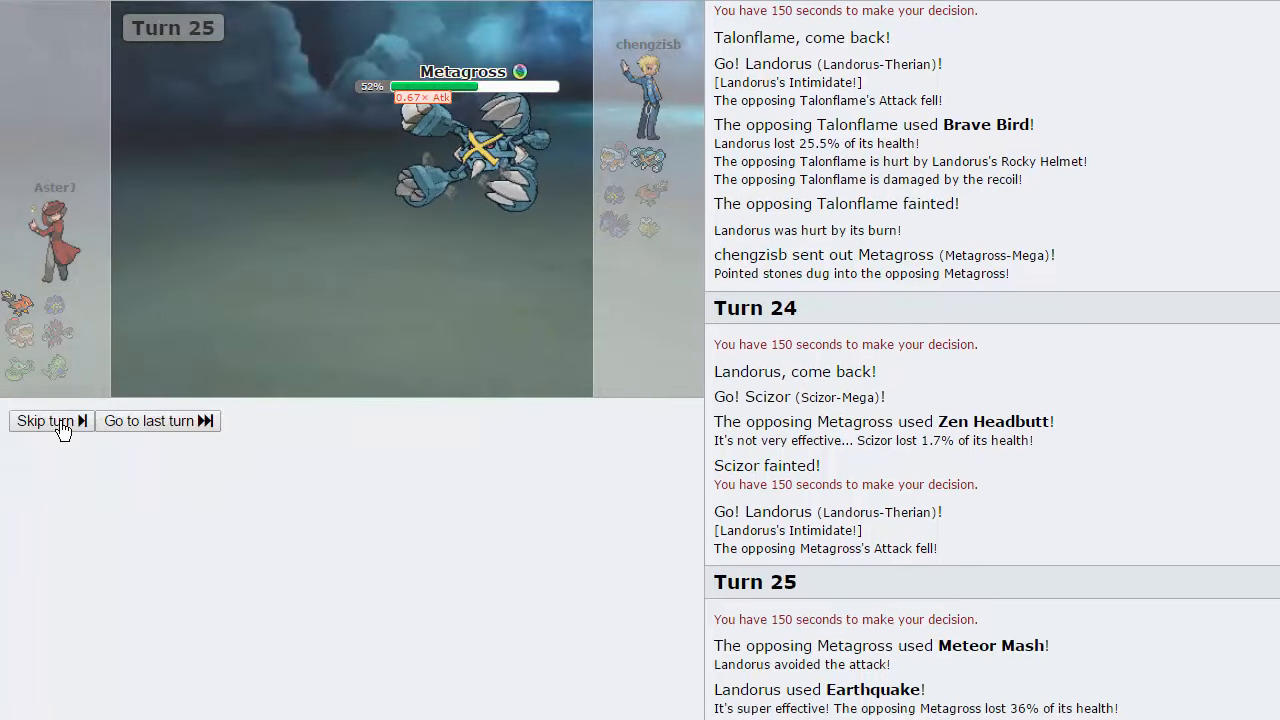
left_click(44, 420)
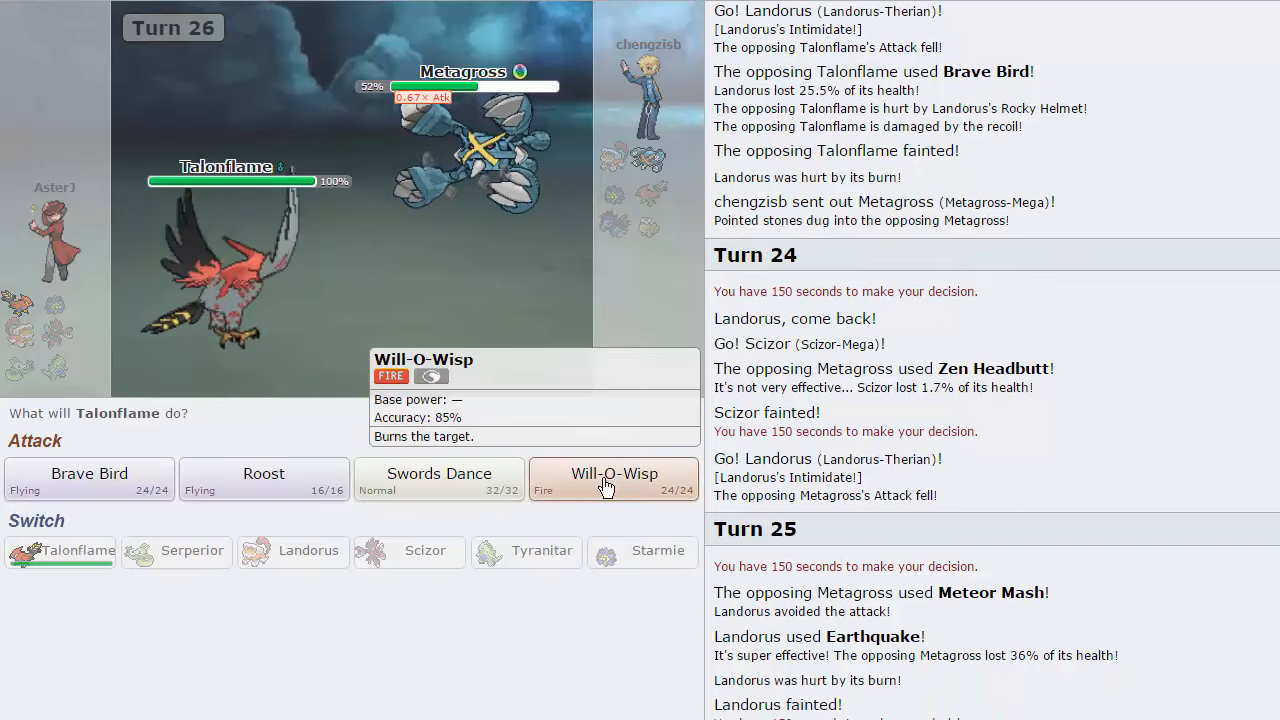
Step: Have Talonflame use Will-O-Wisp on Metagross as the battle ends in a loss
left_click(614, 480)
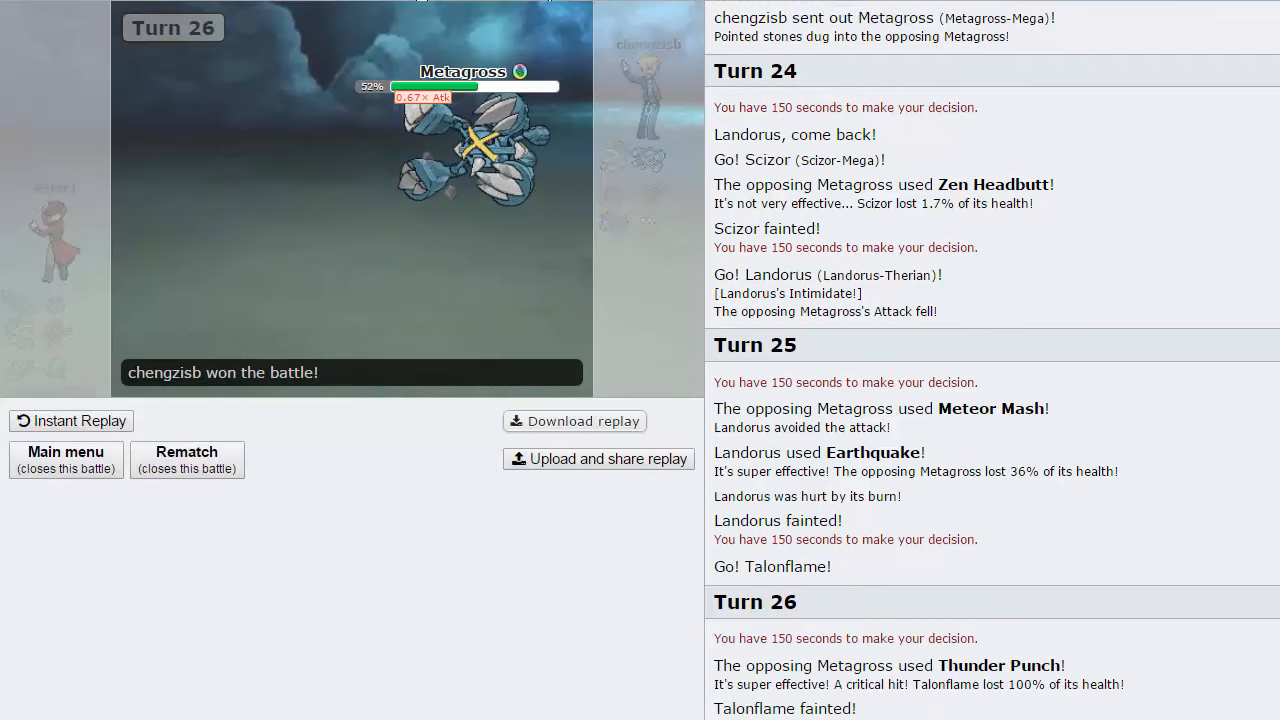
left_click(66, 458)
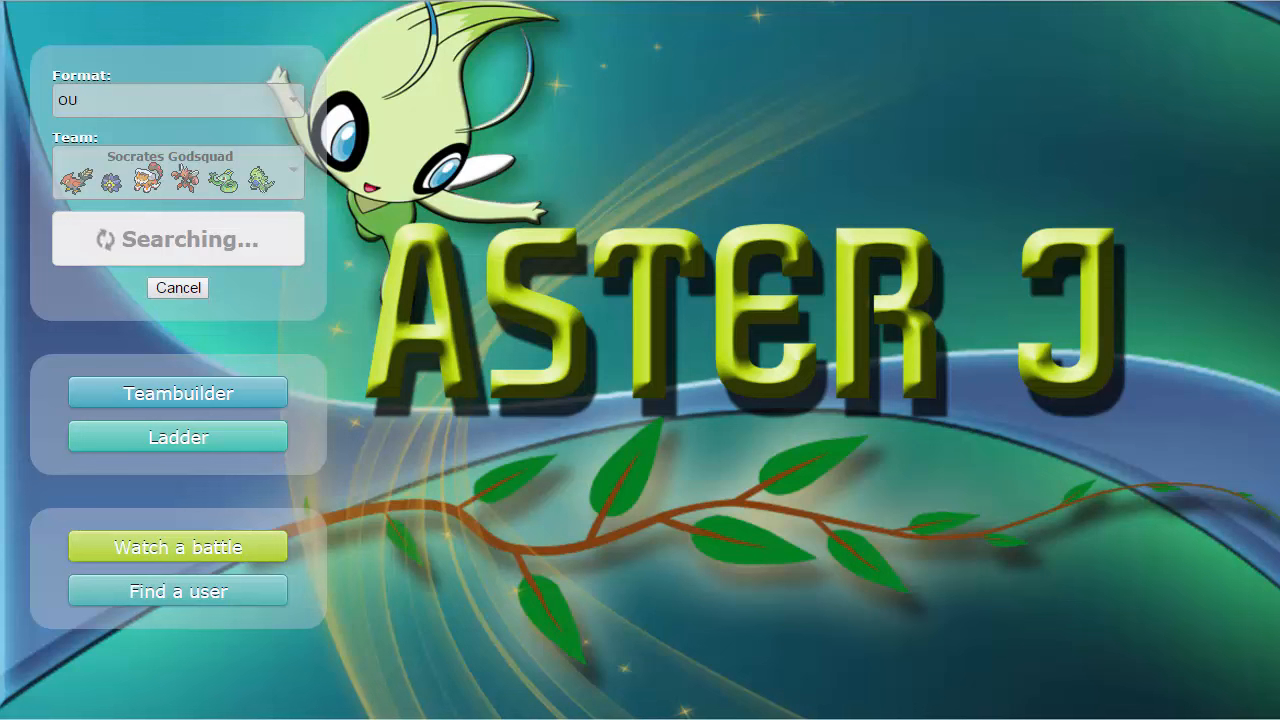
mouse_move(532, 470)
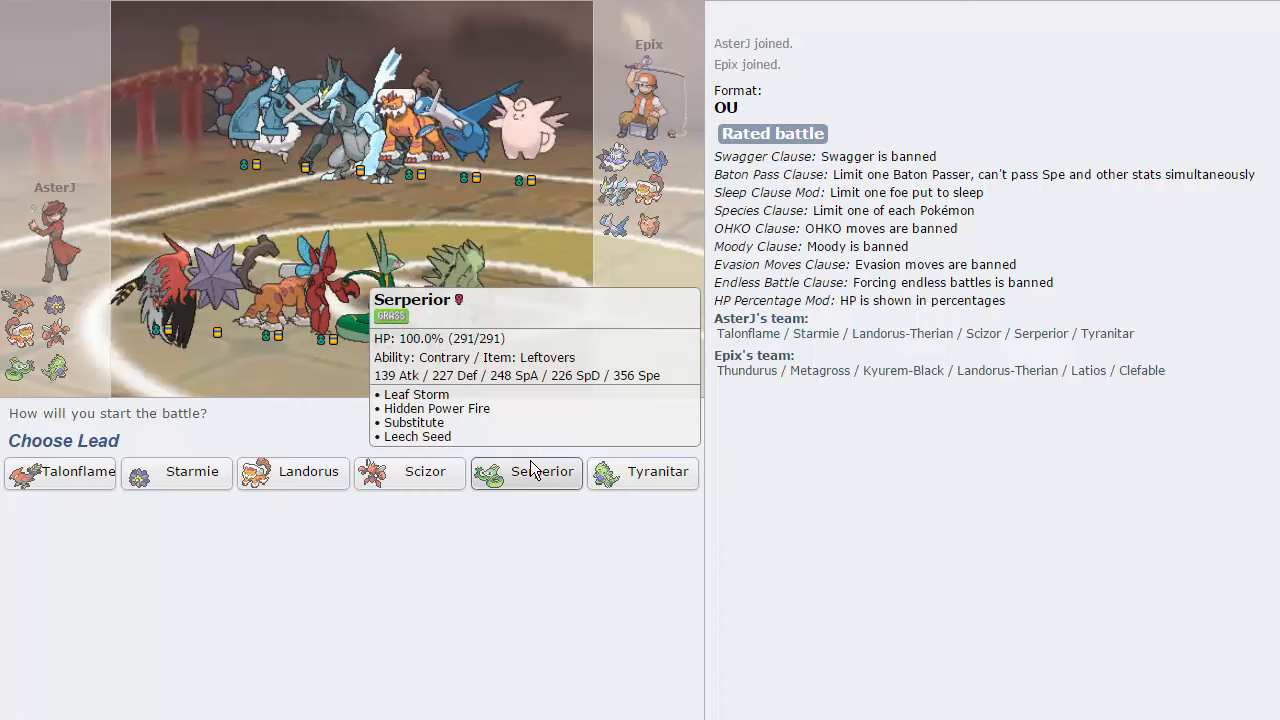
mouse_move(364, 210)
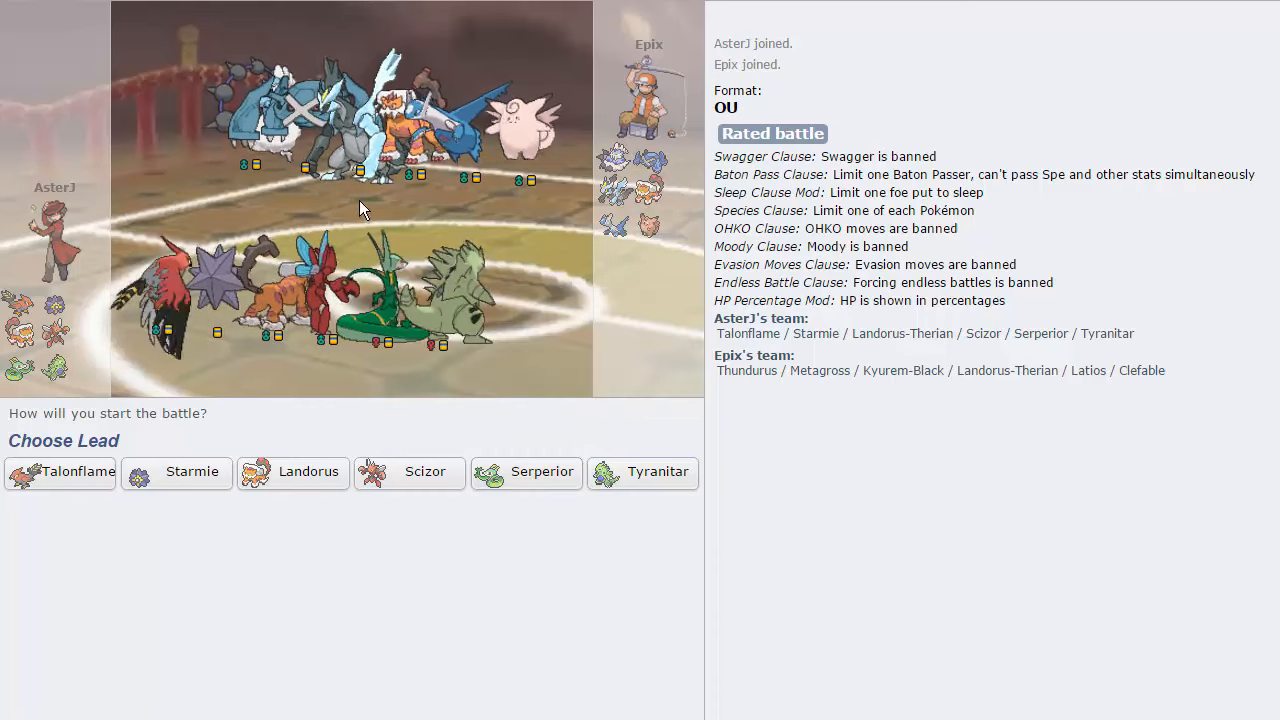
mouse_move(600, 312)
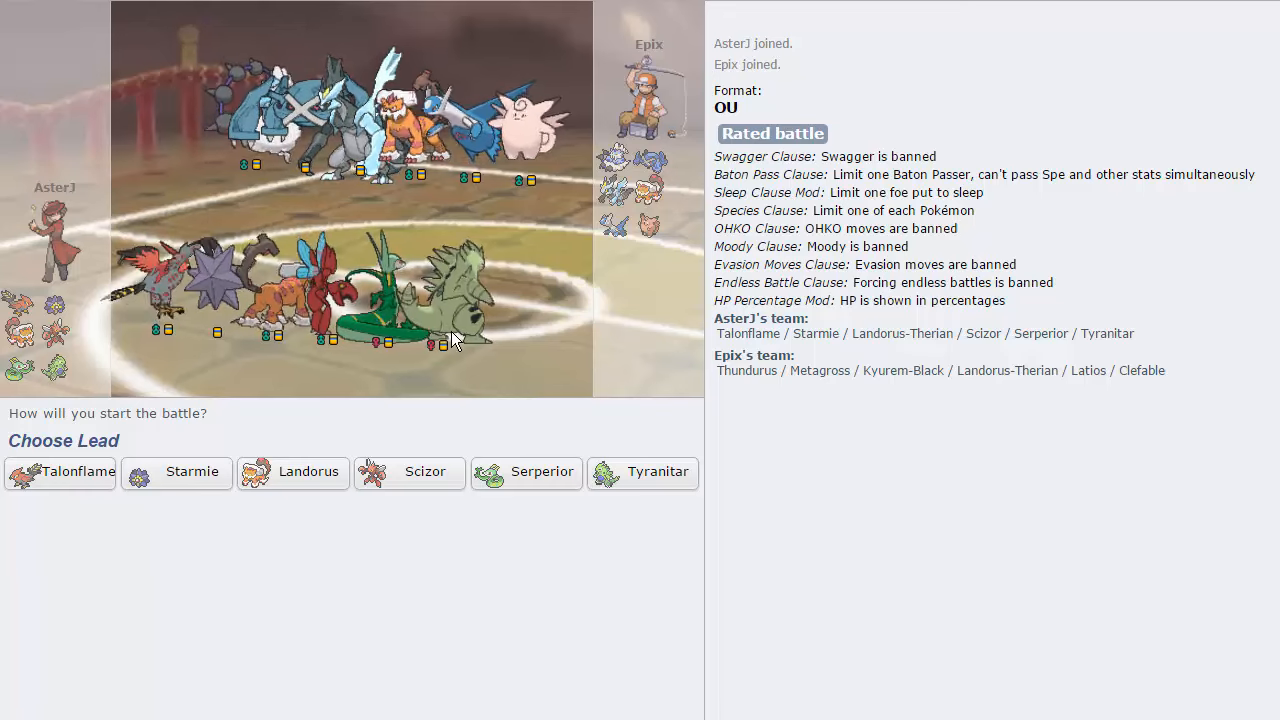
mouse_move(576, 510)
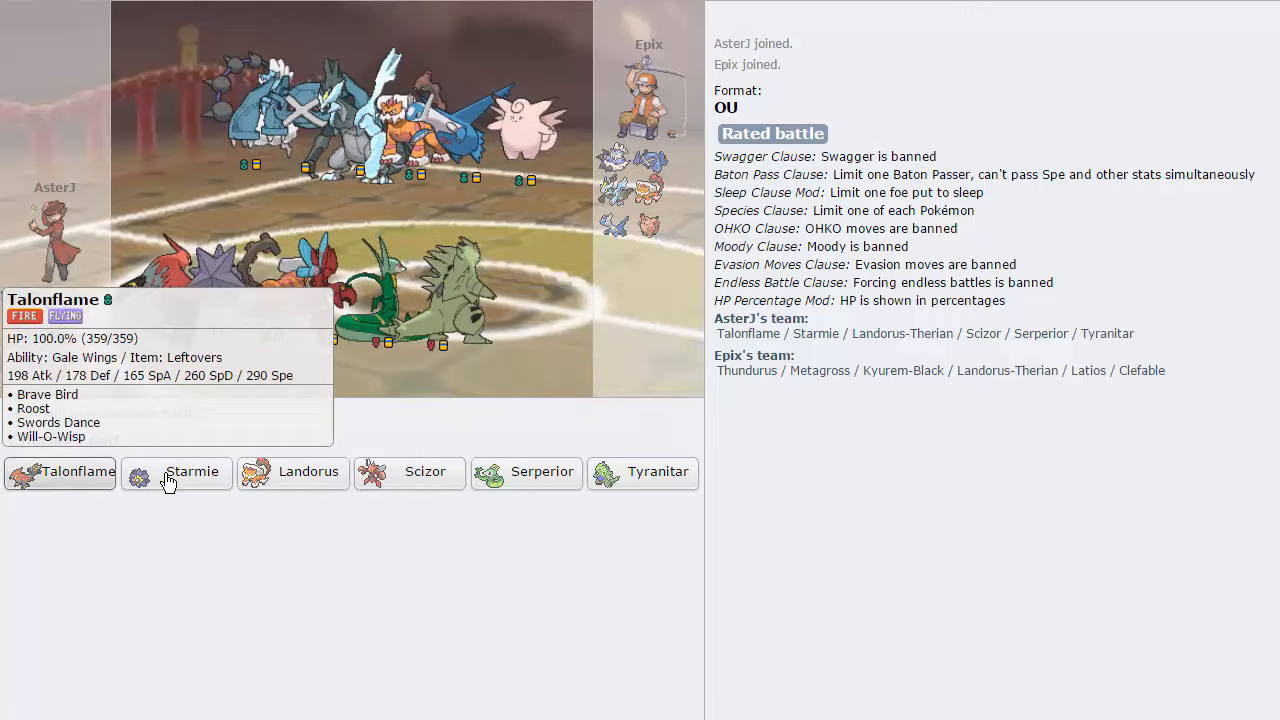
mouse_move(292, 472)
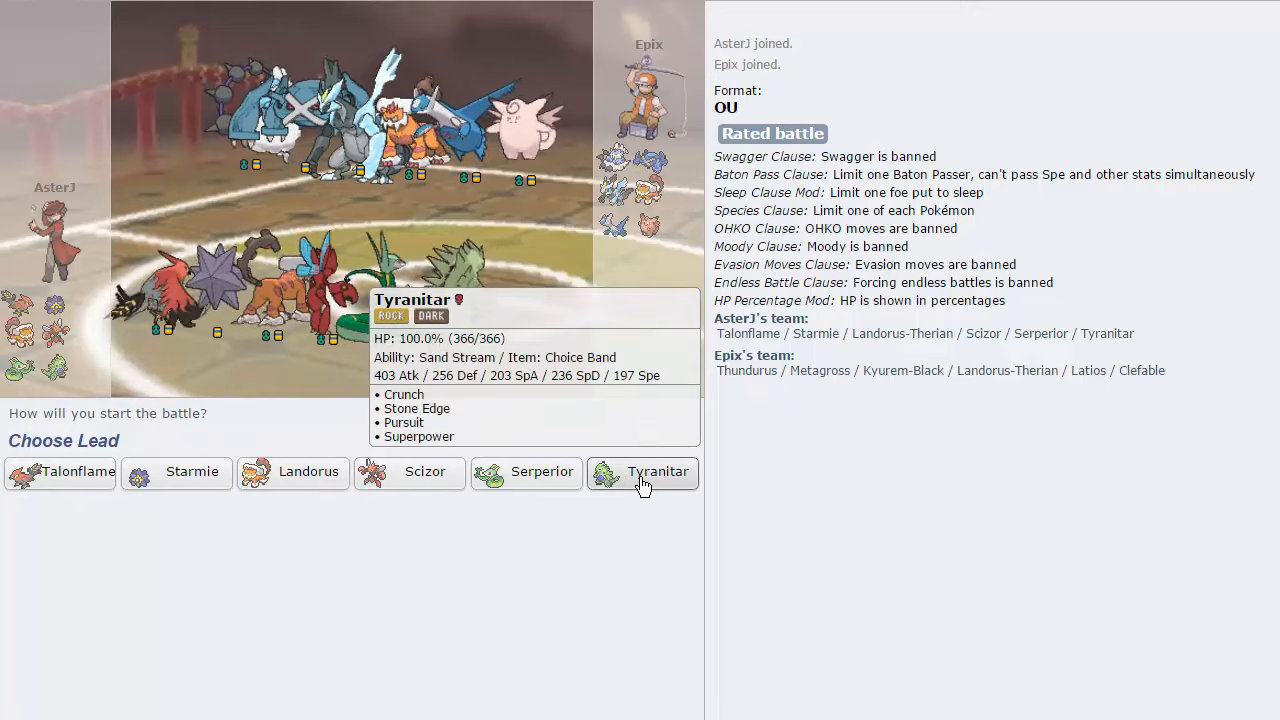
Step: Lead the new rated OU battle against Epix with Tyranitar
left_click(644, 472)
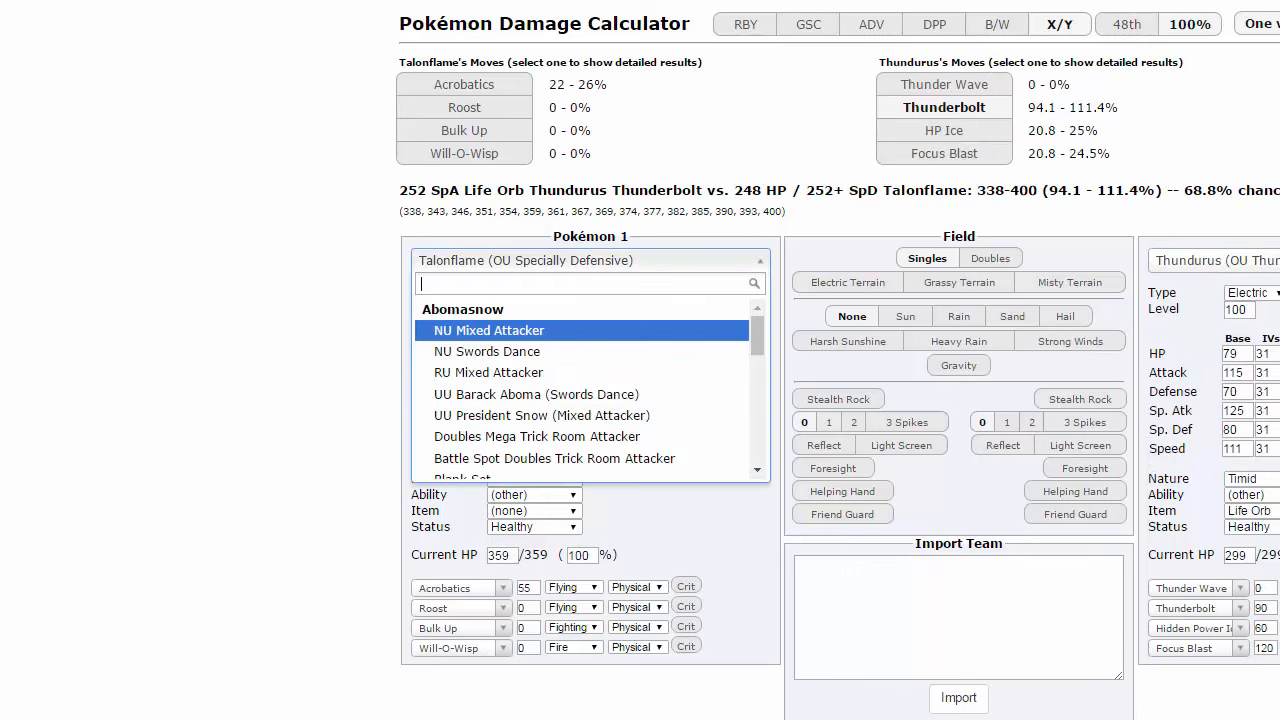
Step: Set Choice Band Tyranitar in the calculator and check Thundurus's Focus Blast damage
type("tyranitar")
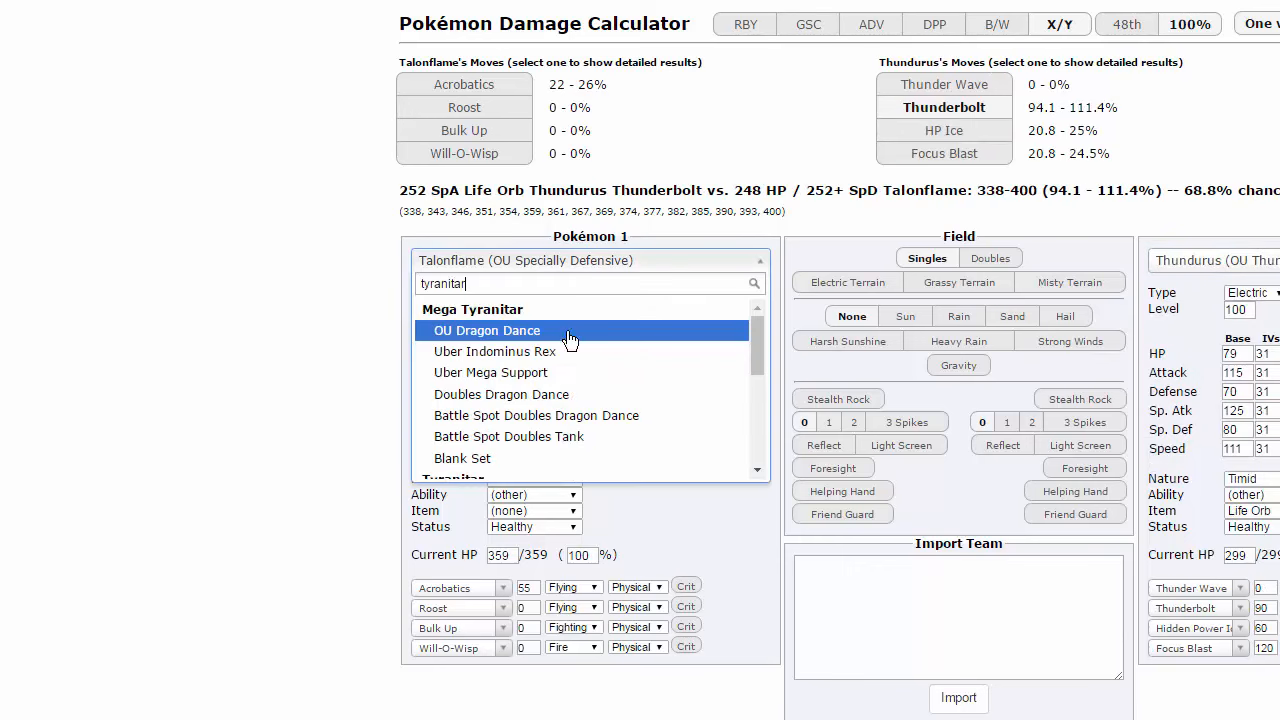
mouse_move(540, 412)
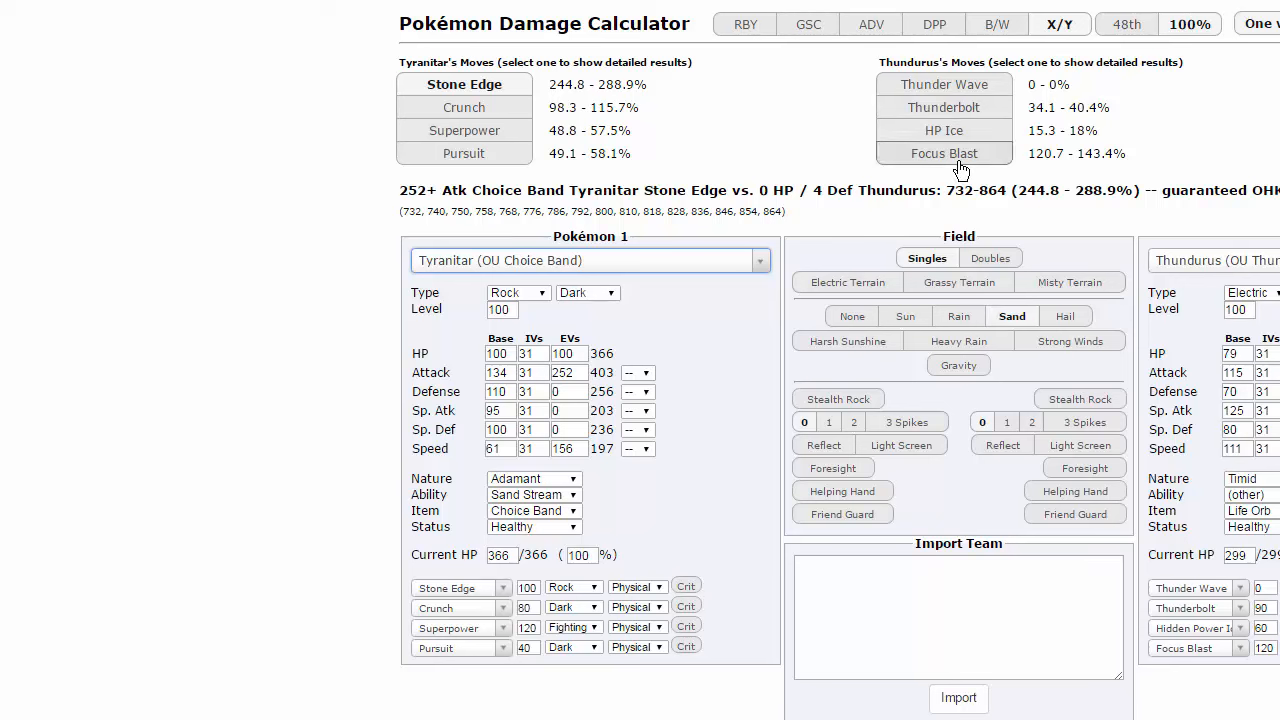
left_click(944, 152)
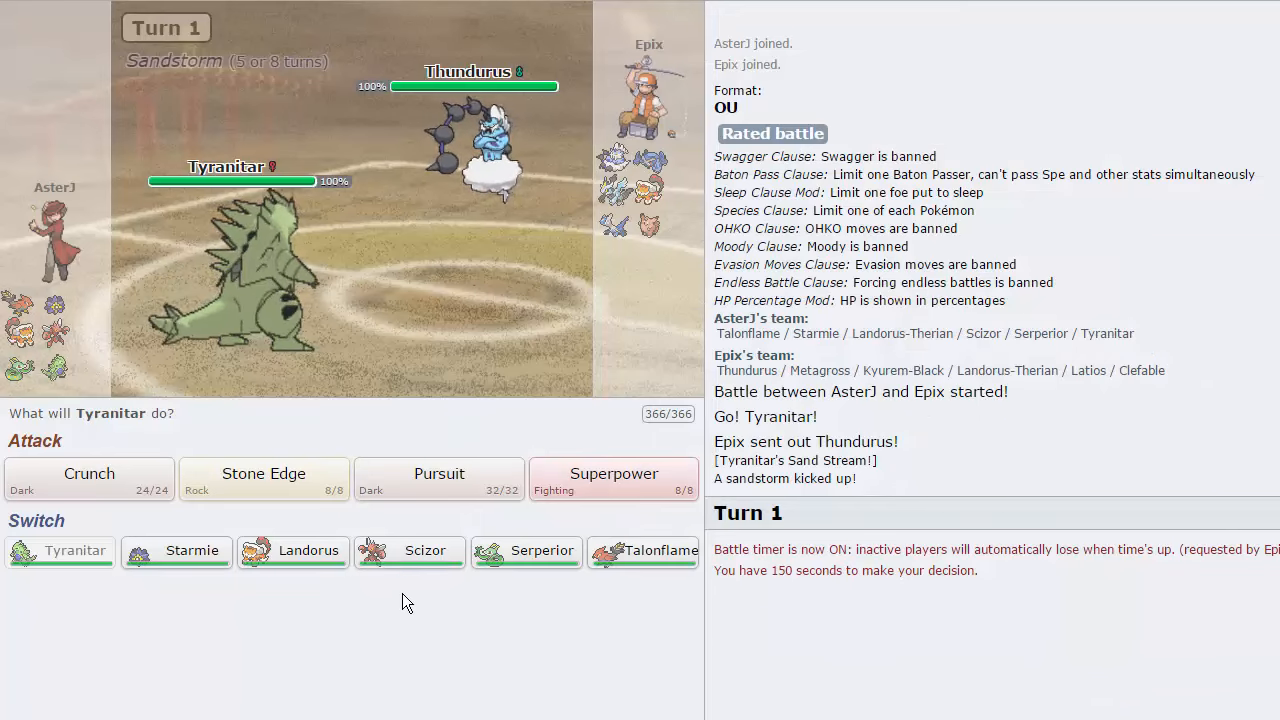
mouse_move(410, 552)
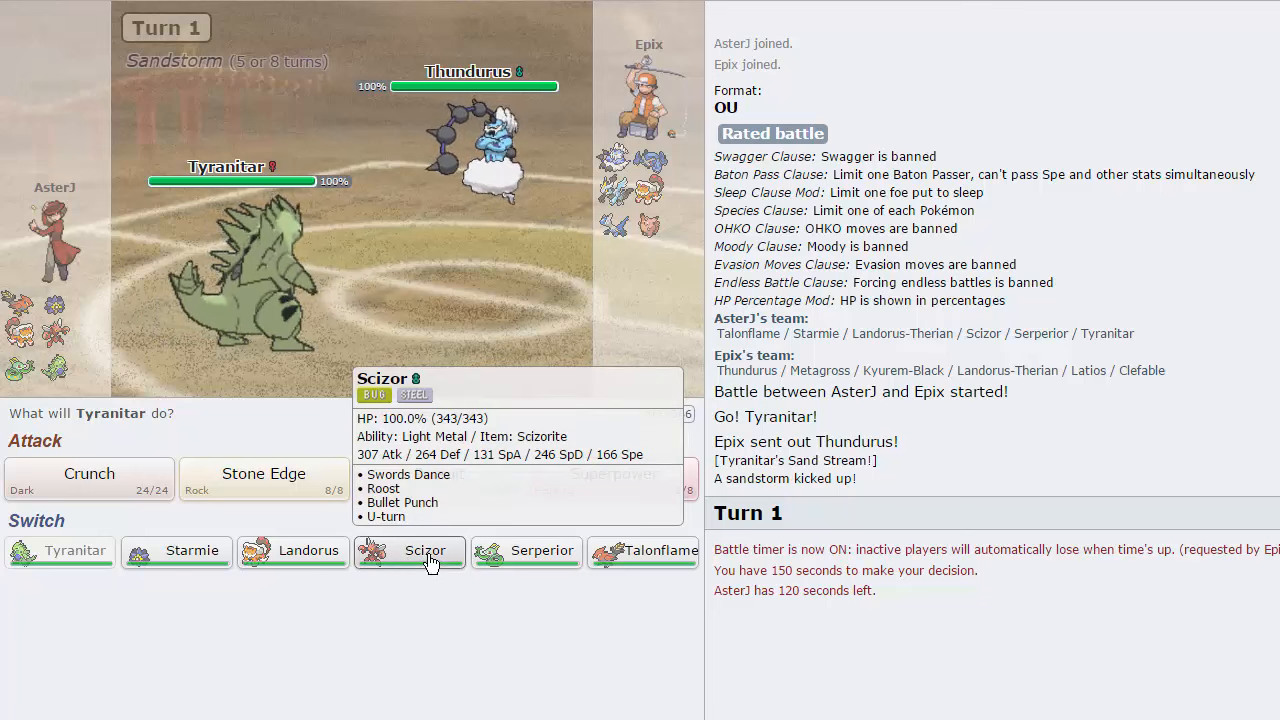
Step: Switch Tyranitar for Scizor, U-turn out of the opposing Landorus, and bring in Landorus
left_click(408, 552)
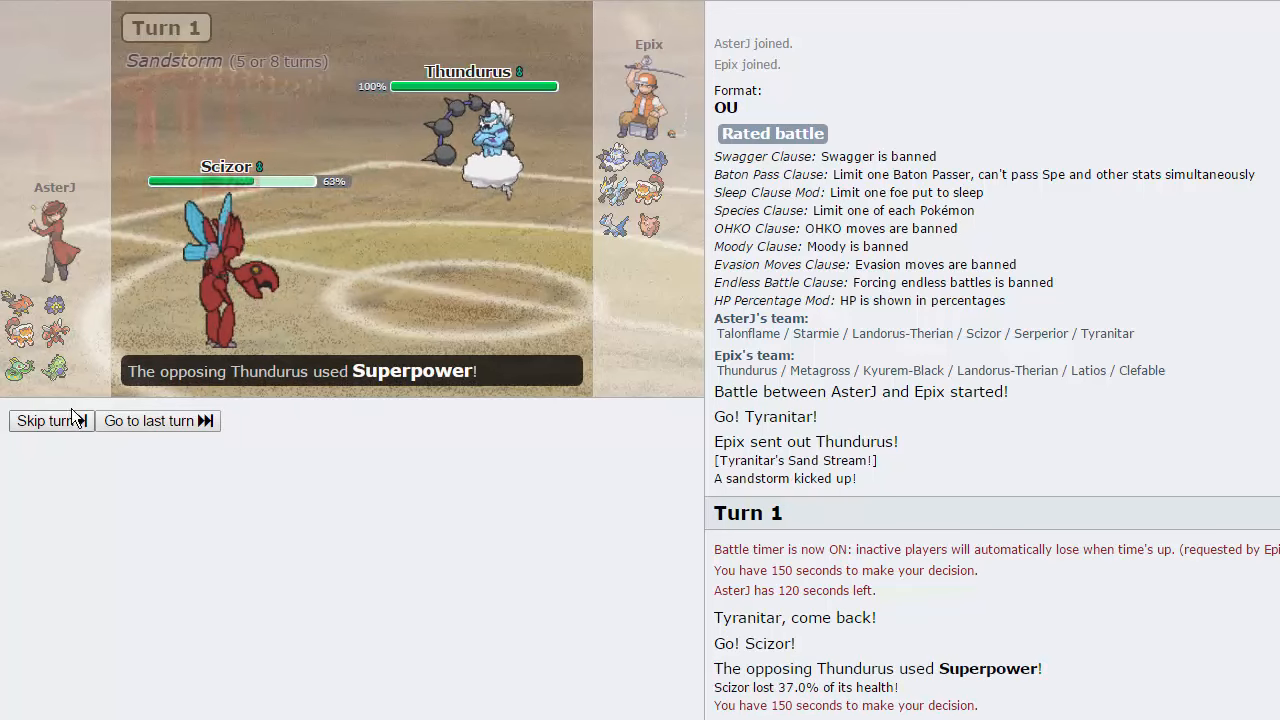
left_click(44, 420)
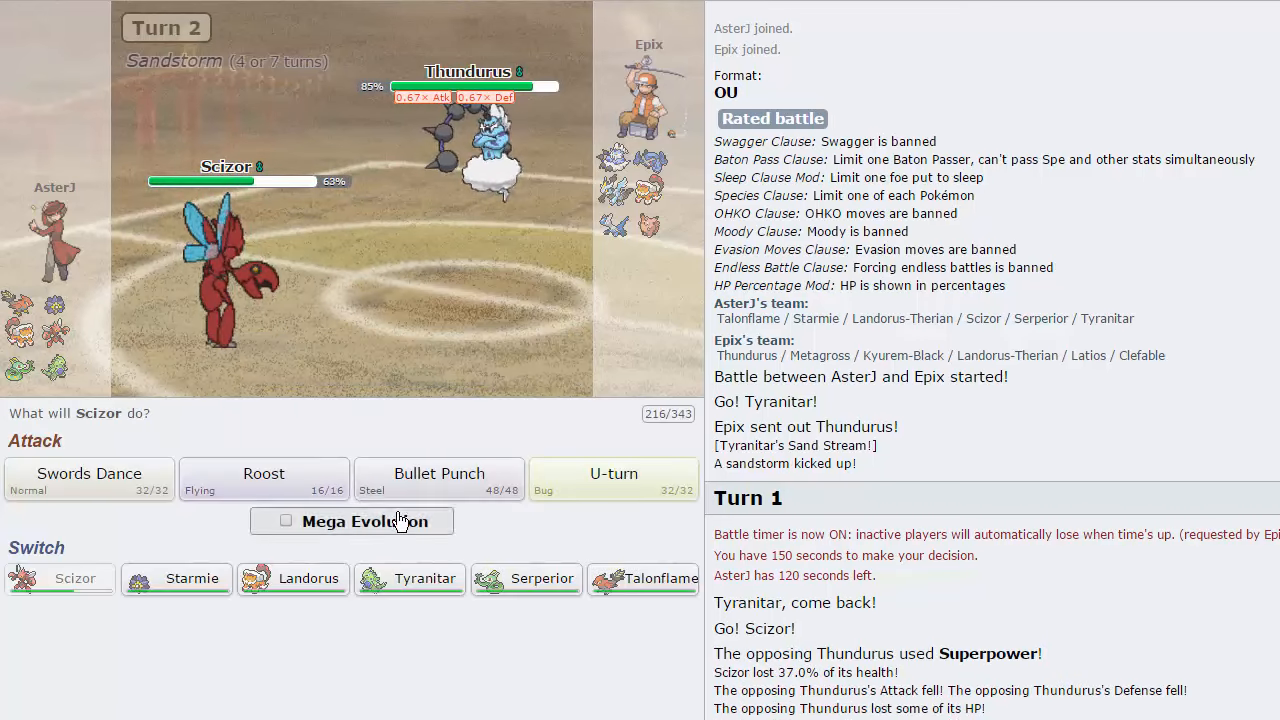
left_click(286, 520)
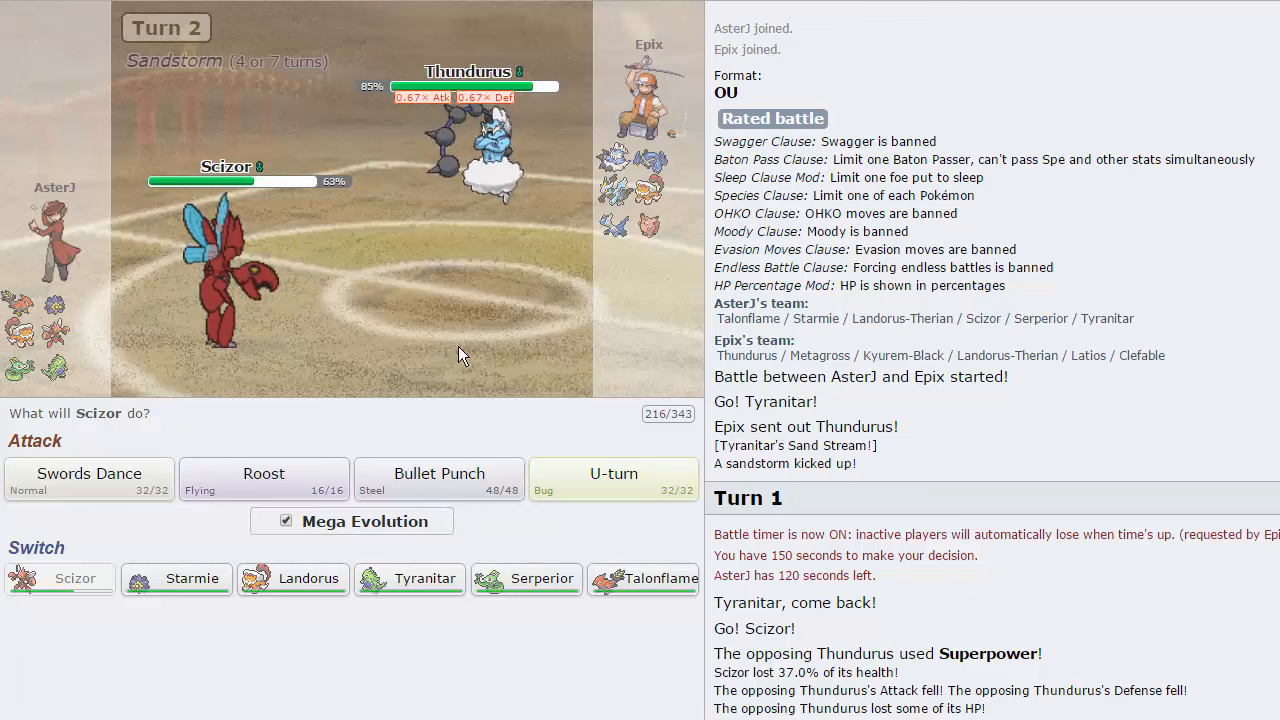
left_click(286, 520)
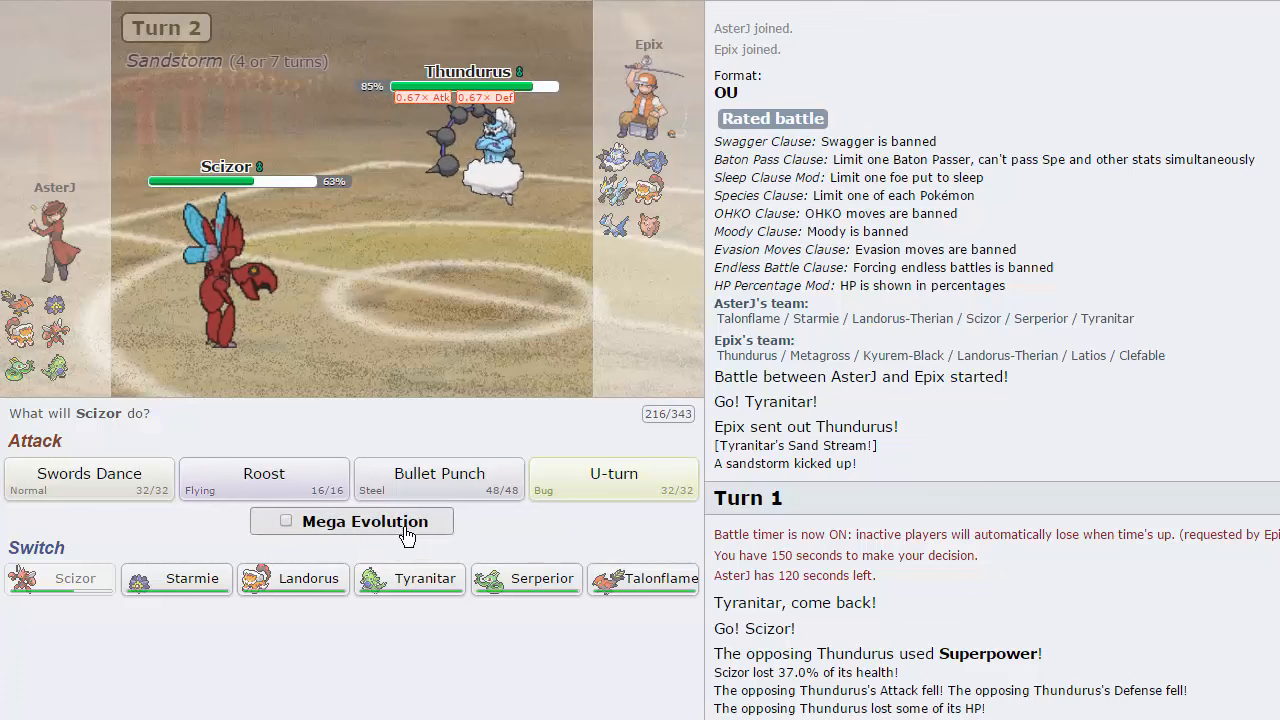
mouse_move(428, 578)
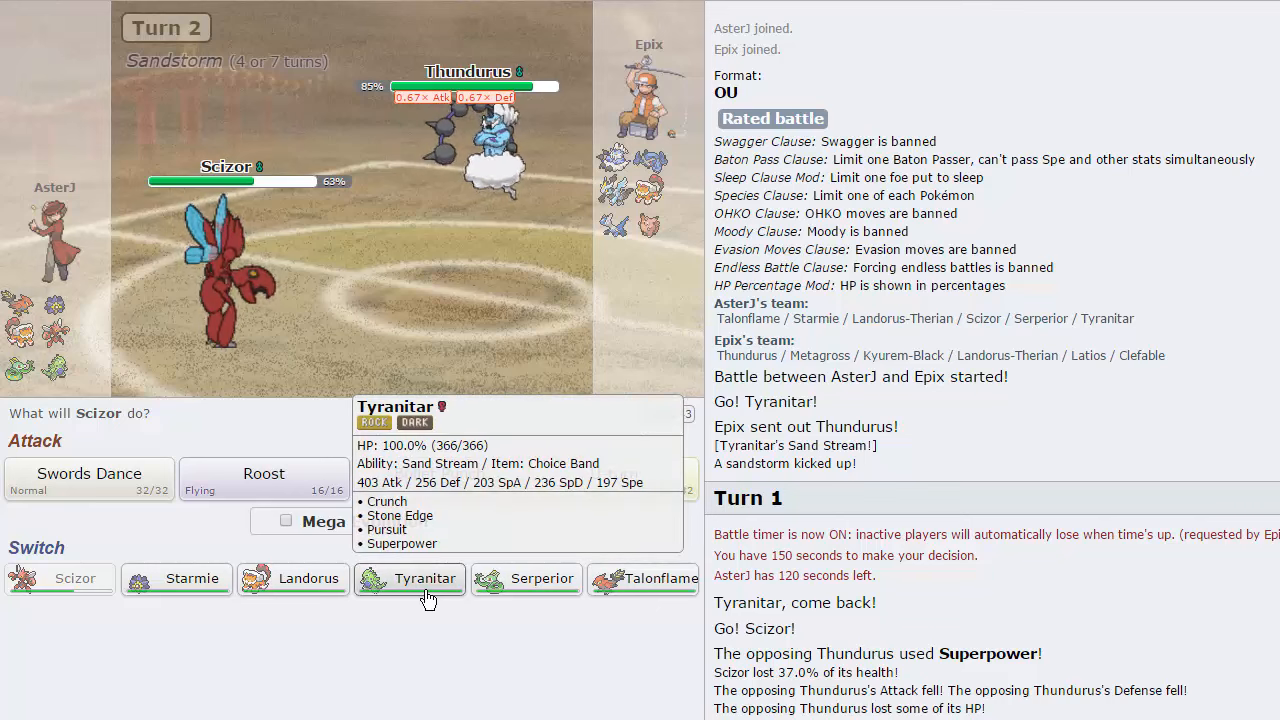
mouse_move(336, 596)
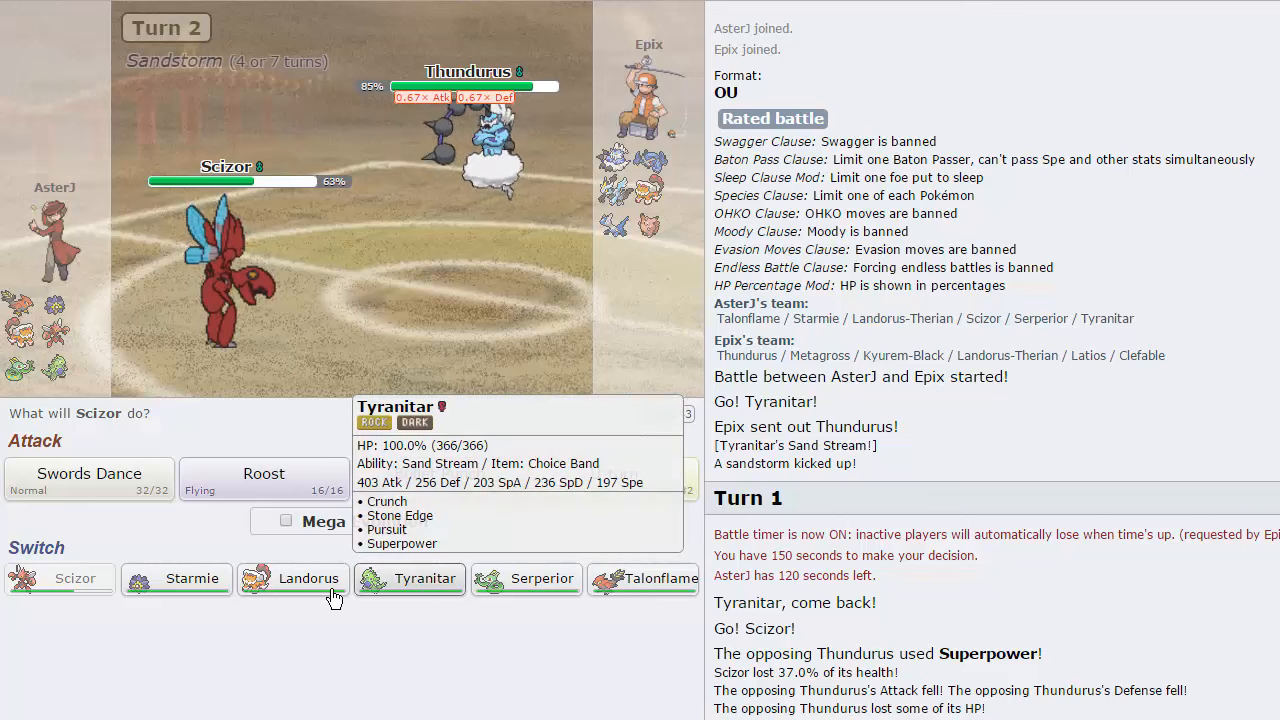
left_click(286, 520)
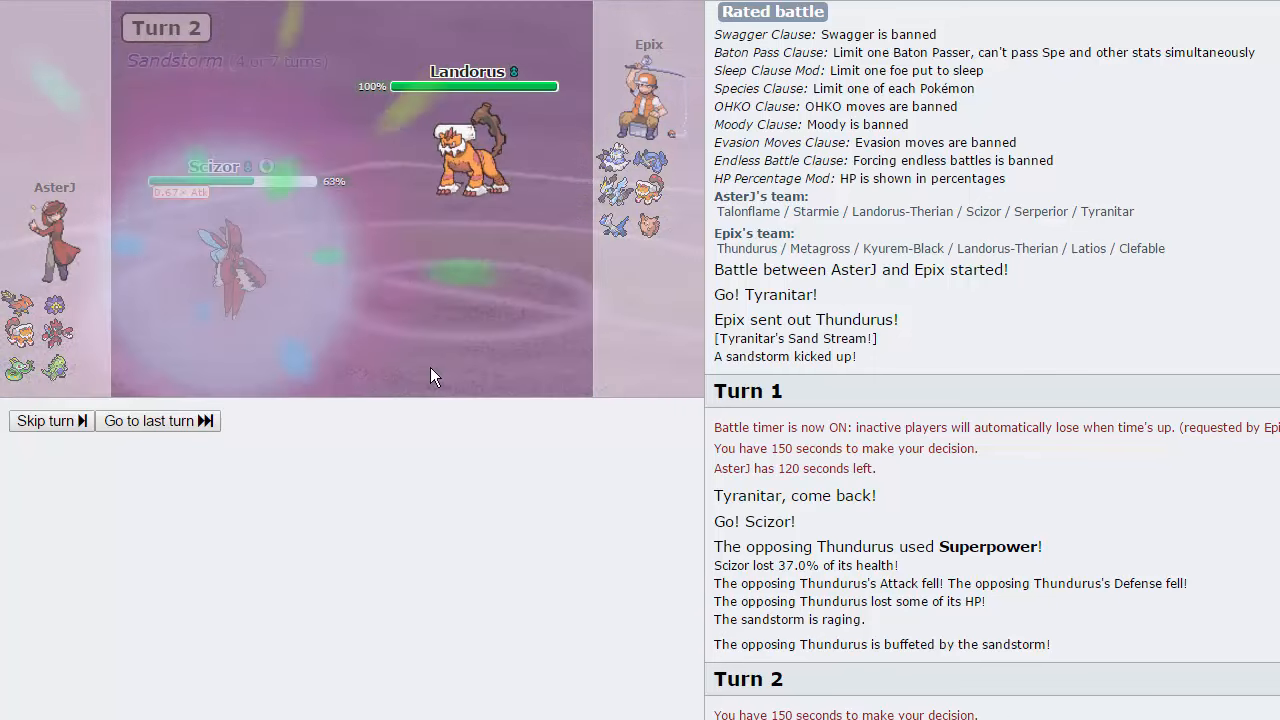
left_click(44, 420)
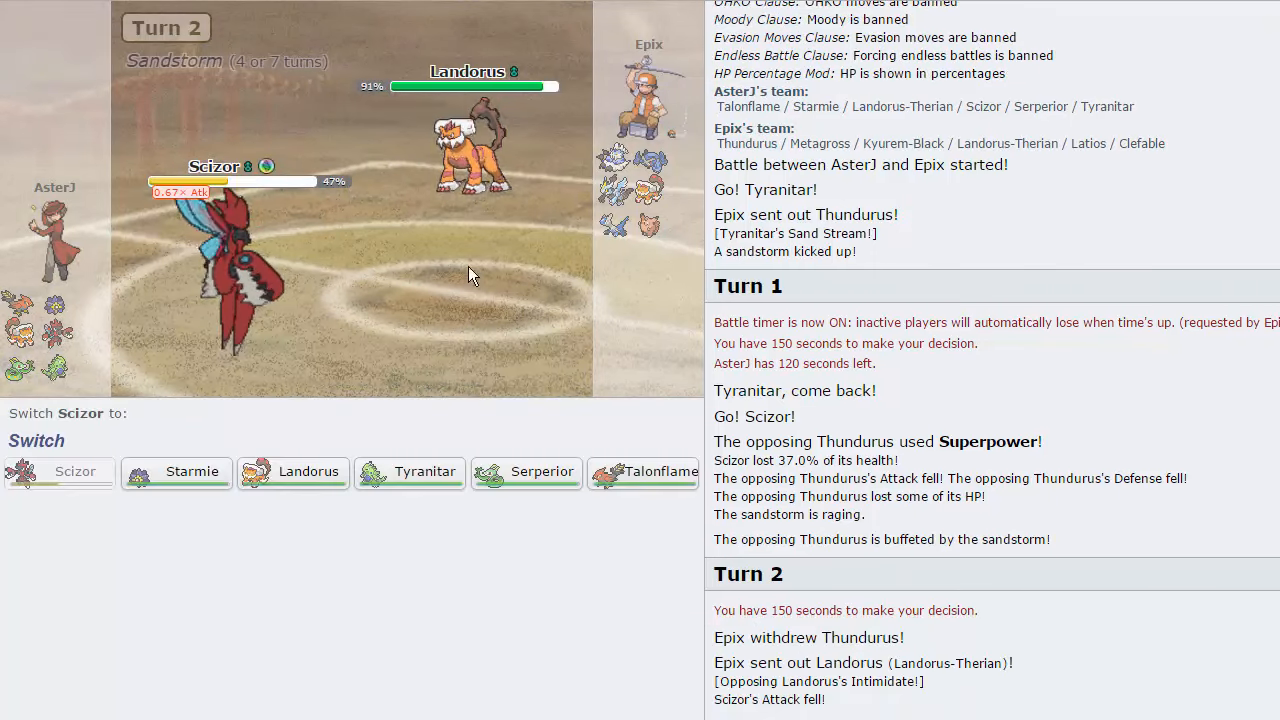
mouse_move(528, 472)
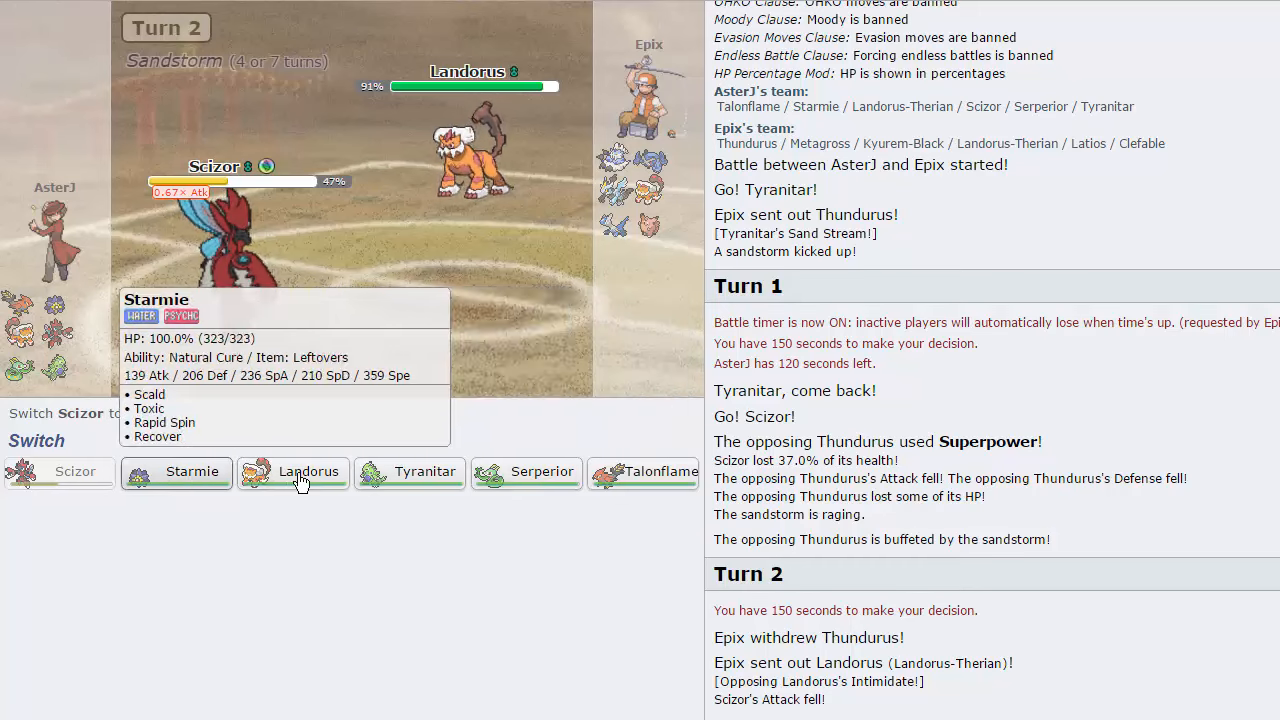
left_click(308, 472)
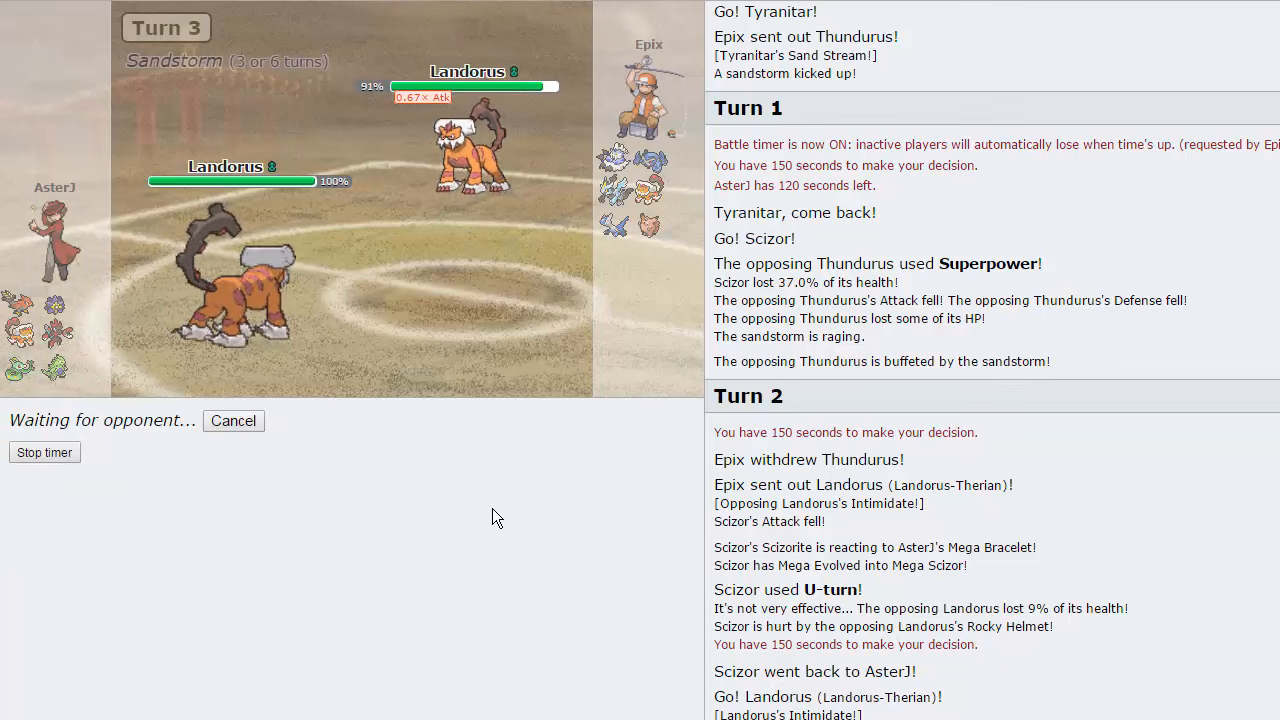
mouse_move(558, 448)
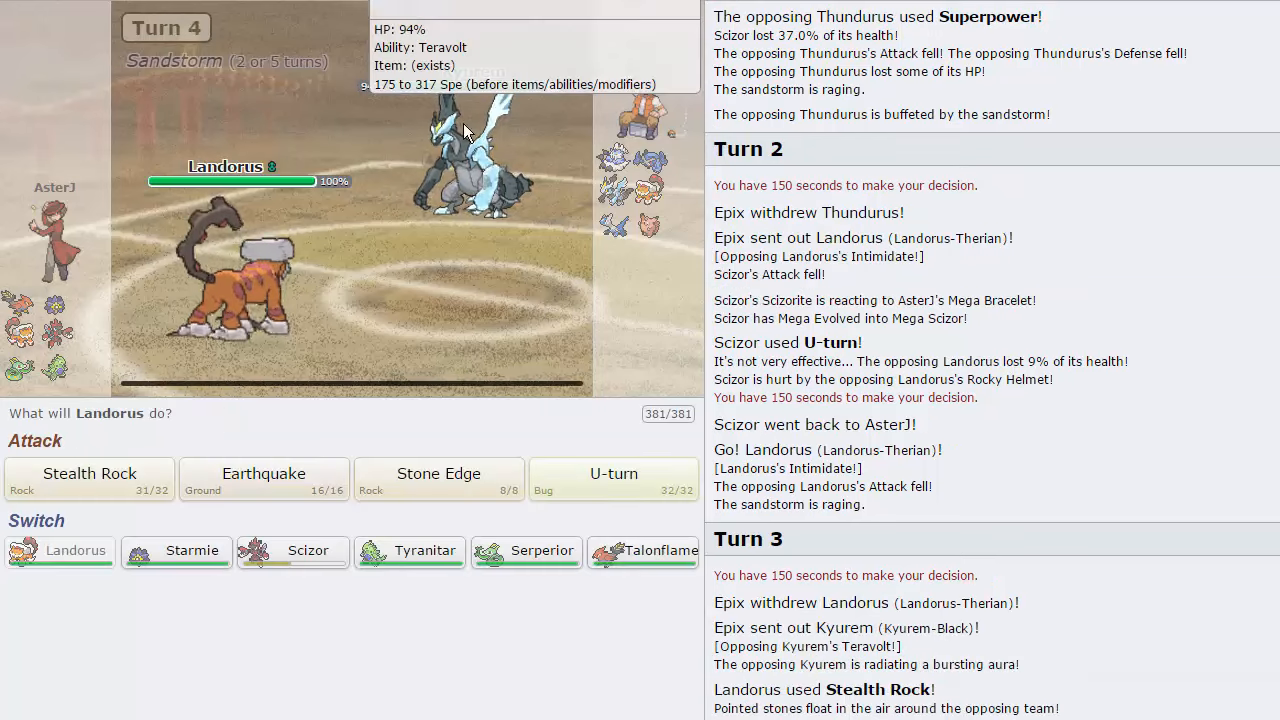
mouse_move(556, 328)
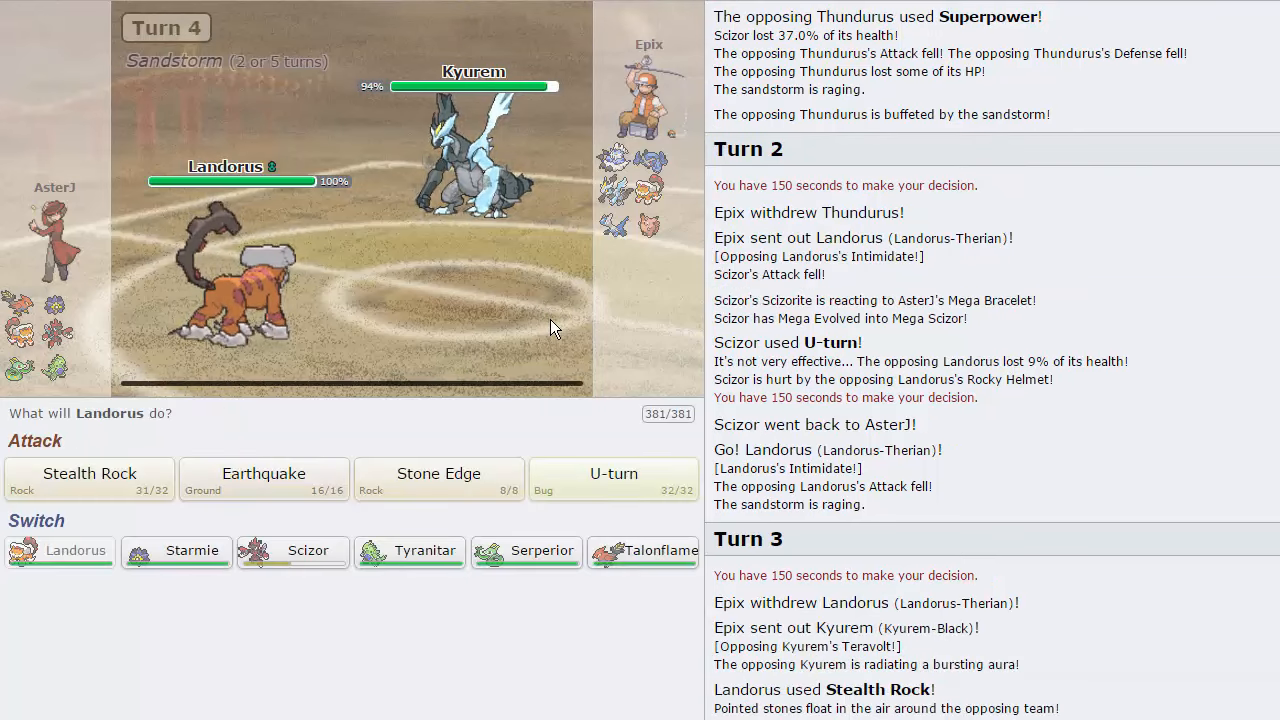
mouse_move(410, 552)
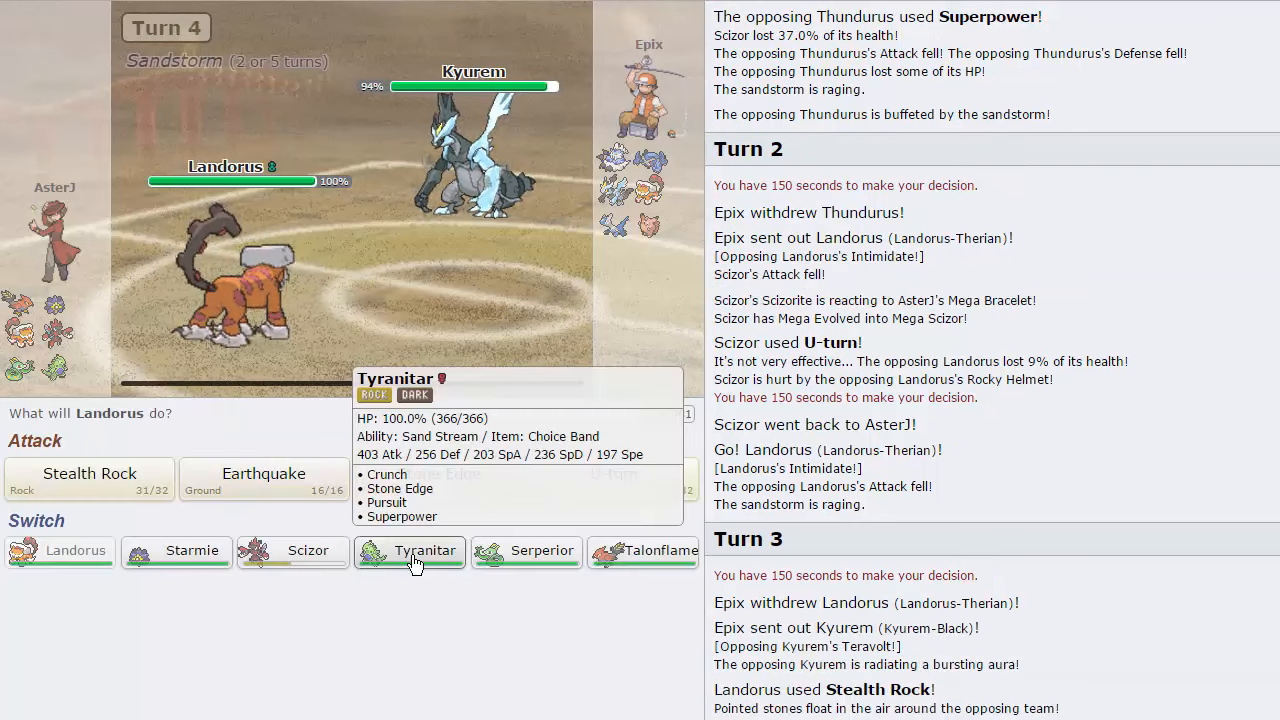
Step: Swap Landorus out for Tyranitar, which takes Kyurem's critical Earth Power down to 25%
left_click(408, 552)
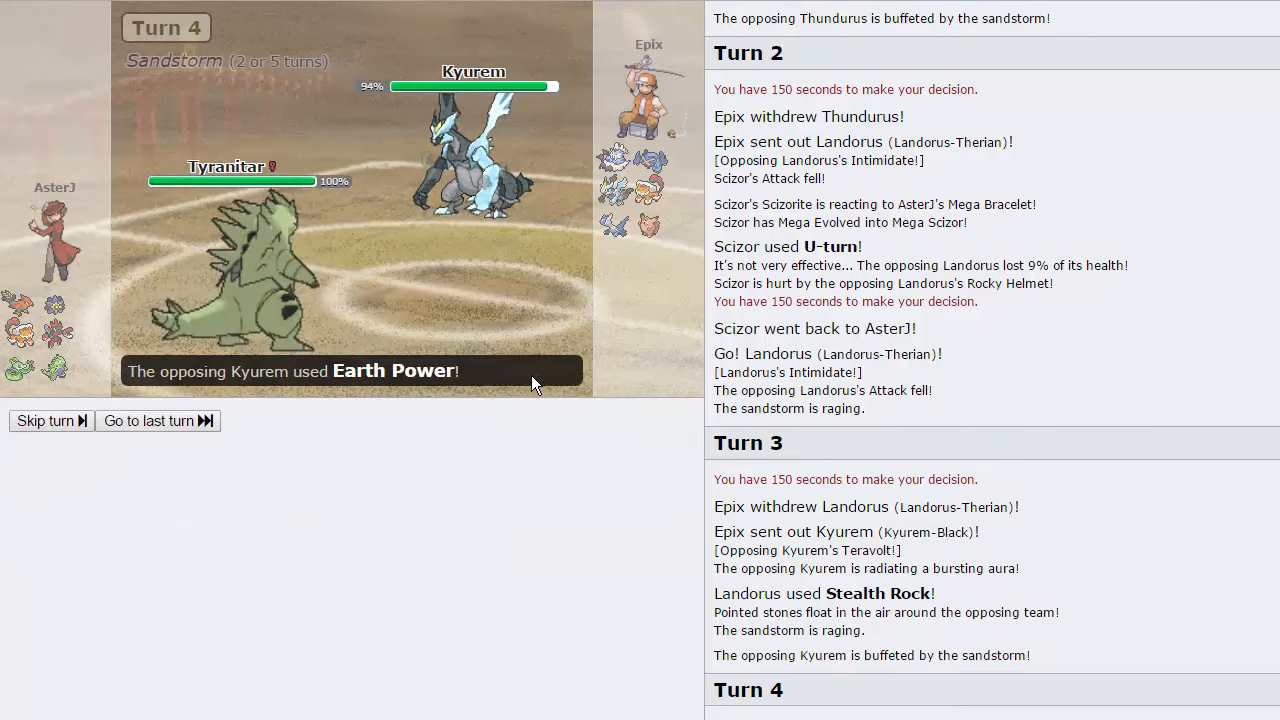
left_click(46, 420)
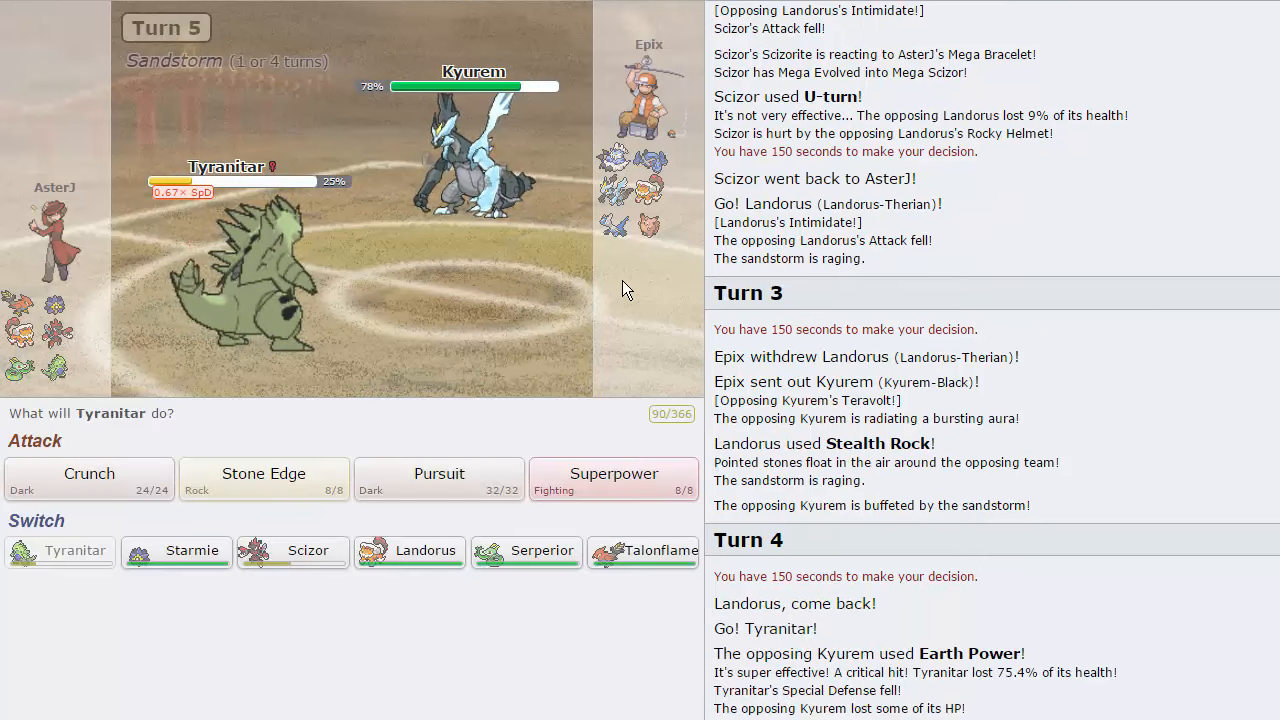
mouse_move(392, 614)
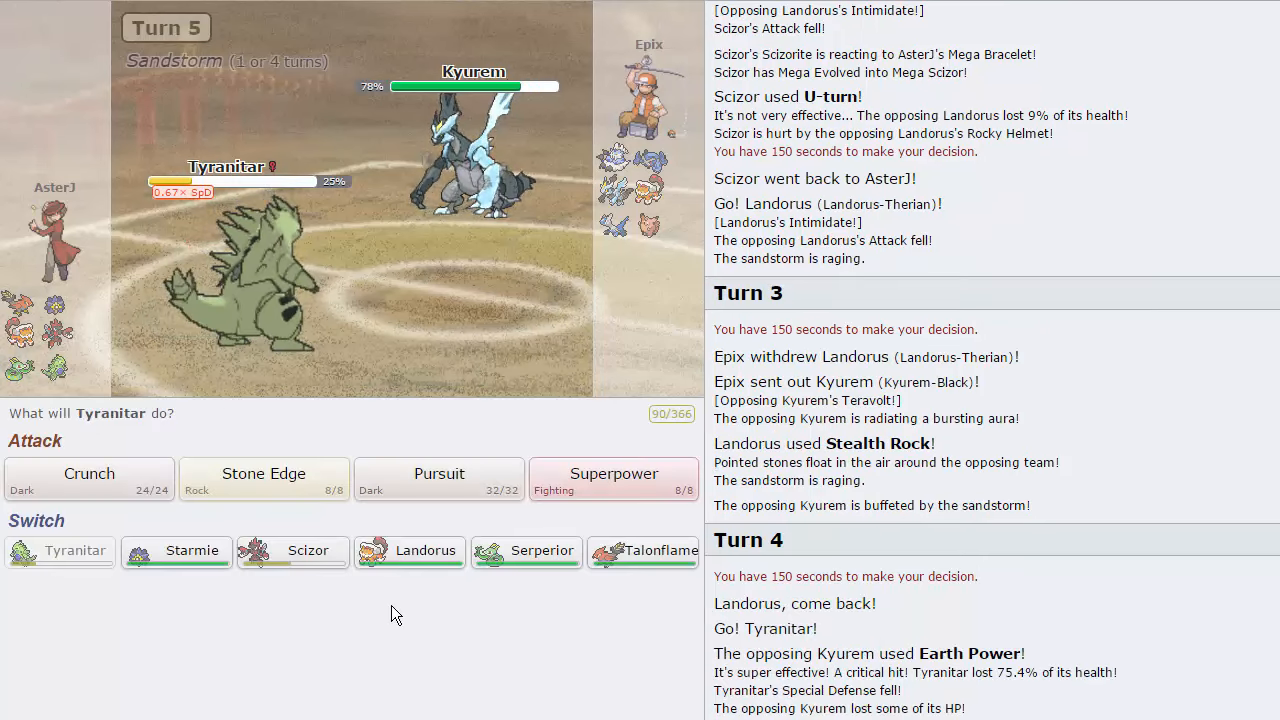
mouse_move(408, 552)
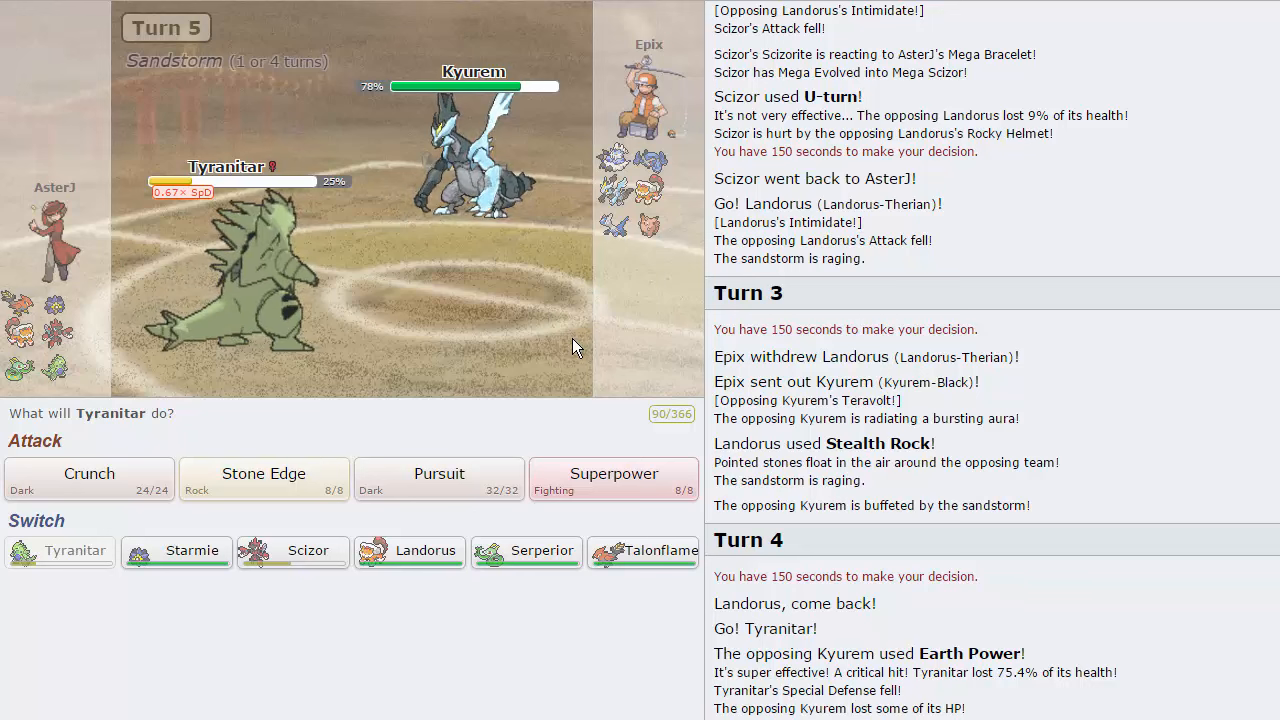
mouse_move(532, 354)
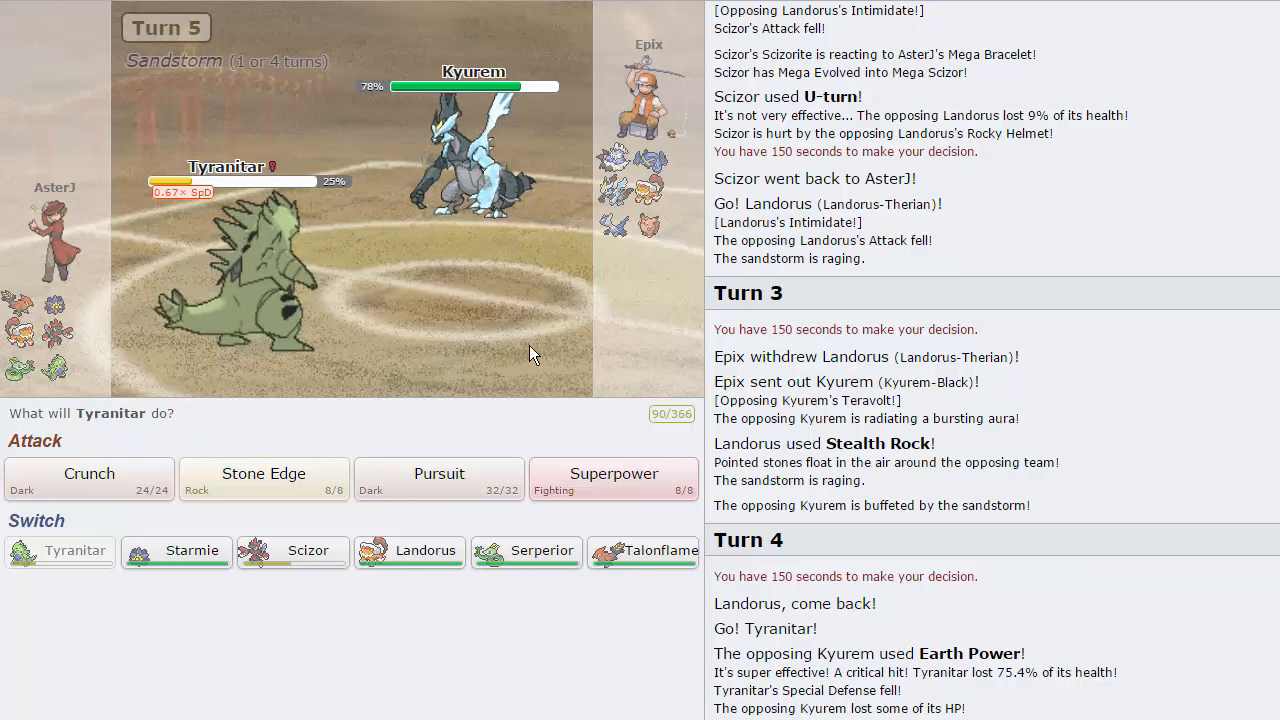
mouse_move(584, 272)
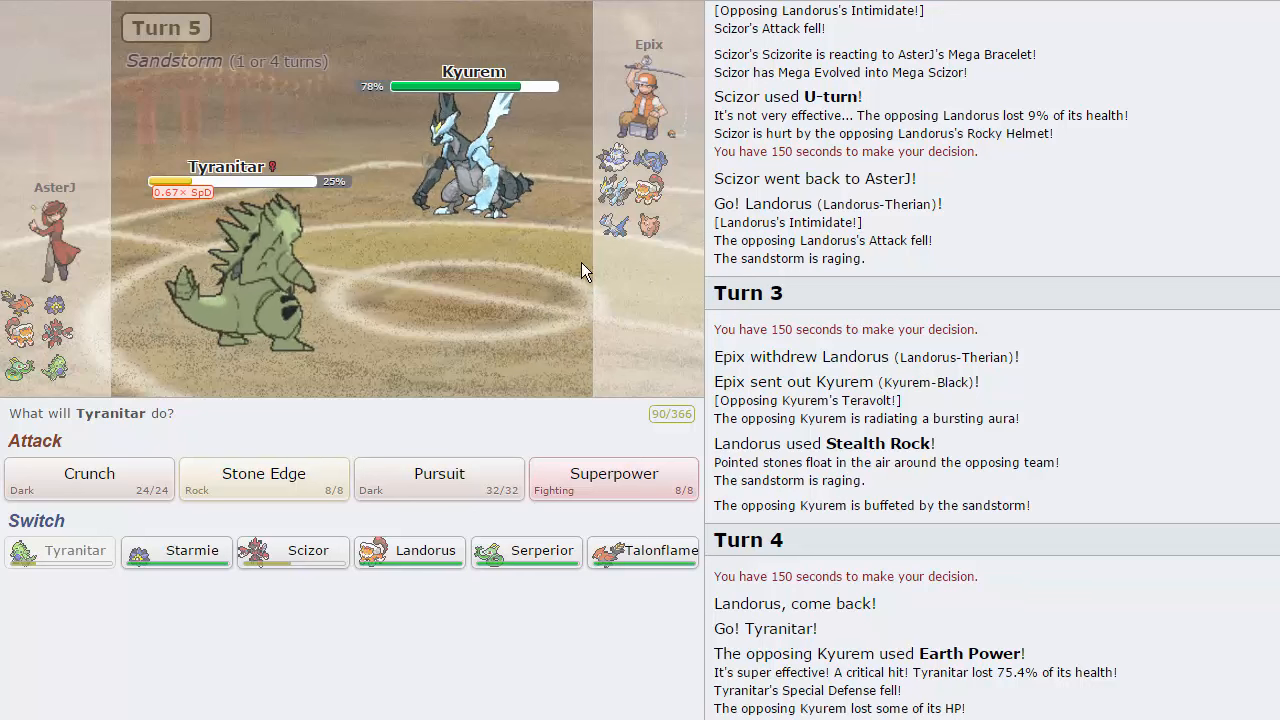
mouse_move(264, 480)
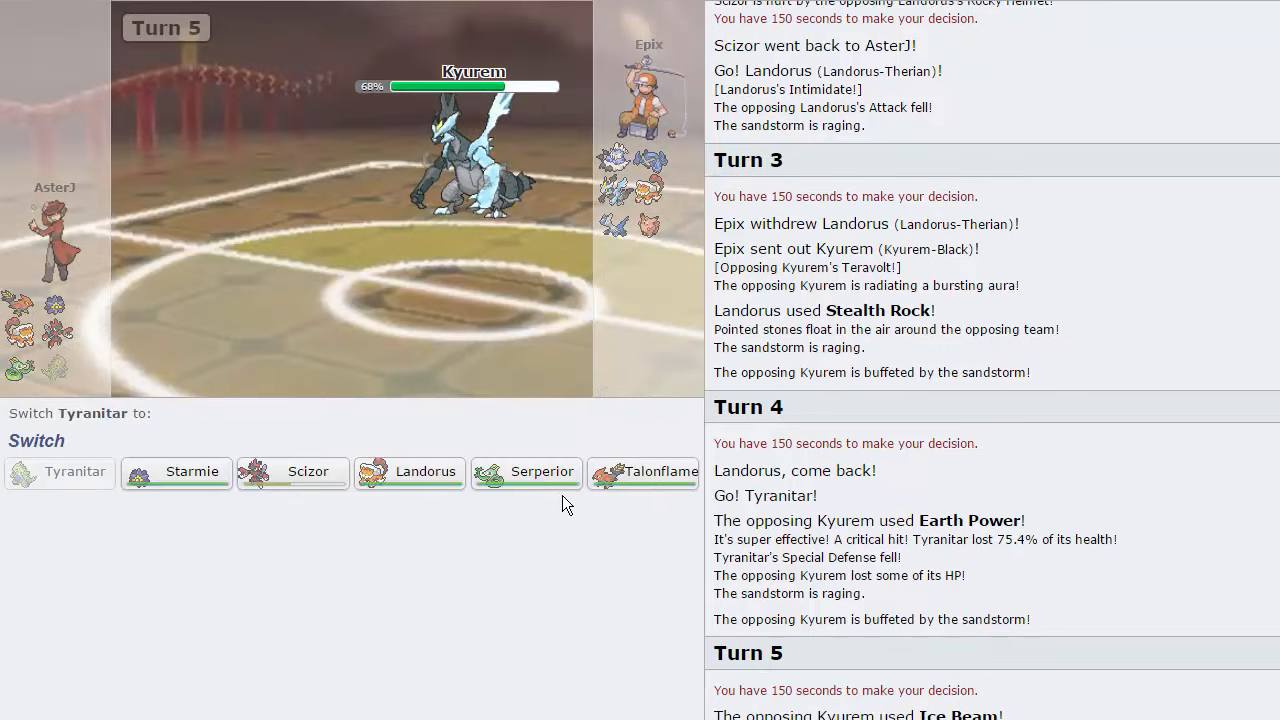
mouse_move(528, 472)
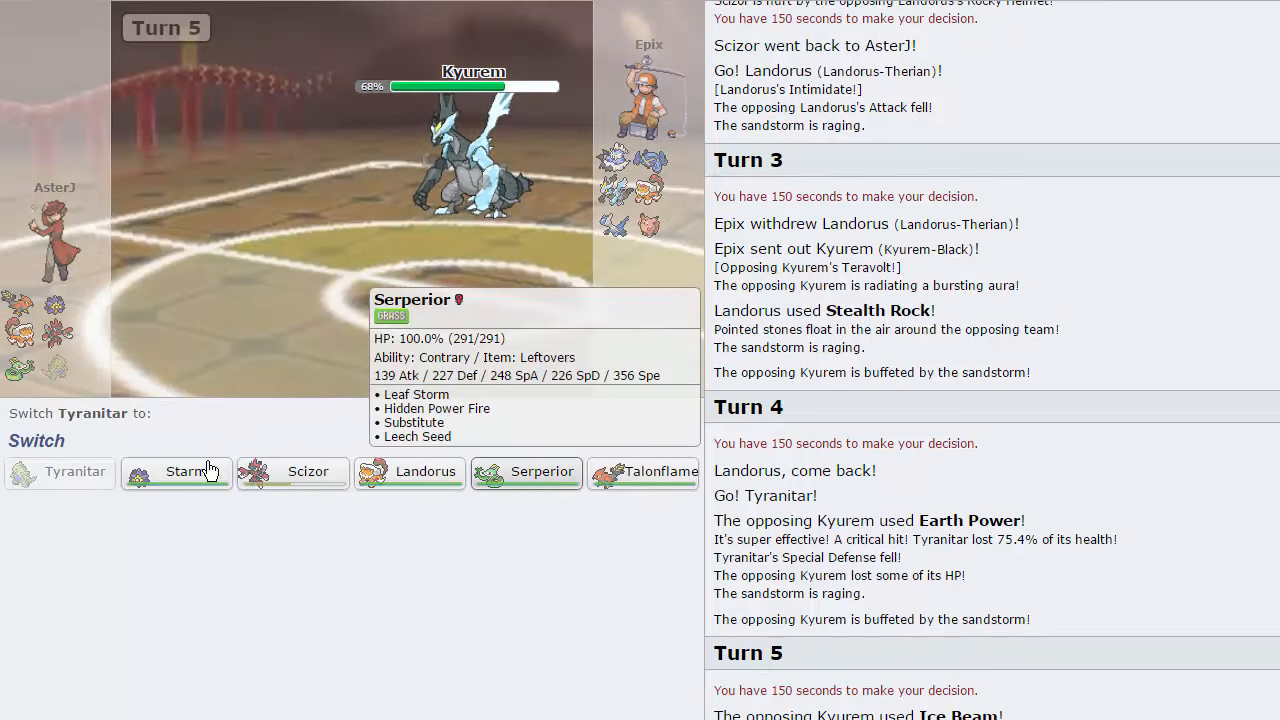
mouse_move(490, 478)
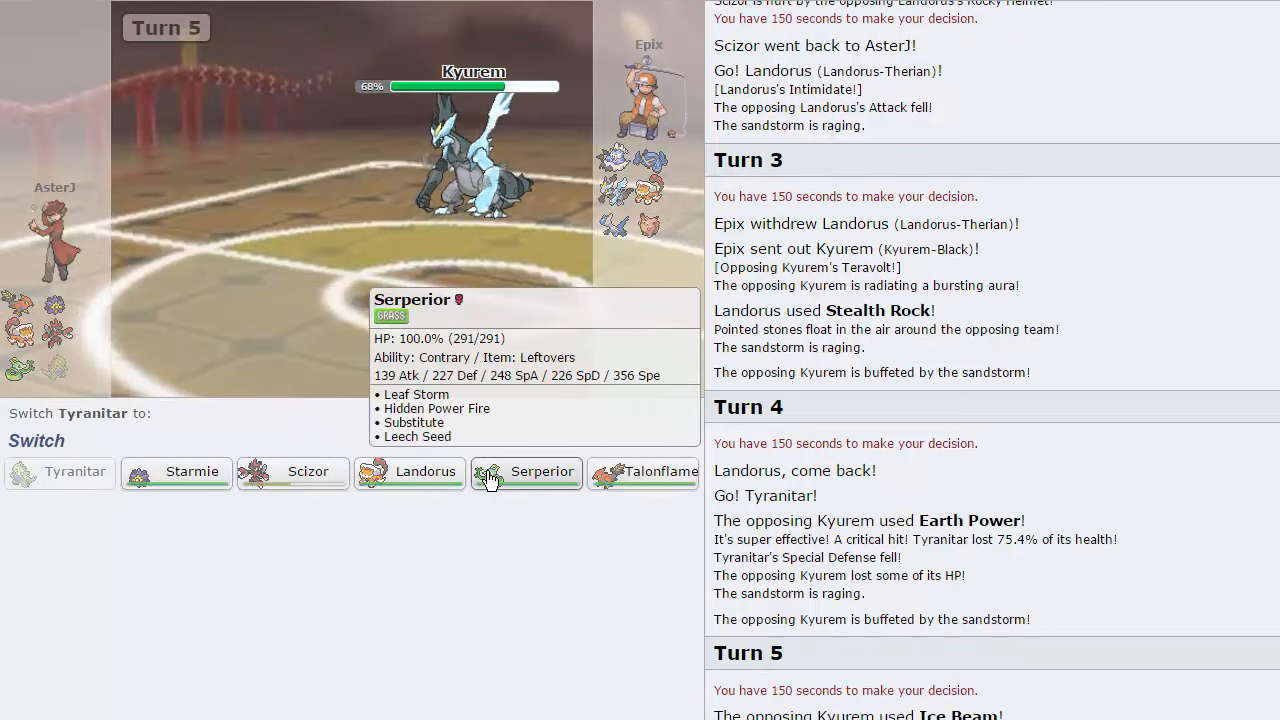
mouse_move(308, 472)
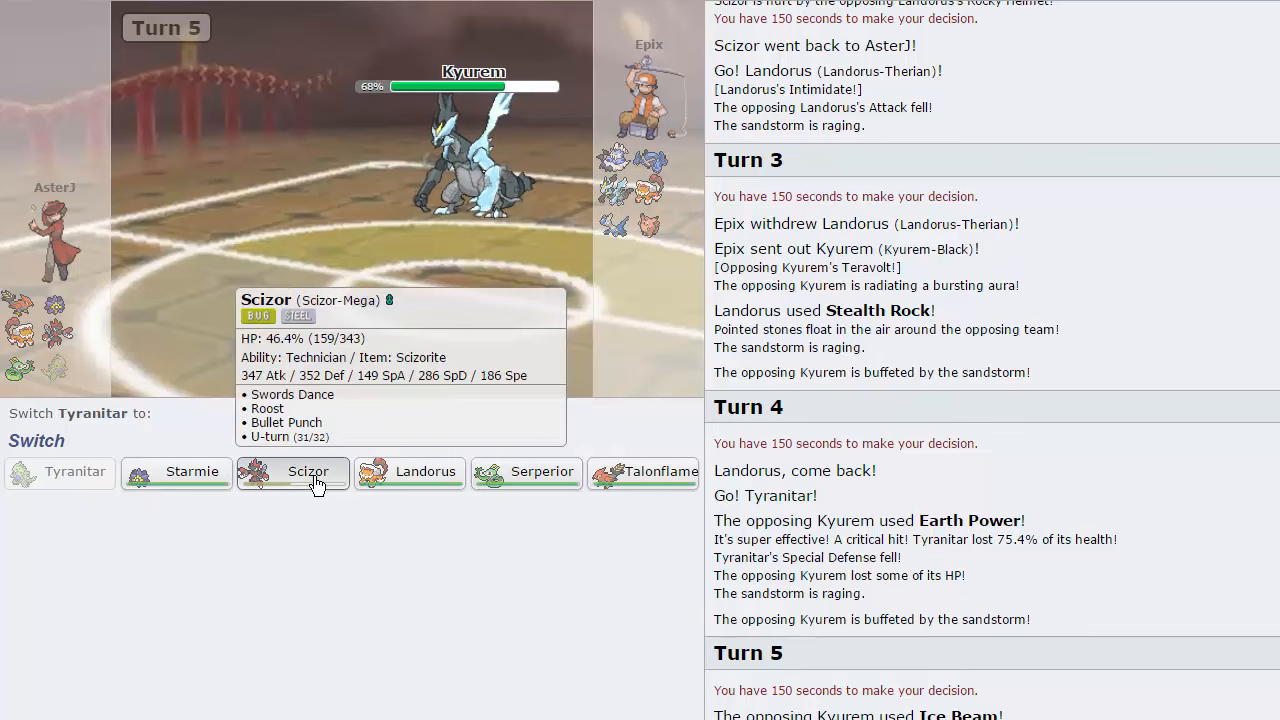
Step: Send Scizor in for the fainted Tyranitar and have it use Roost against Kyurem
left_click(308, 472)
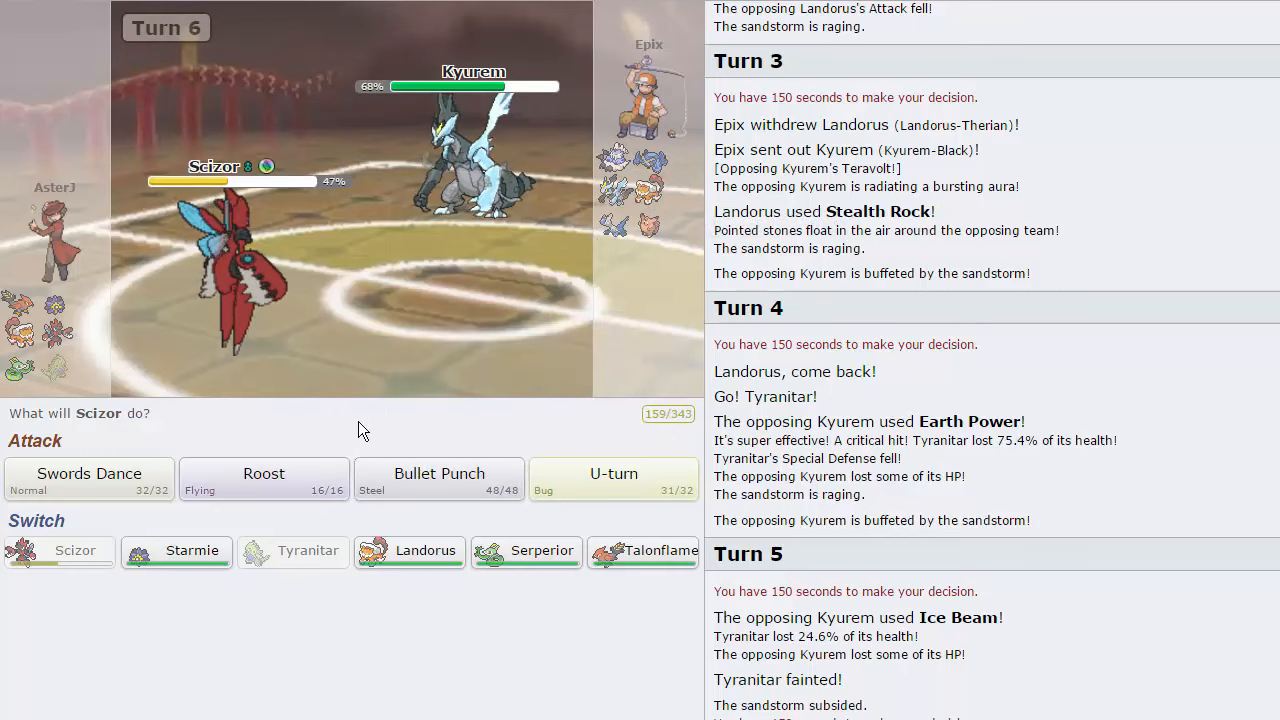
mouse_move(264, 480)
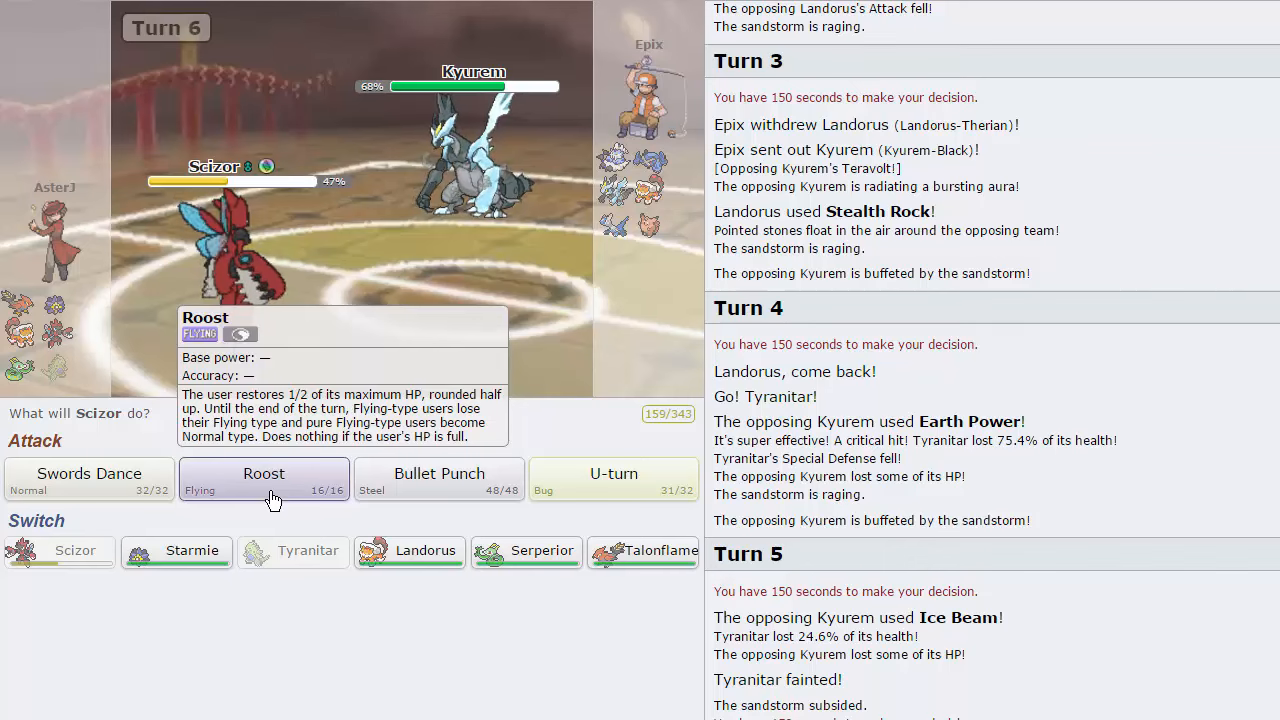
left_click(264, 472)
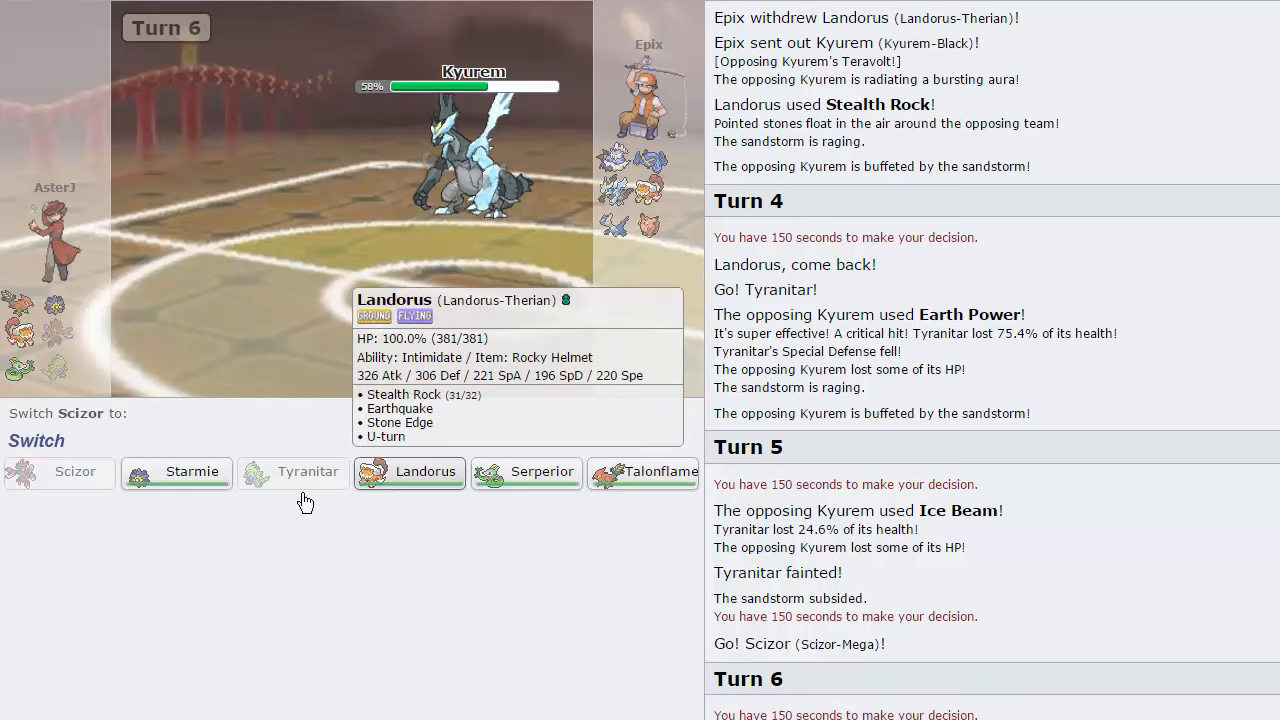
mouse_move(410, 472)
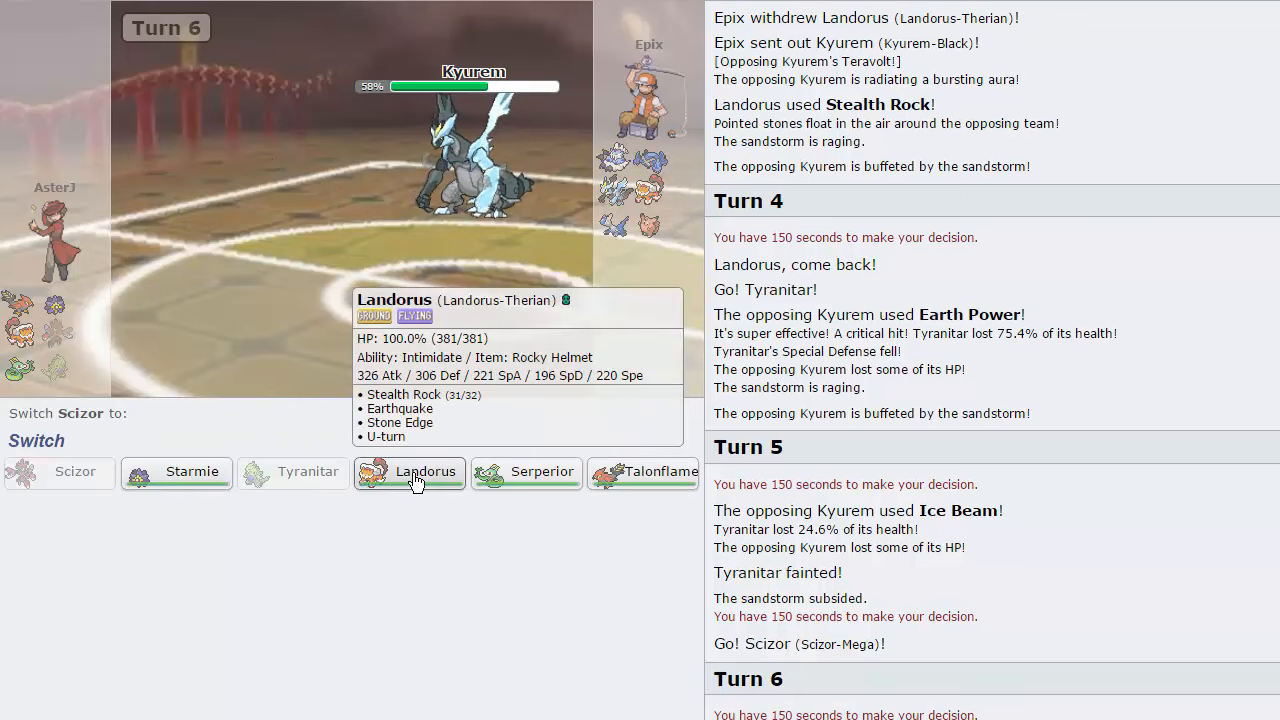
mouse_move(476, 176)
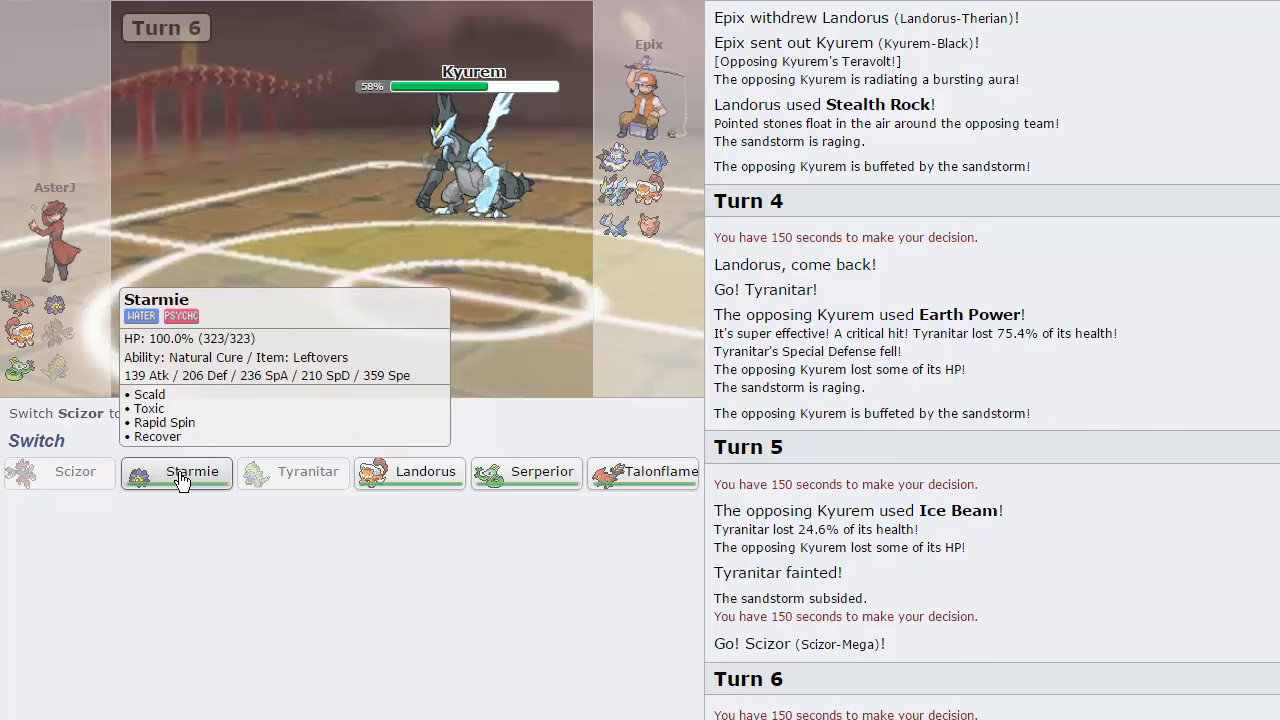
Step: Send in Starmie, badly poison Kyurem with Toxic, and skip to its faint from Fusion Bolt
left_click(176, 472)
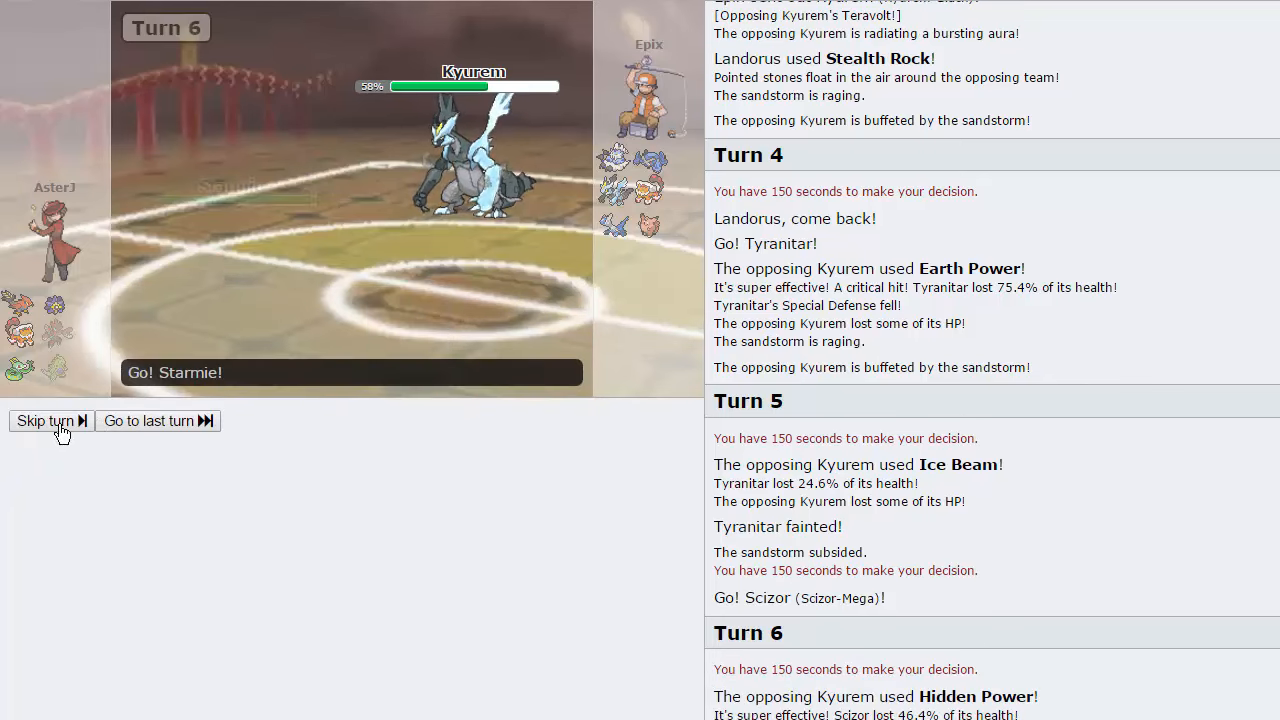
left_click(44, 420)
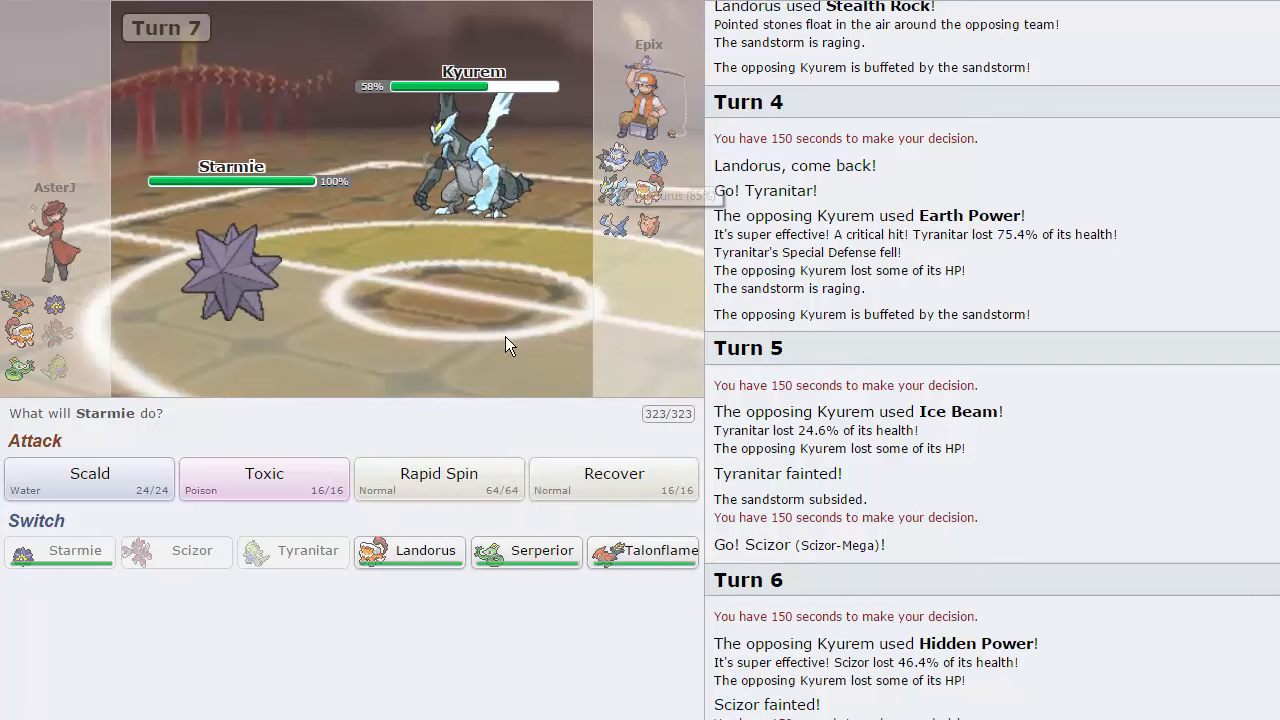
left_click(438, 480)
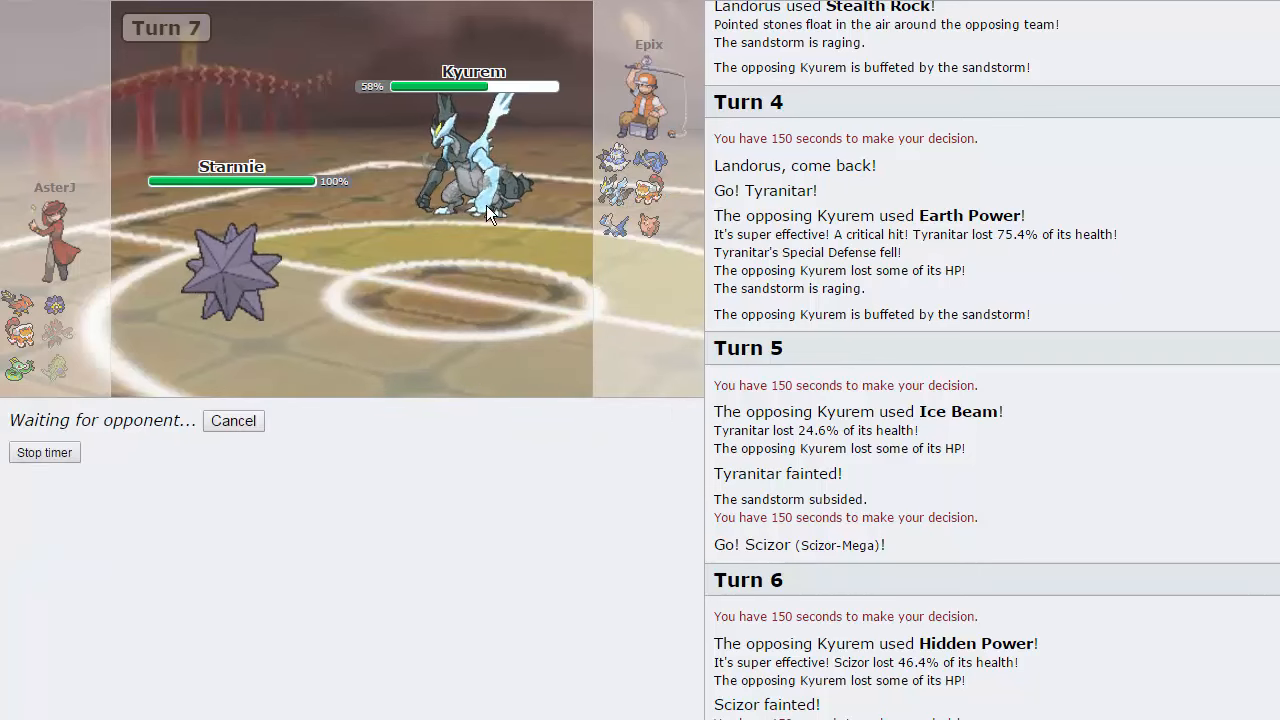
mouse_move(480, 200)
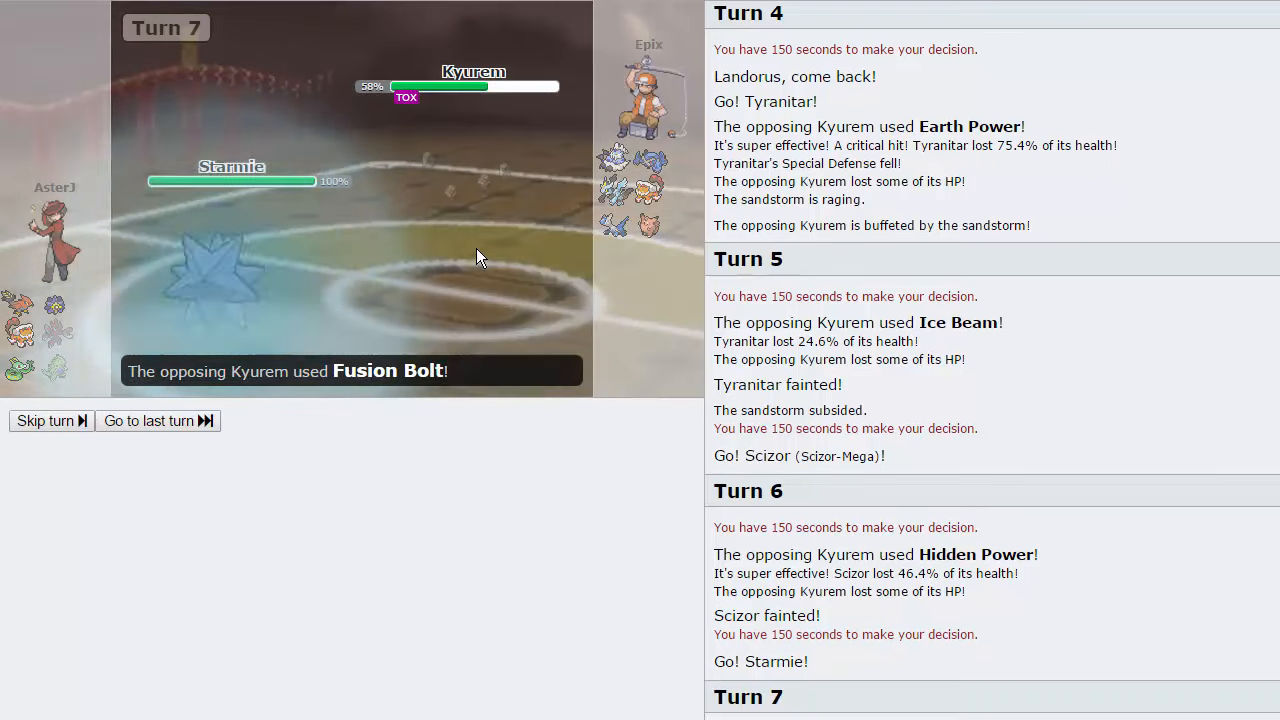
left_click(44, 420)
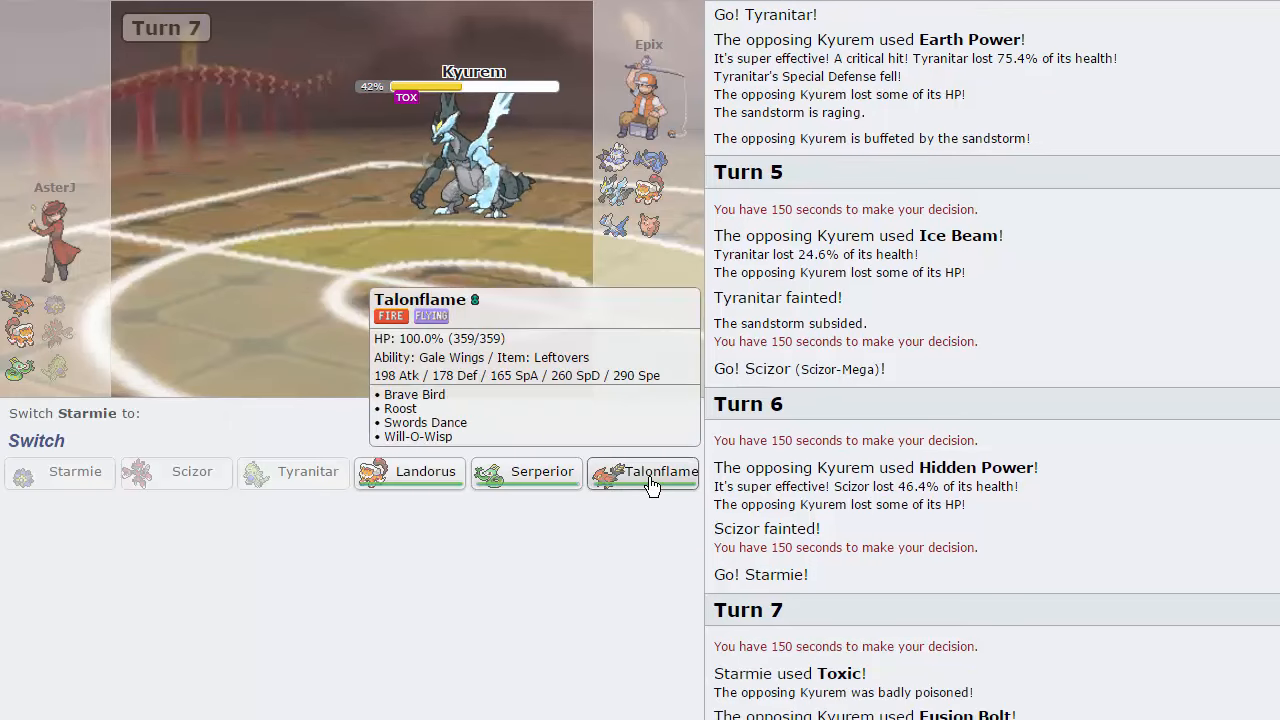
mouse_move(668, 492)
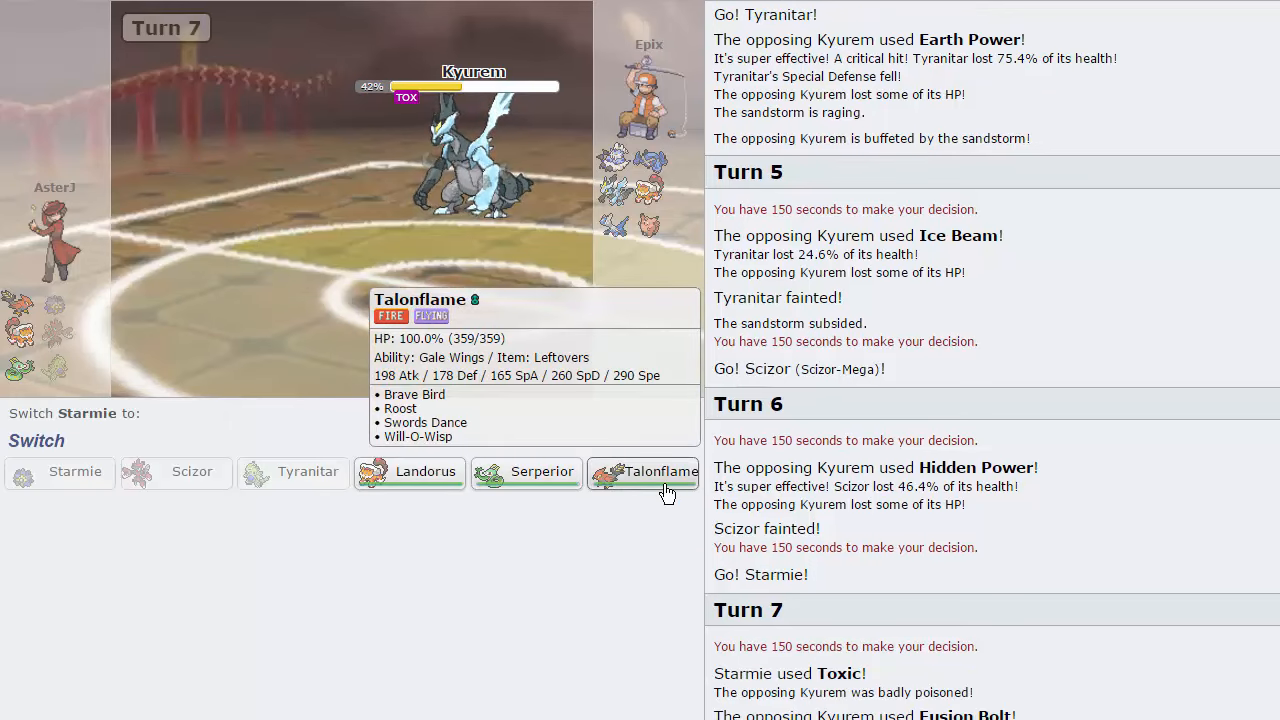
mouse_move(528, 472)
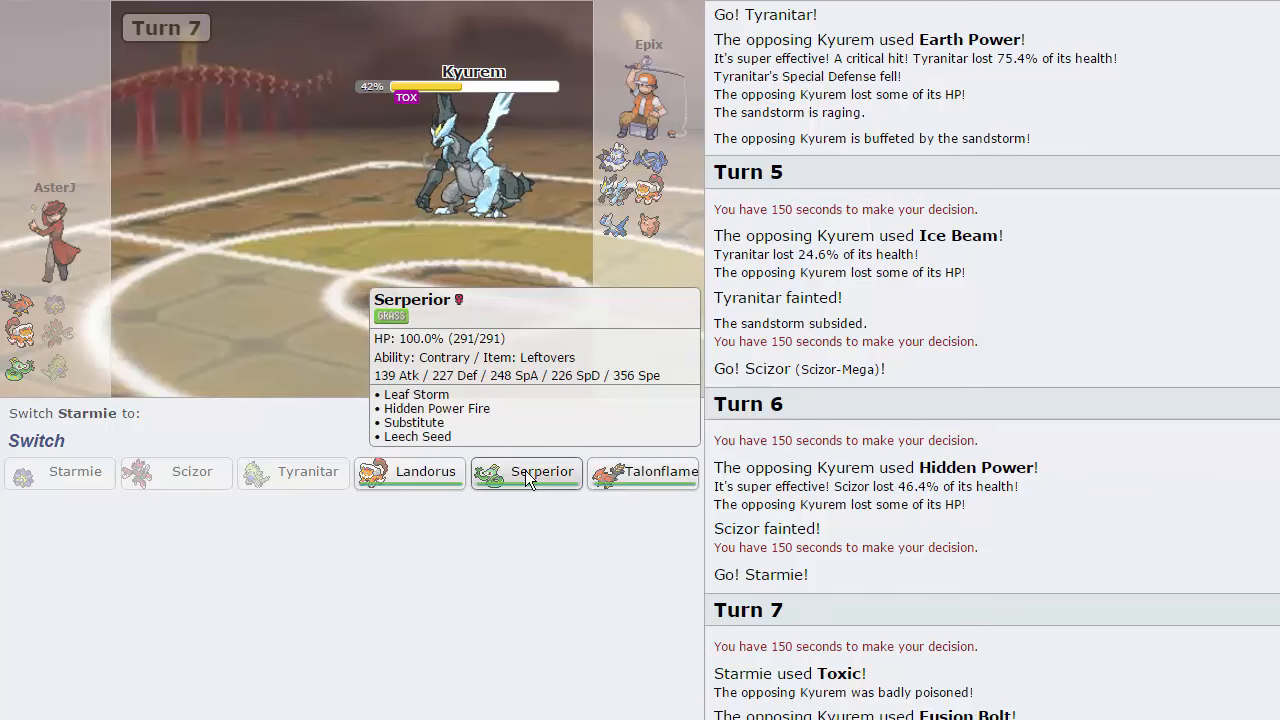
Step: Replace Starmie with Serperior and put up a Substitute against Kyurem
left_click(528, 472)
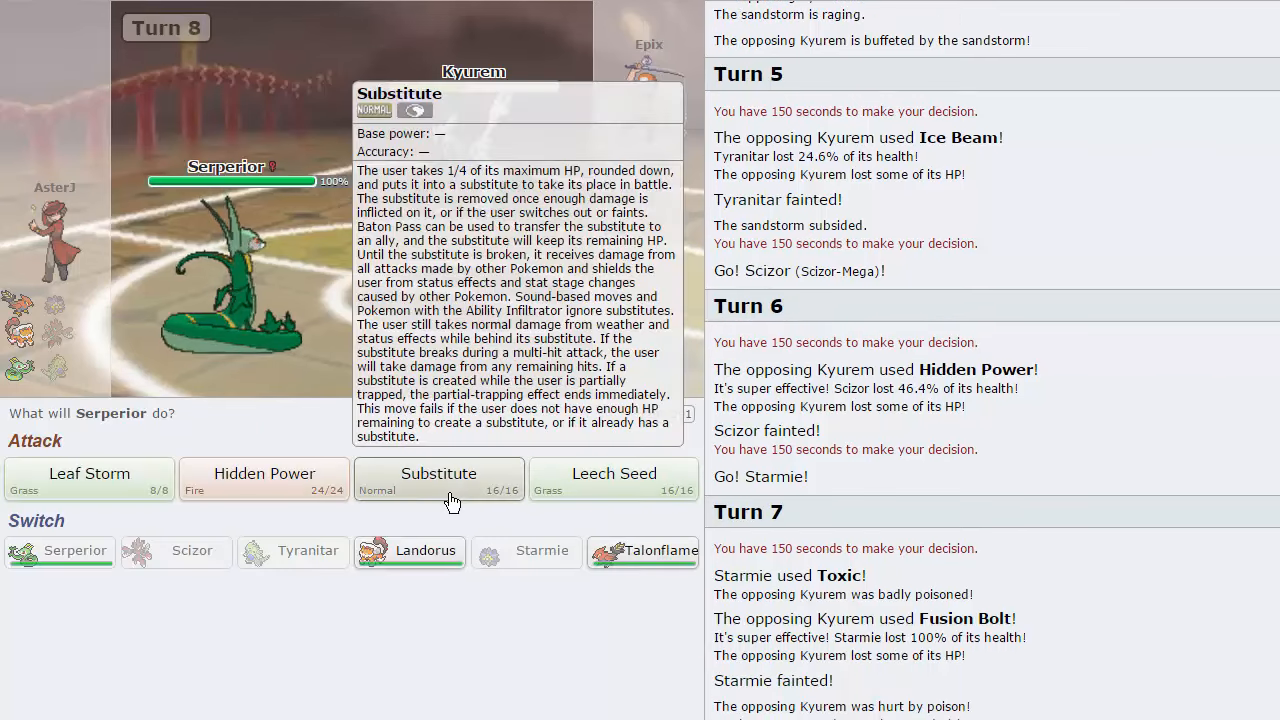
left_click(438, 478)
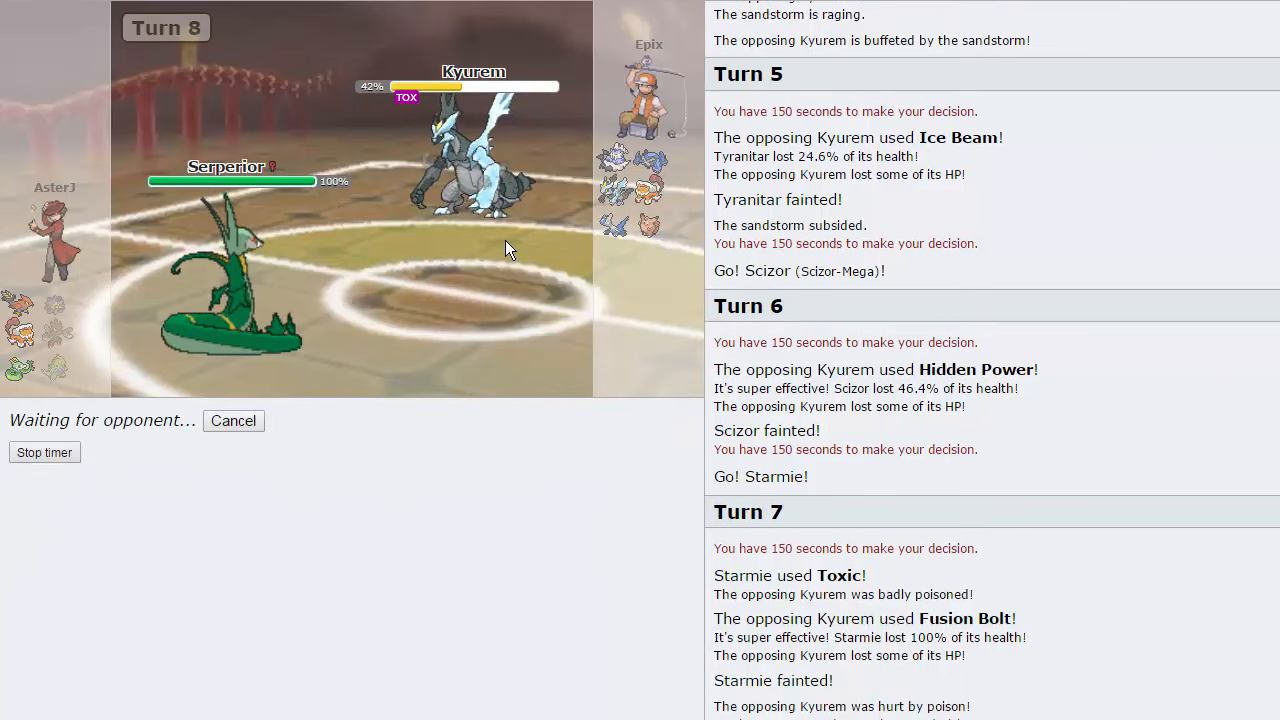
mouse_move(592, 440)
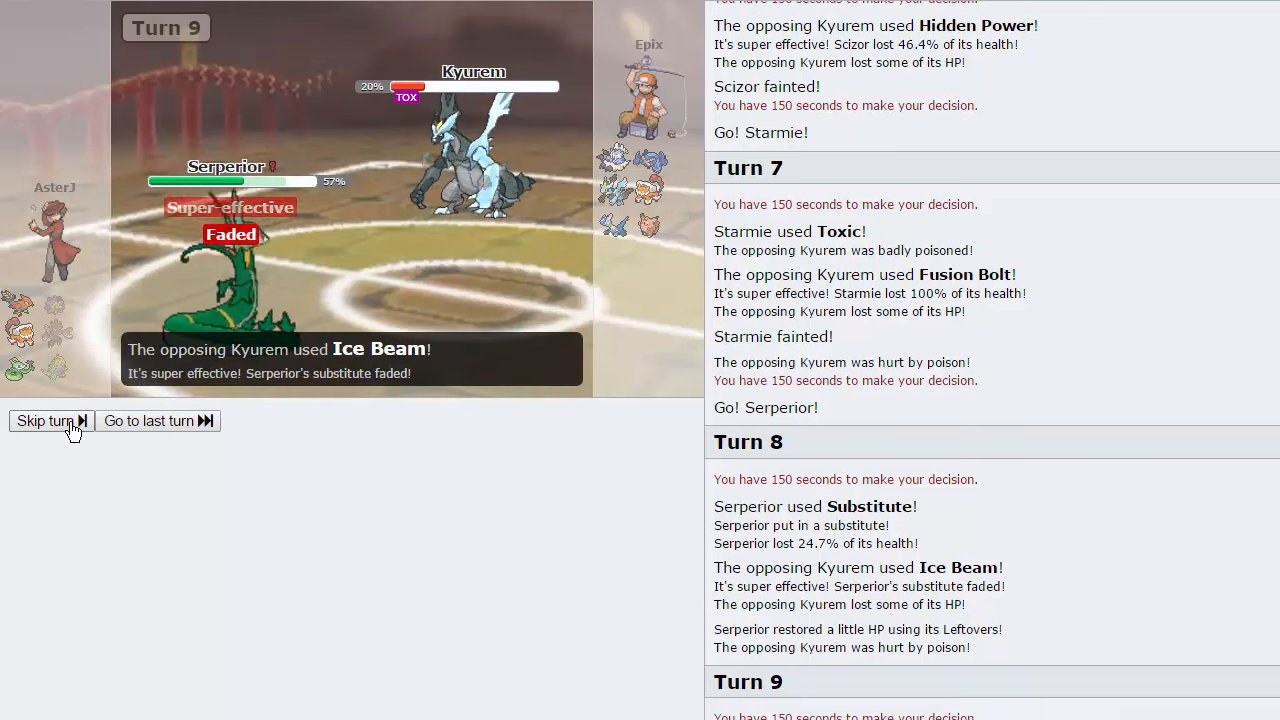
left_click(44, 420)
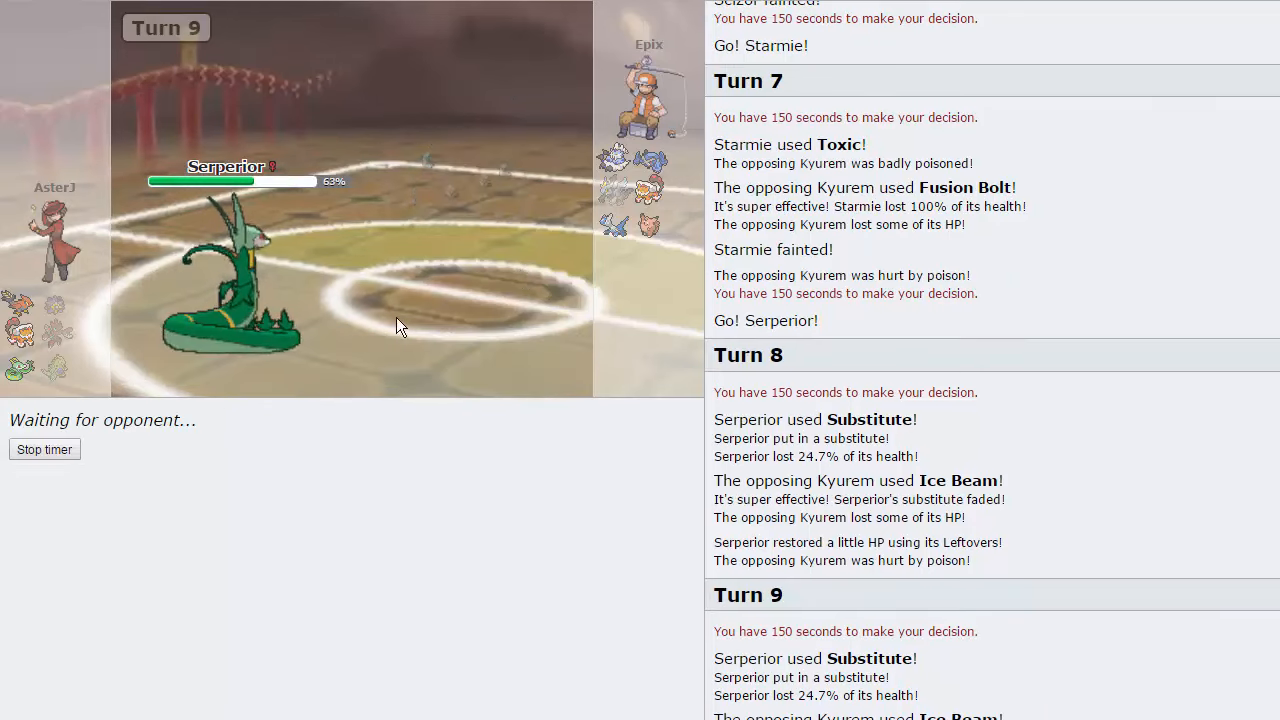
mouse_move(616, 160)
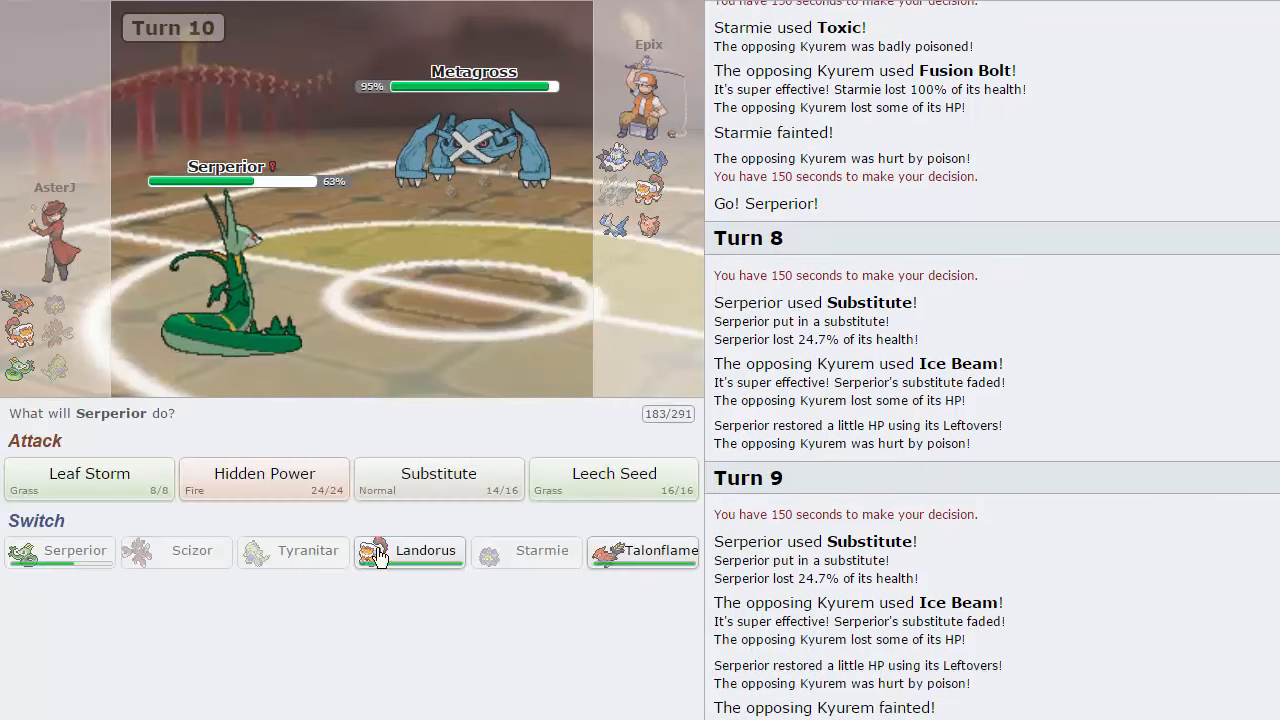
mouse_move(614, 480)
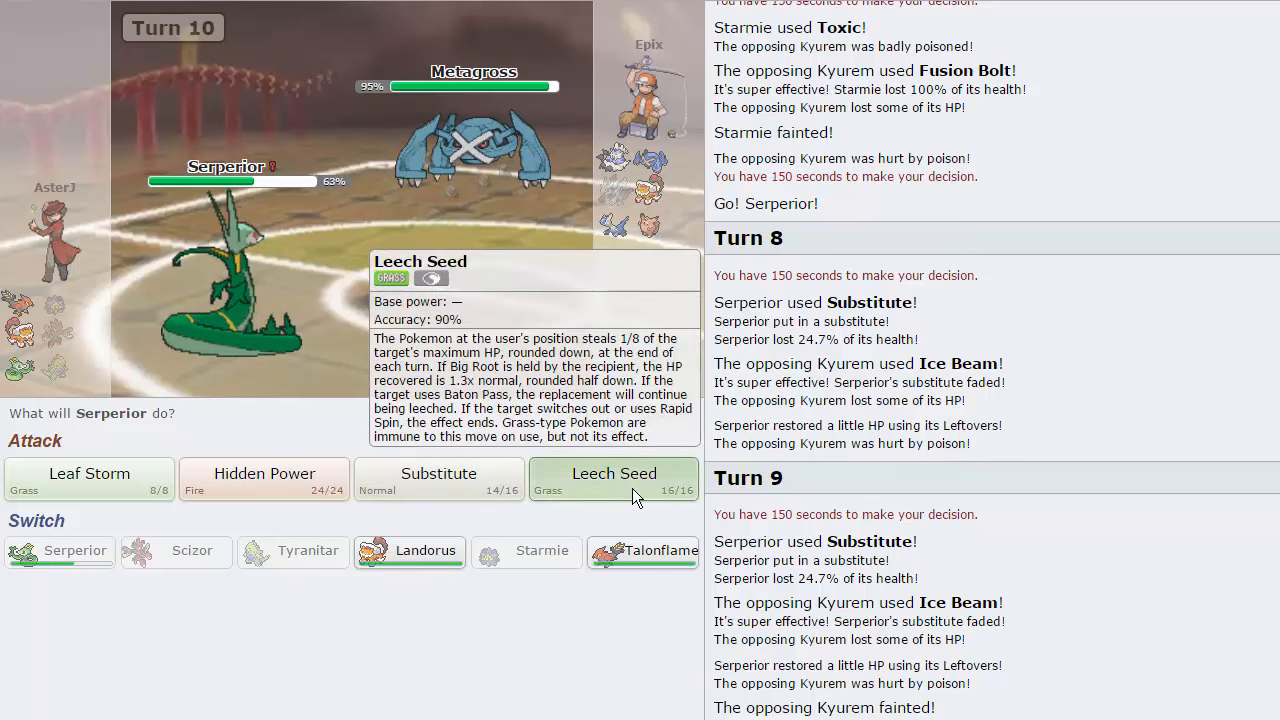
Step: Leech Seed Mega Metagross with Serperior and skip through to Landorus-Therian's Turn 11 decision
left_click(614, 480)
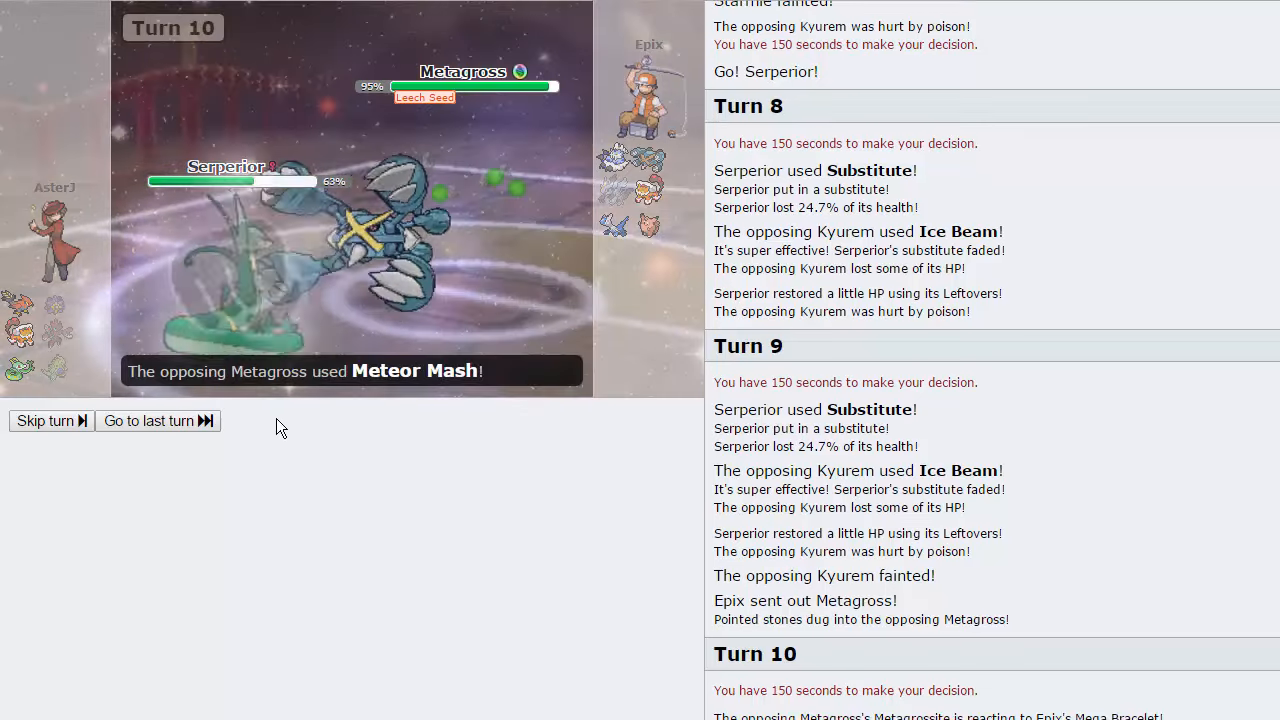
left_click(44, 420)
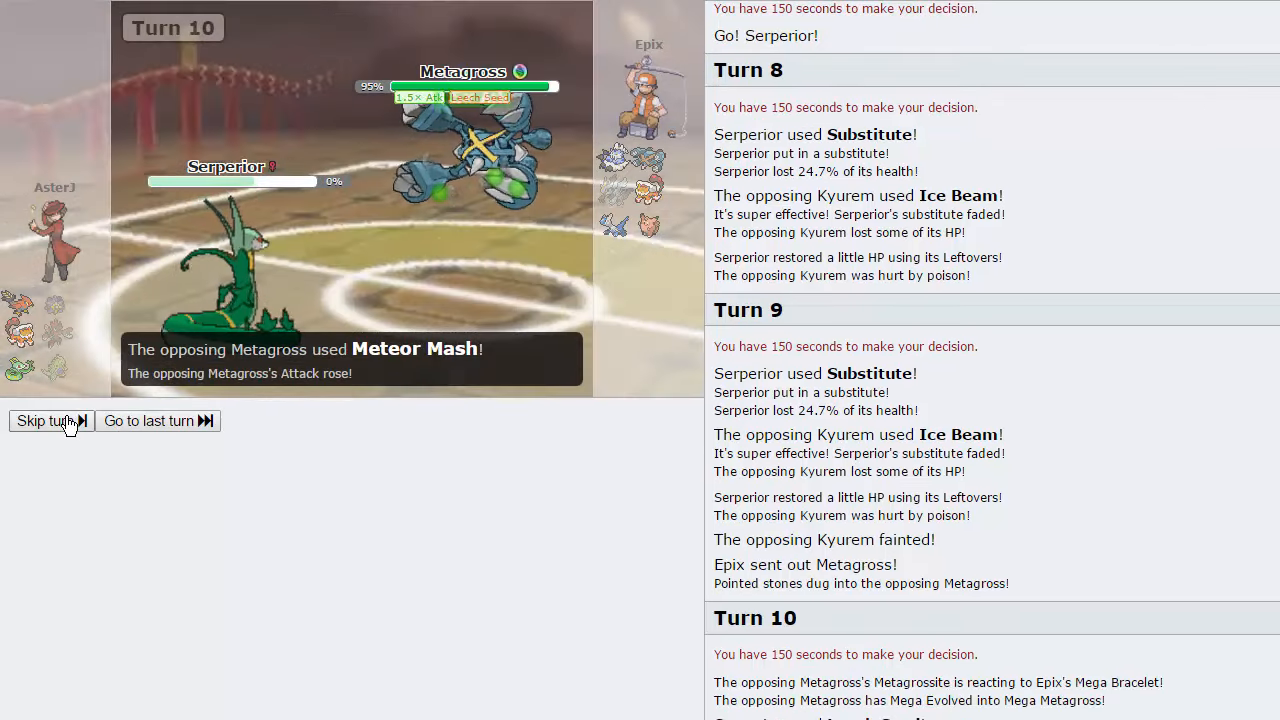
left_click(44, 420)
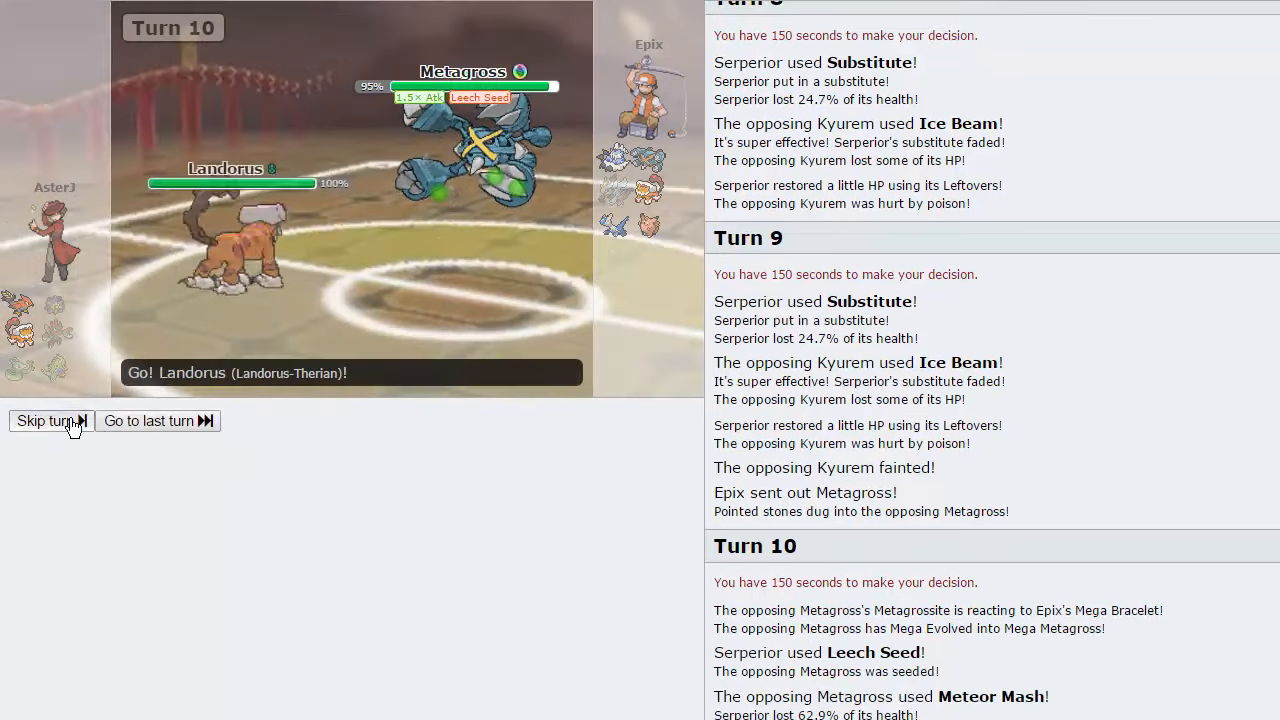
left_click(44, 420)
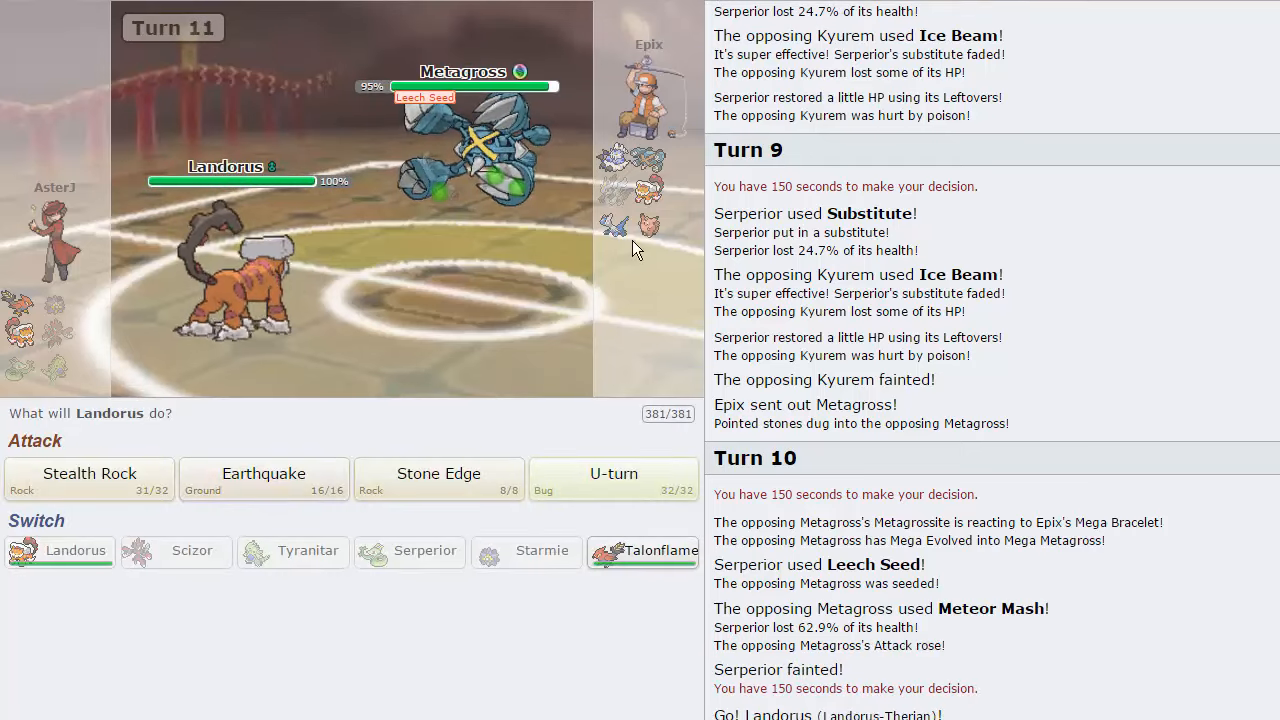
mouse_move(644, 552)
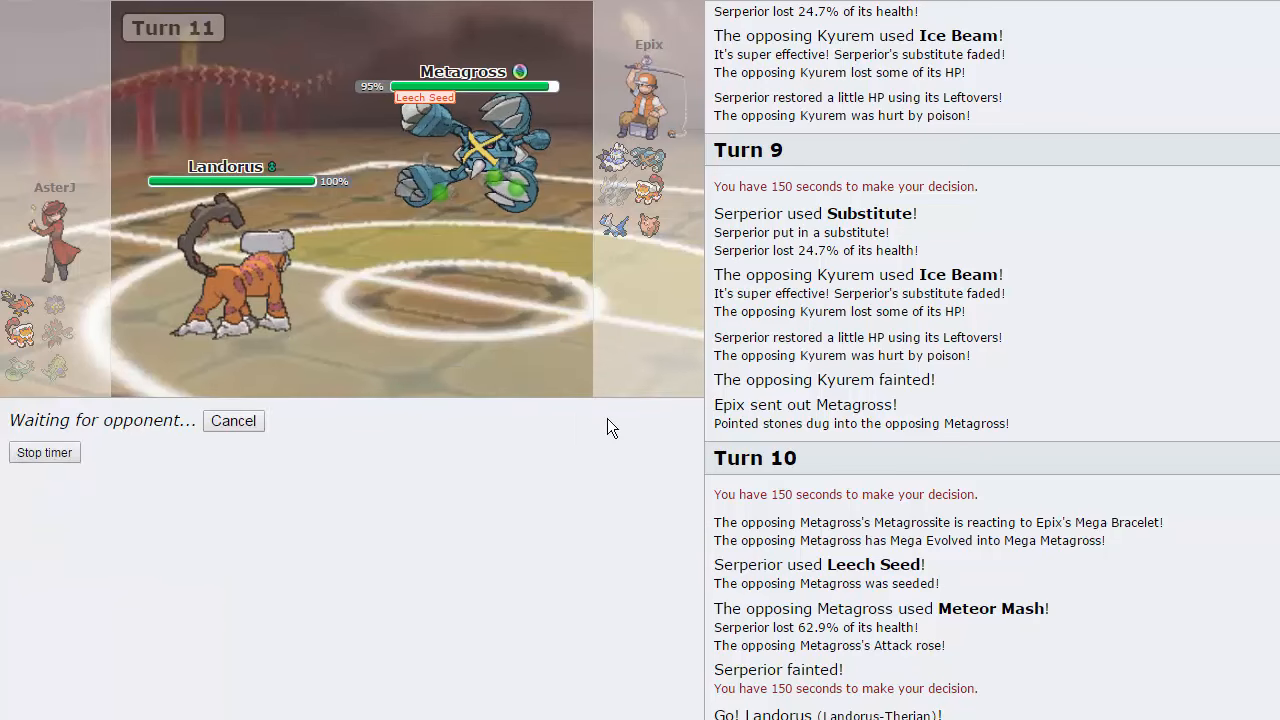
mouse_move(576, 372)
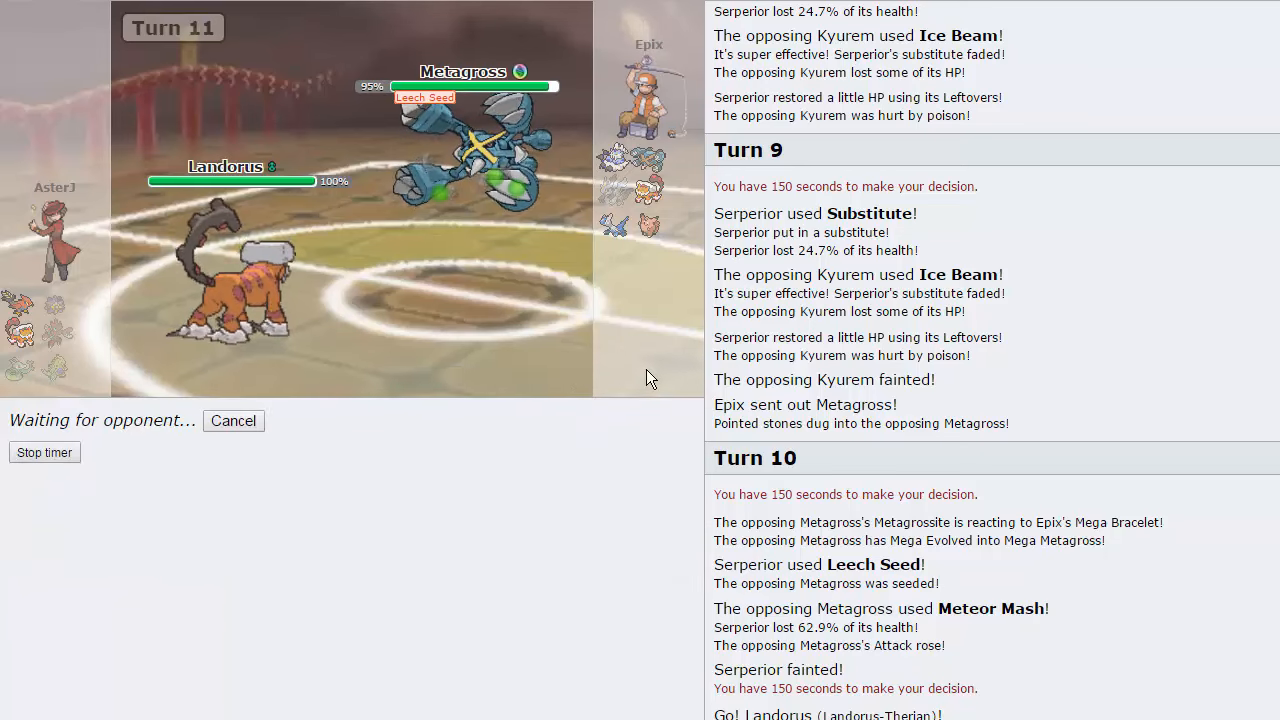
mouse_move(536, 170)
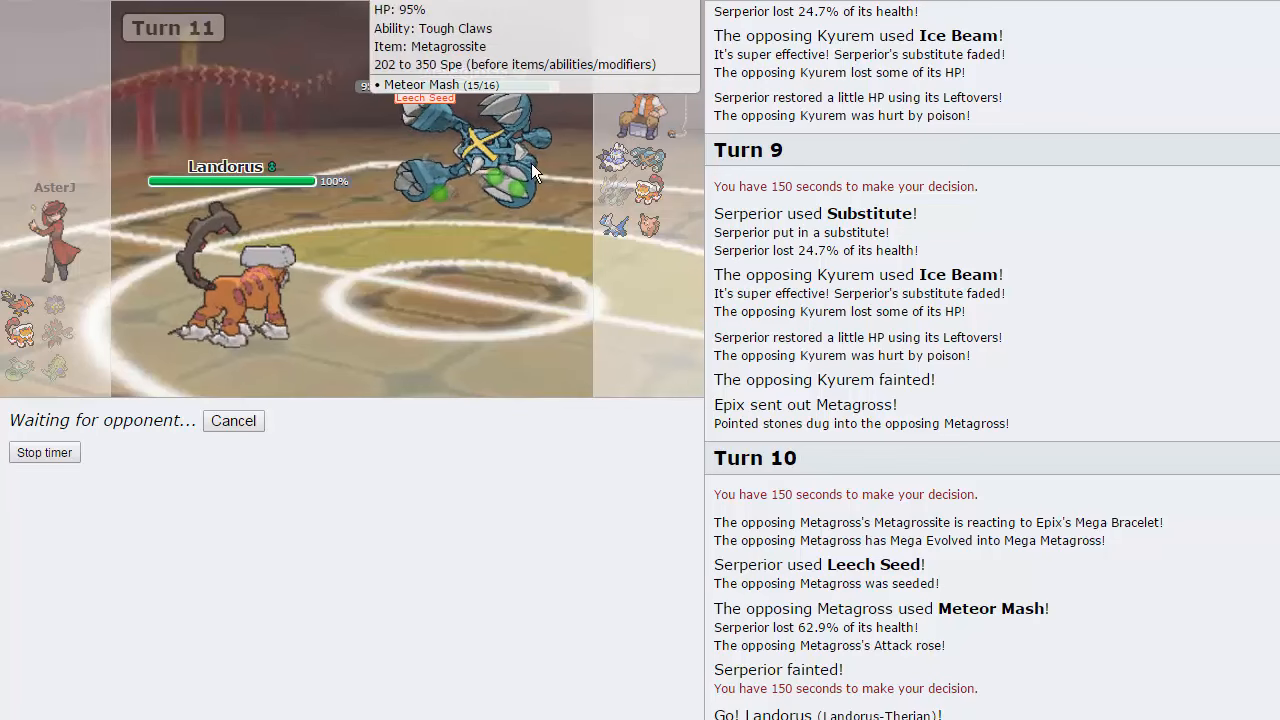
mouse_move(650, 204)
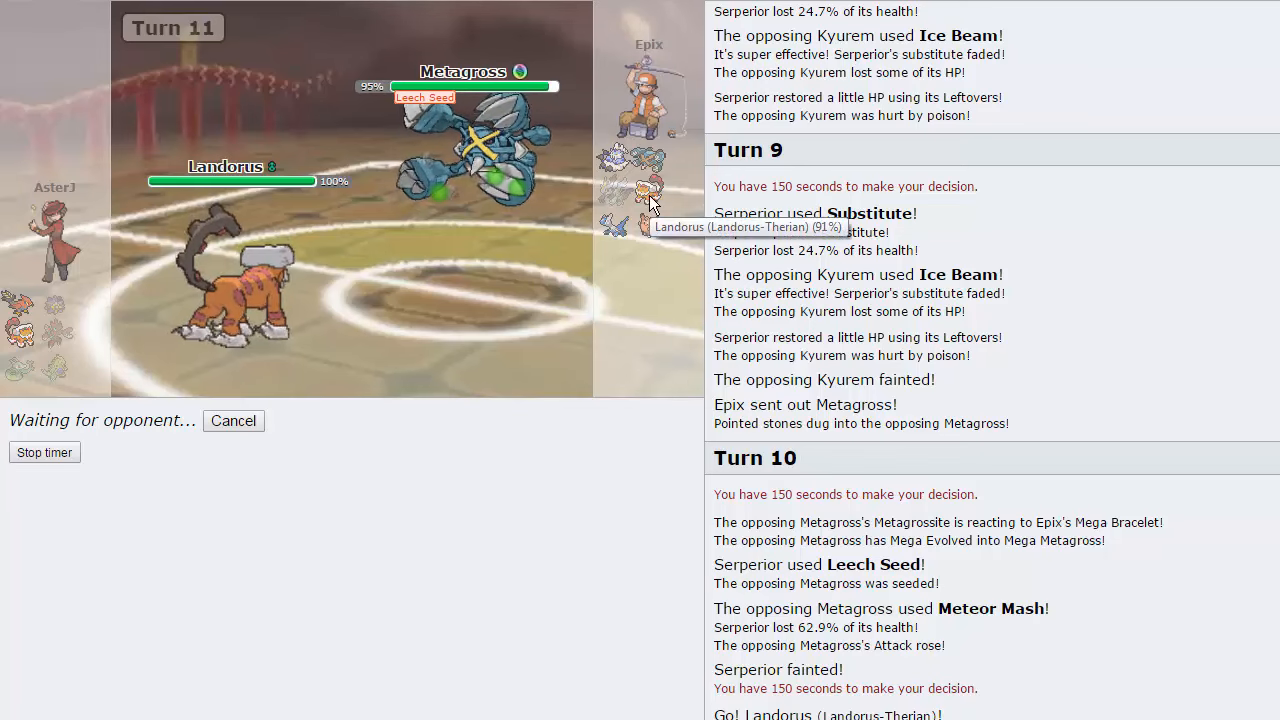
mouse_move(596, 490)
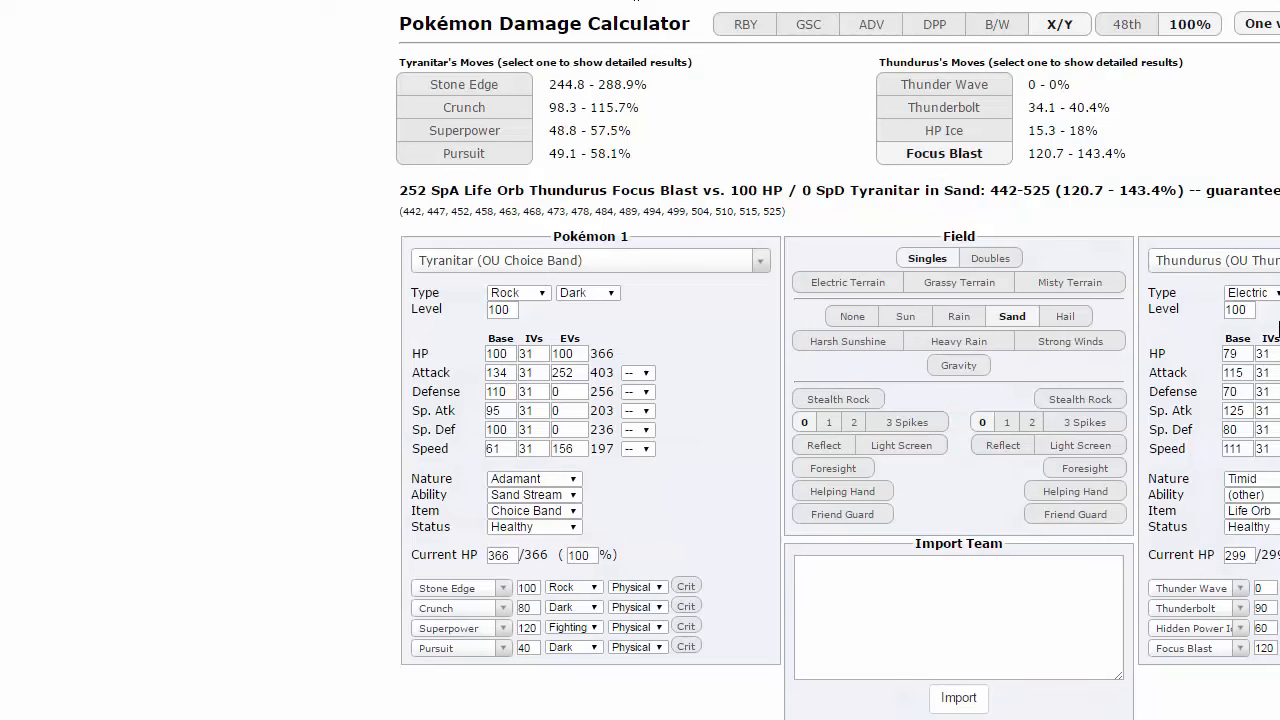
Step: Load Landorus-T's OU Defensive set as the second Pokémon in the calculator
left_click(1220, 260)
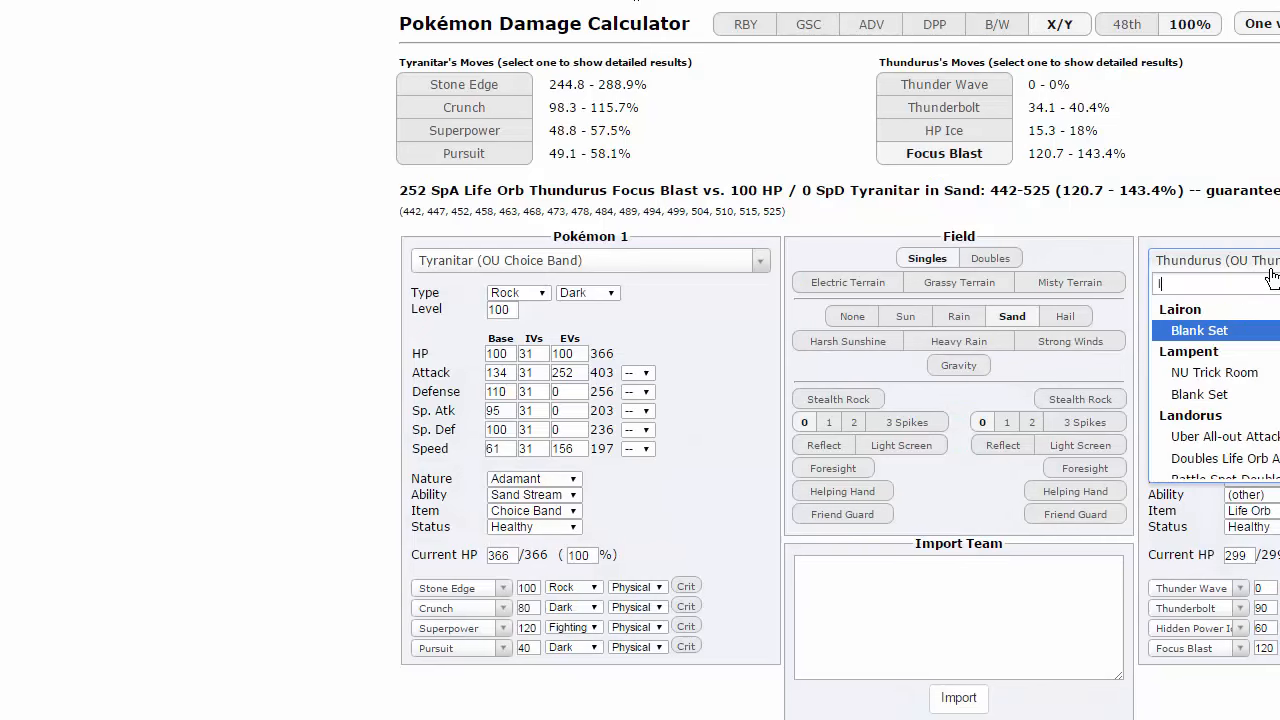
type("landorus")
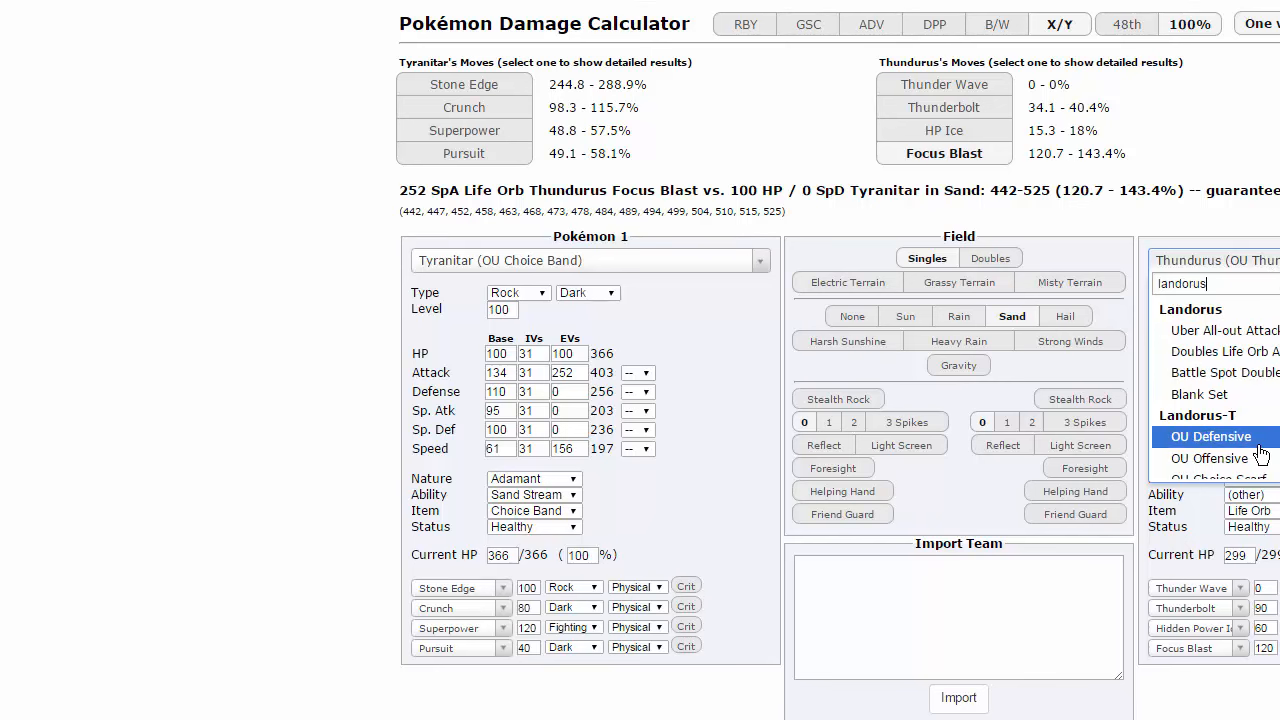
left_click(1212, 436)
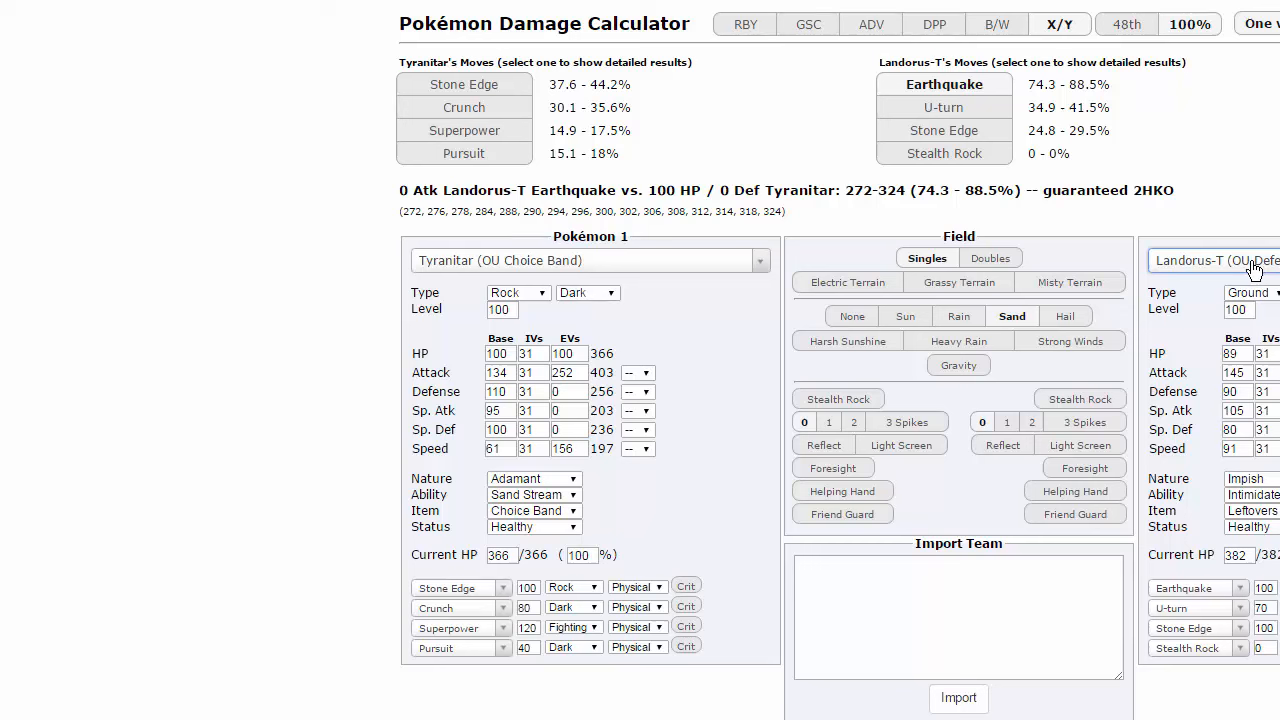
Step: Load Talonflame's OU Specially Defensive set as the first Pokémon
left_click(584, 260)
type("t")
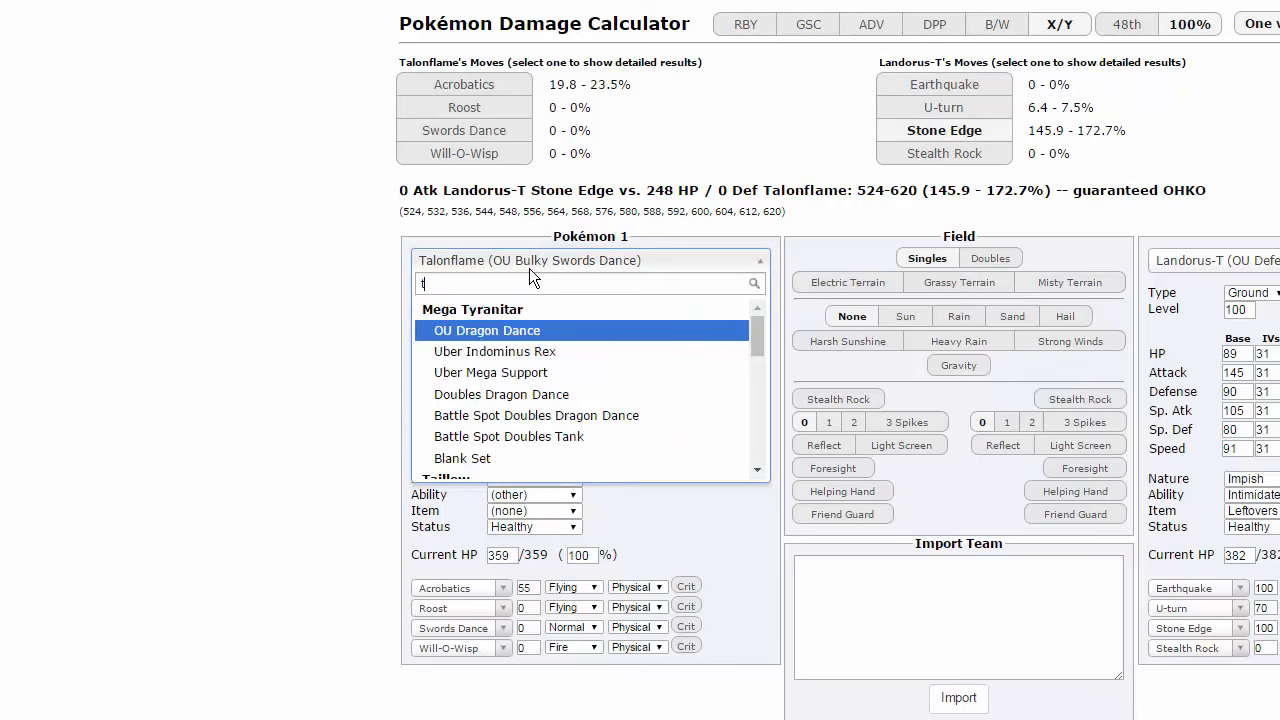
type("alon")
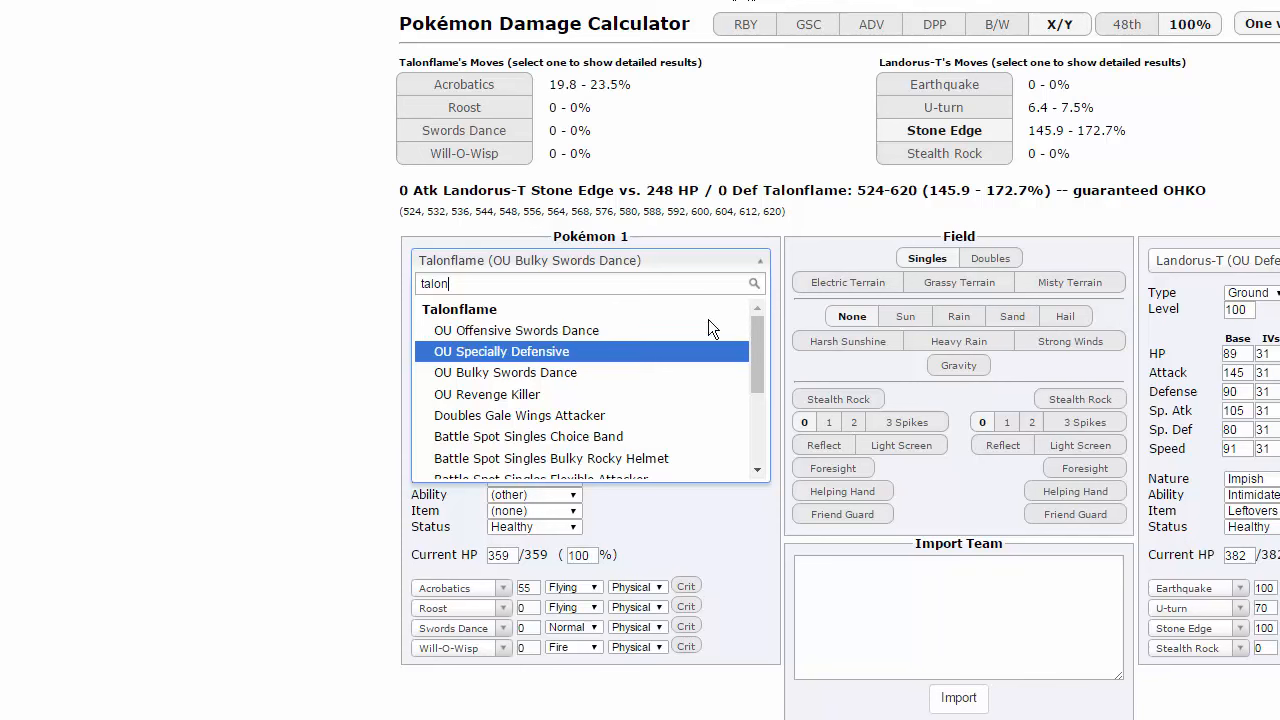
left_click(500, 352)
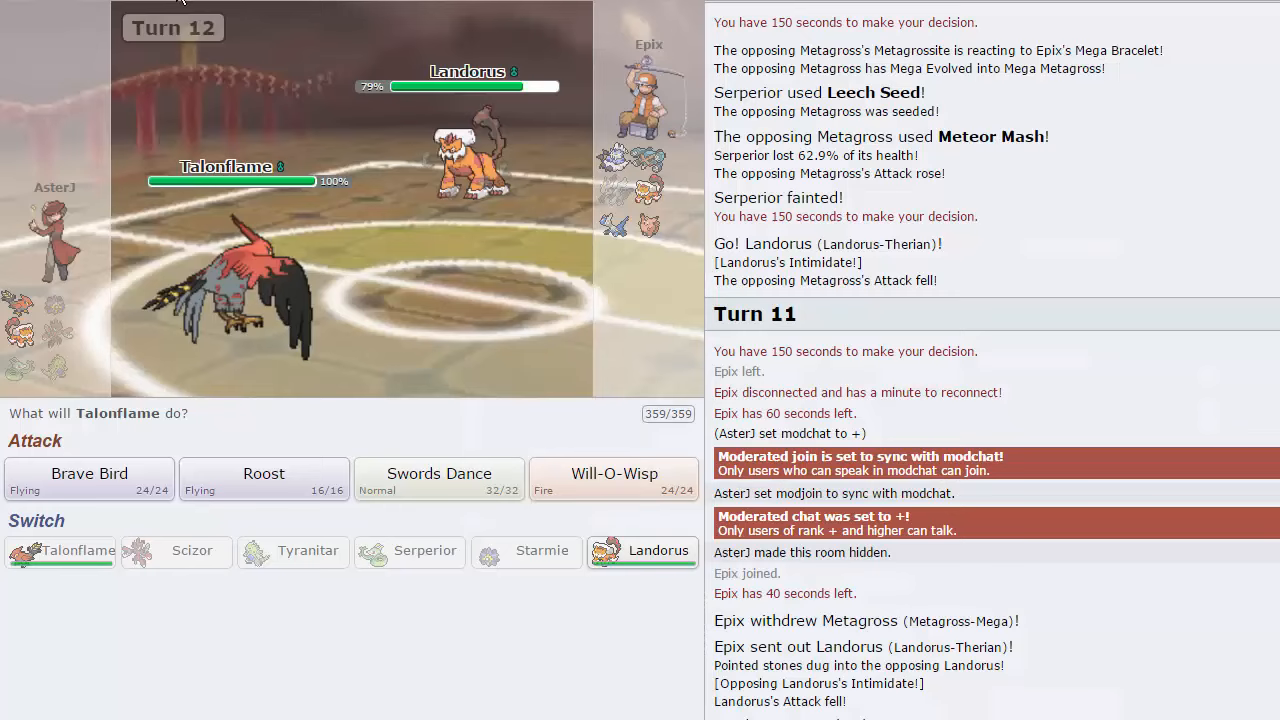
left_click(612, 480)
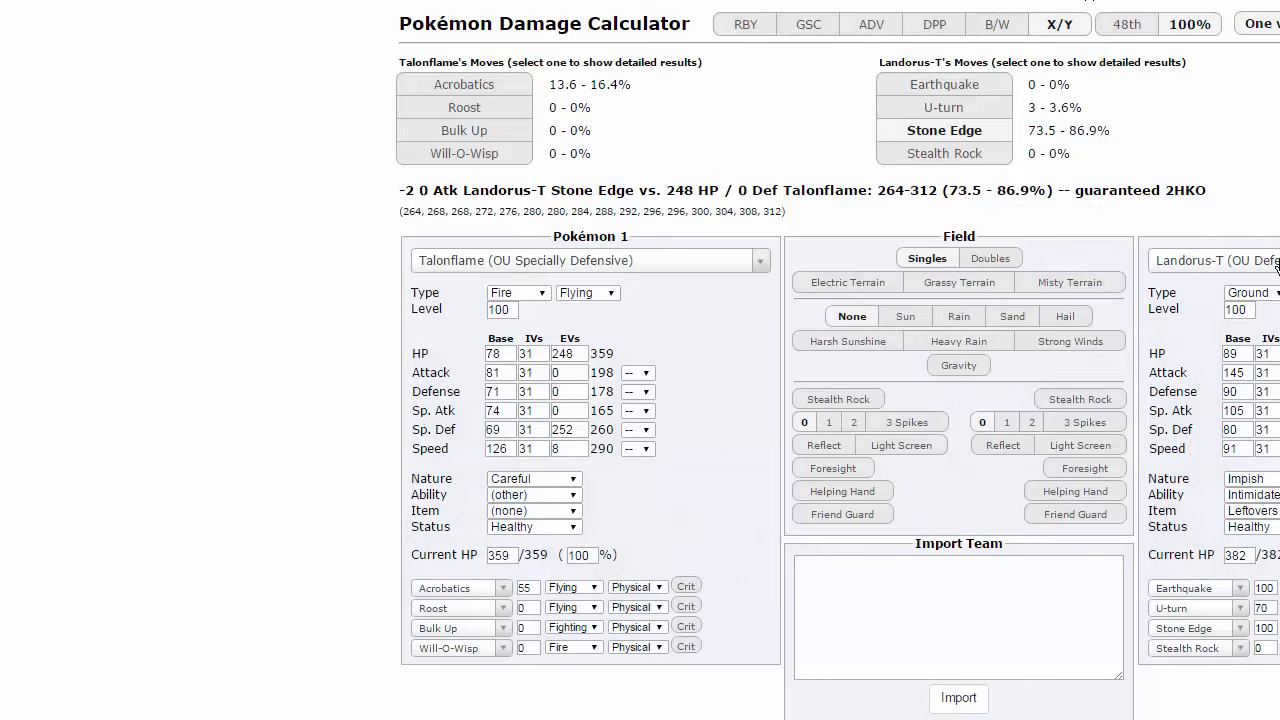
Step: Load Thundurus's OU Thunder Wave set as the opposing Pokémon against Talonflame
type("thunduru")
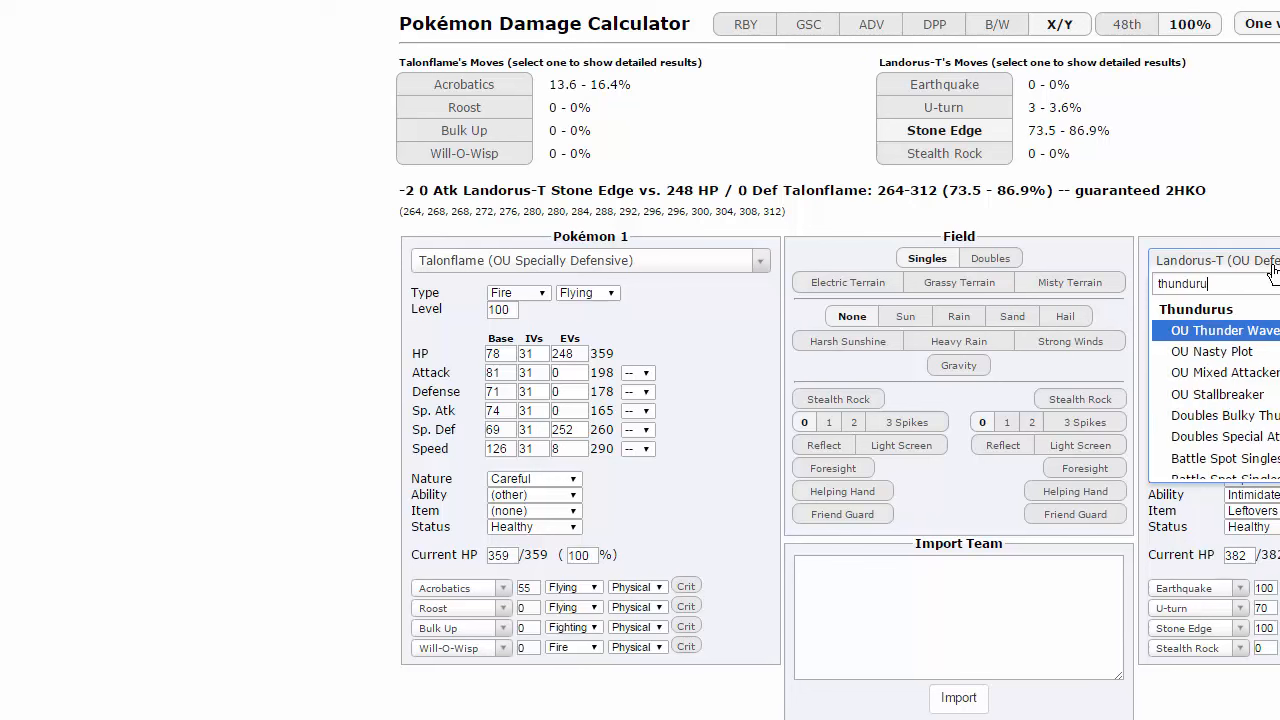
scroll("down", 3)
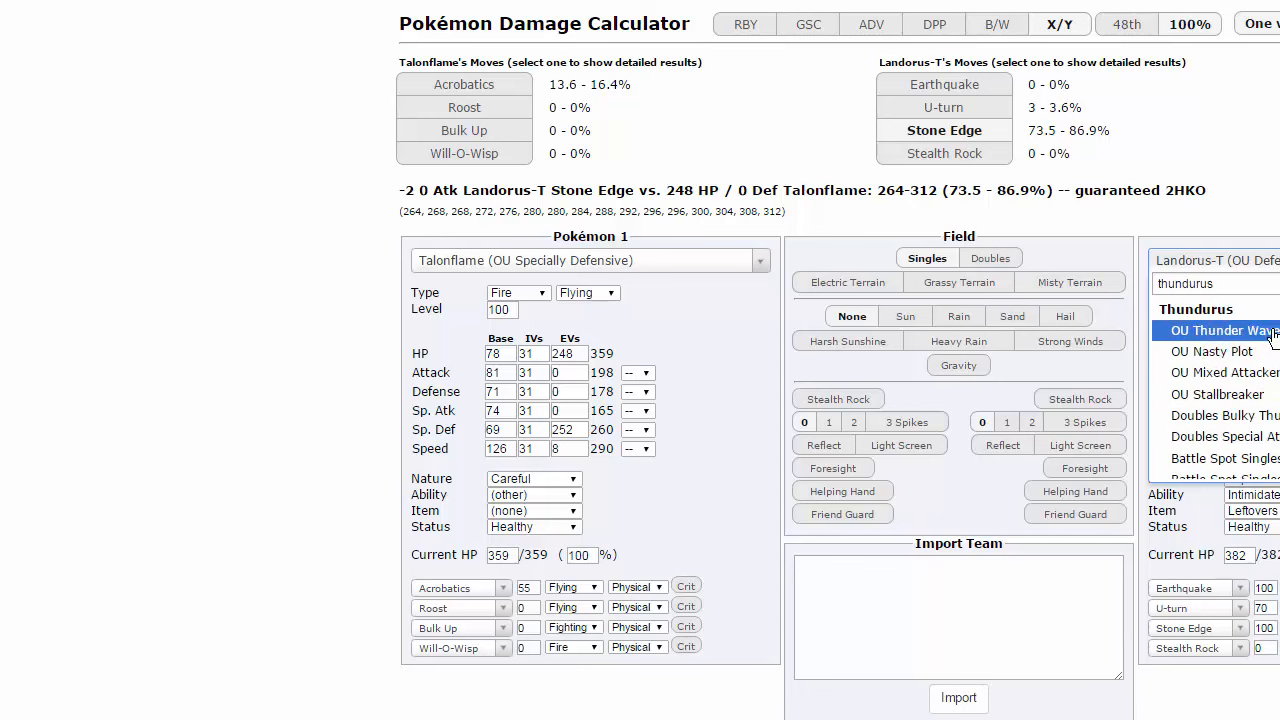
left_click(1220, 330)
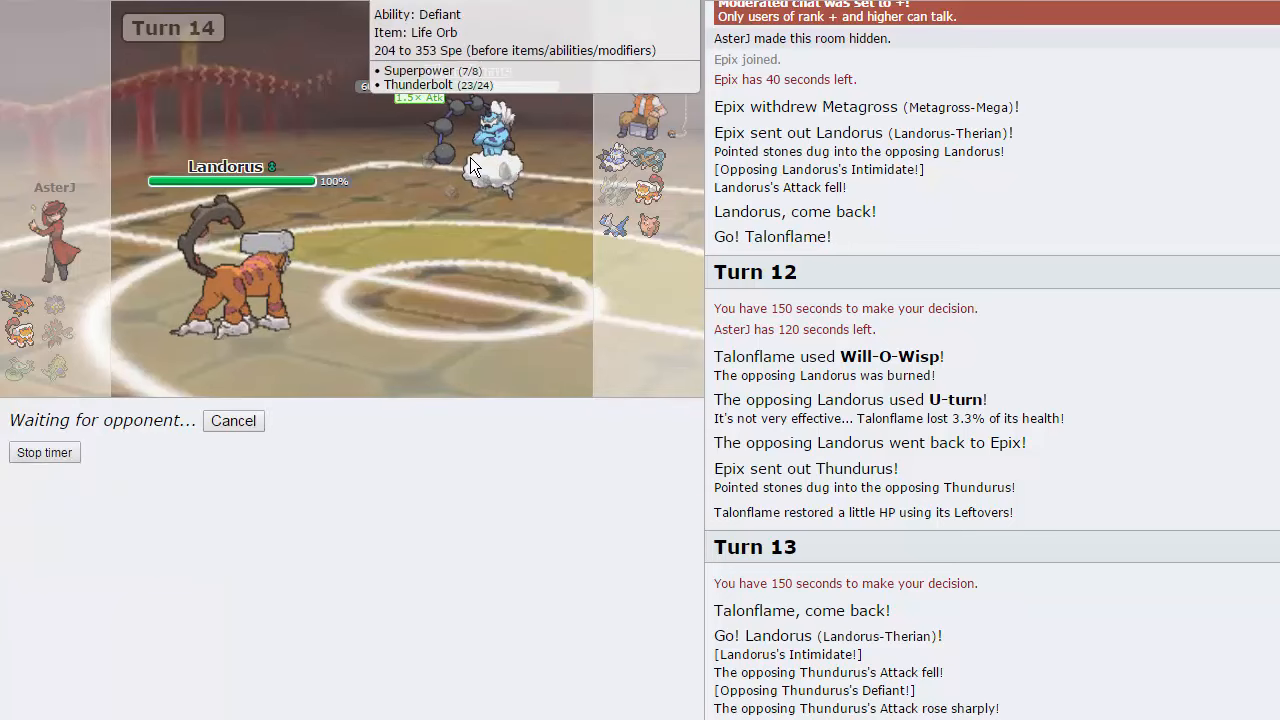
mouse_move(600, 430)
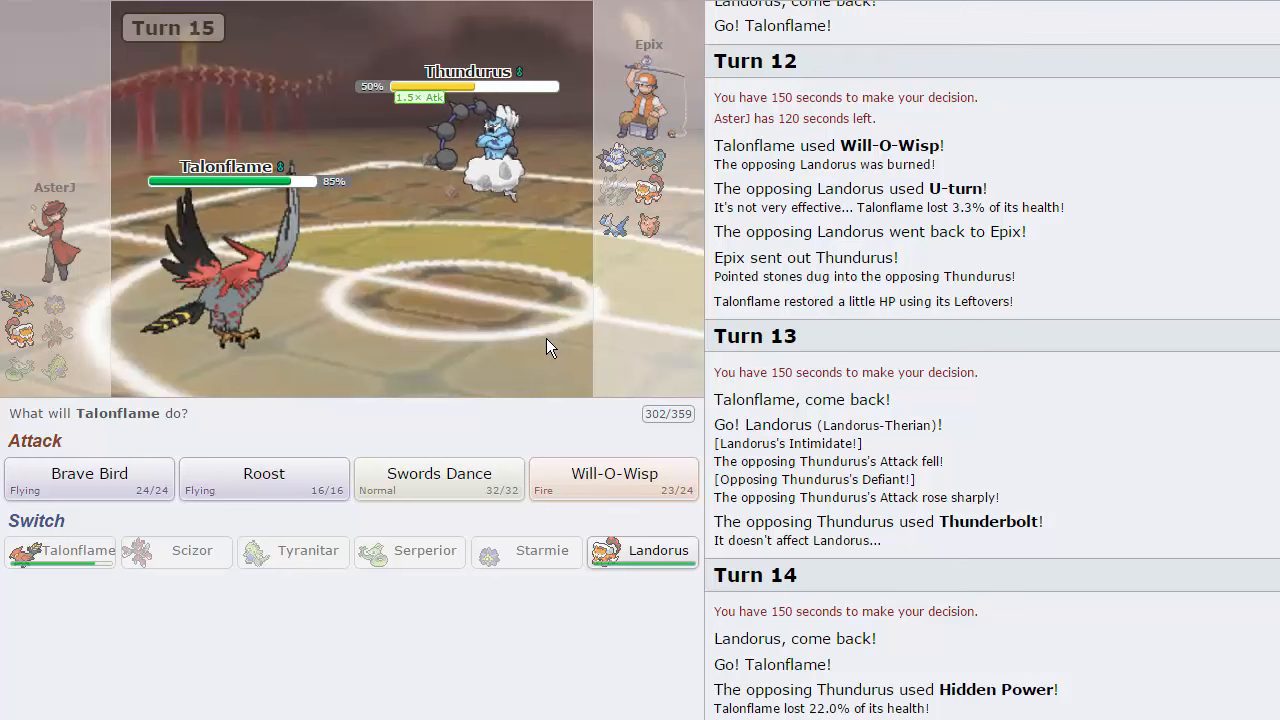
mouse_move(528, 376)
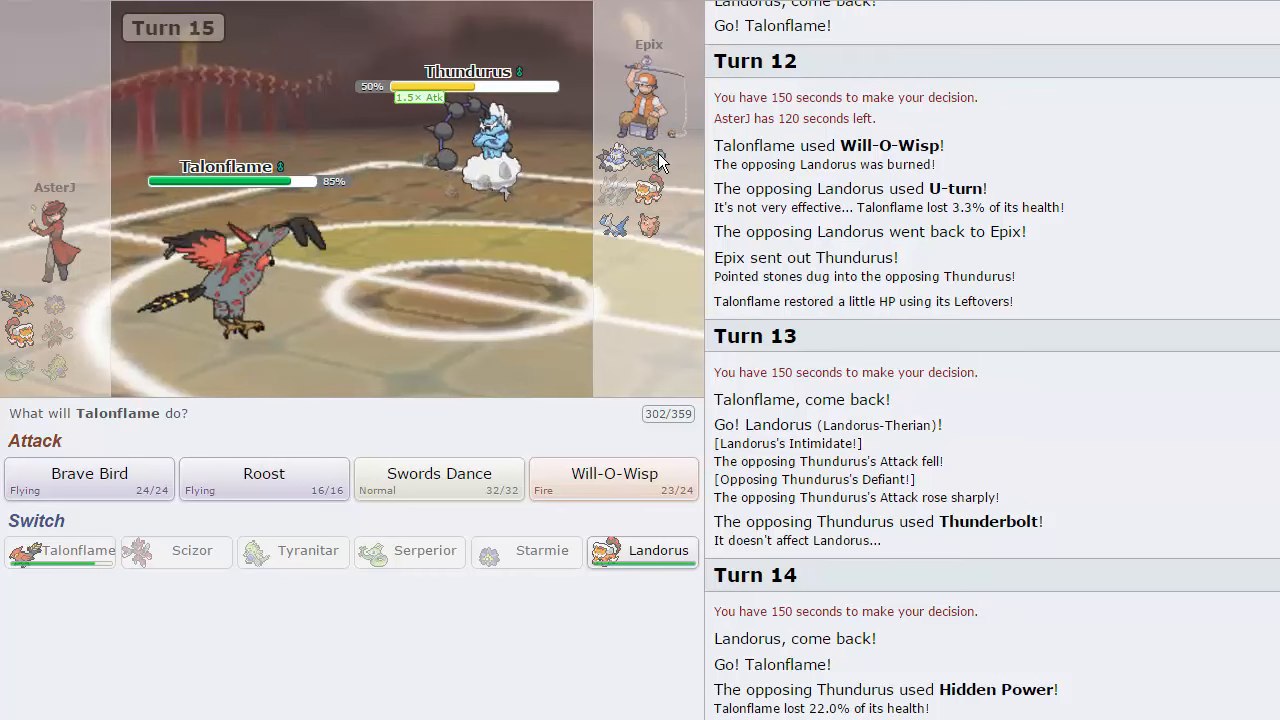
mouse_move(648, 148)
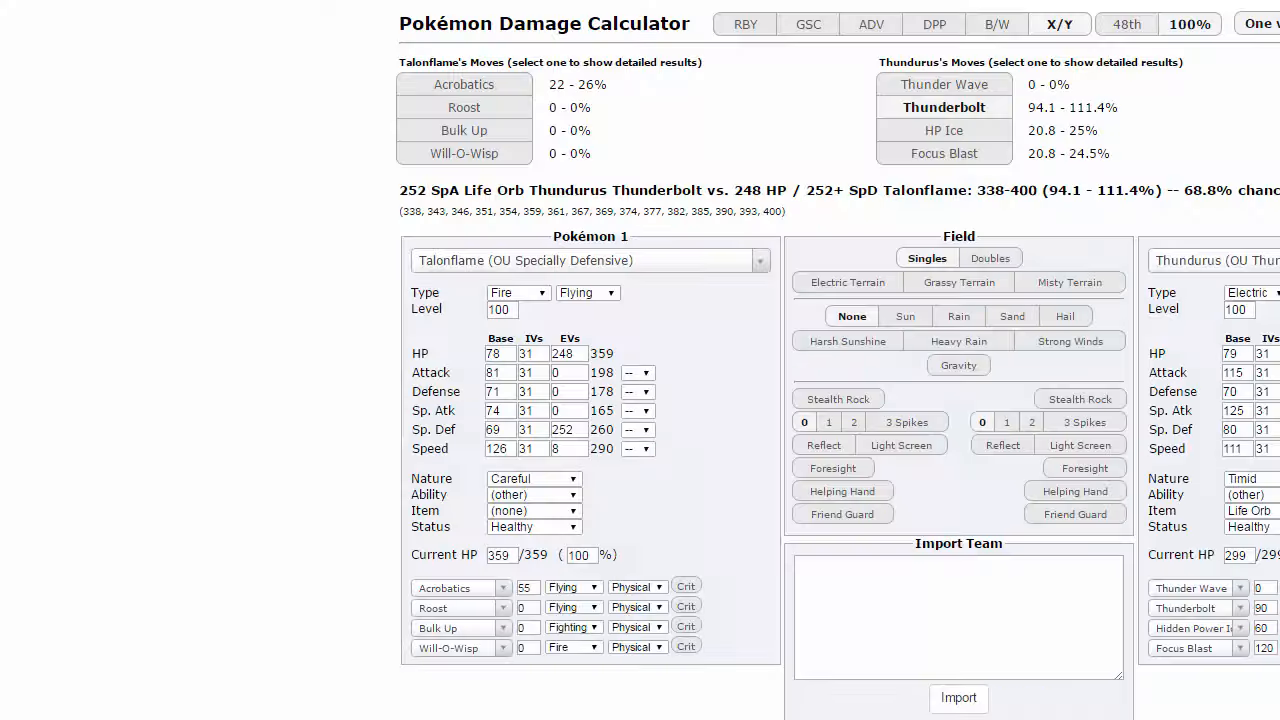
mouse_move(448, 594)
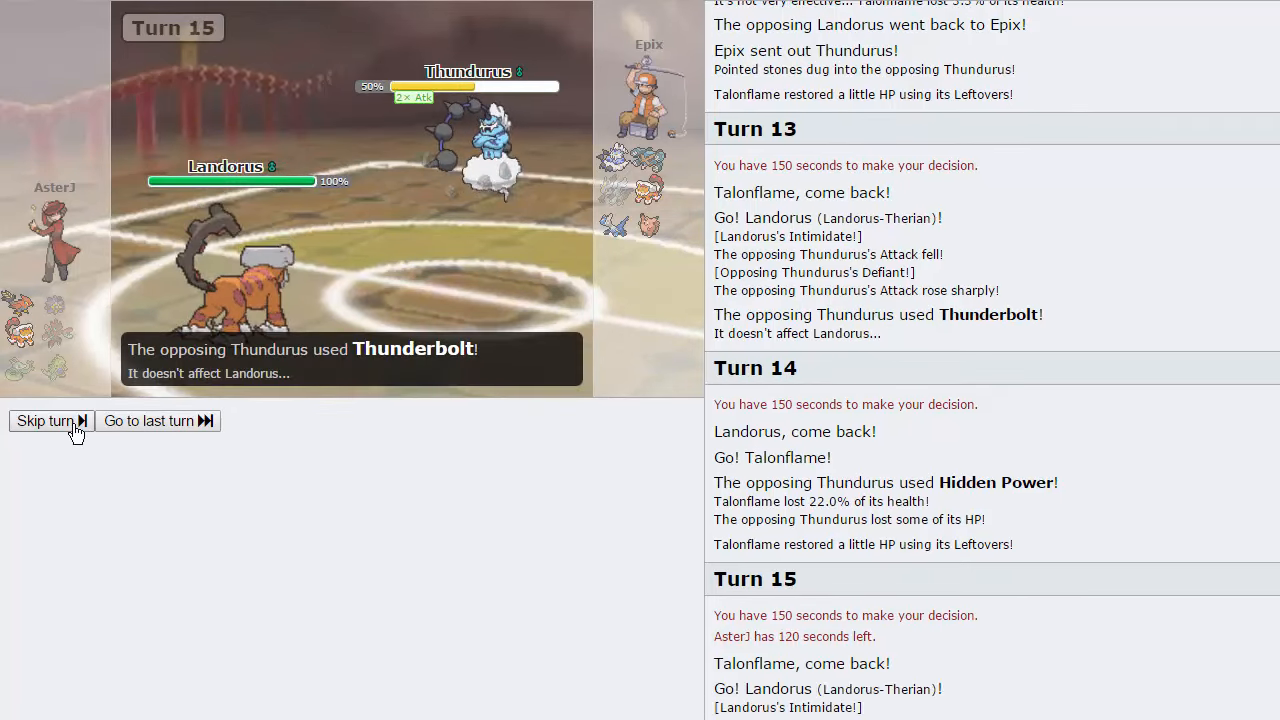
Step: Have Landorus use Stone Edge on Thundurus for turn 16 and skip the replays
left_click(44, 420)
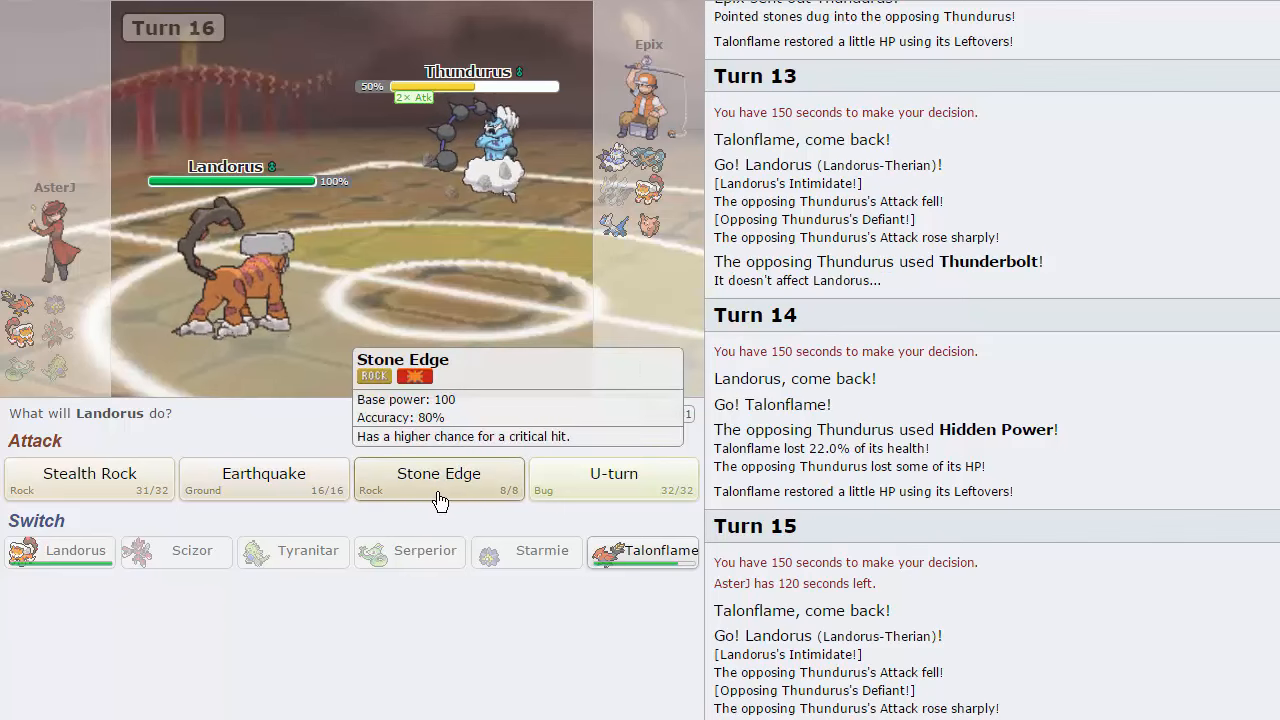
left_click(438, 480)
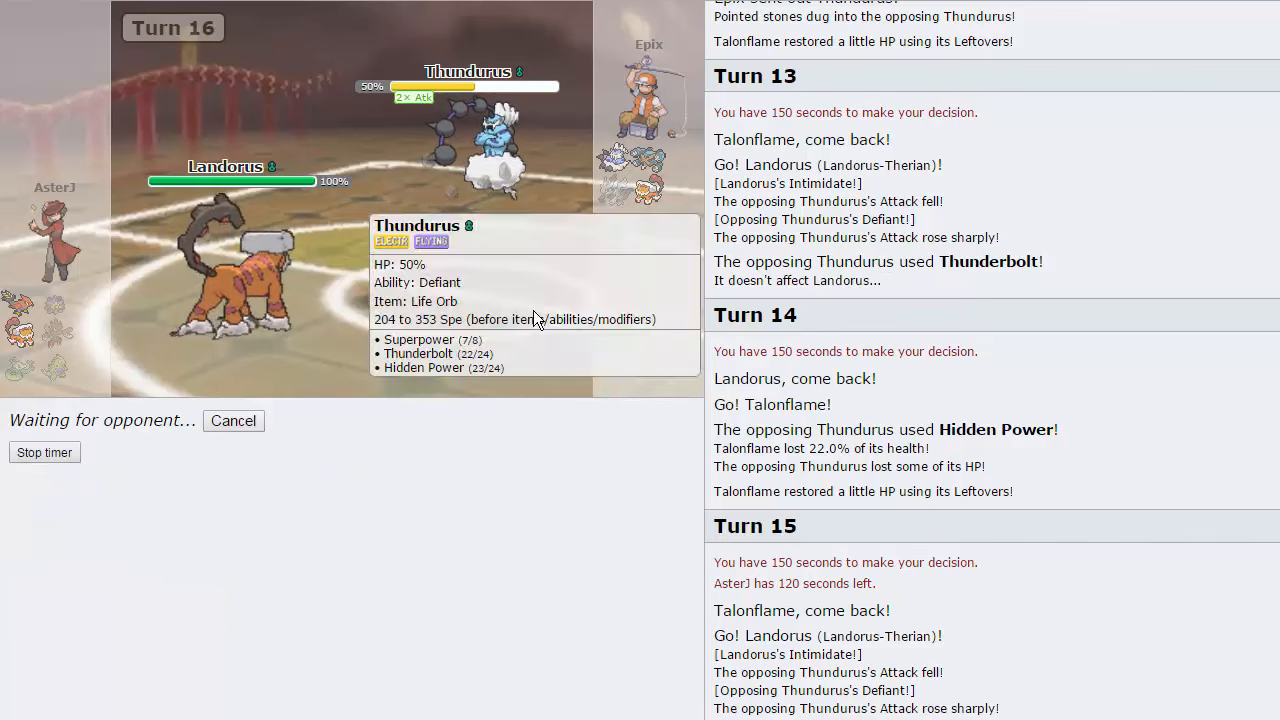
mouse_move(530, 326)
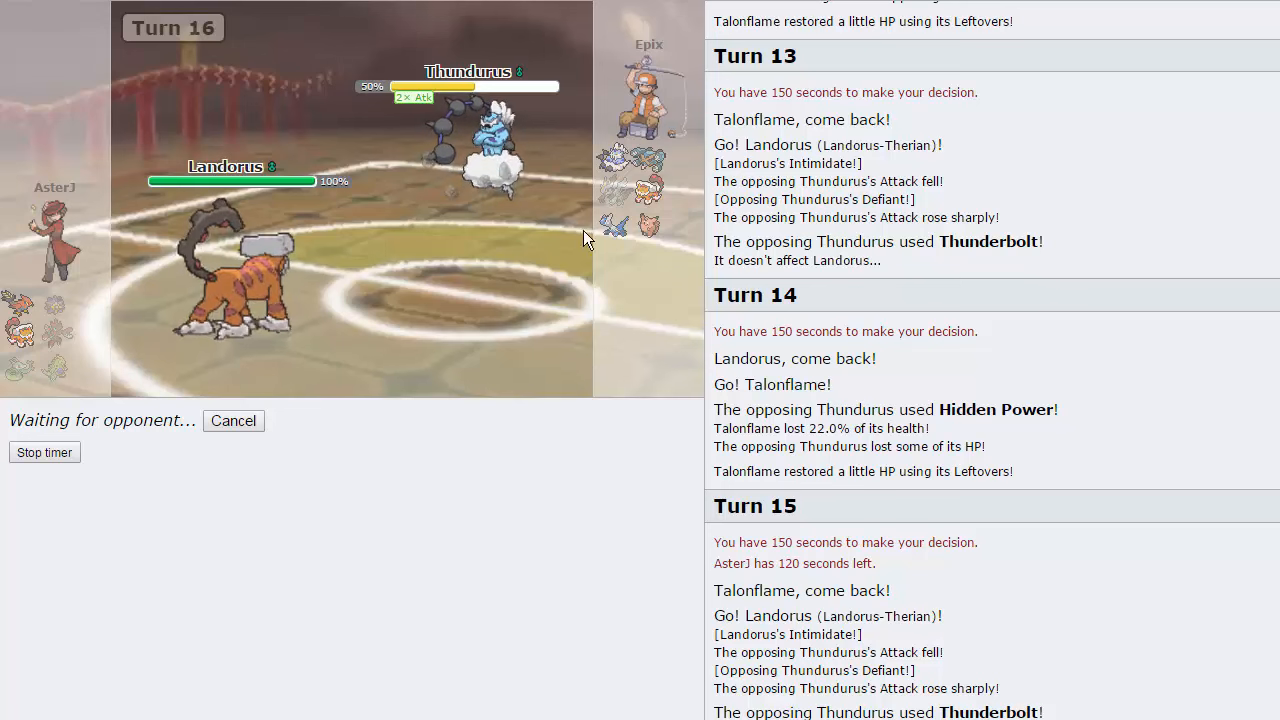
mouse_move(452, 544)
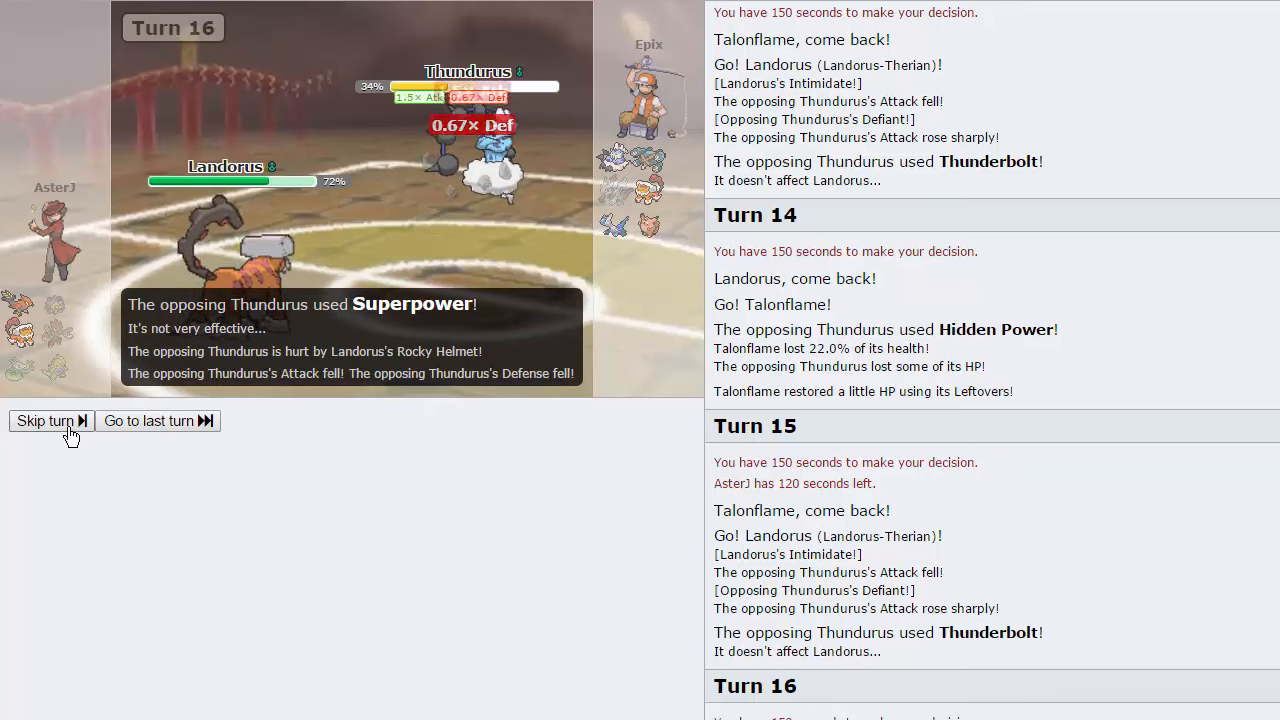
left_click(44, 420)
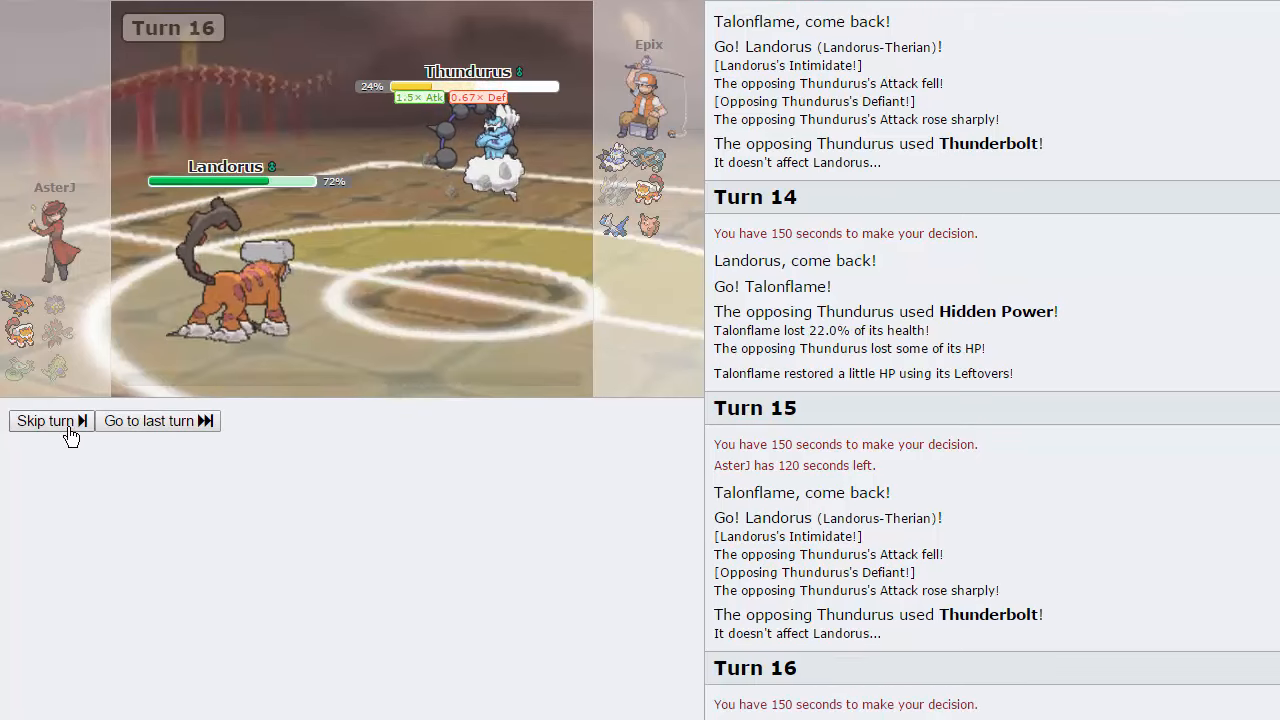
left_click(44, 420)
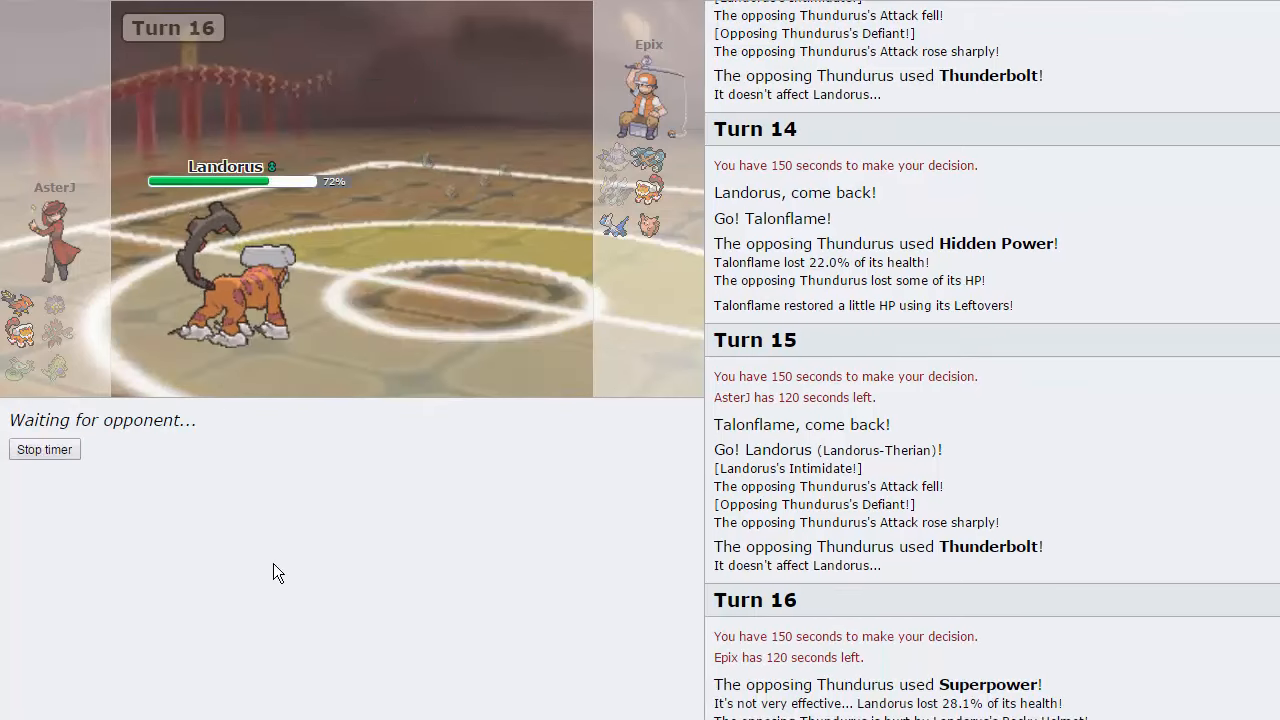
mouse_move(636, 572)
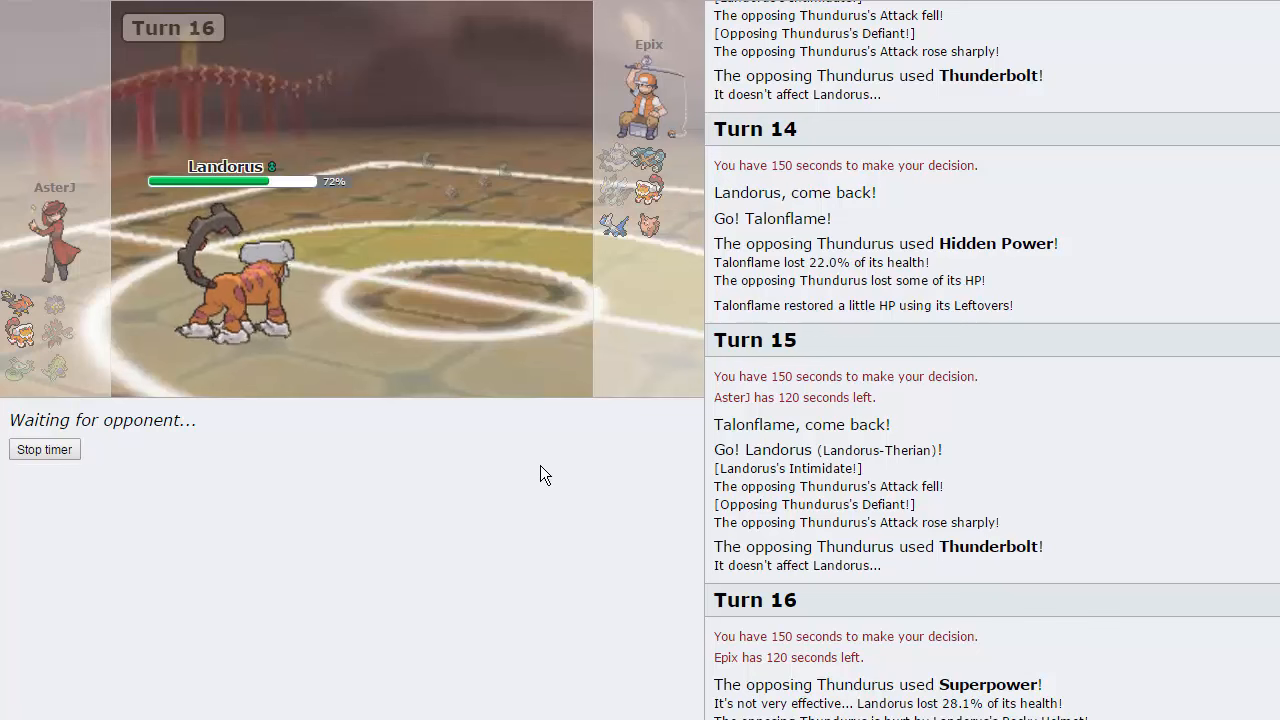
mouse_move(616, 224)
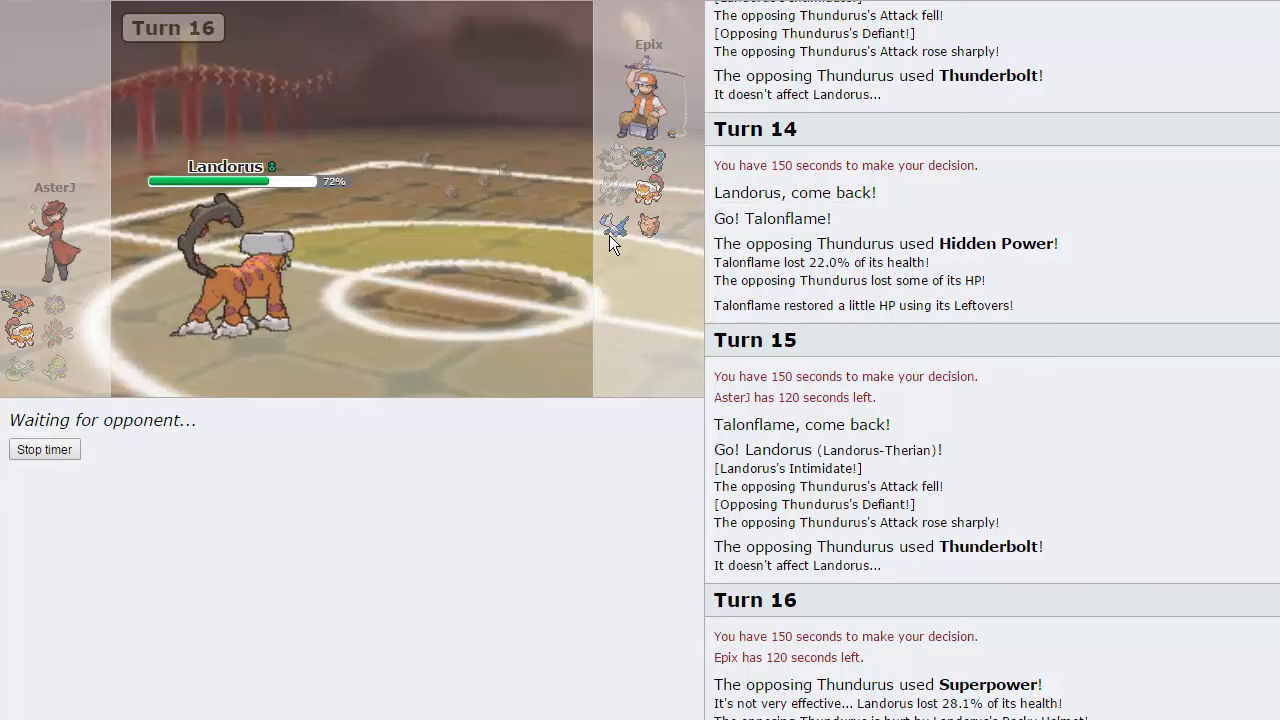
mouse_move(18, 304)
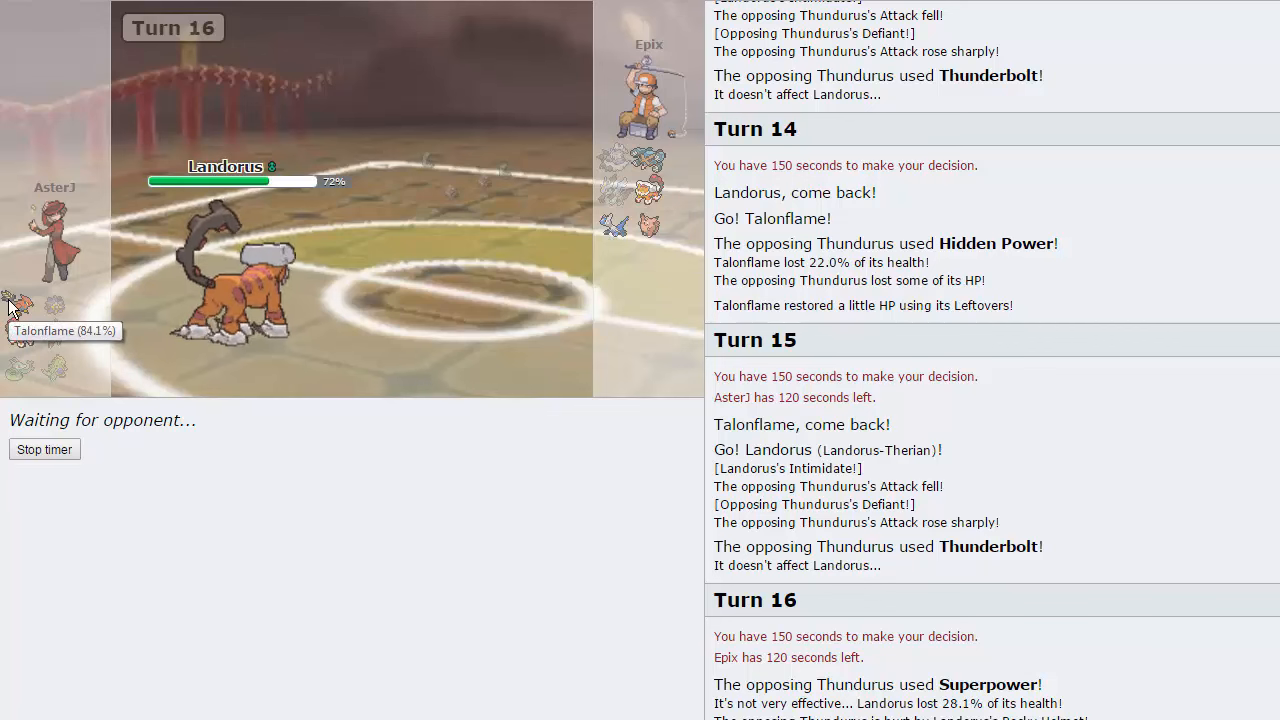
mouse_move(650, 184)
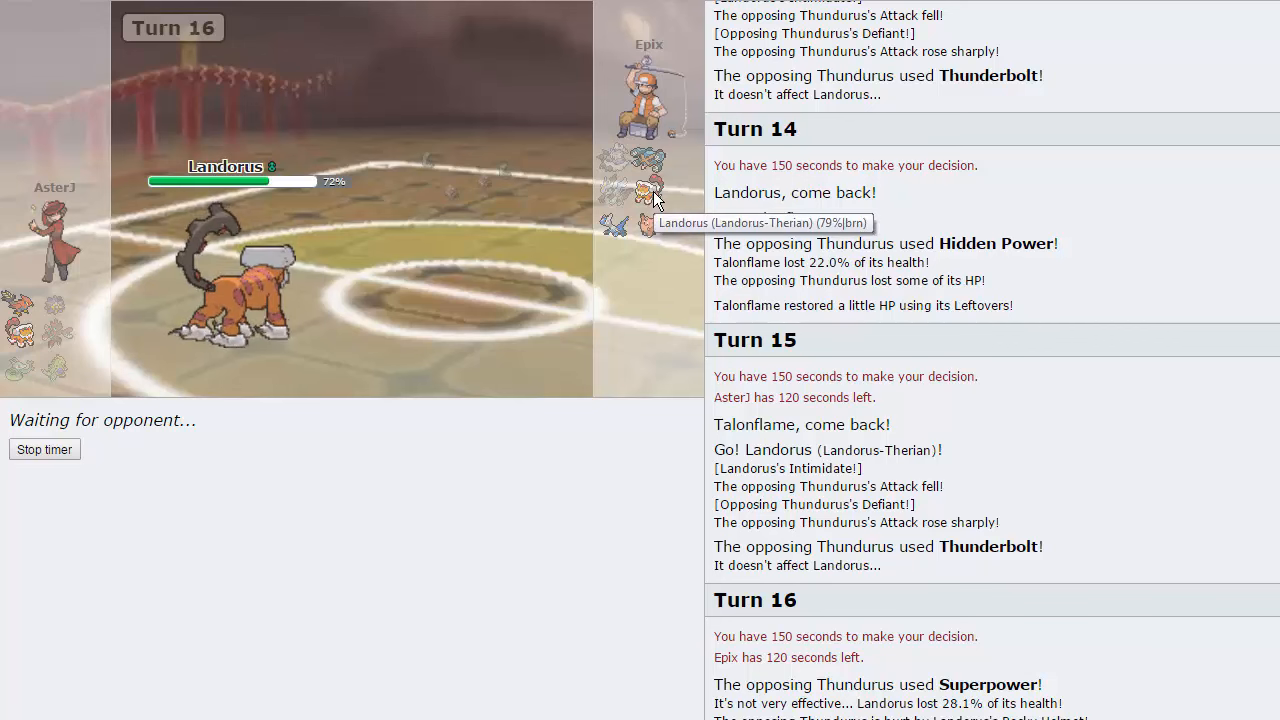
mouse_move(648, 164)
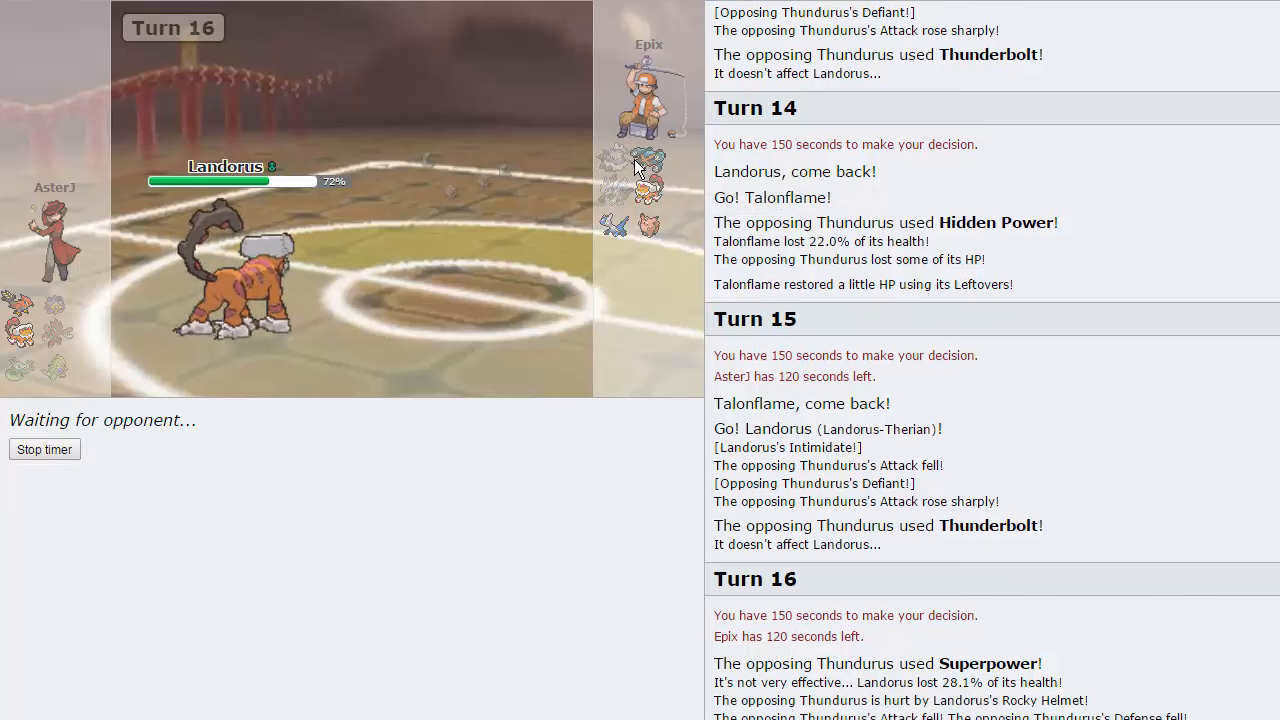
mouse_move(644, 230)
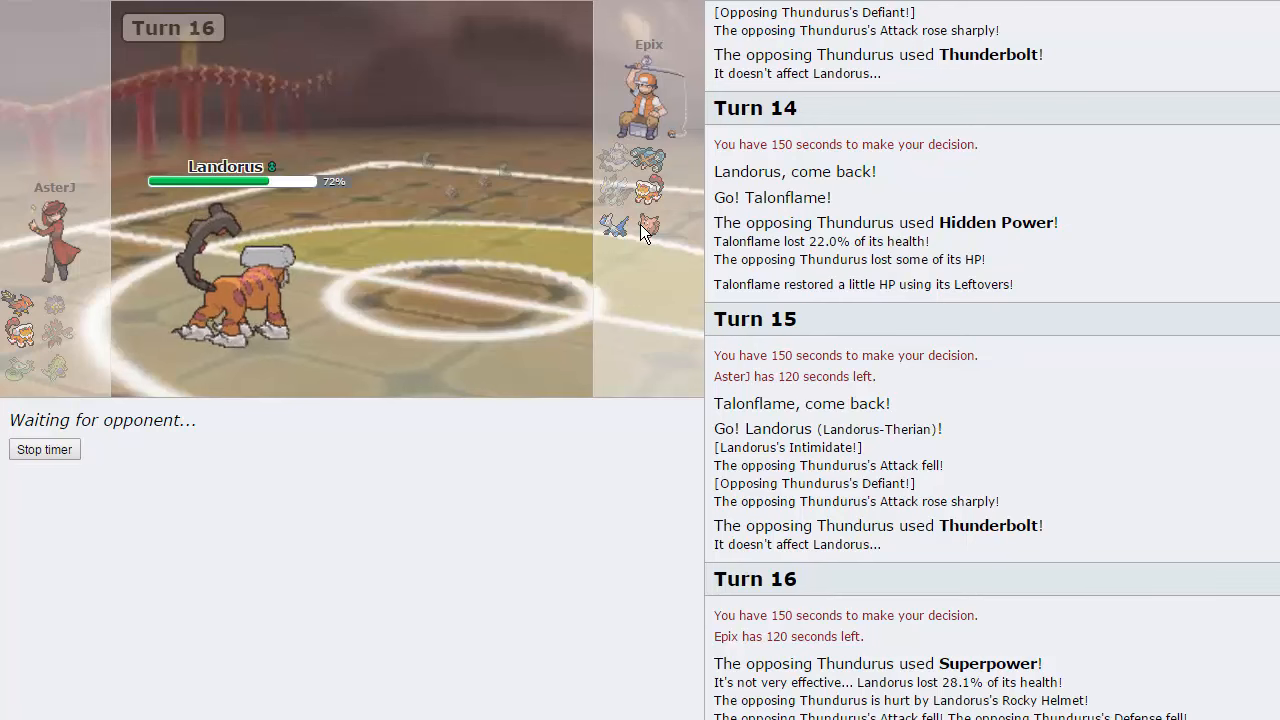
mouse_move(358, 370)
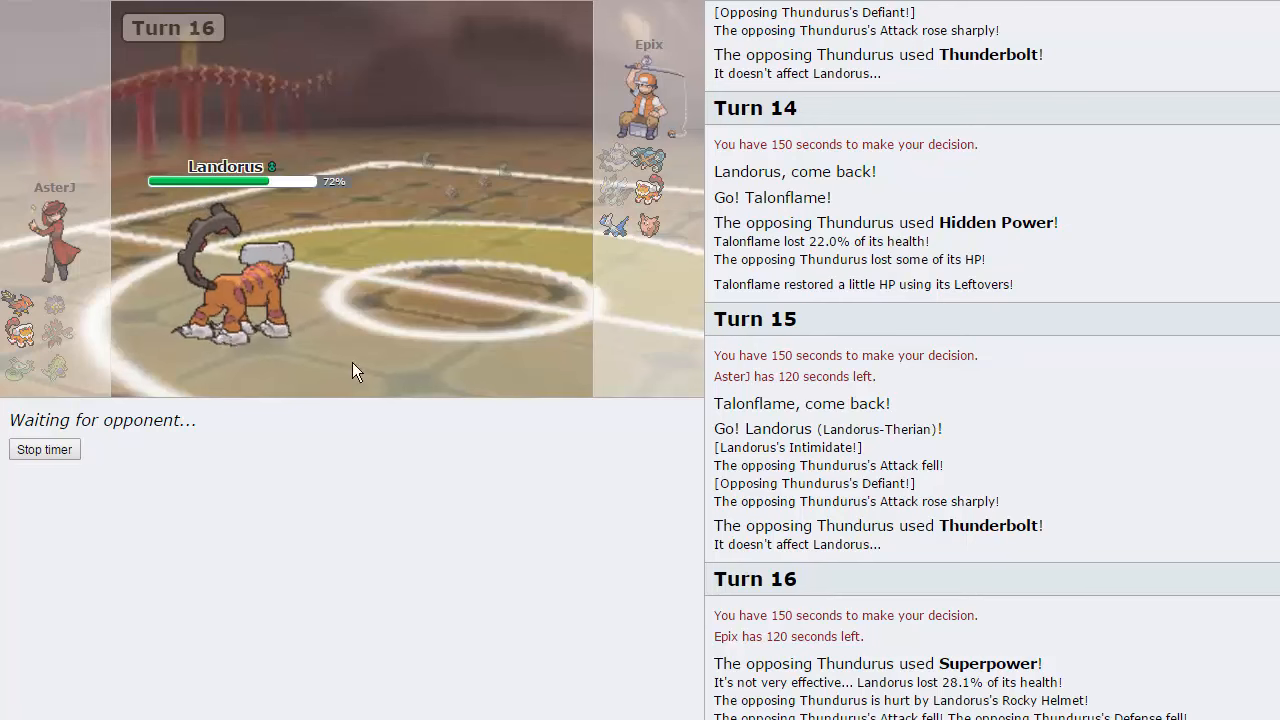
mouse_move(650, 230)
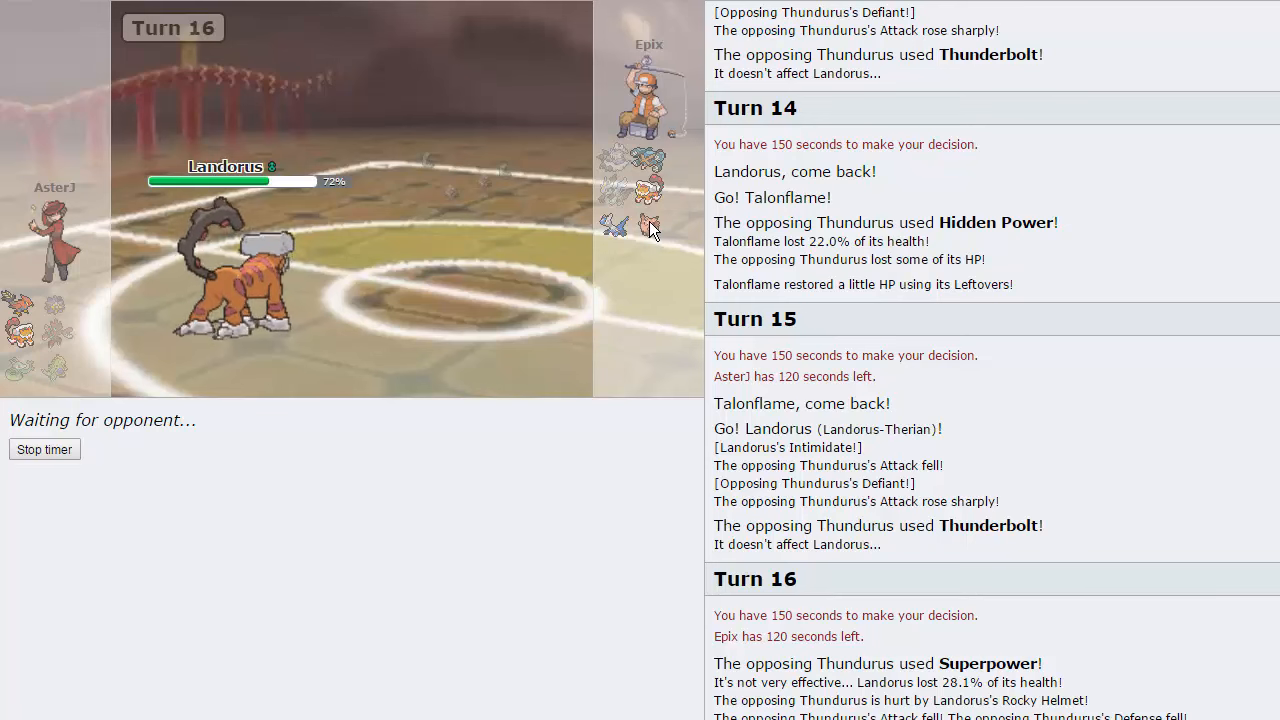
mouse_move(650, 196)
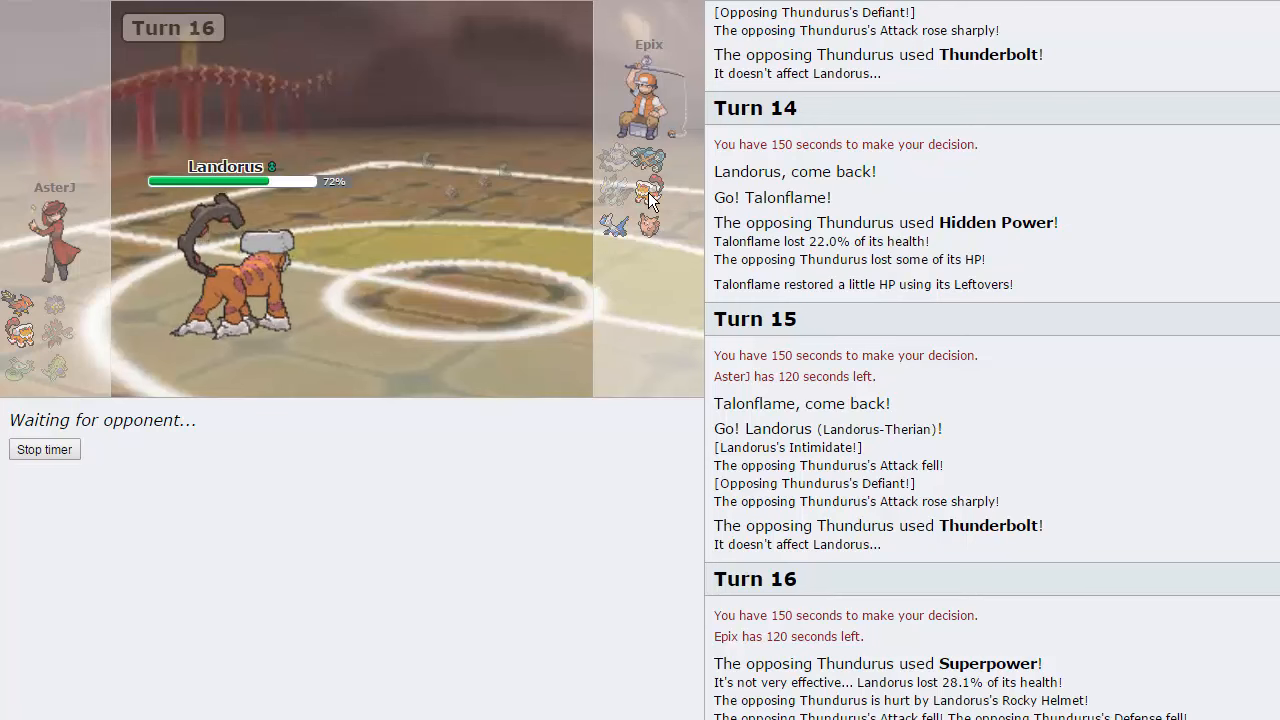
mouse_move(652, 190)
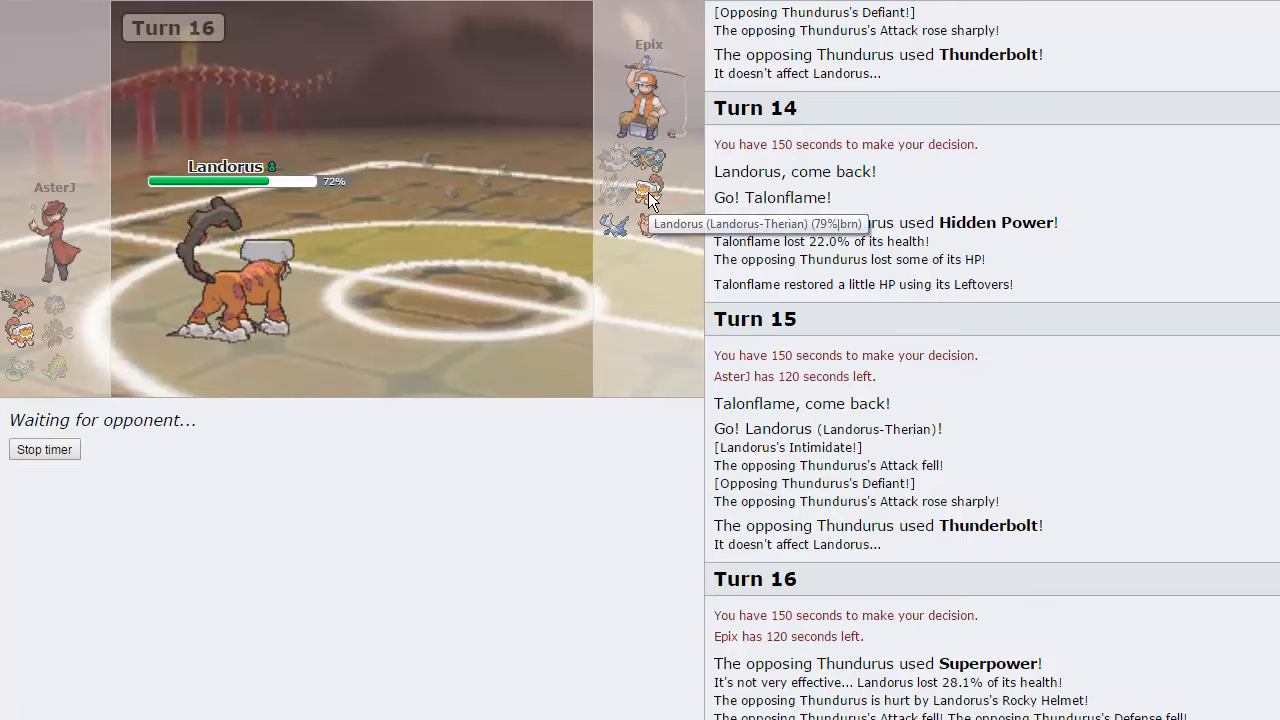
mouse_move(500, 360)
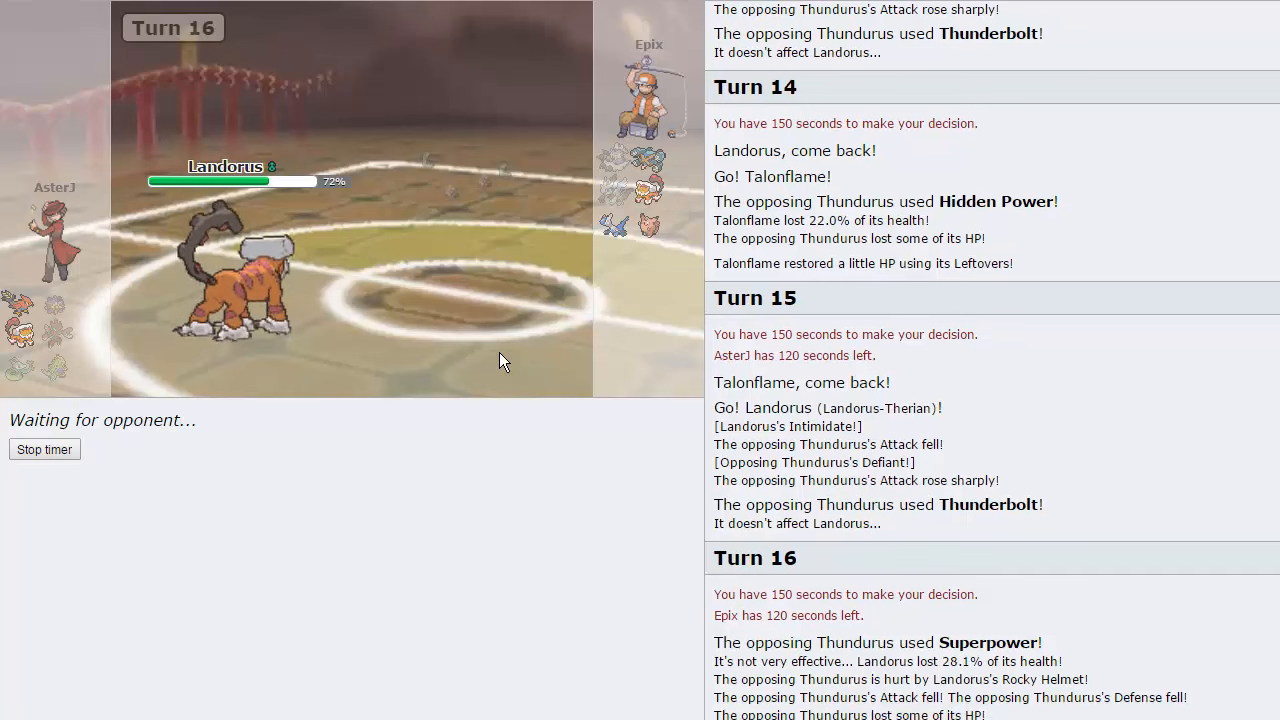
mouse_move(510, 544)
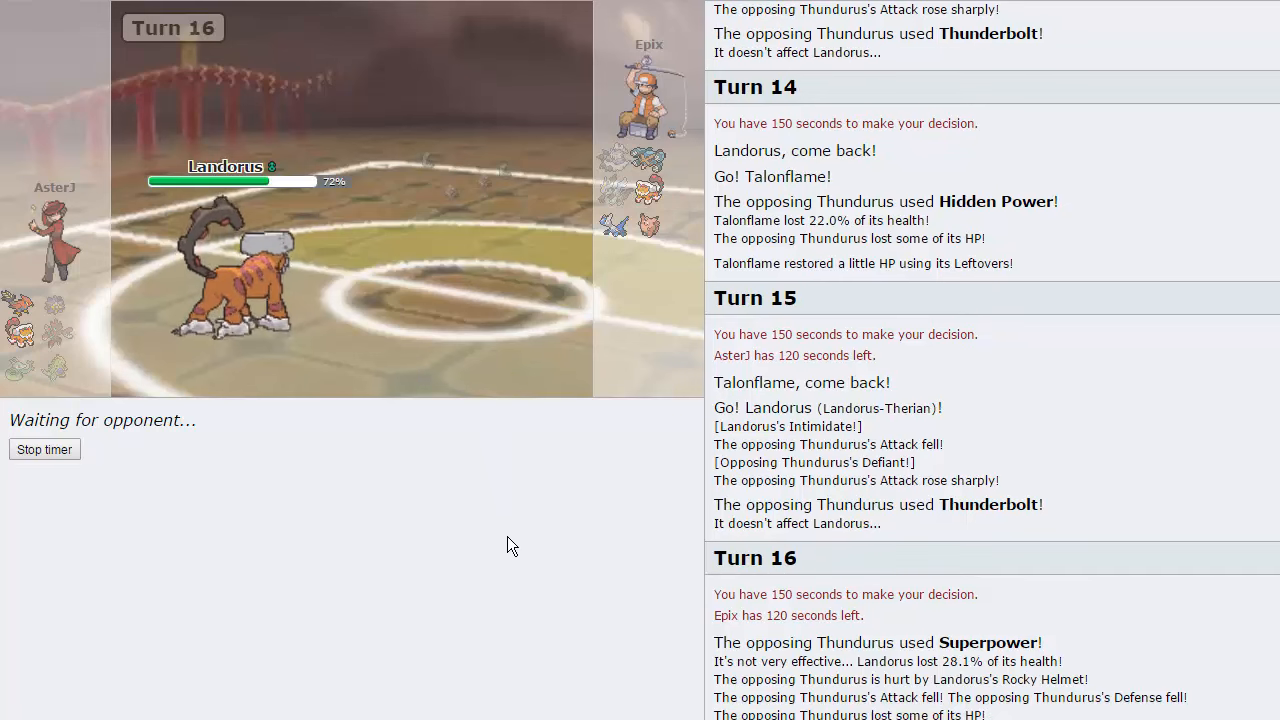
mouse_move(476, 562)
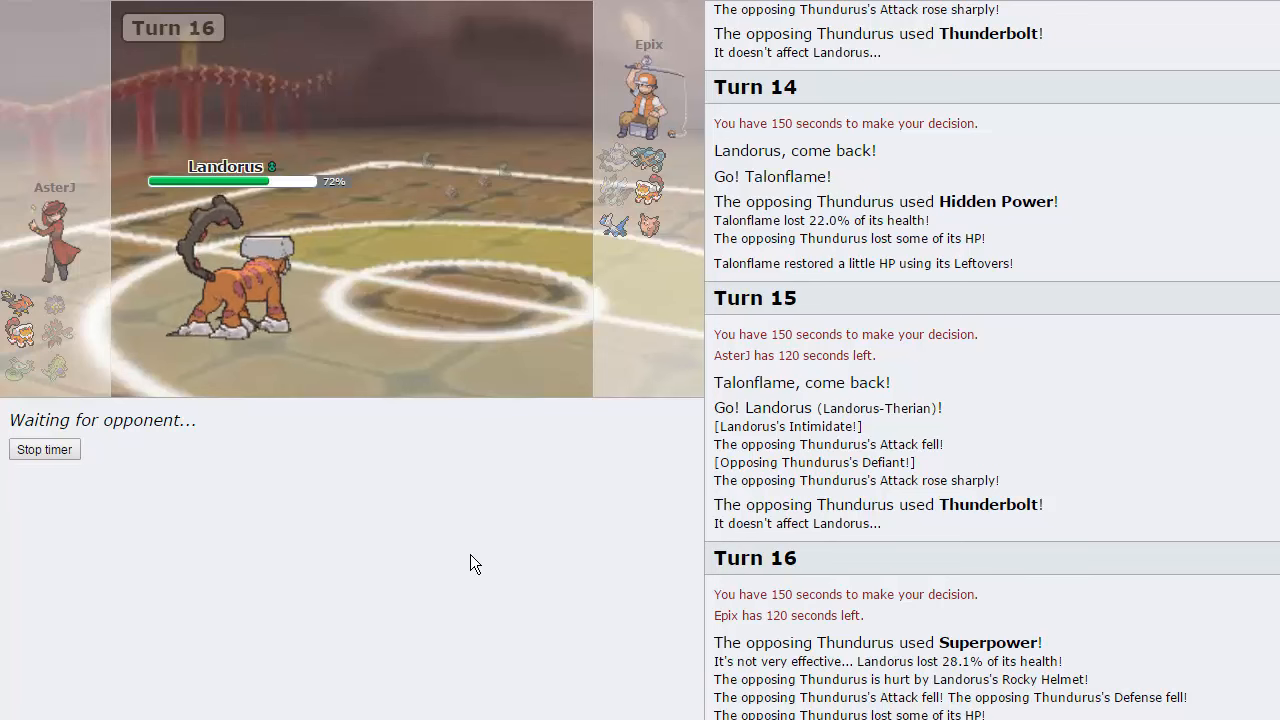
mouse_move(546, 564)
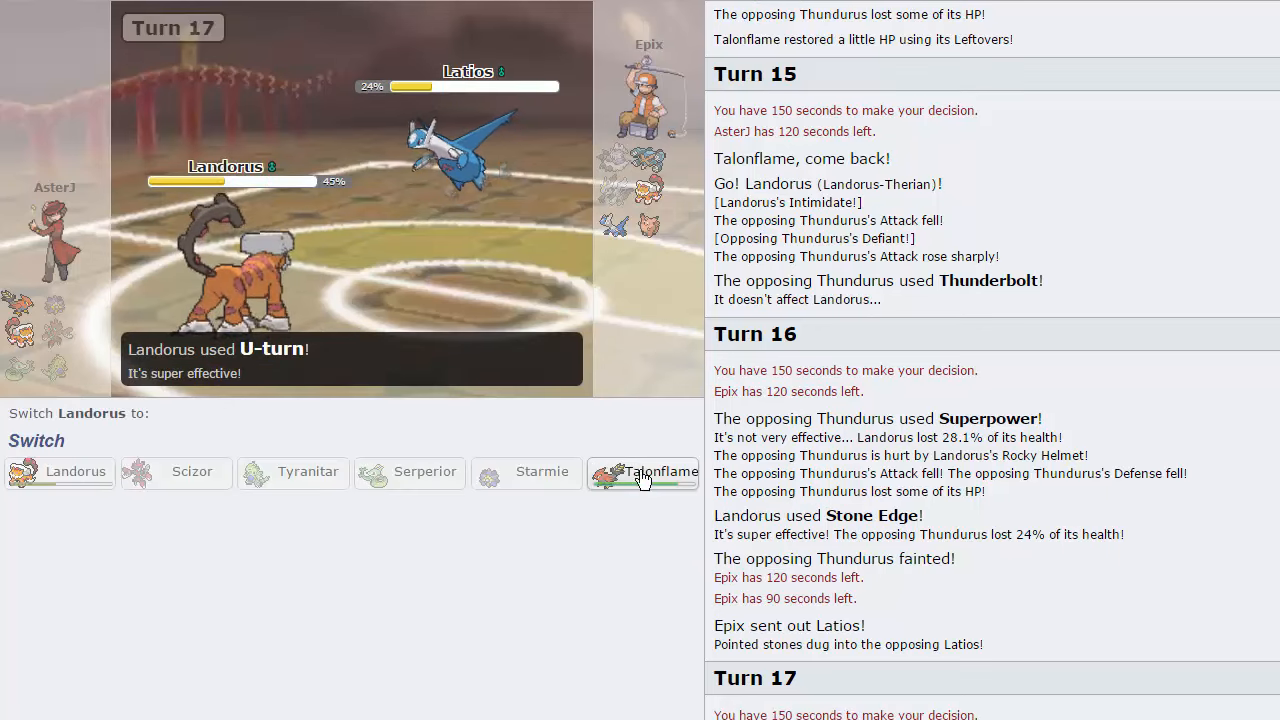
Step: Bring in Talonflame, attack with Brave Bird, then Roost on turn 19
left_click(660, 472)
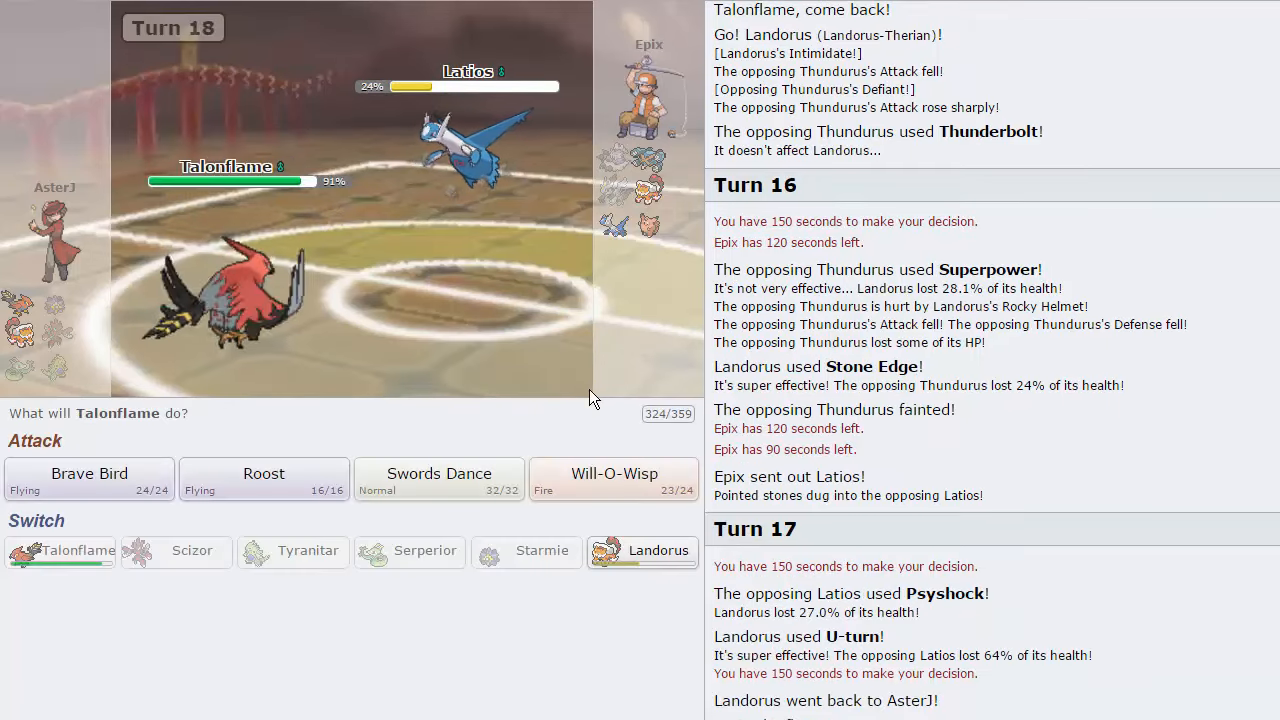
left_click(88, 480)
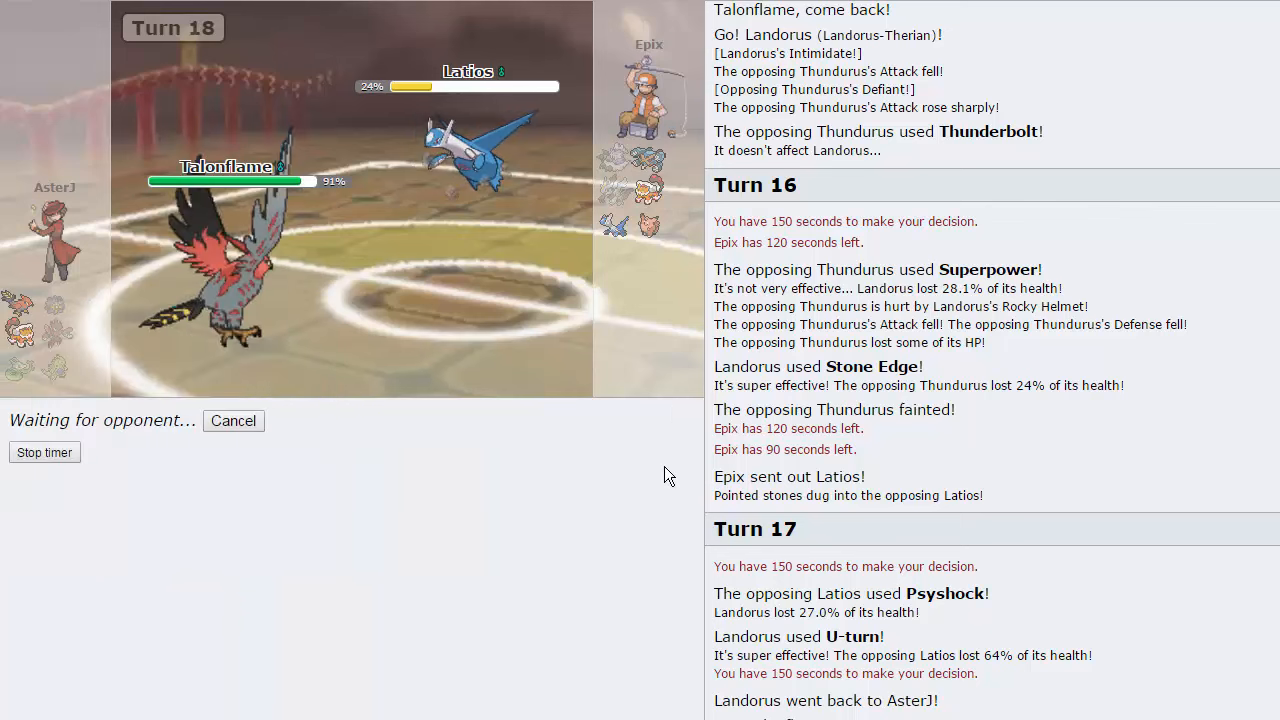
mouse_move(652, 190)
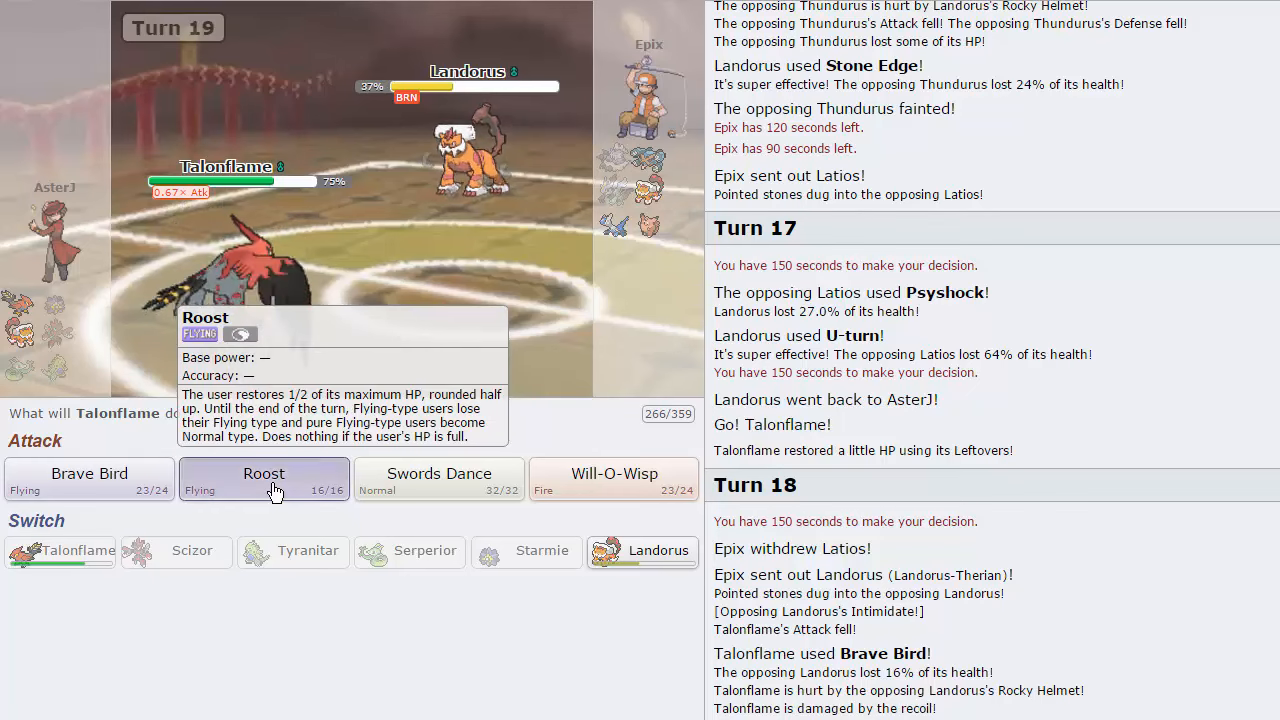
left_click(264, 478)
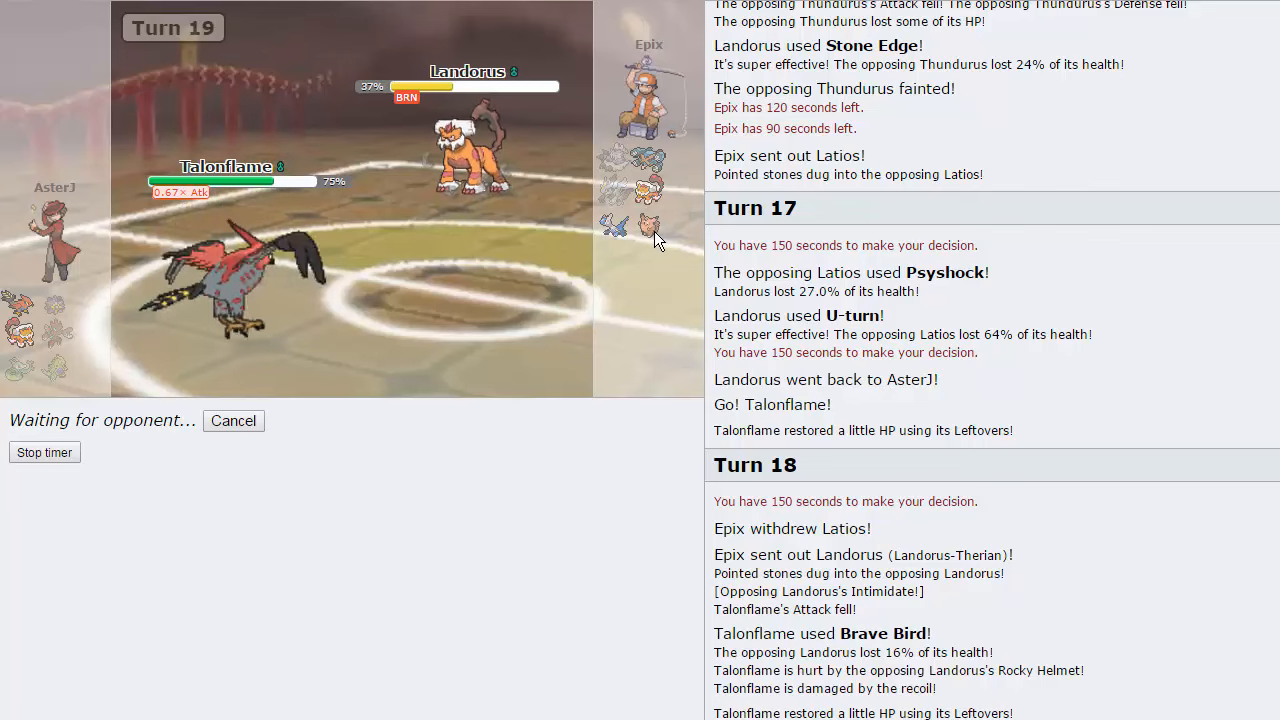
mouse_move(528, 572)
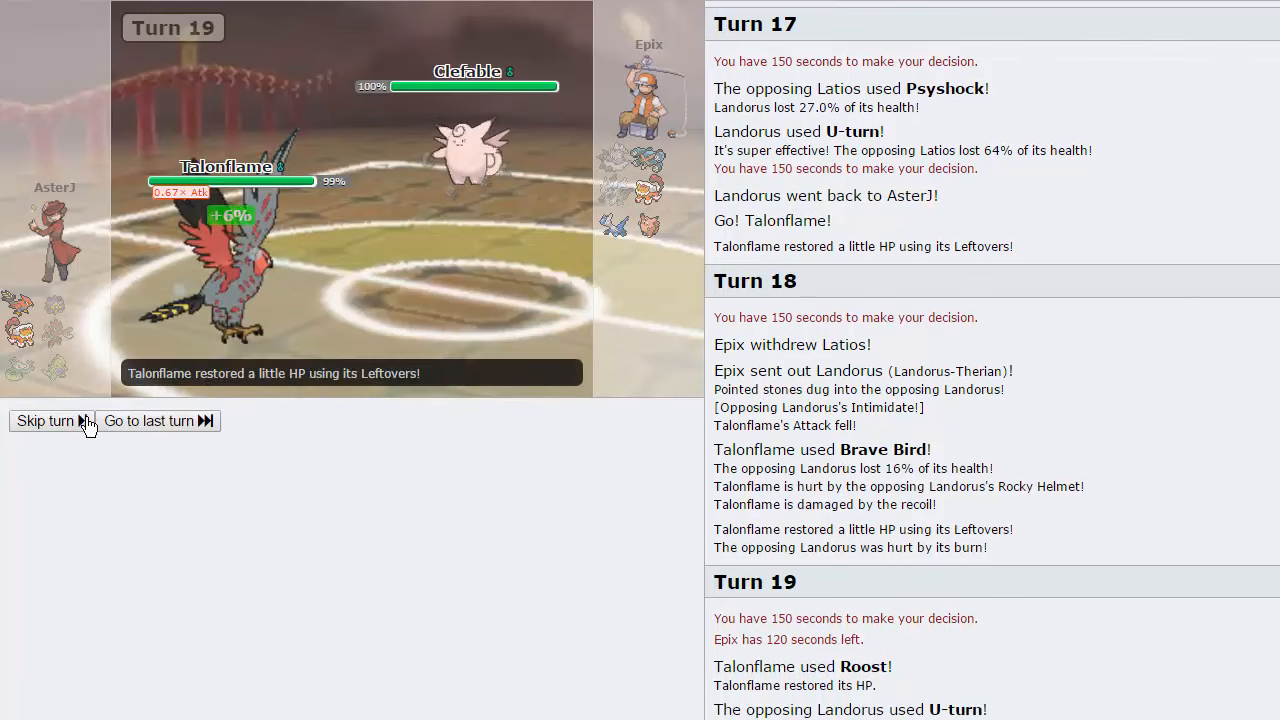
Step: Choose Talonflame's turn 20 action and jump to the latest turn of the battle
left_click(44, 420)
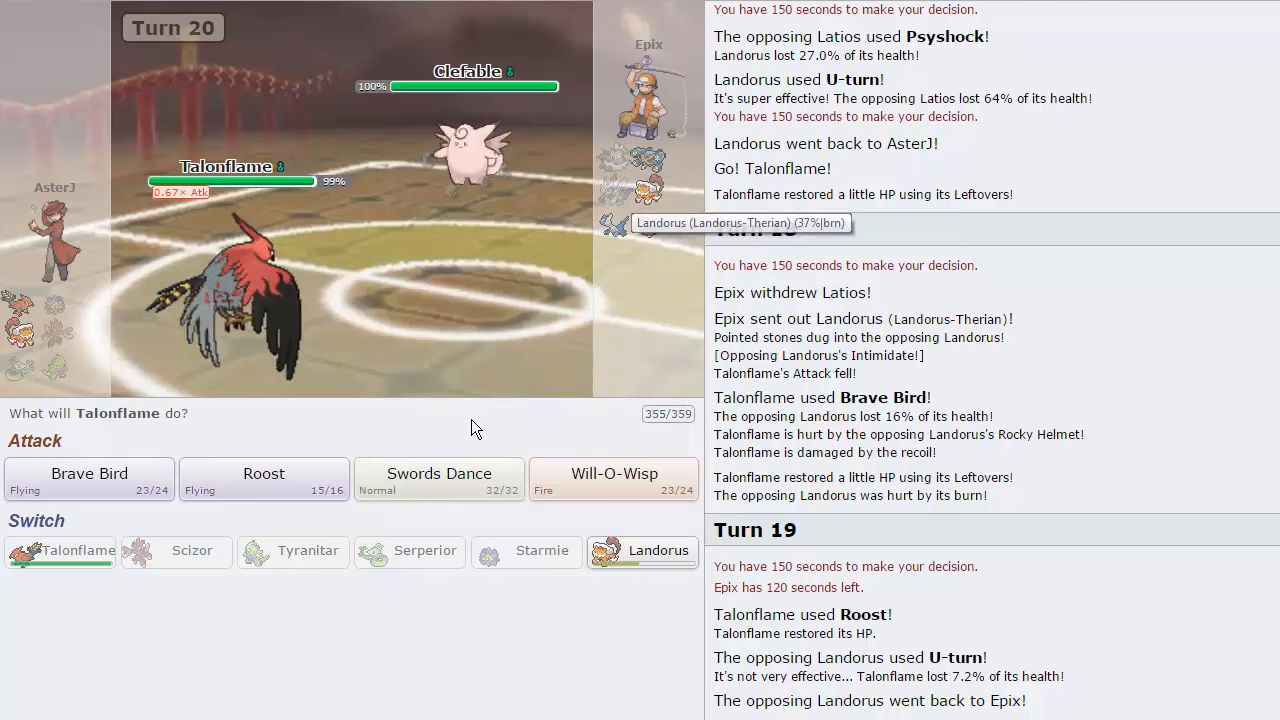
mouse_move(512, 390)
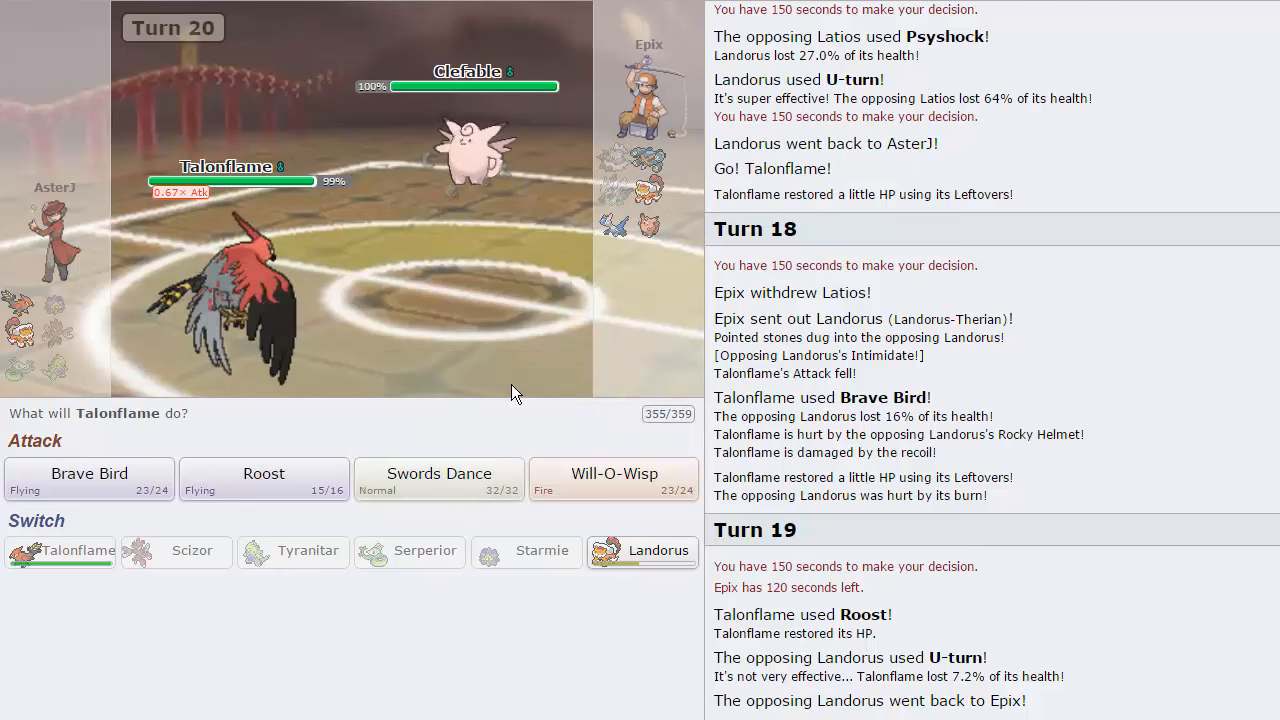
left_click(438, 472)
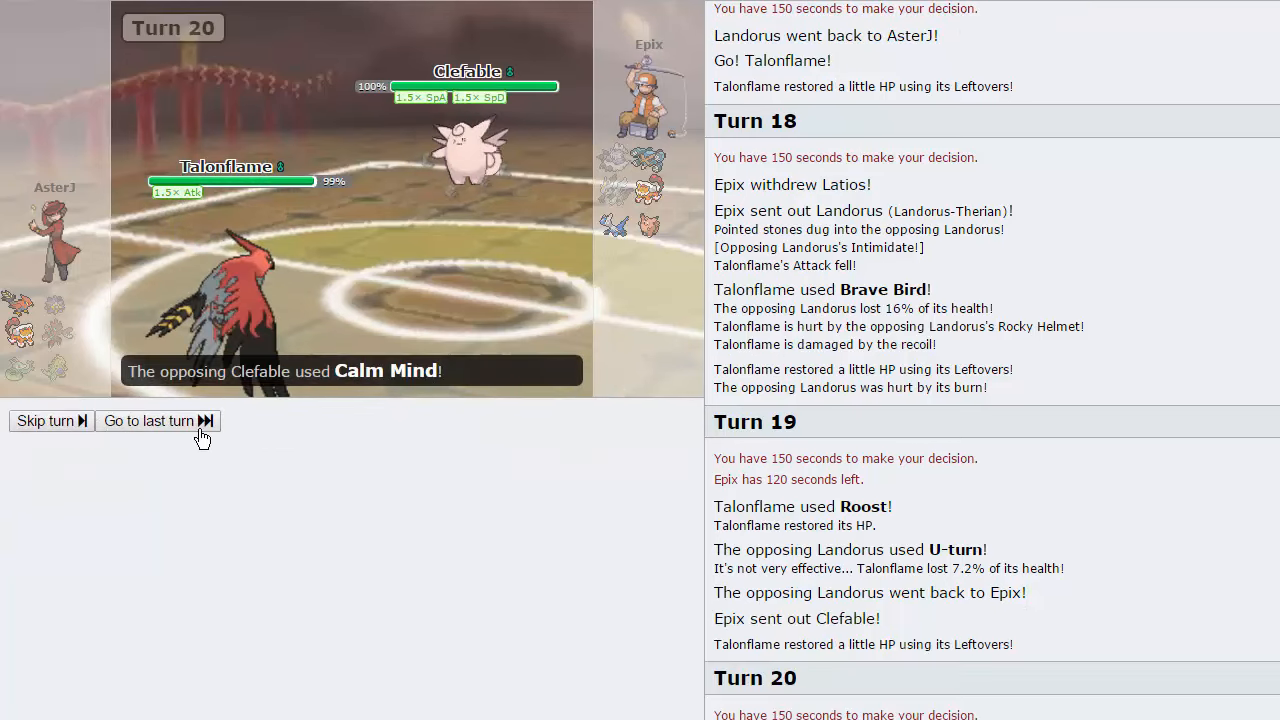
left_click(148, 420)
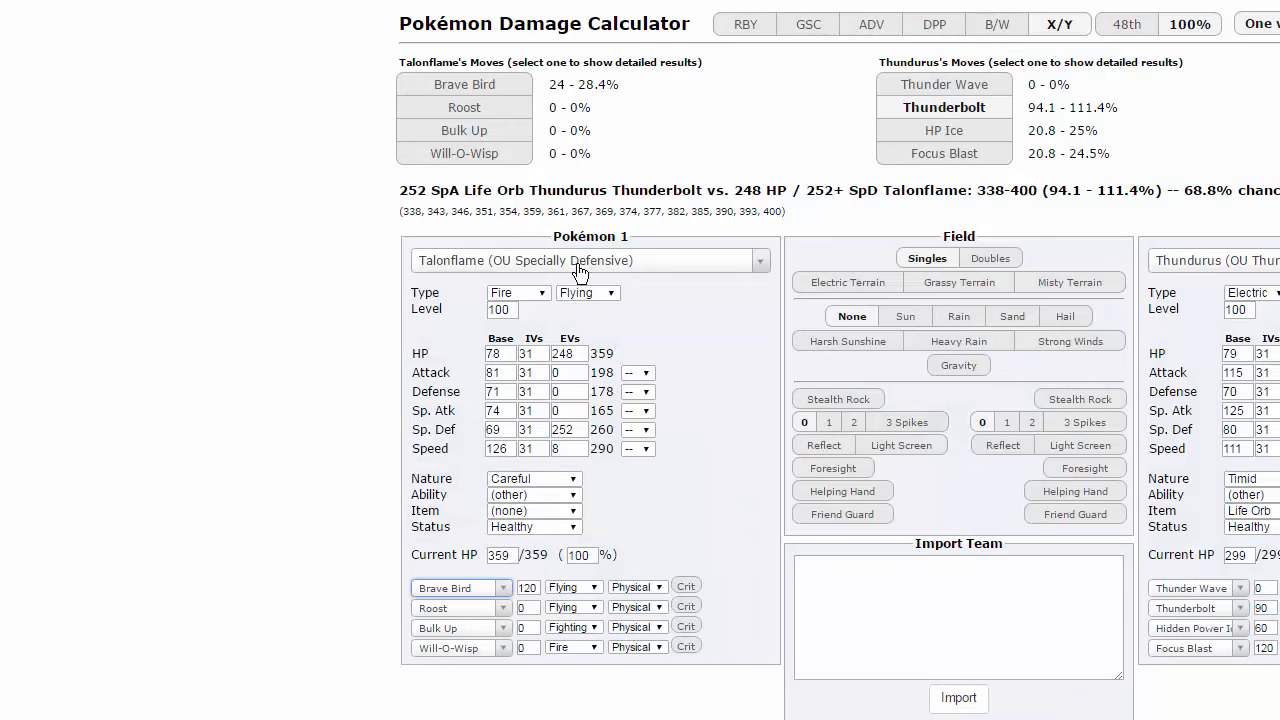
Step: Load Clefable's set as the opposing Pokémon in the calculator
left_click(632, 372)
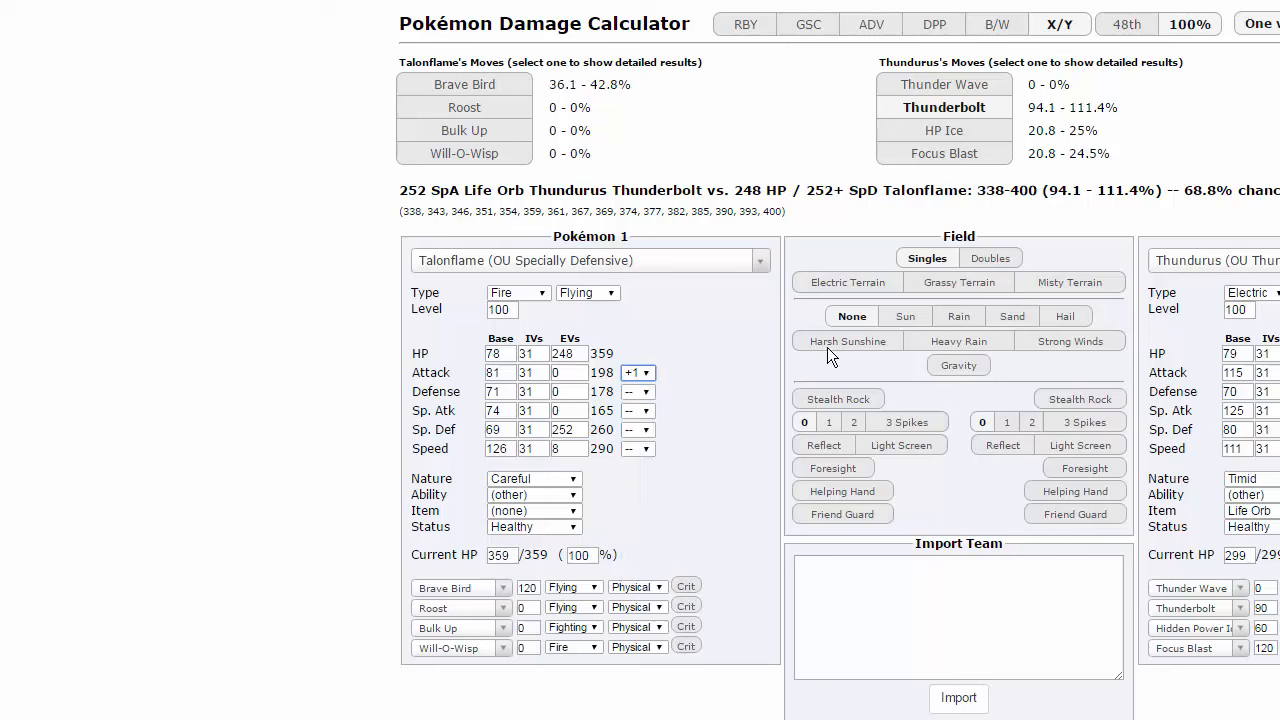
left_click(1216, 260)
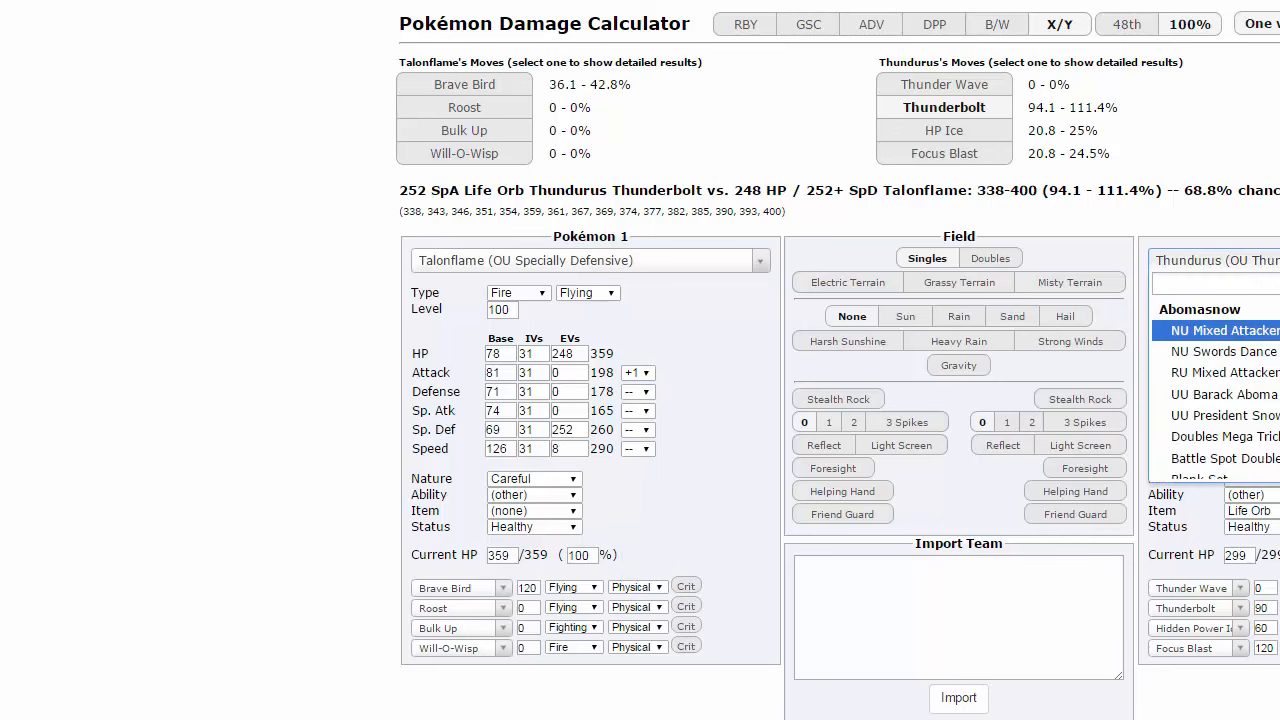
type("cleba")
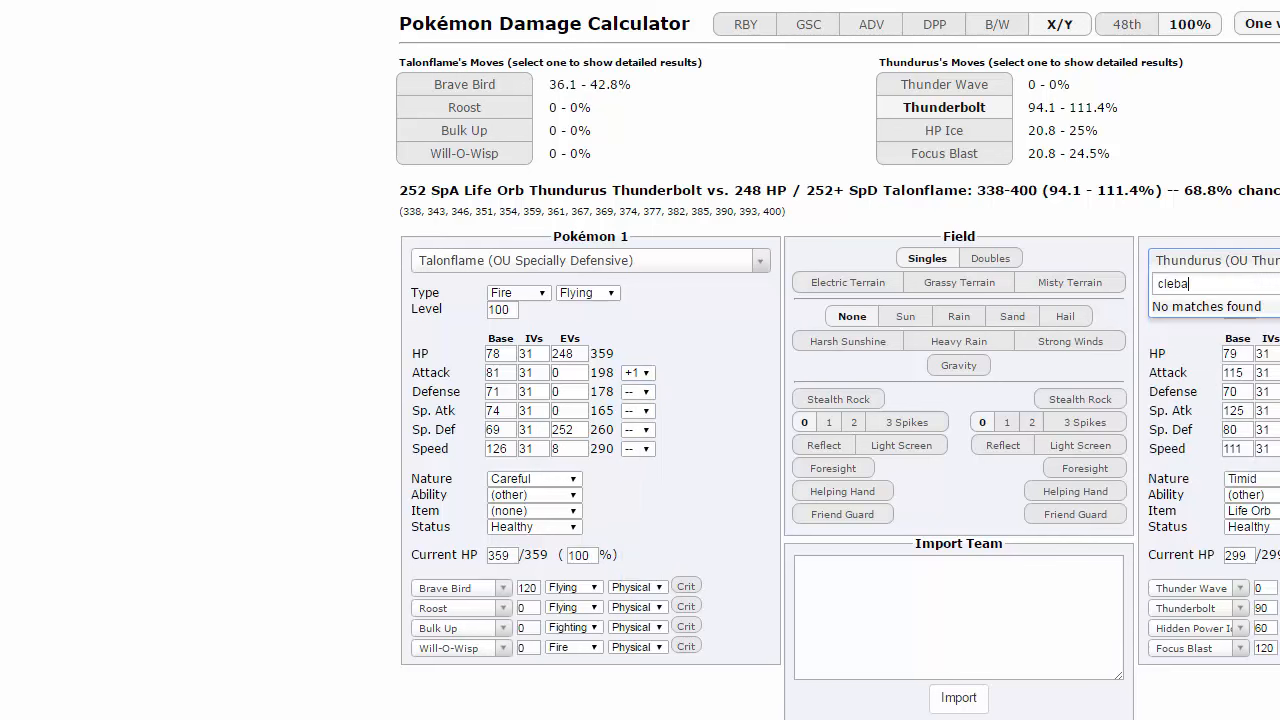
key("Backspace")
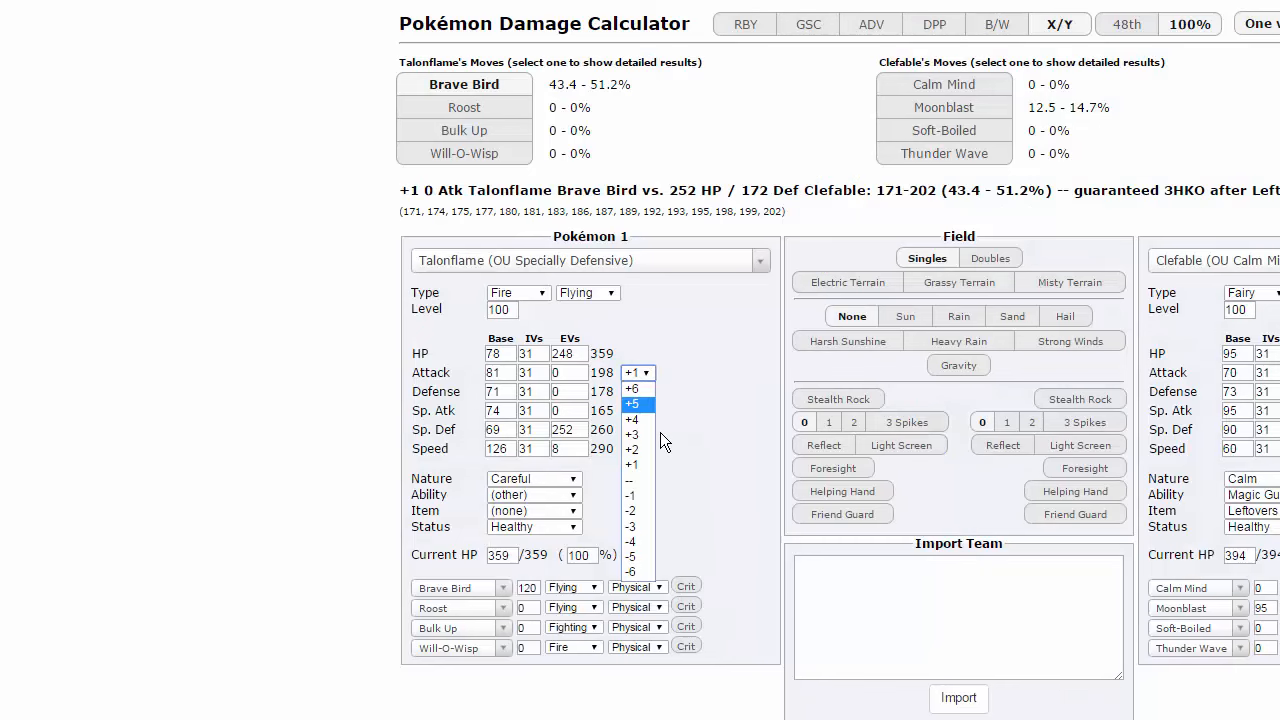
Step: Raise Talonflame's Attack boost to +3, showing Brave Bird at 71.8–84.7%, and return to the battle
left_click(632, 448)
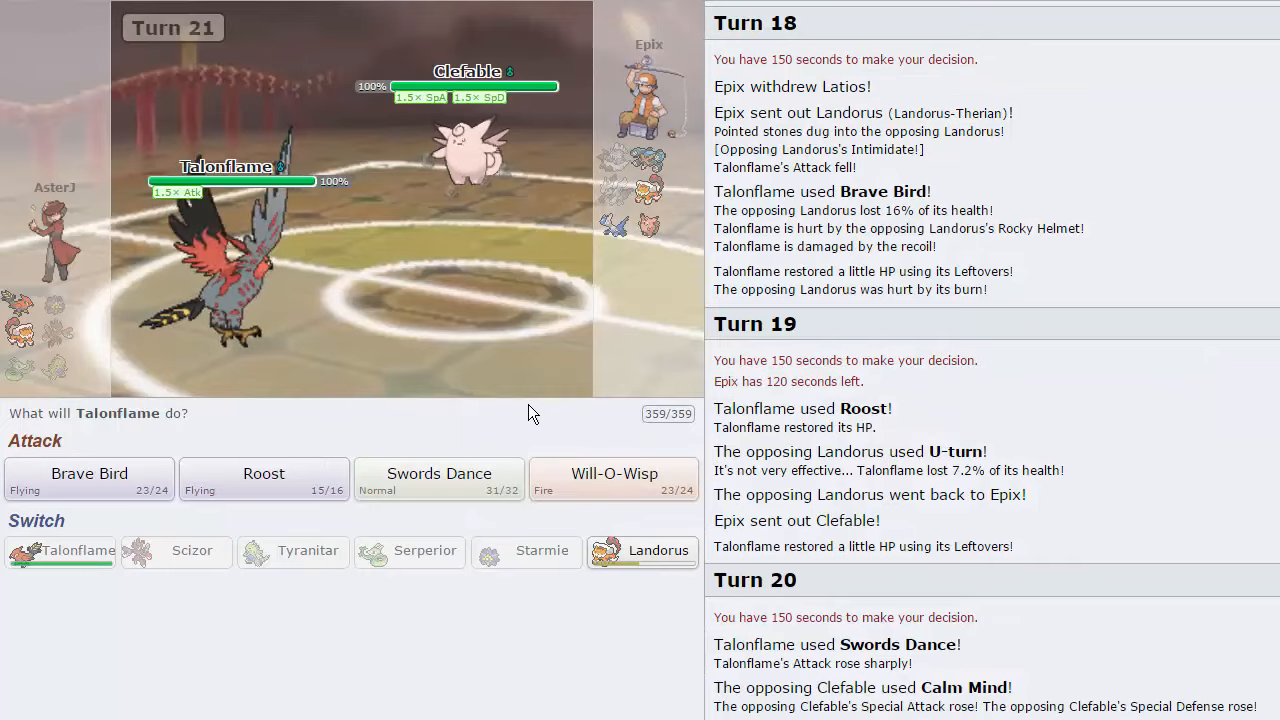
mouse_move(116, 490)
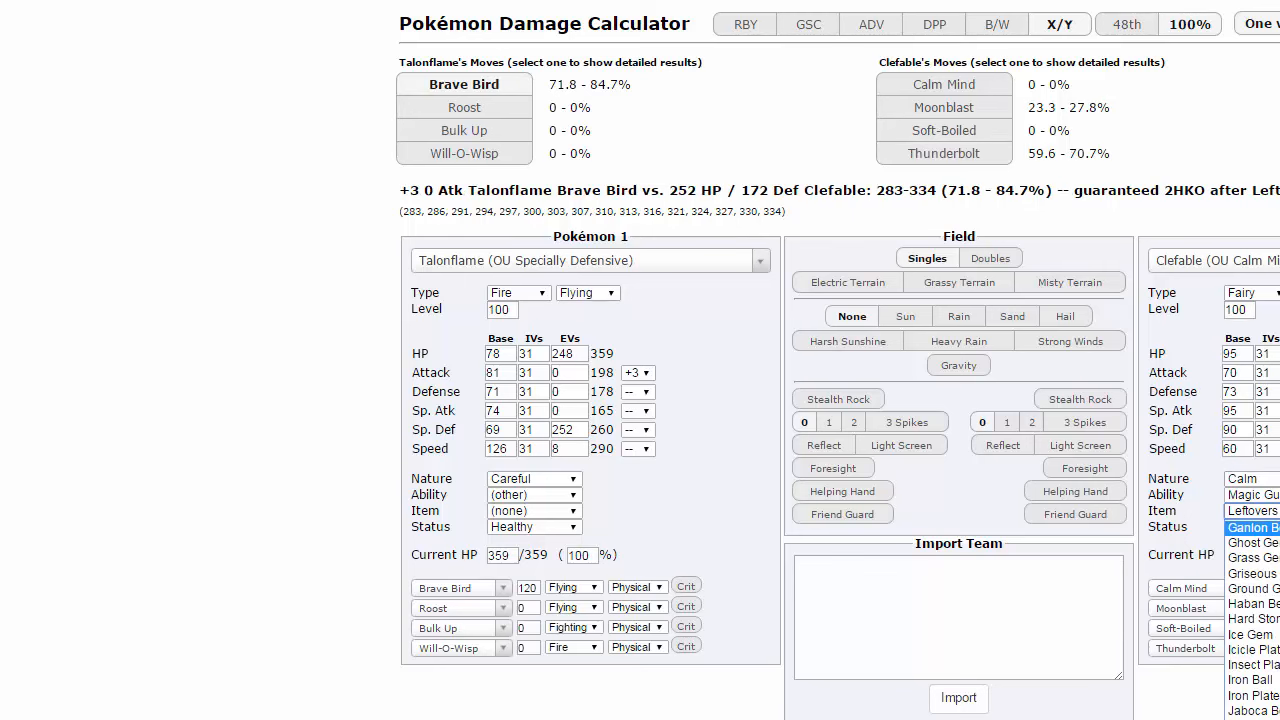
left_click(1244, 512)
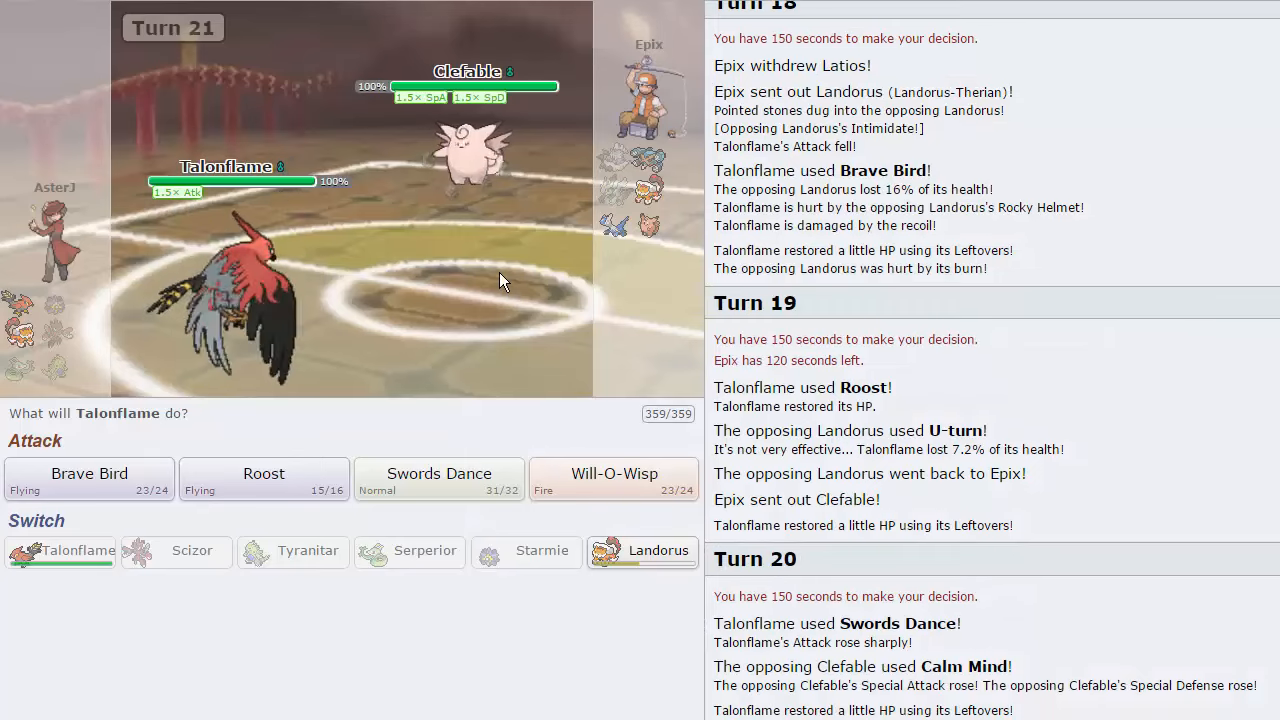
mouse_move(88, 480)
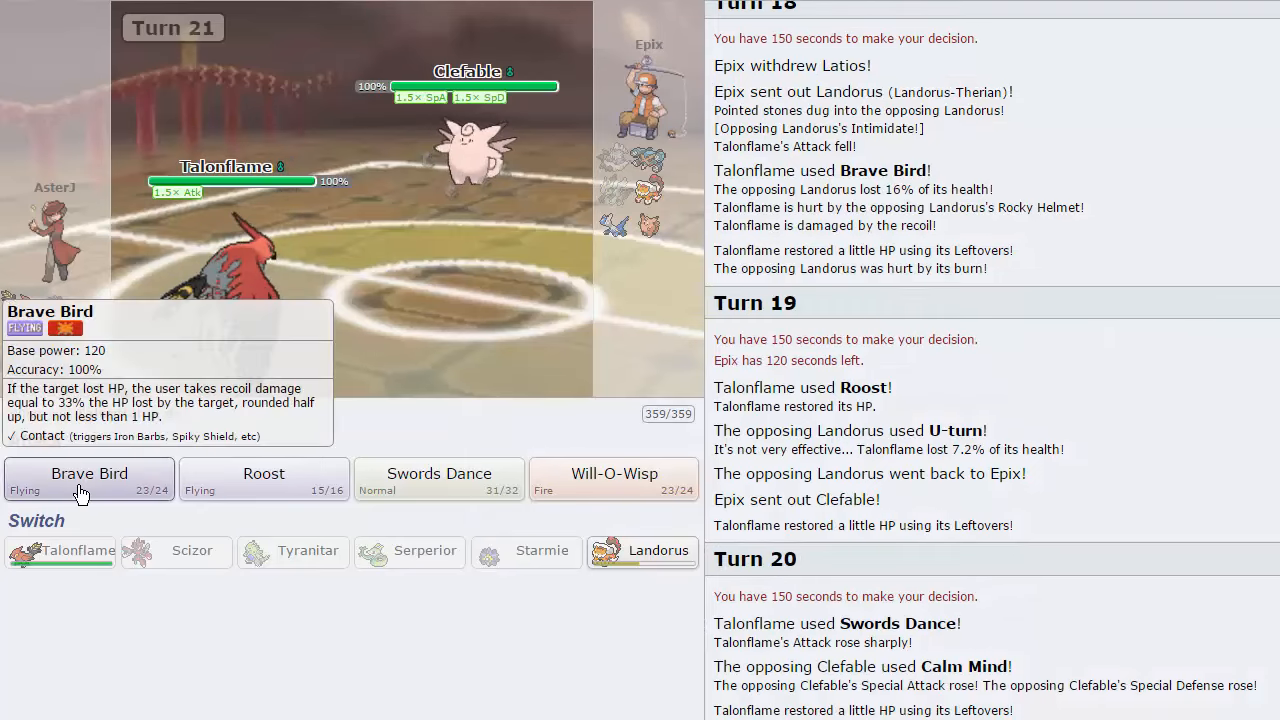
Step: Attack Clefable with Brave Bird and skip through the turn 21–22 replays
left_click(88, 472)
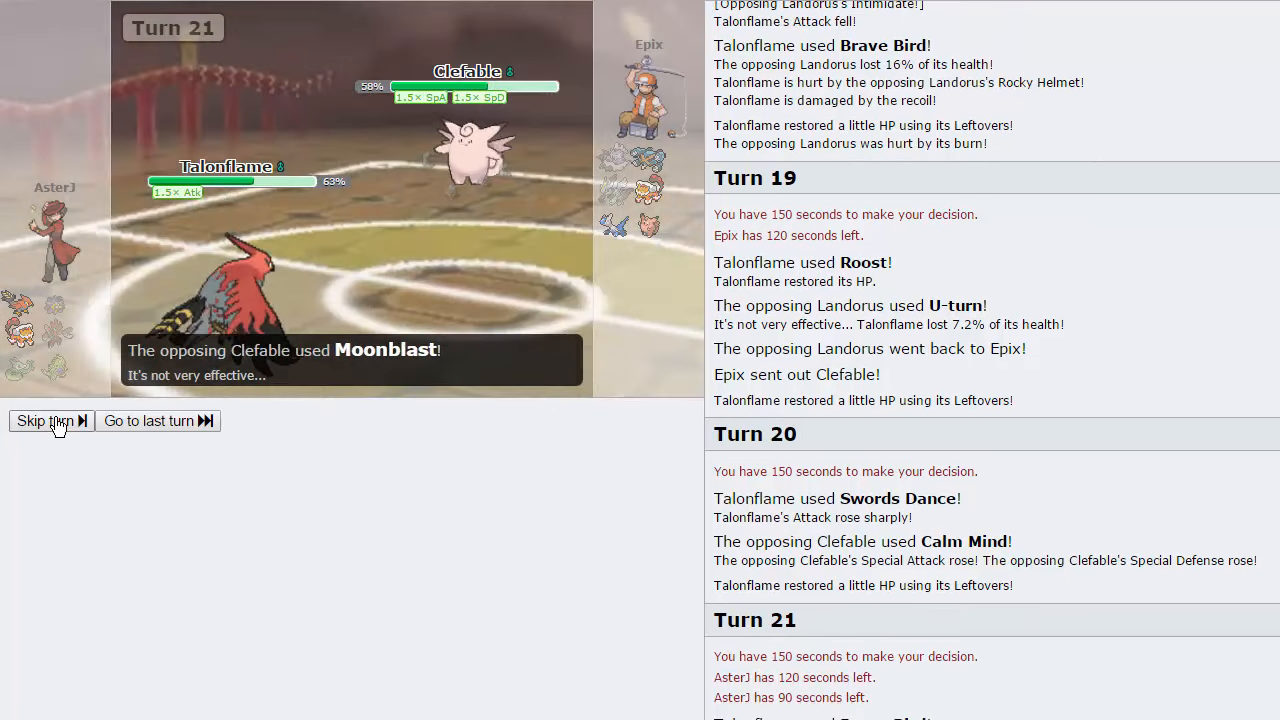
left_click(44, 420)
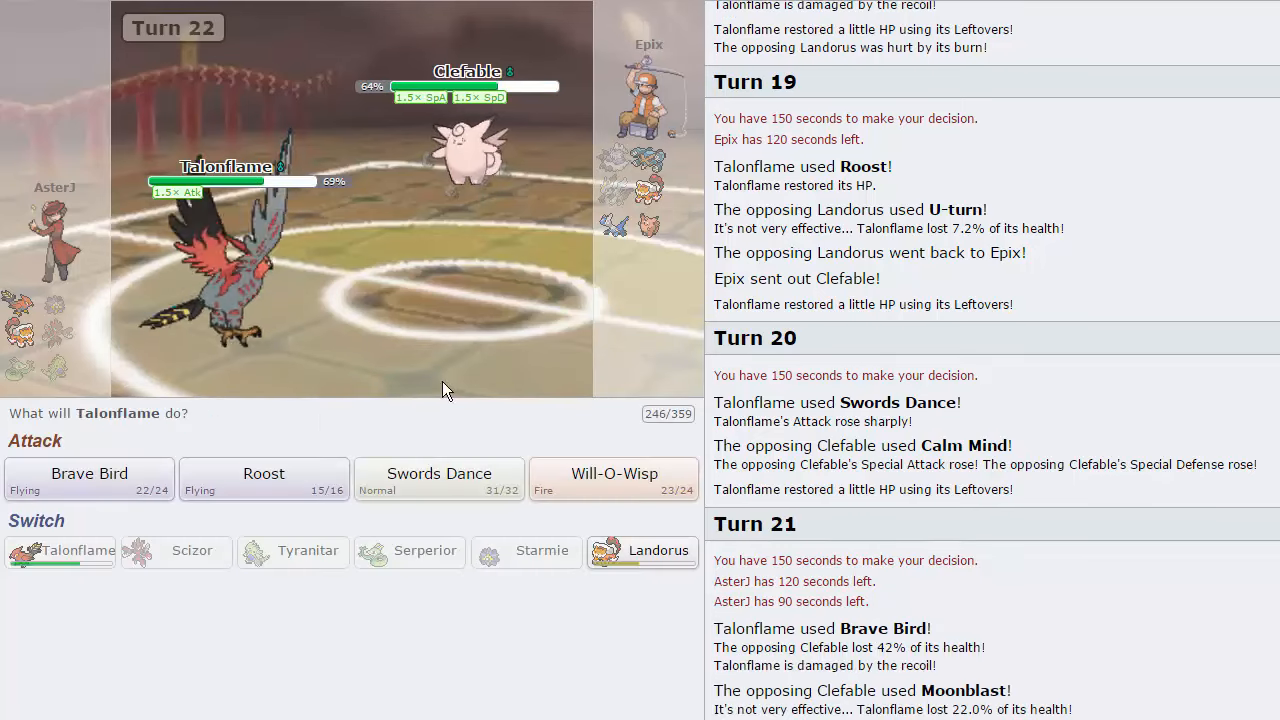
mouse_move(468, 150)
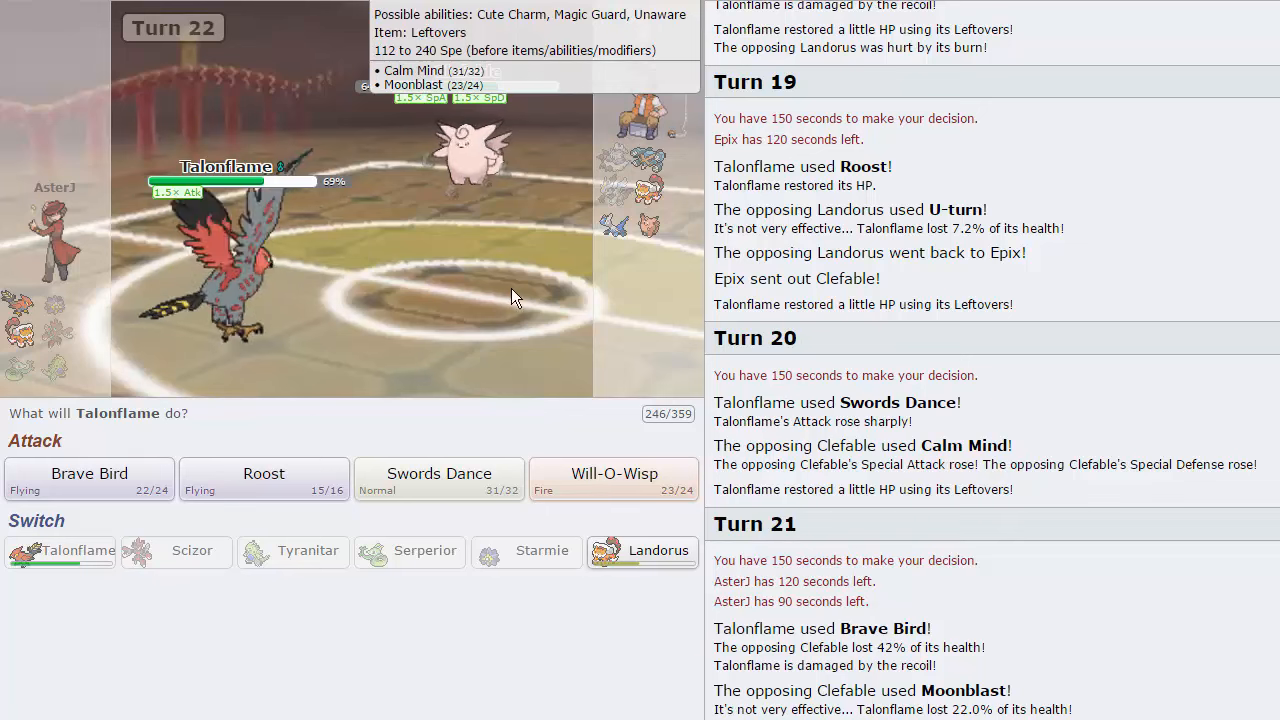
mouse_move(264, 480)
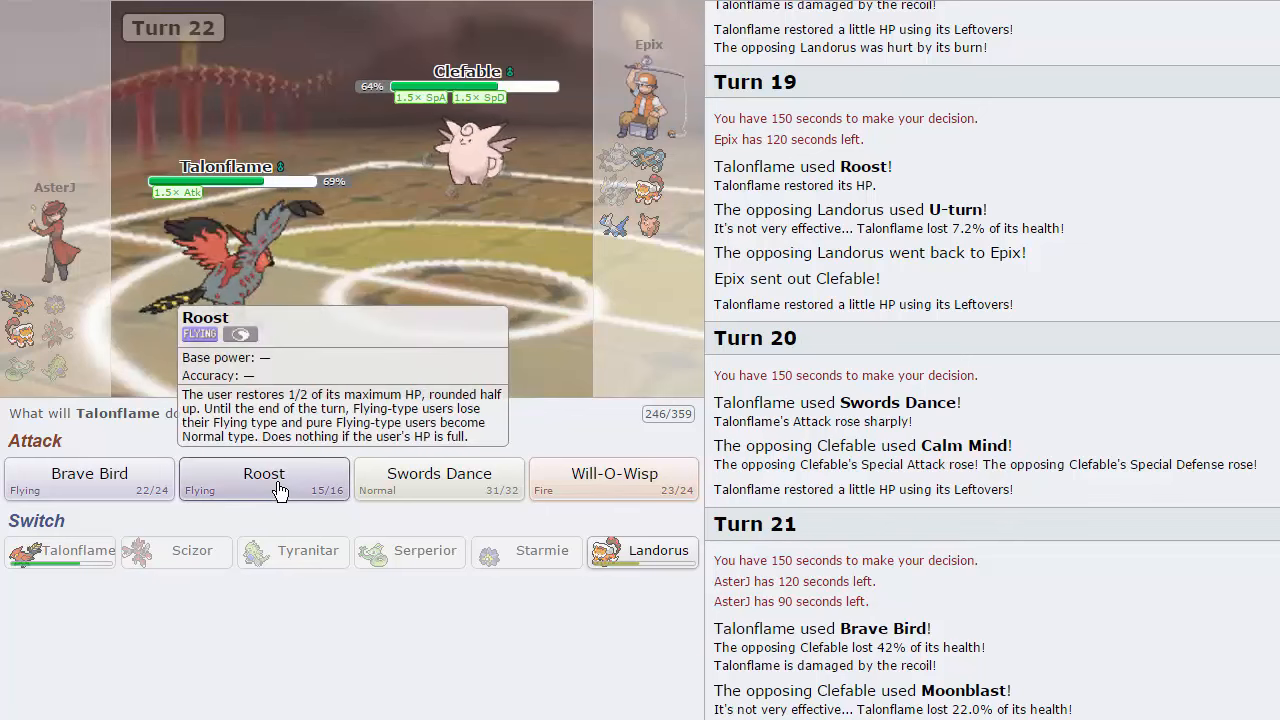
mouse_move(438, 476)
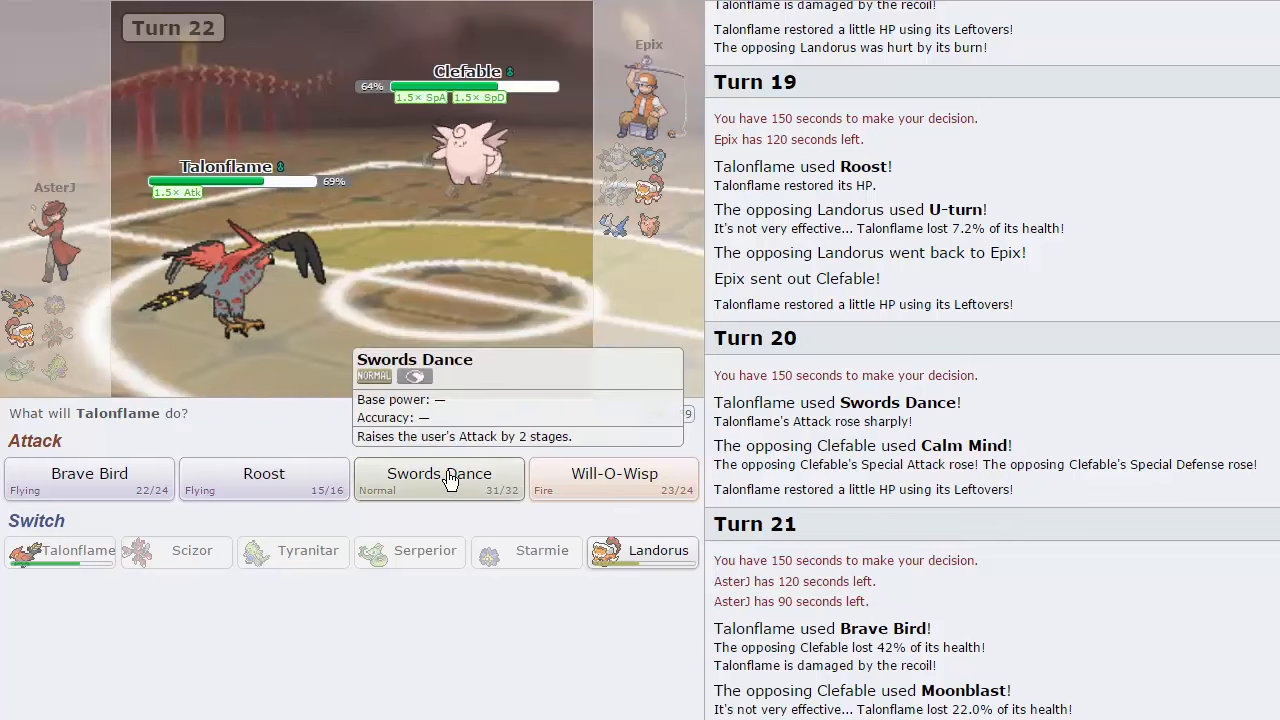
mouse_move(570, 220)
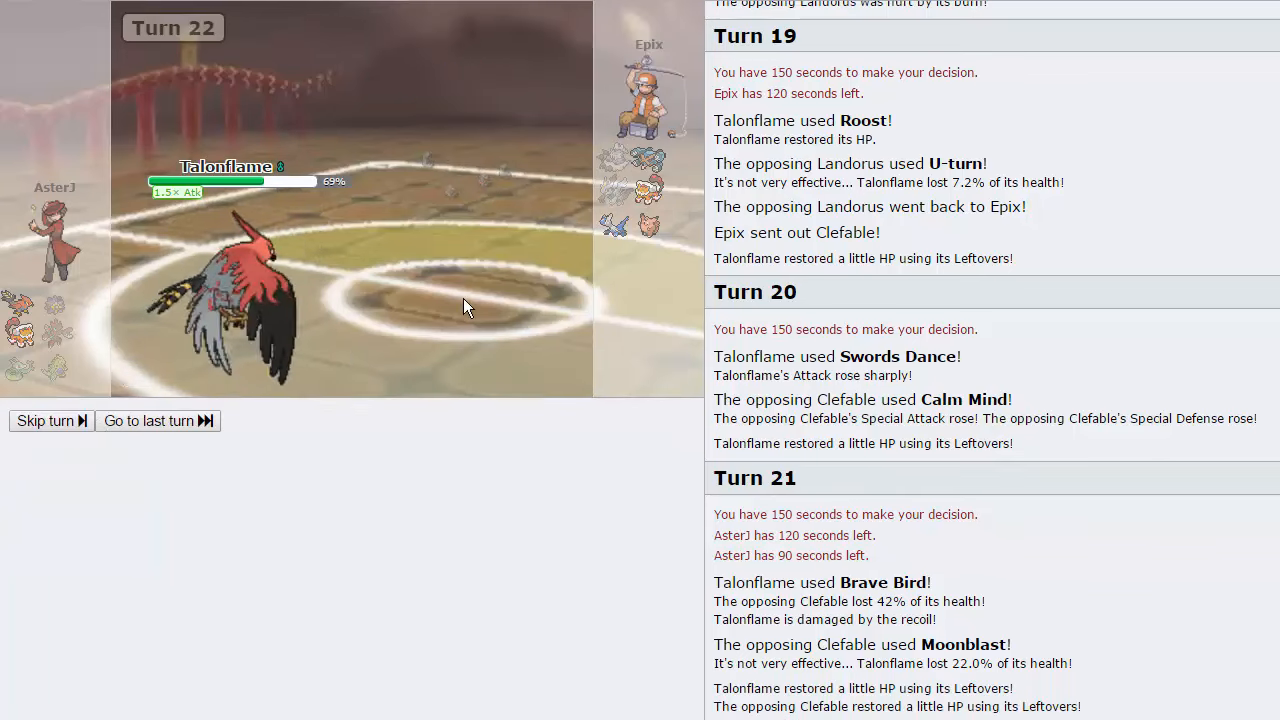
left_click(44, 420)
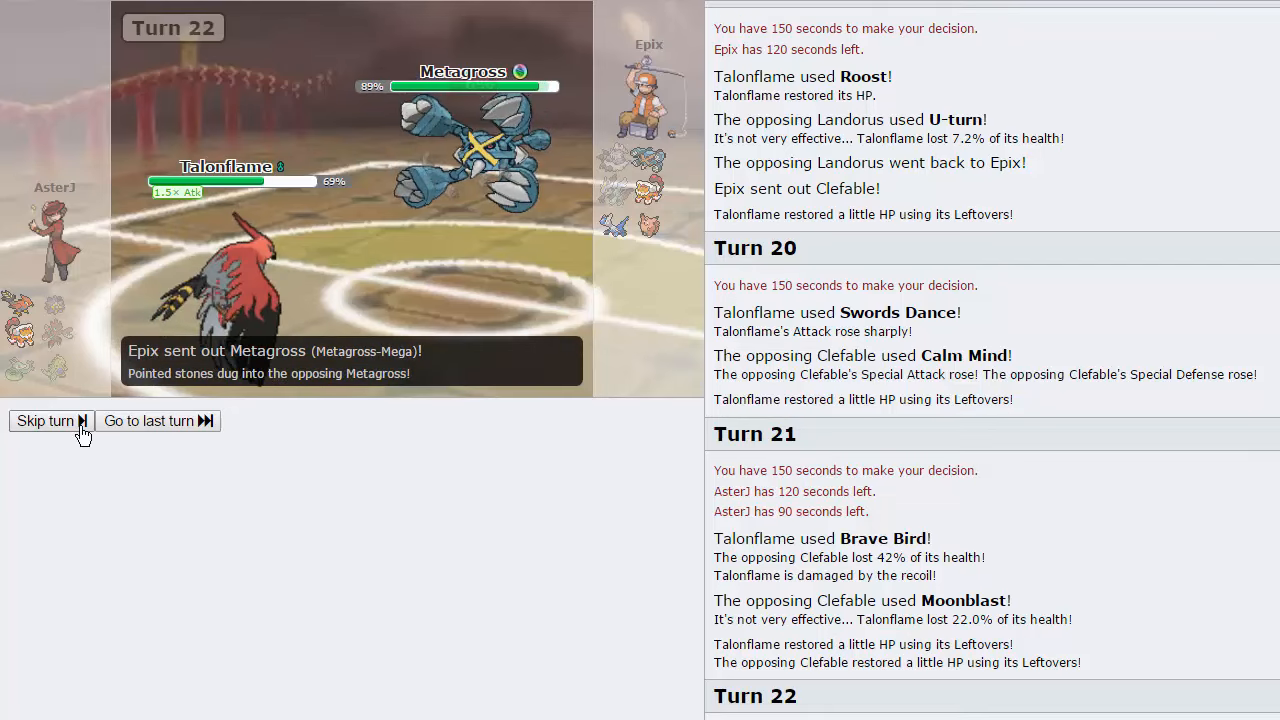
left_click(44, 420)
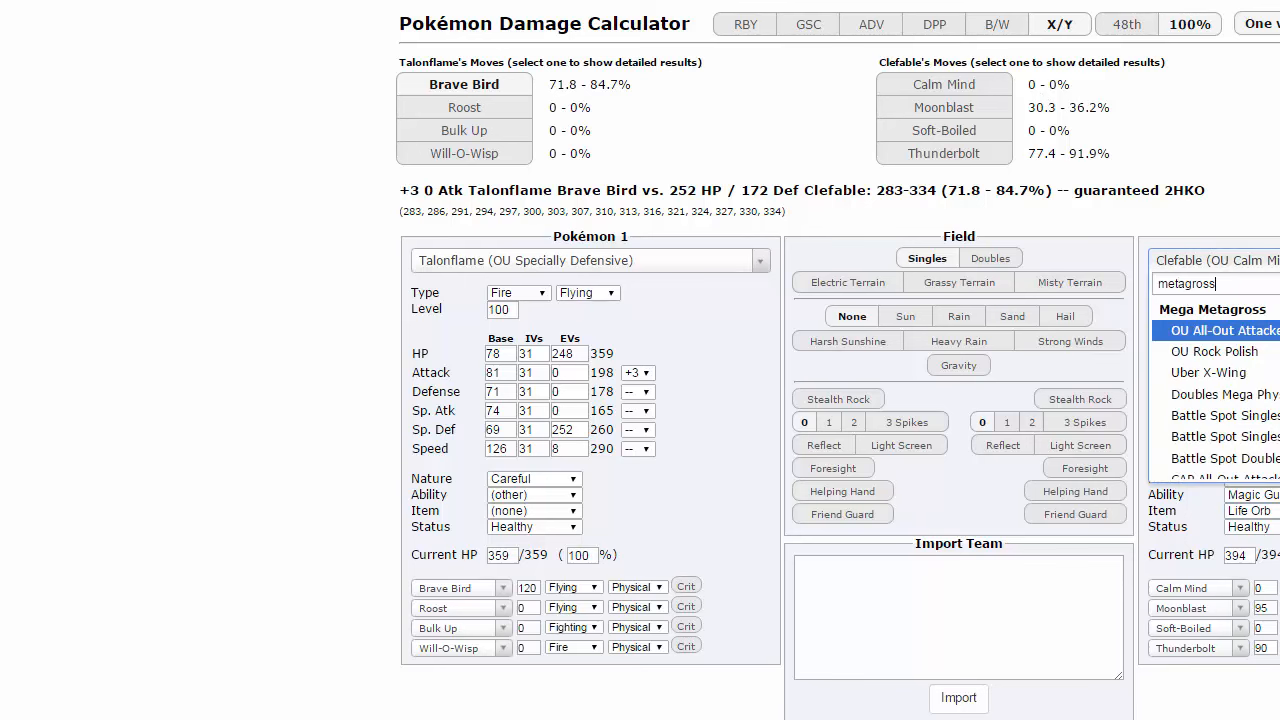
Step: Load Mega Metagross in the calculator, have Talonflame use Will-O-Wisp, and skip the turn animation
left_click(1222, 330)
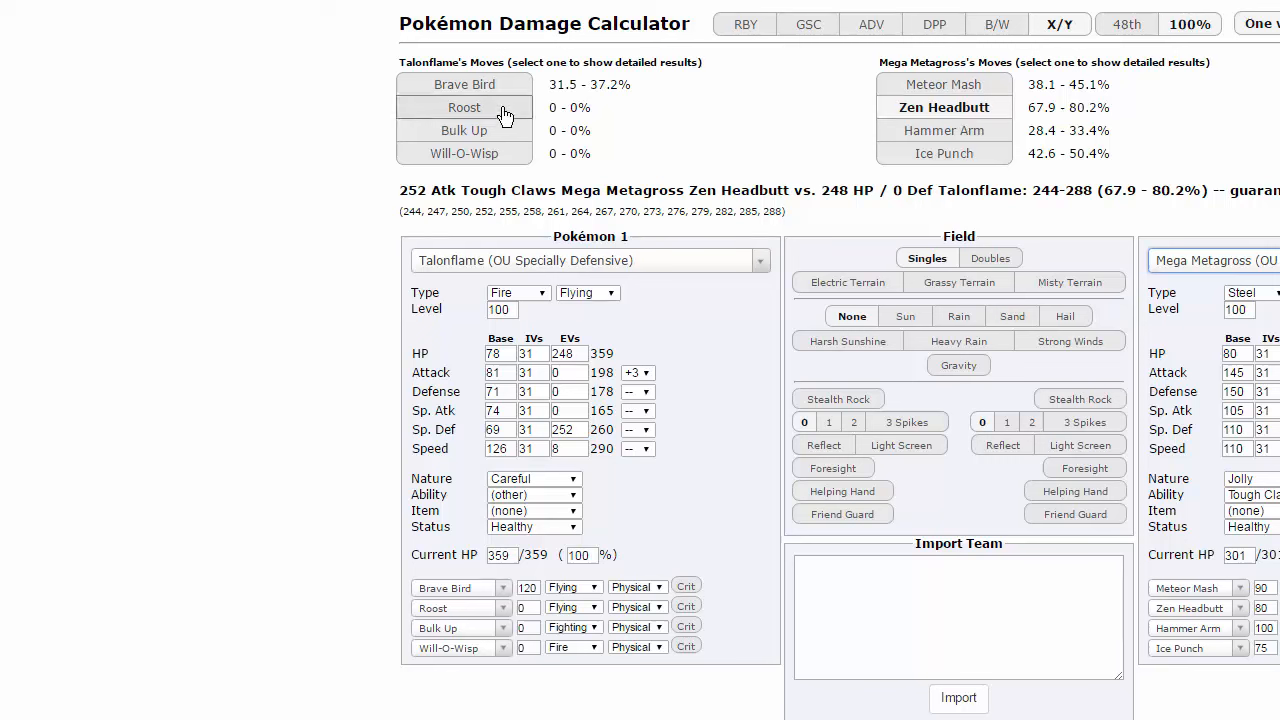
mouse_move(944, 108)
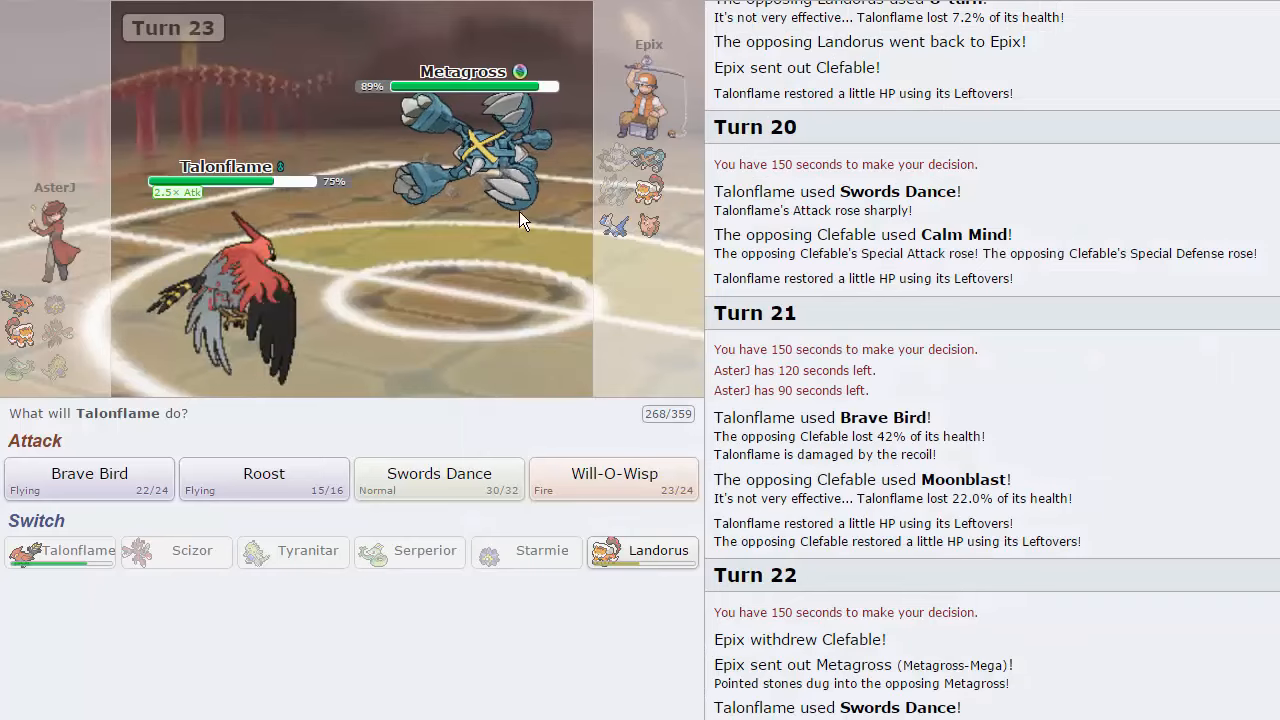
mouse_move(614, 486)
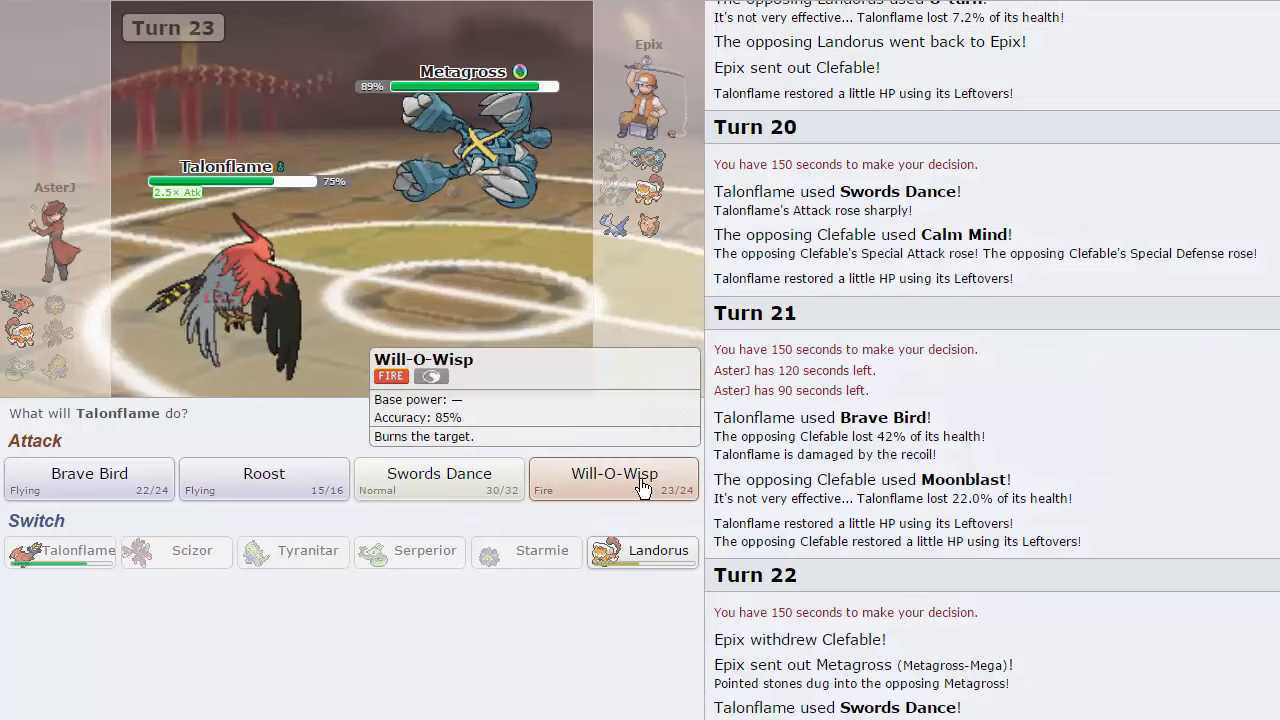
left_click(612, 480)
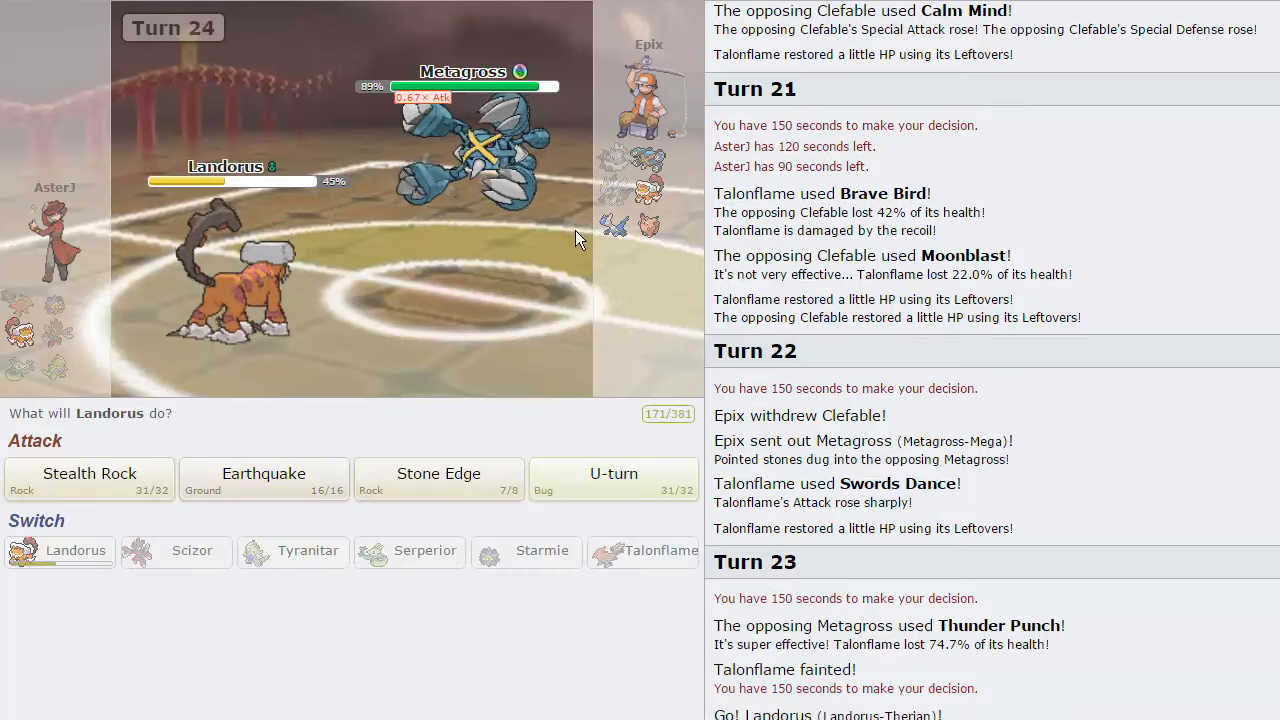
mouse_move(500, 200)
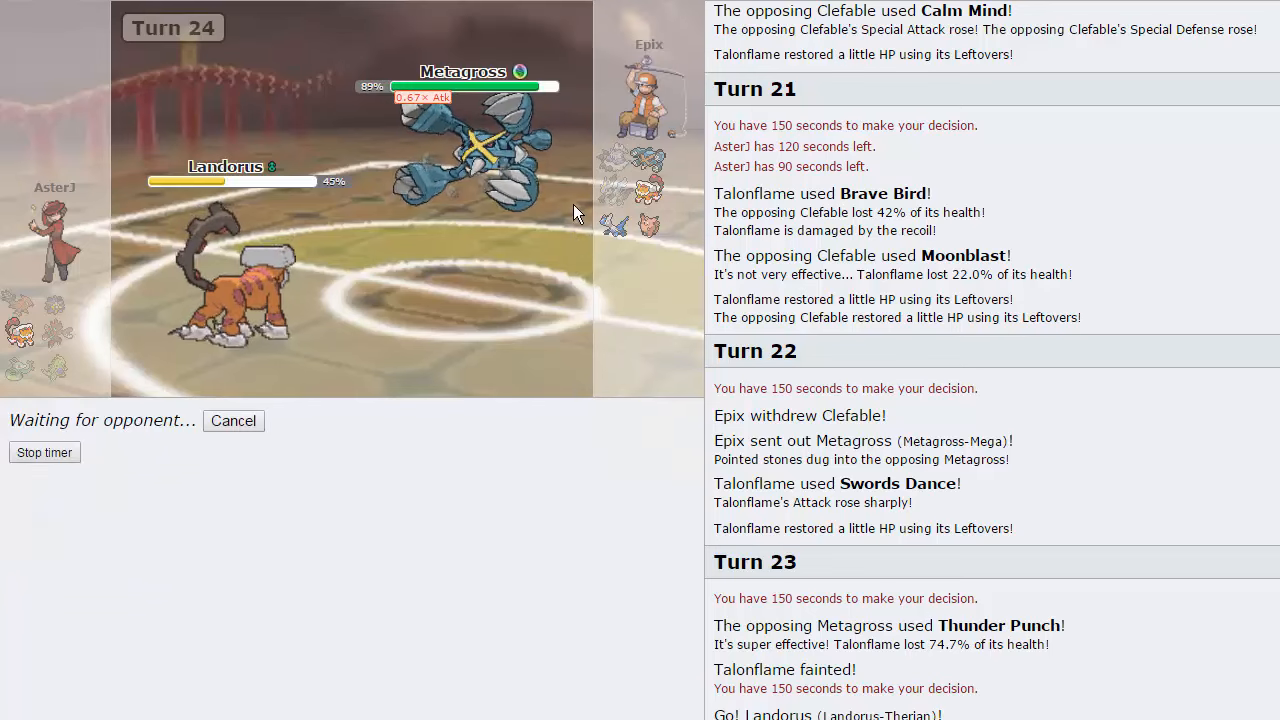
mouse_move(510, 296)
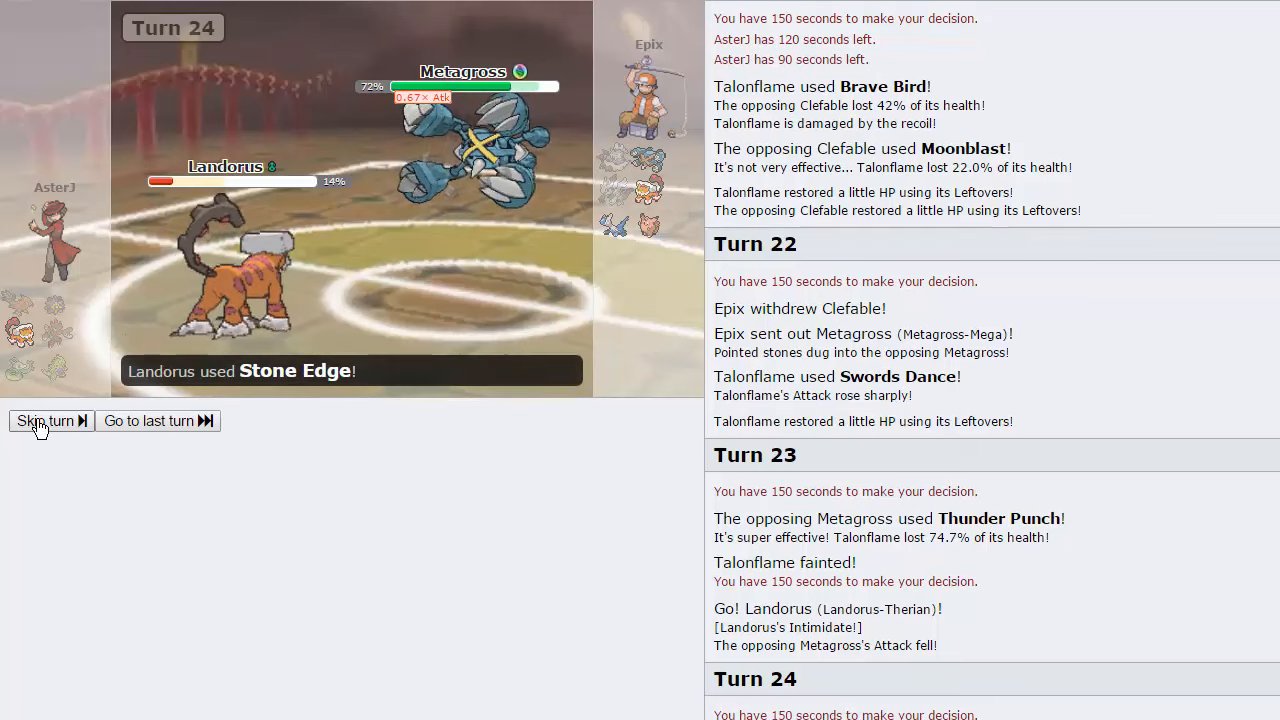
left_click(44, 420)
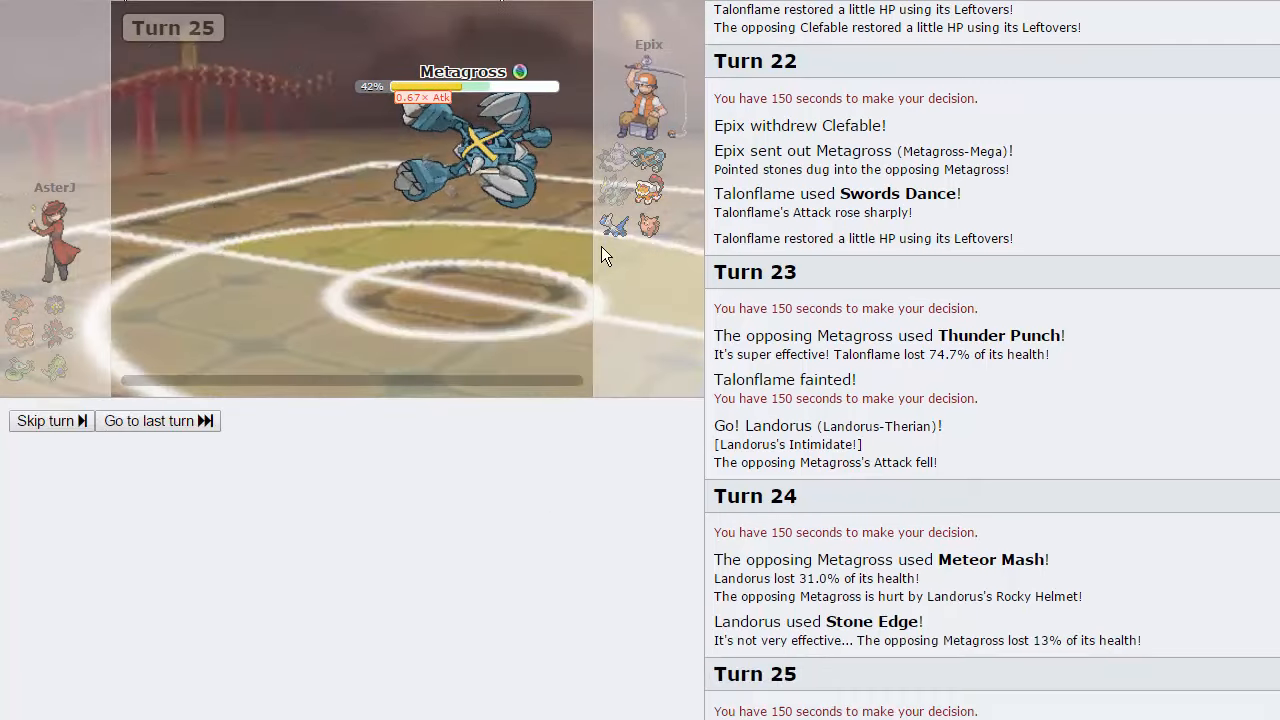
Step: Skip to the battle's end and scroll the log to the rating drop from 1730 to 1705
left_click(156, 420)
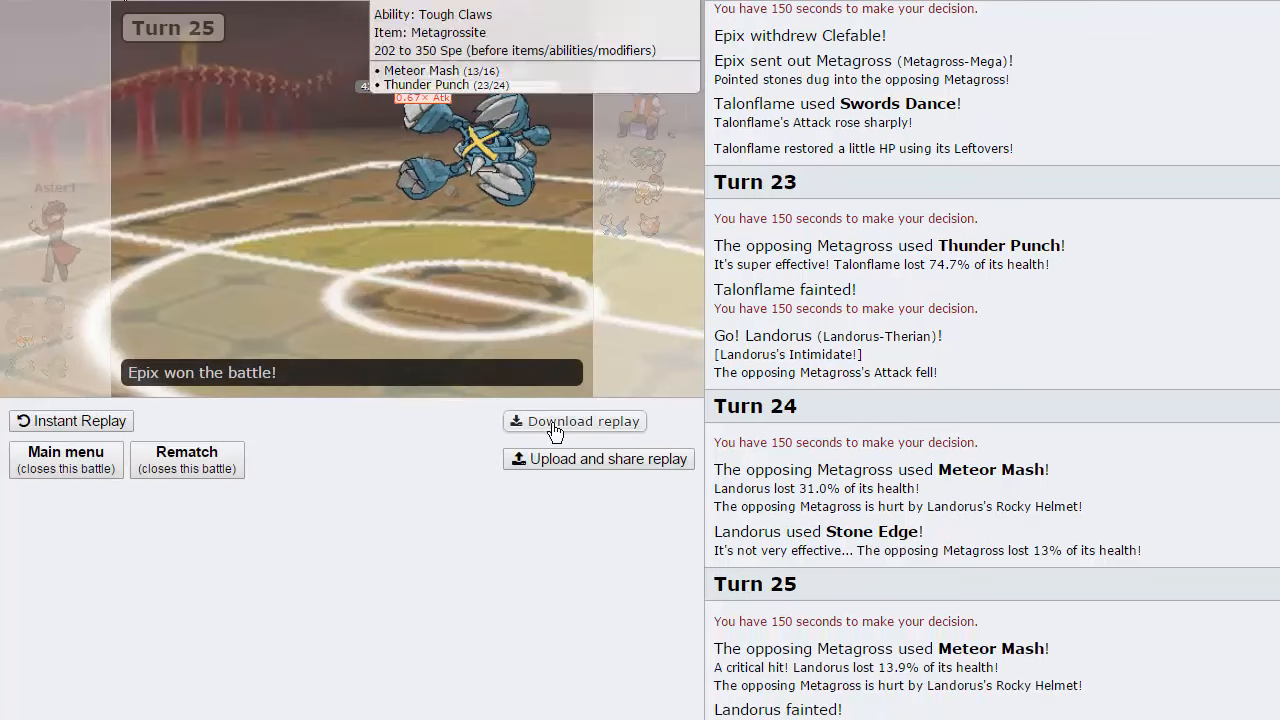
mouse_move(564, 430)
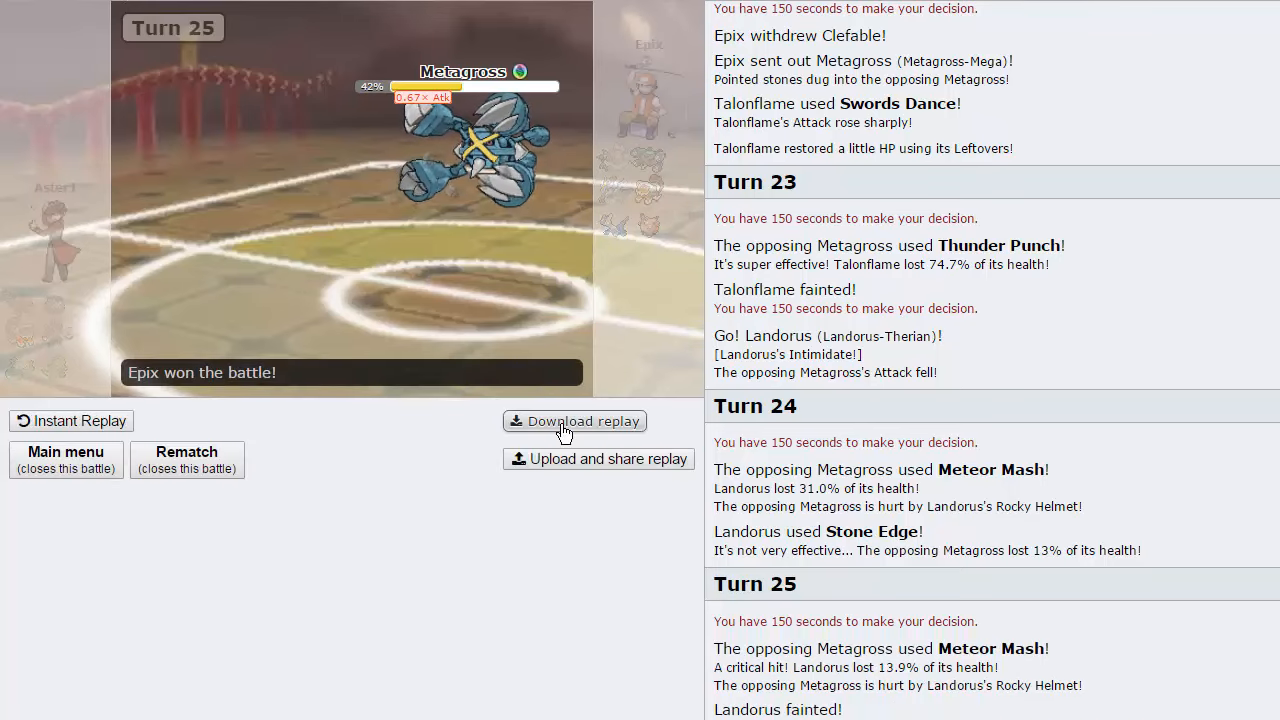
mouse_move(484, 284)
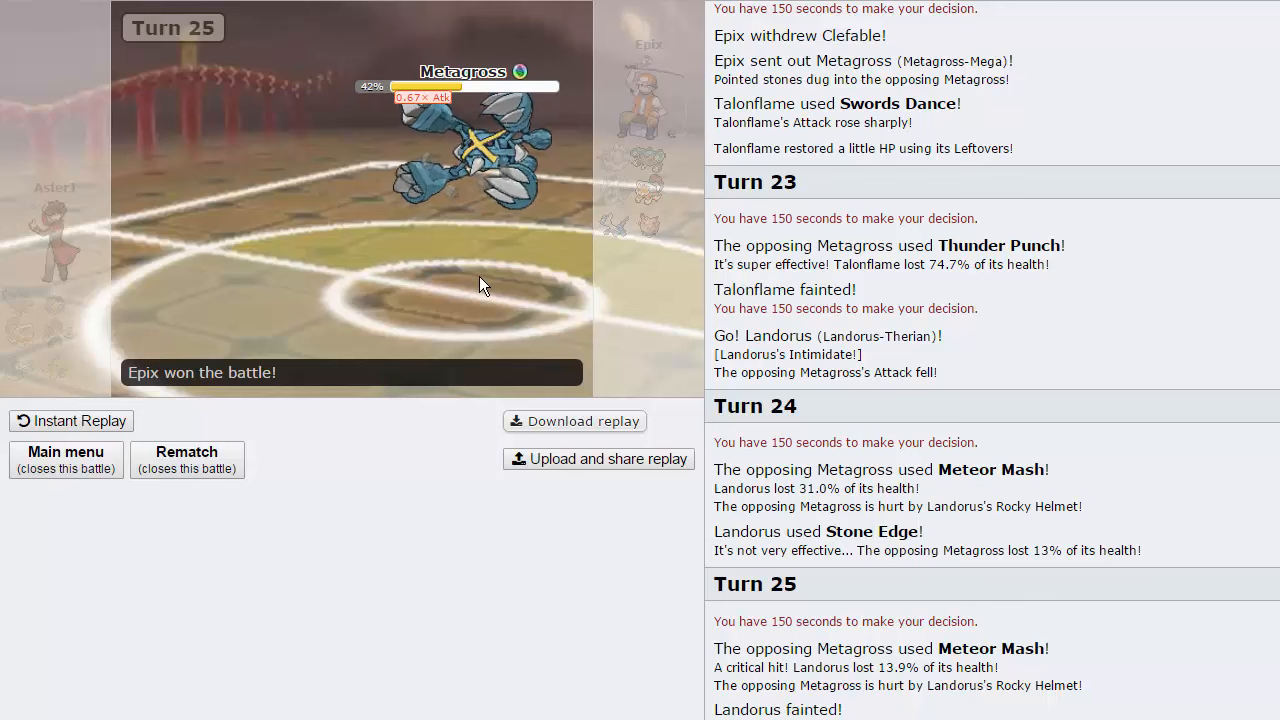
mouse_move(672, 300)
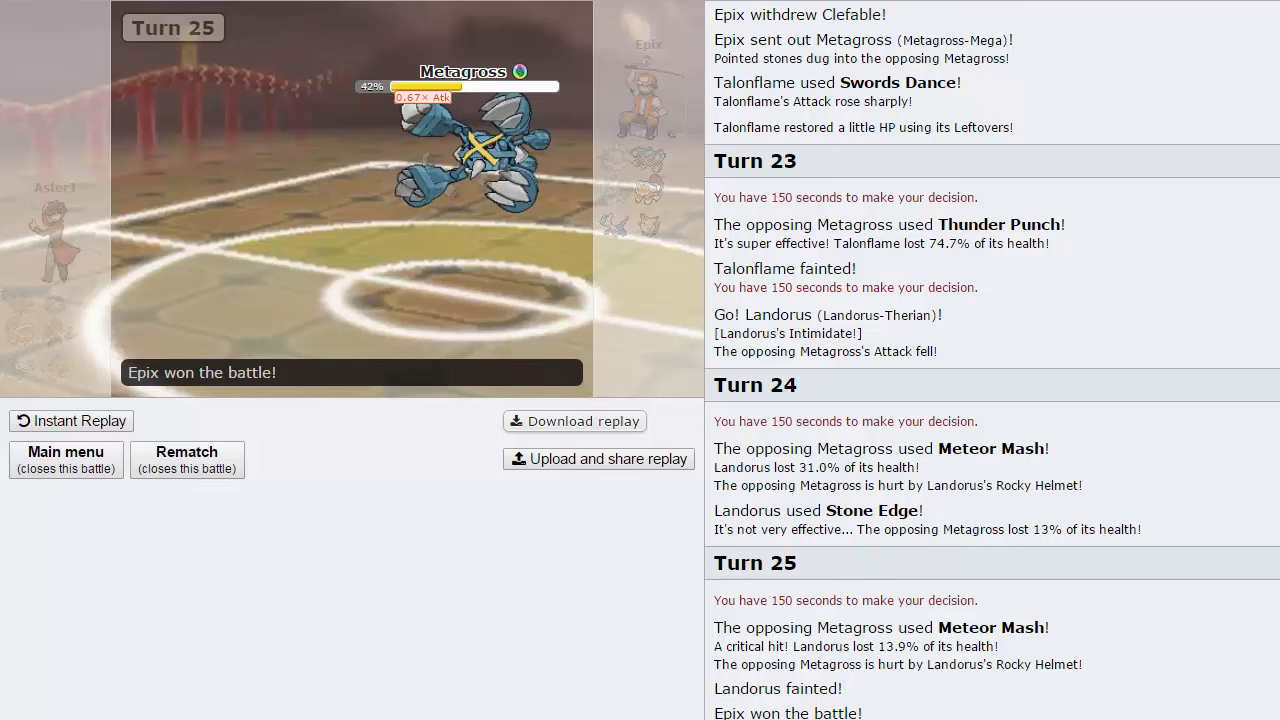
scroll("down", 3)
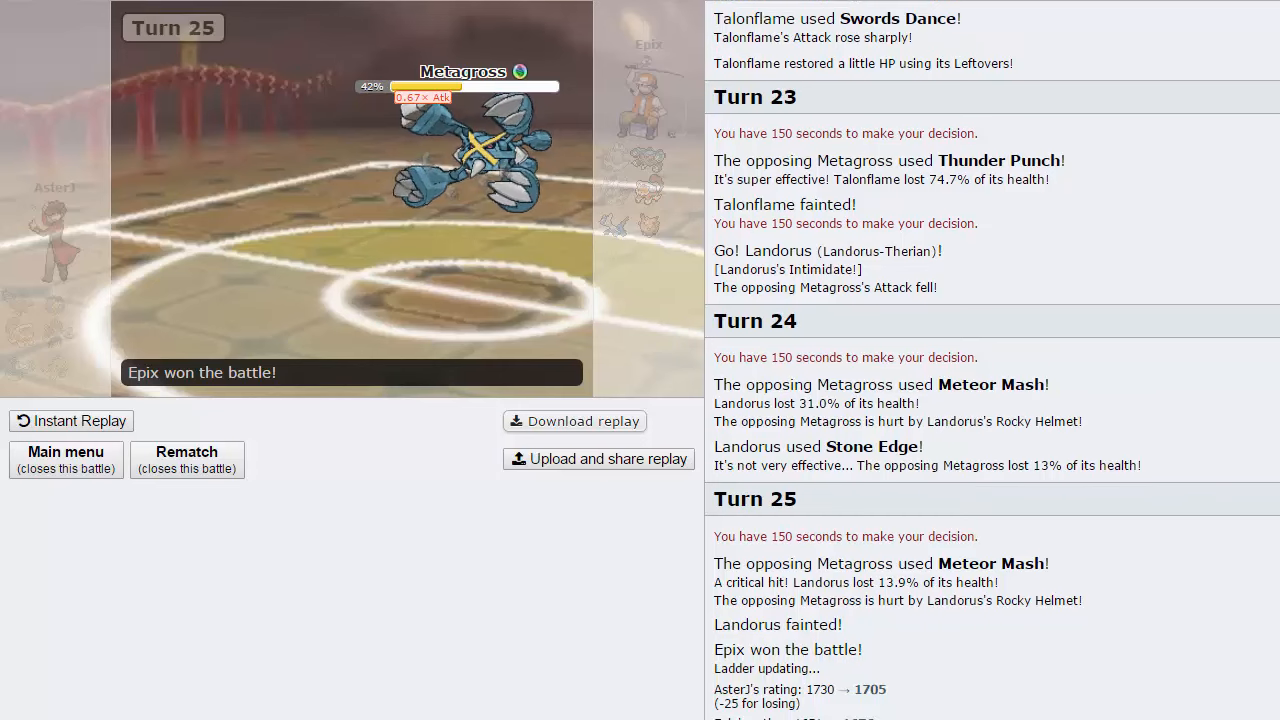
scroll("down", 3)
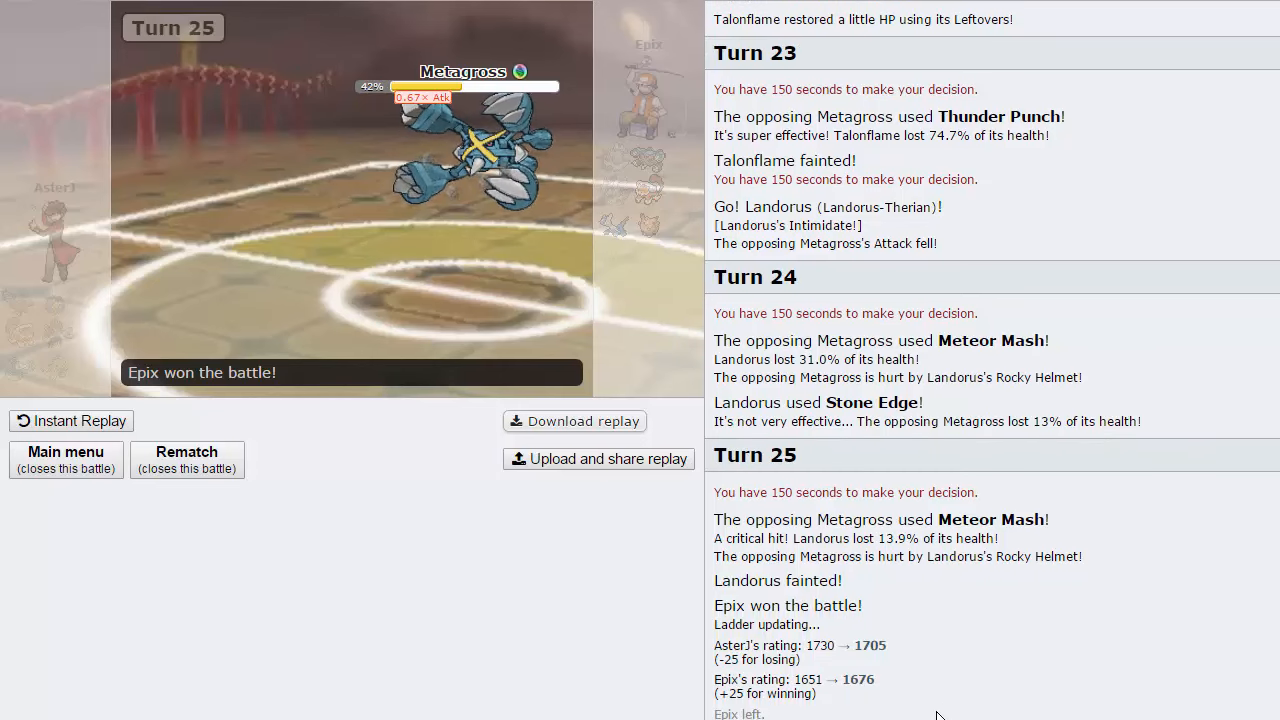